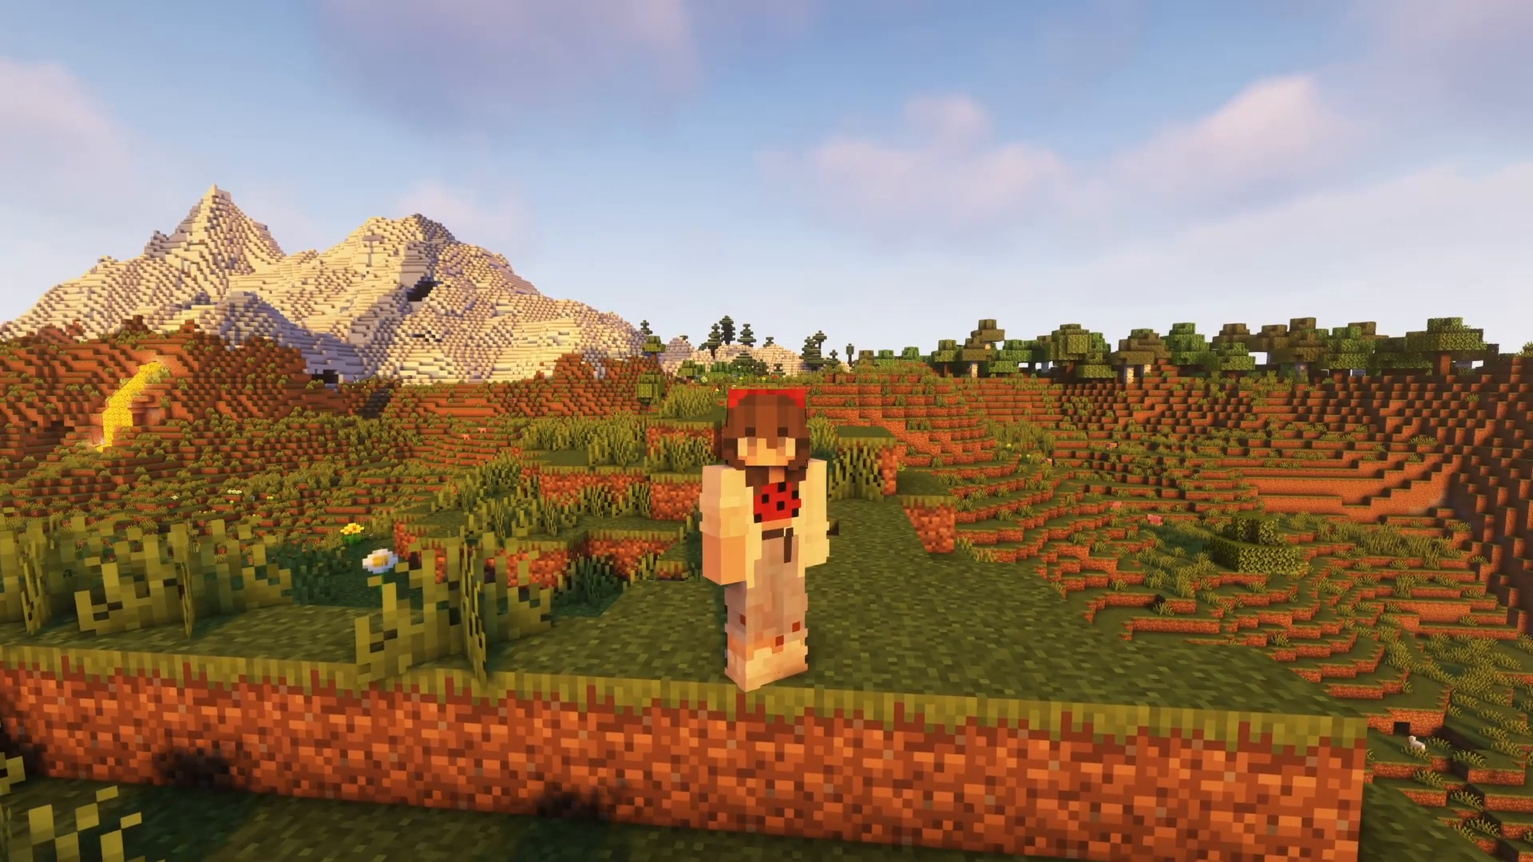
mouse_move(767, 432)
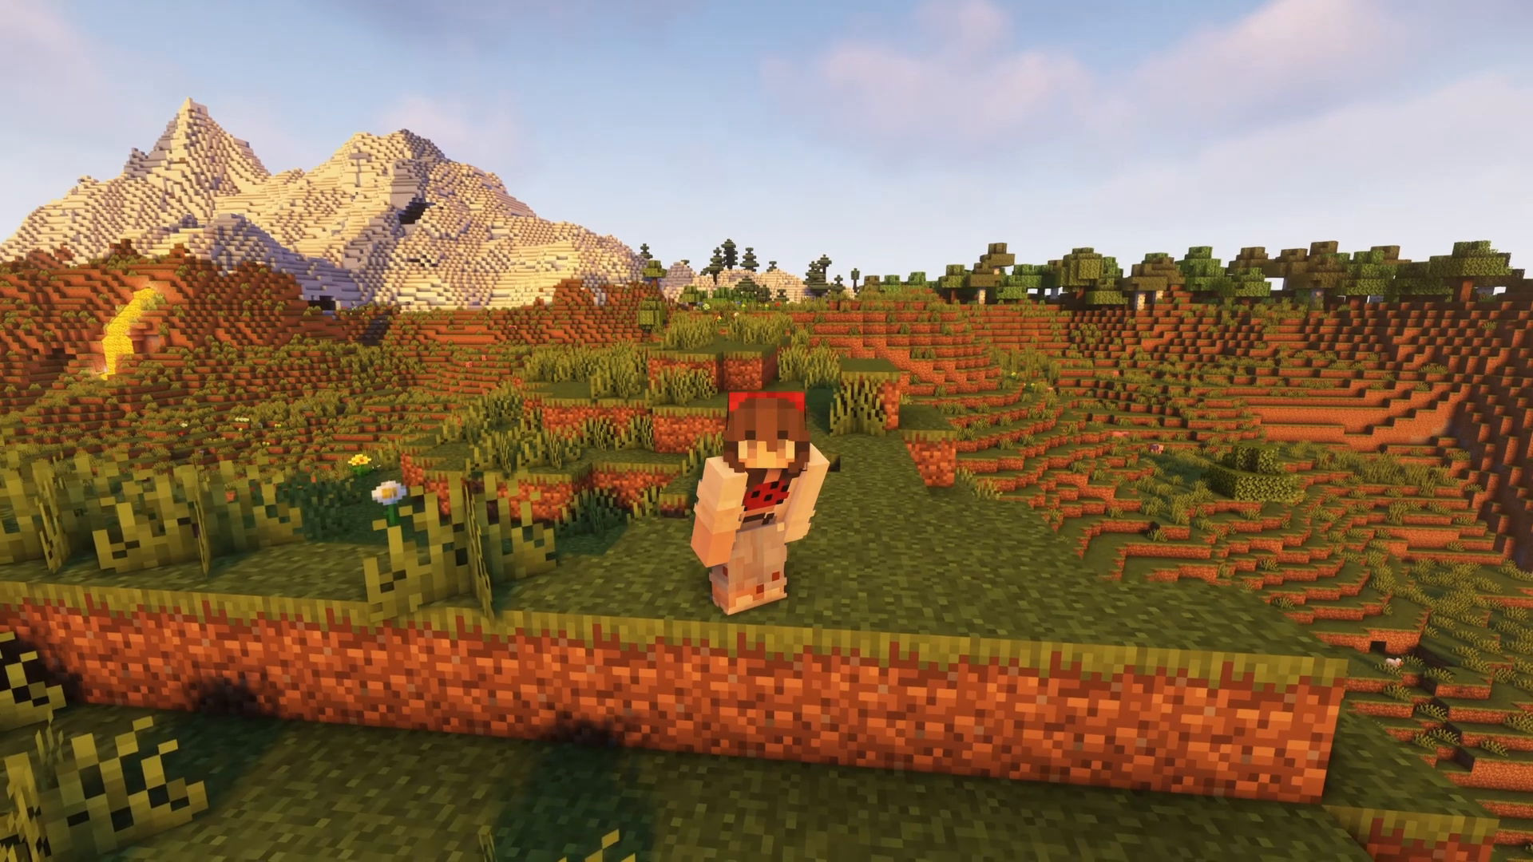
mouse_move(767, 431)
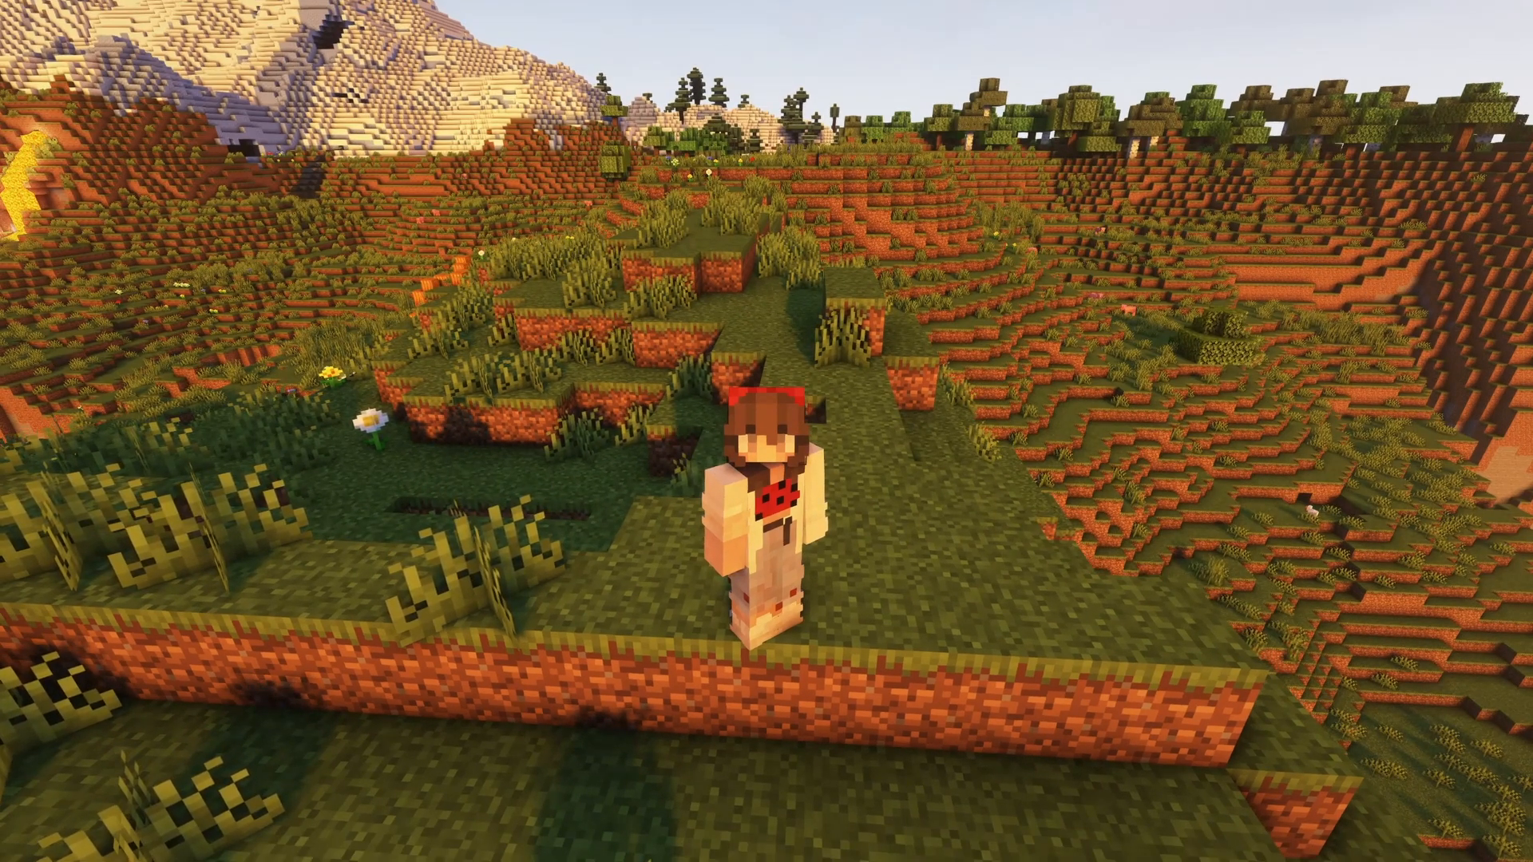
mouse_move(766, 431)
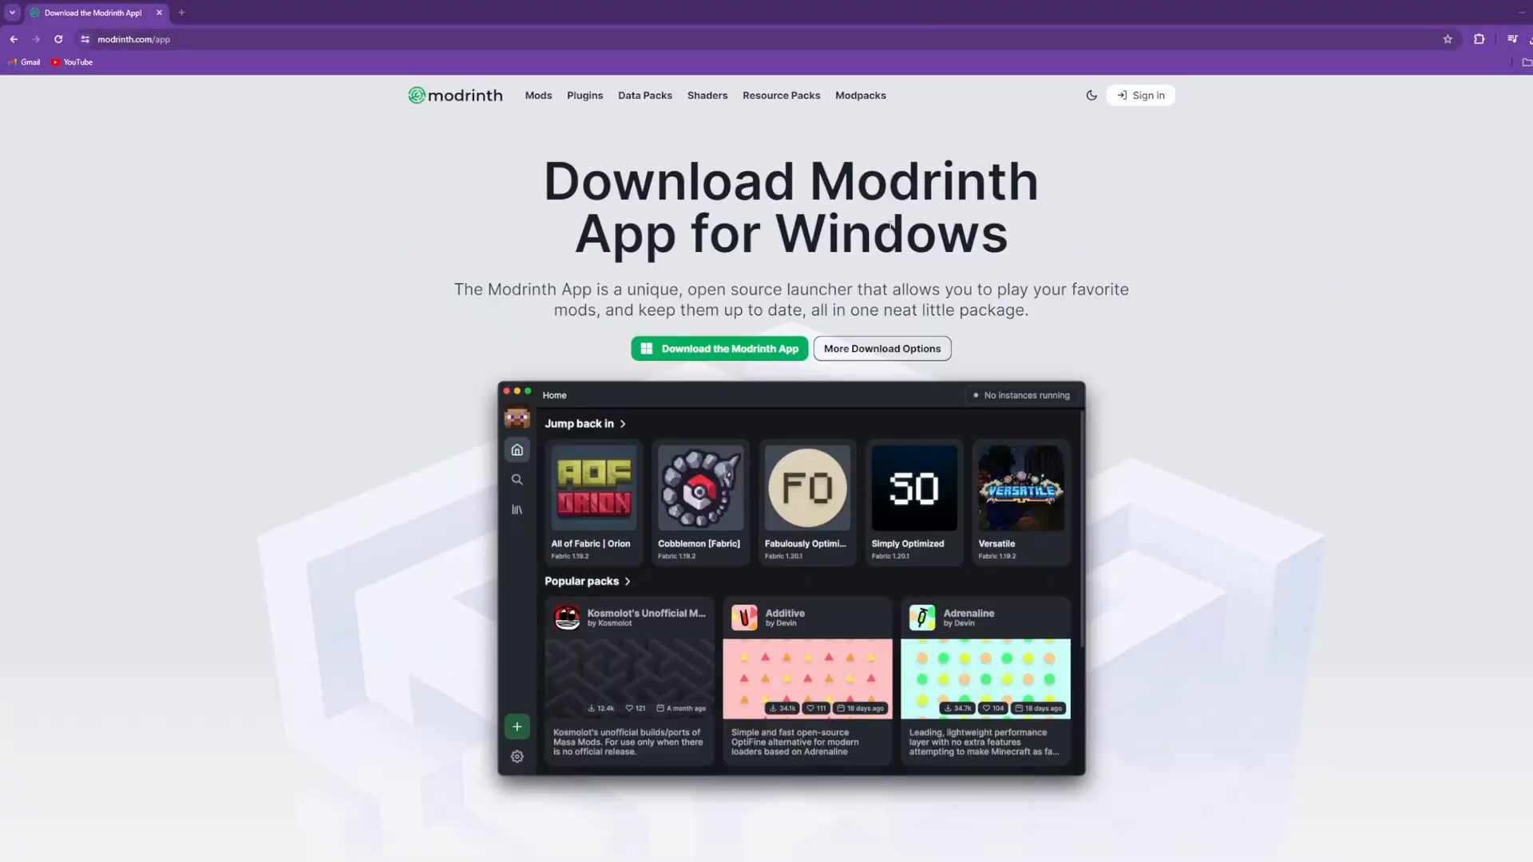
mouse_move(1113, 255)
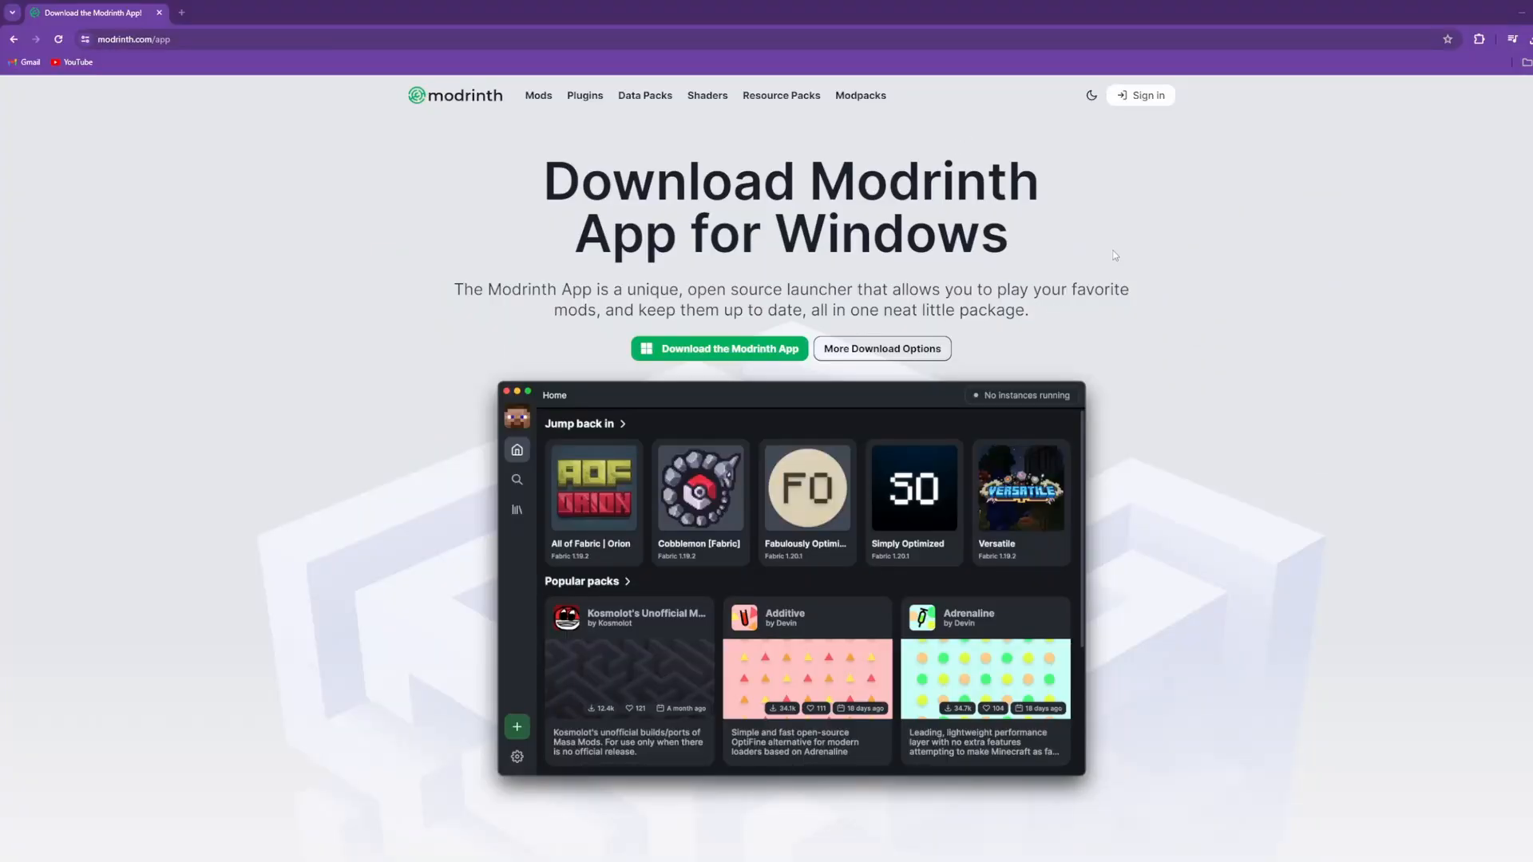
mouse_move(421, 284)
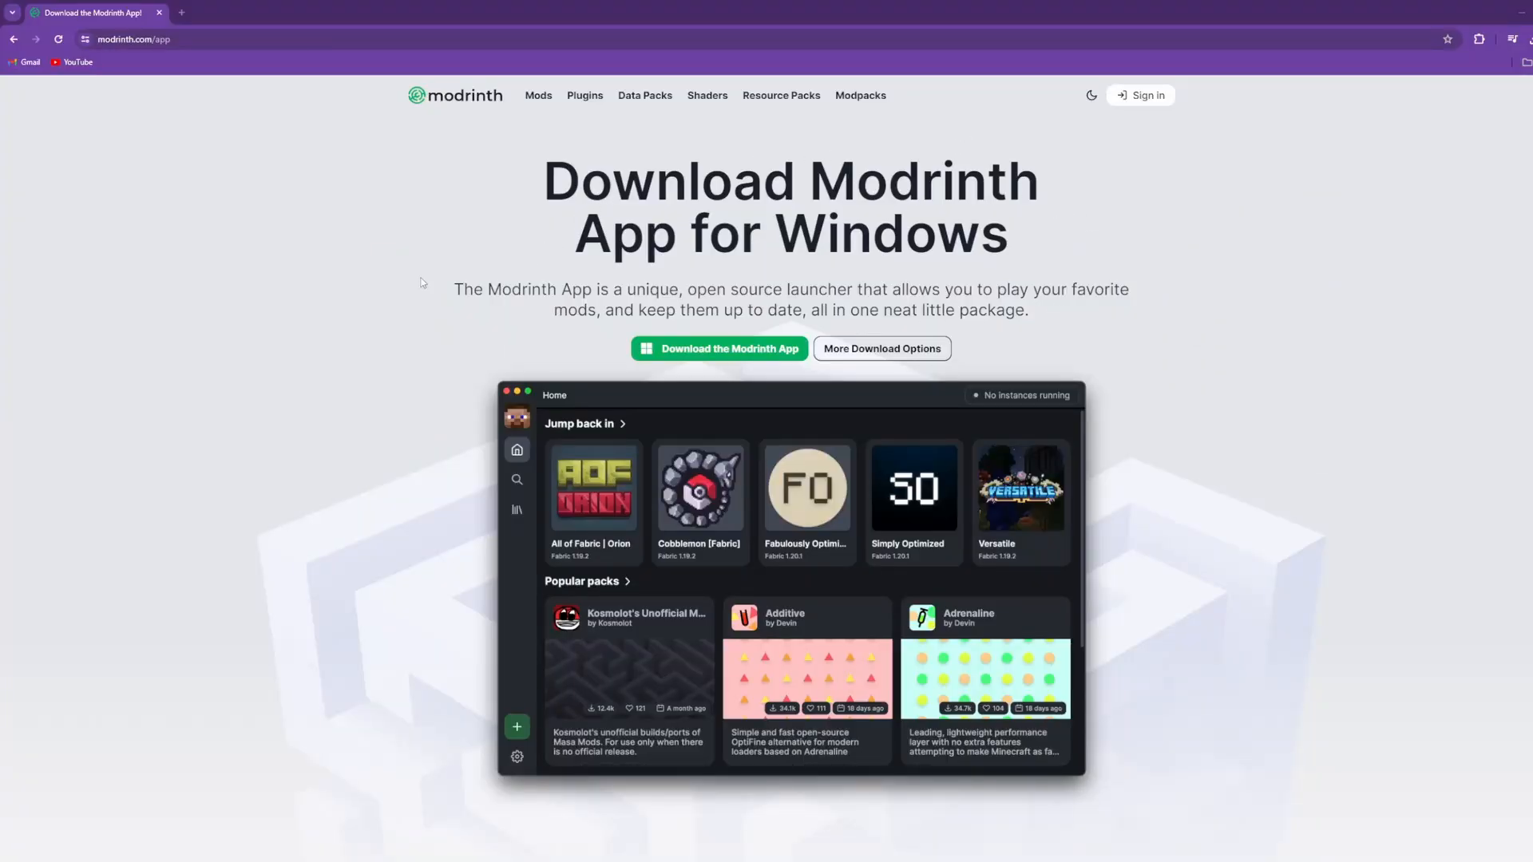
mouse_move(1046, 278)
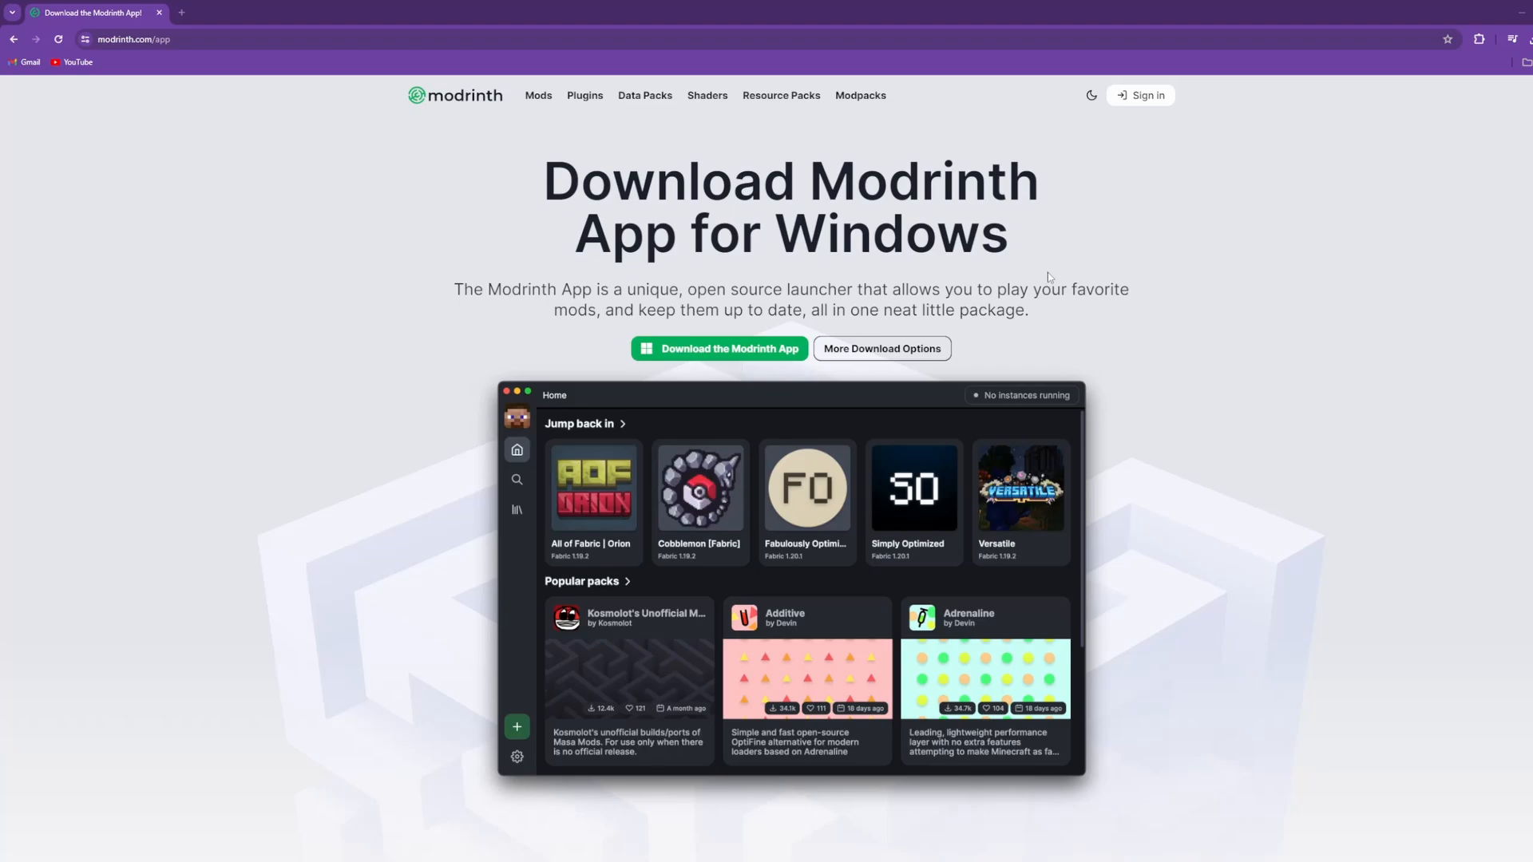
mouse_move(712, 254)
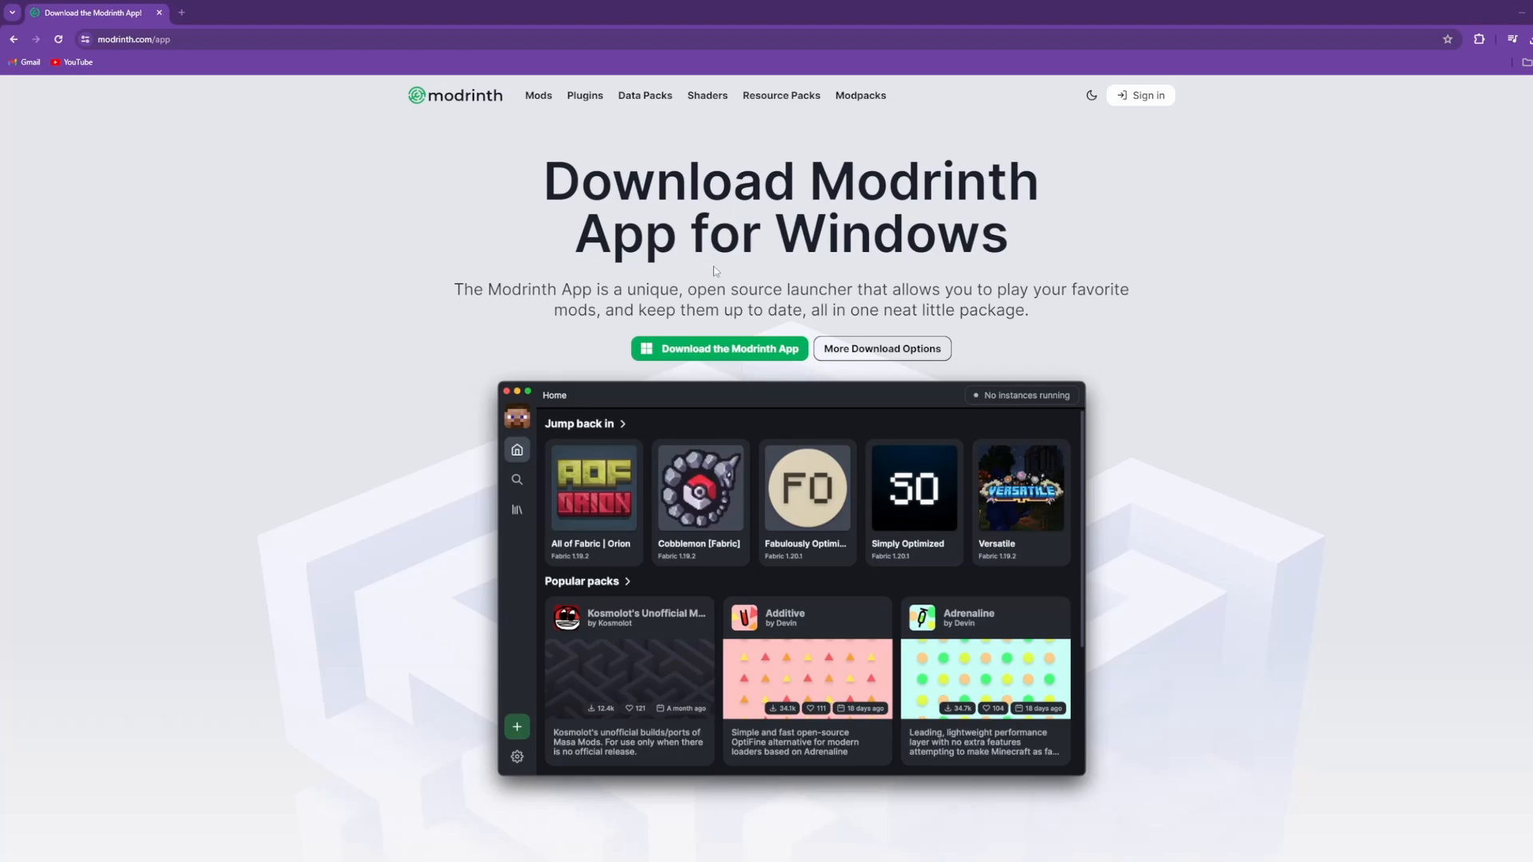
mouse_move(193, 177)
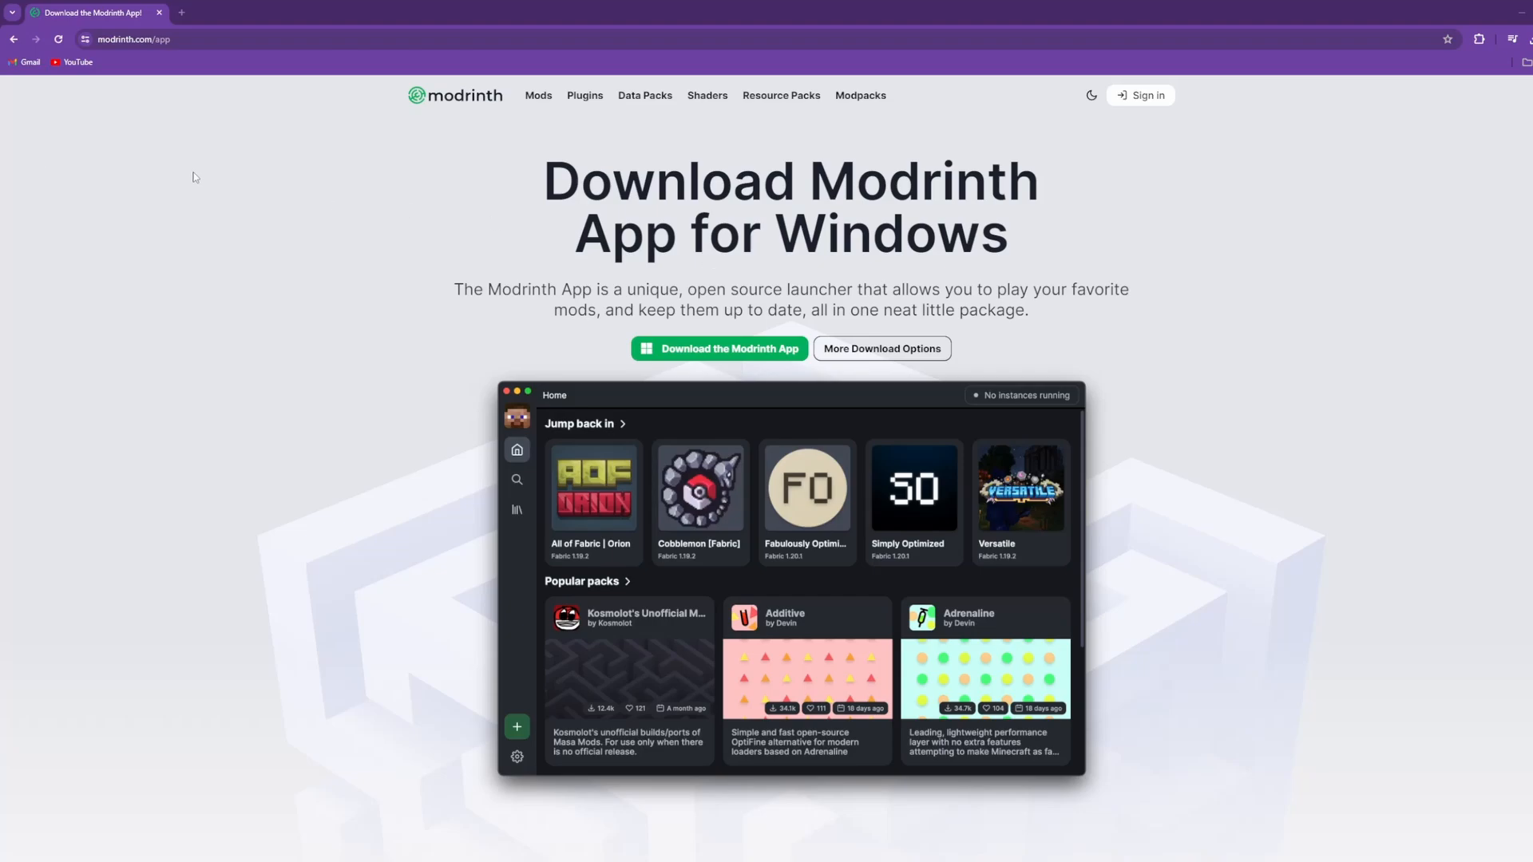
mouse_move(964, 89)
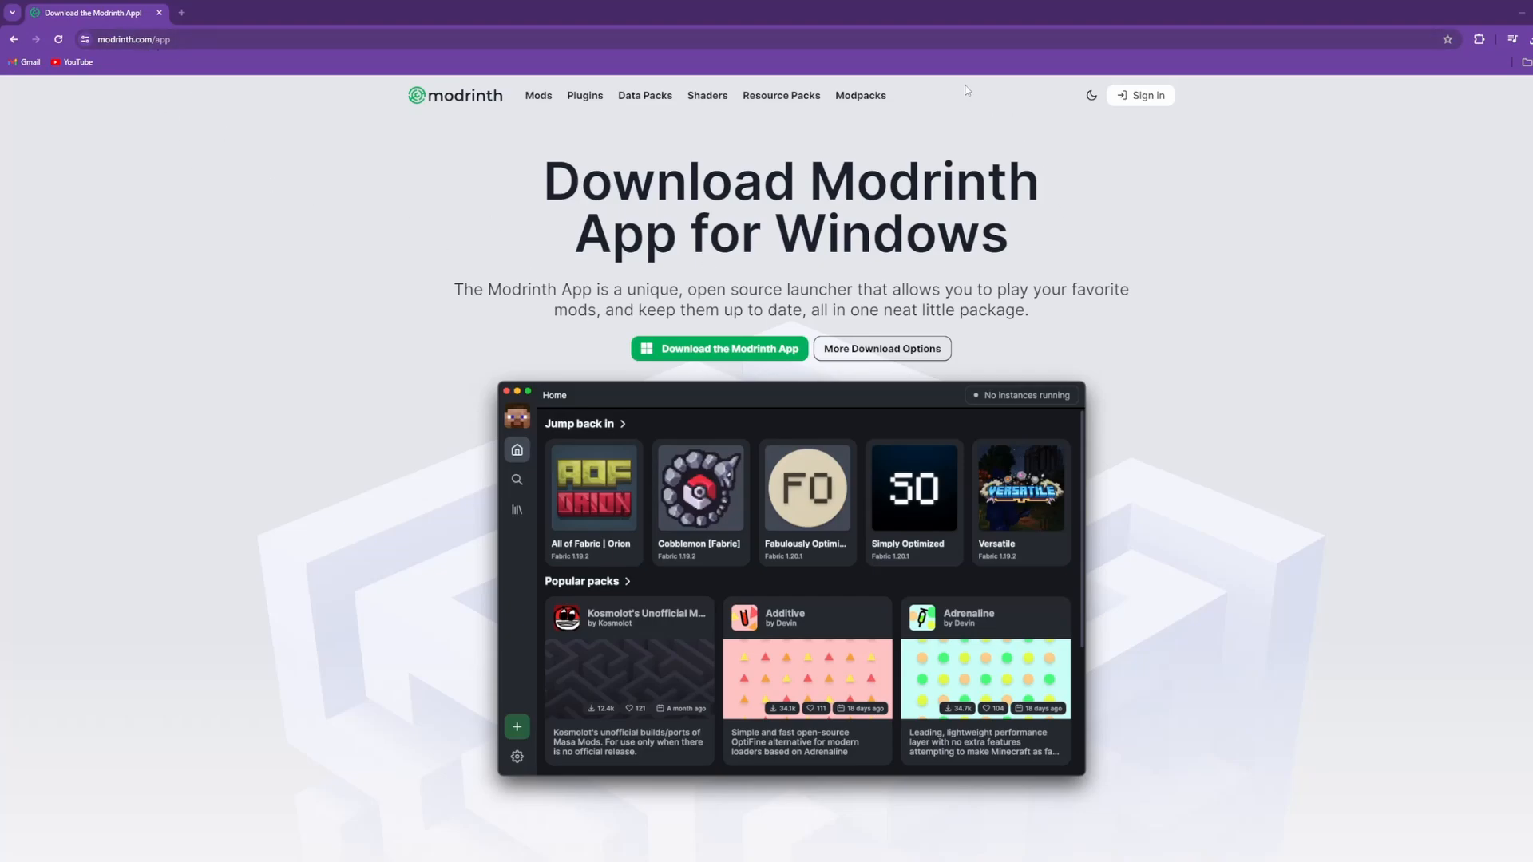
mouse_move(834, 219)
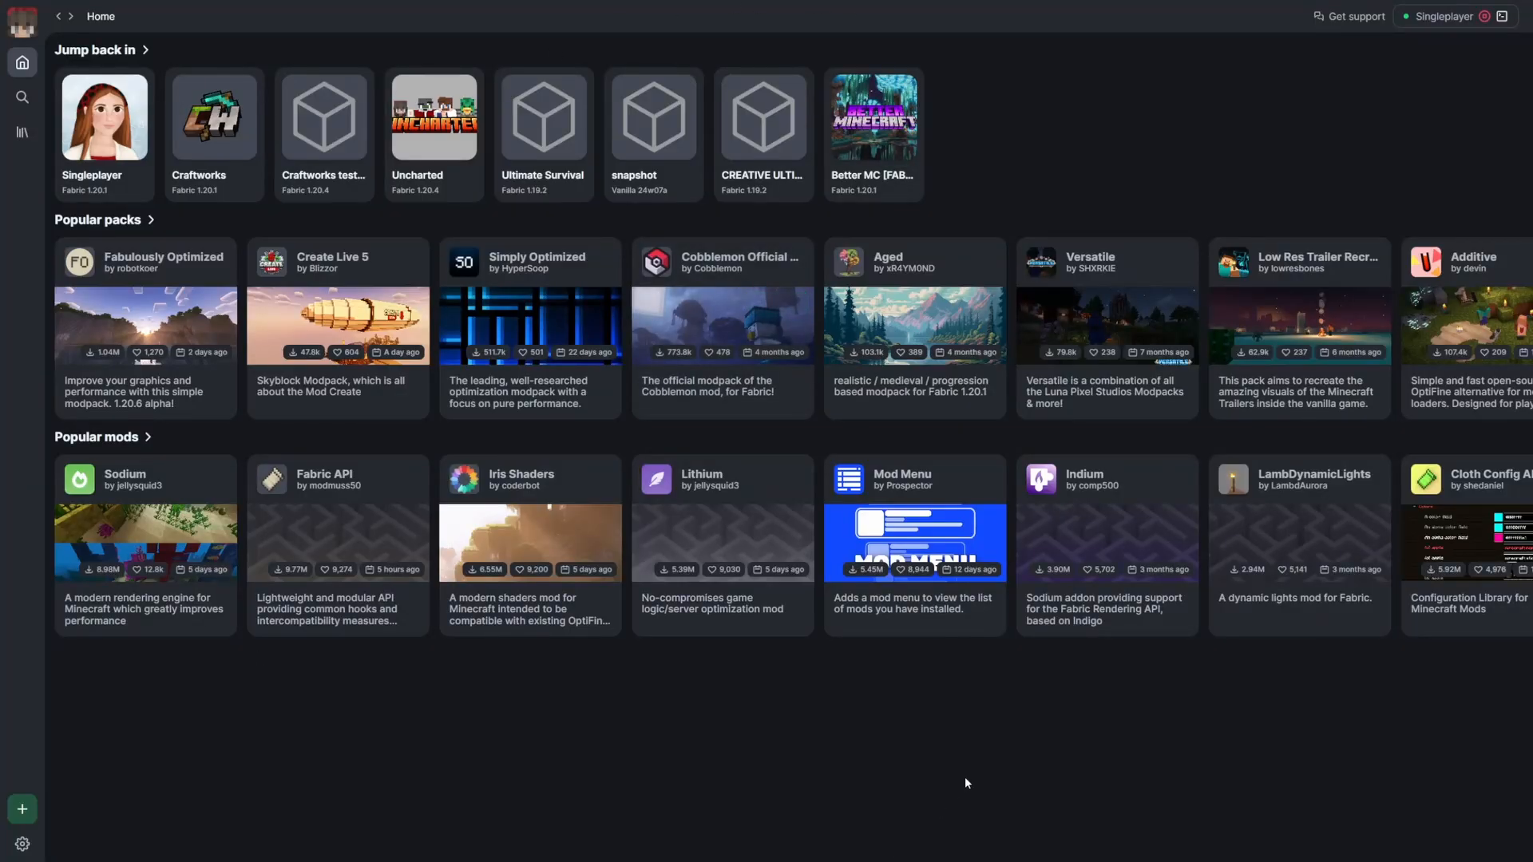
mouse_move(21, 24)
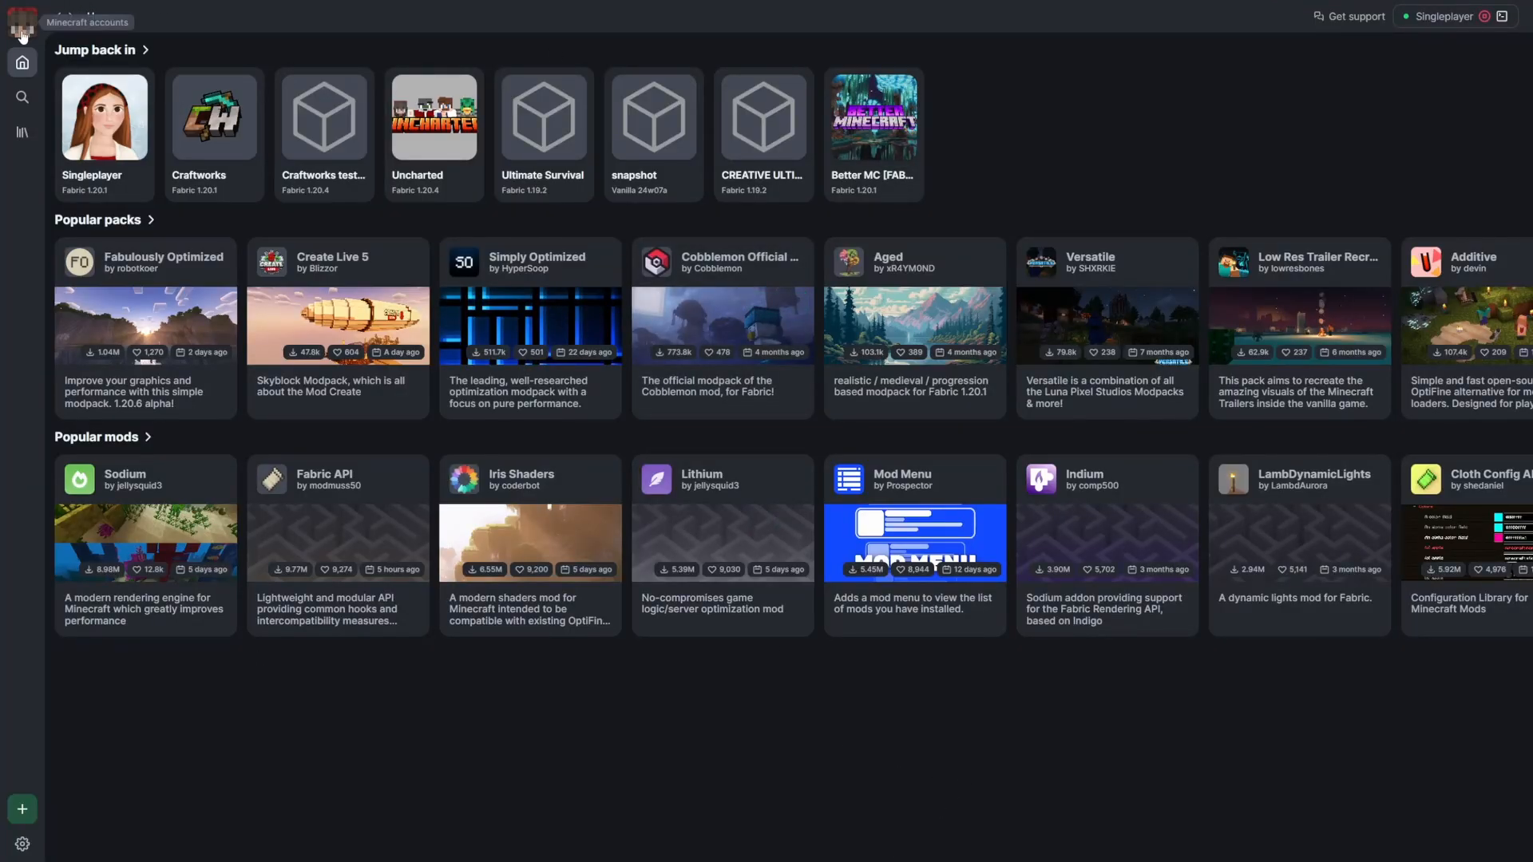
mouse_move(1077, 158)
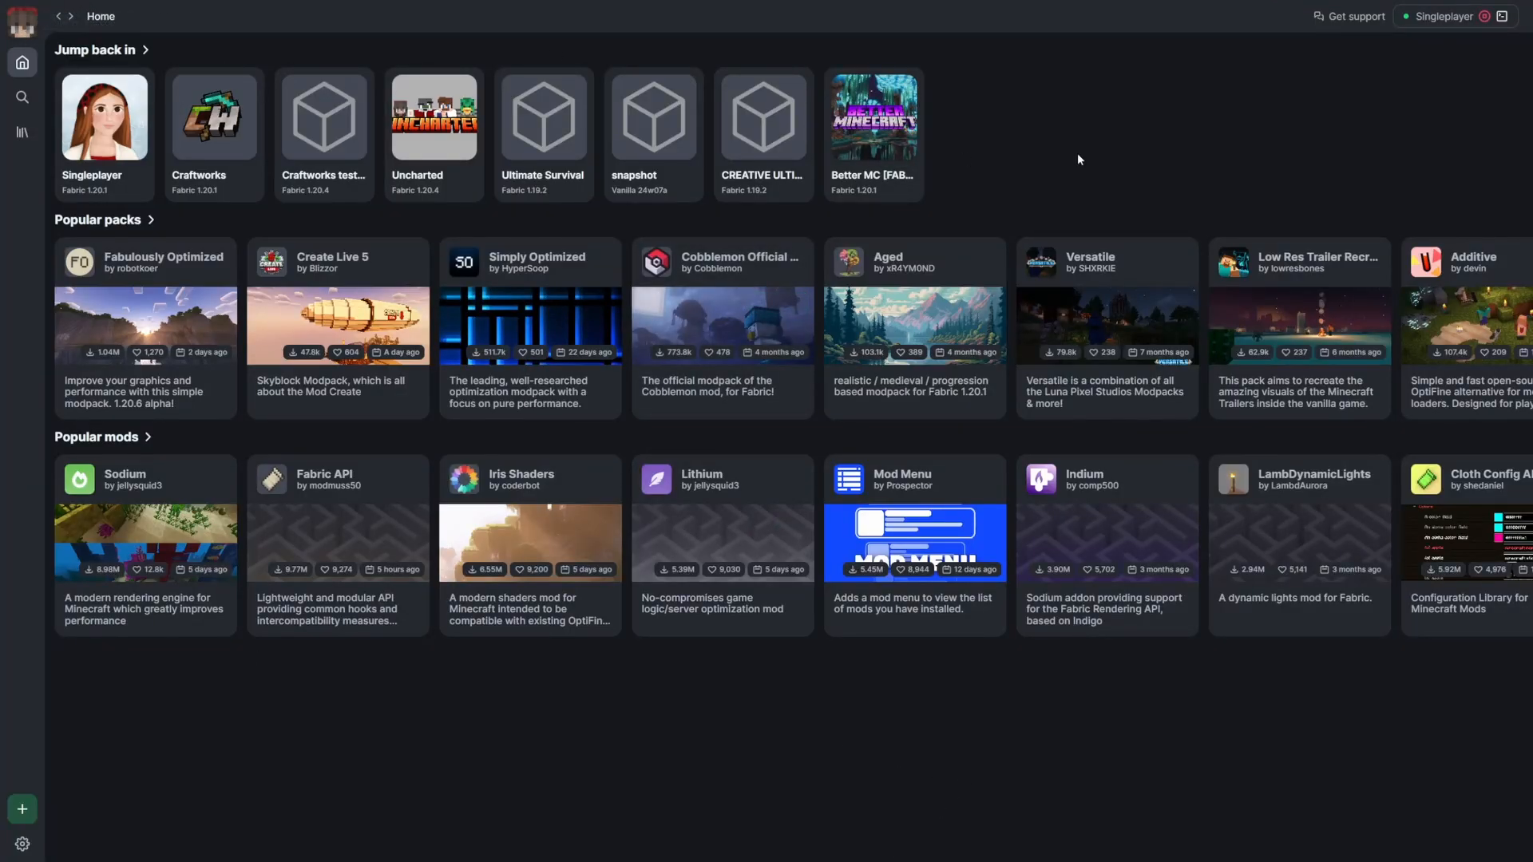
mouse_move(1023, 110)
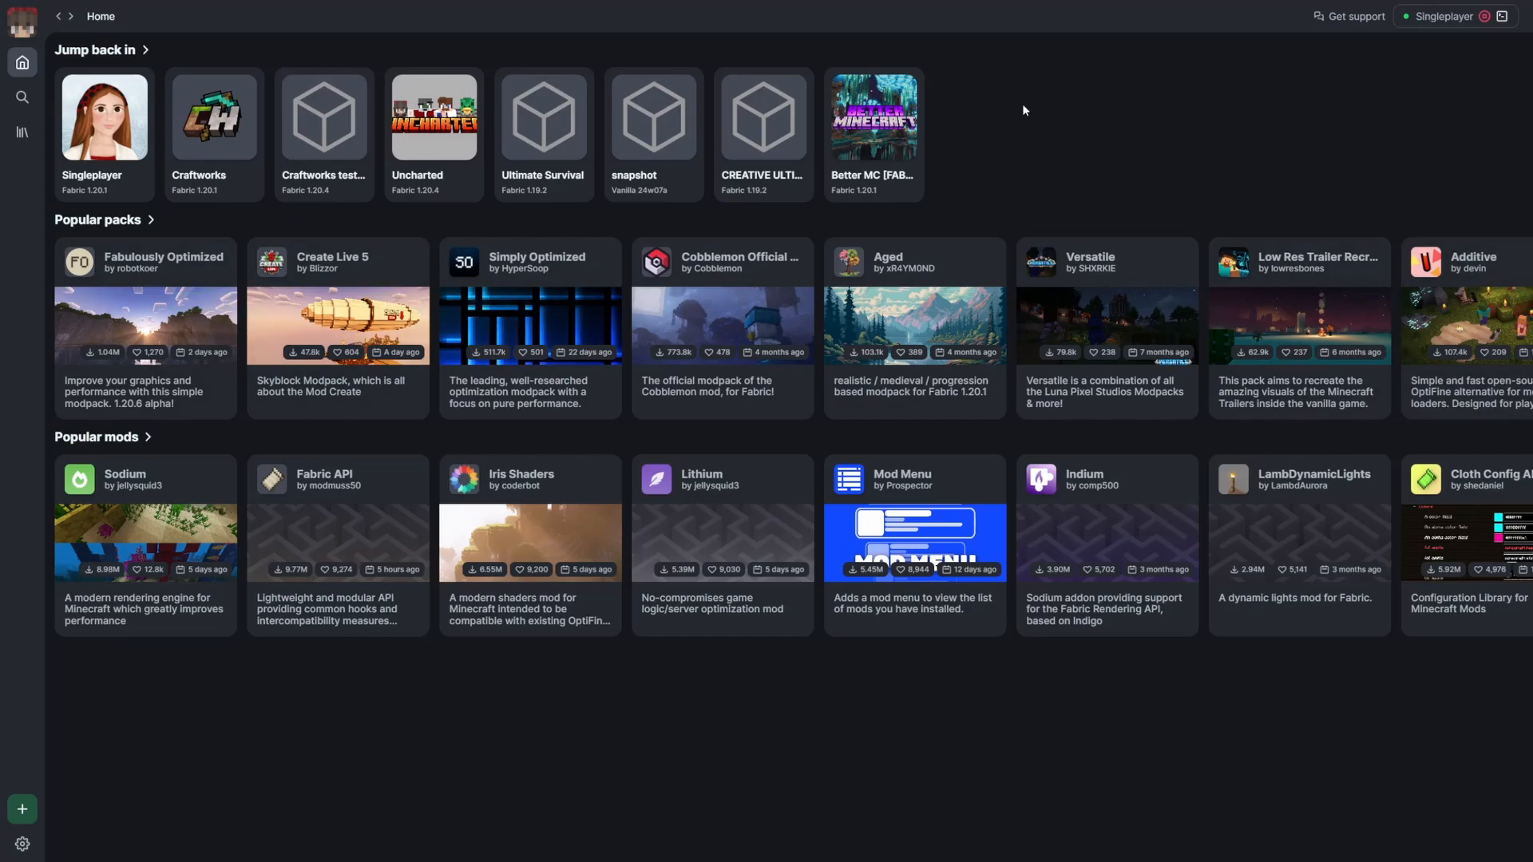
mouse_move(300, 828)
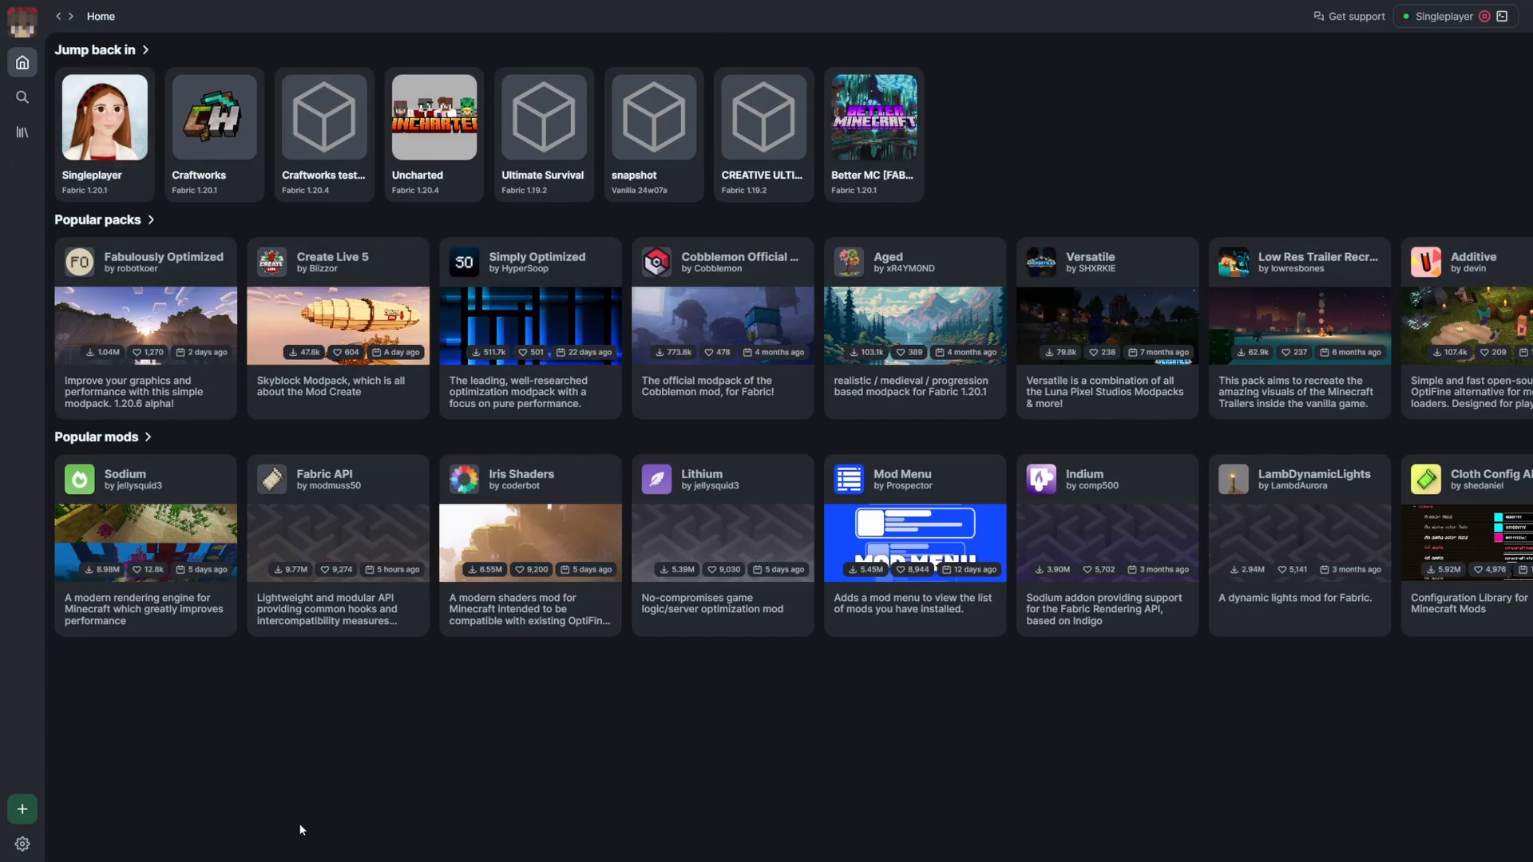
- Create a new instance named 'new series!' using the Fabric loader on game version 1.20.4
left_click(21, 808)
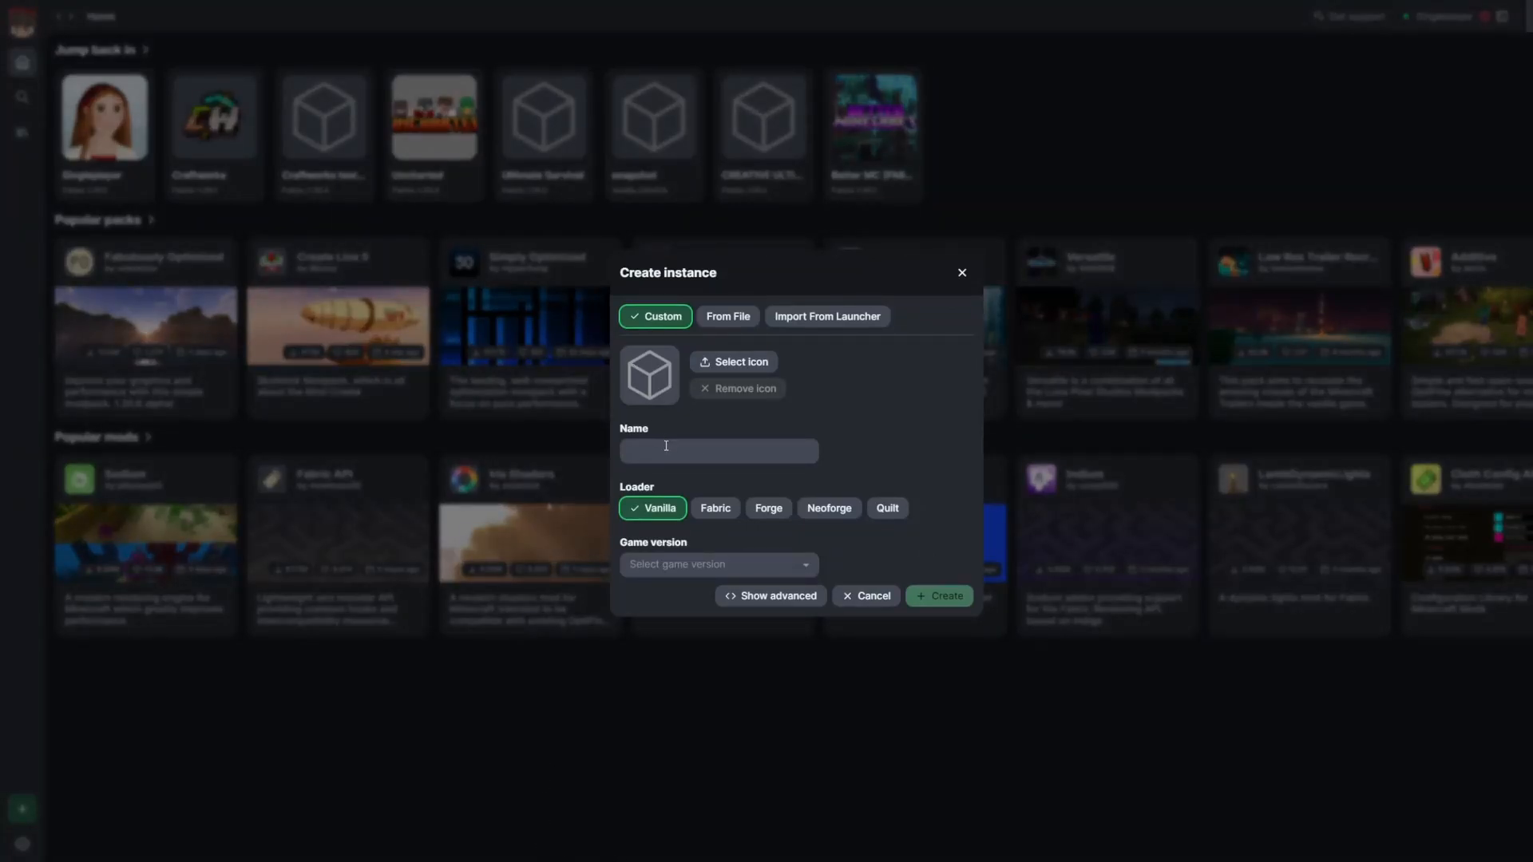
type("new series!")
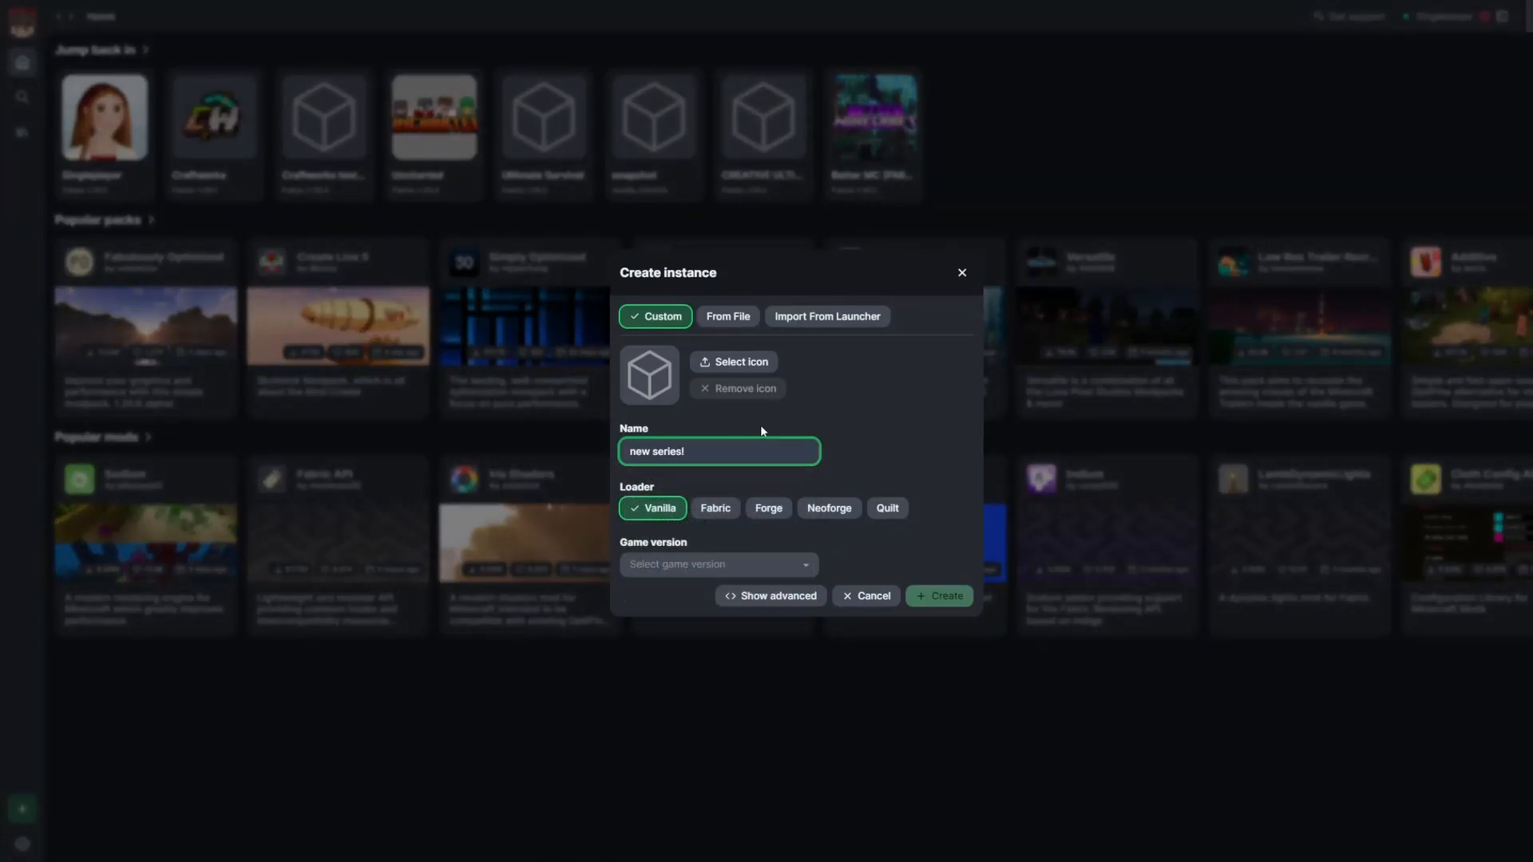
left_click(716, 508)
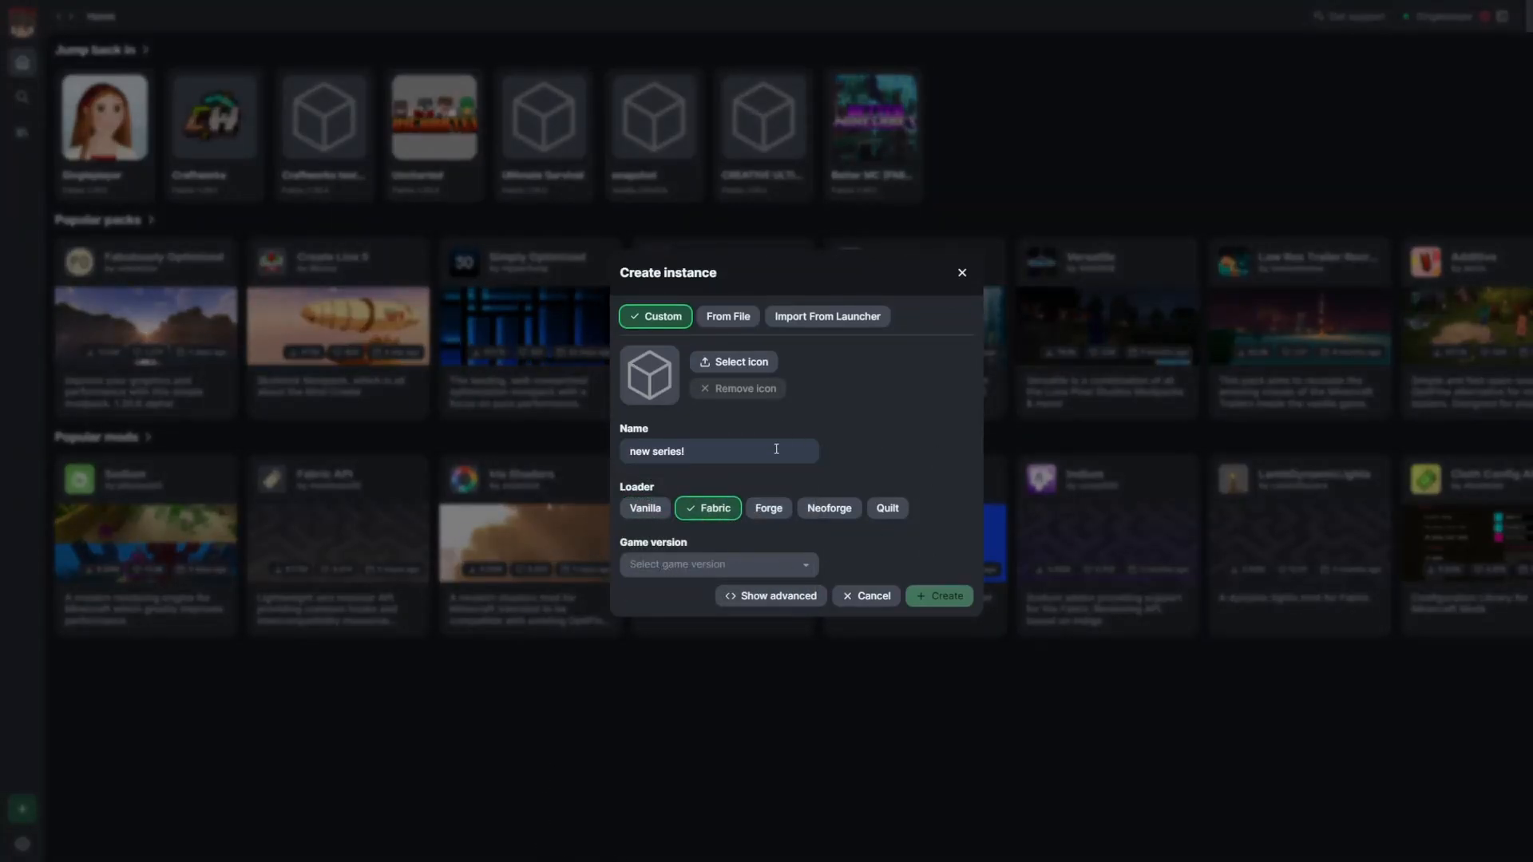
mouse_move(768, 508)
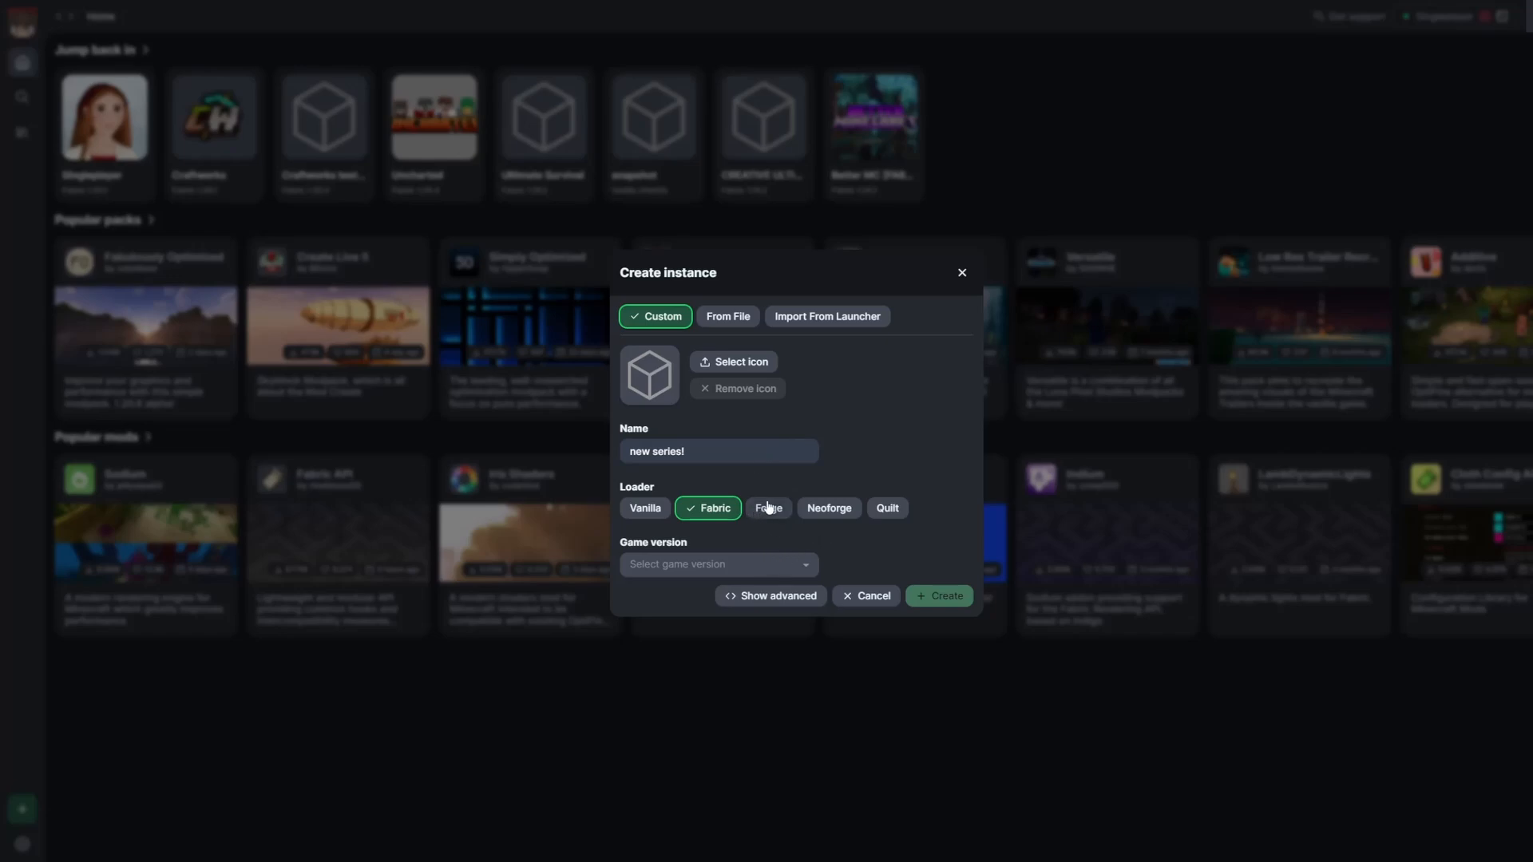
mouse_move(674, 569)
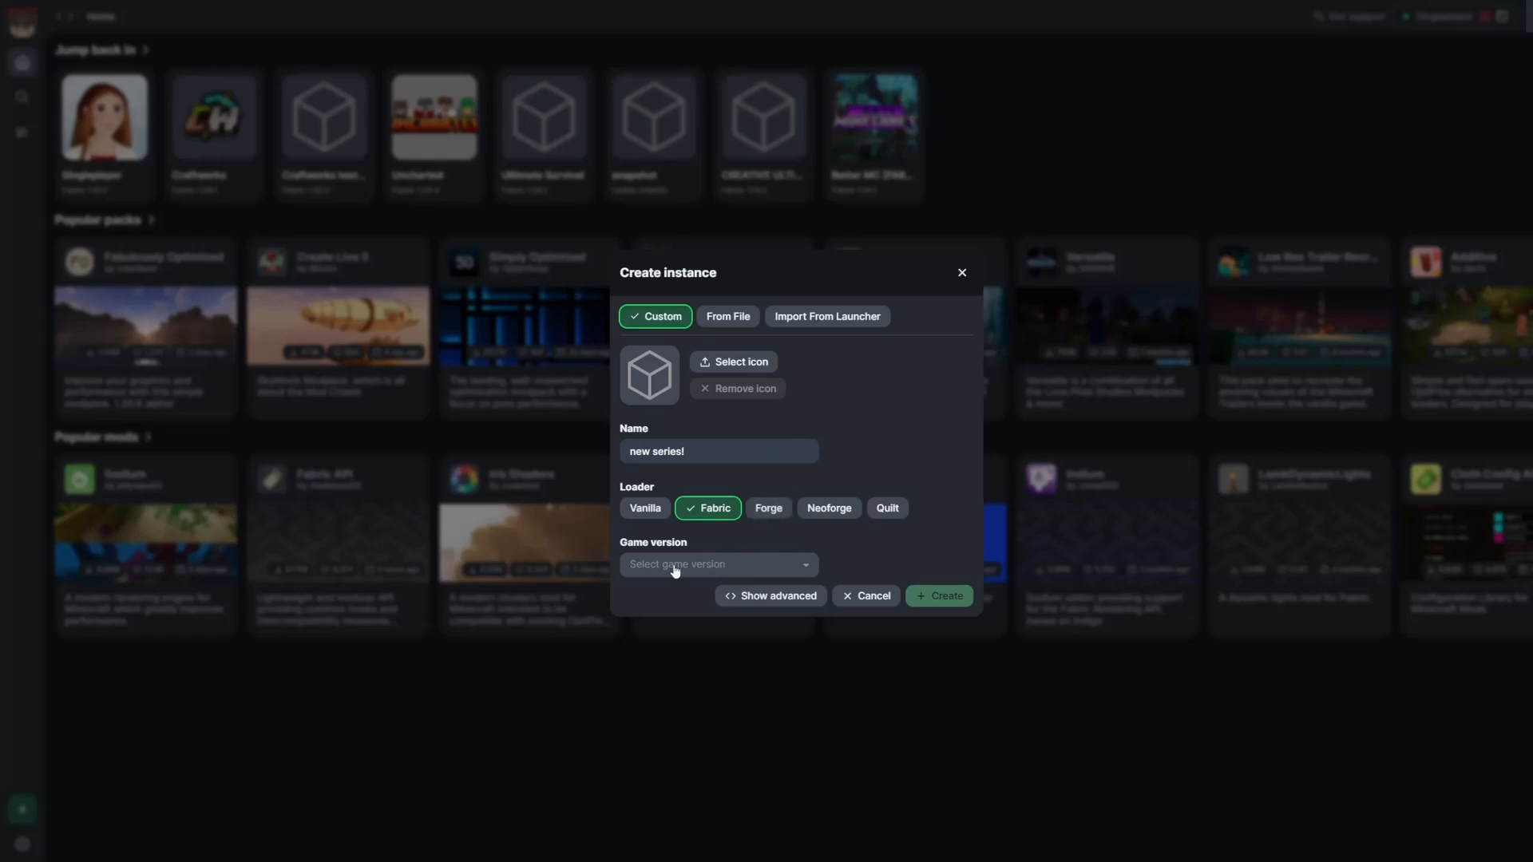
left_click(719, 563)
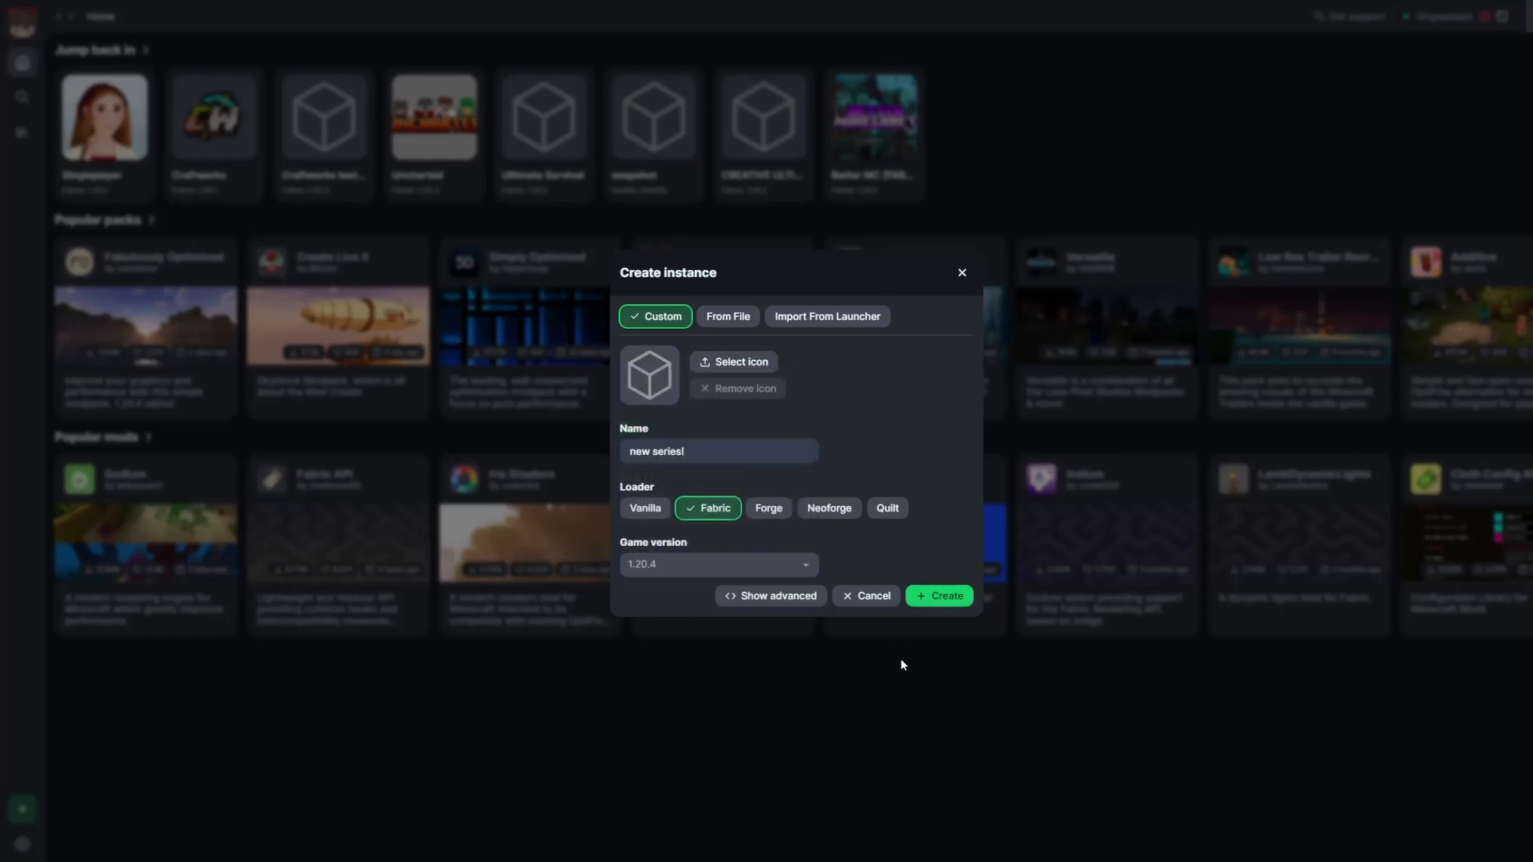
left_click(937, 595)
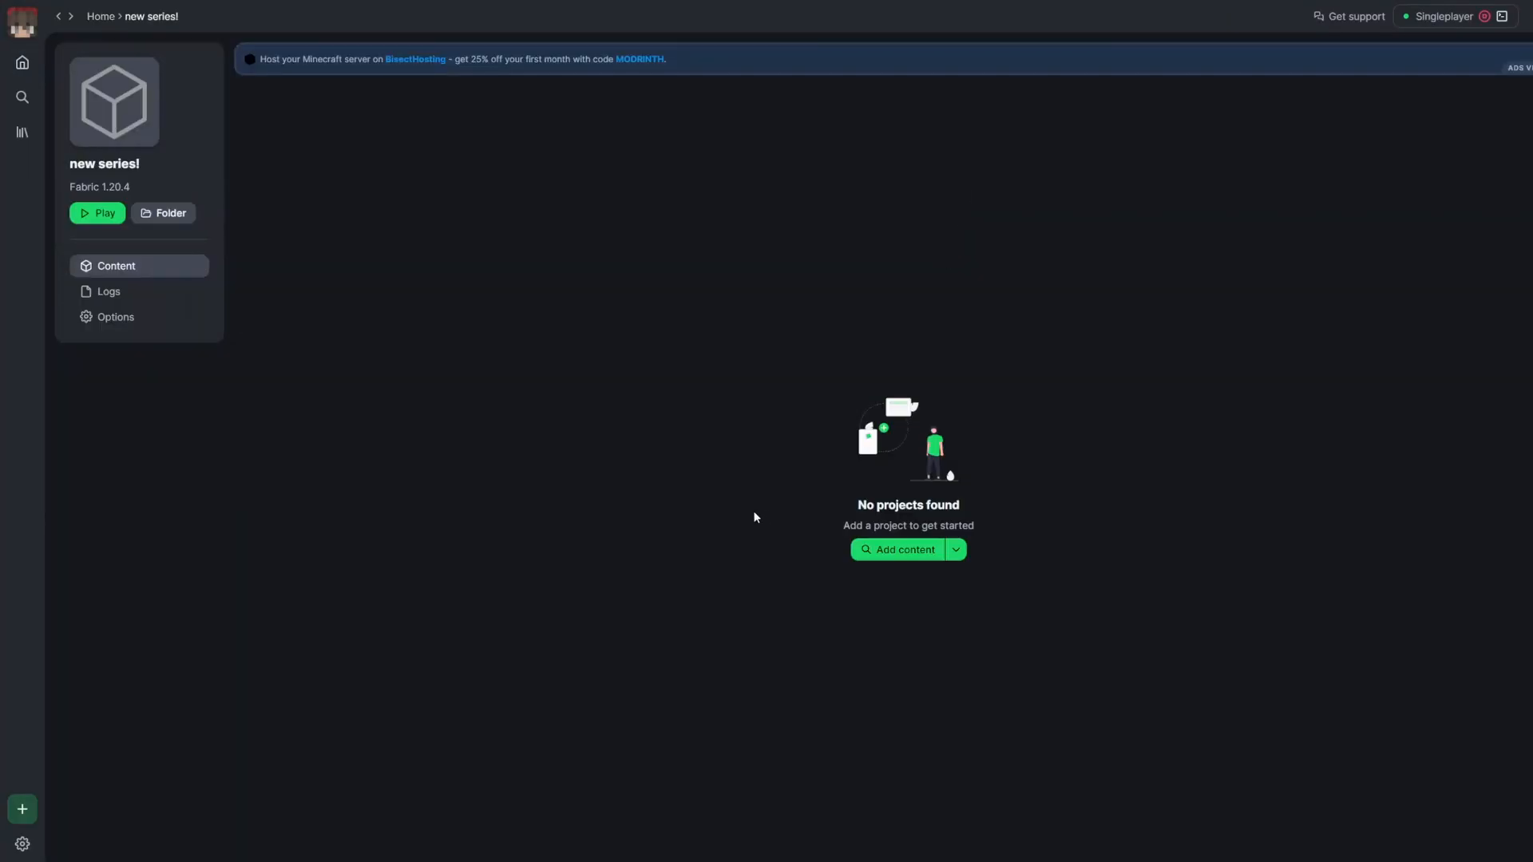
mouse_move(723, 494)
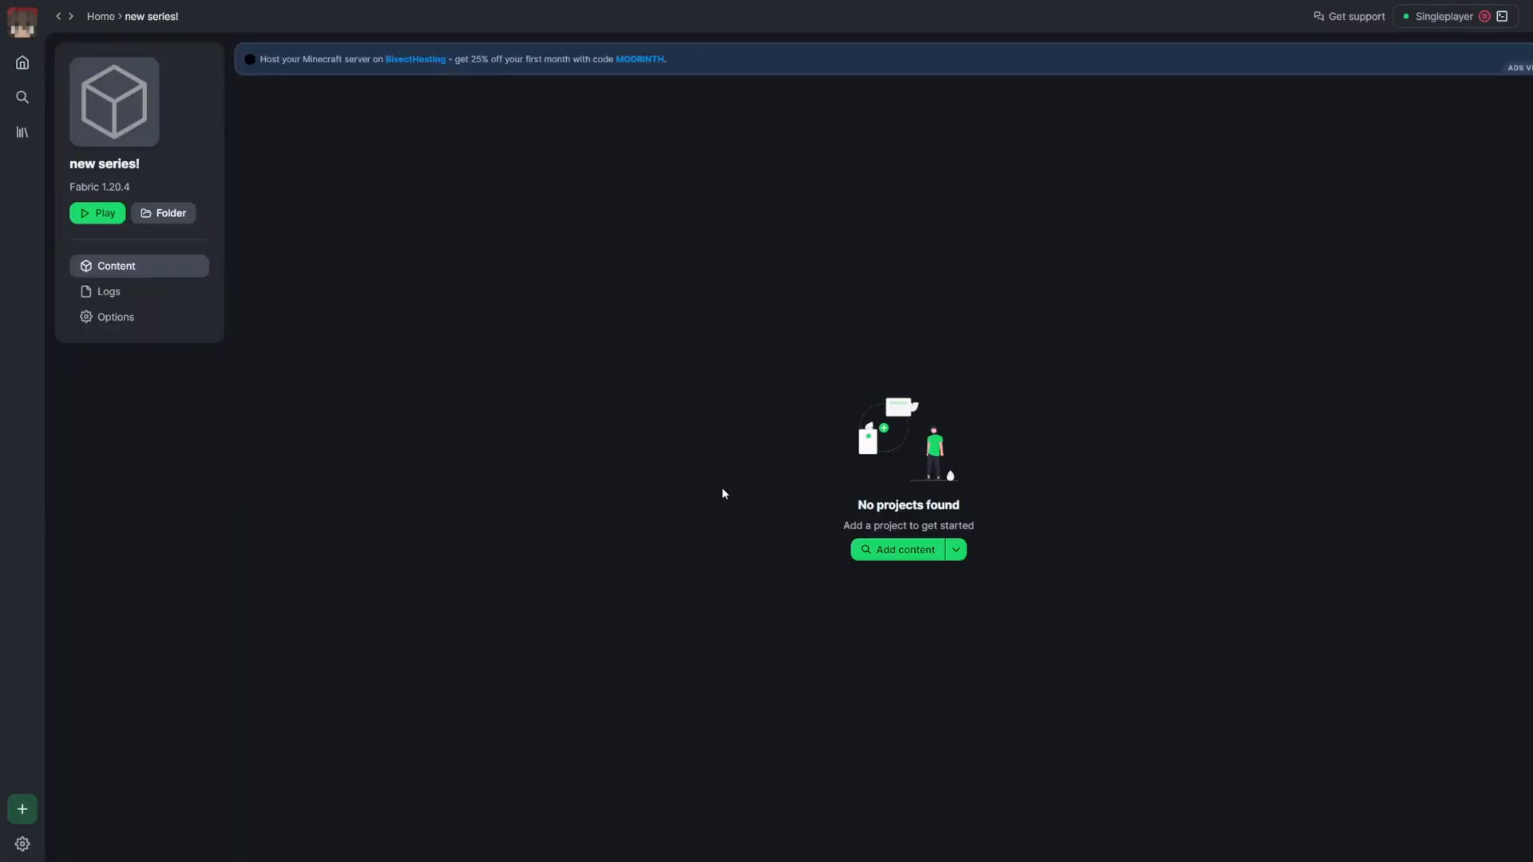
- Install Fabric API, Sodium and Iris, then BSL Shaders from the Shaders listing, and move to Resource Packs
left_click(899, 550)
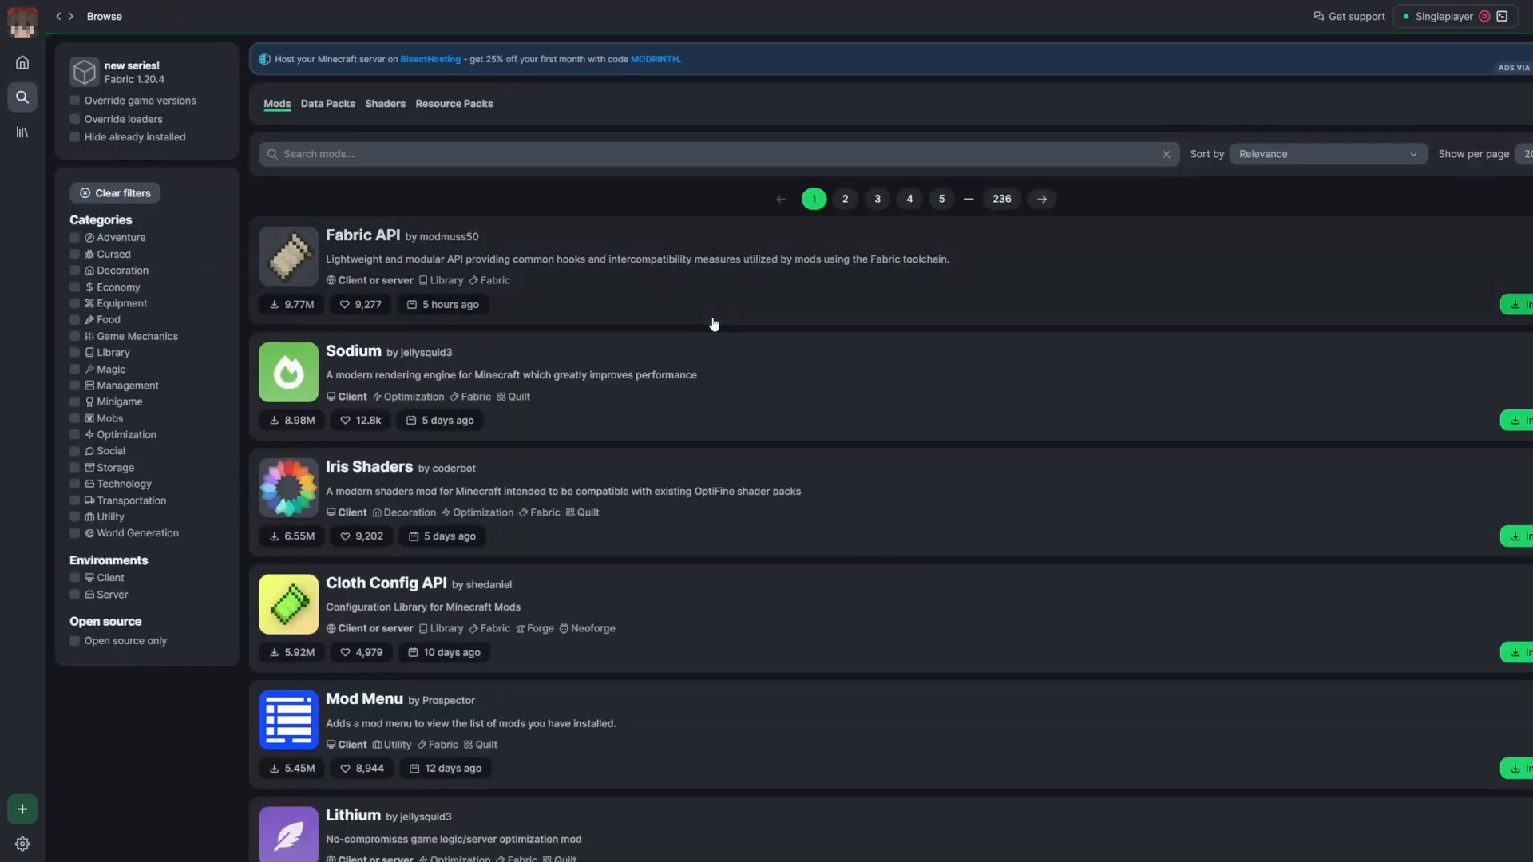
left_click(1525, 303)
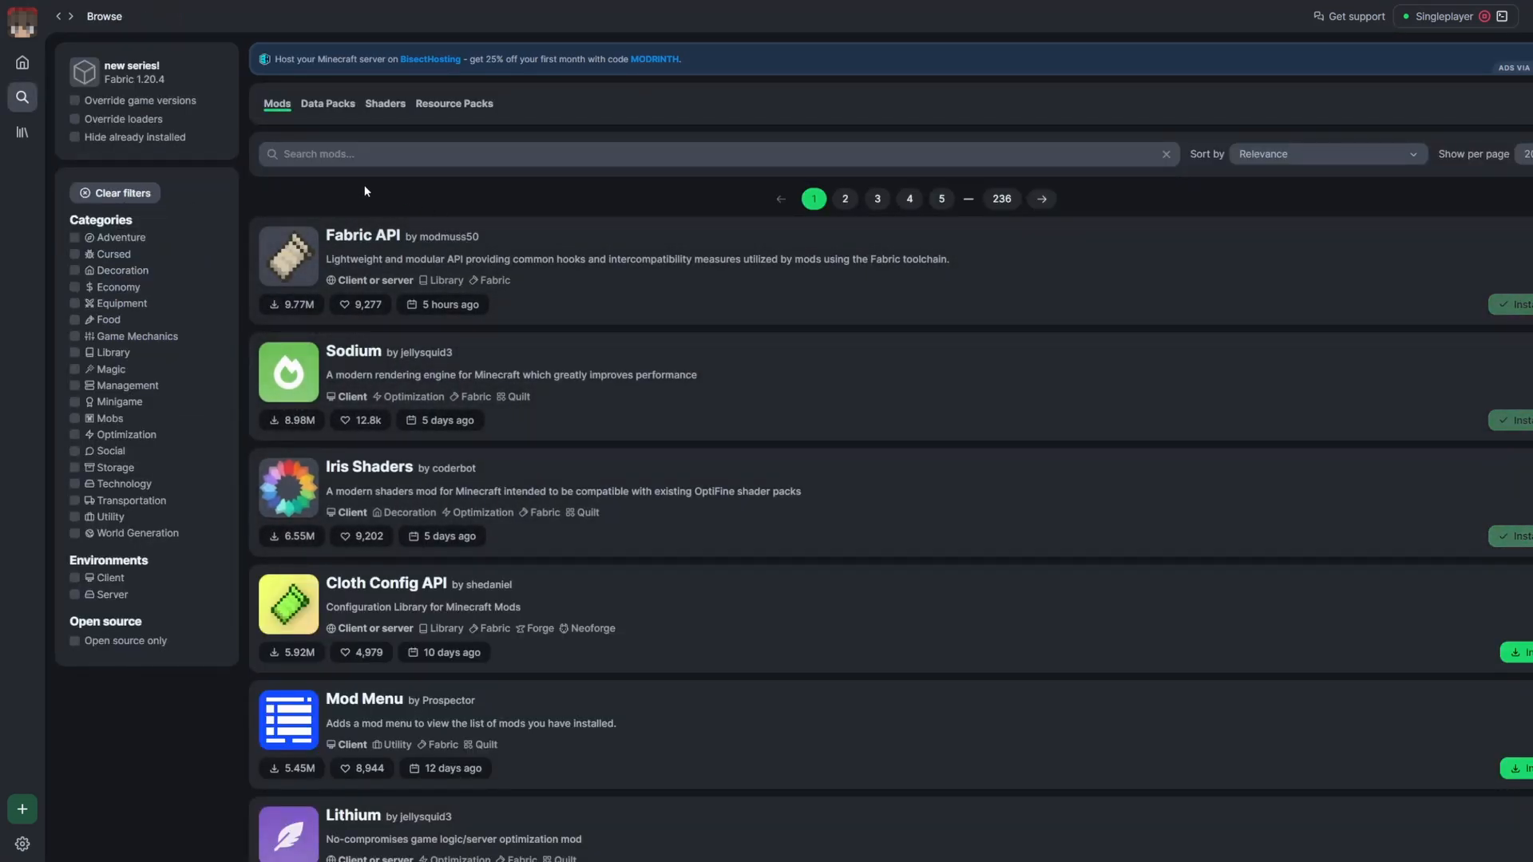
left_click(385, 104)
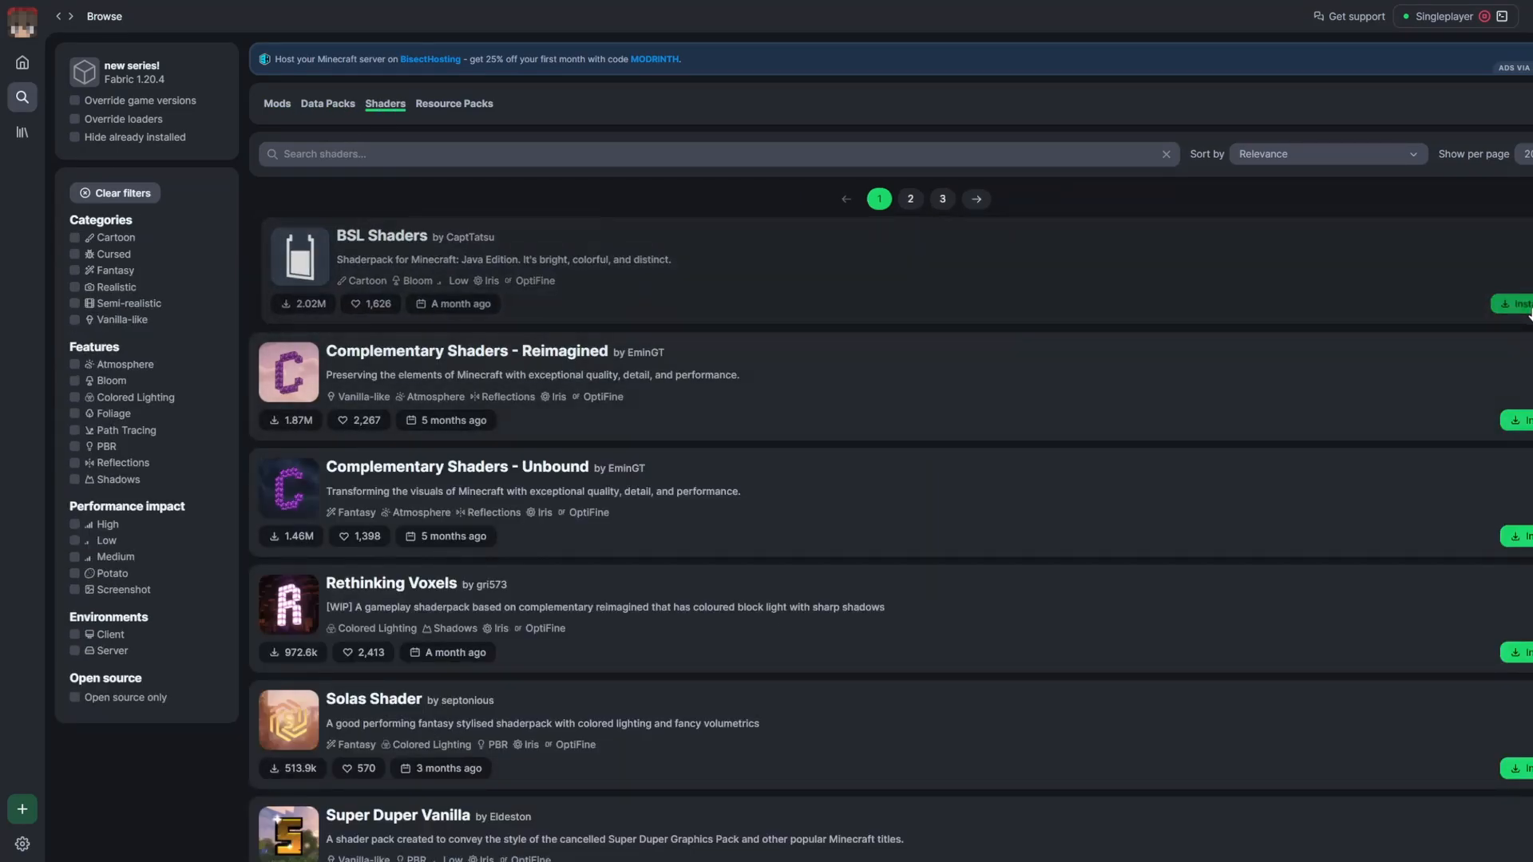
left_click(453, 104)
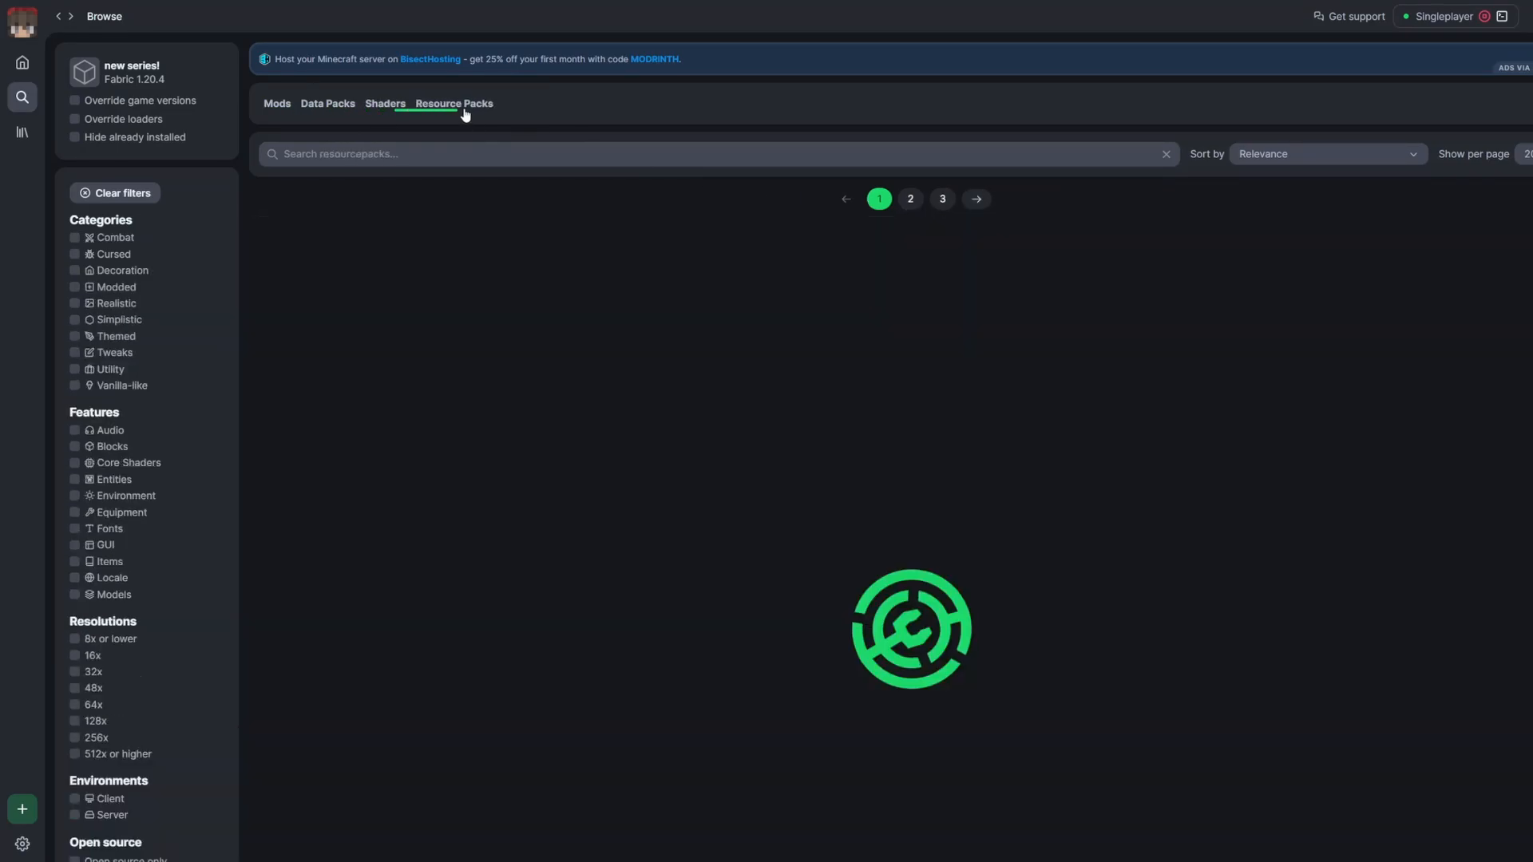
- Review the new series! contents, check the Singleplayer instance's installed mods, and return Home
left_click(130, 72)
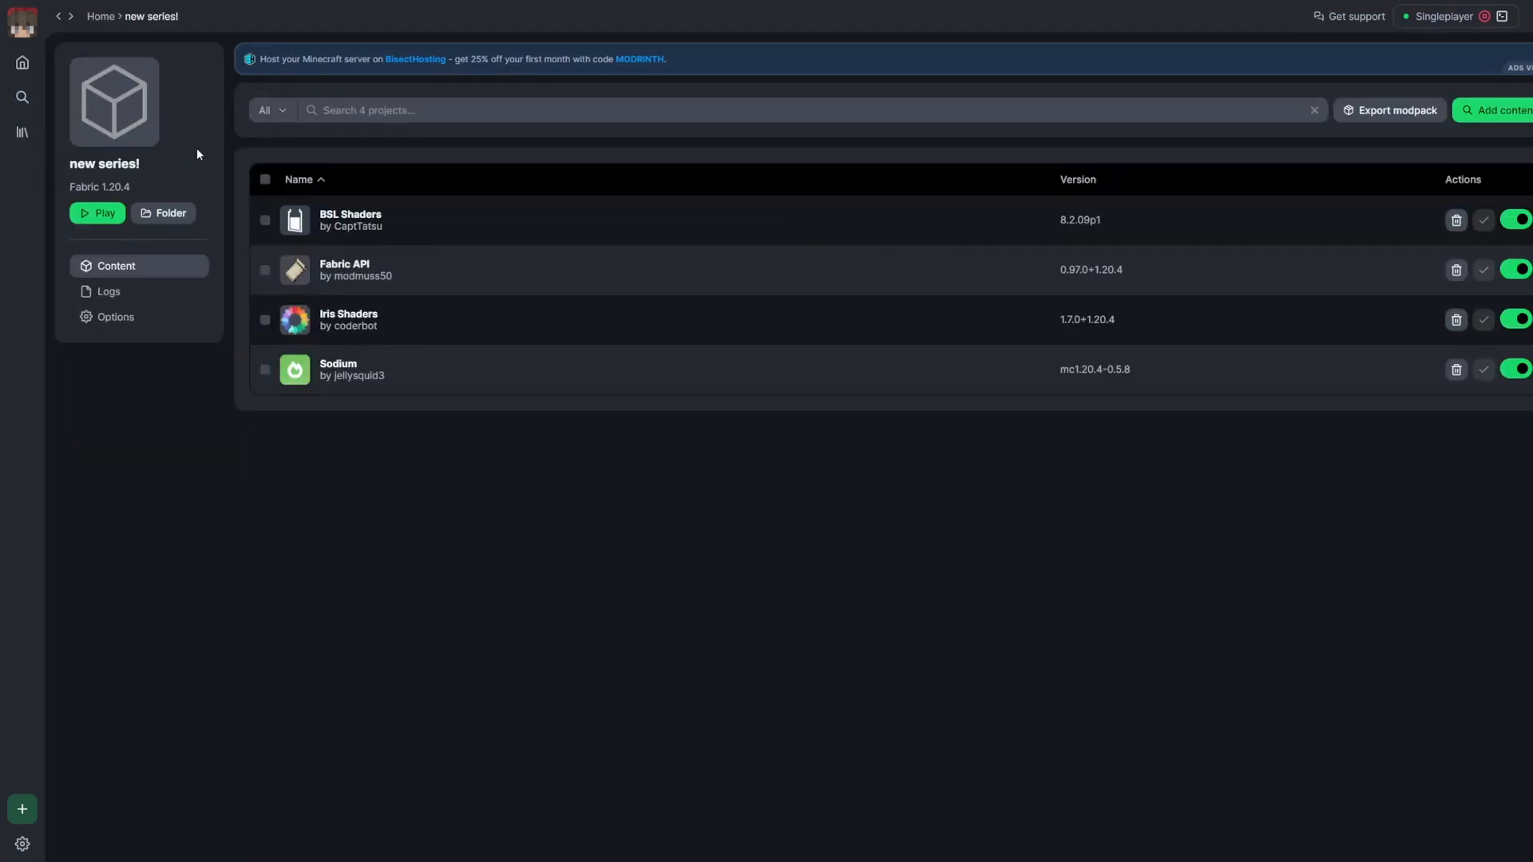
mouse_move(112, 59)
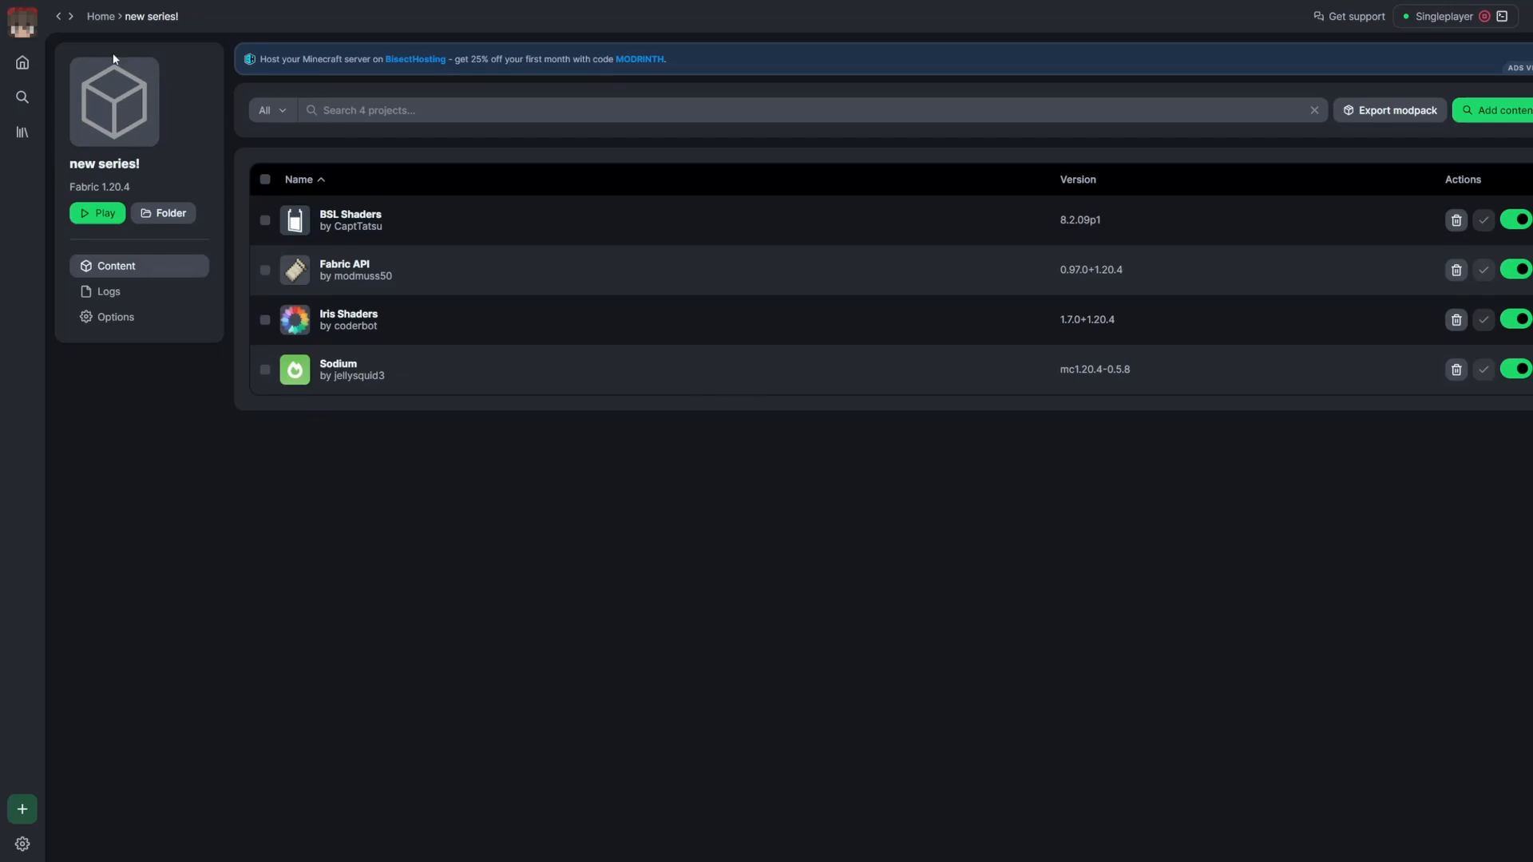
mouse_move(432, 390)
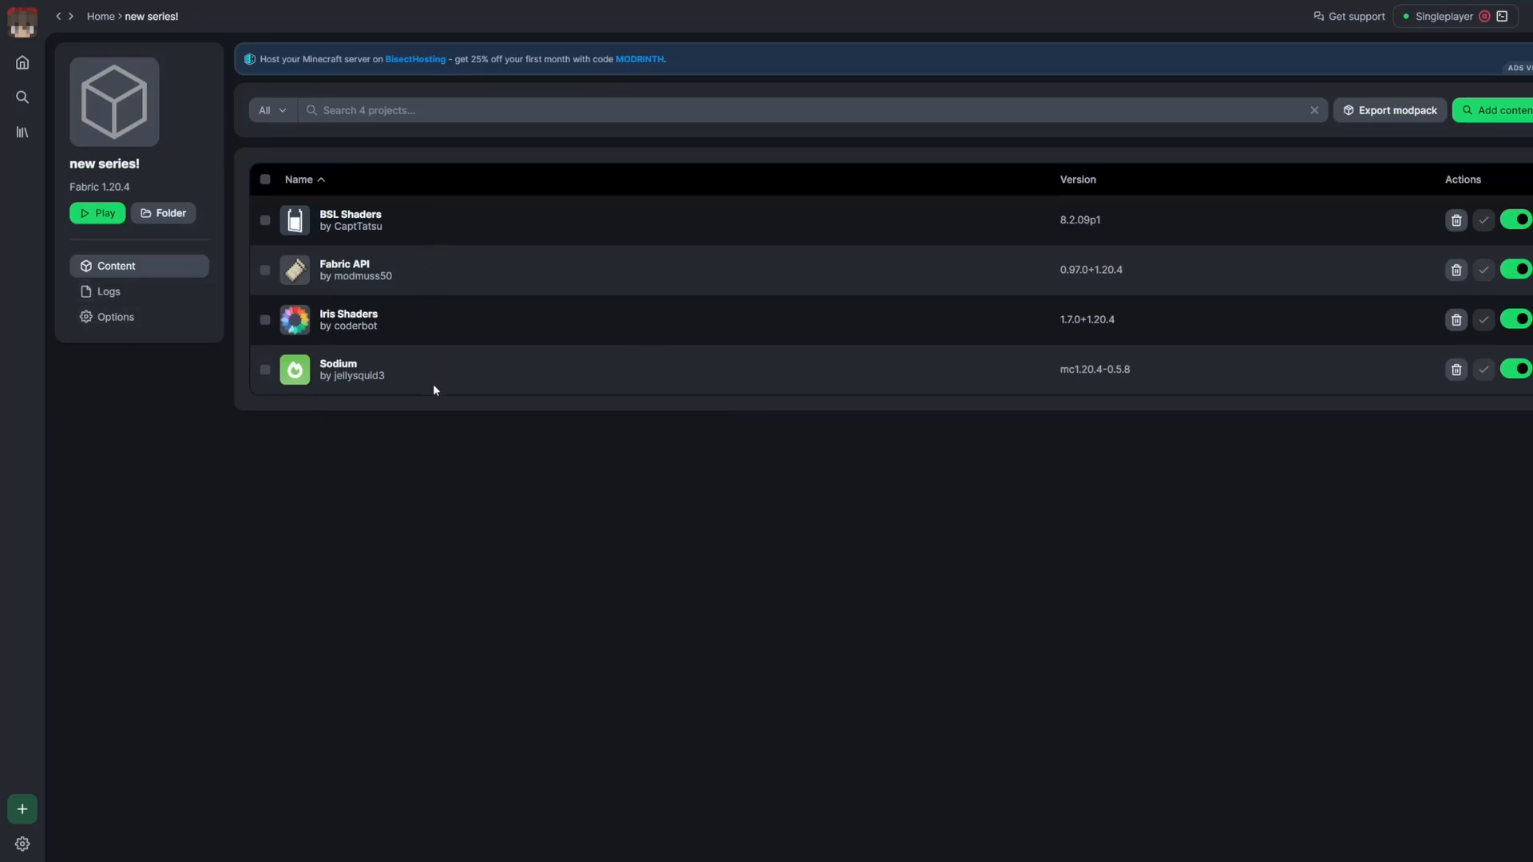
mouse_move(1482, 219)
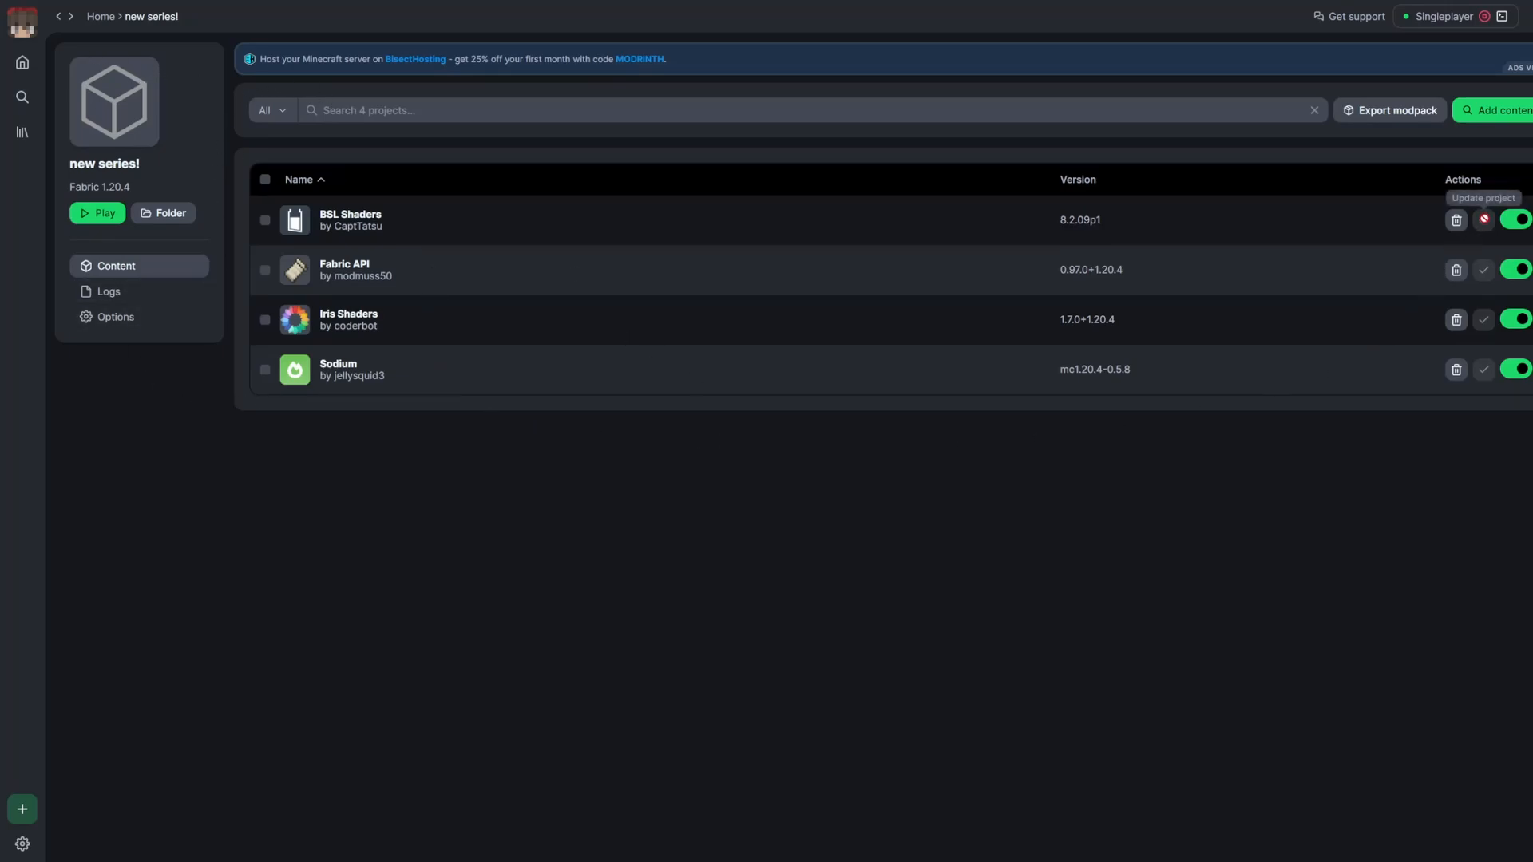
mouse_move(102, 7)
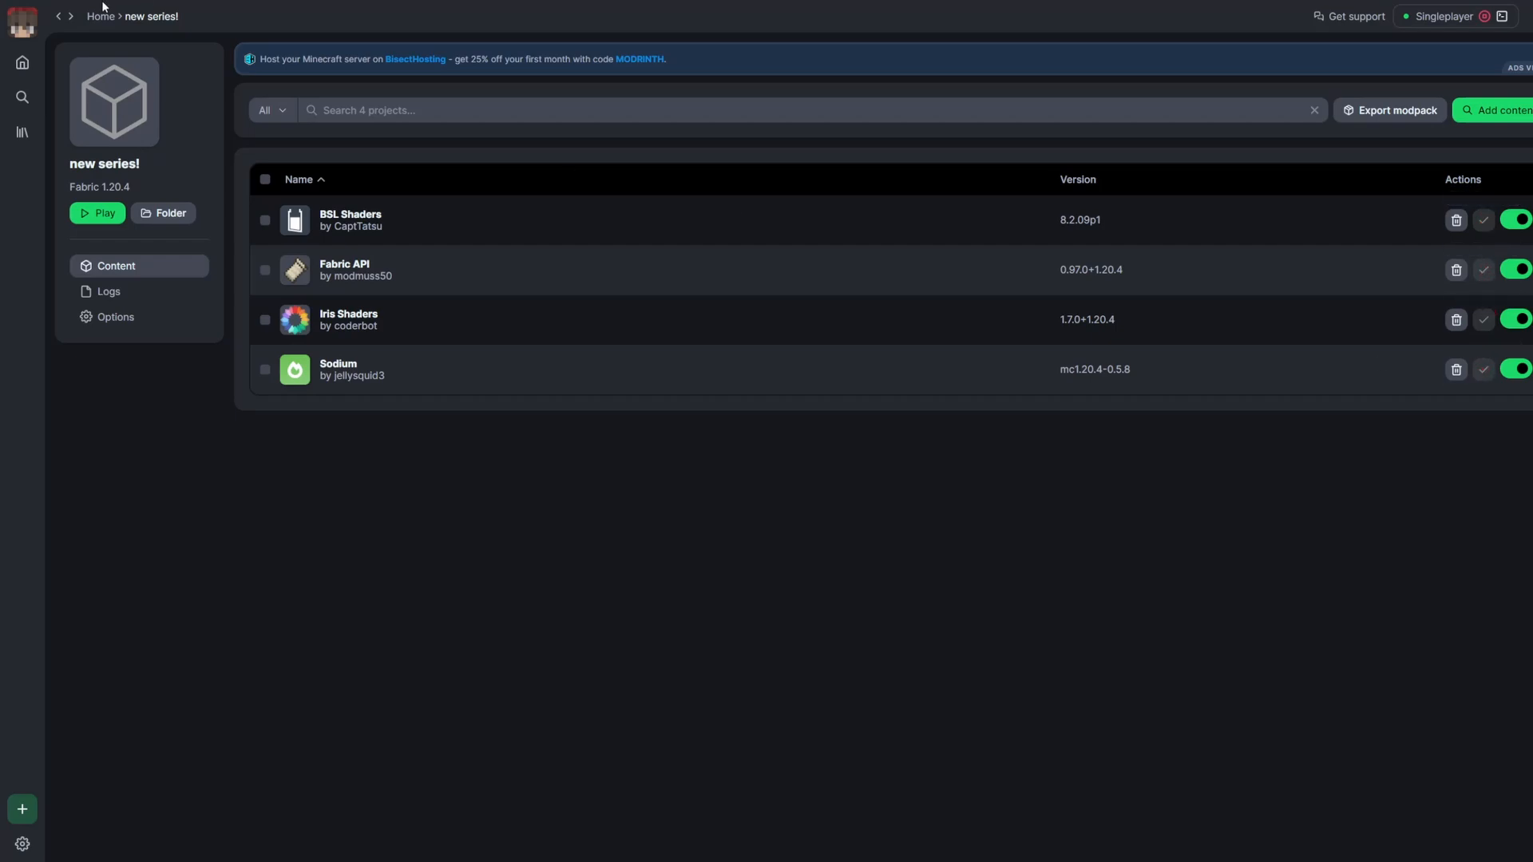
left_click(100, 16)
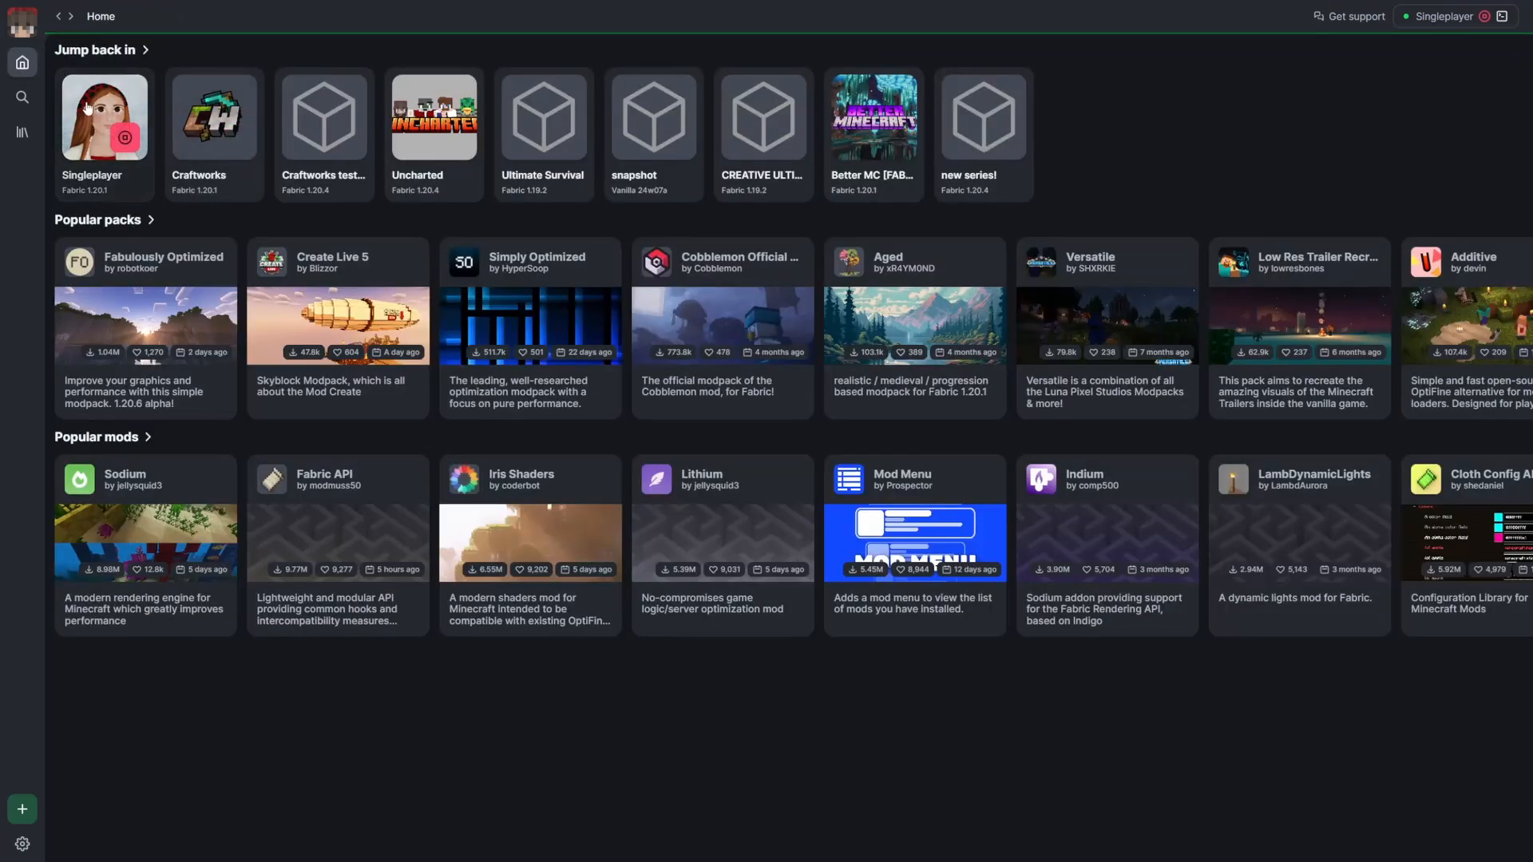
left_click(102, 116)
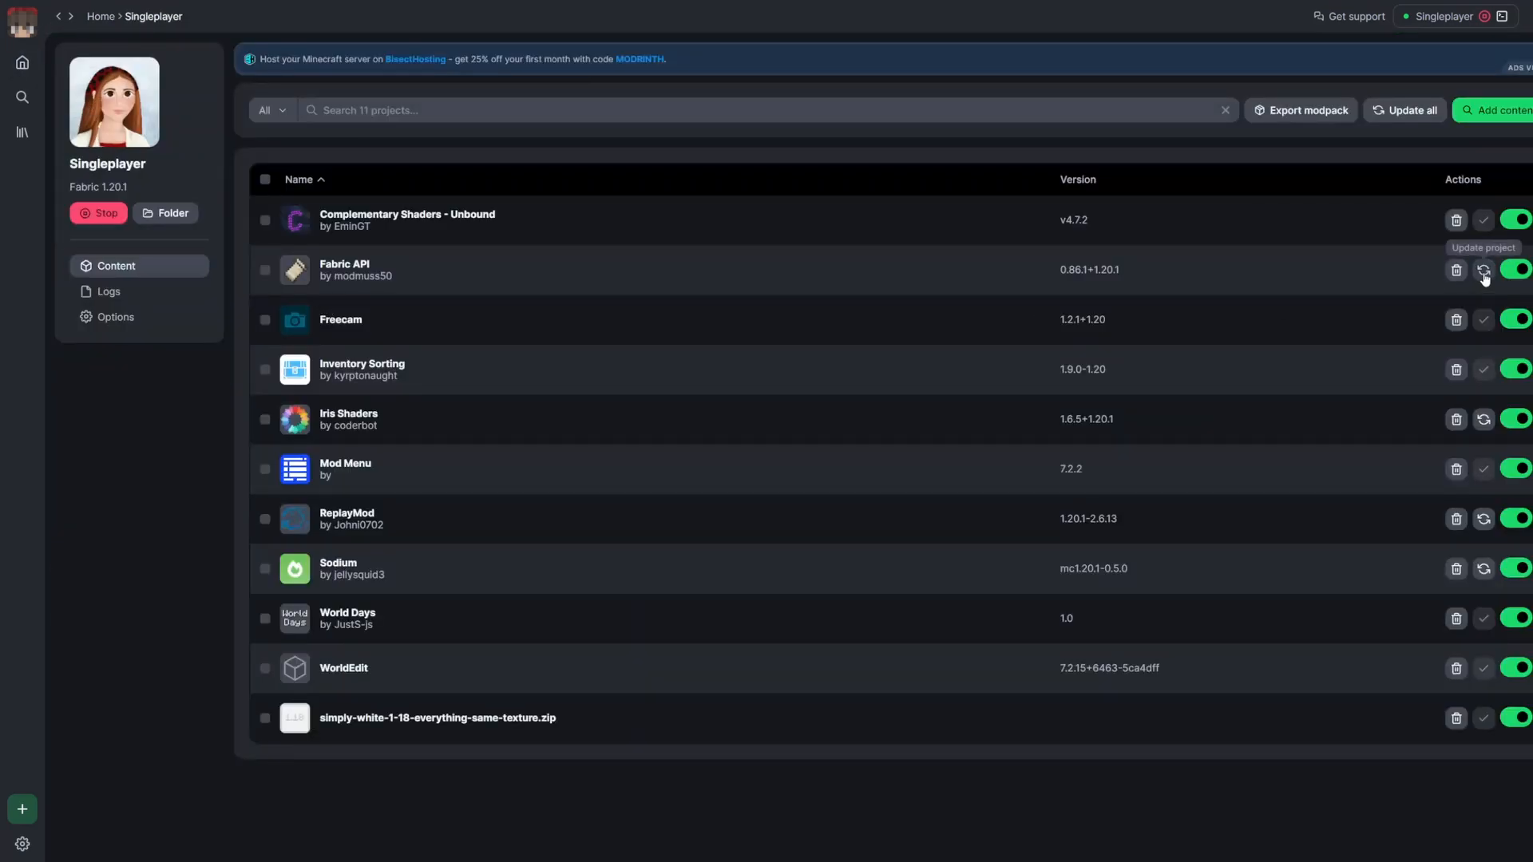
left_click(20, 62)
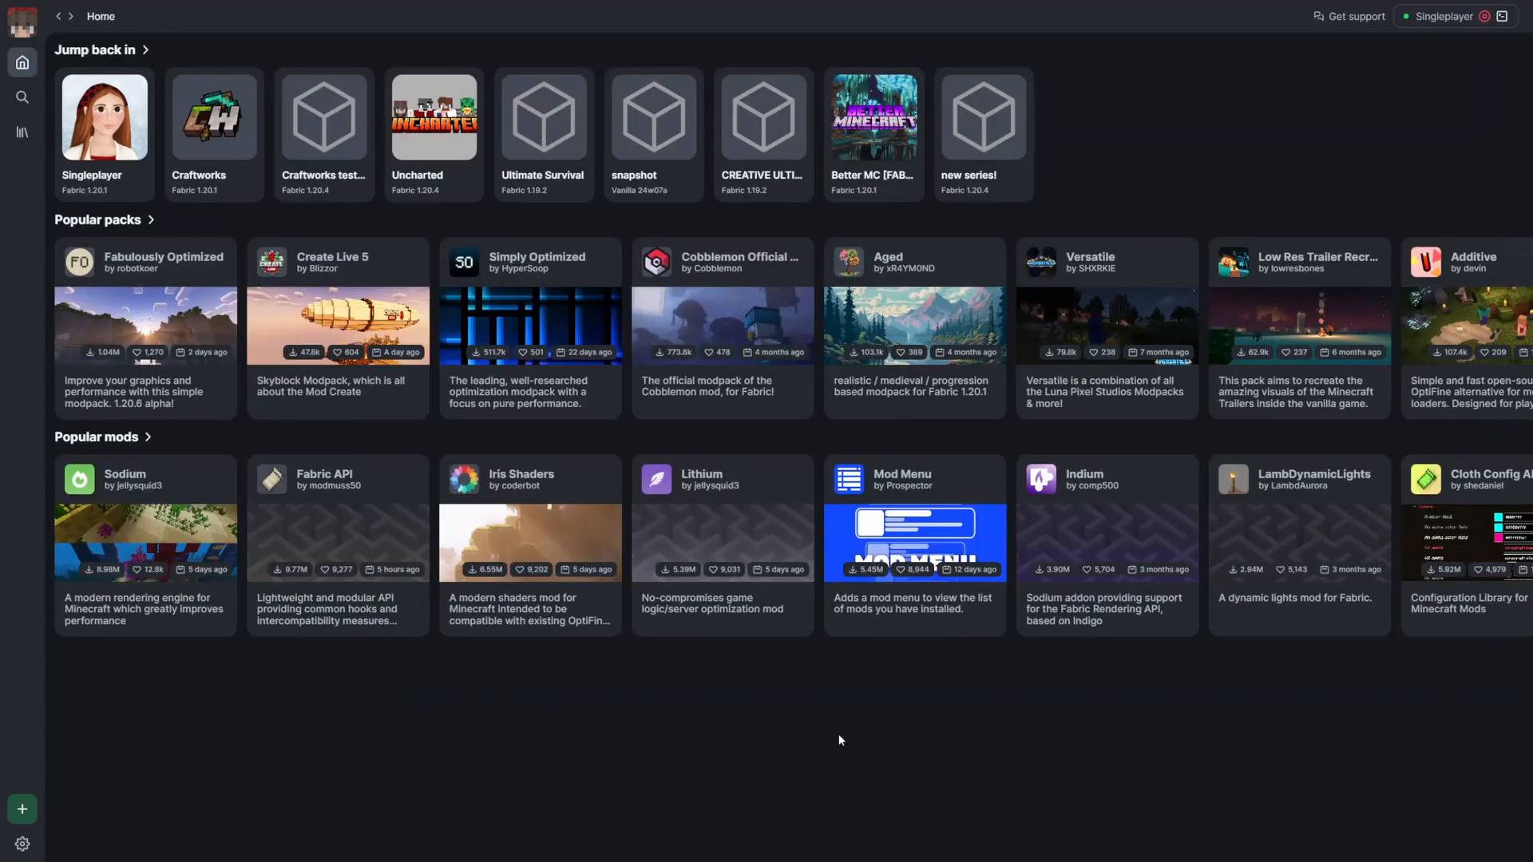
mouse_move(972, 763)
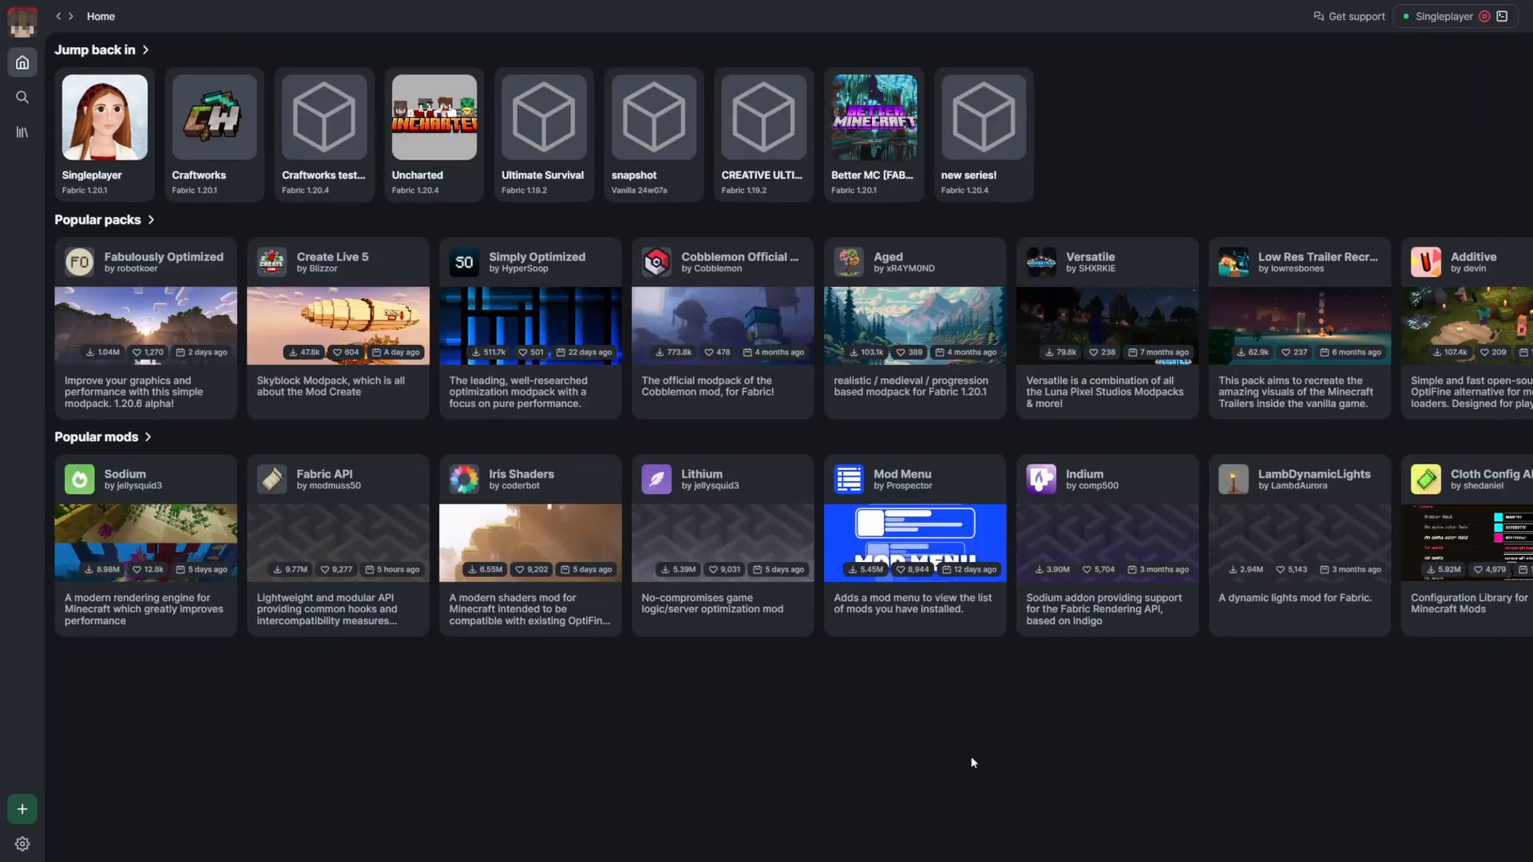
mouse_move(819, 747)
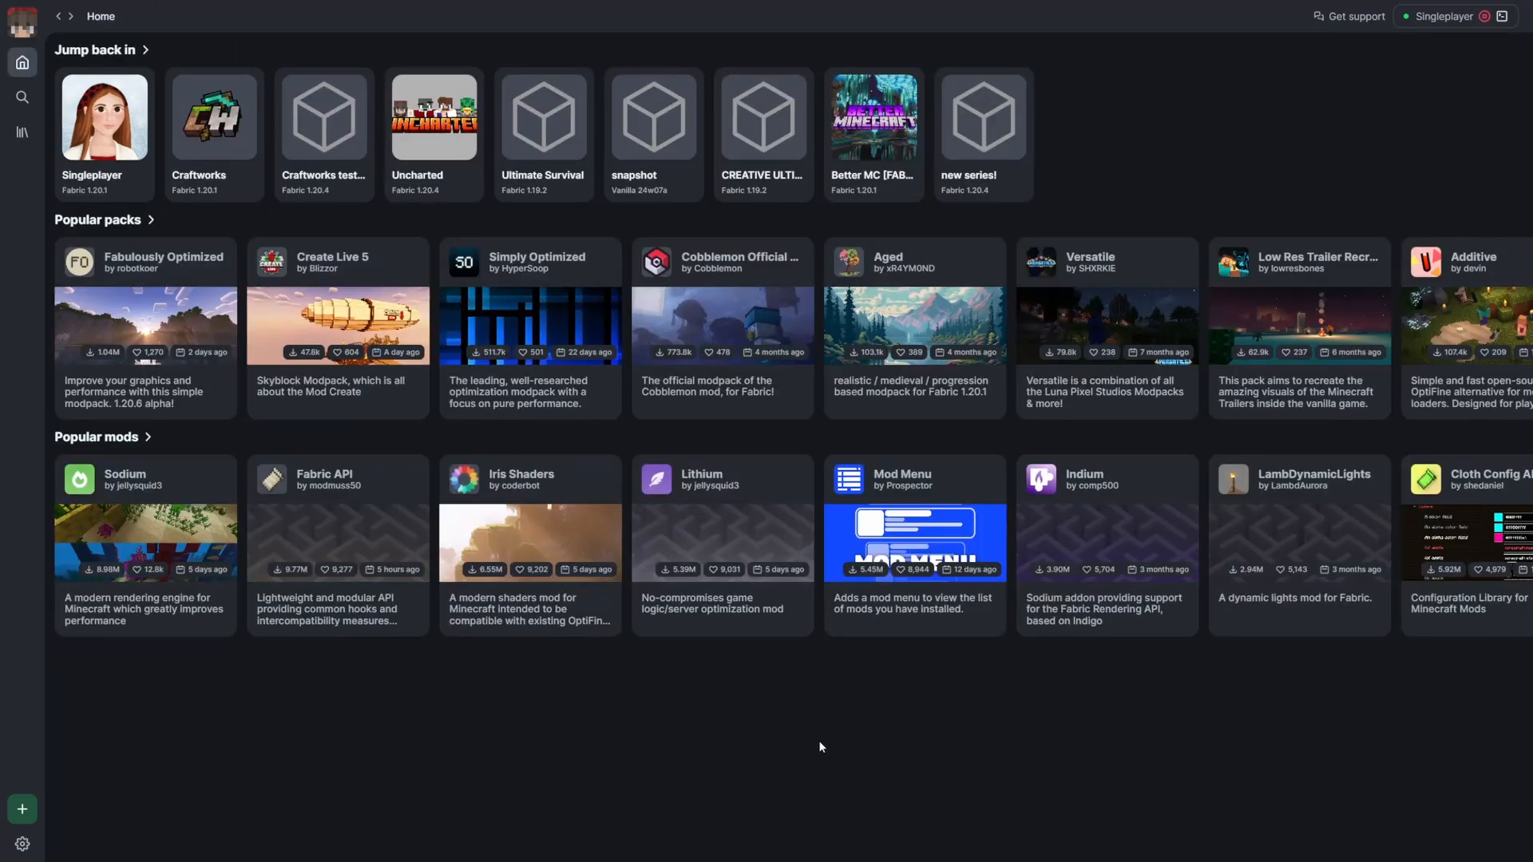
mouse_move(843, 779)
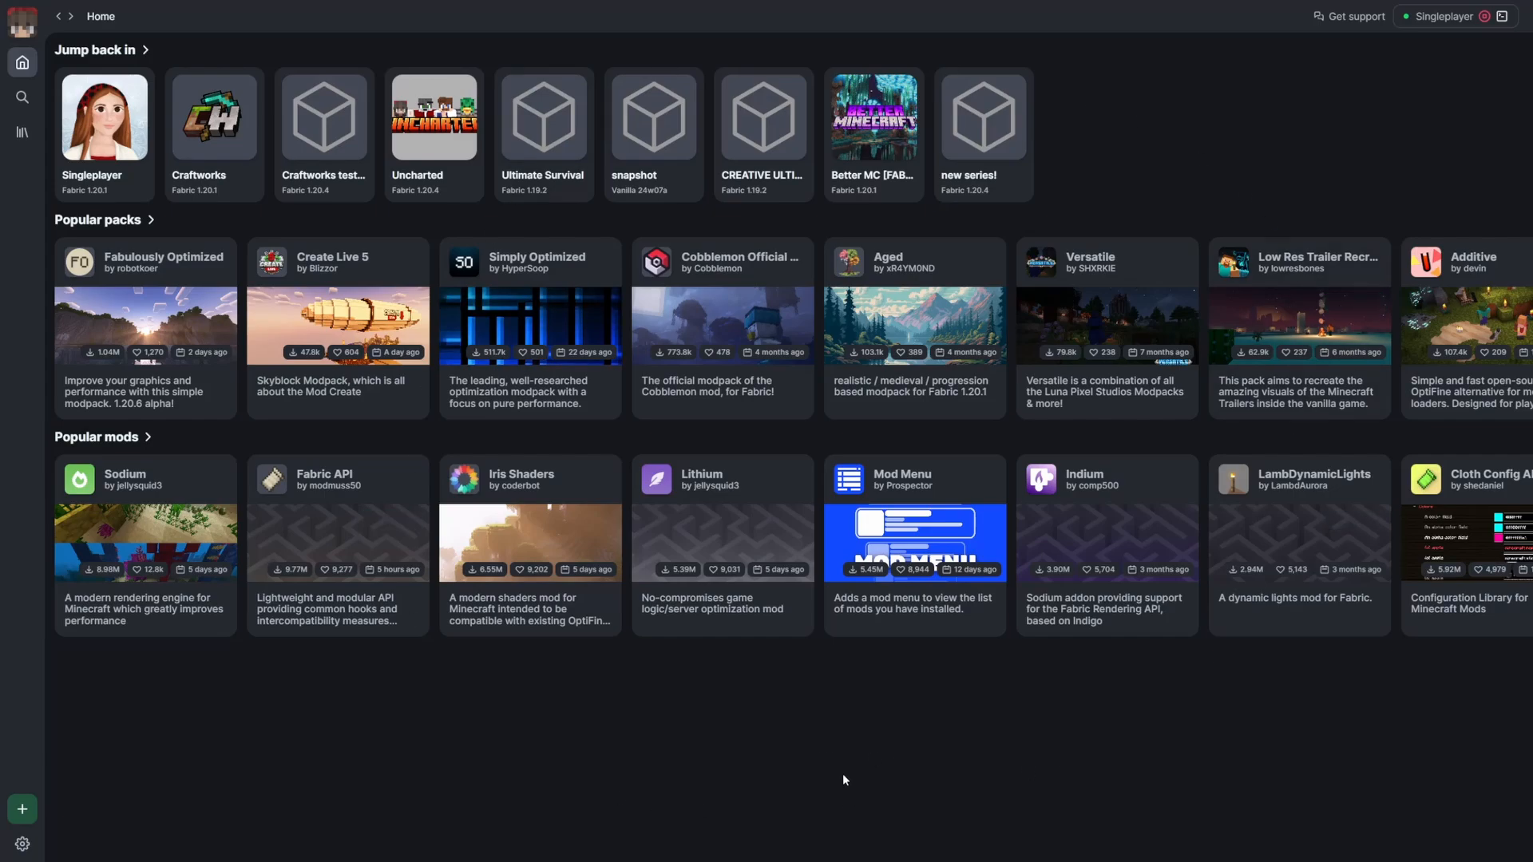
mouse_move(866, 702)
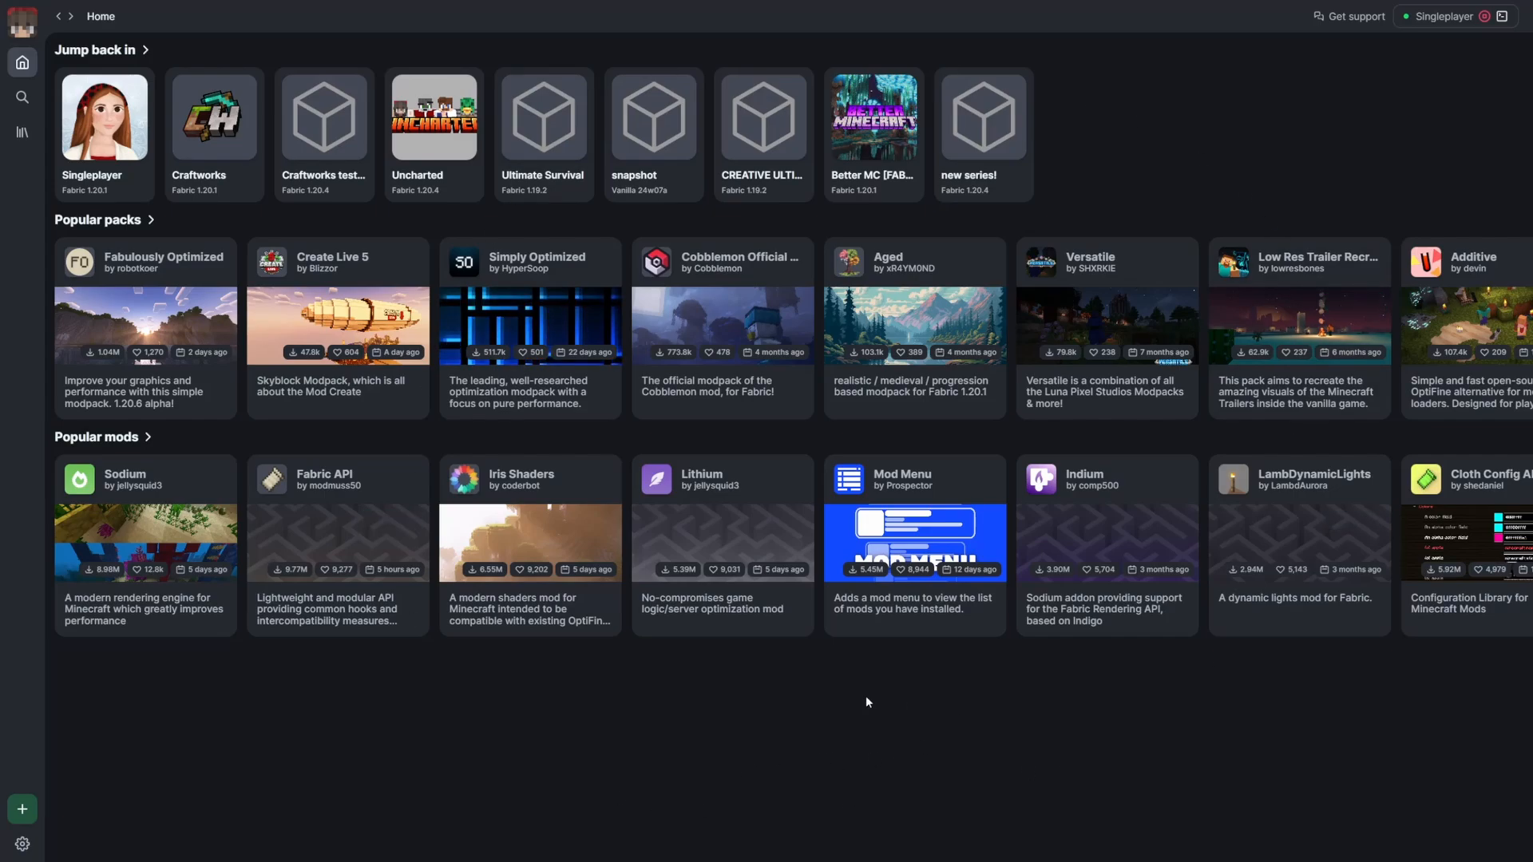
mouse_move(1052, 508)
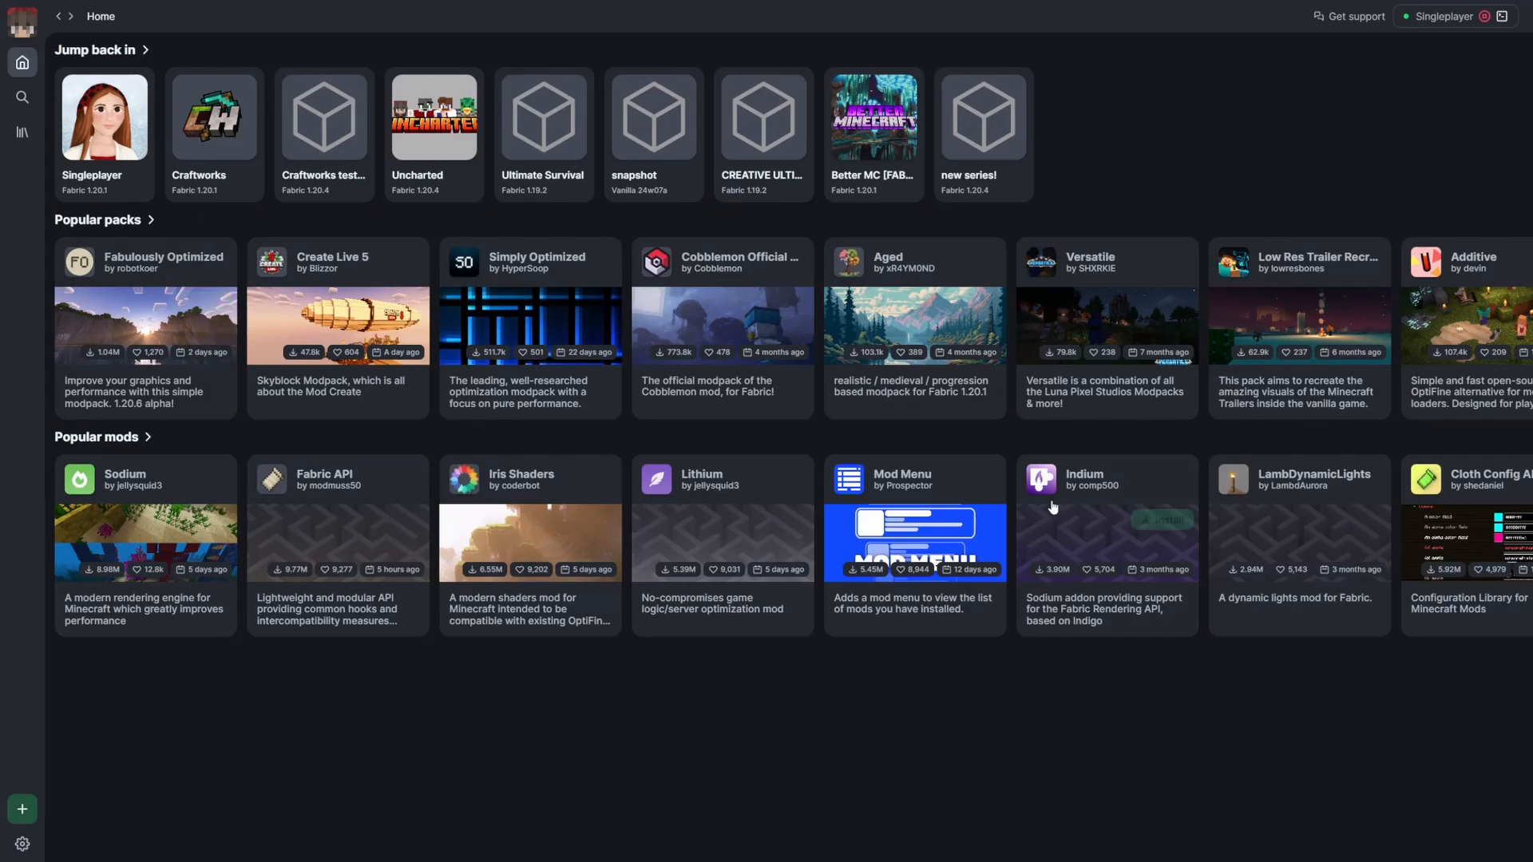
mouse_move(821, 441)
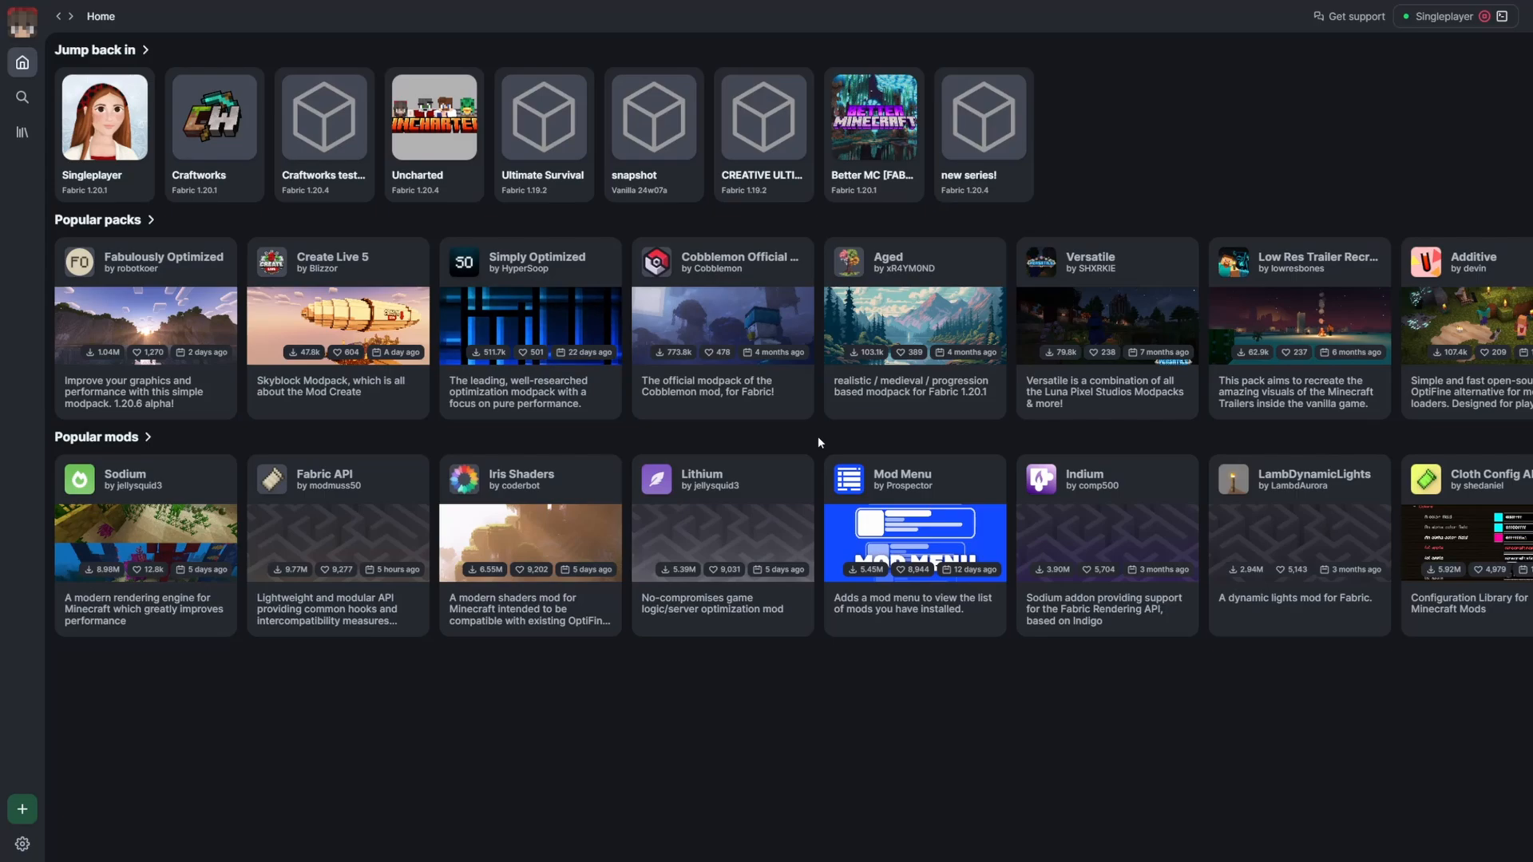
mouse_move(480, 752)
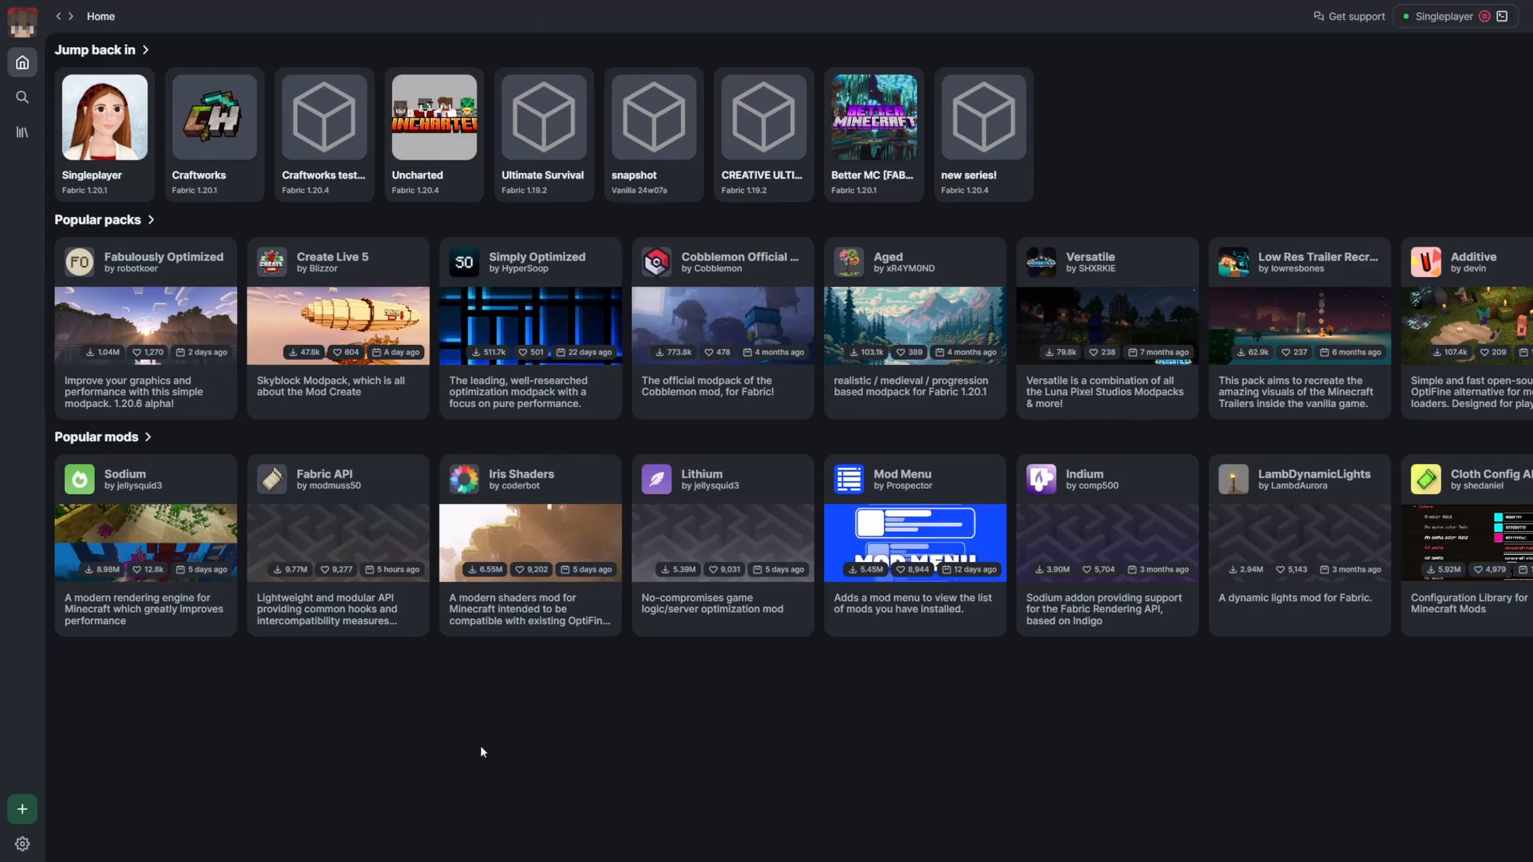
mouse_move(383, 687)
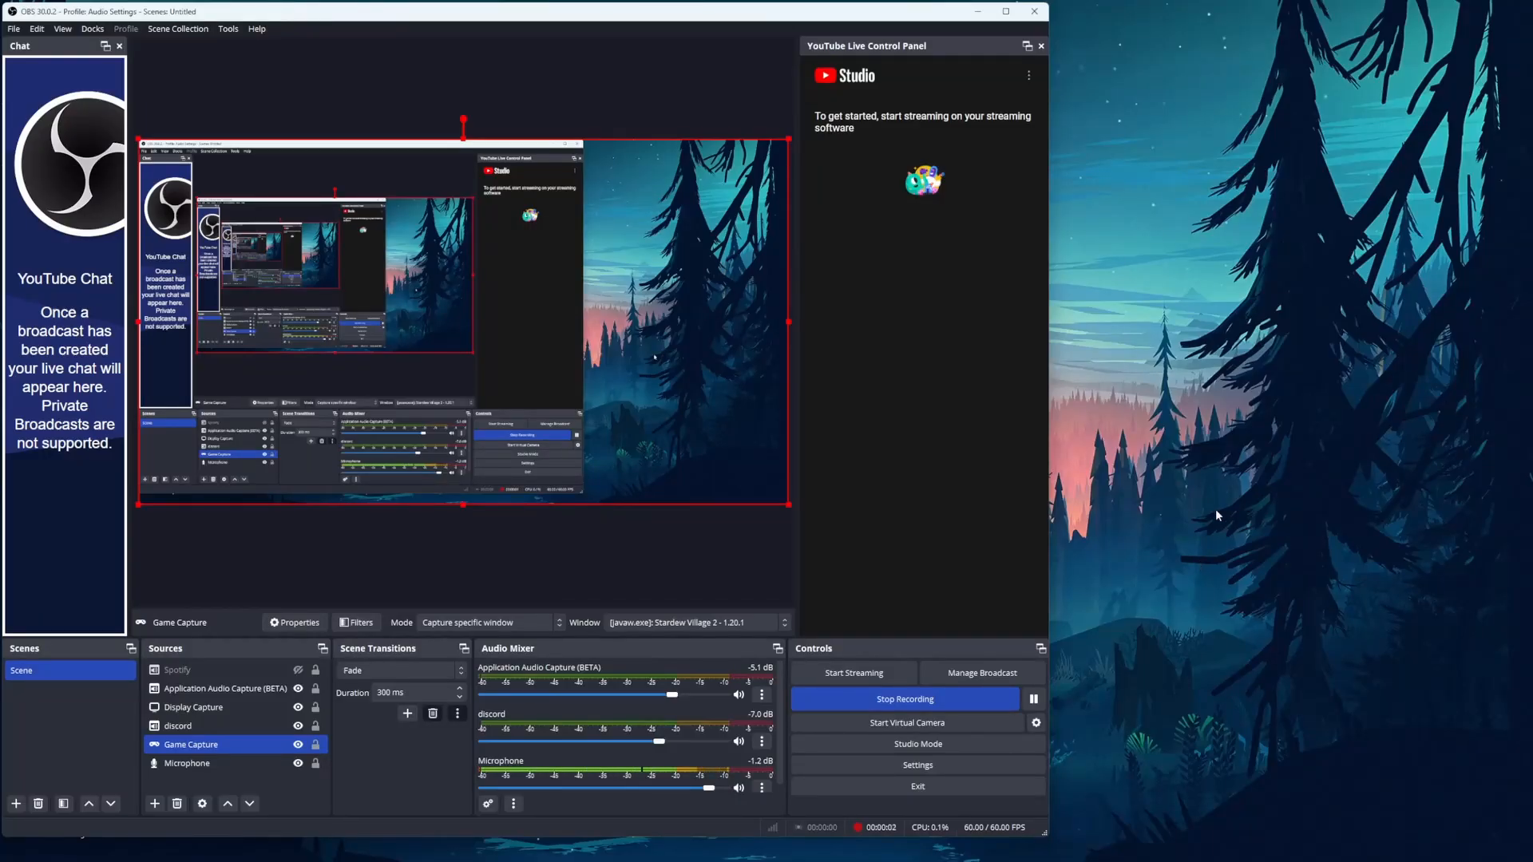
mouse_move(1216, 513)
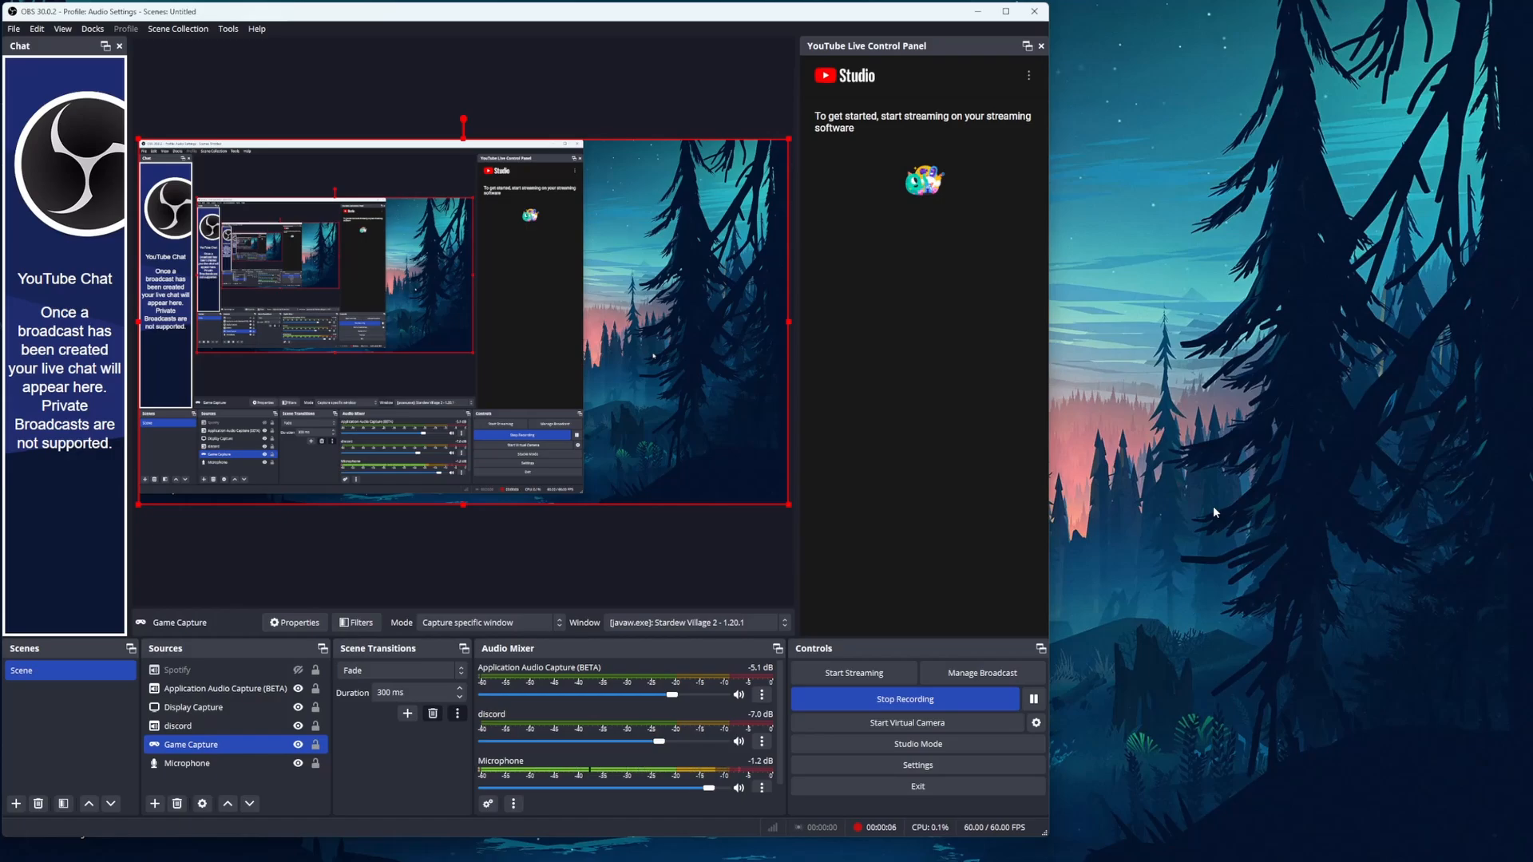
mouse_move(1081, 328)
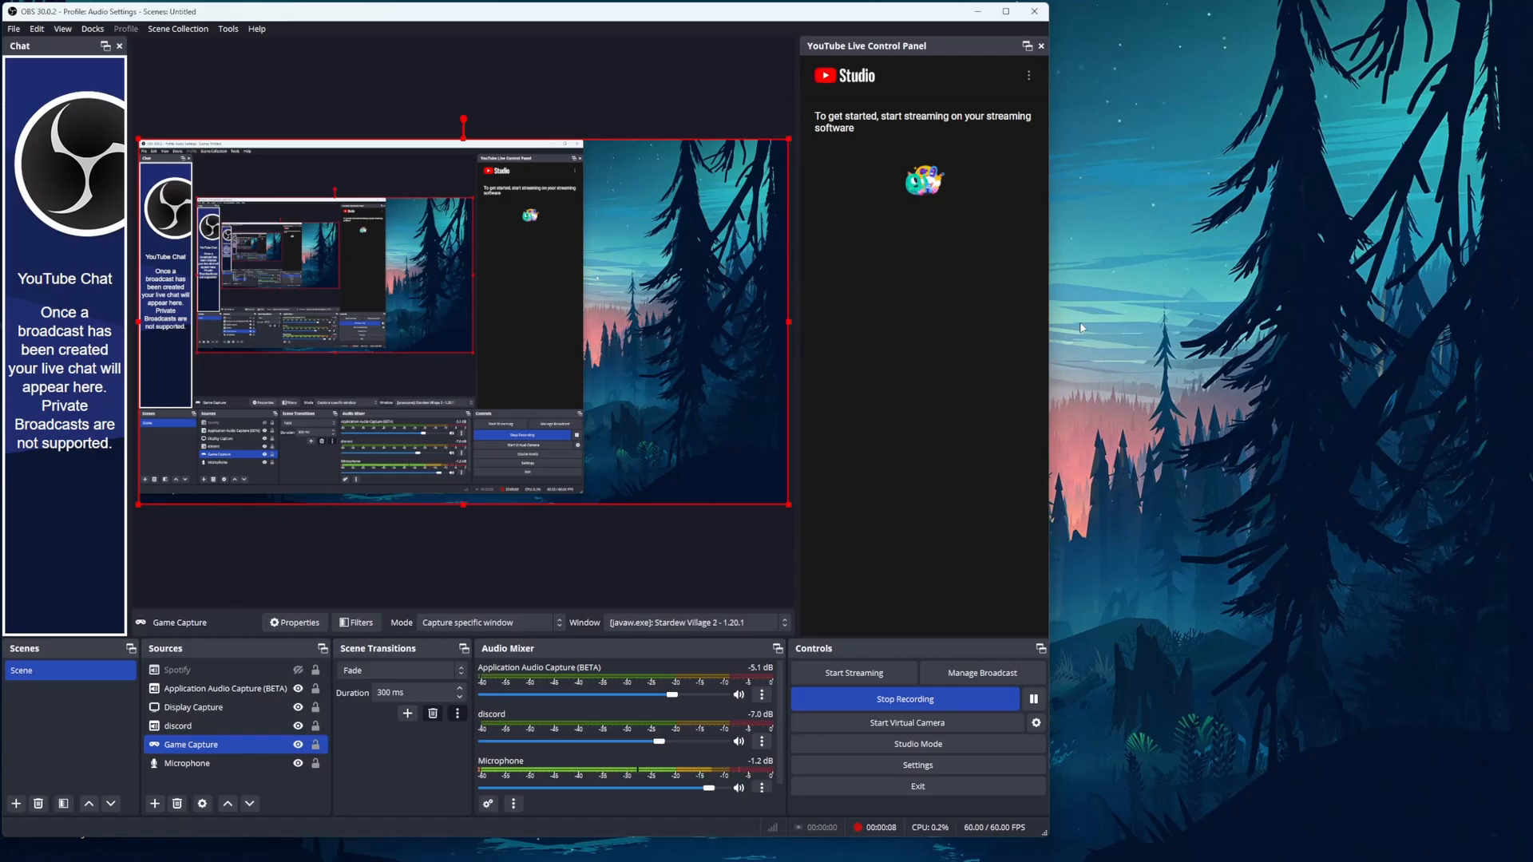
mouse_move(707, 588)
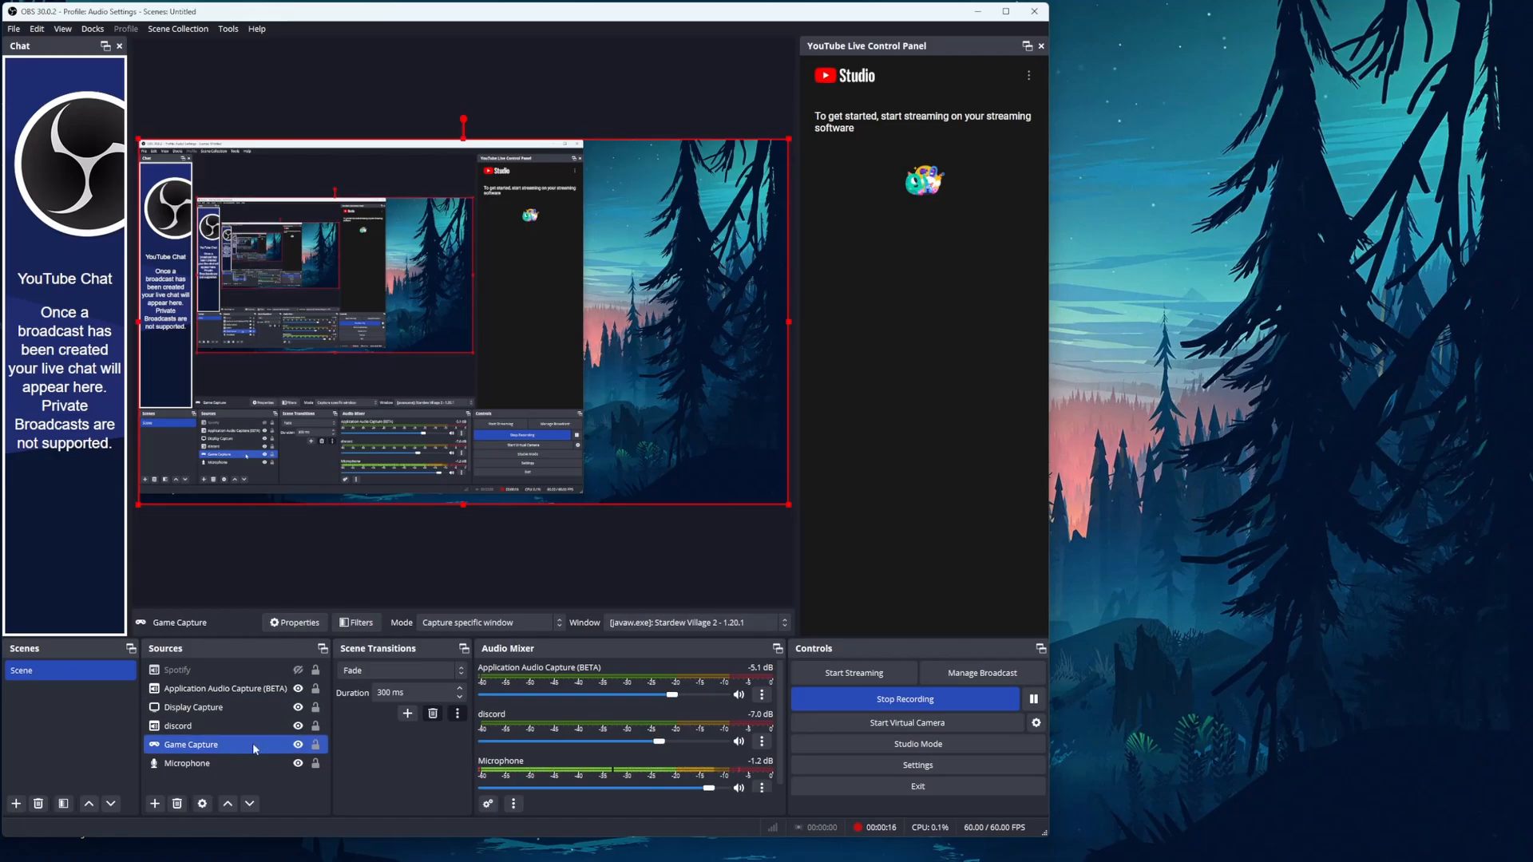
- Select the Game Capture and Display Capture sources, then bring up the Microphone's audio filters
left_click(193, 708)
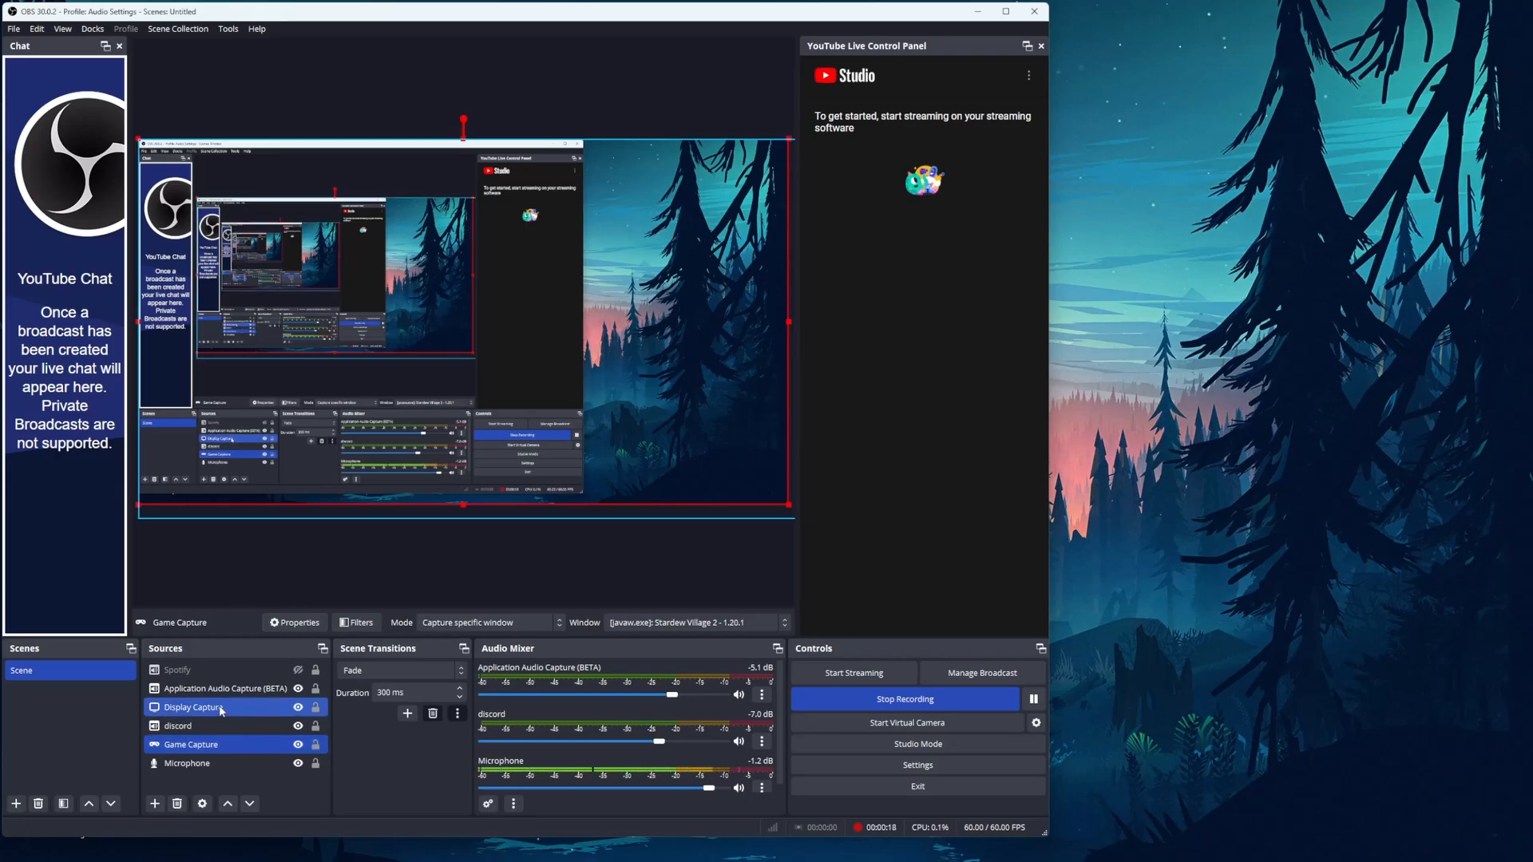
left_click(176, 669)
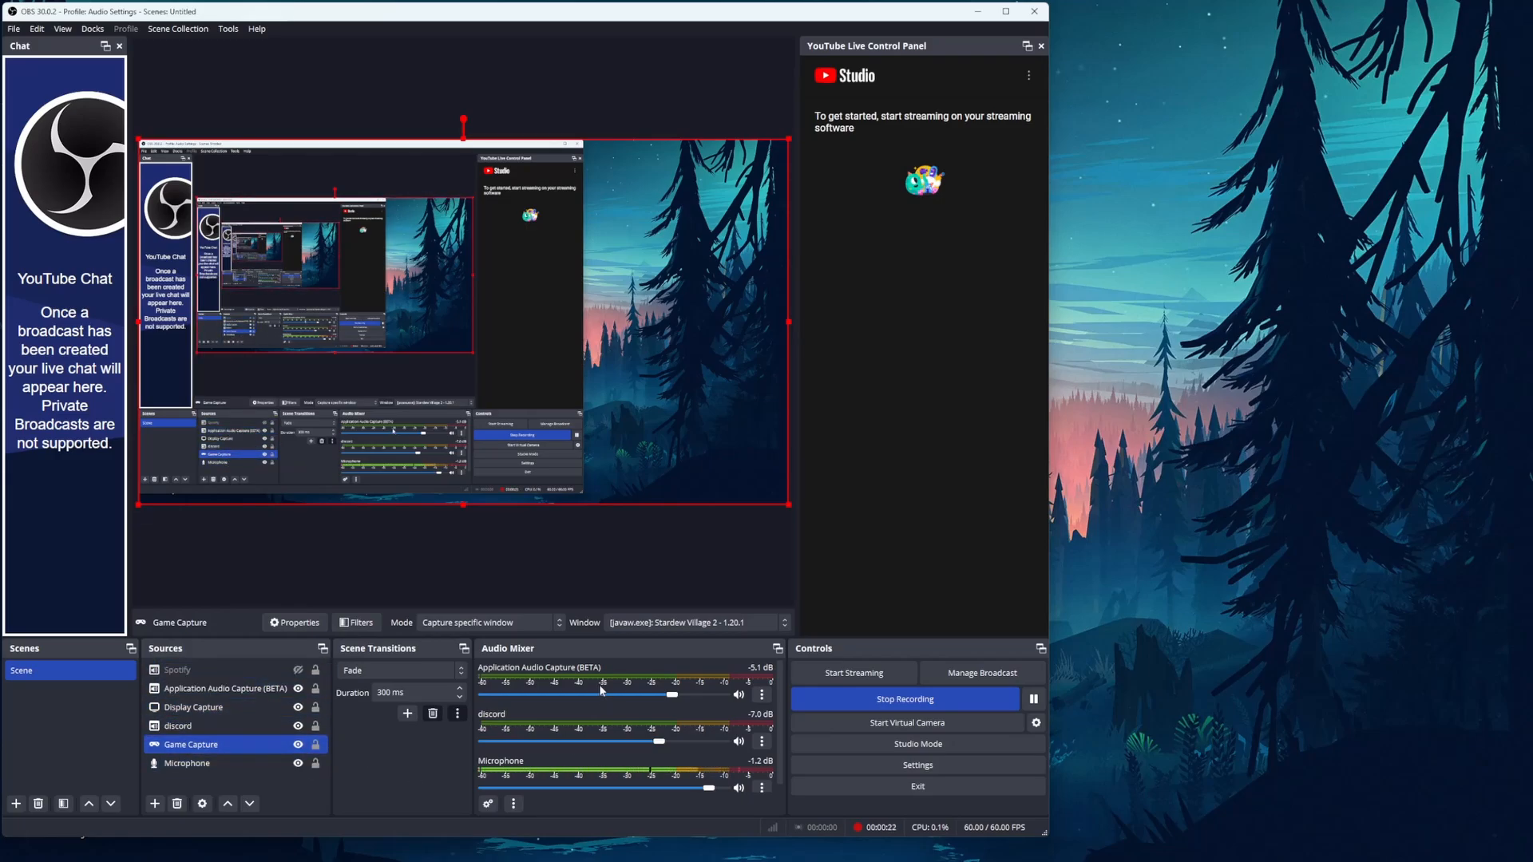
left_click(489, 803)
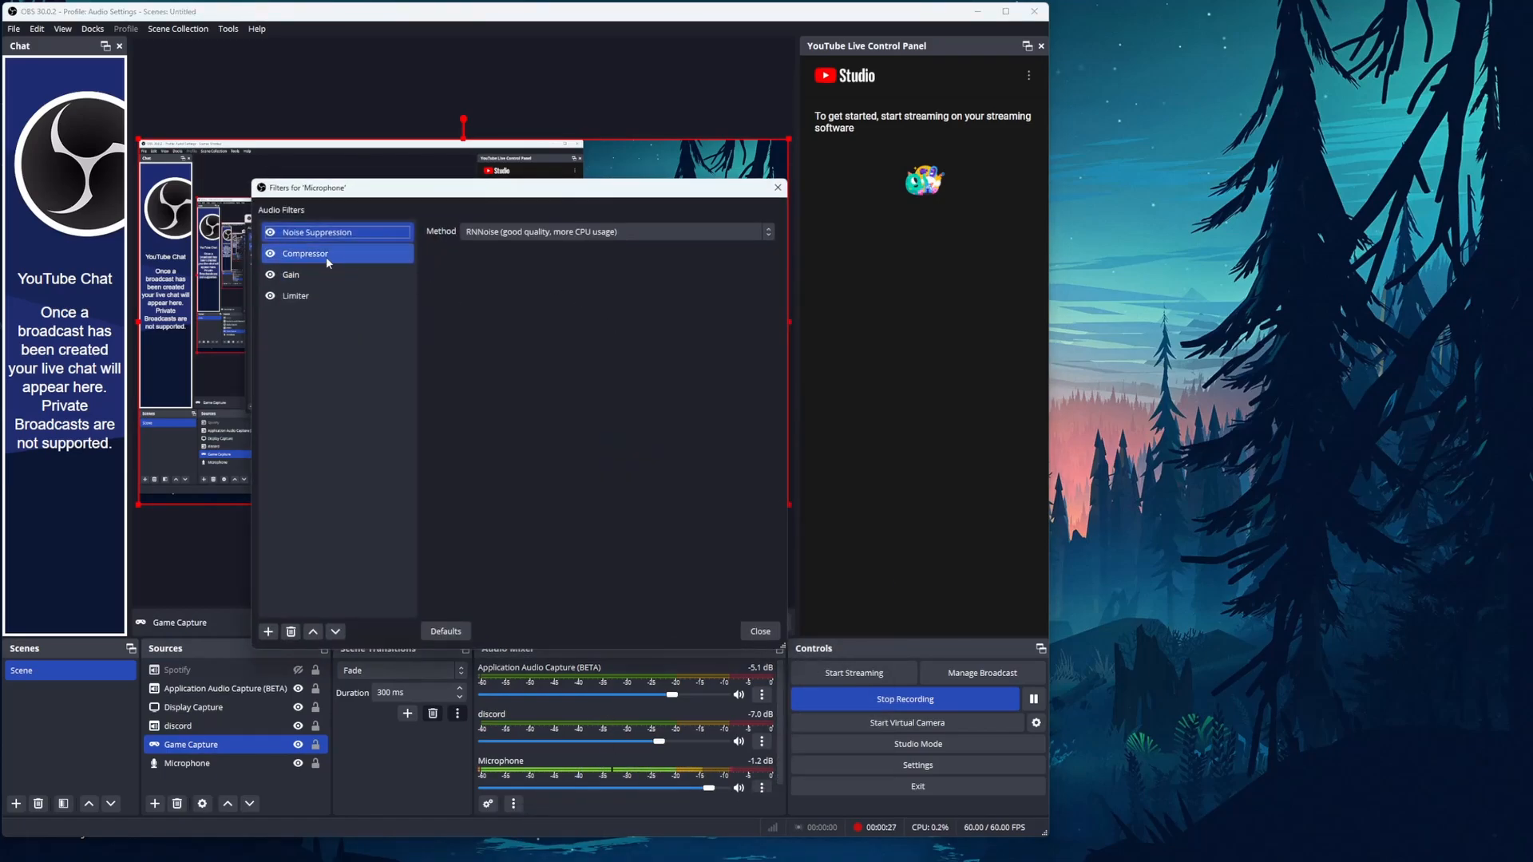
- Review the Microphone's filters through Limiter and close the filters window
left_click(297, 296)
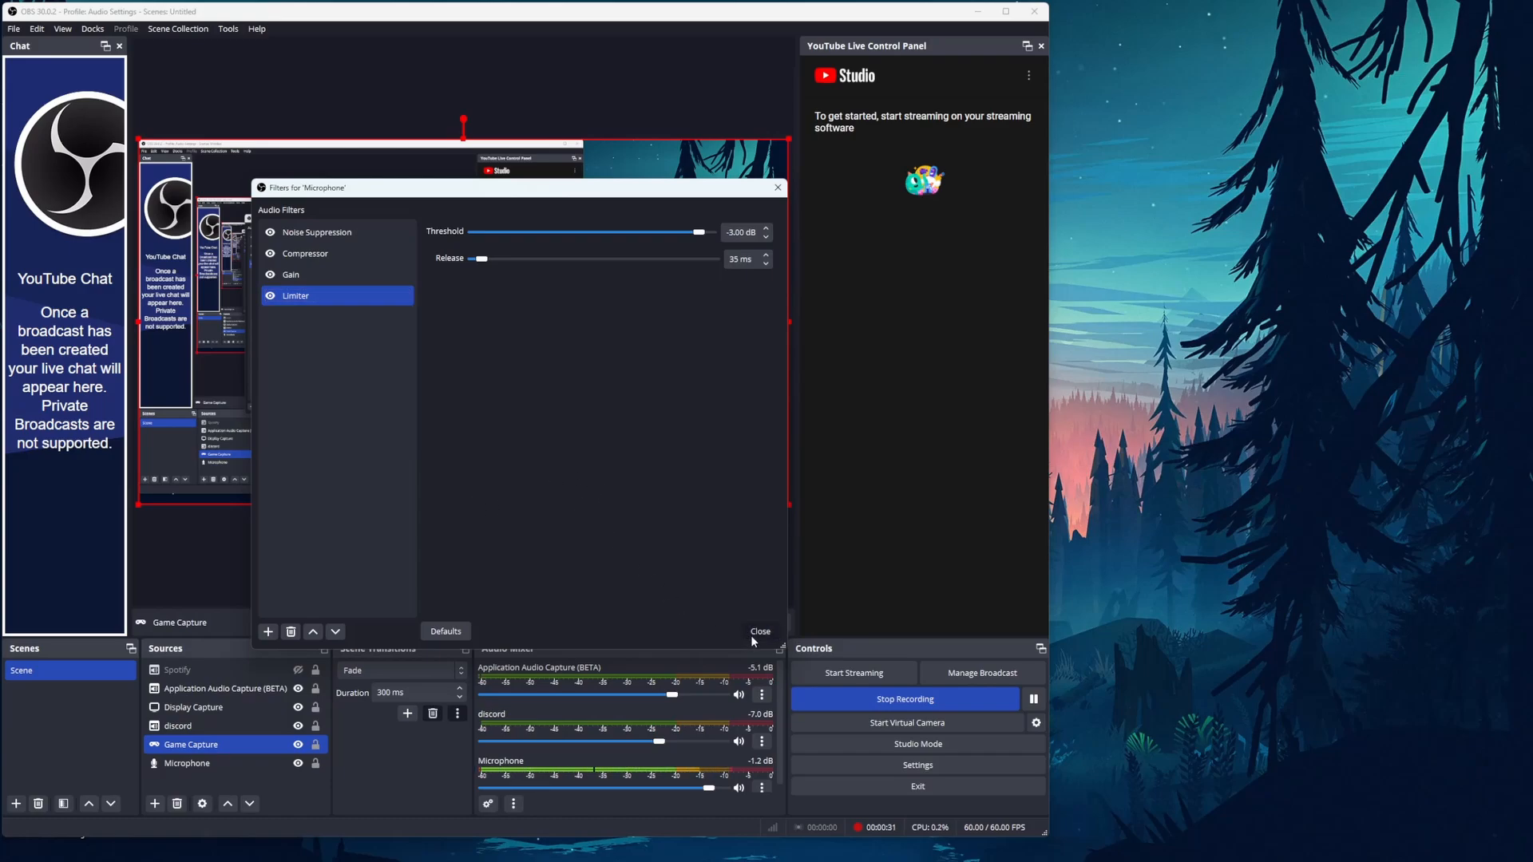
left_click(760, 632)
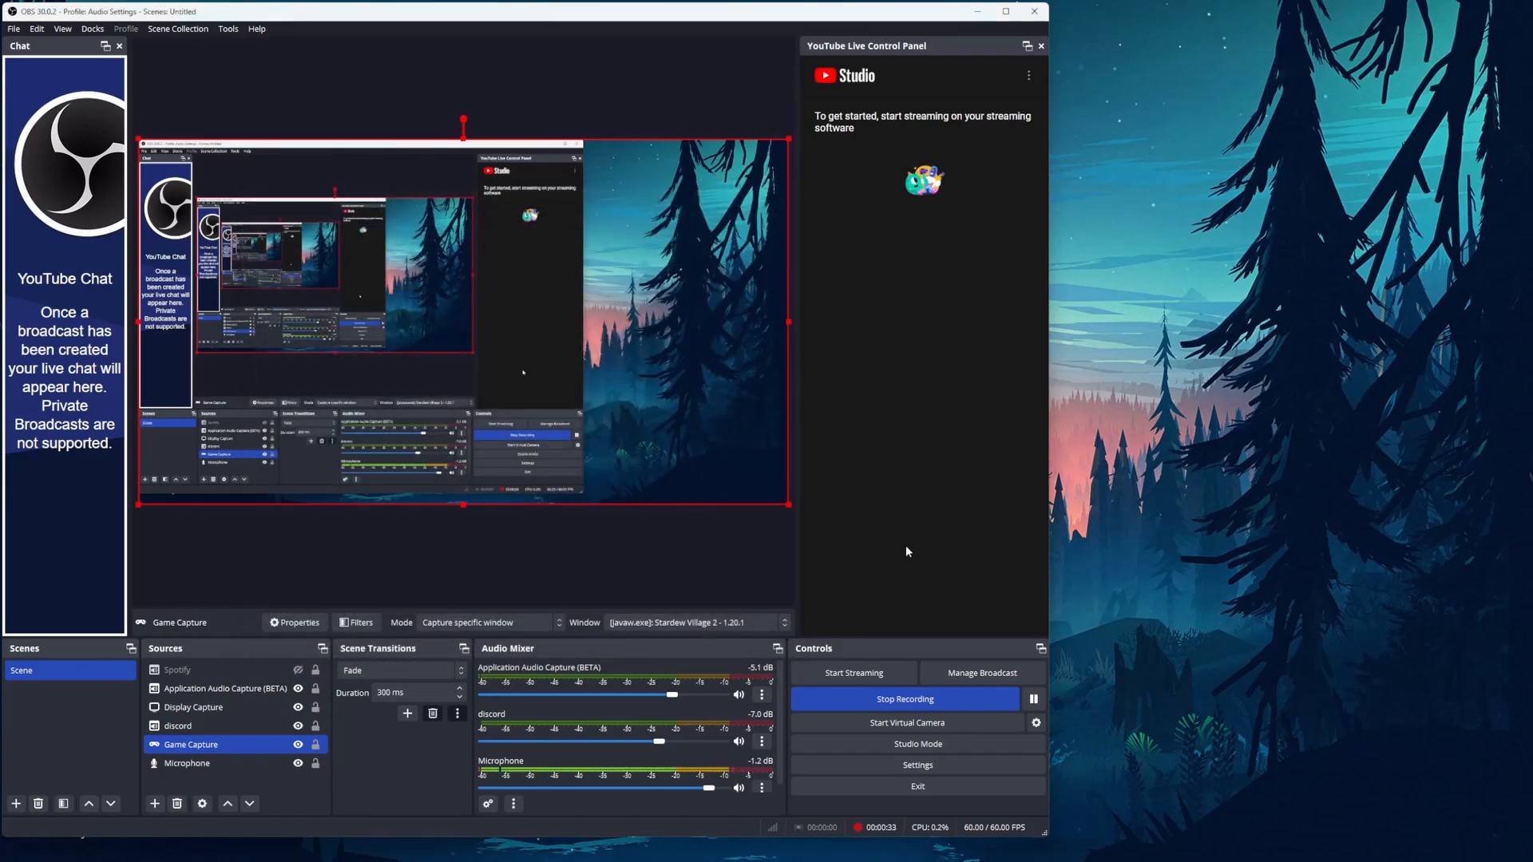
mouse_move(951, 187)
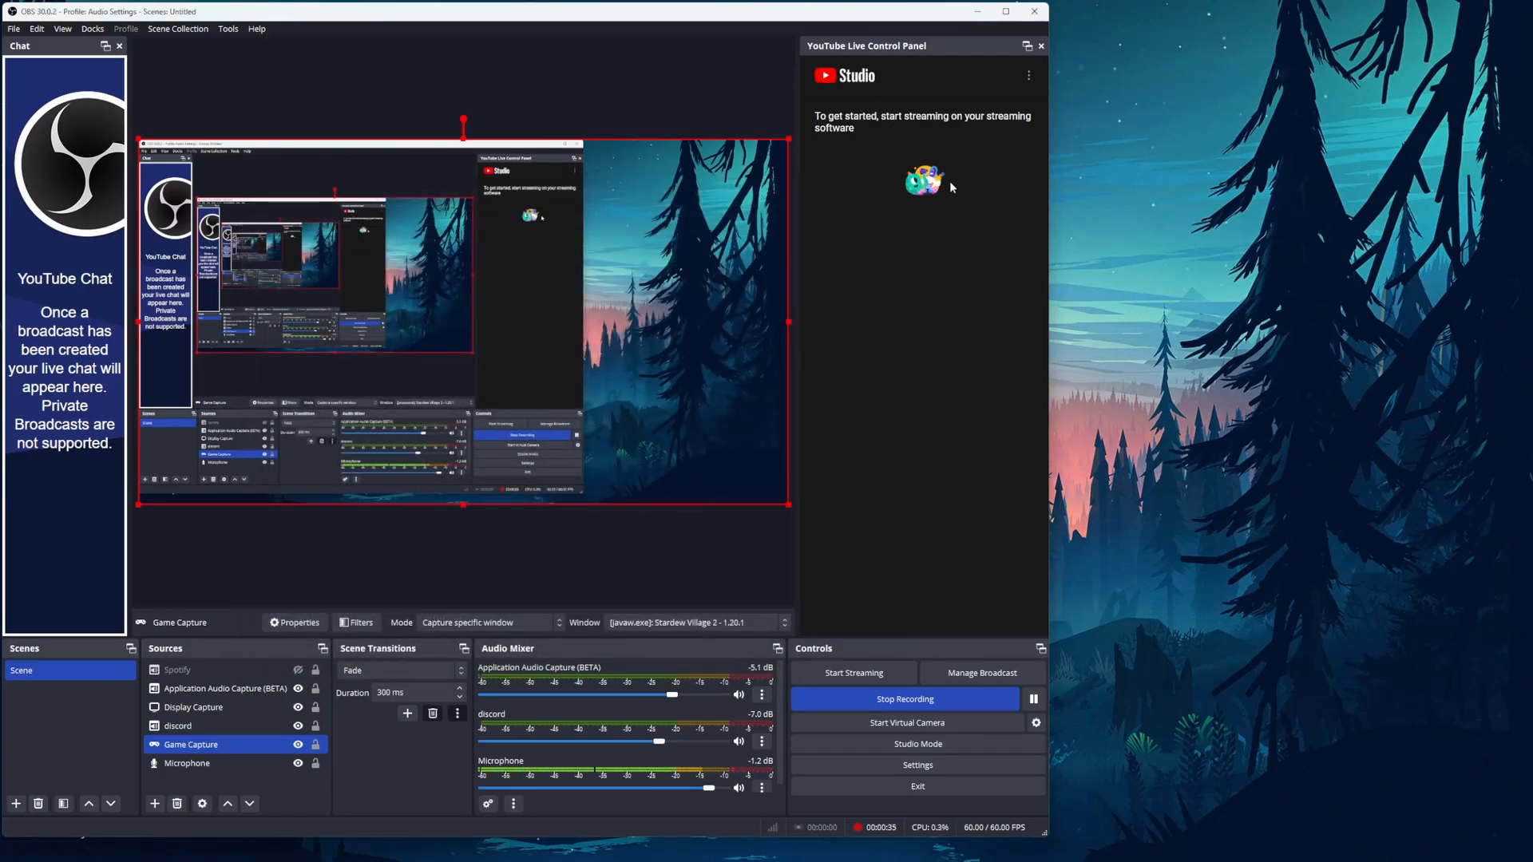
mouse_move(904, 476)
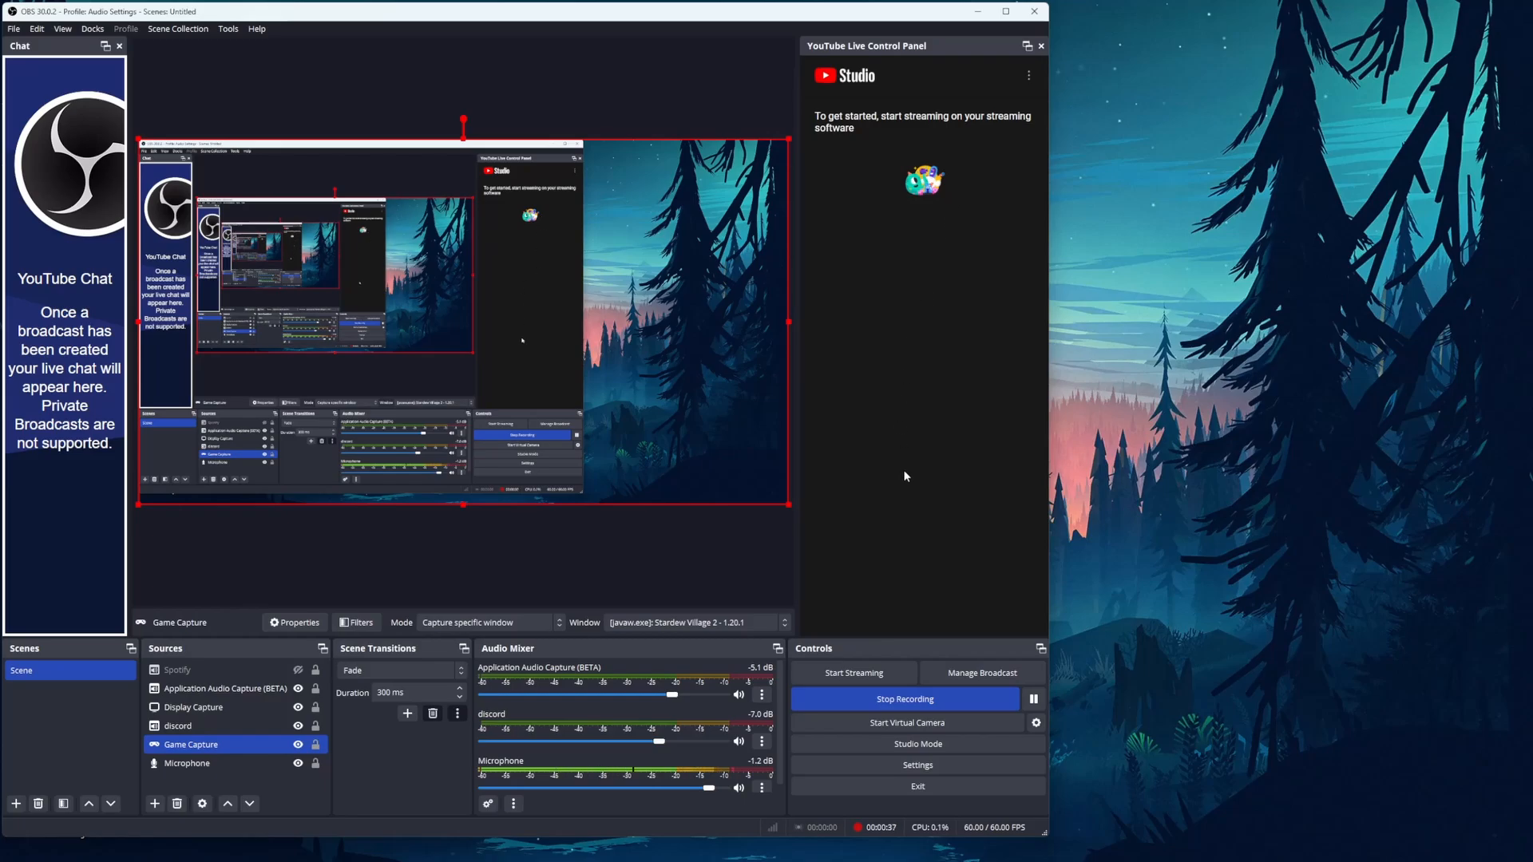
mouse_move(891, 398)
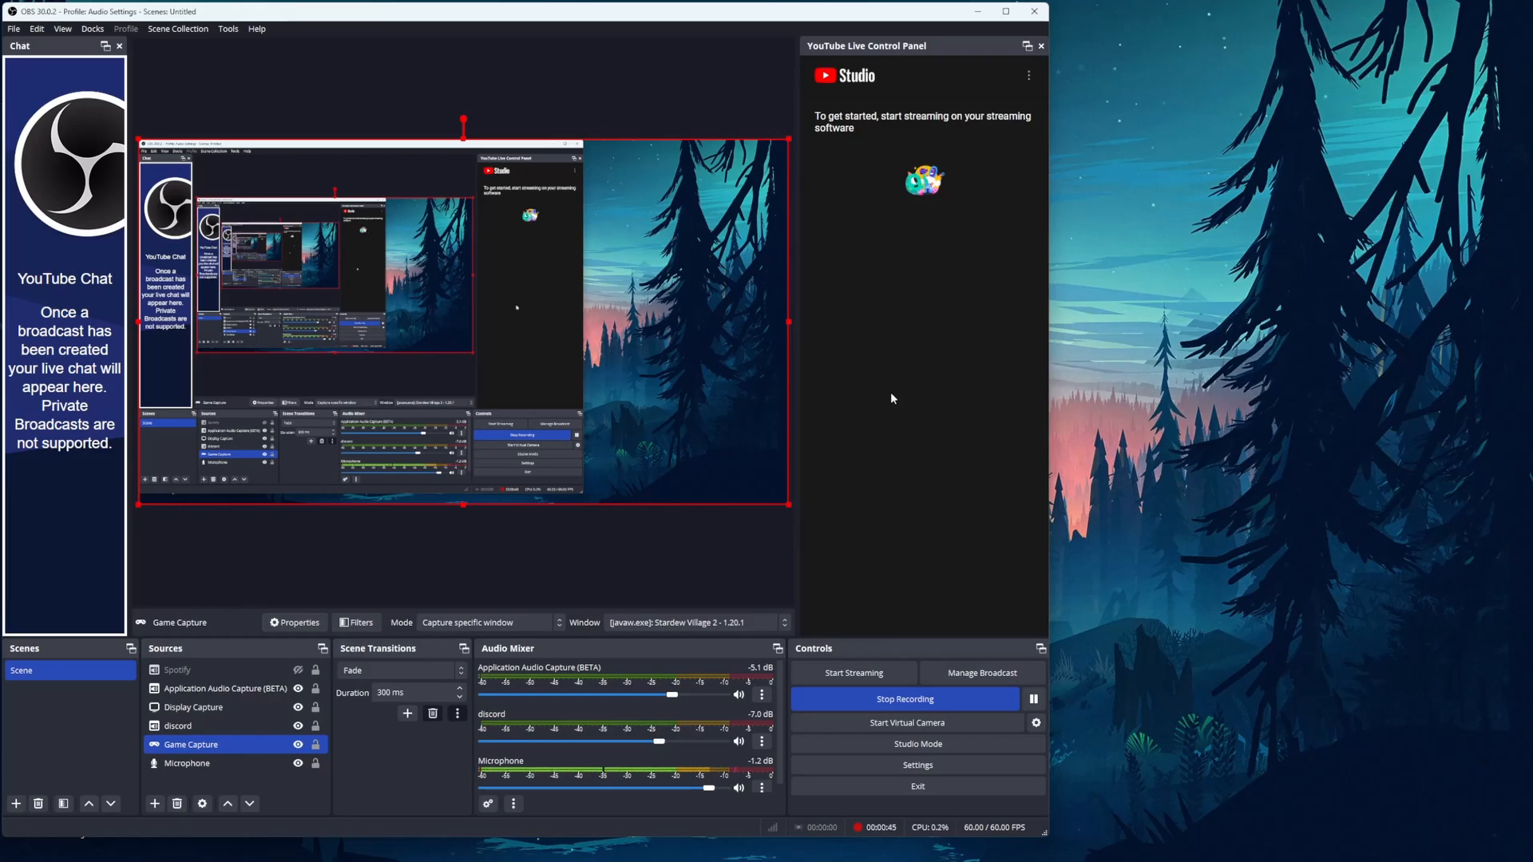
mouse_move(899, 482)
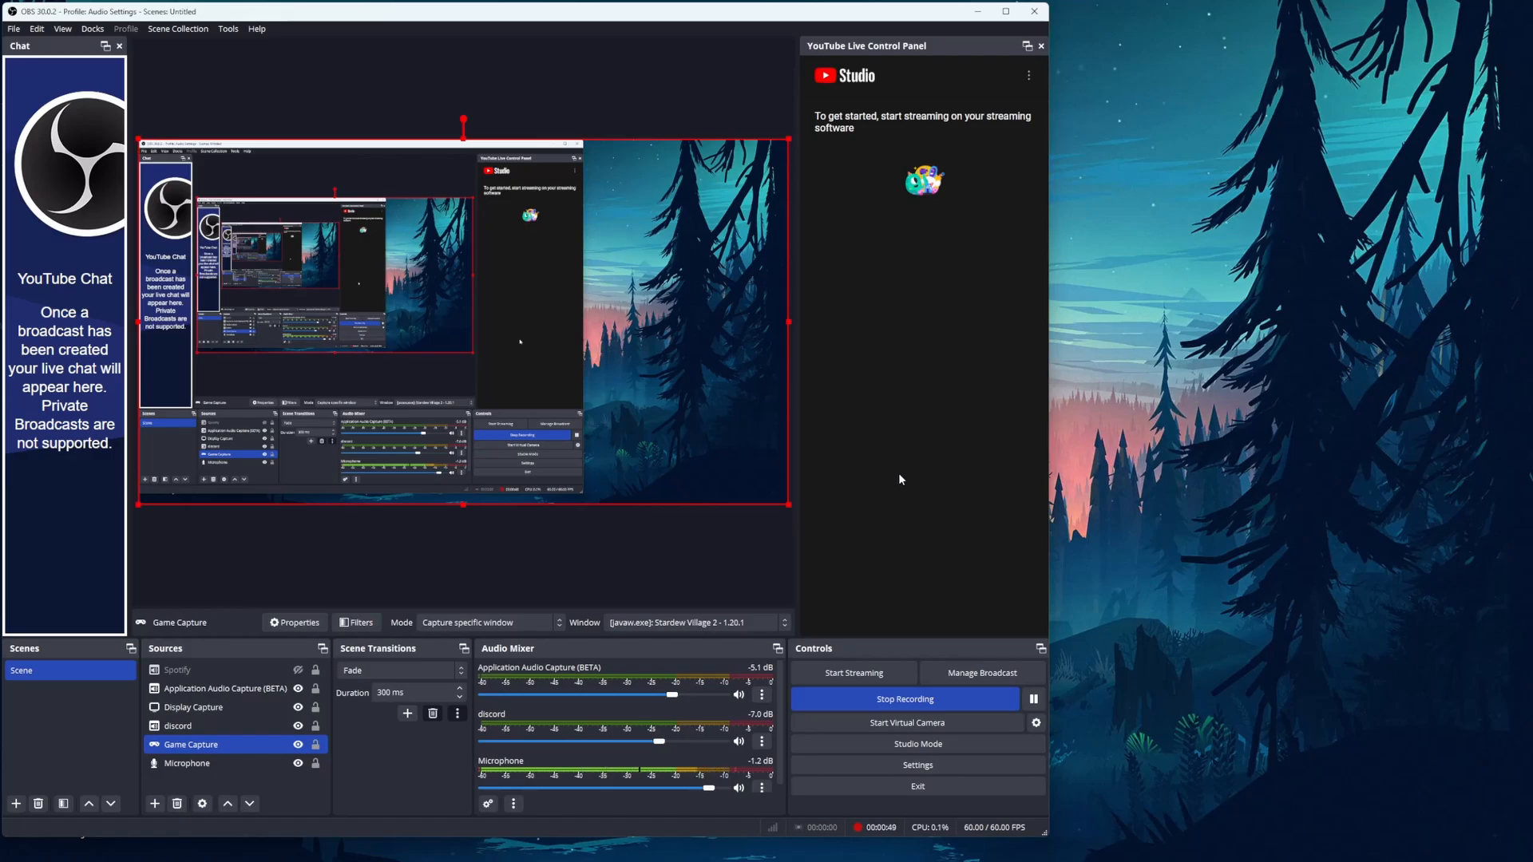
mouse_move(935, 401)
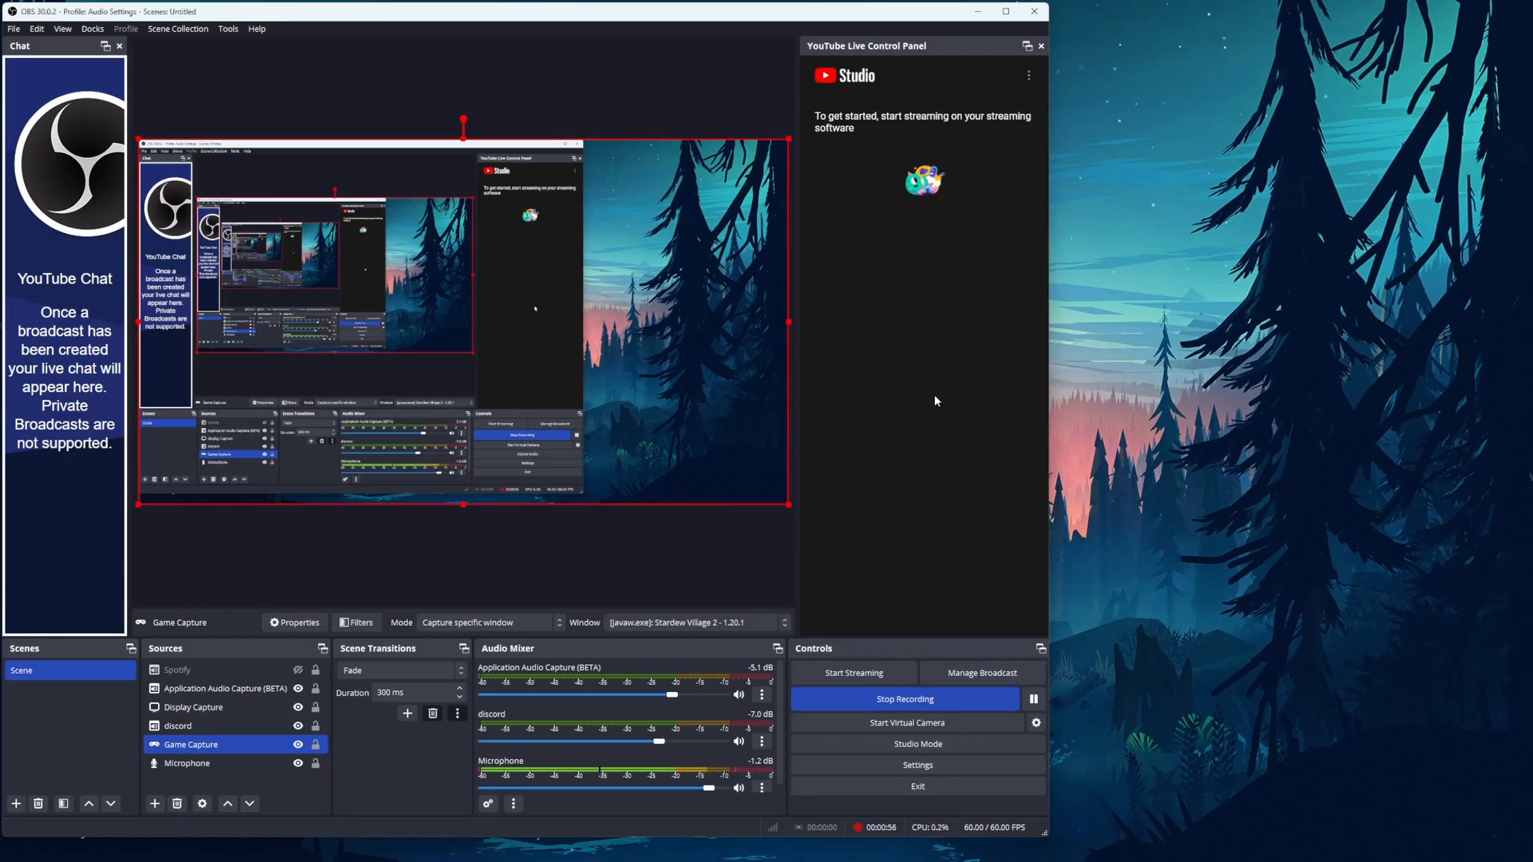
mouse_move(873, 509)
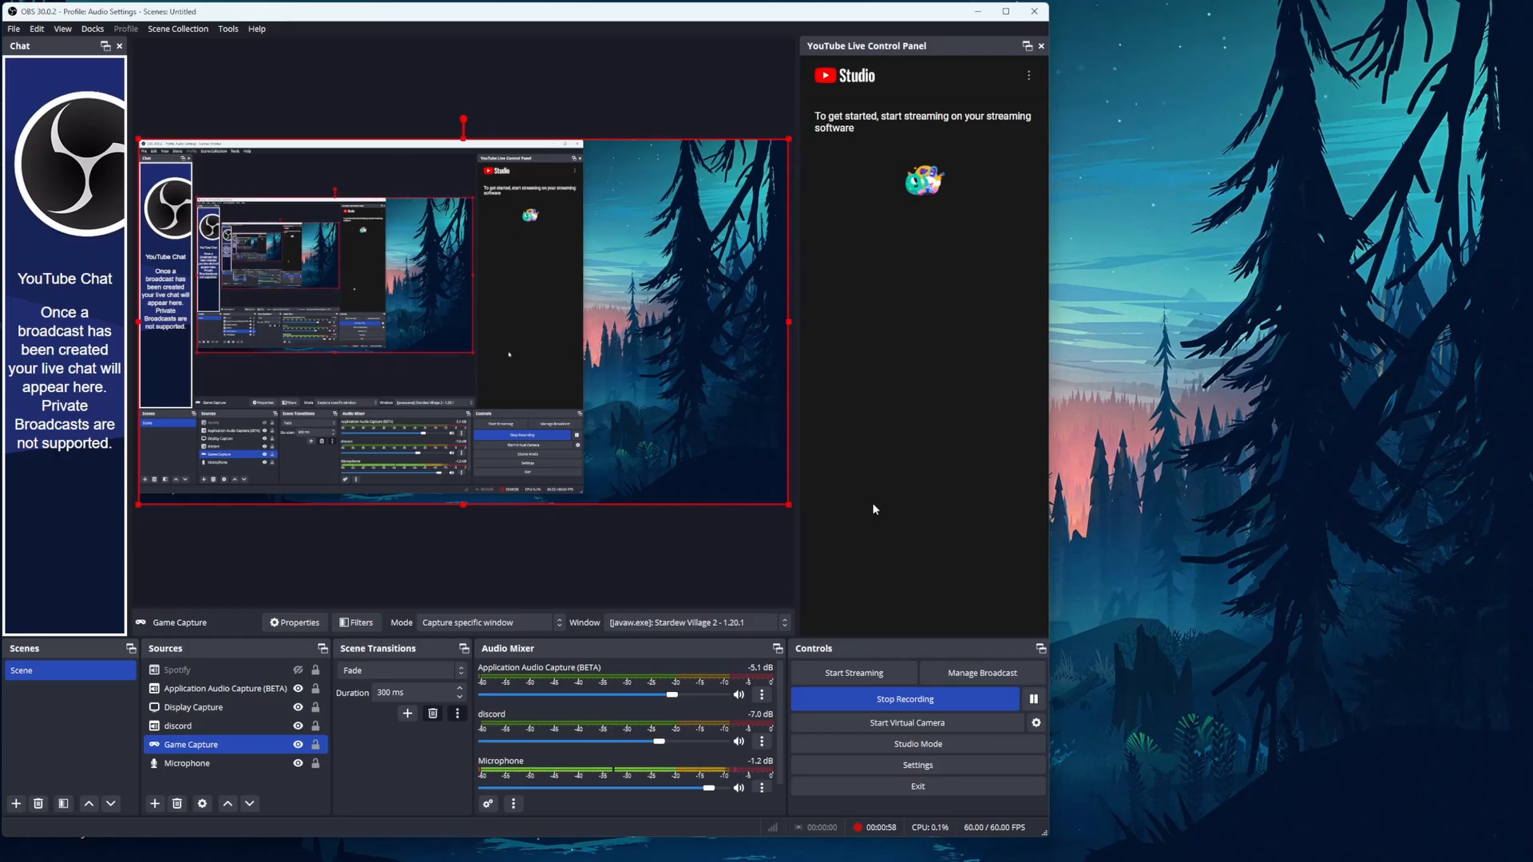
mouse_move(933, 516)
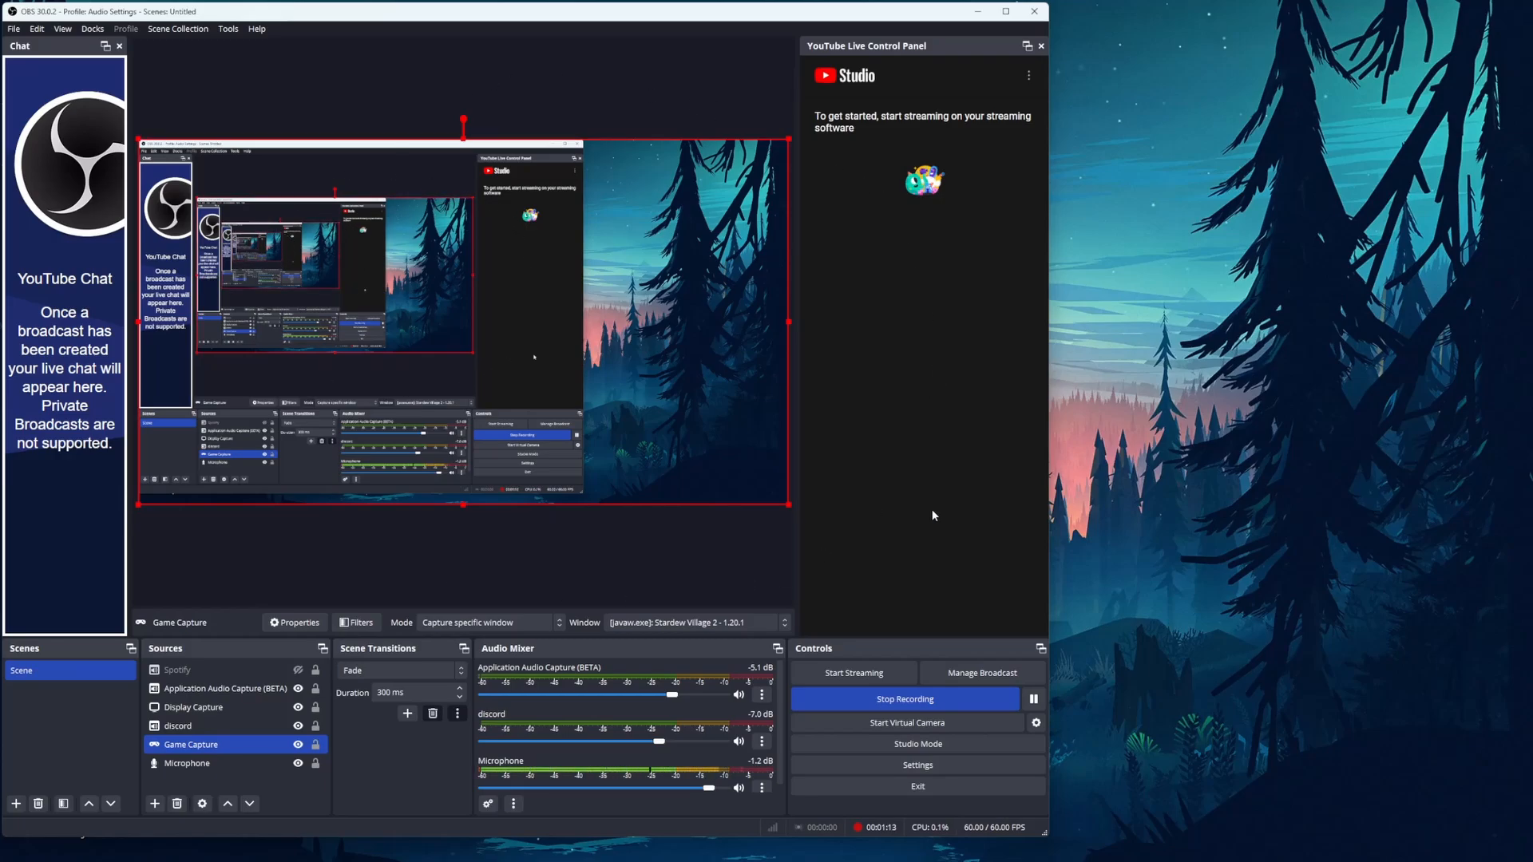
mouse_move(585, 559)
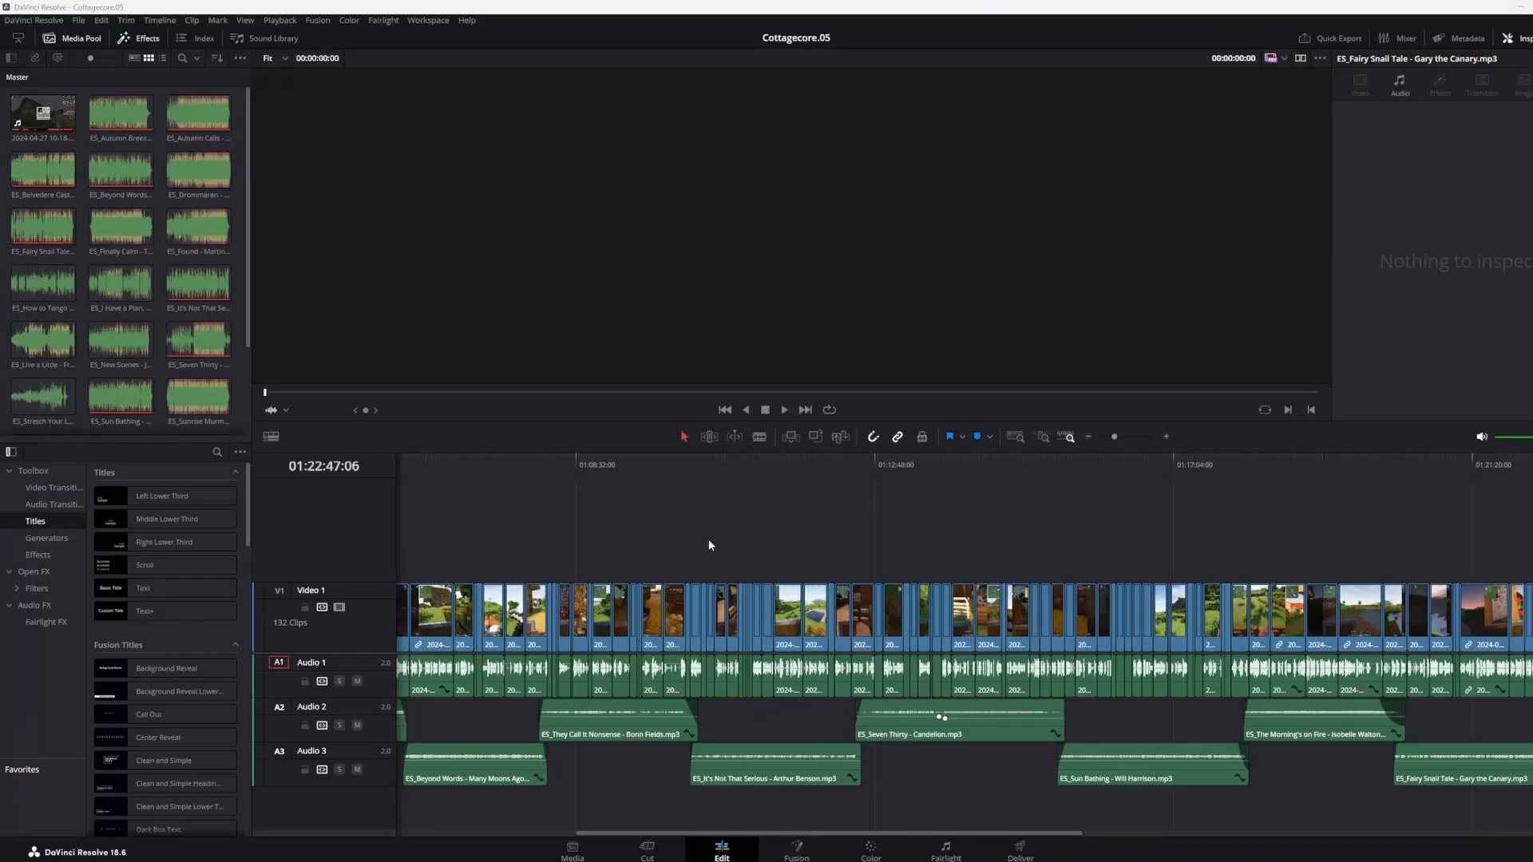
mouse_move(729, 527)
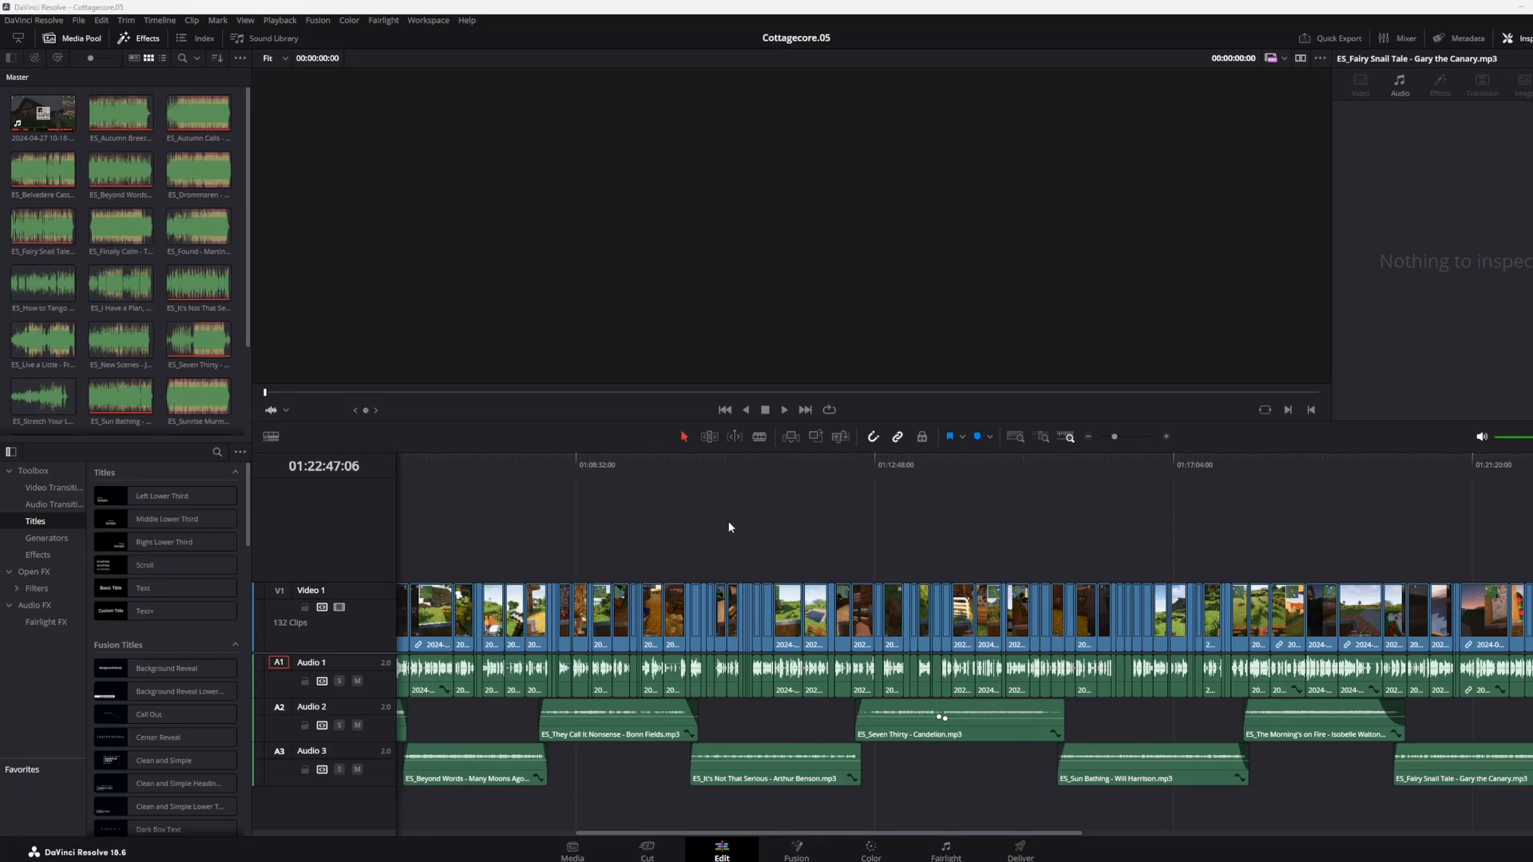
mouse_move(798, 501)
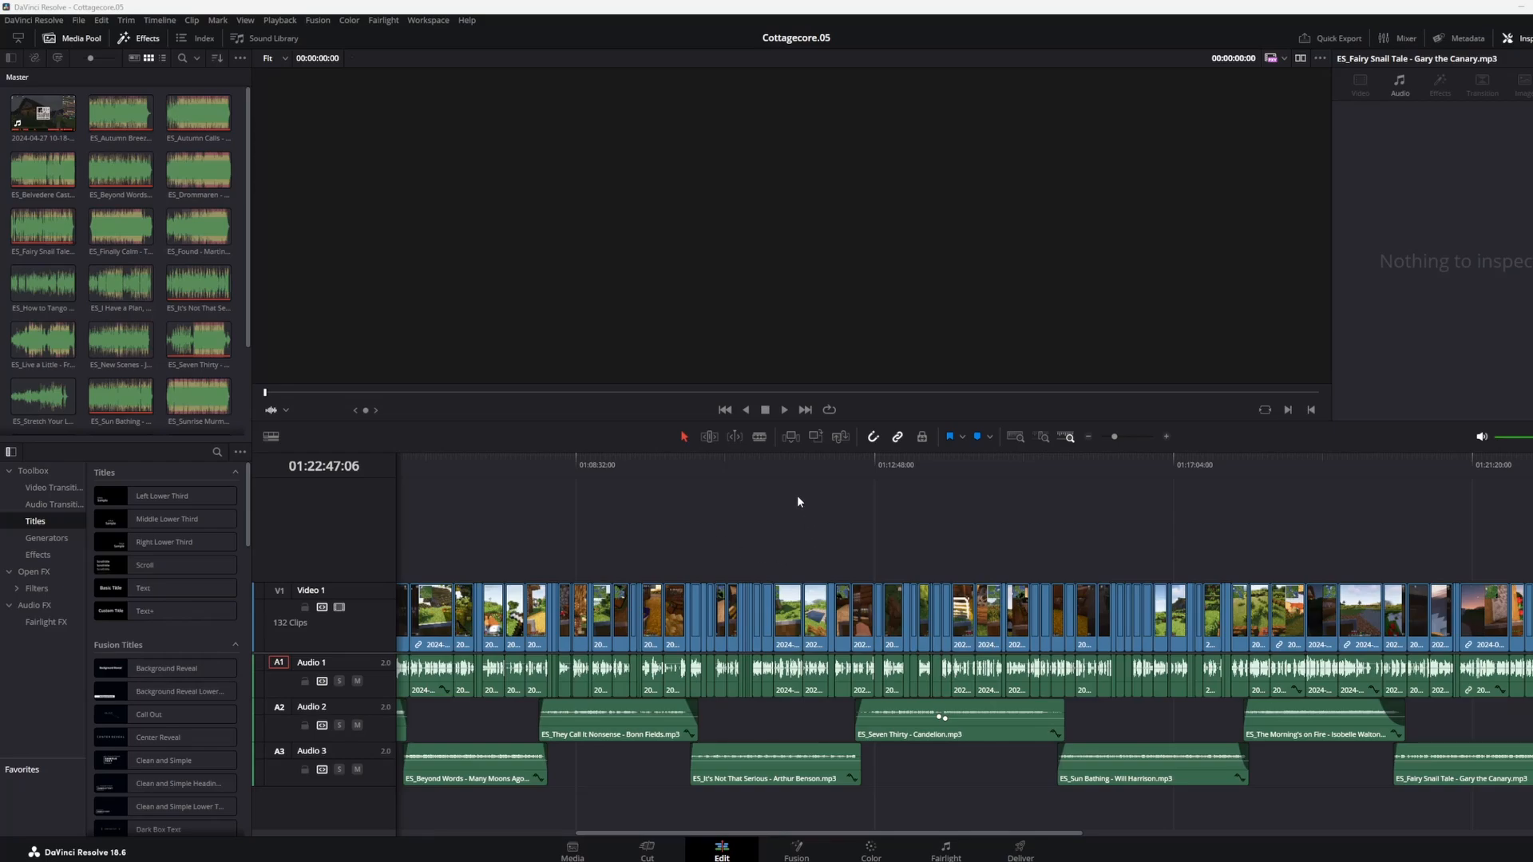
mouse_move(463, 163)
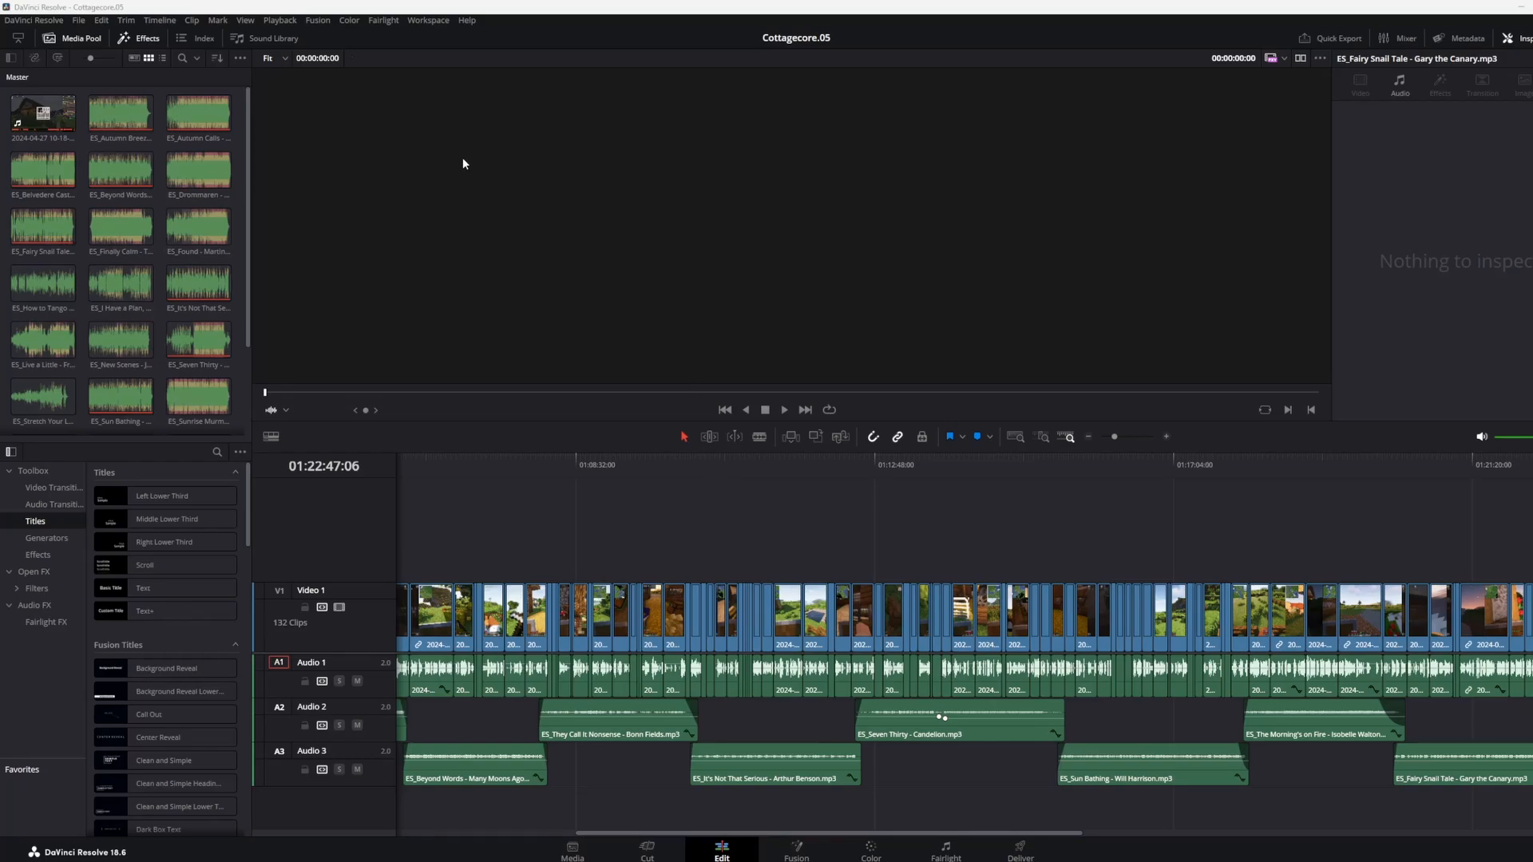
mouse_move(566, 271)
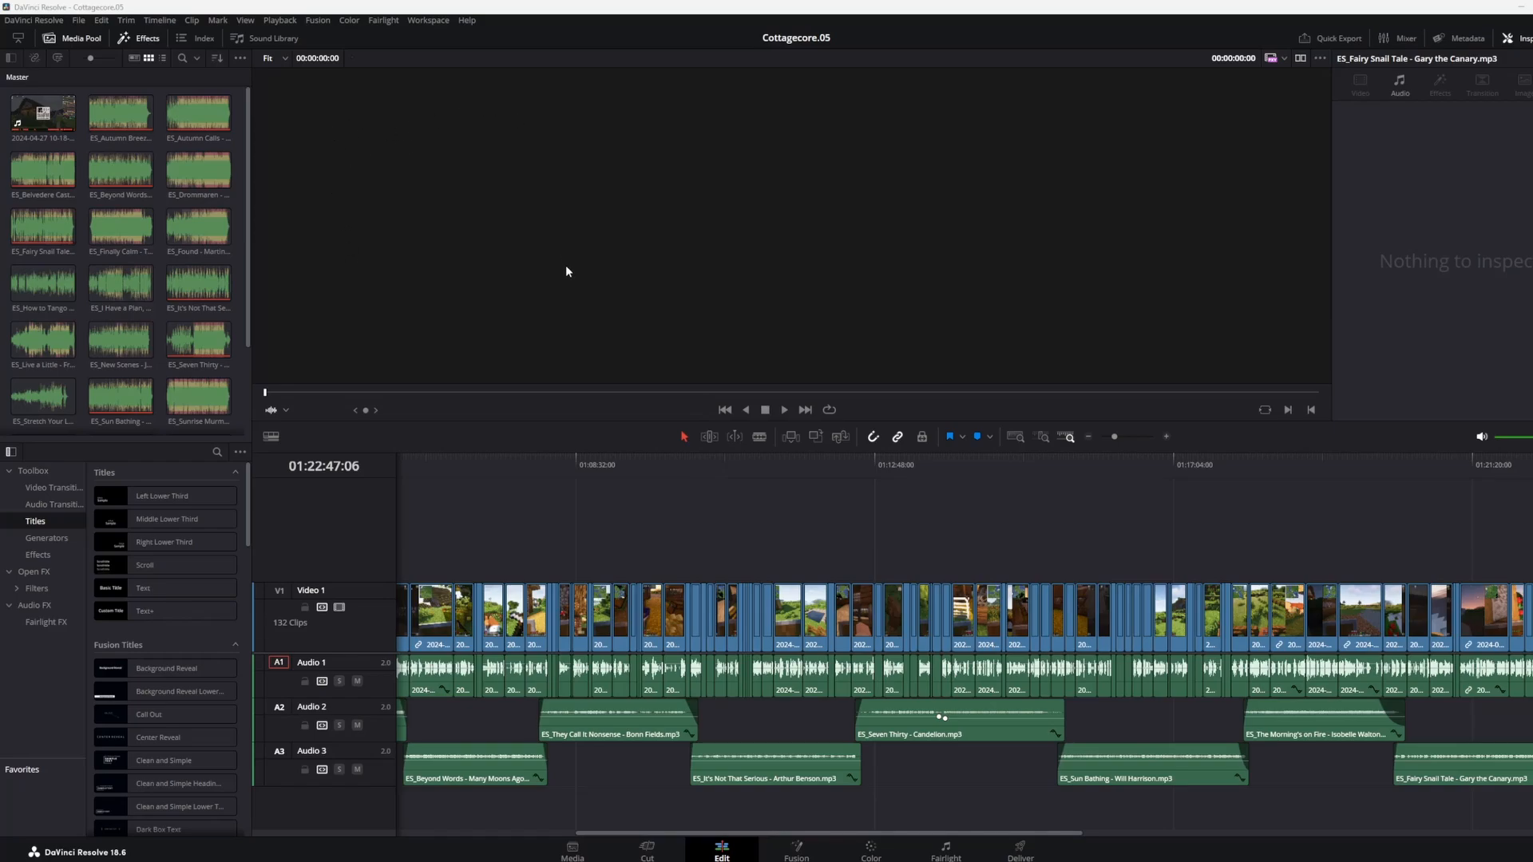
mouse_move(835, 289)
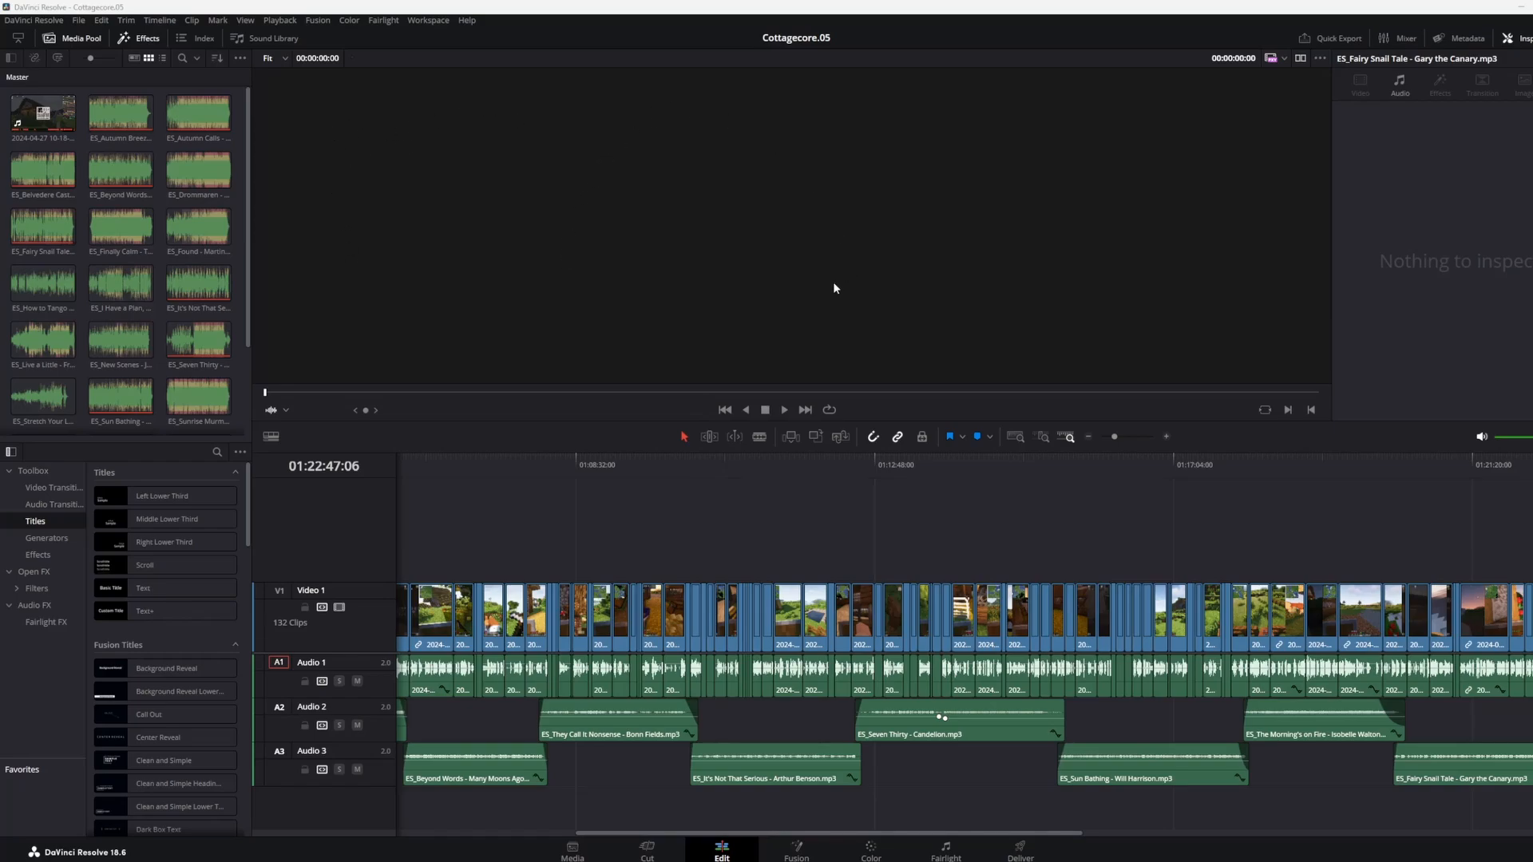
mouse_move(741, 490)
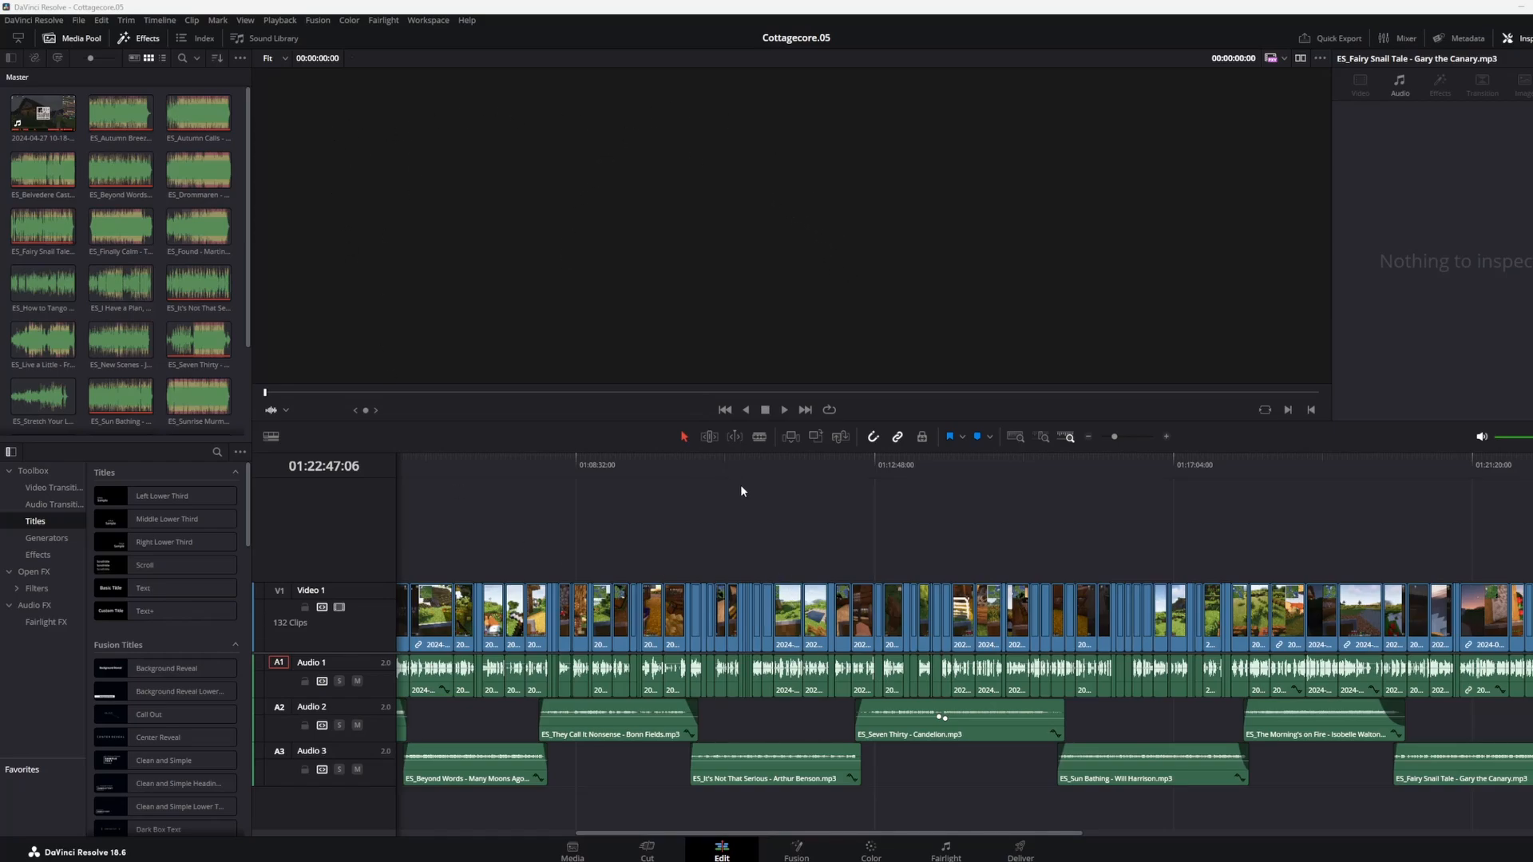
mouse_move(452, 347)
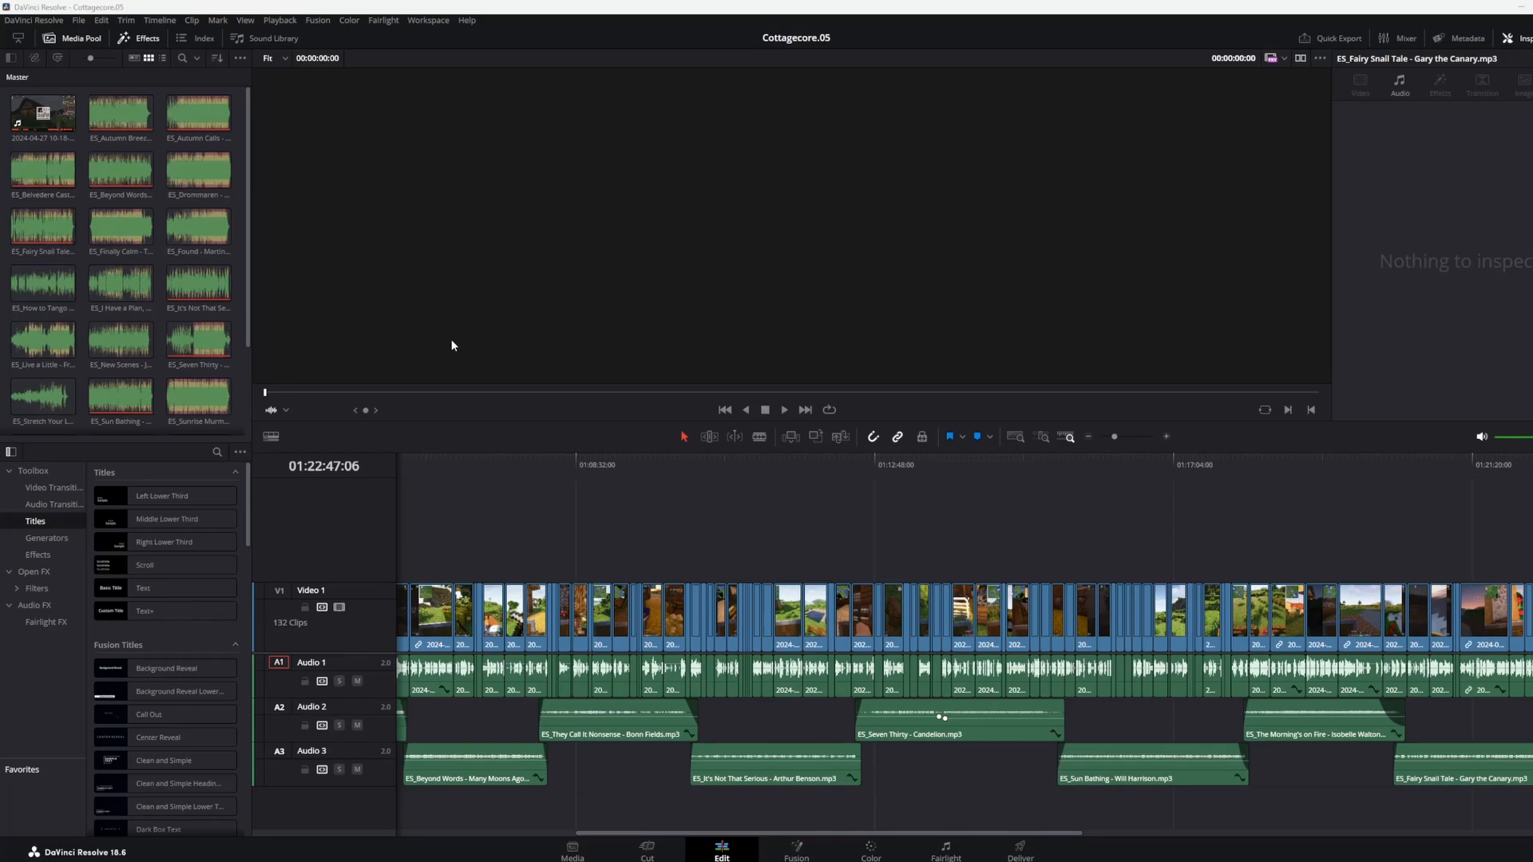
left_click(42, 339)
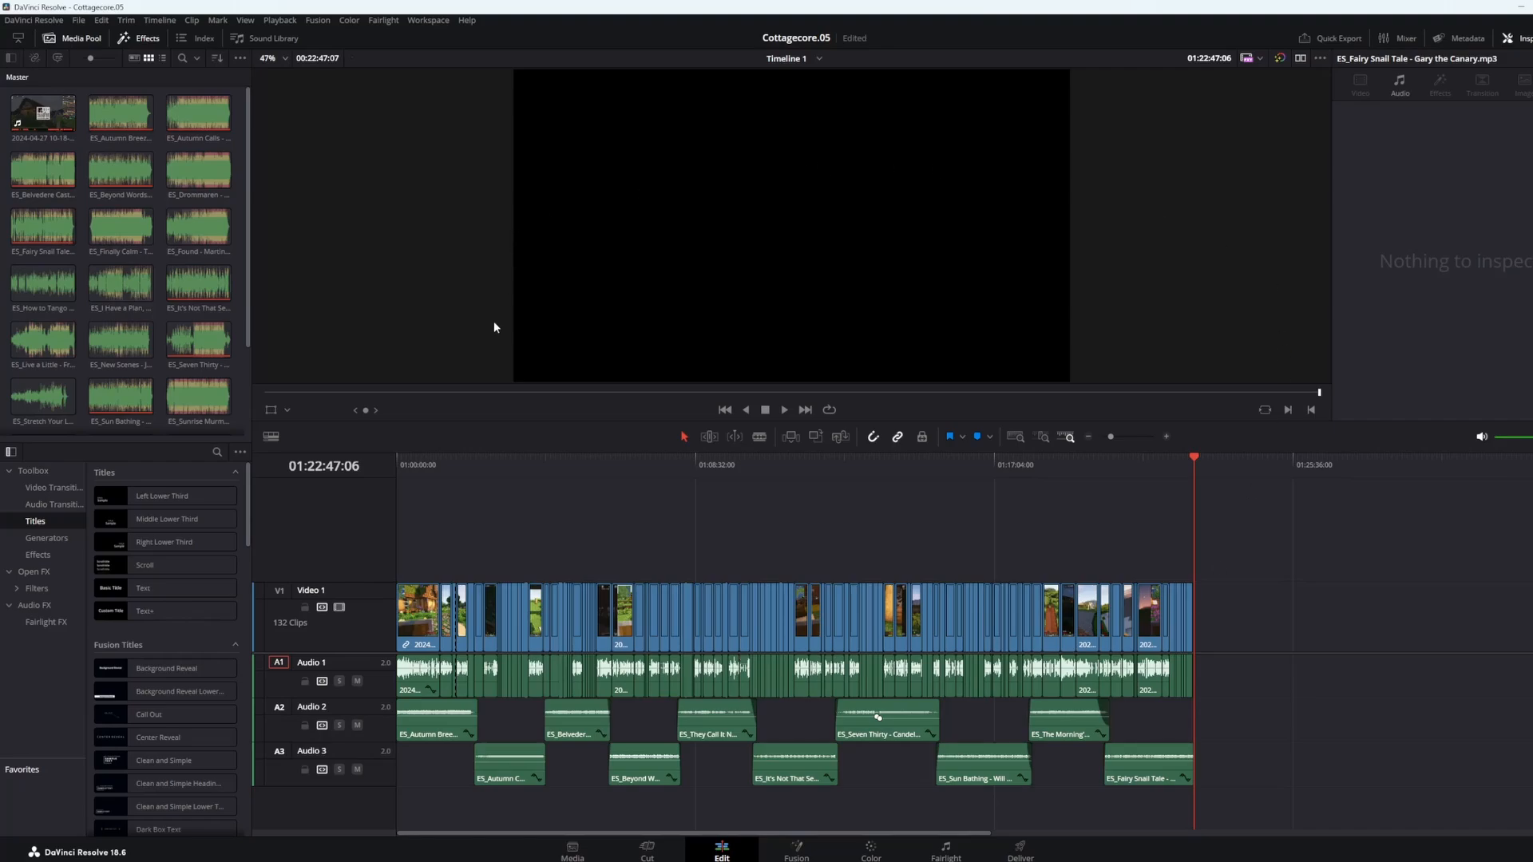
mouse_move(1210, 515)
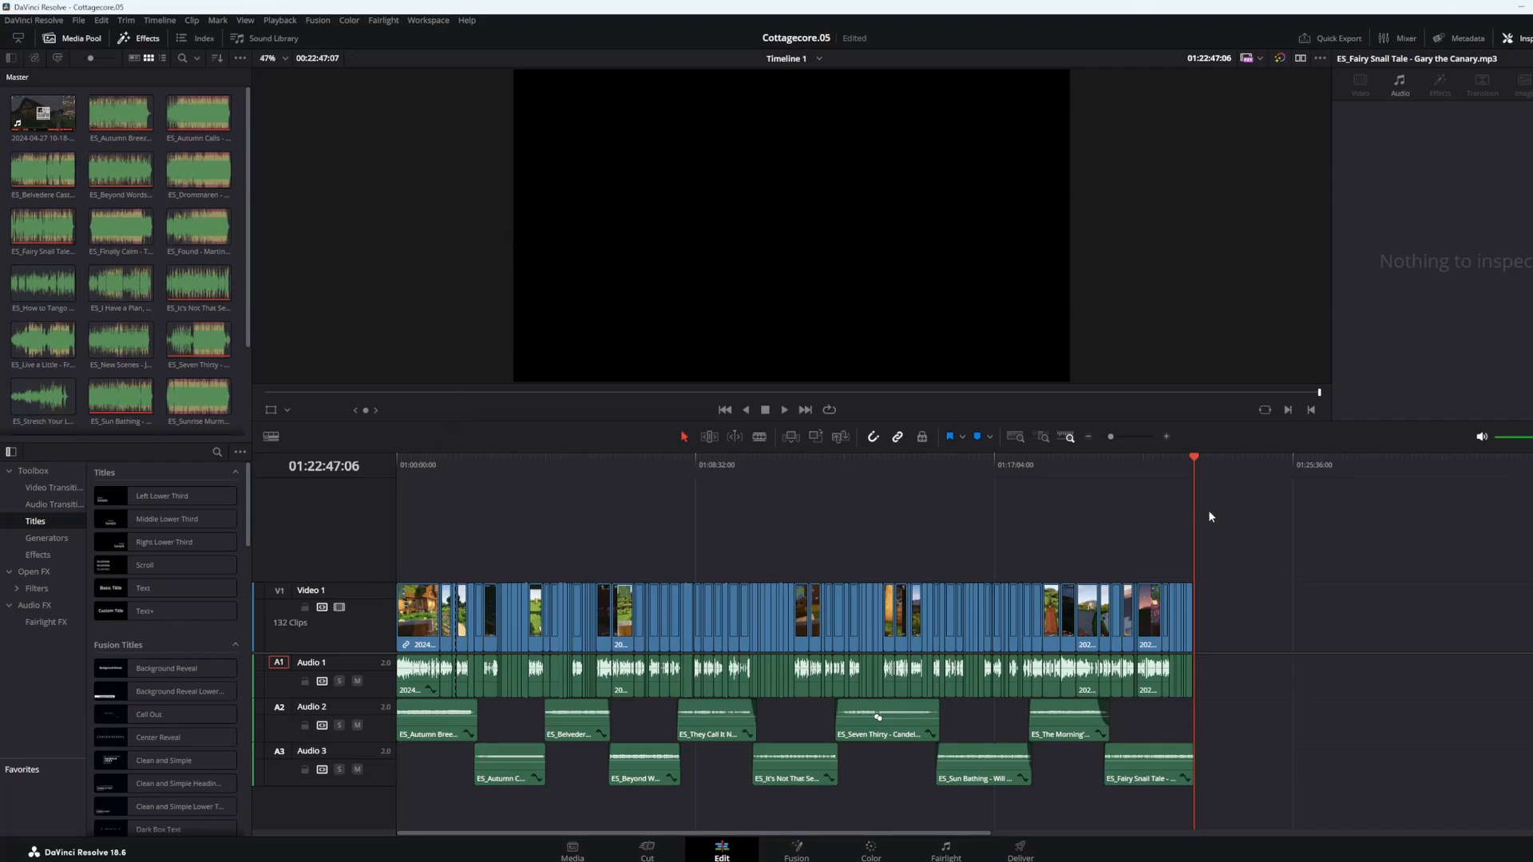
mouse_move(782, 207)
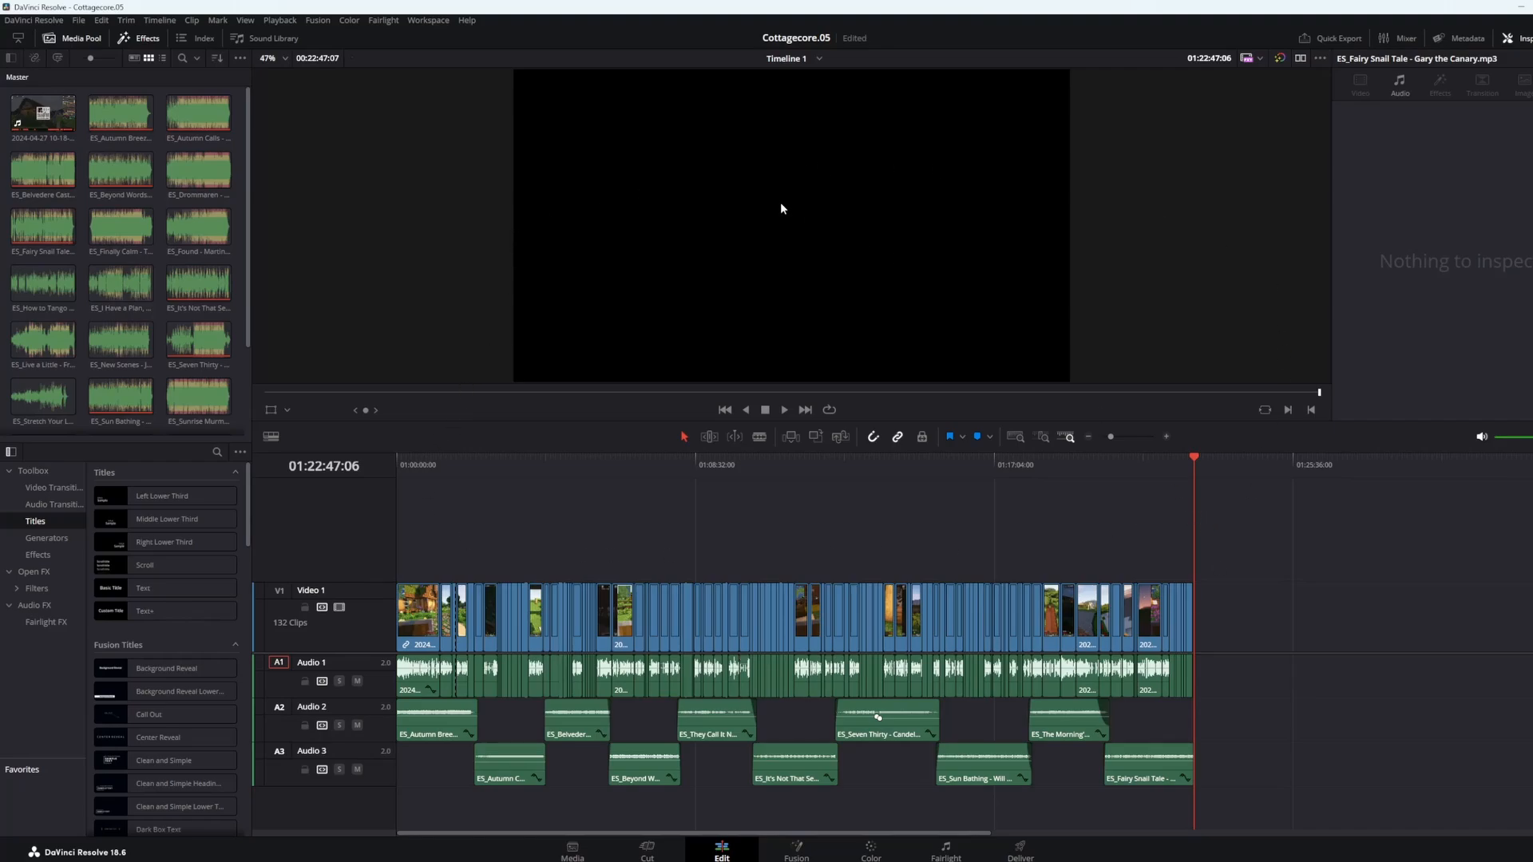
mouse_move(1234, 222)
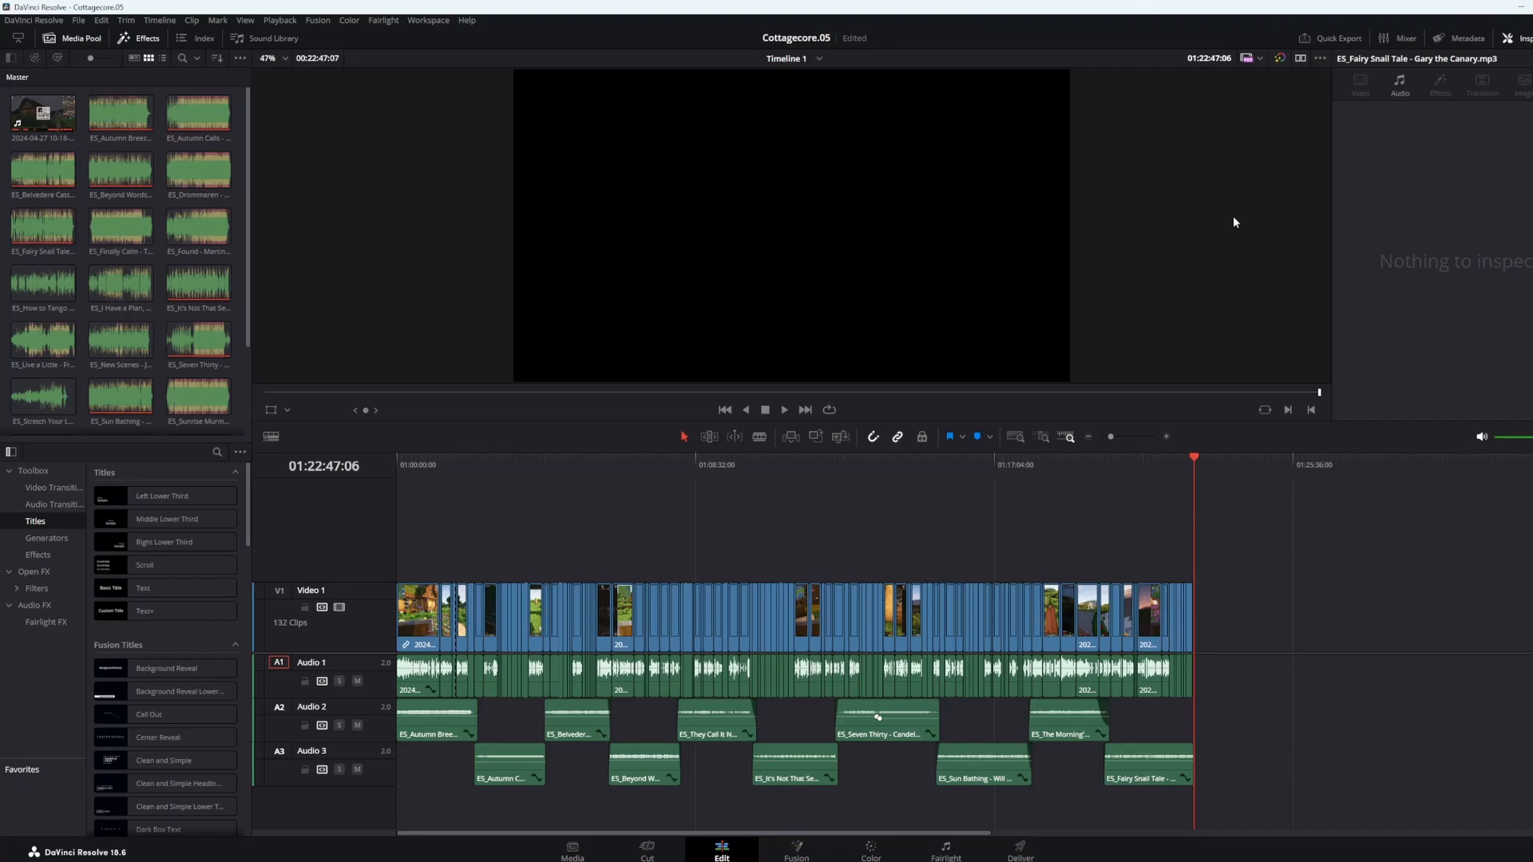
mouse_move(250, 229)
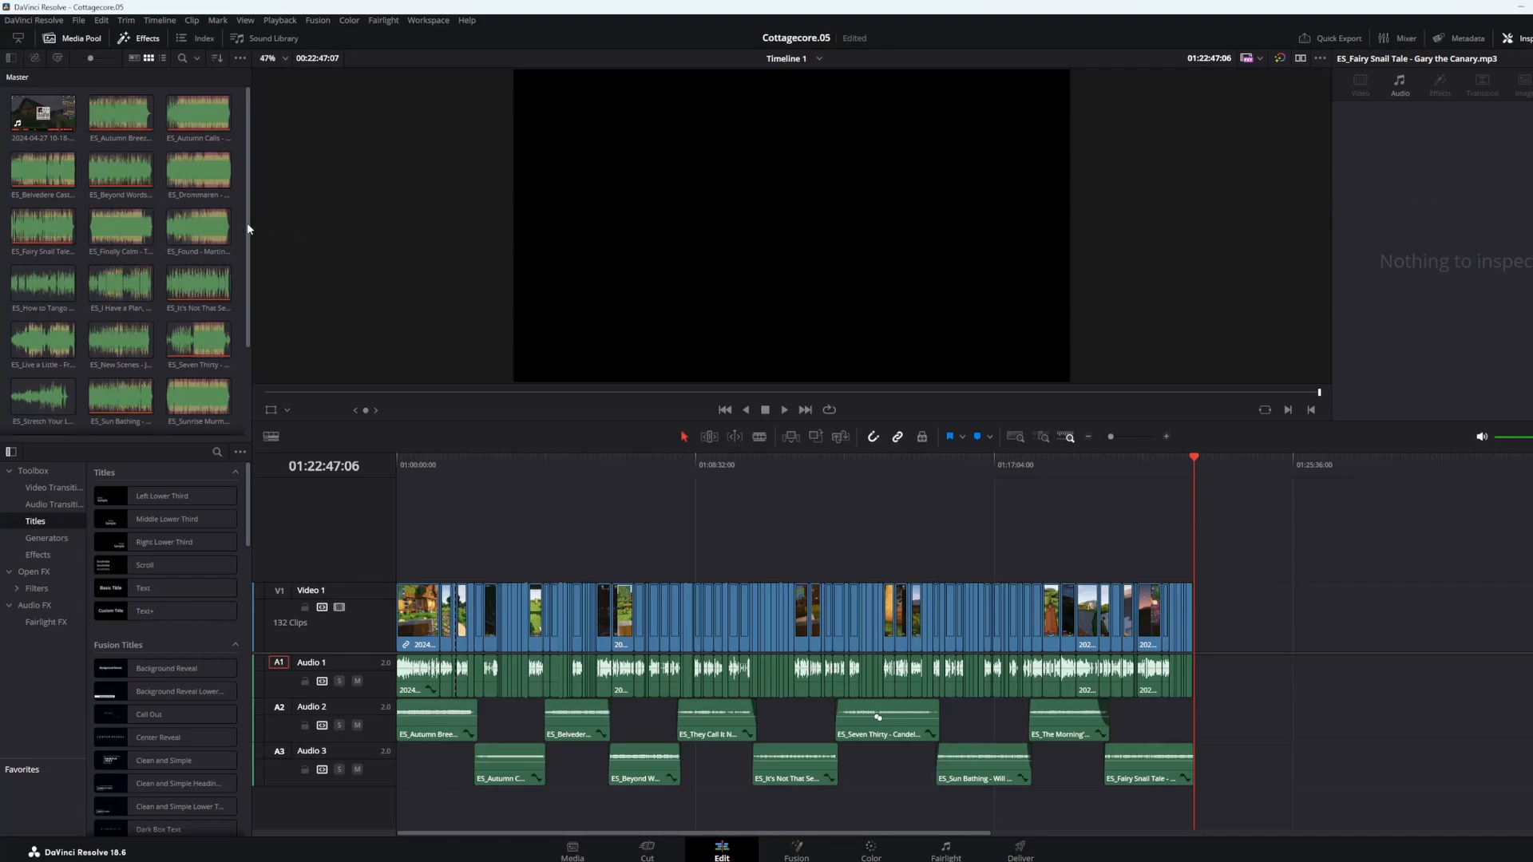
mouse_move(286, 230)
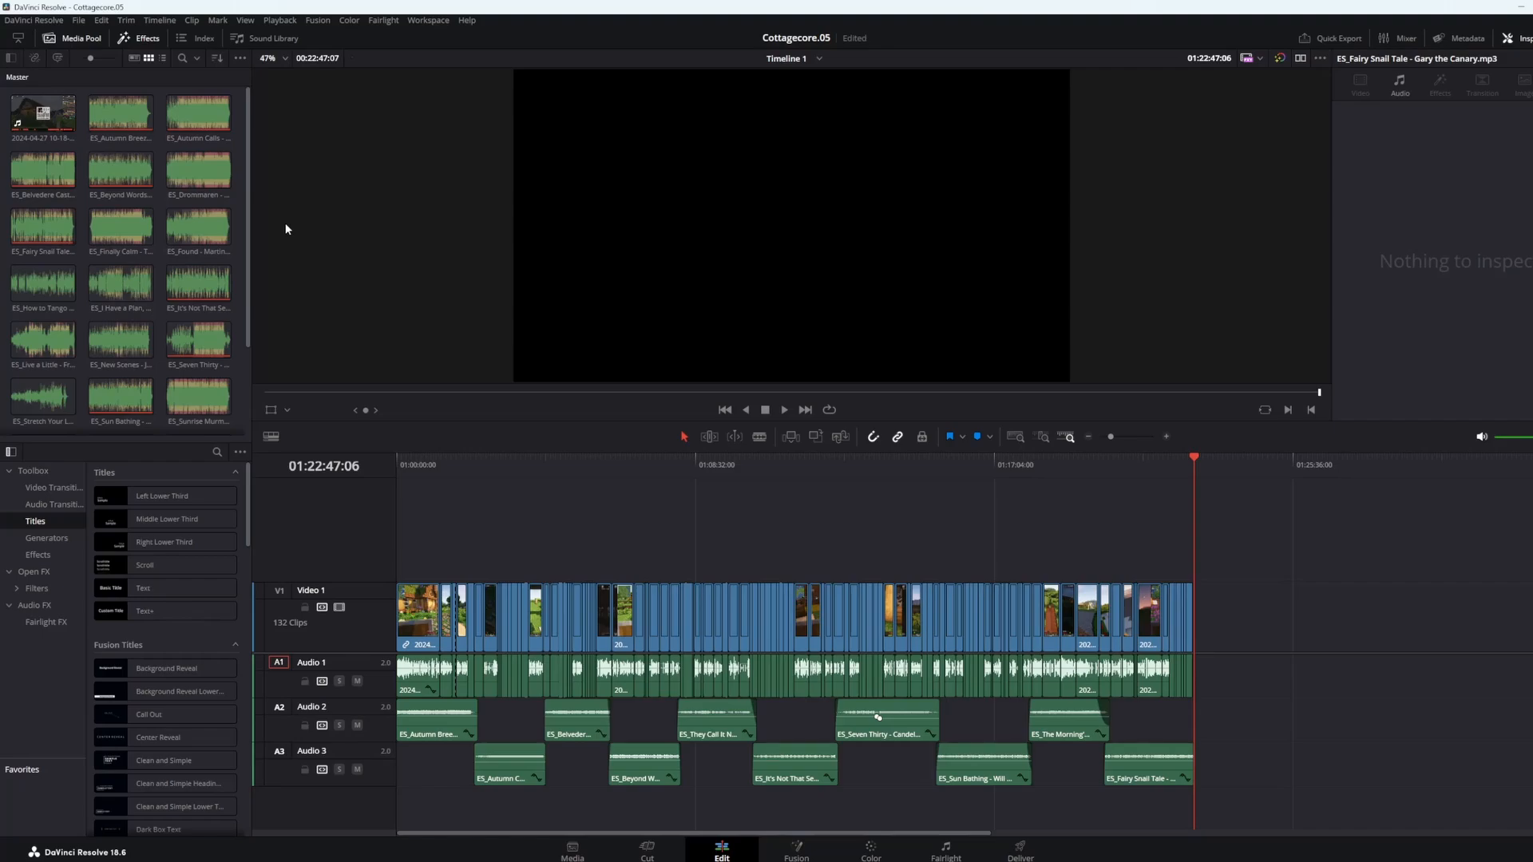
mouse_move(1289, 233)
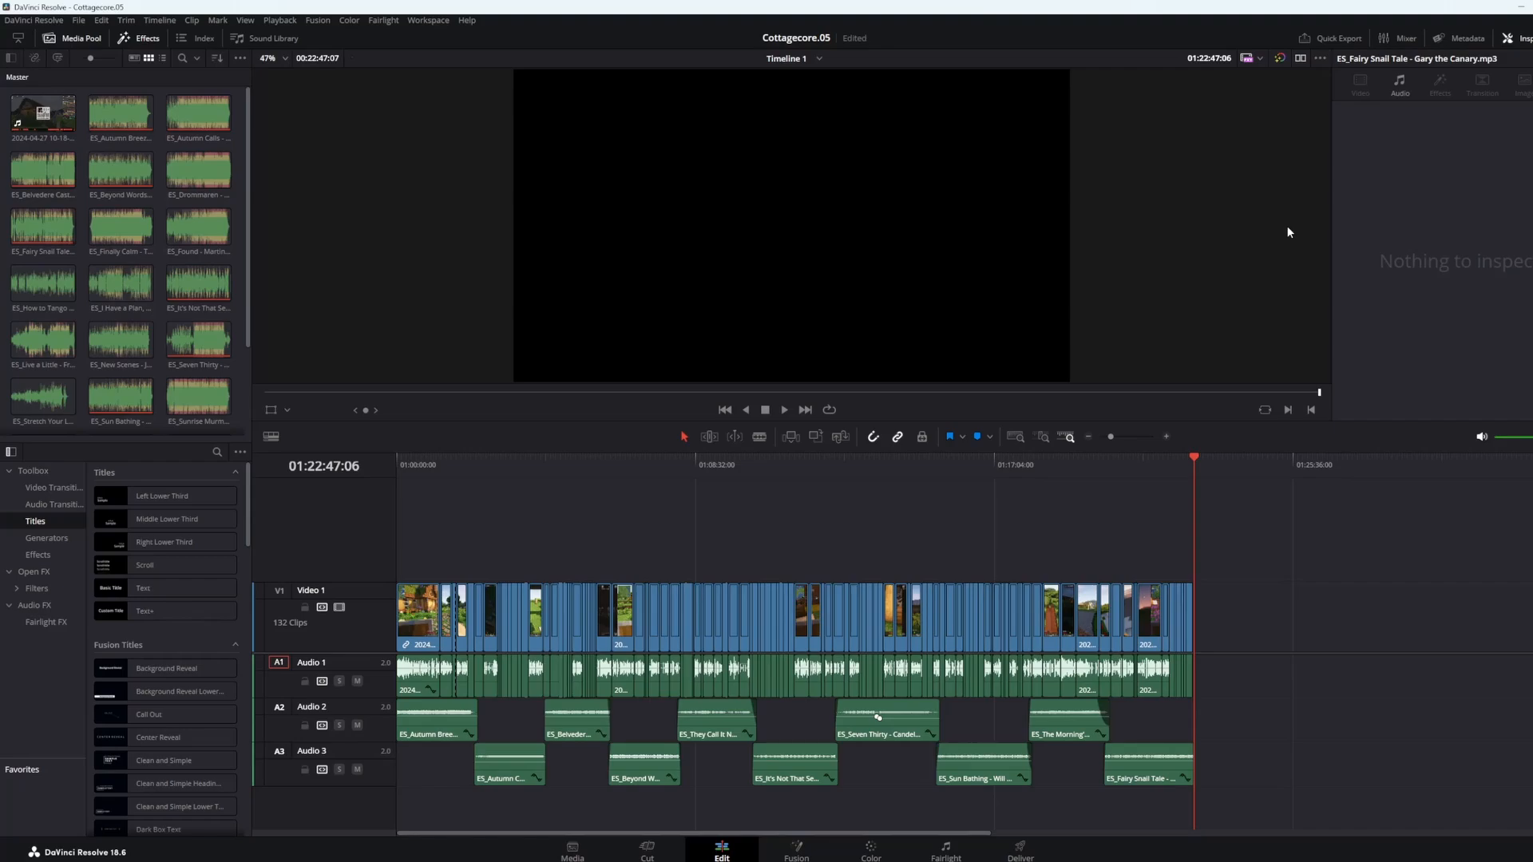
mouse_move(1108, 223)
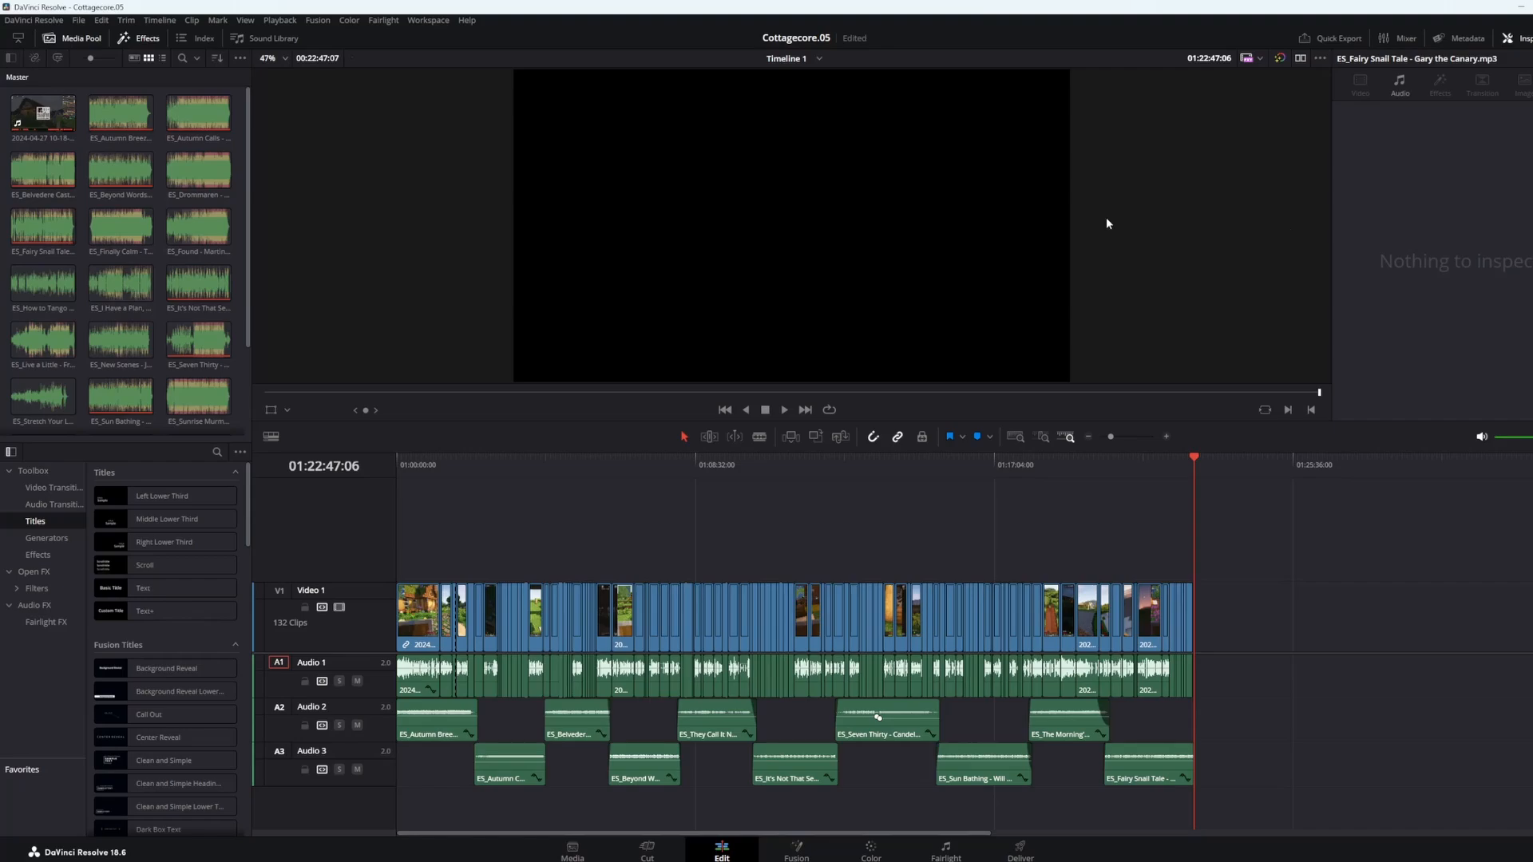
mouse_move(420, 216)
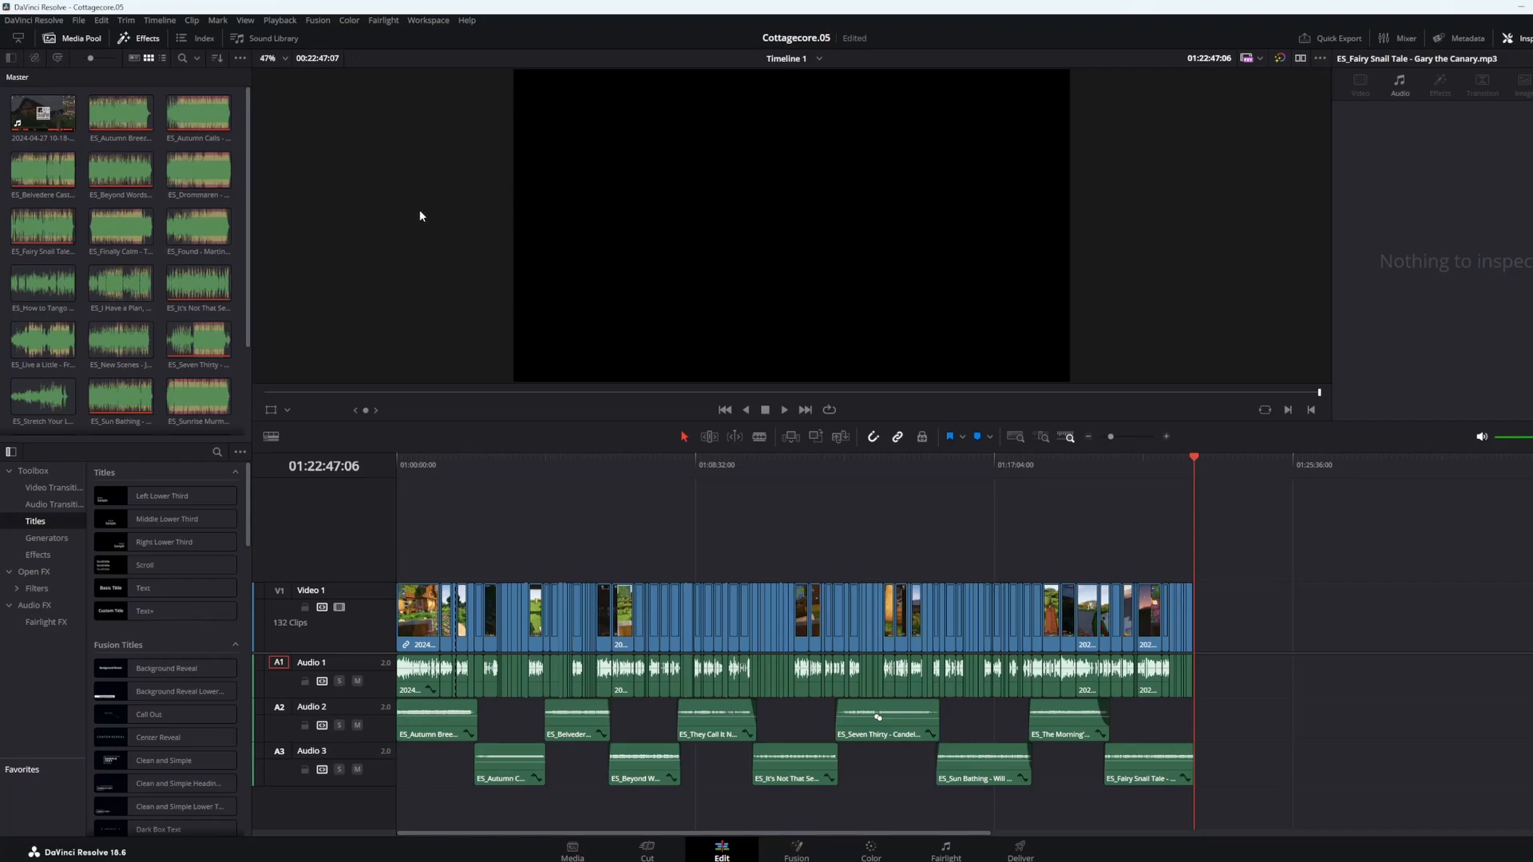
mouse_move(1135, 250)
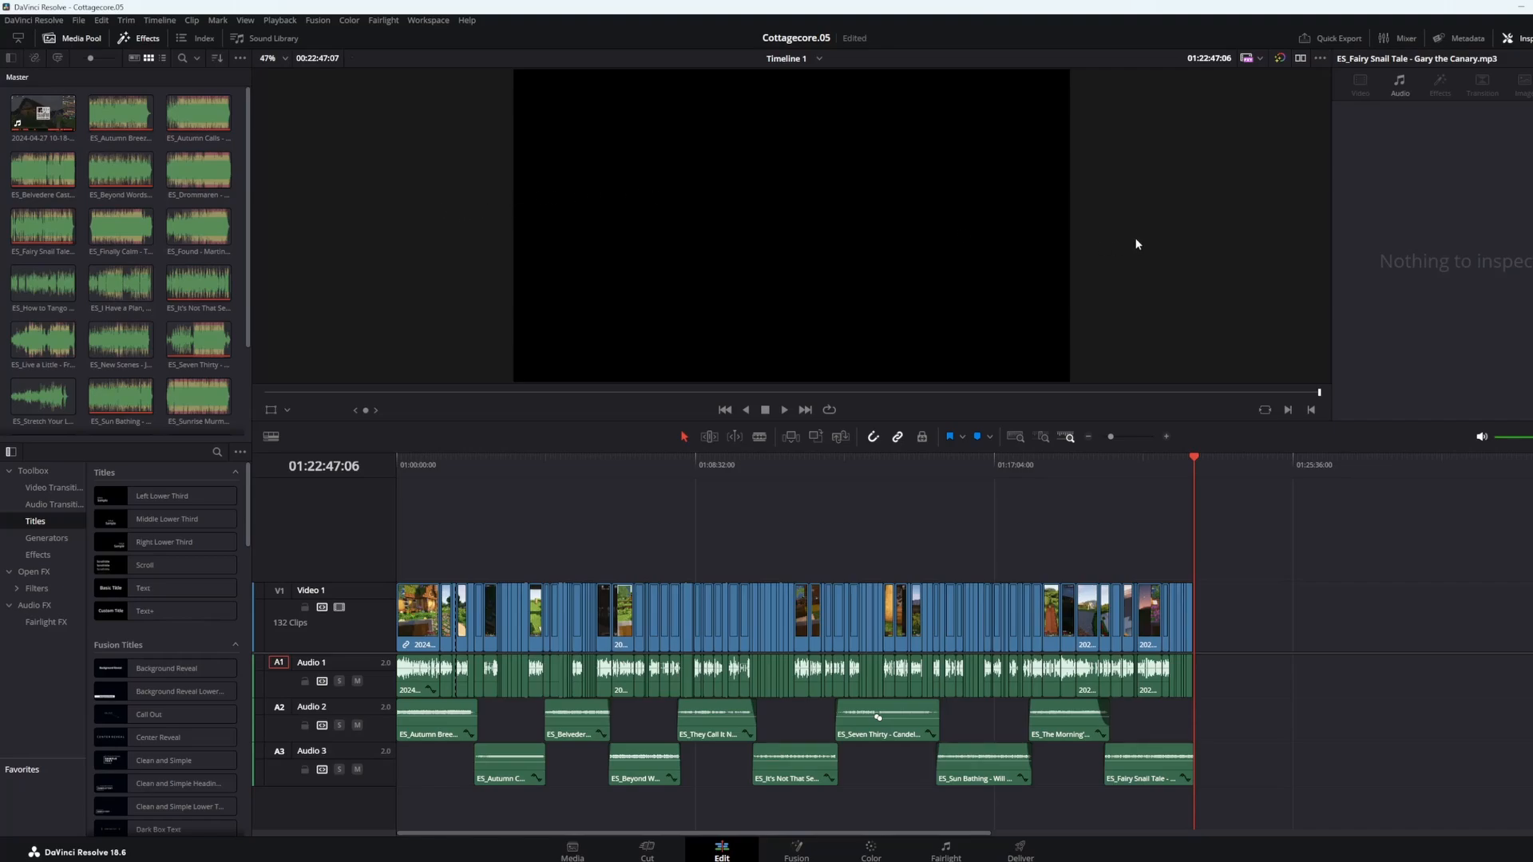
mouse_move(483, 223)
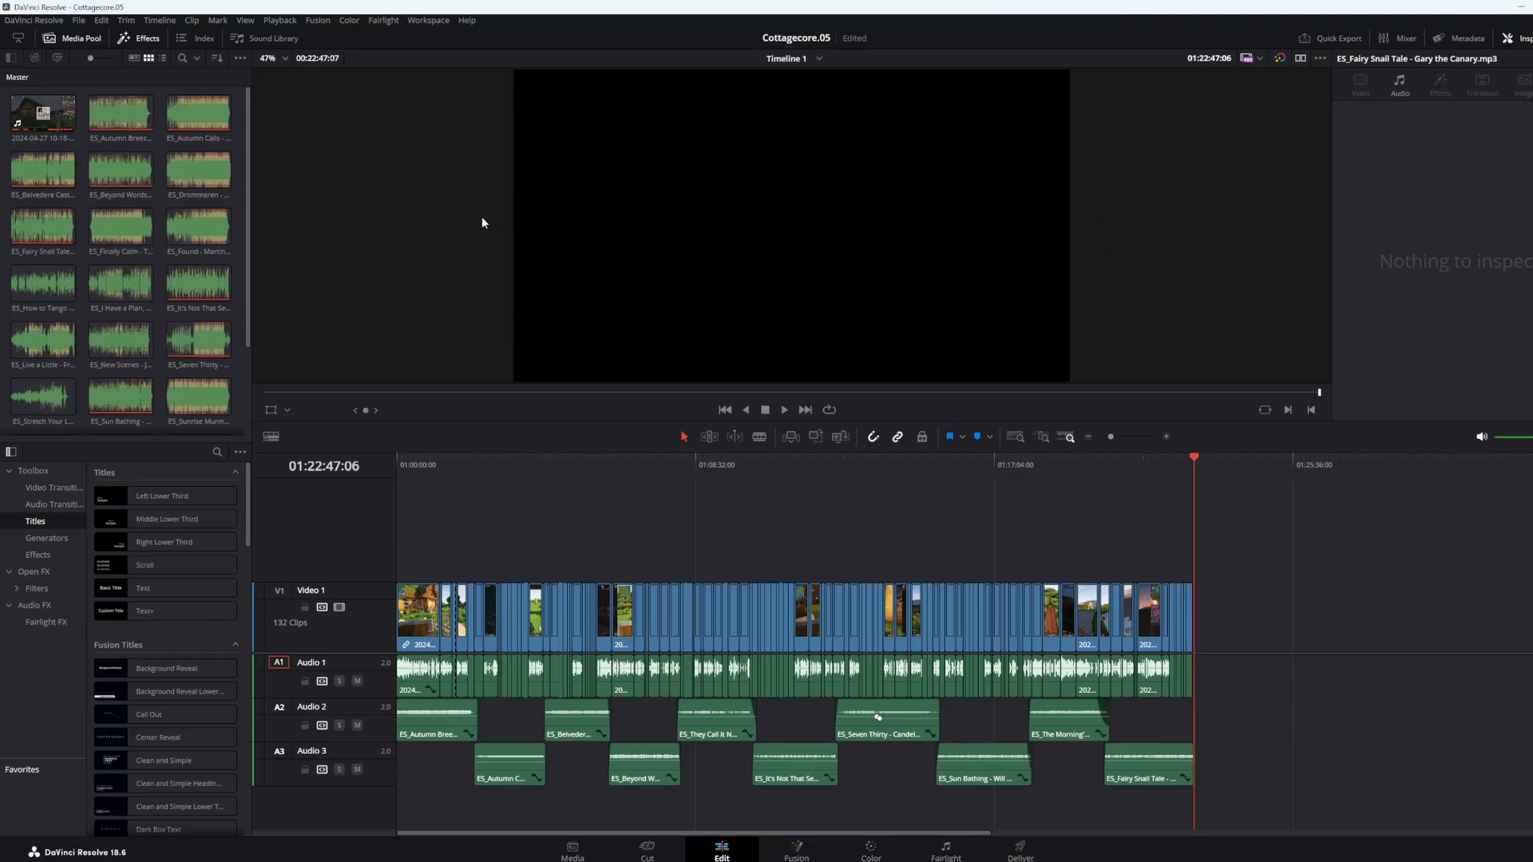
mouse_move(1115, 246)
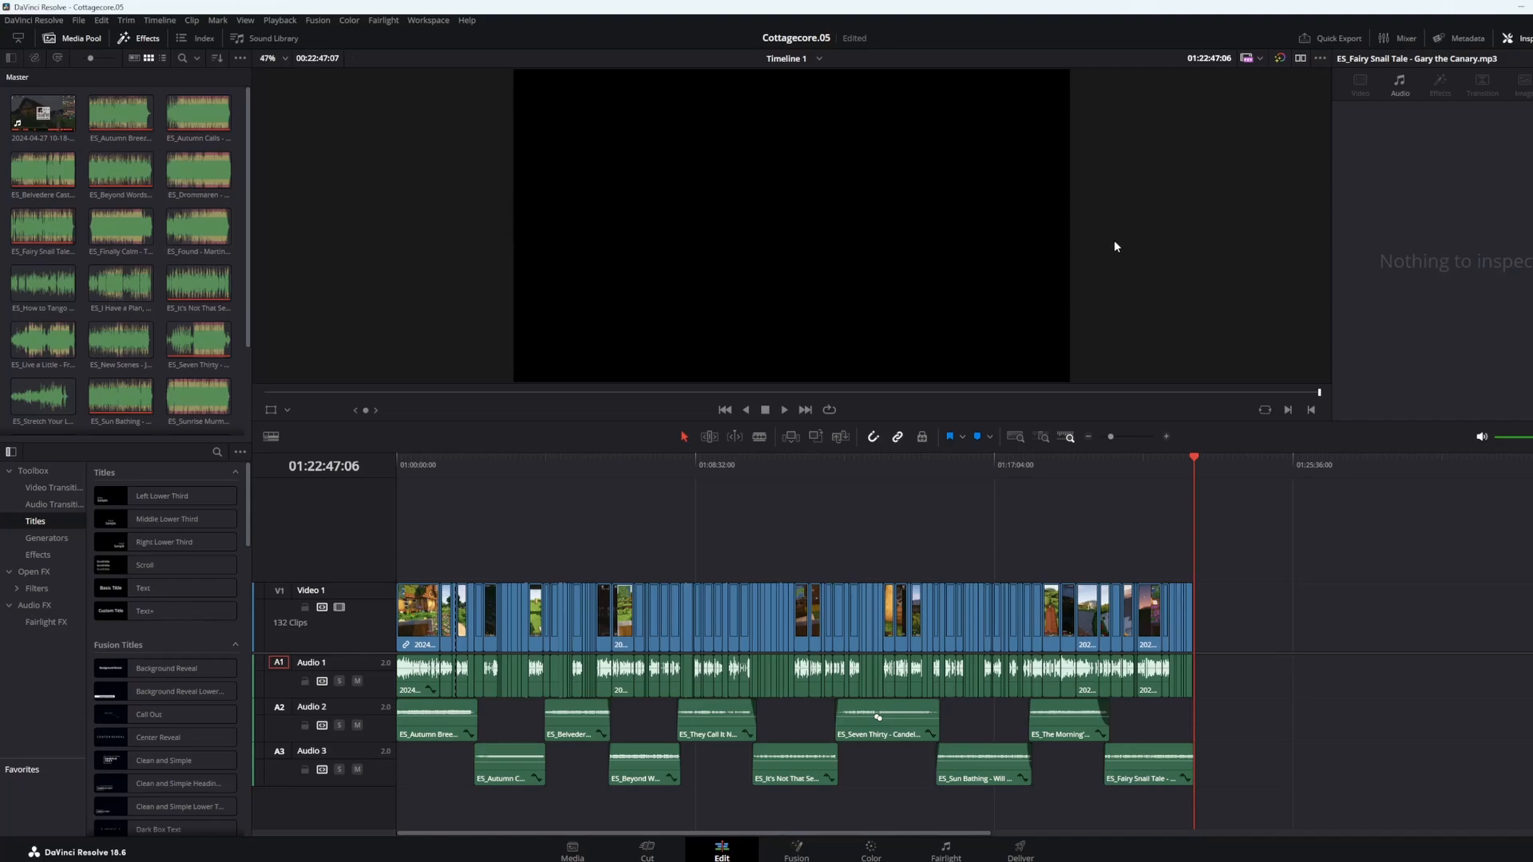
mouse_move(1128, 245)
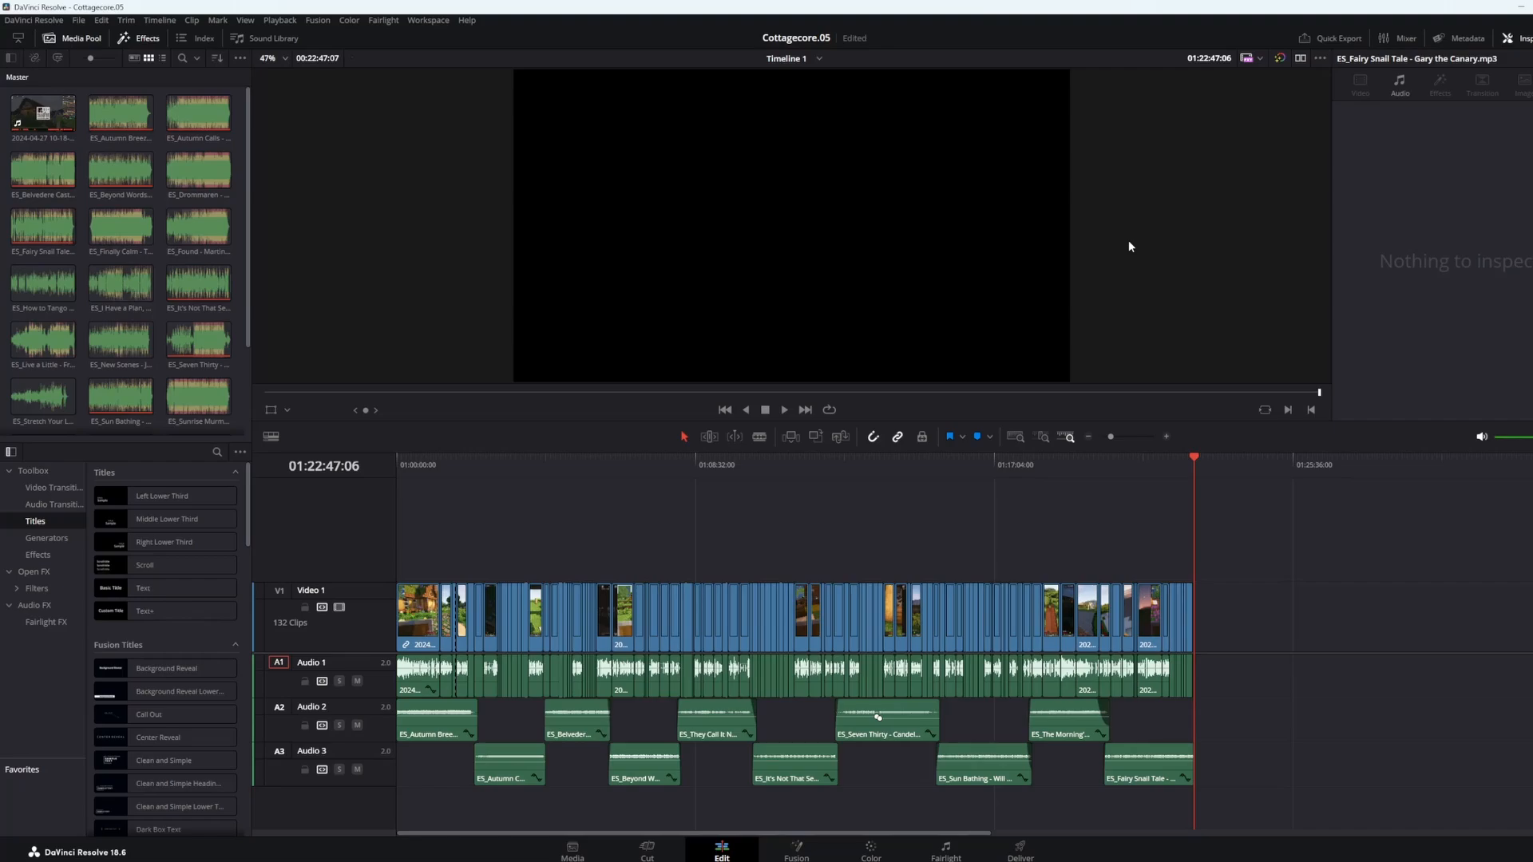
mouse_move(1073, 247)
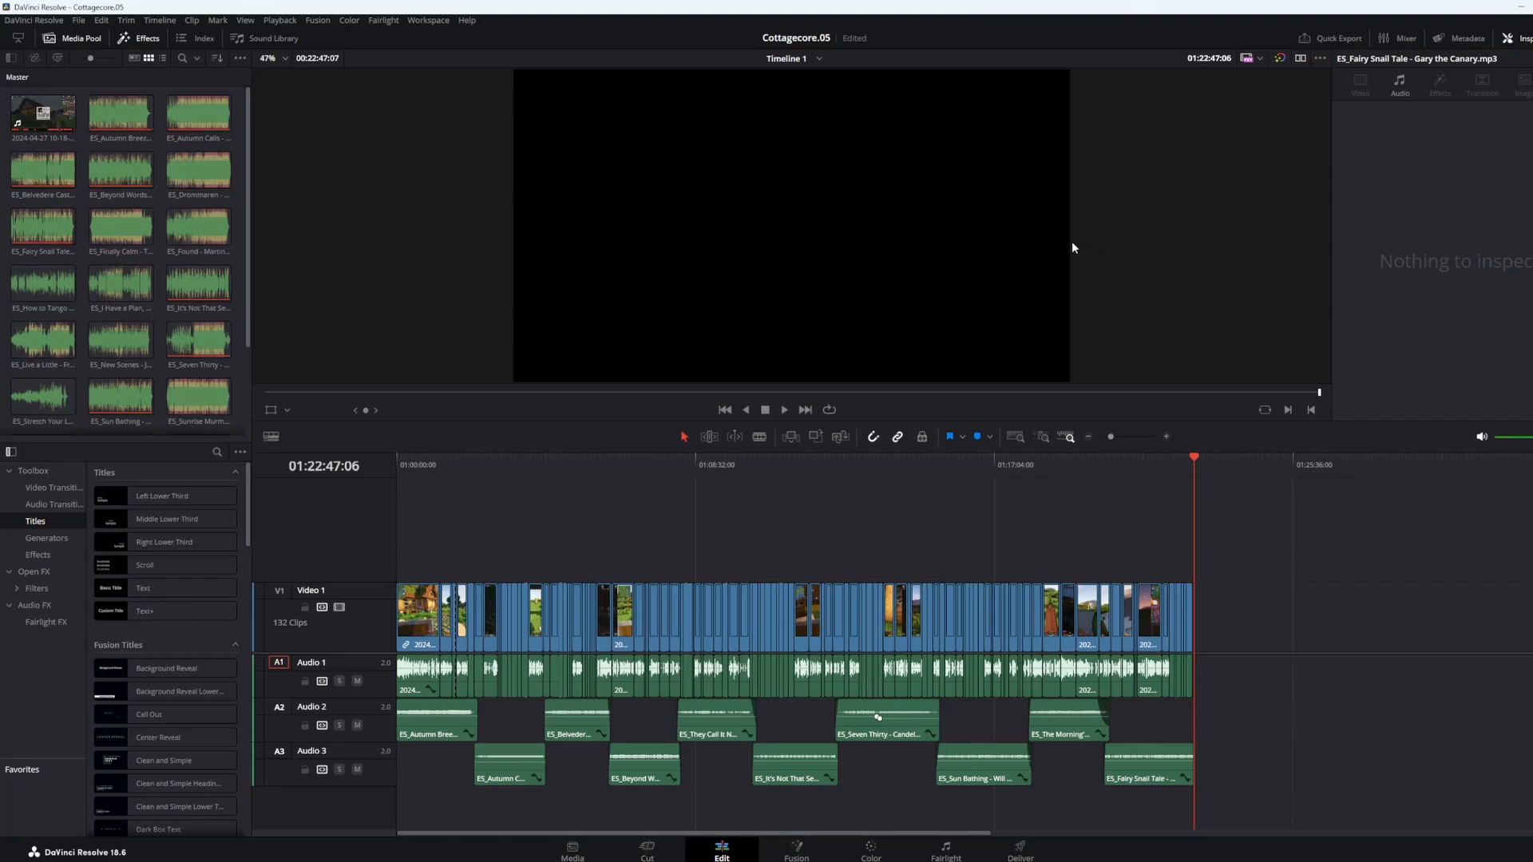
mouse_move(709, 242)
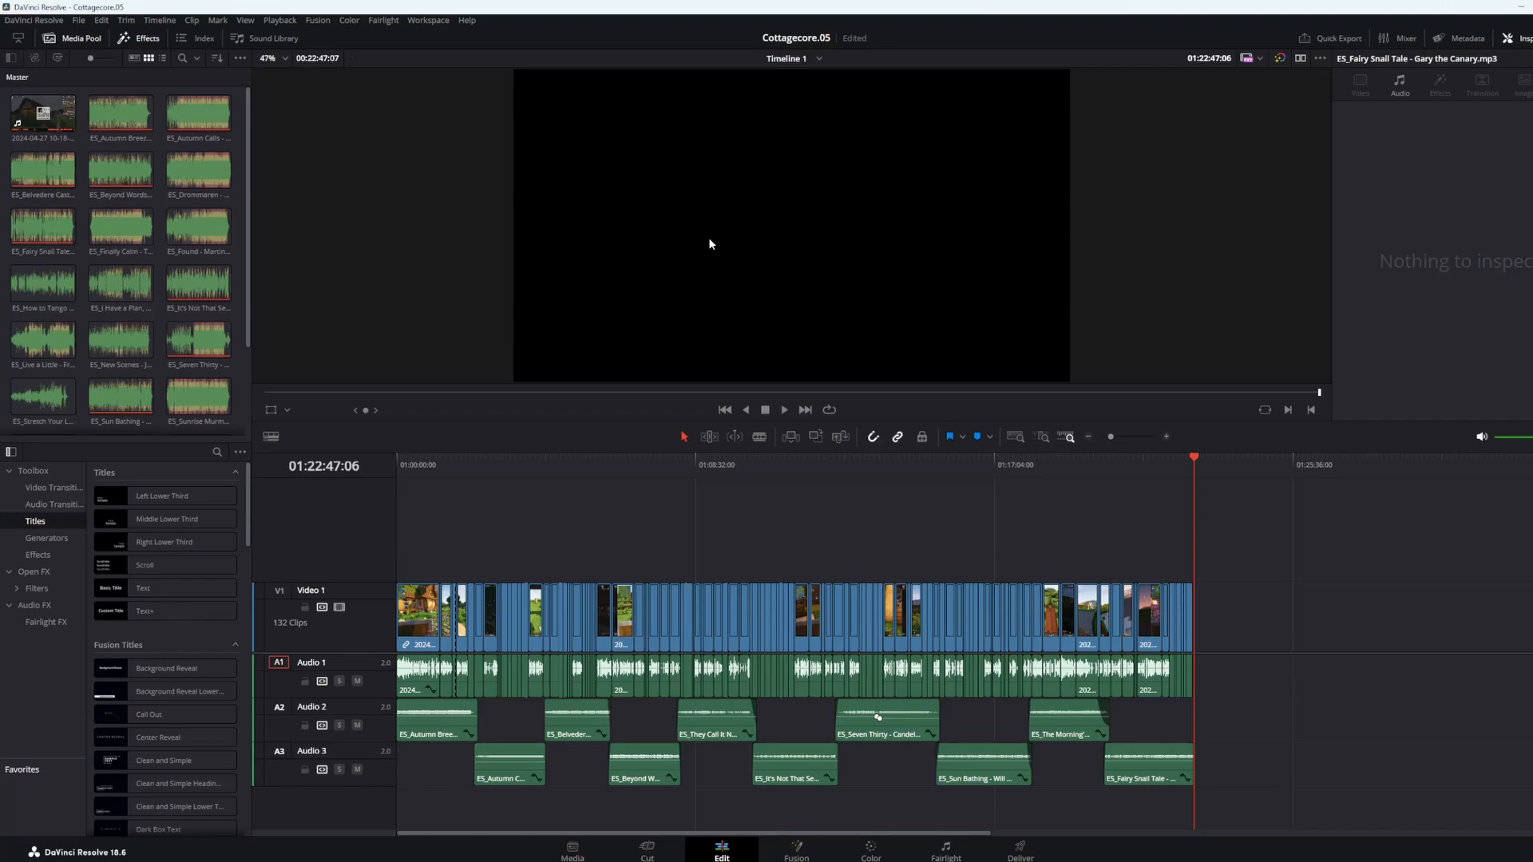
mouse_move(800, 228)
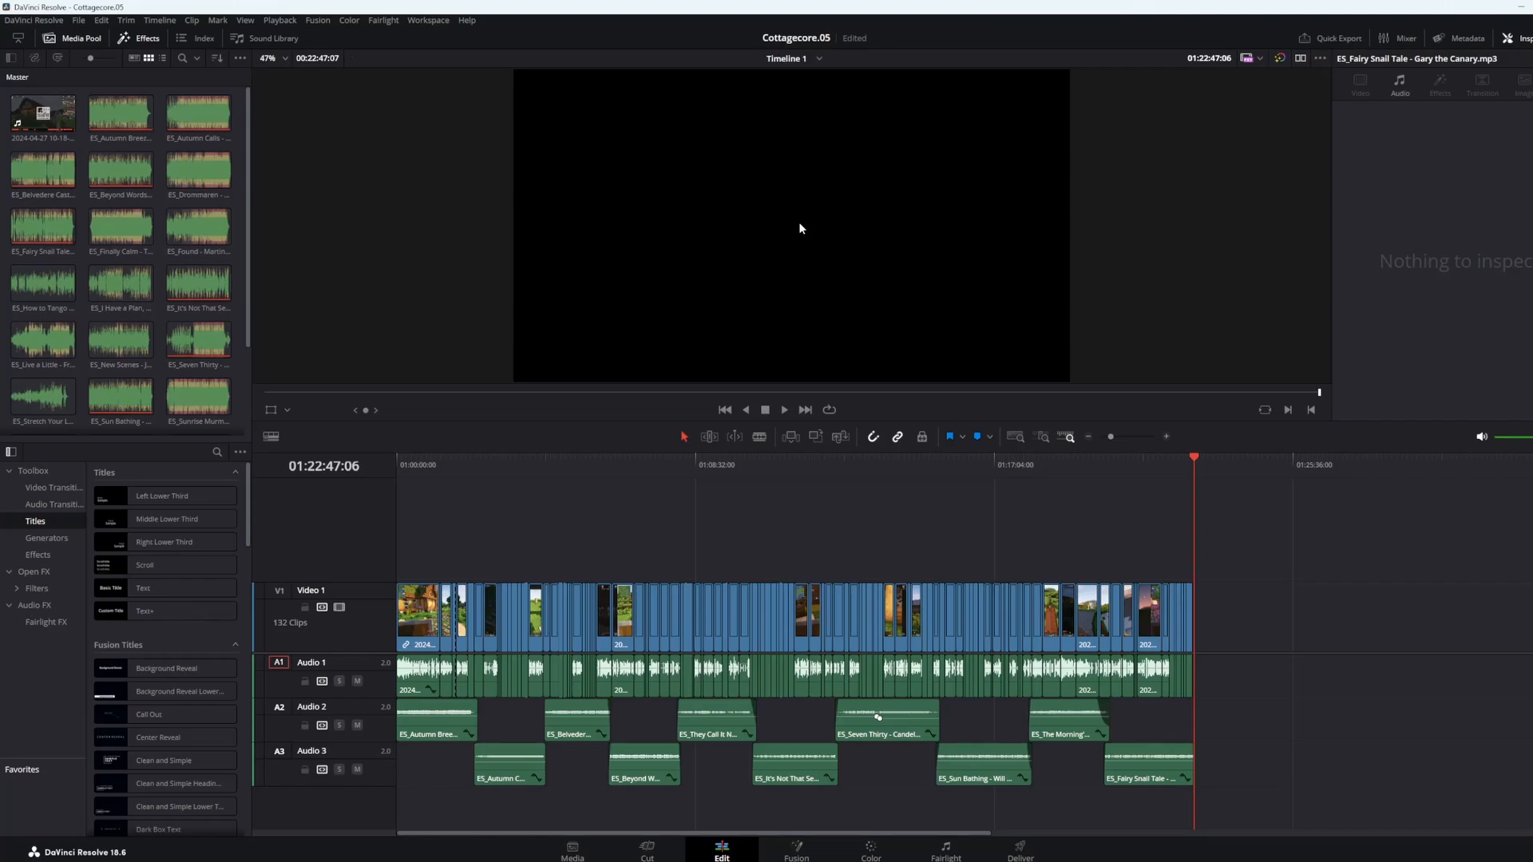
mouse_move(412, 251)
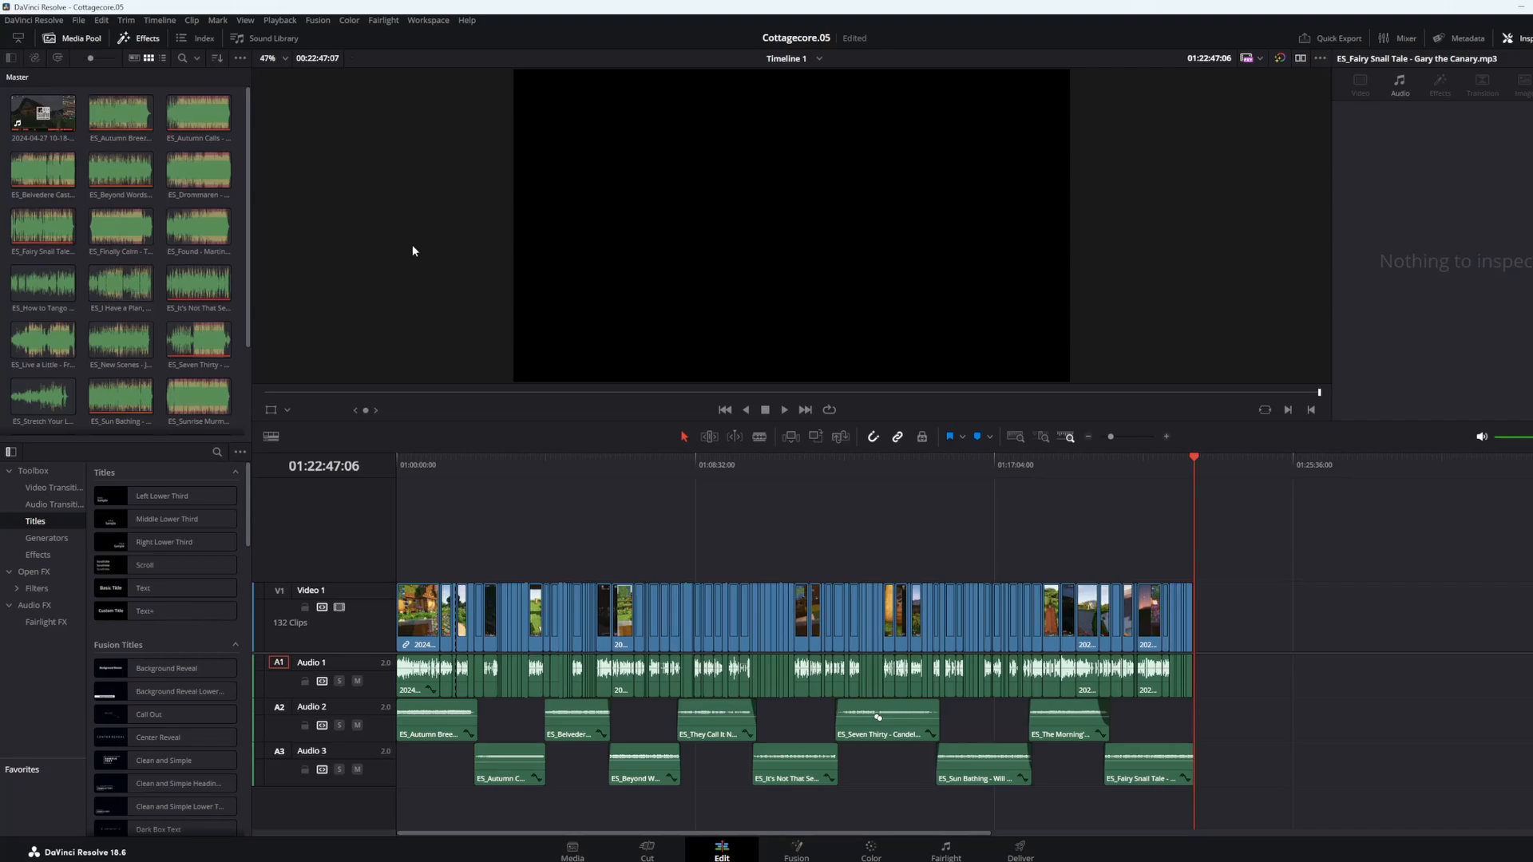
mouse_move(909, 291)
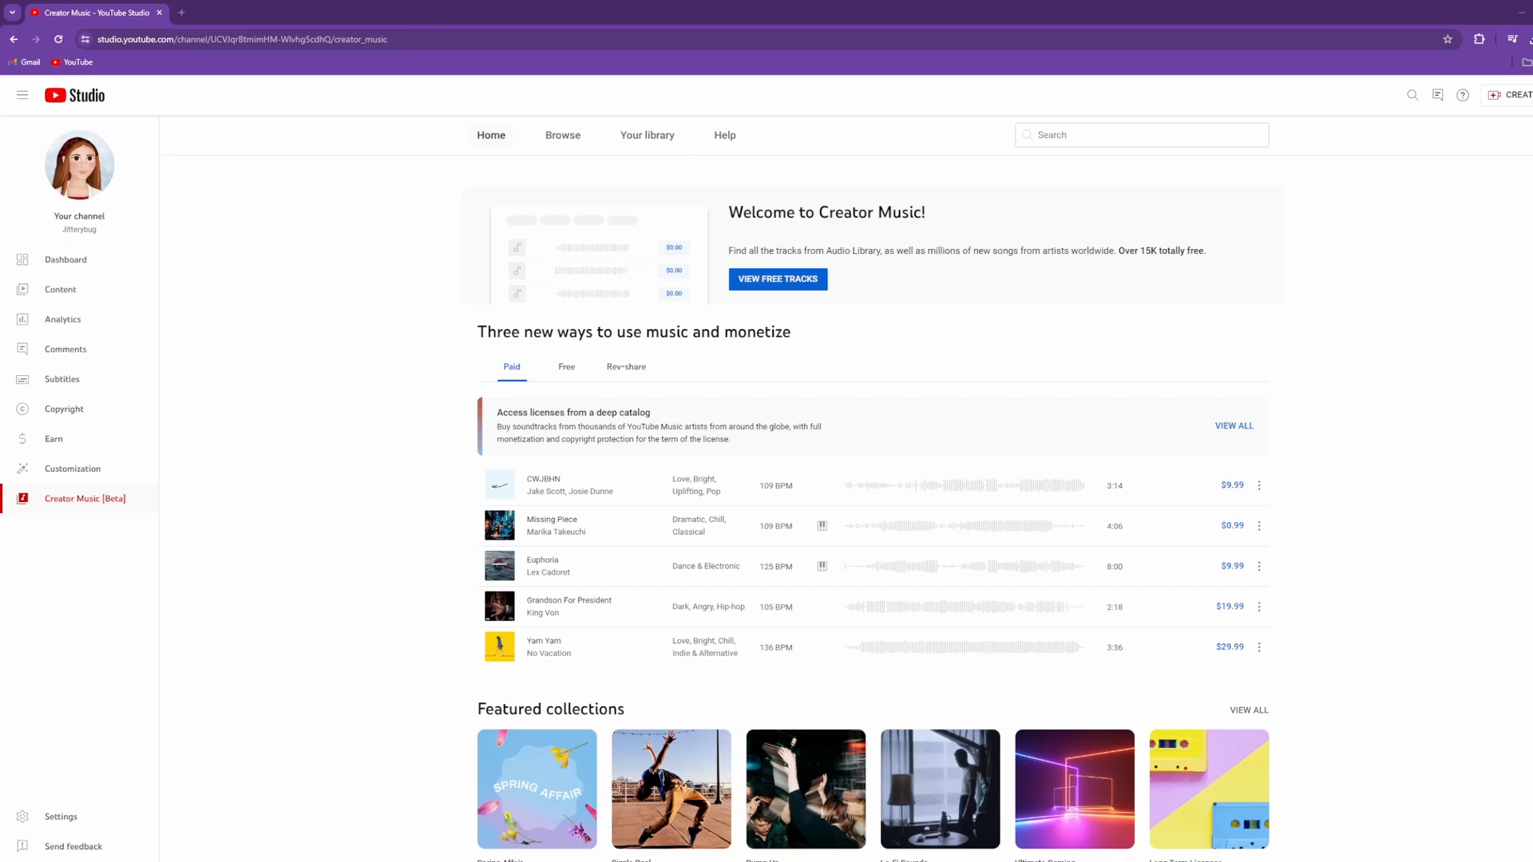
mouse_move(337, 329)
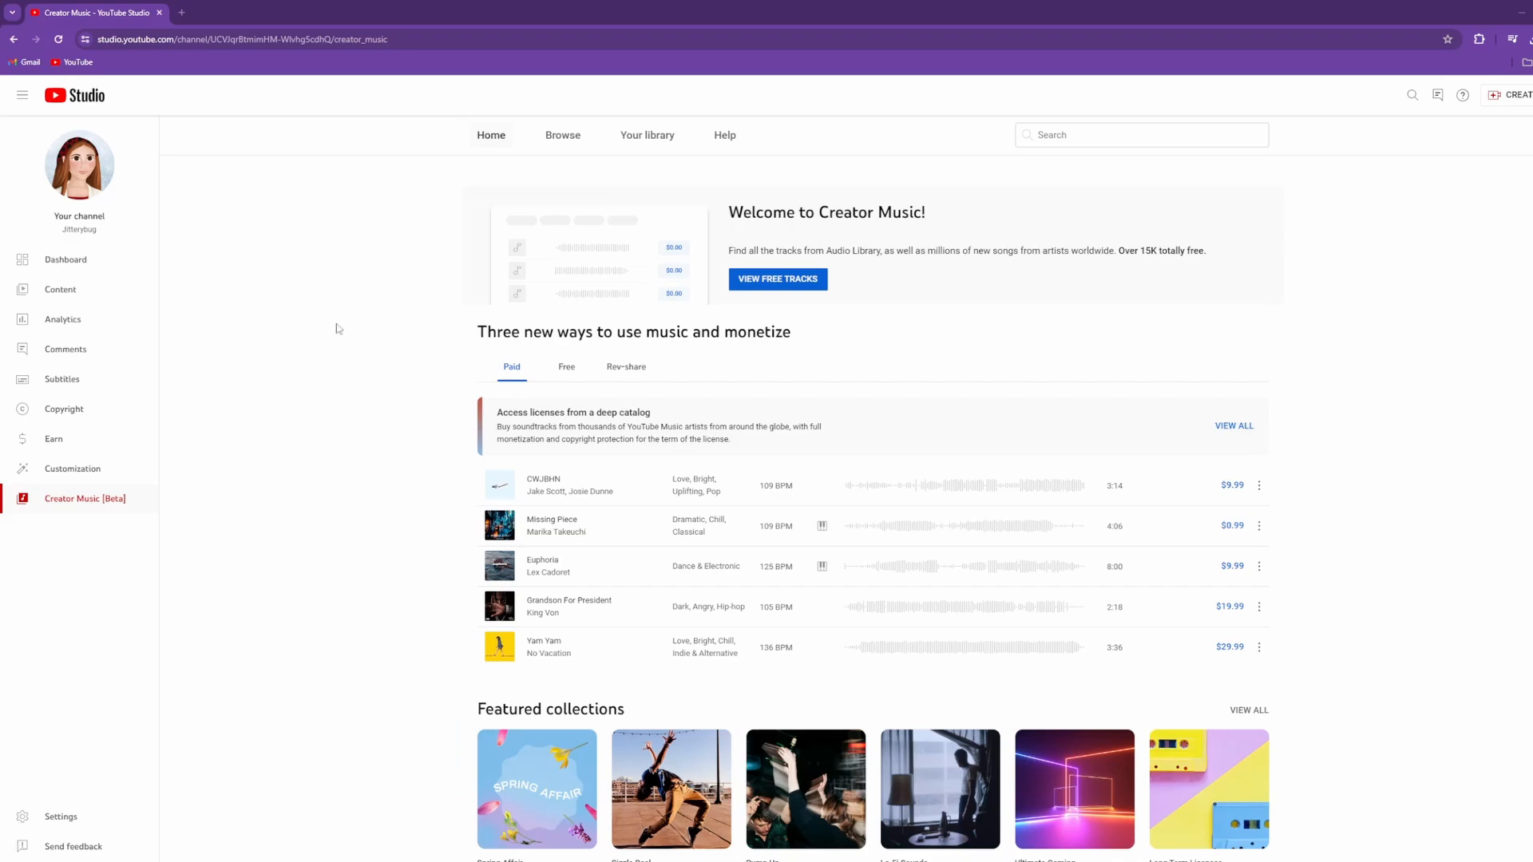
mouse_move(103, 512)
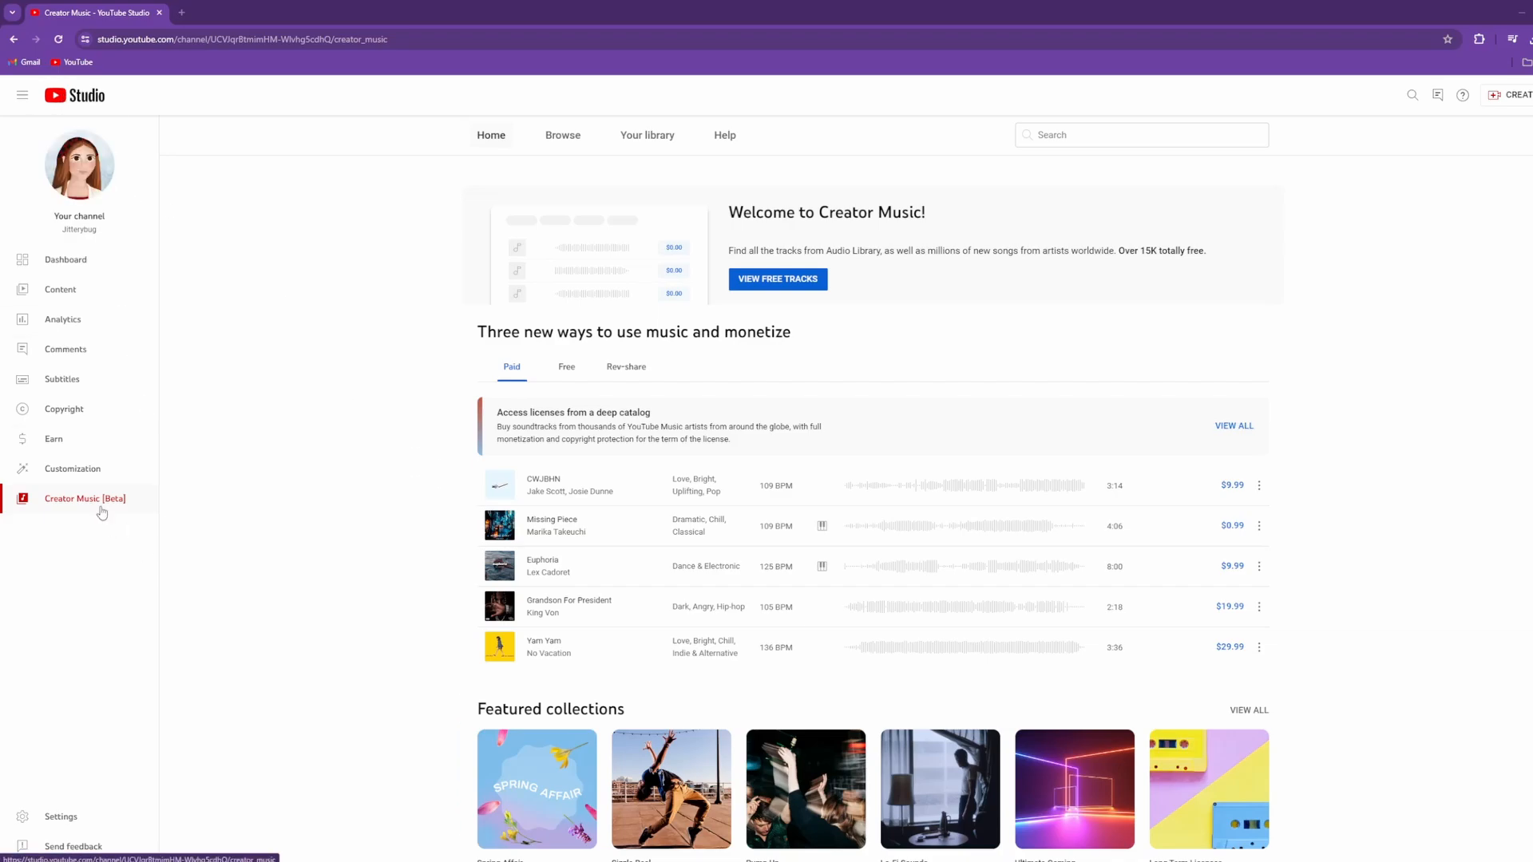
mouse_move(396, 472)
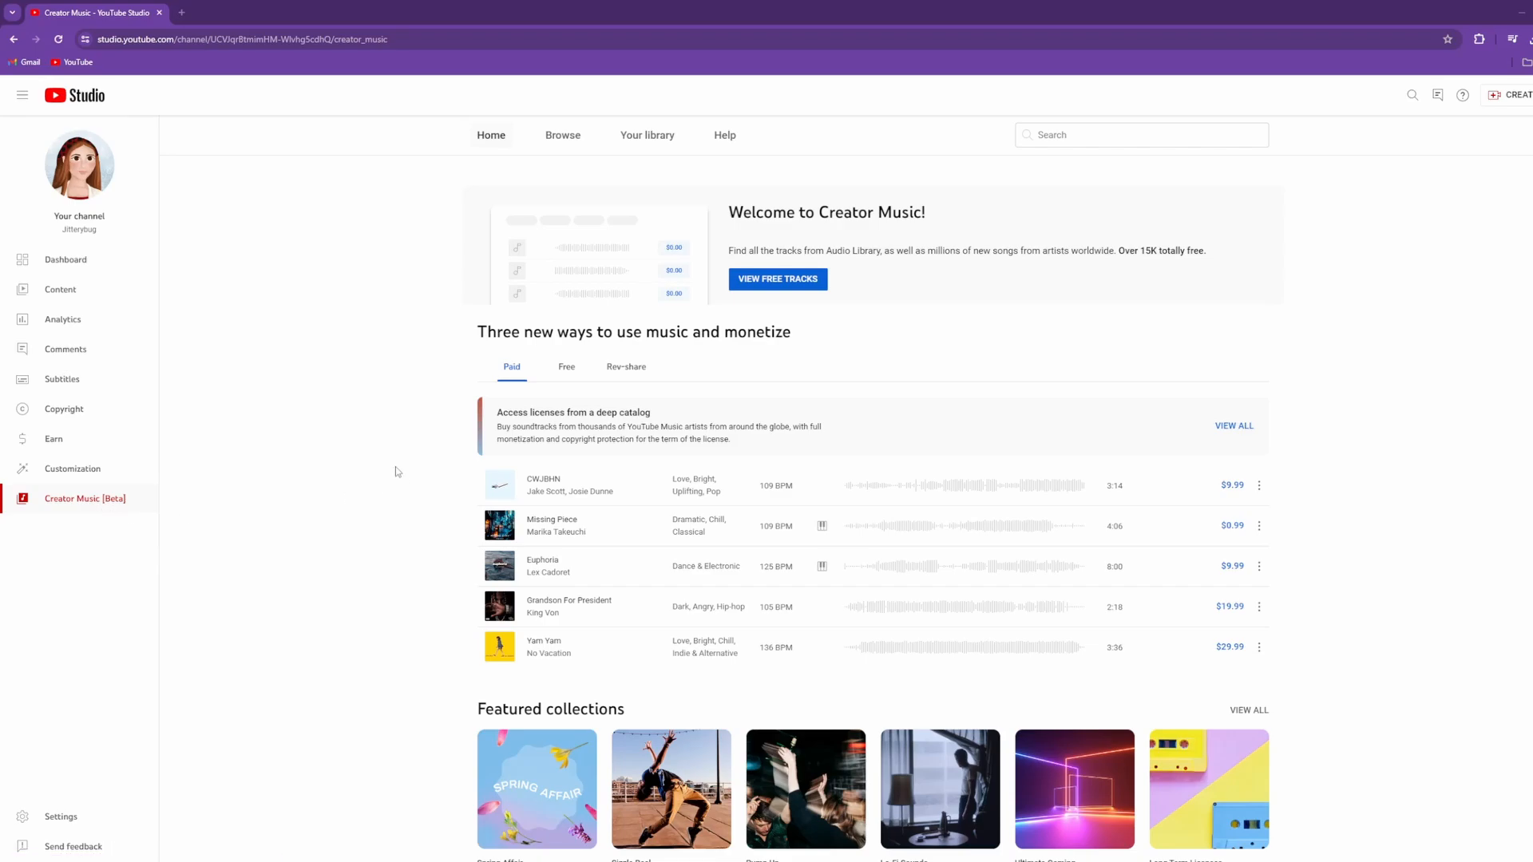
- List the free forever-licensed Creator Music tracks and view the On & On license details
left_click(778, 280)
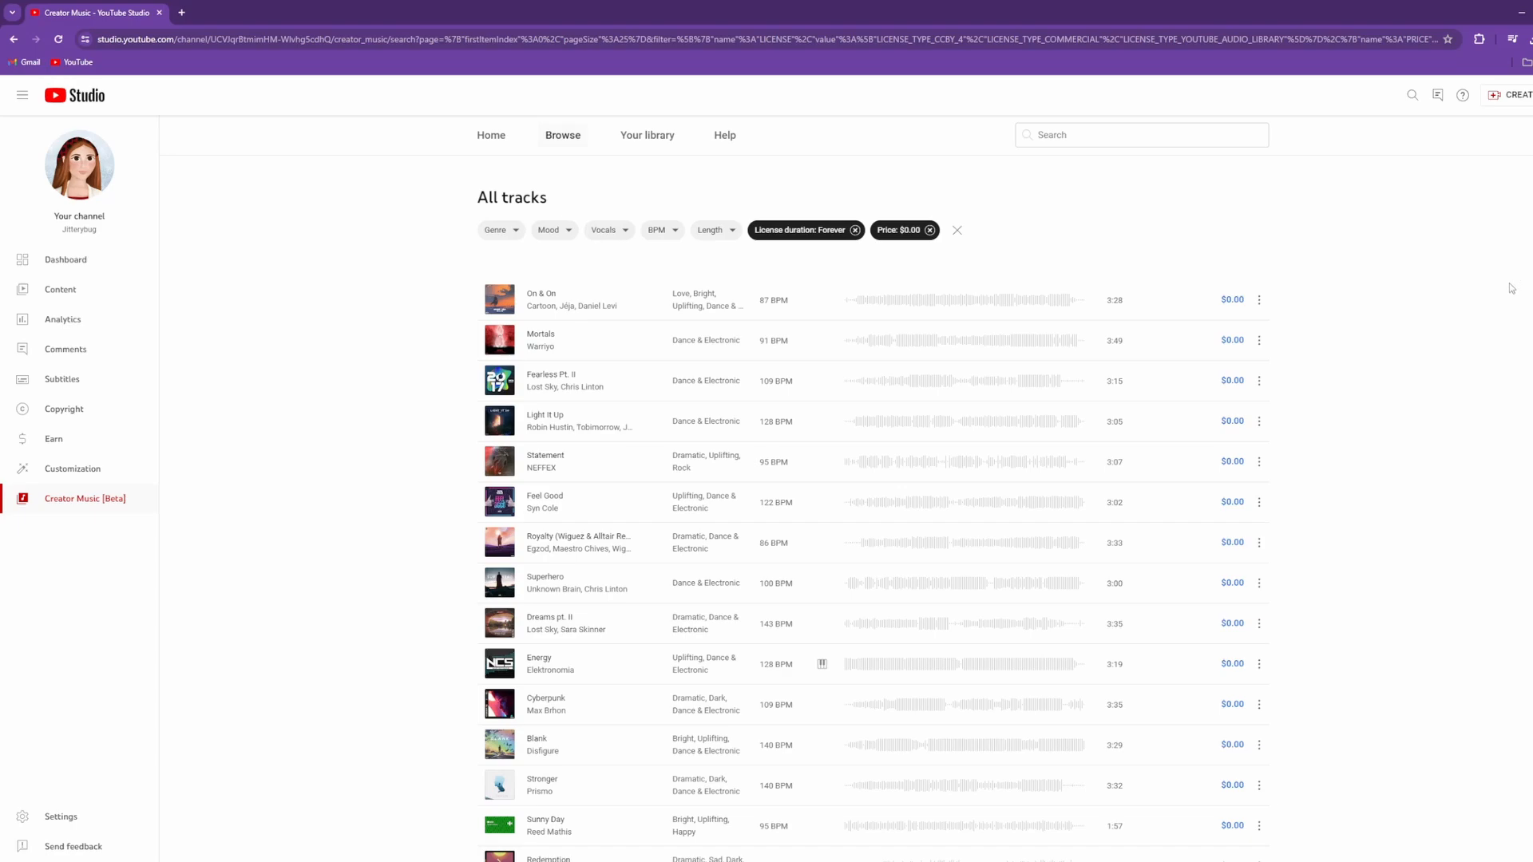
mouse_move(592, 271)
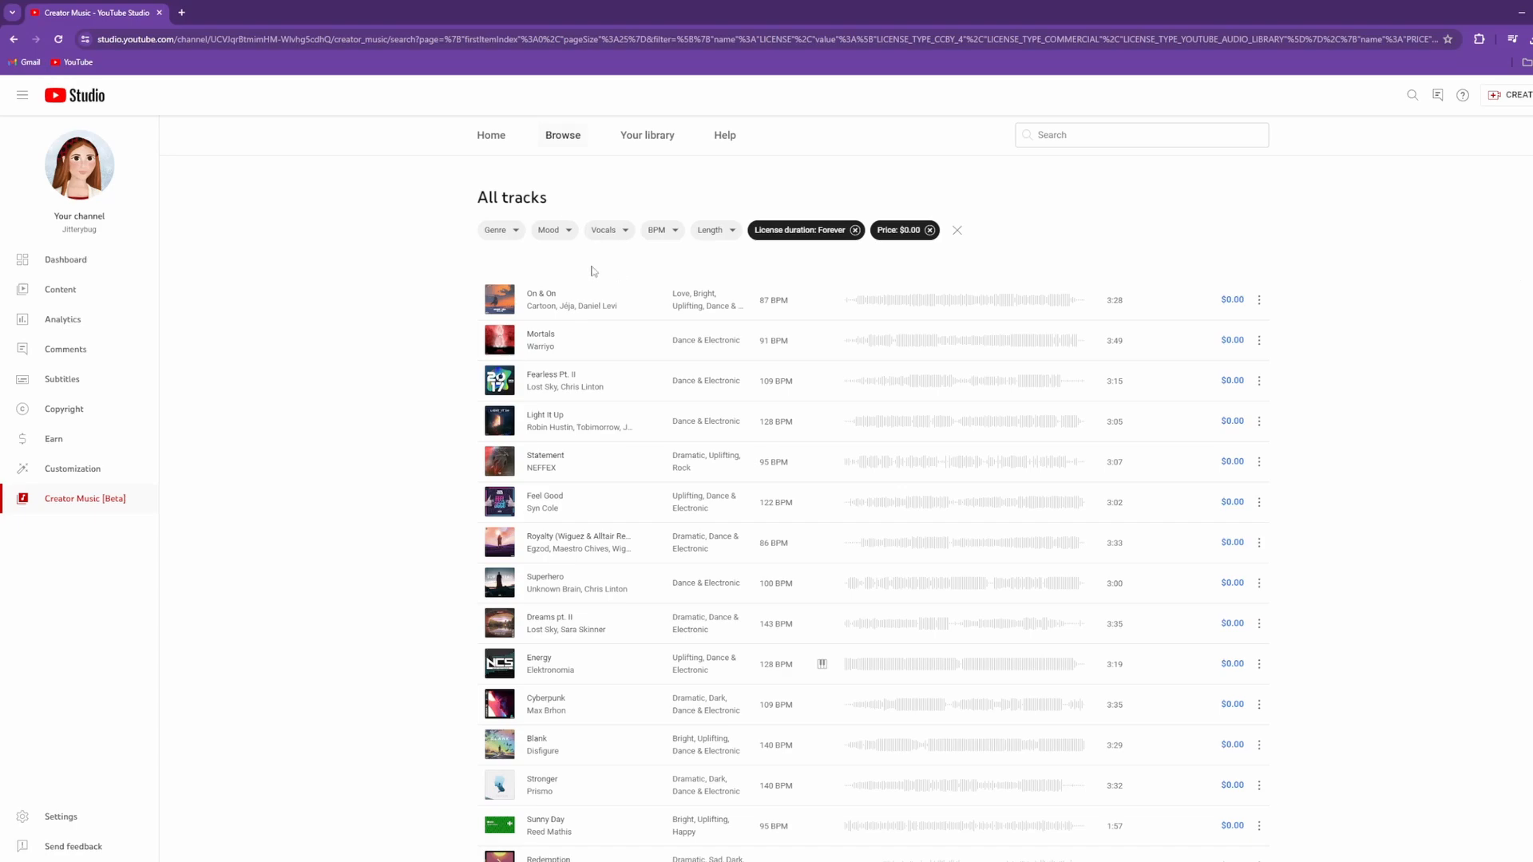
left_click(541, 299)
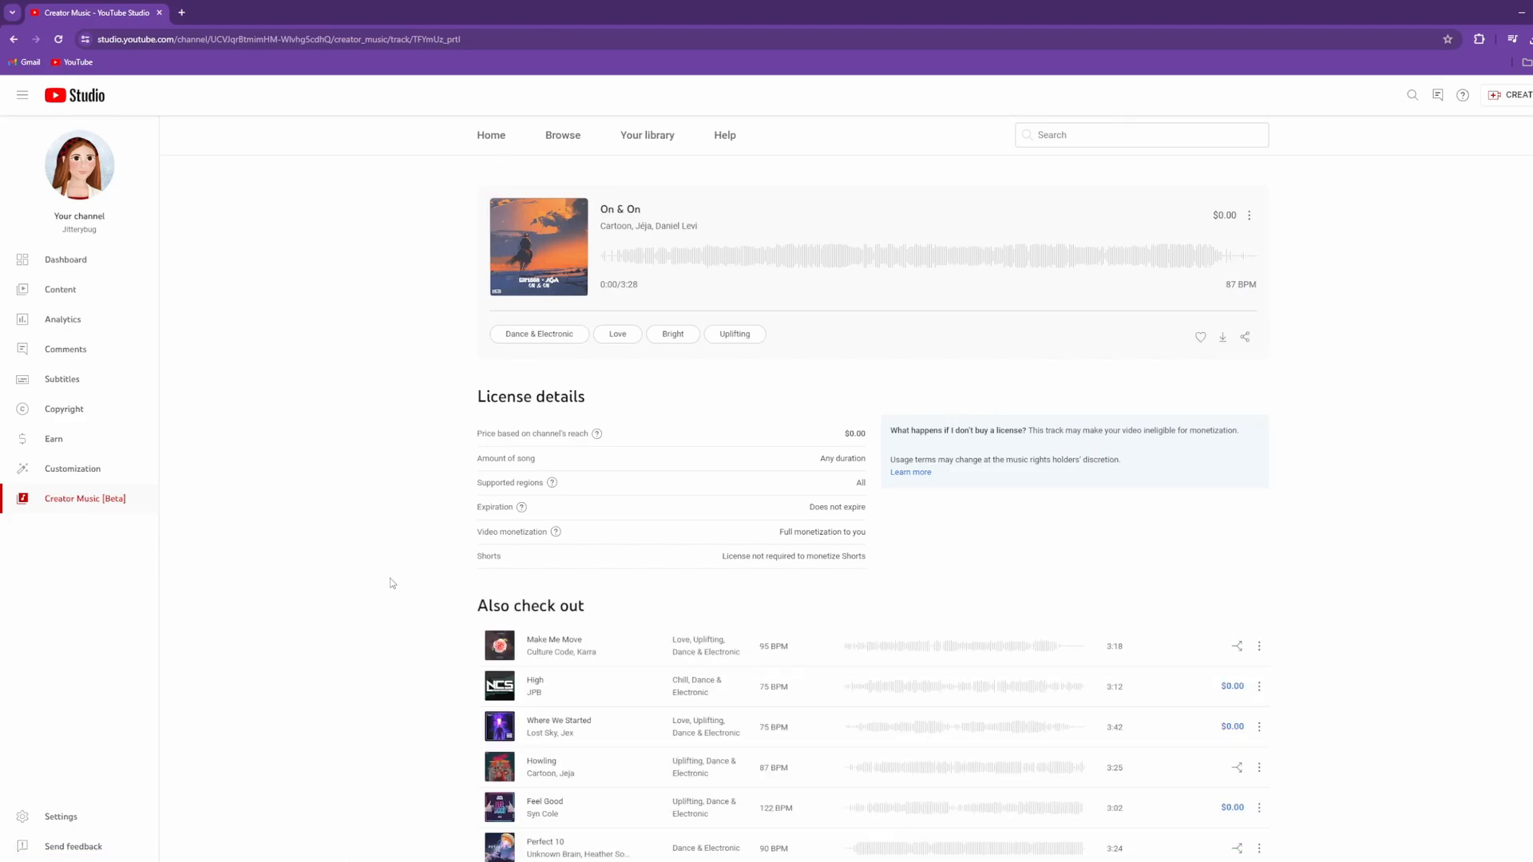
mouse_move(1405, 366)
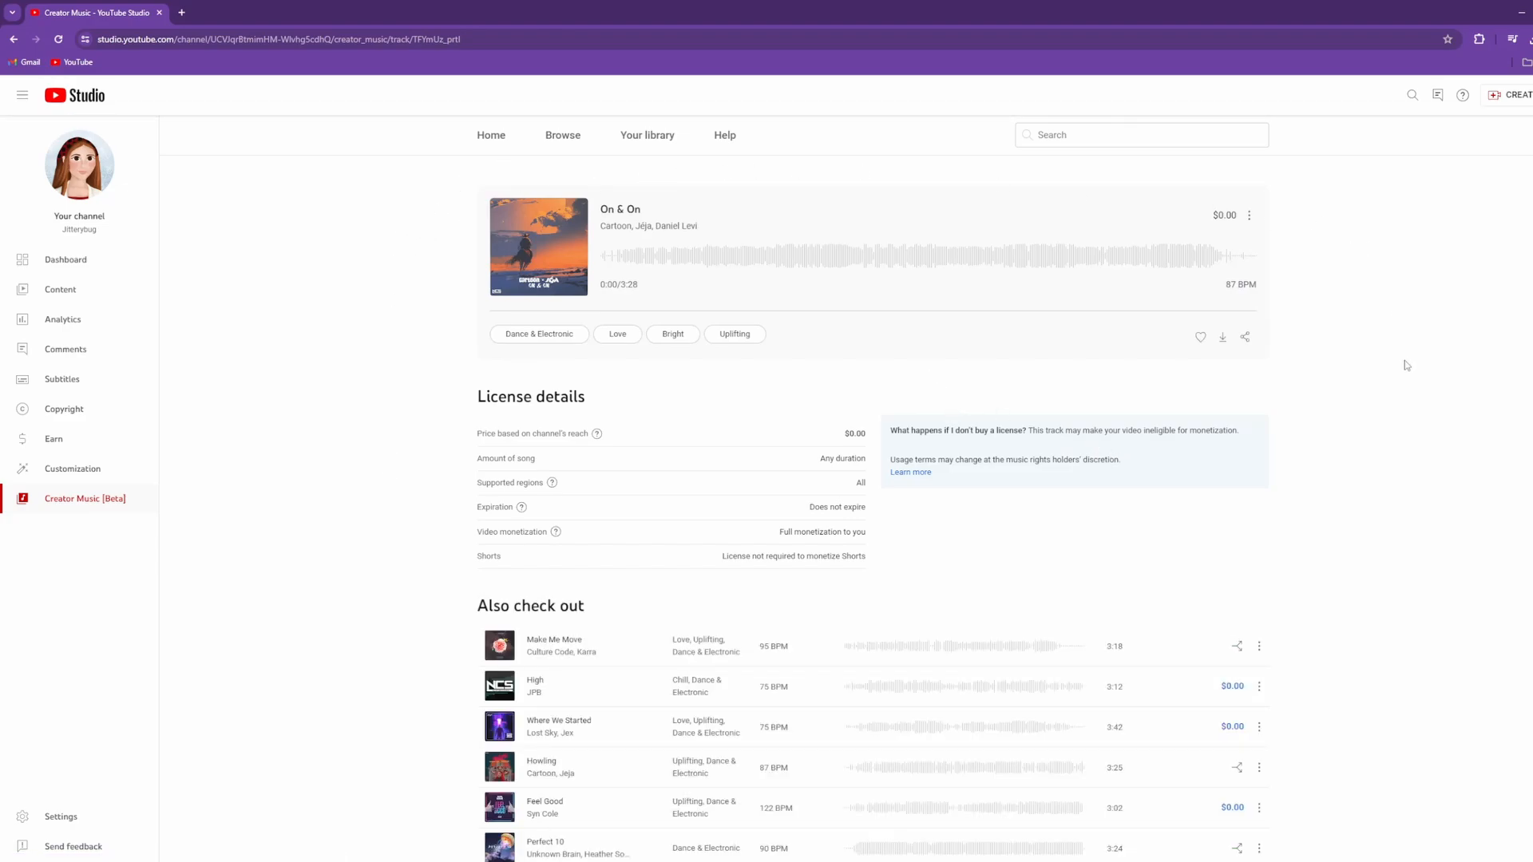
mouse_move(1358, 422)
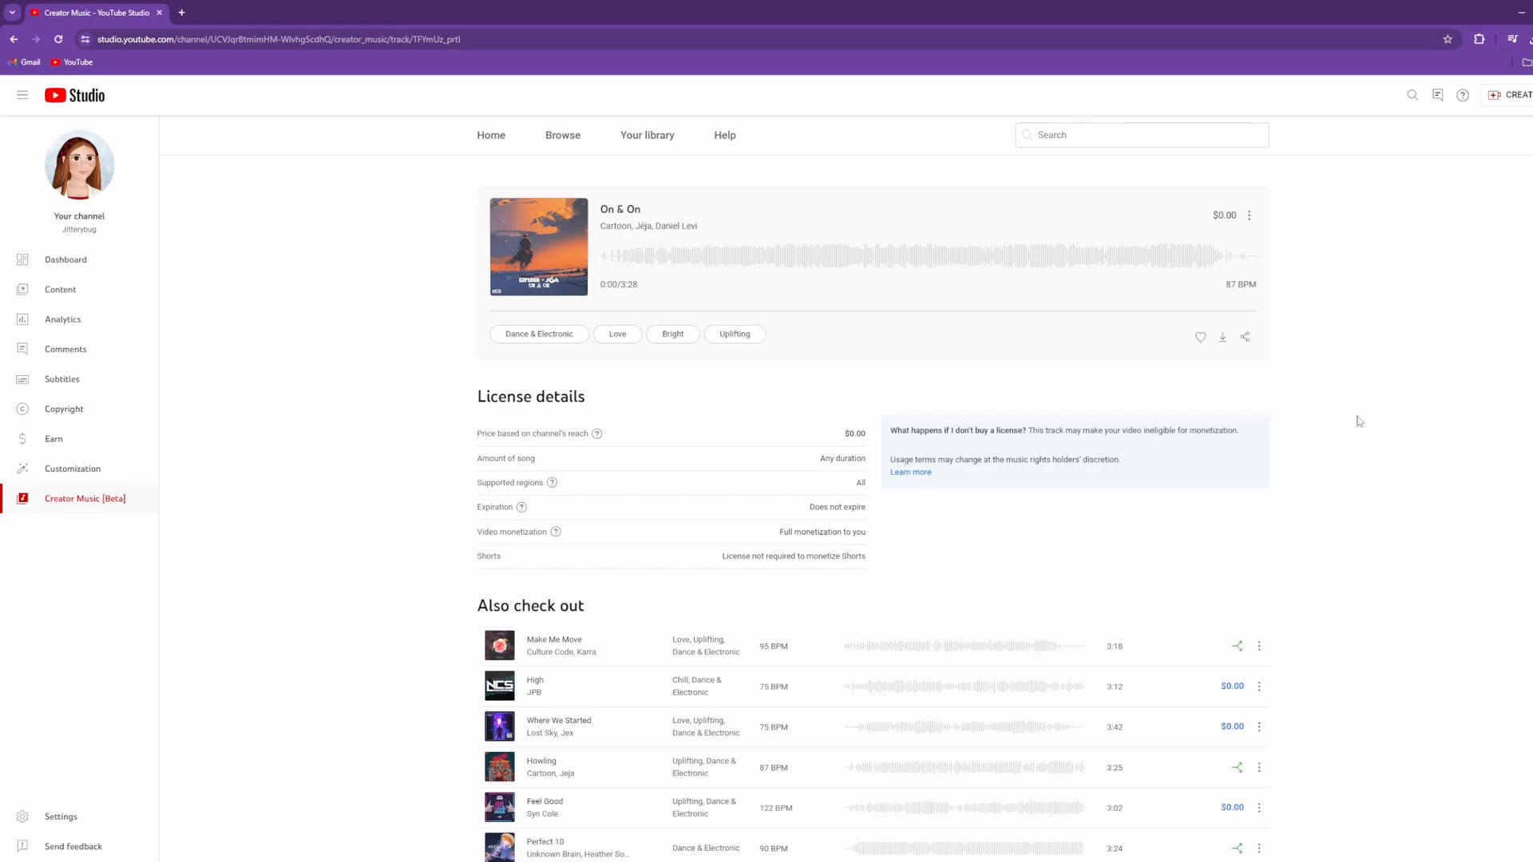
mouse_move(1100, 515)
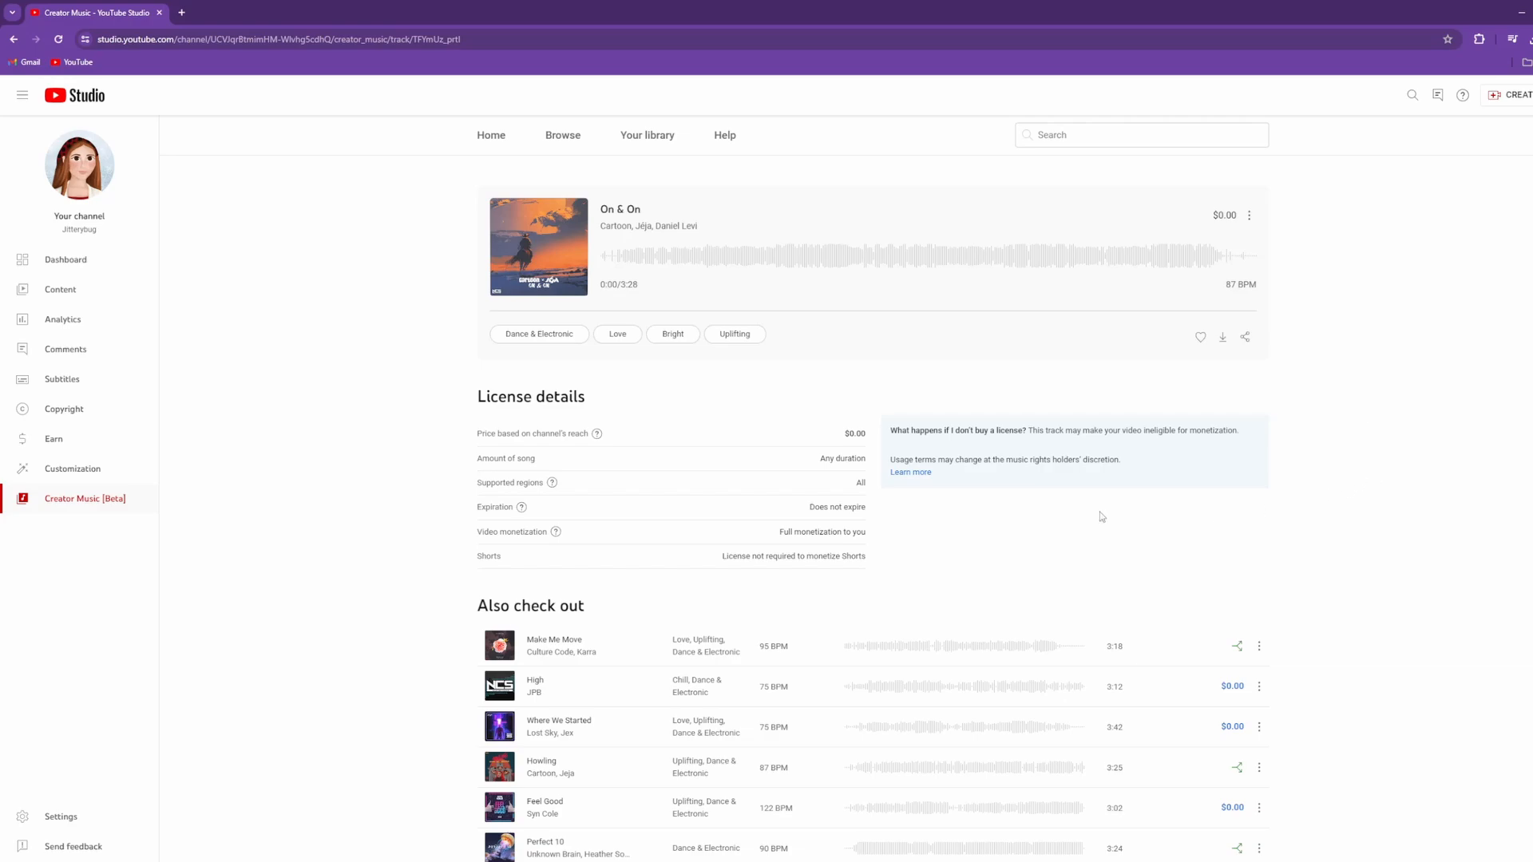
mouse_move(890, 540)
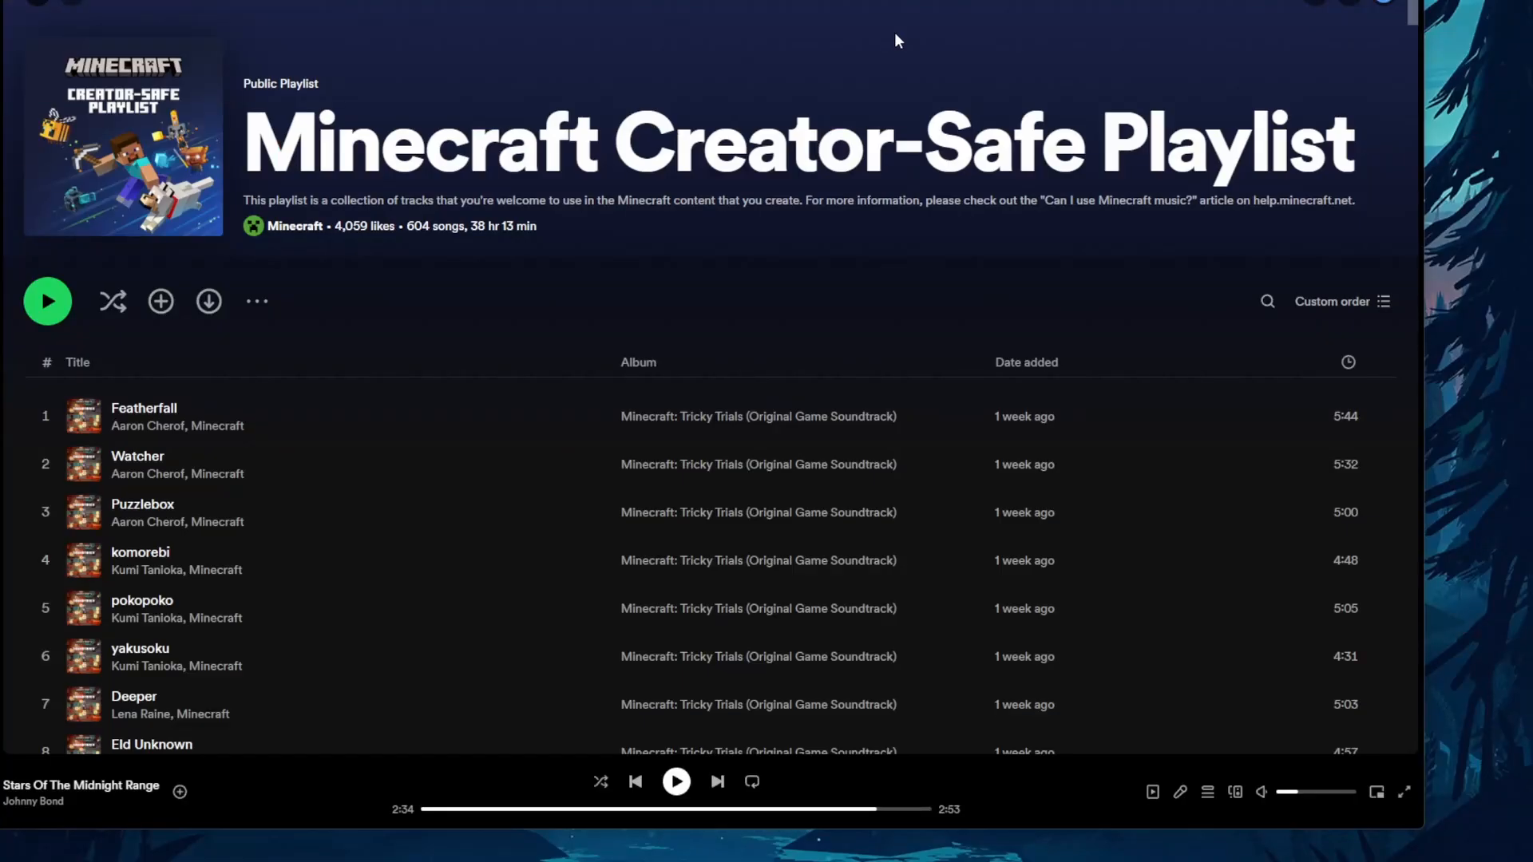
mouse_move(1164, 176)
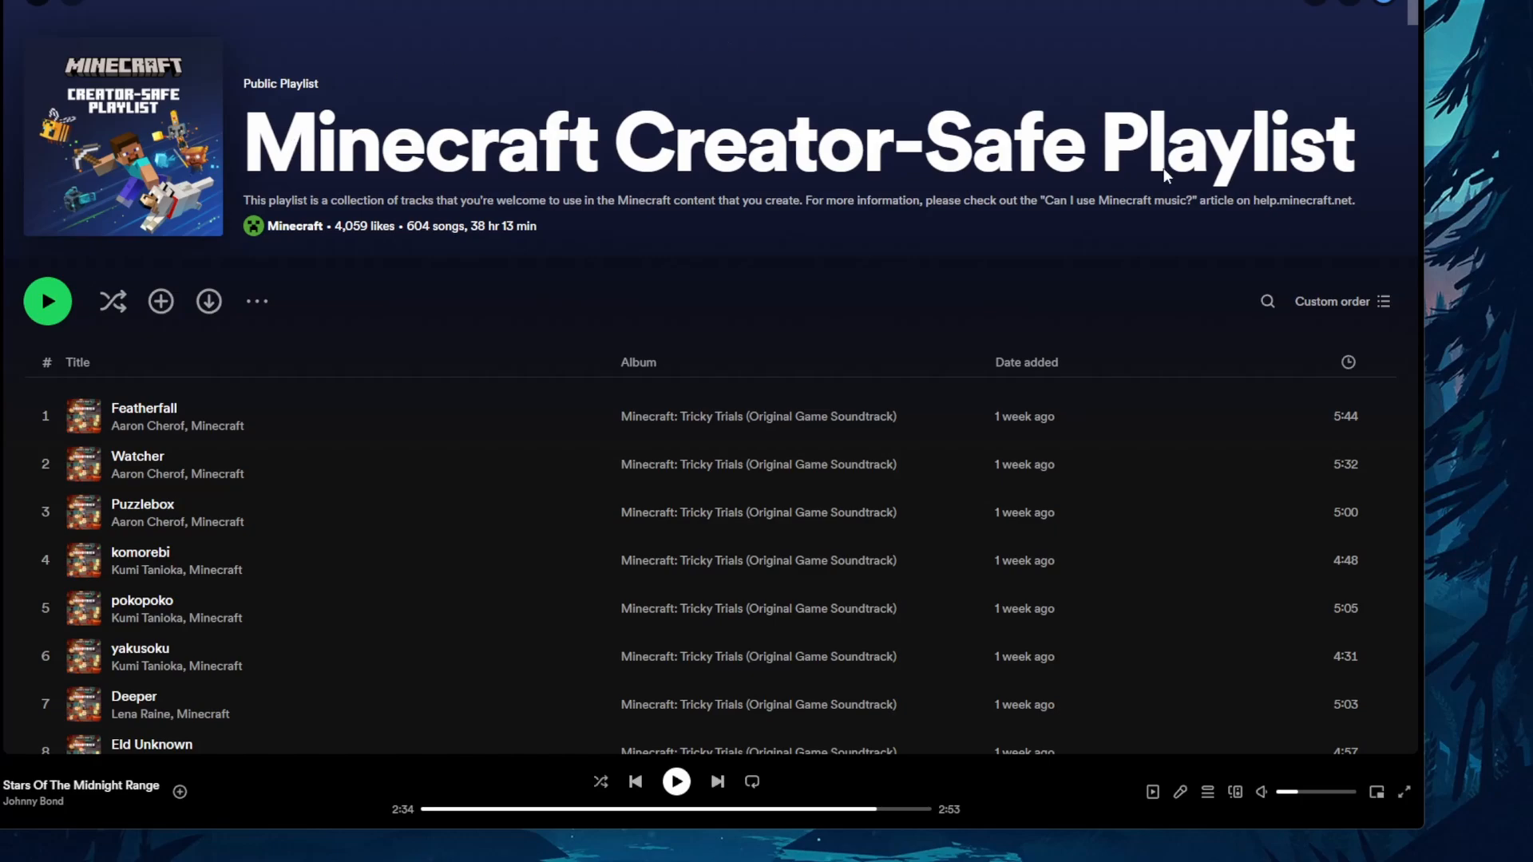
mouse_move(957, 516)
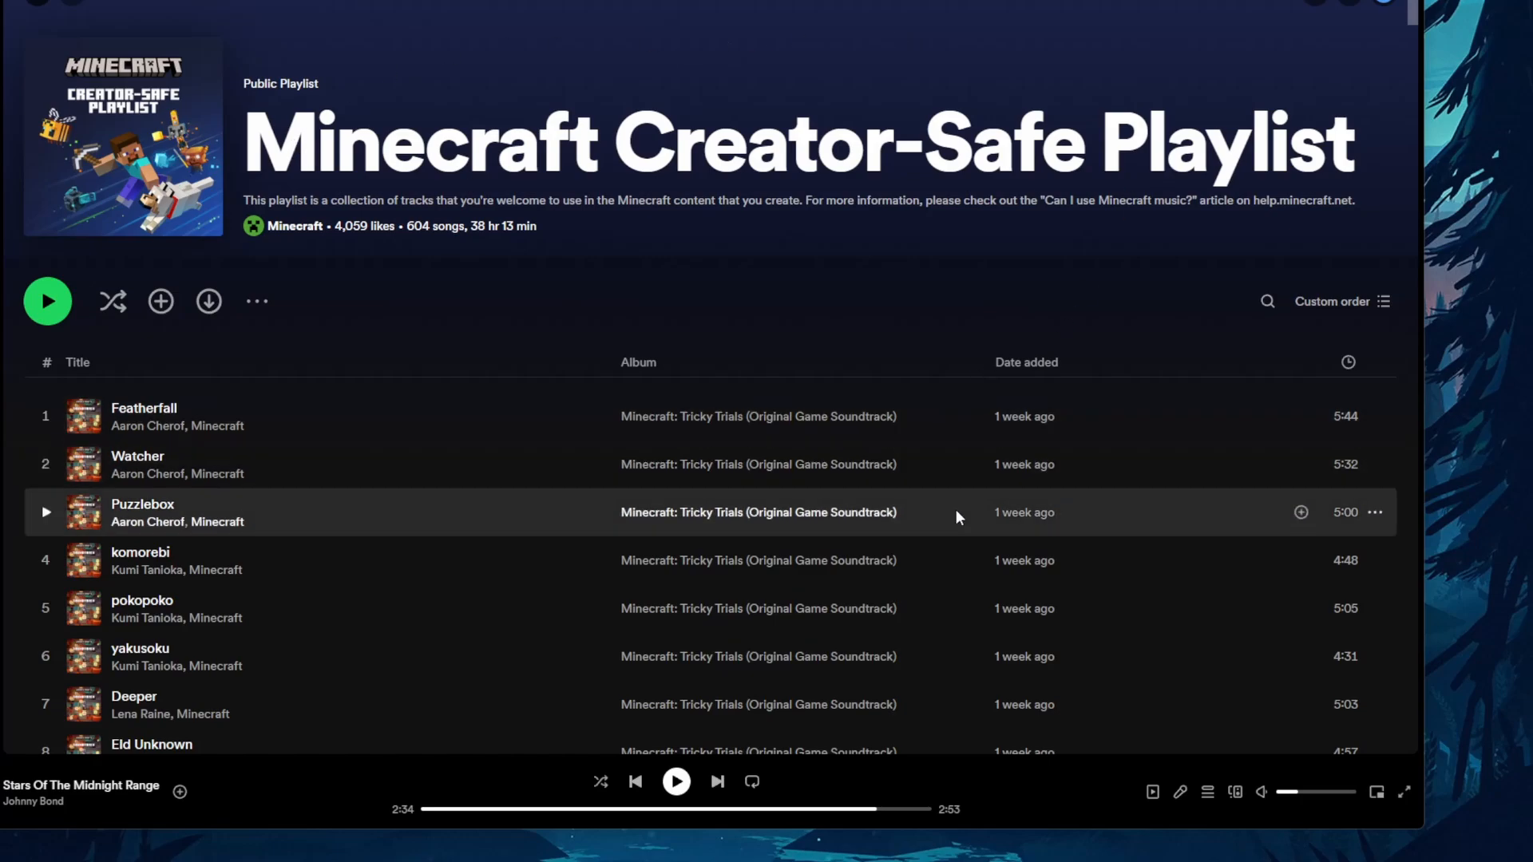
scroll("down", 3)
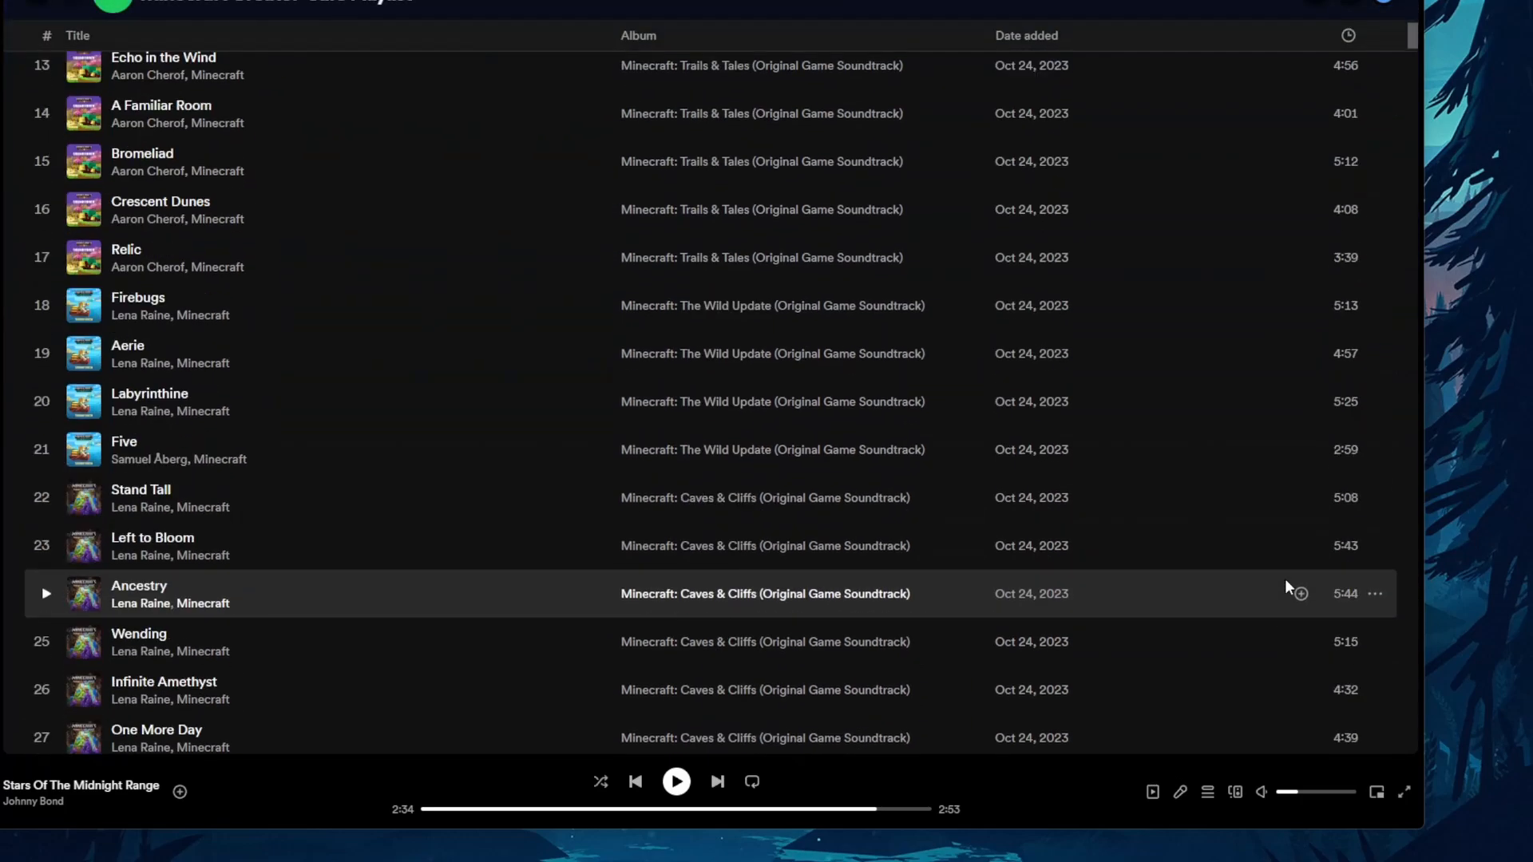
scroll("down", 3)
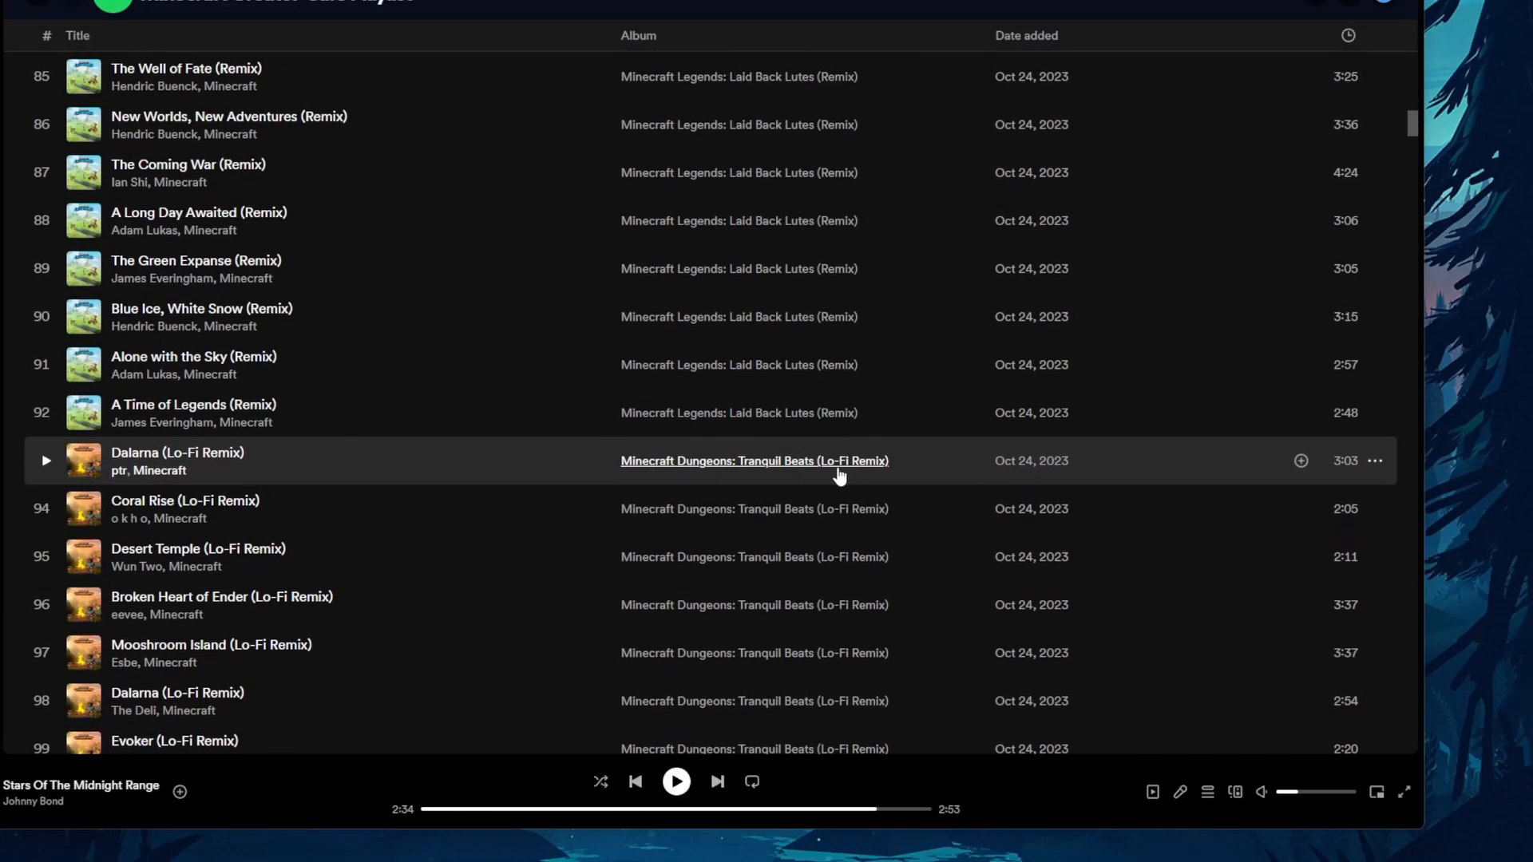
scroll("down", 3)
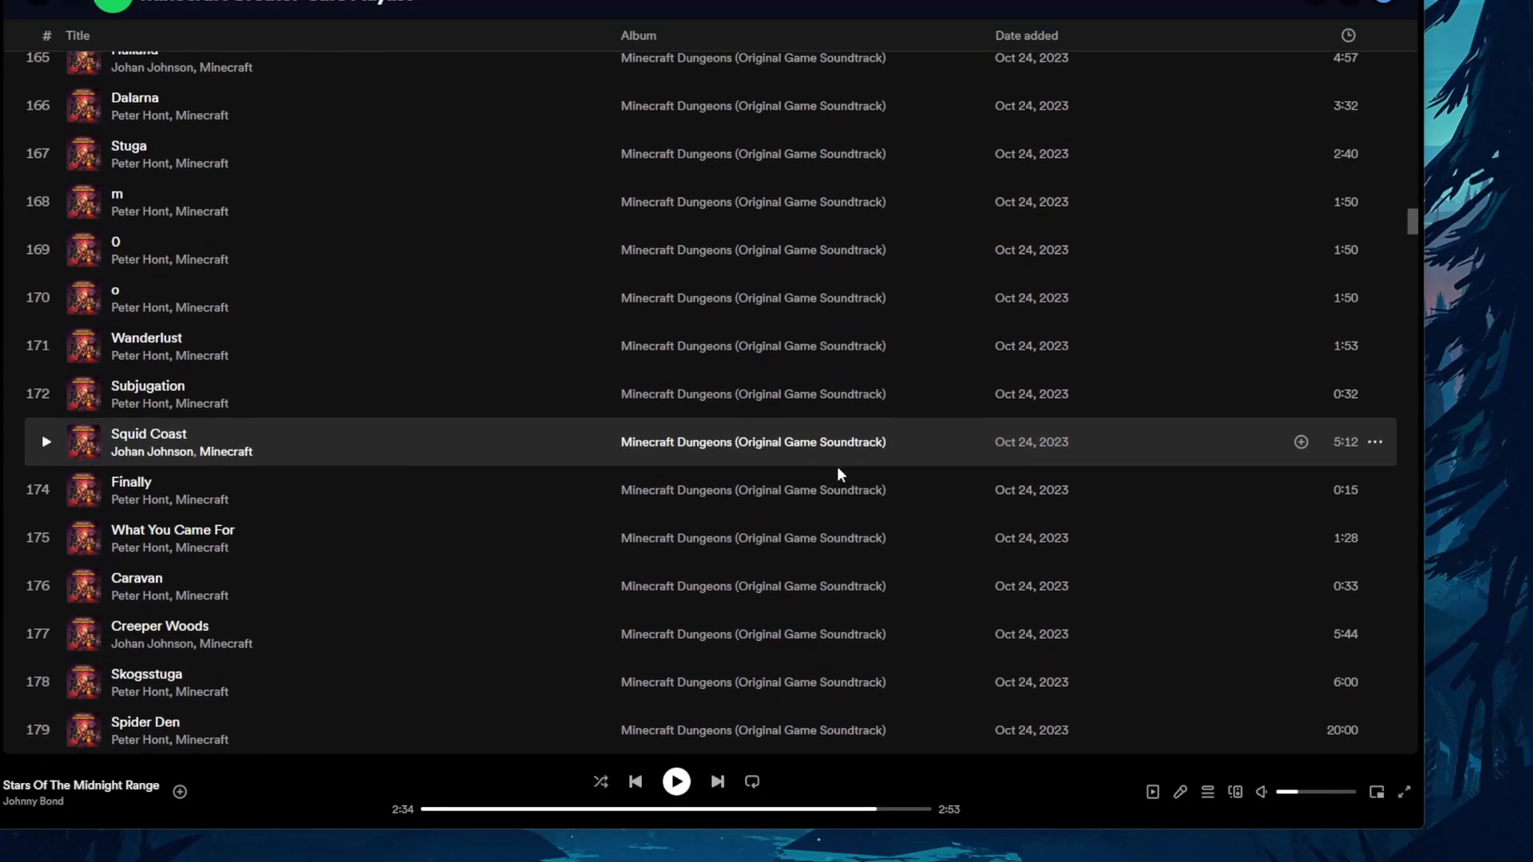
scroll("down", 3)
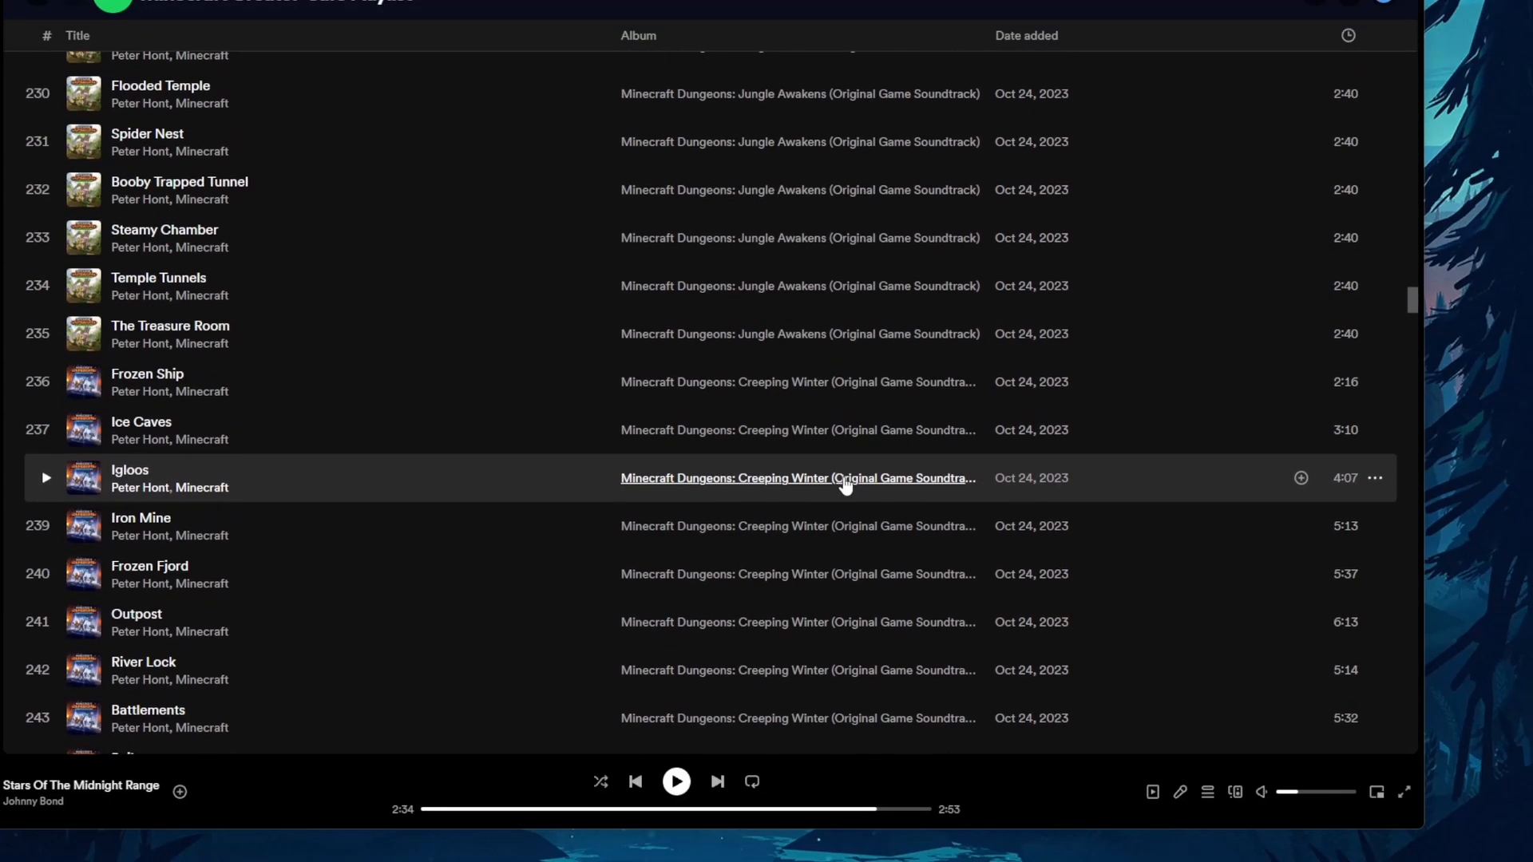
scroll("up", 3)
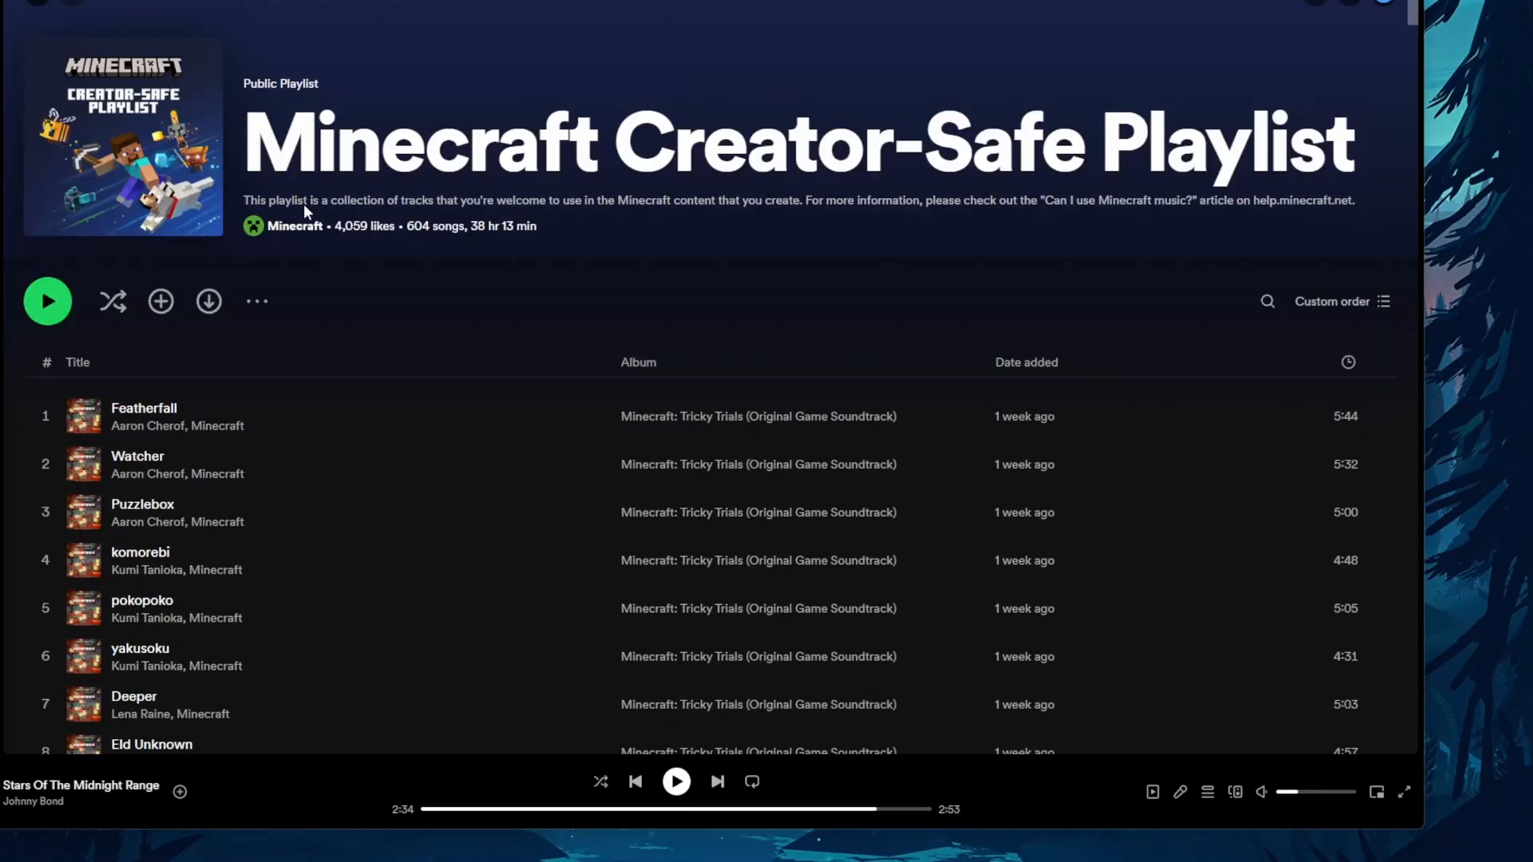
mouse_move(644, 227)
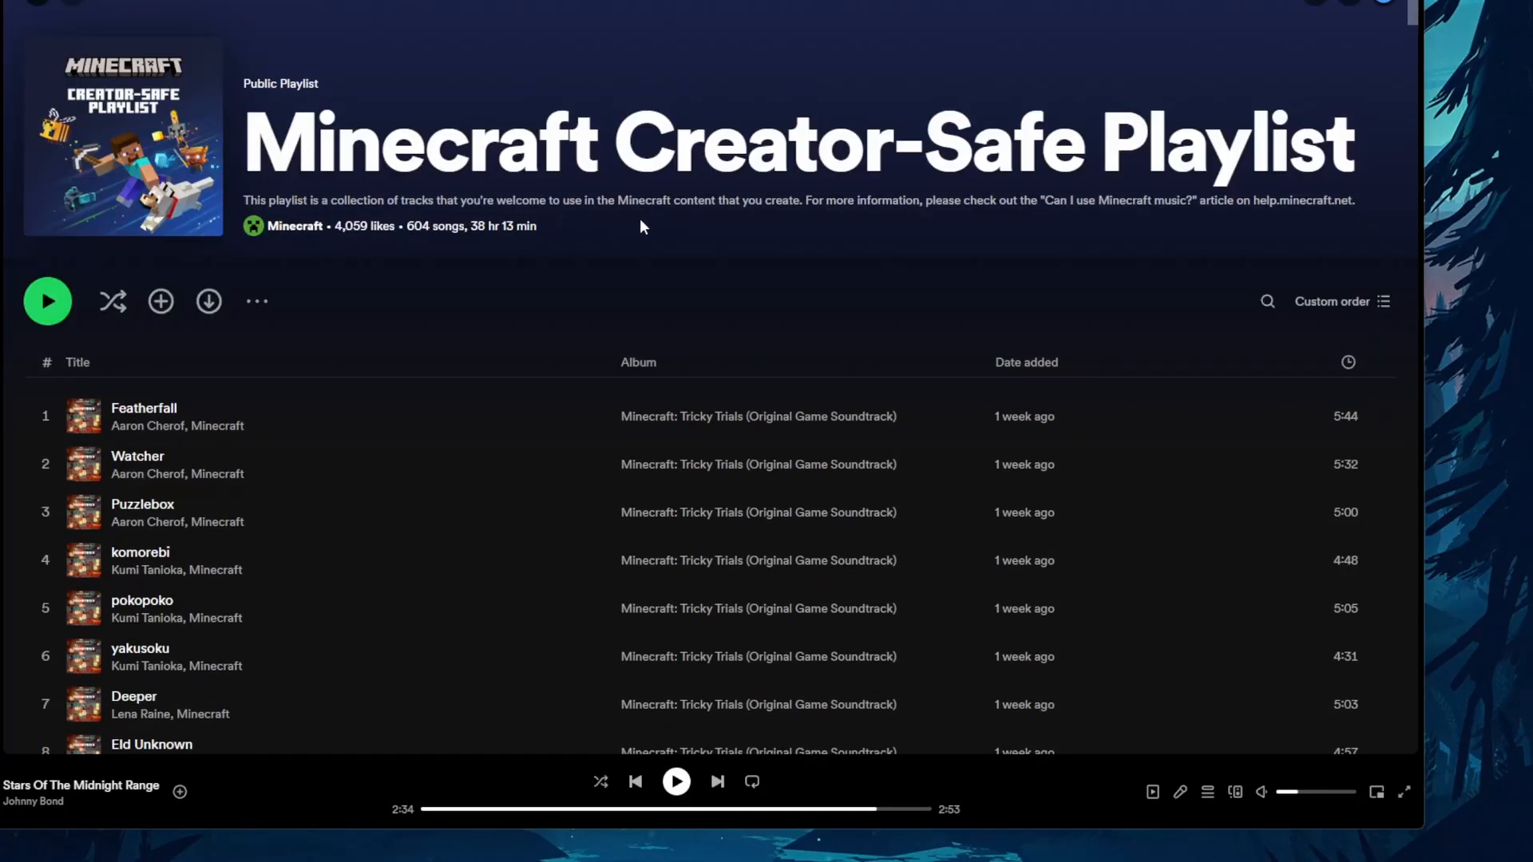
mouse_move(1245, 206)
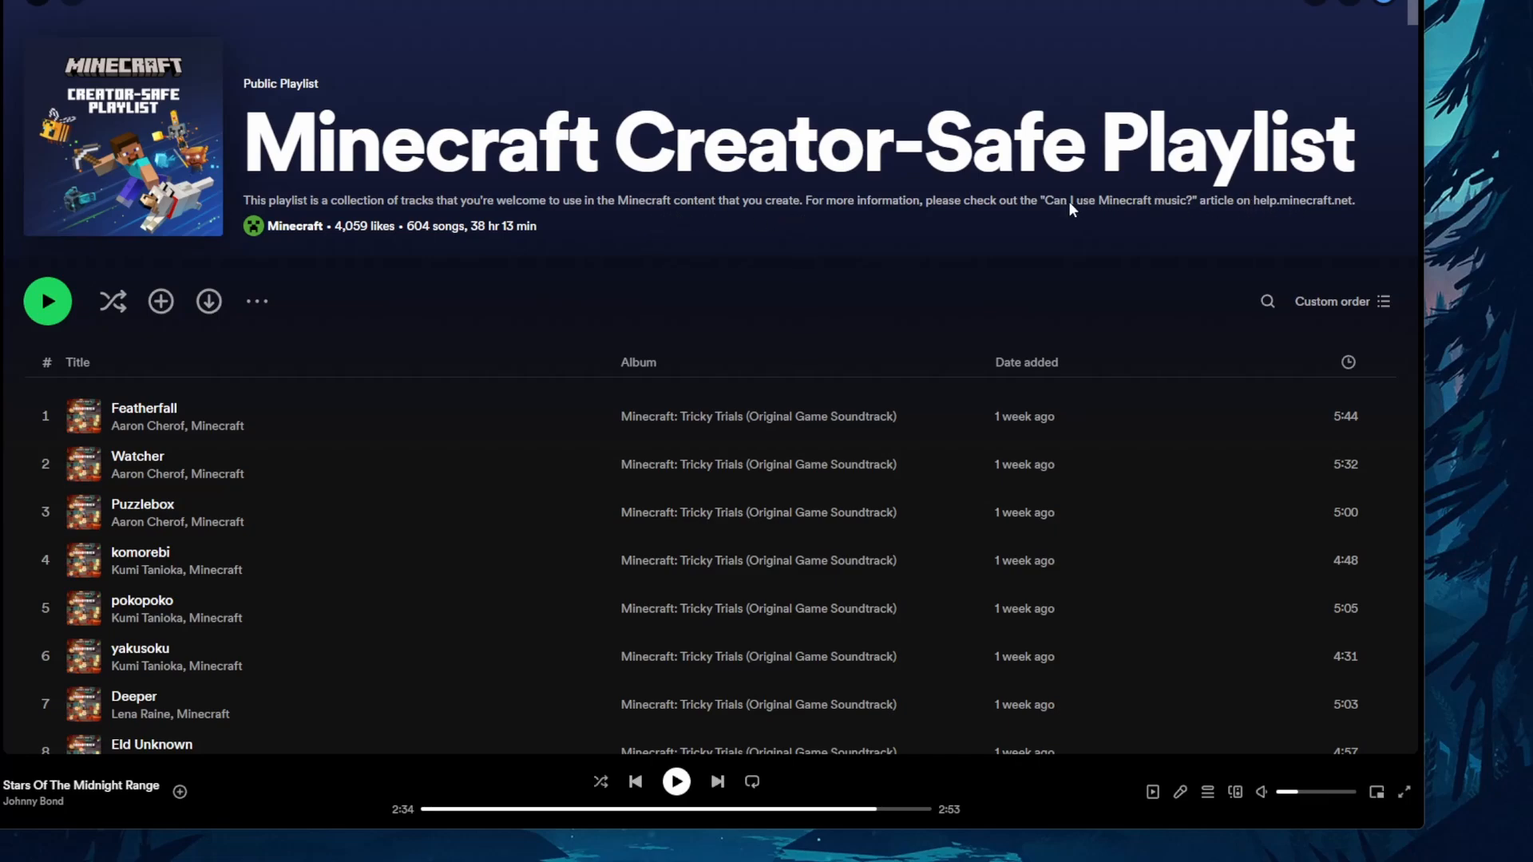
mouse_move(1291, 157)
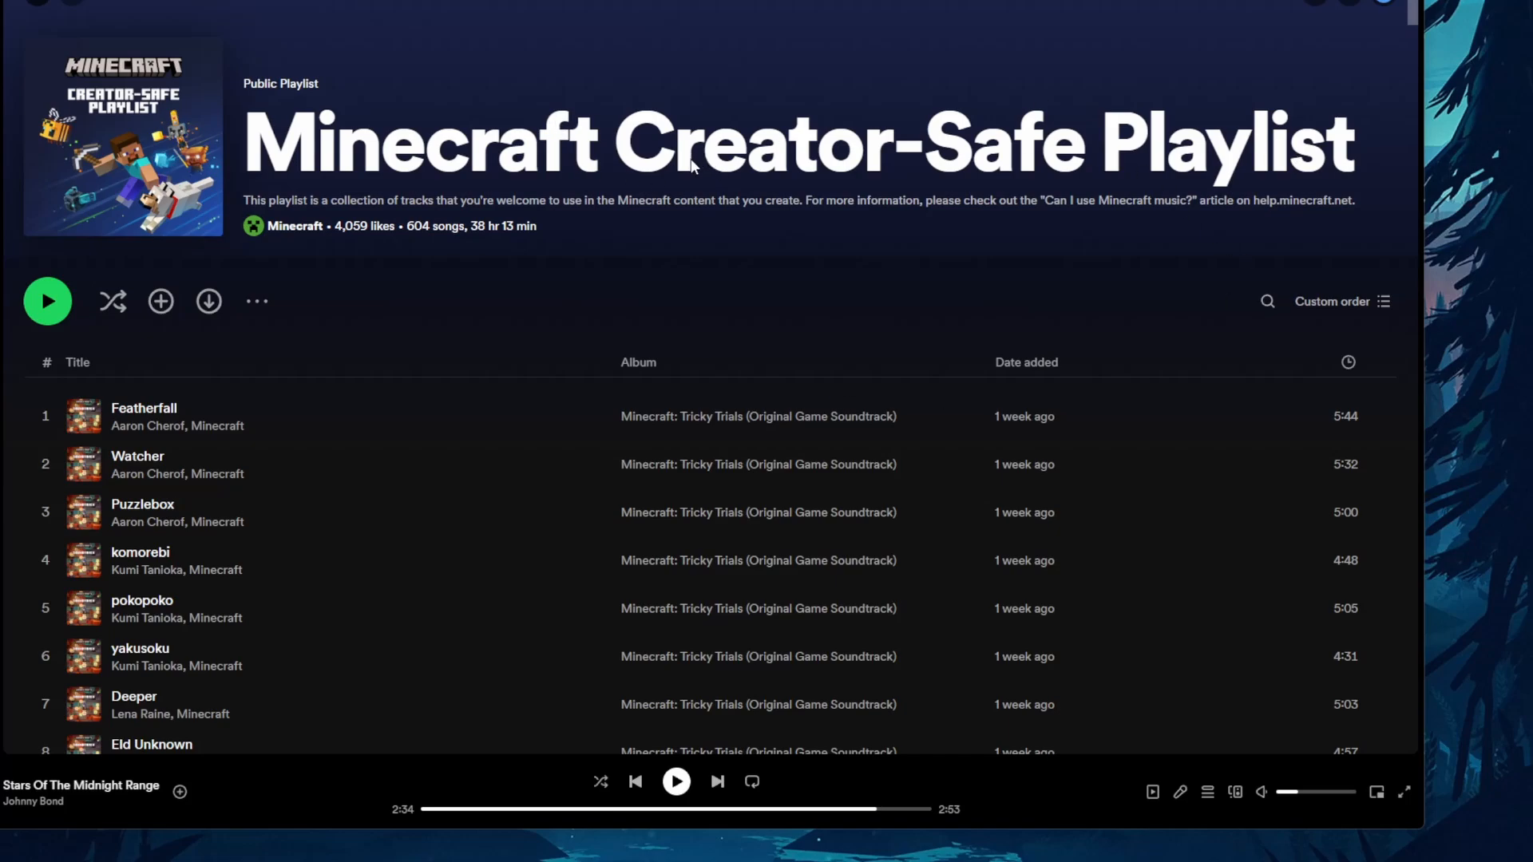
mouse_move(399, 586)
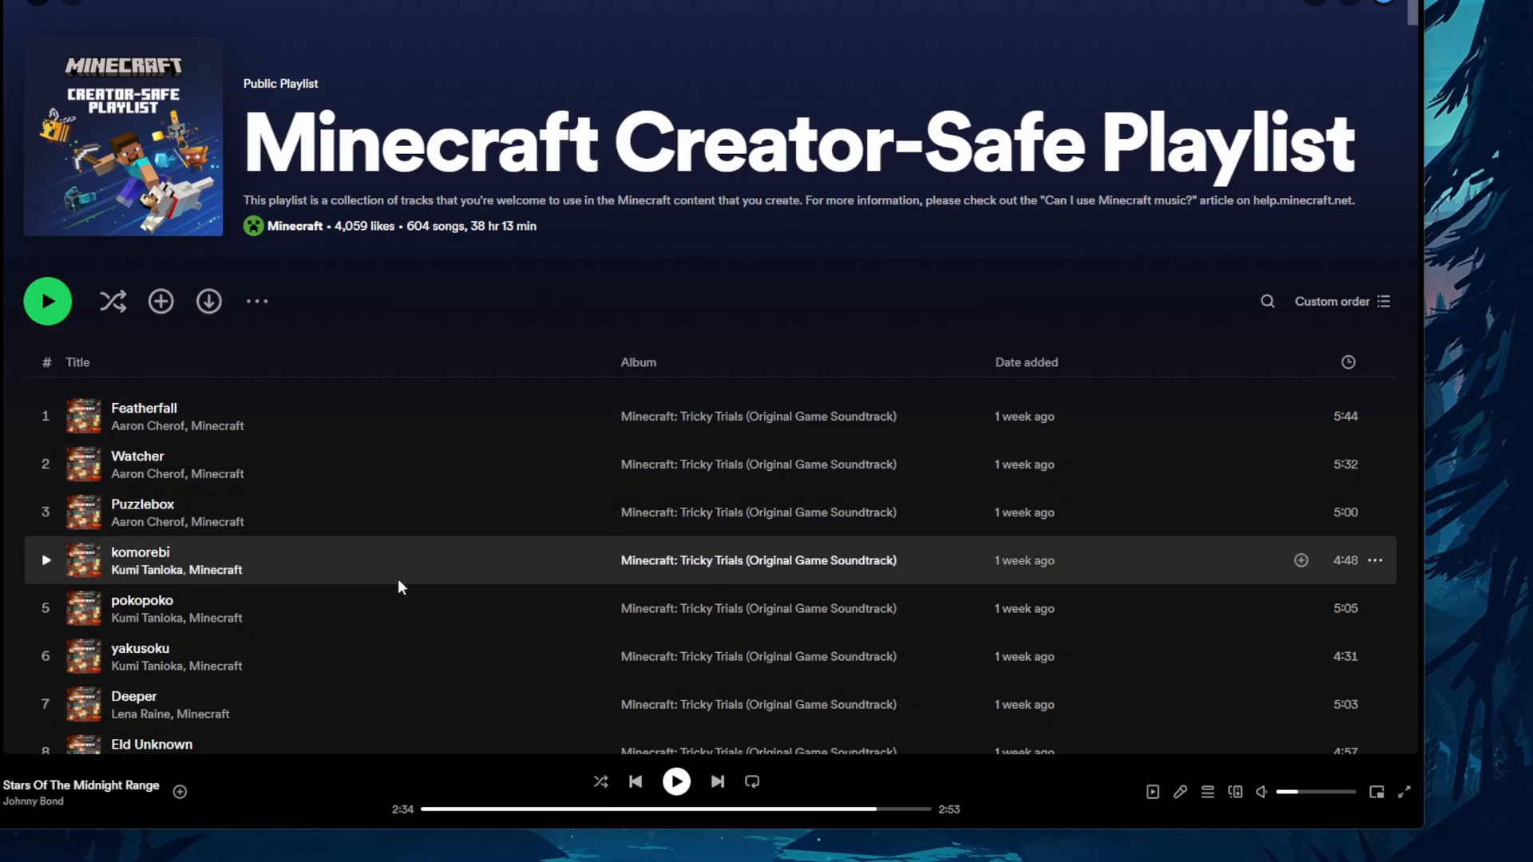
mouse_move(669, 266)
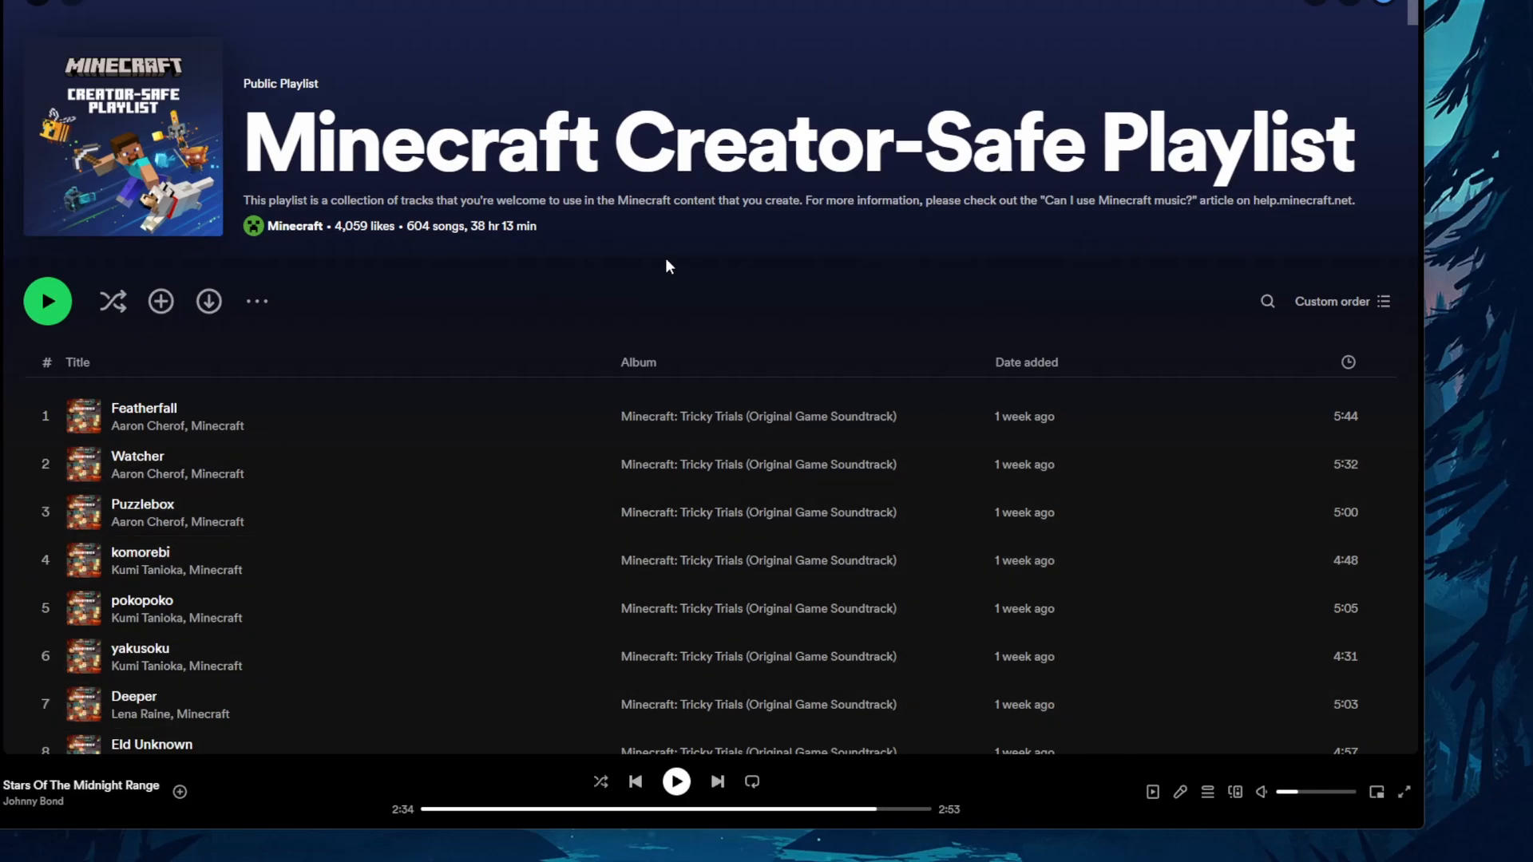
mouse_move(700, 256)
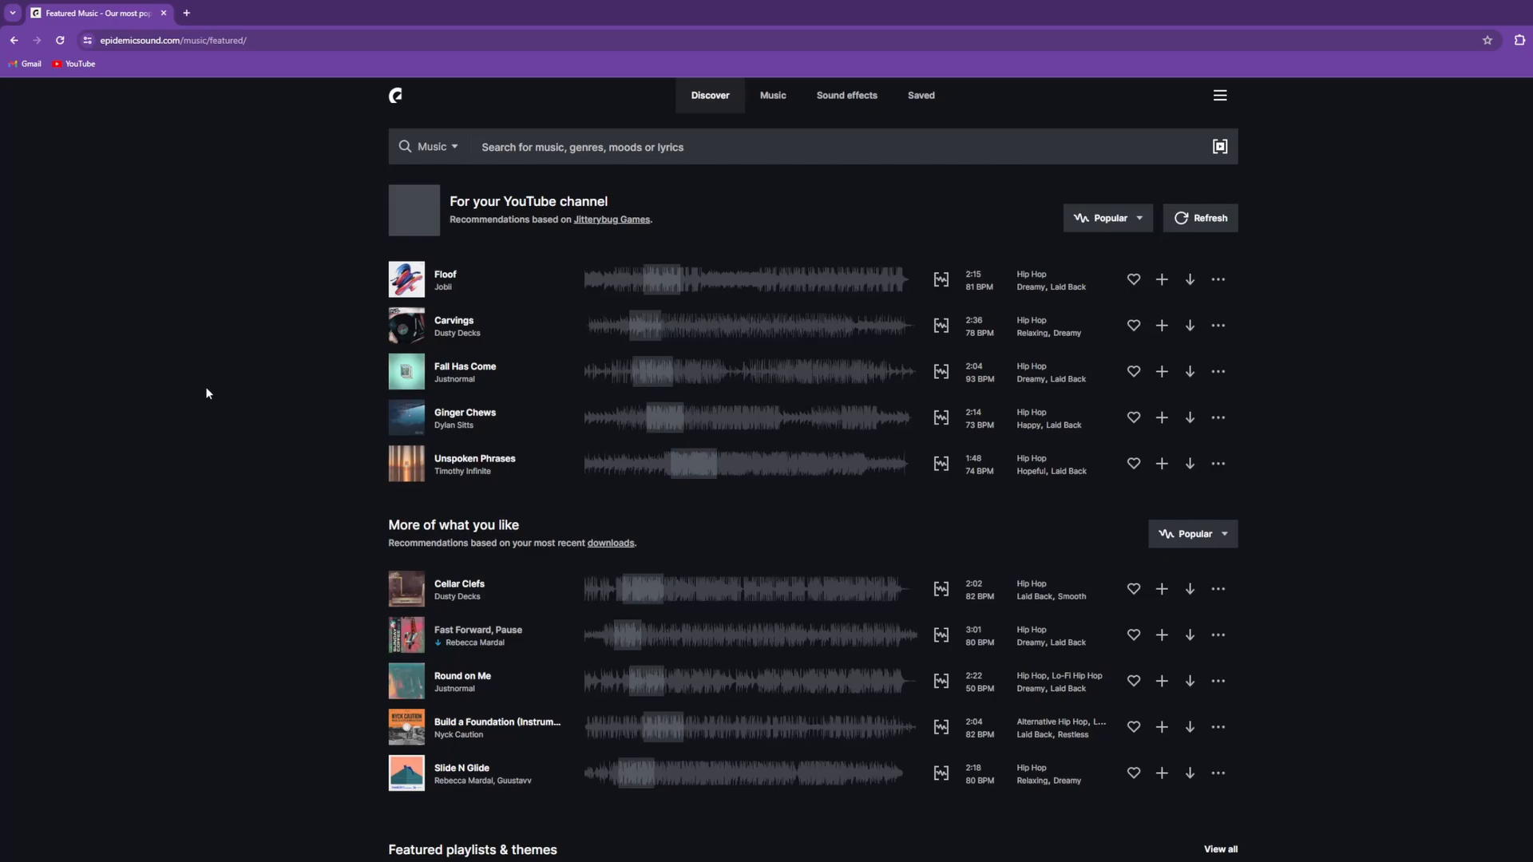
mouse_move(211, 369)
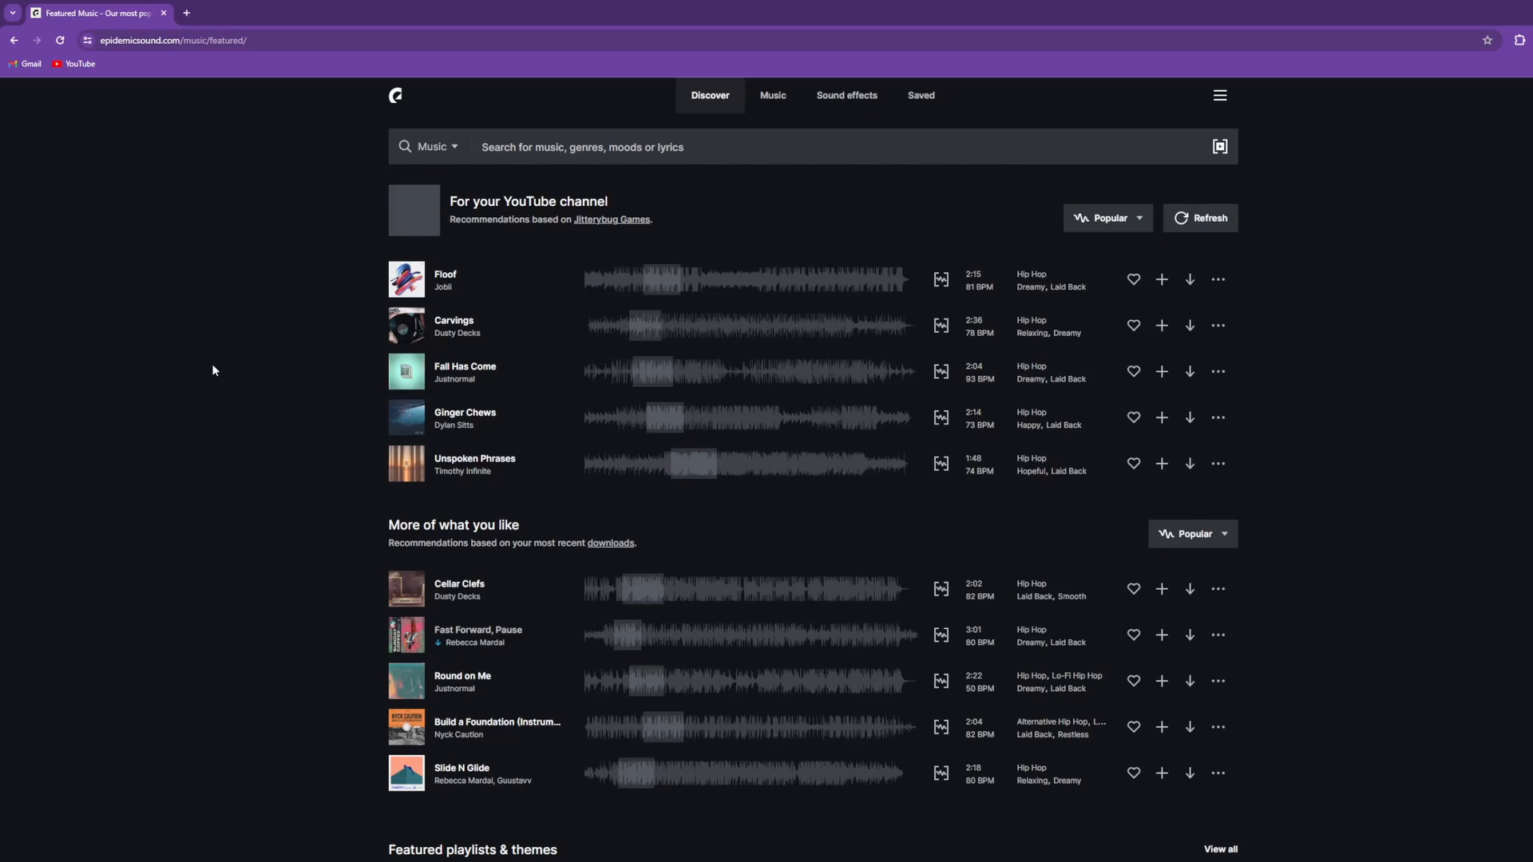
mouse_move(272, 288)
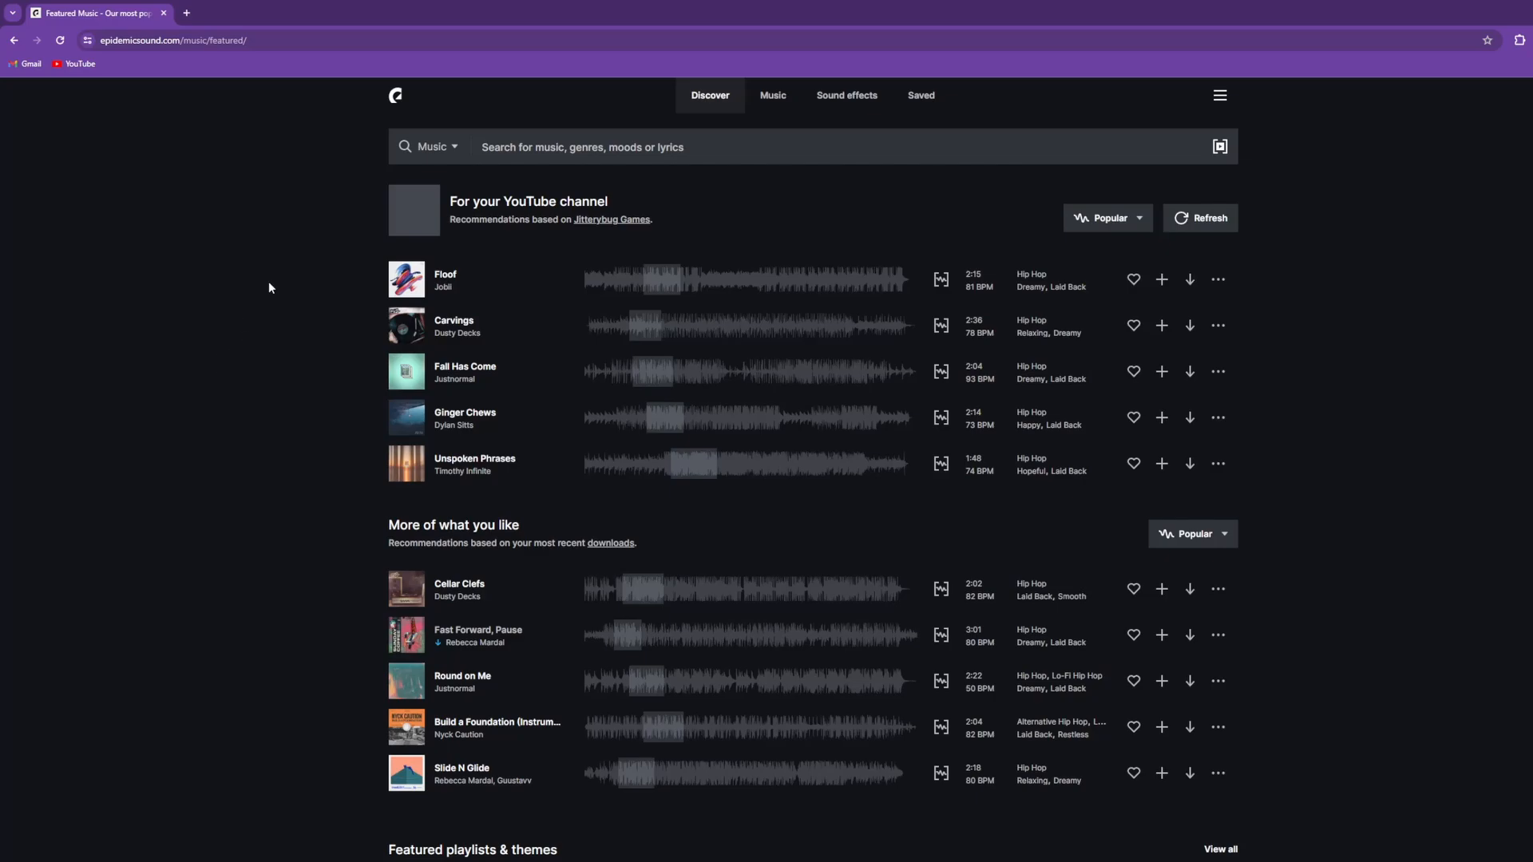
- Browse the 'For your YouTube channel' recommendations including Beach Day in Brooklyn, then switch to the cottagecore.05 design
scroll("down", 3)
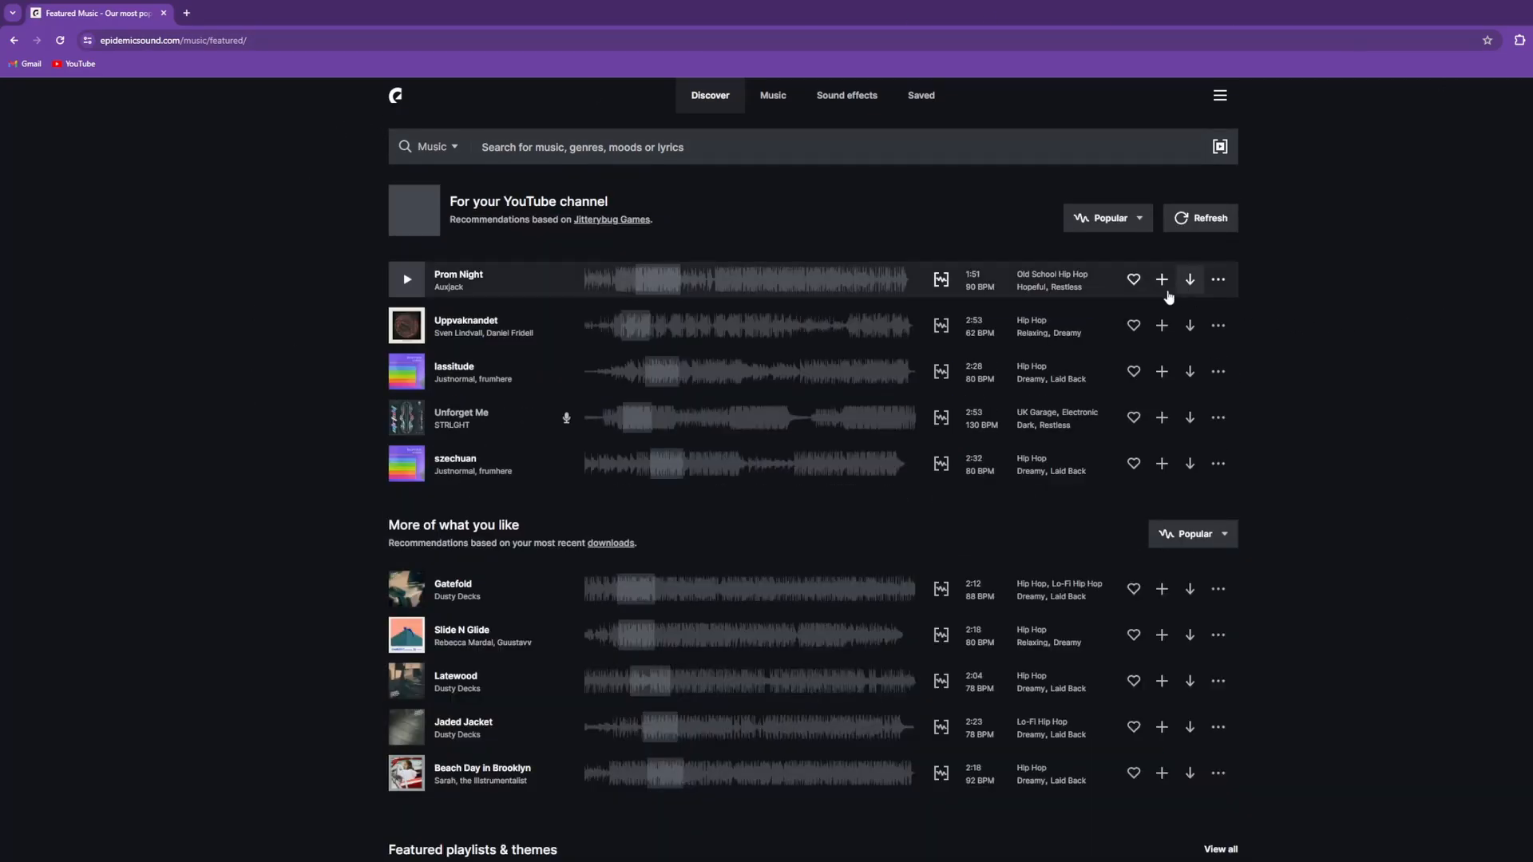
mouse_move(1038, 281)
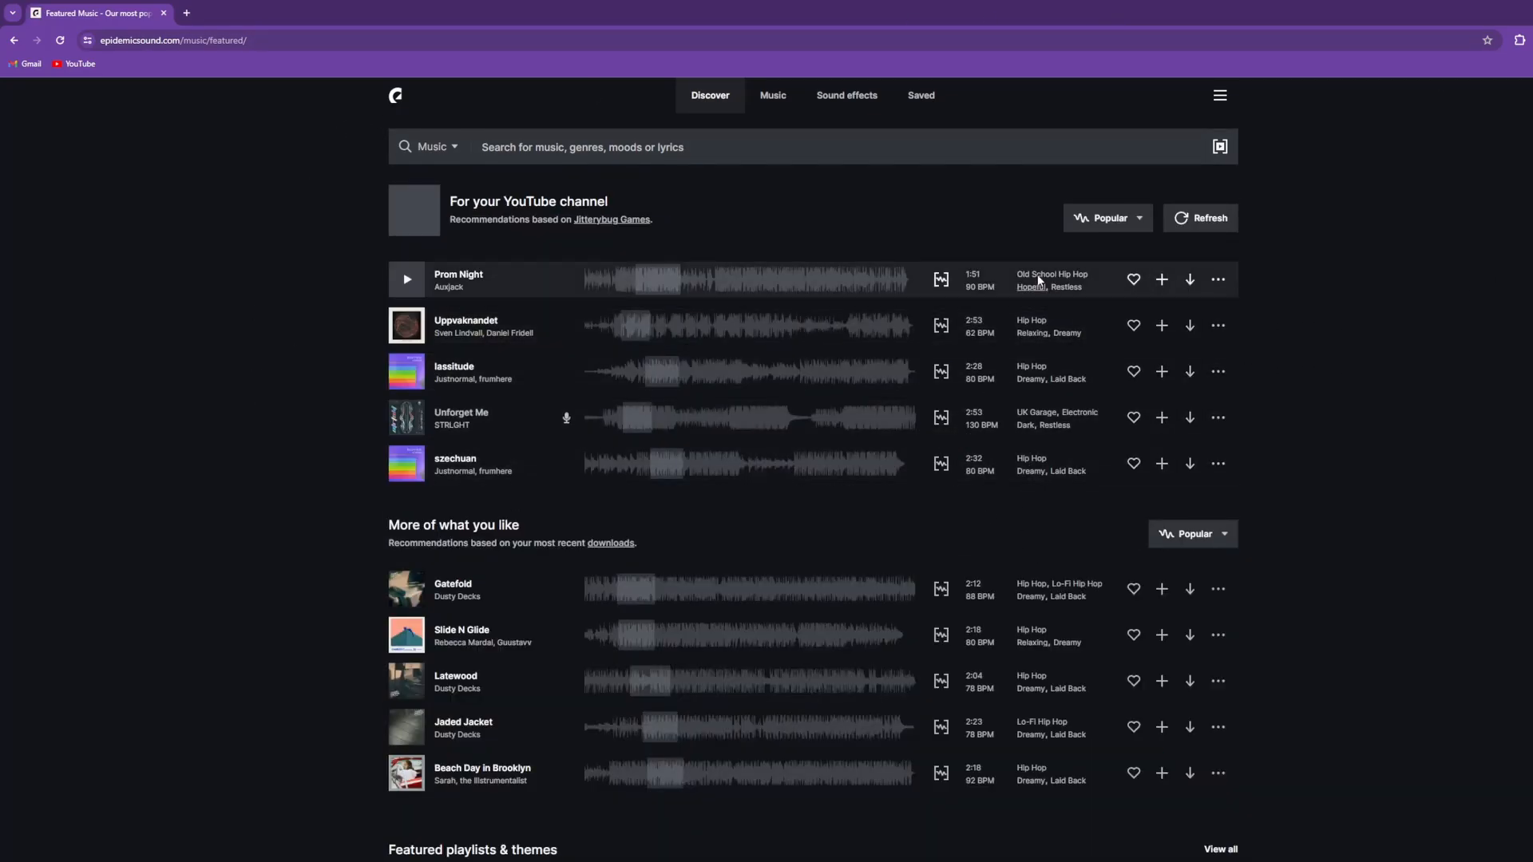
scroll("down", 3)
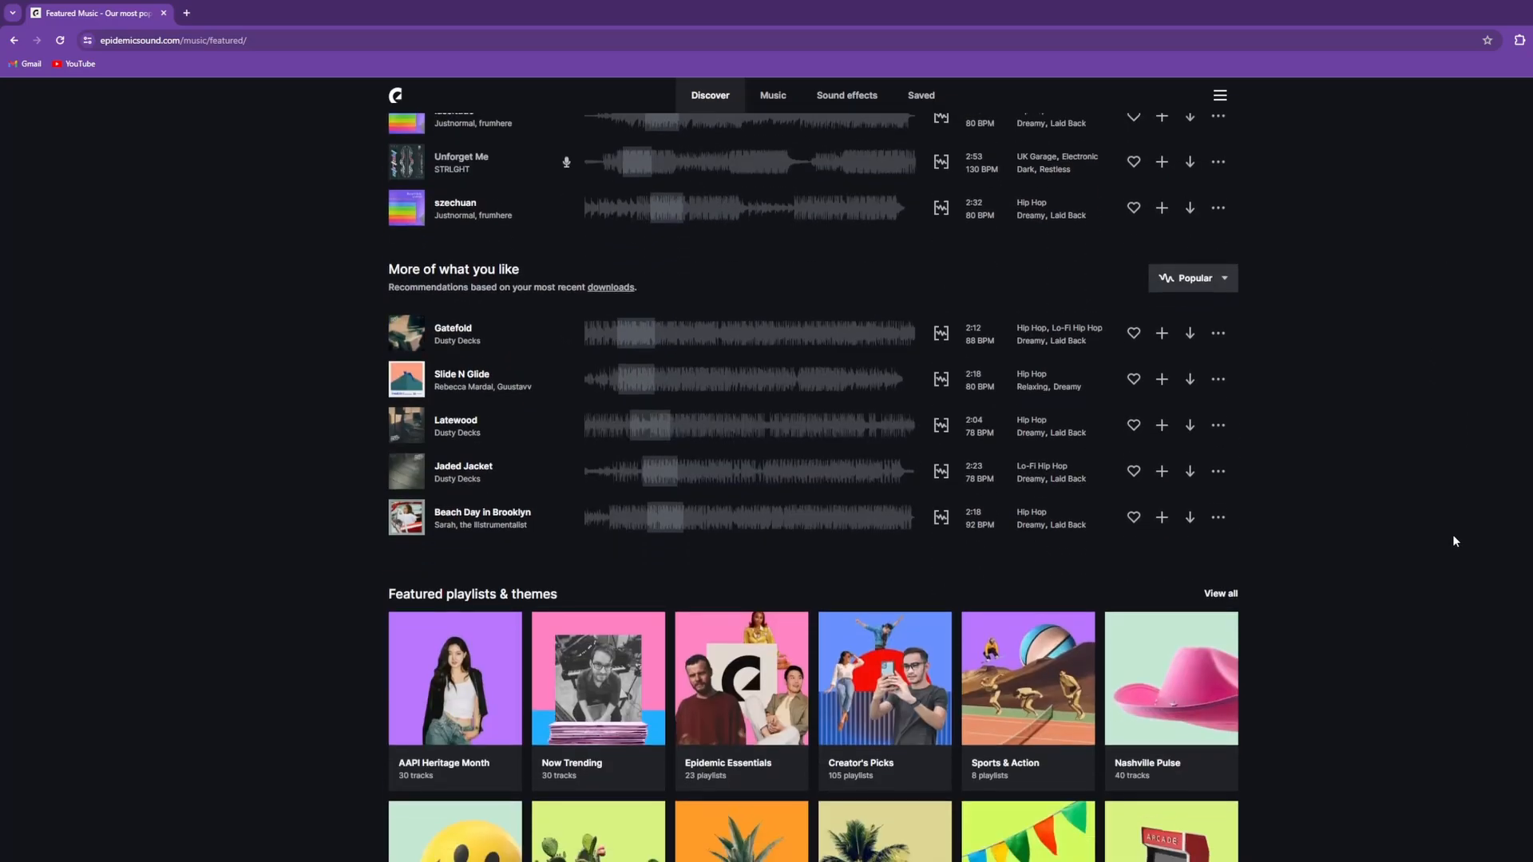
left_click(482, 512)
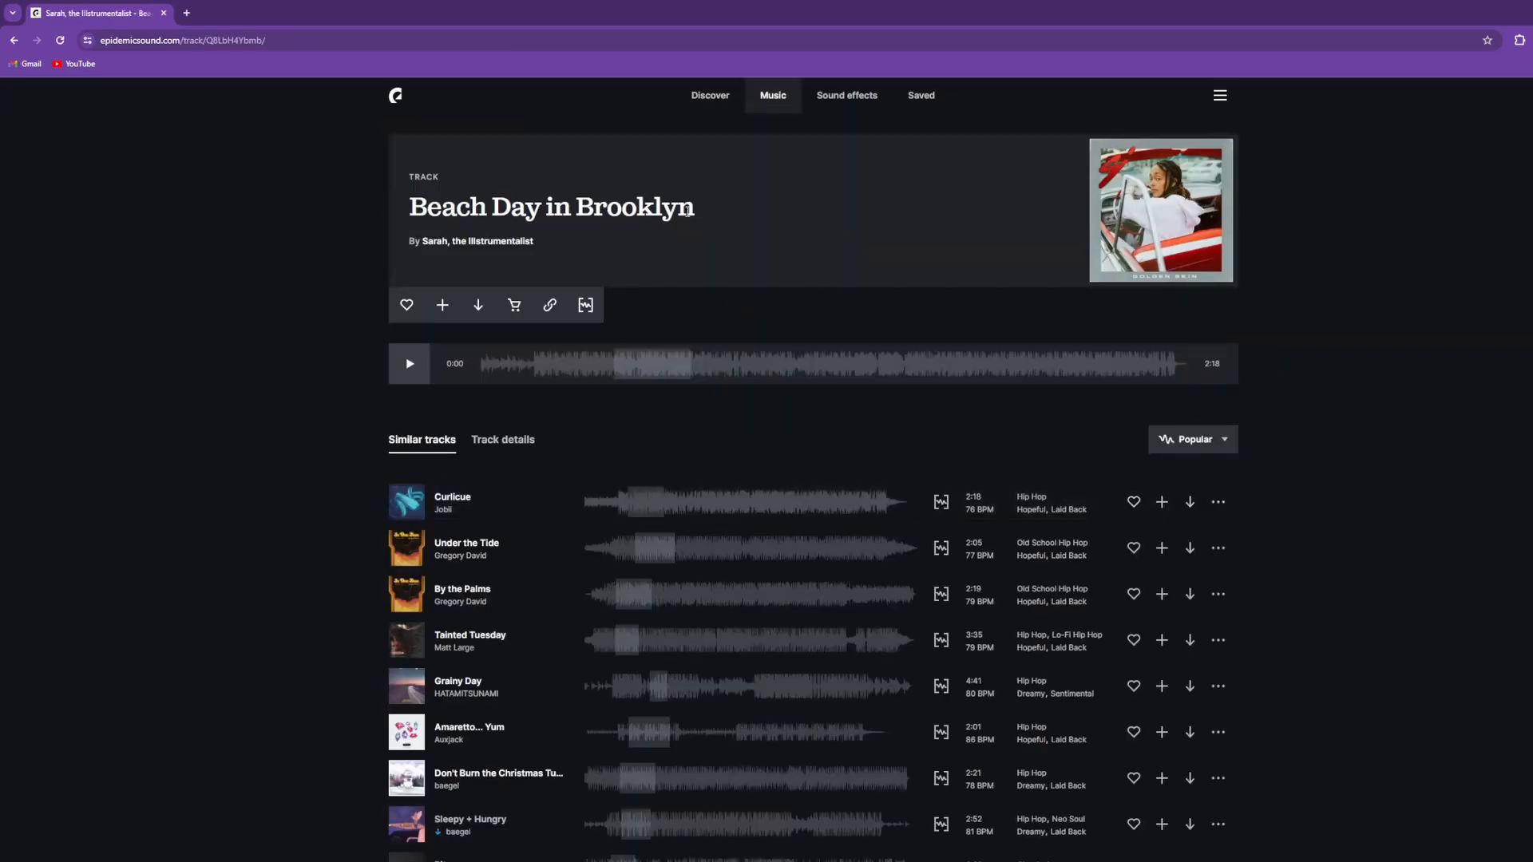
scroll("down", 3)
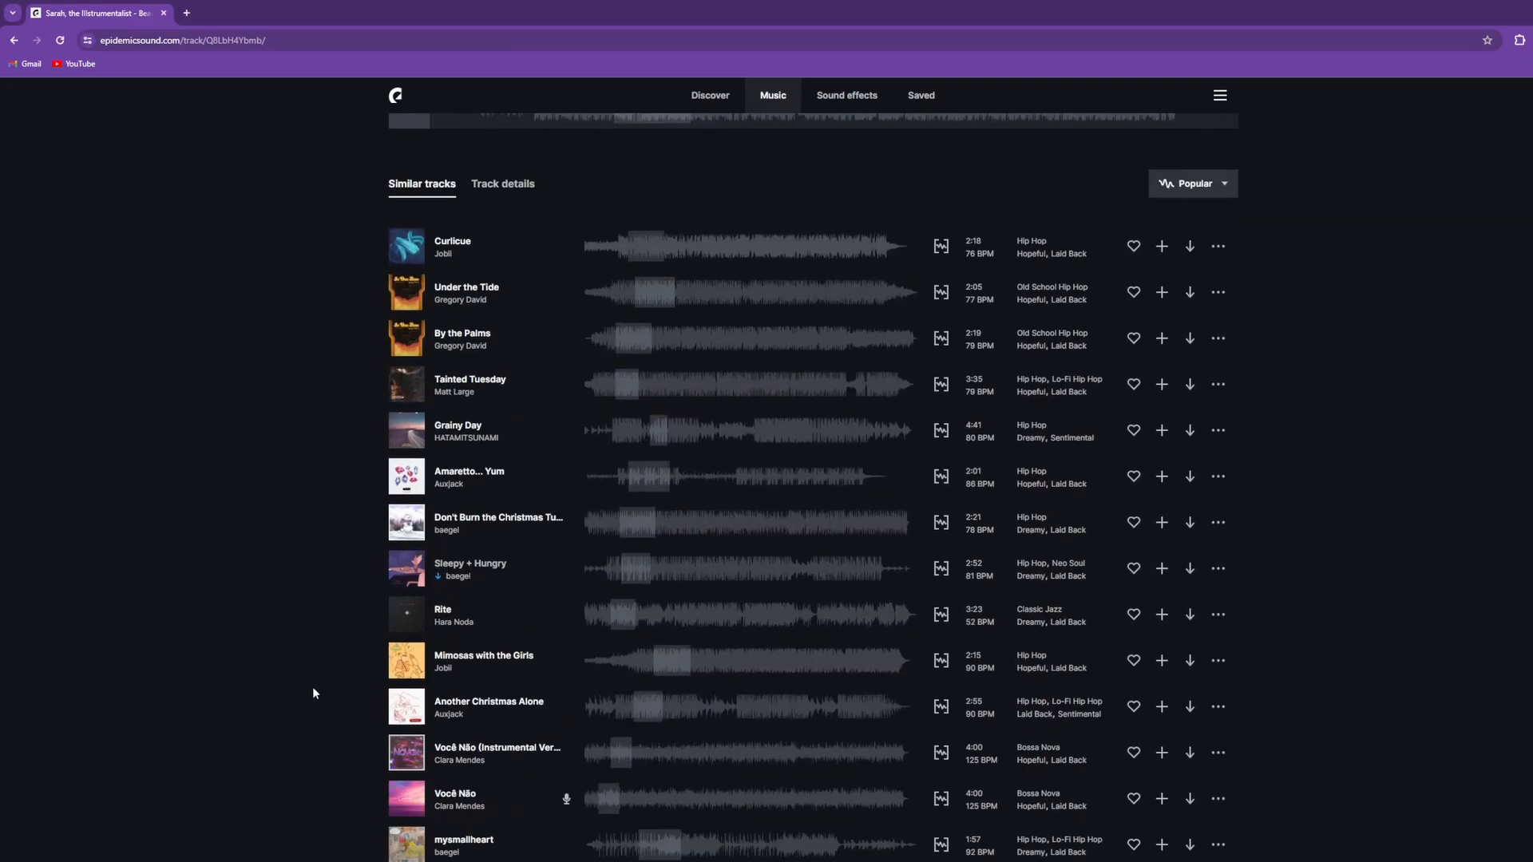
scroll("up", 3)
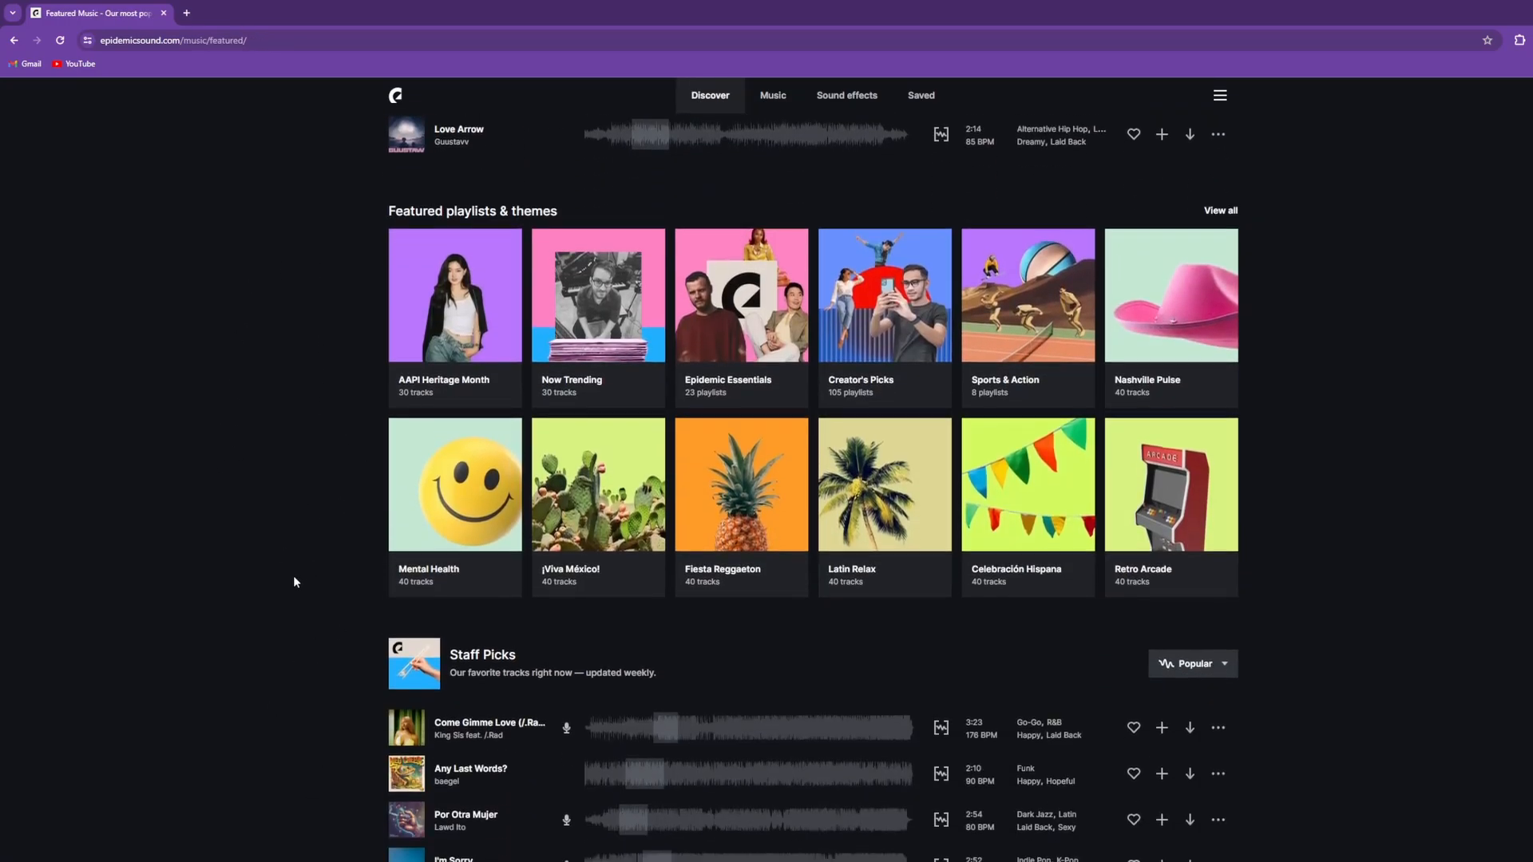
mouse_move(1001, 227)
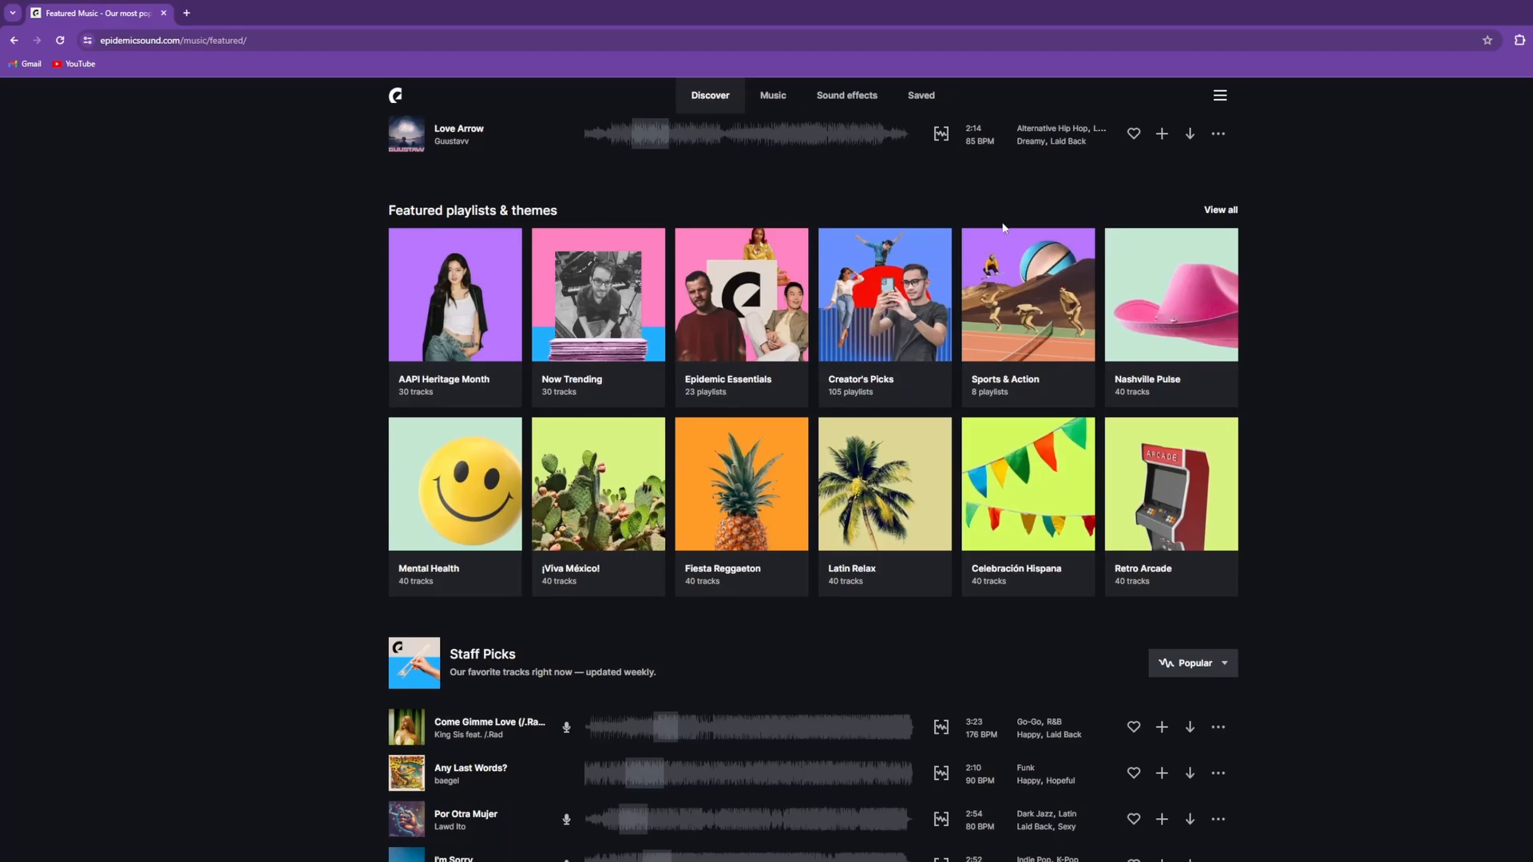
mouse_move(1435, 268)
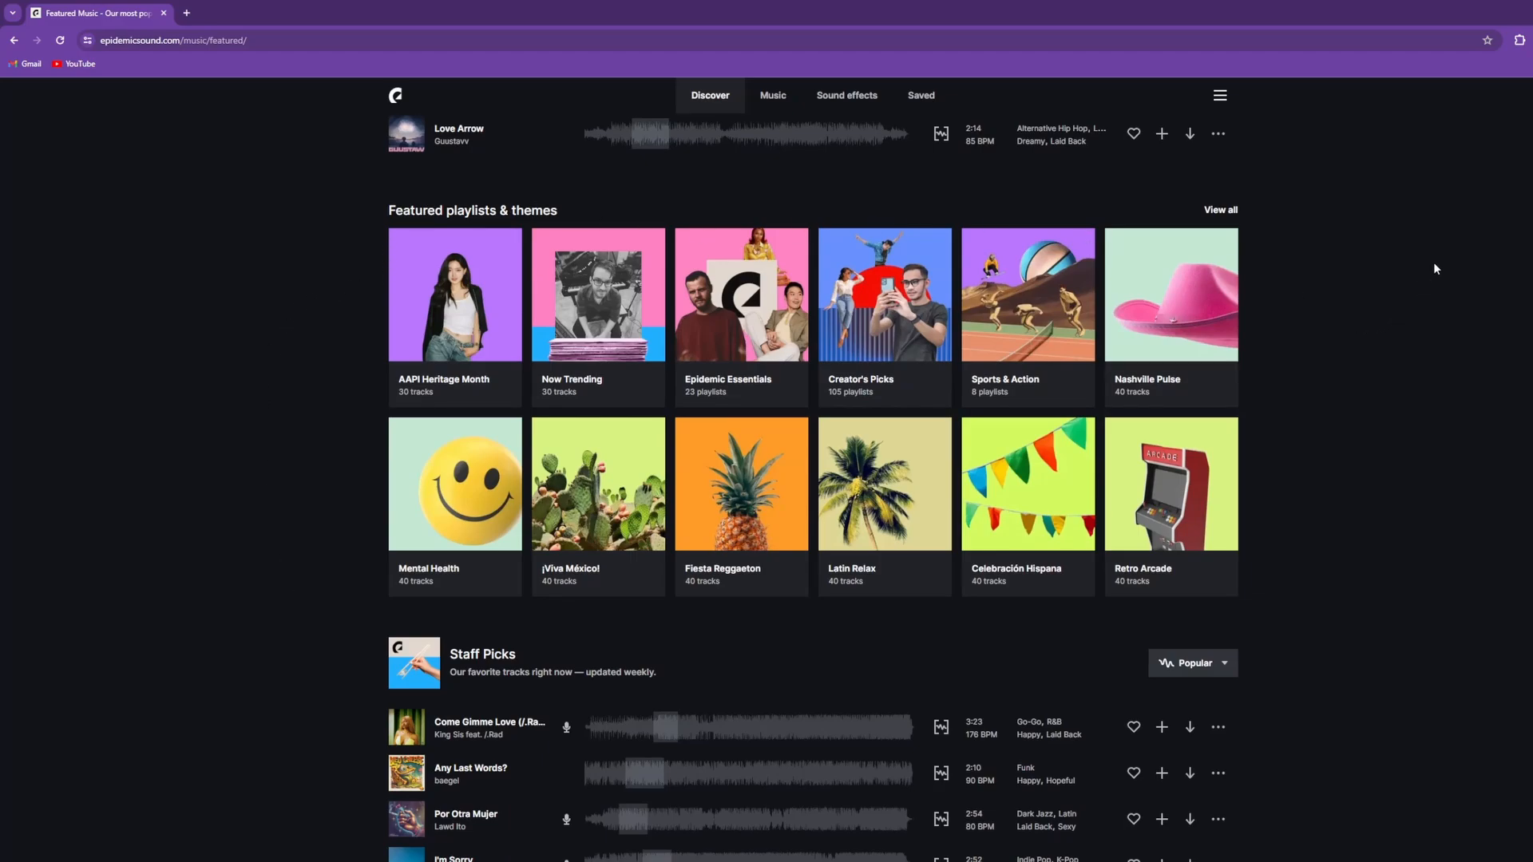
mouse_move(1435, 543)
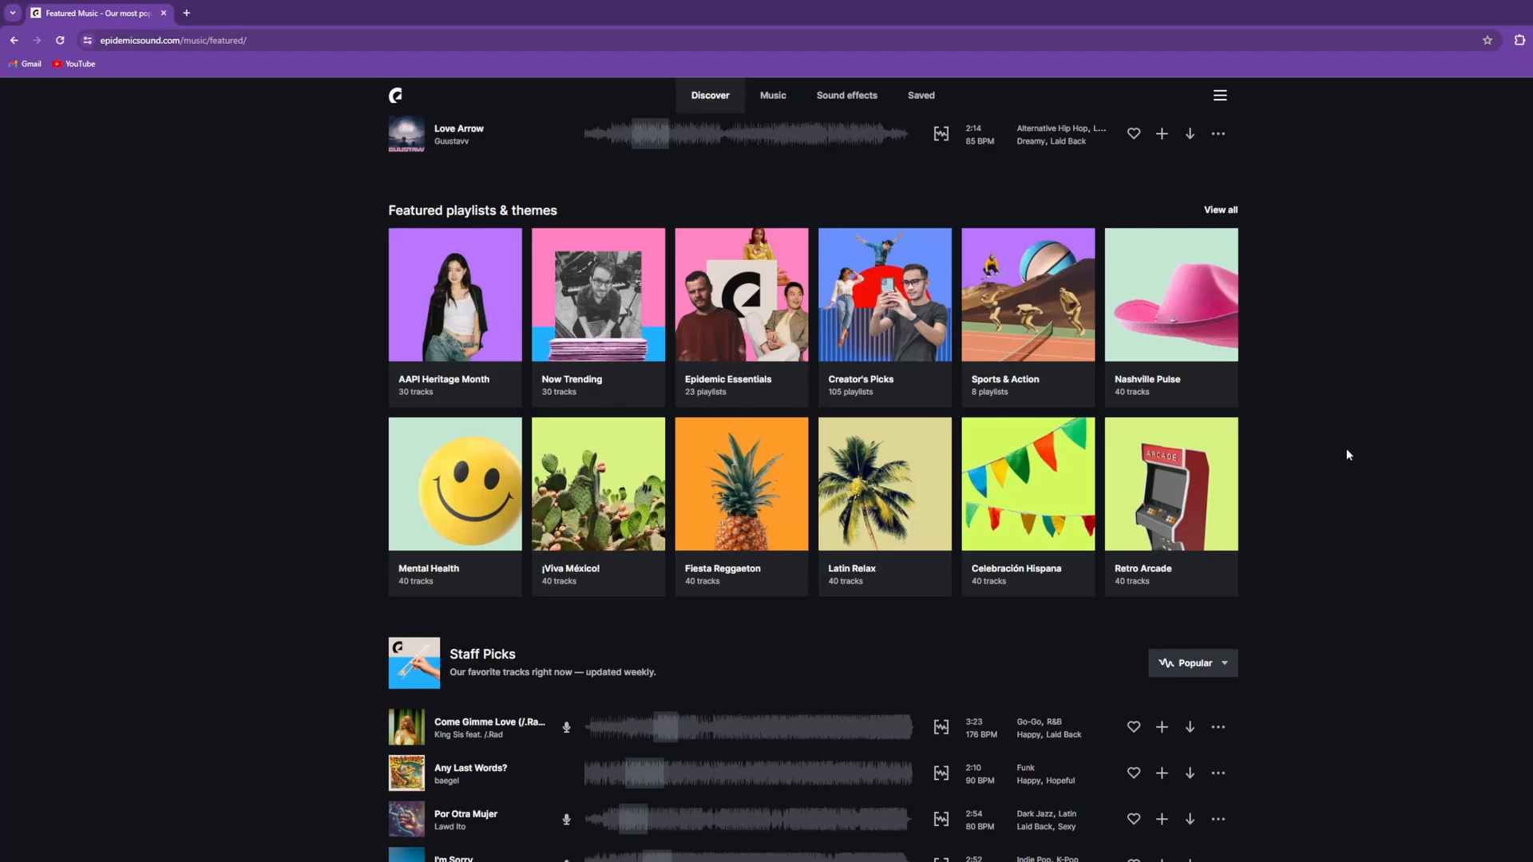
scroll("down", 3)
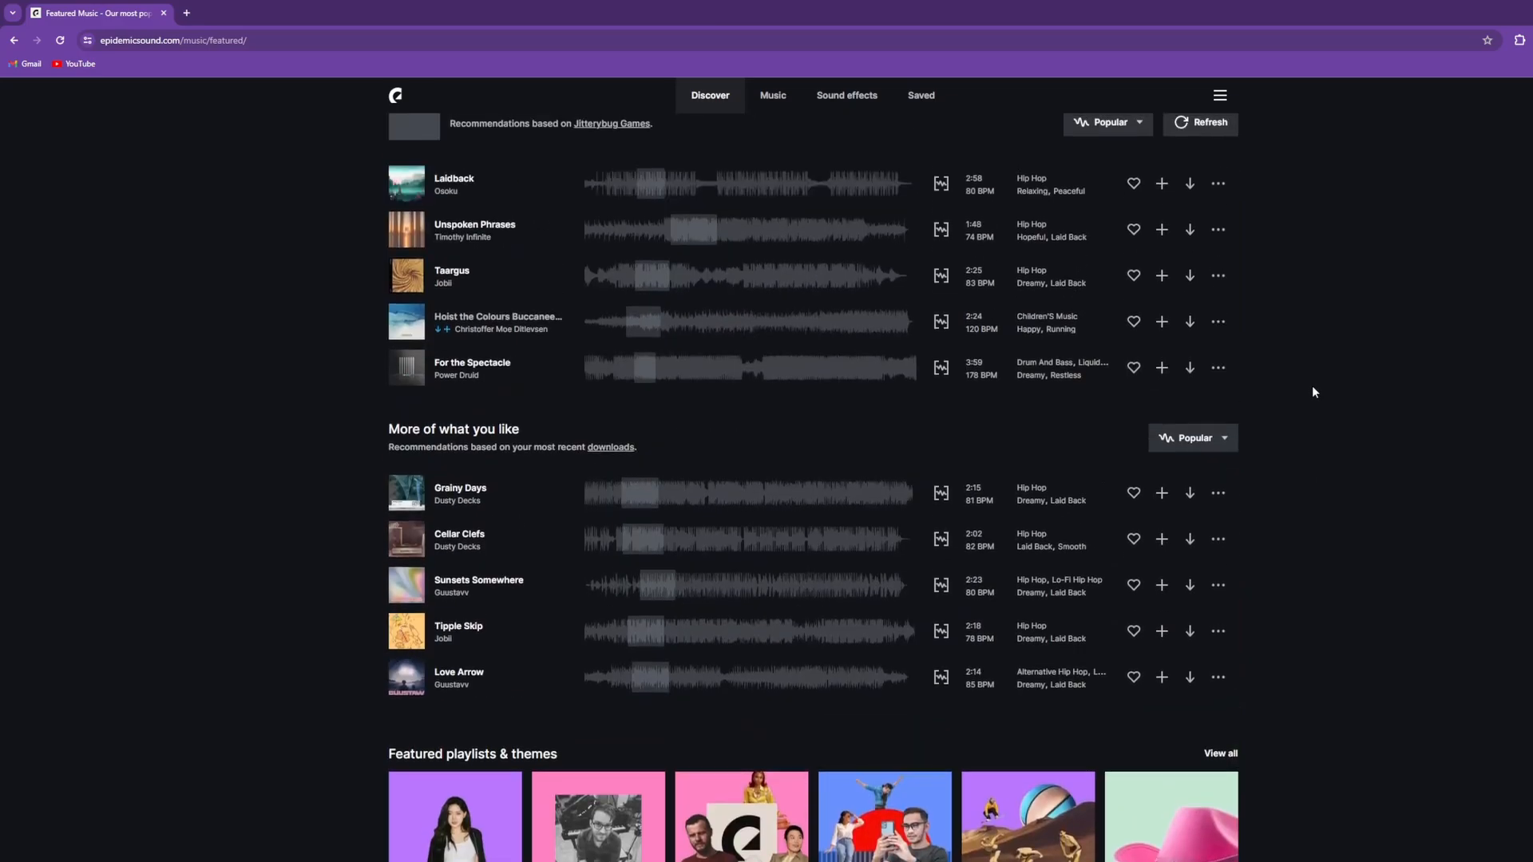
scroll("up", 3)
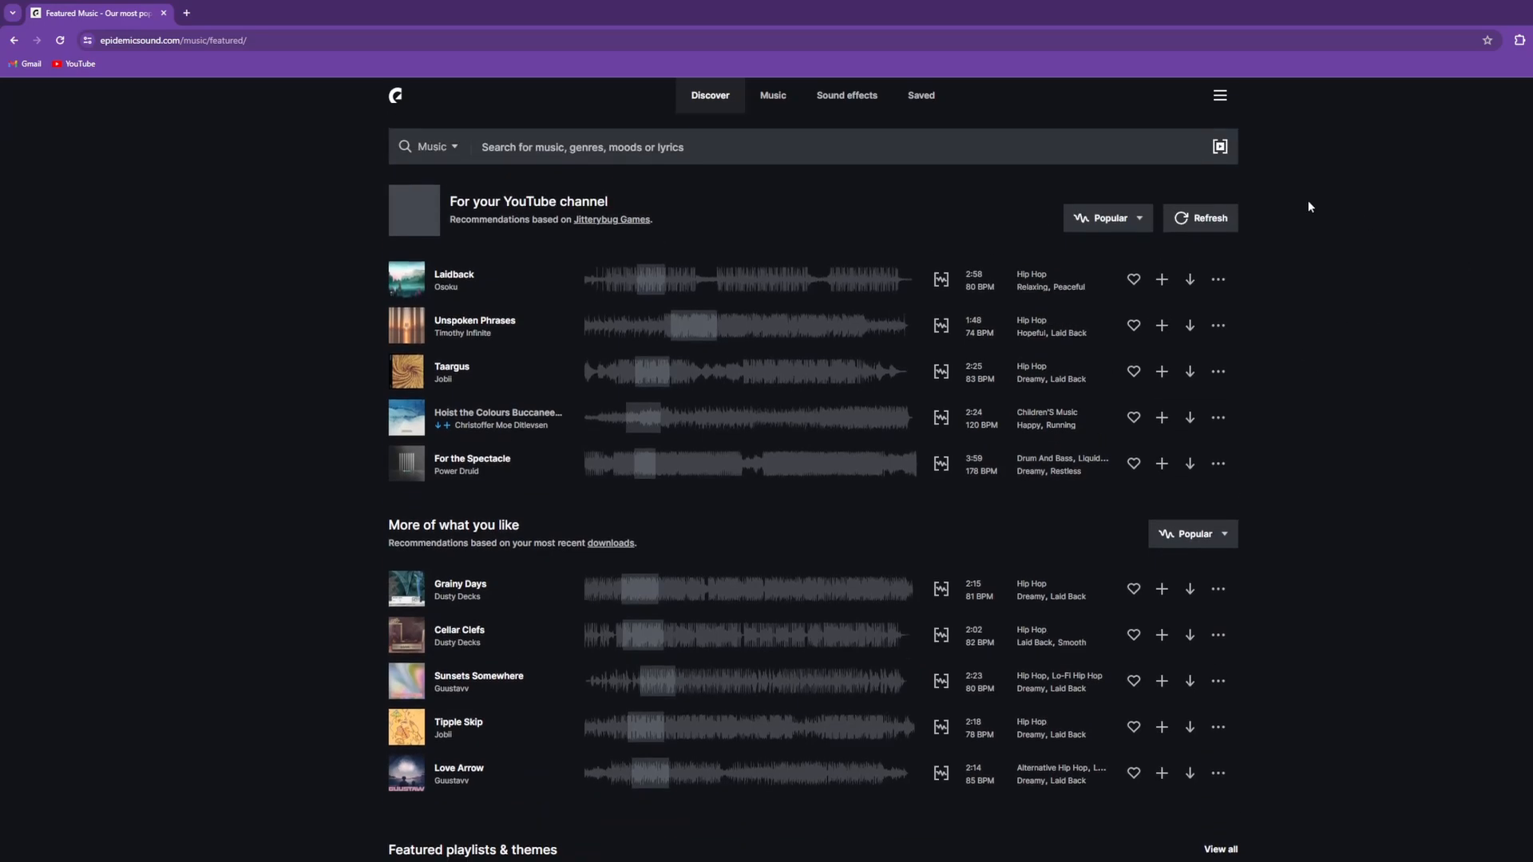
mouse_move(1388, 325)
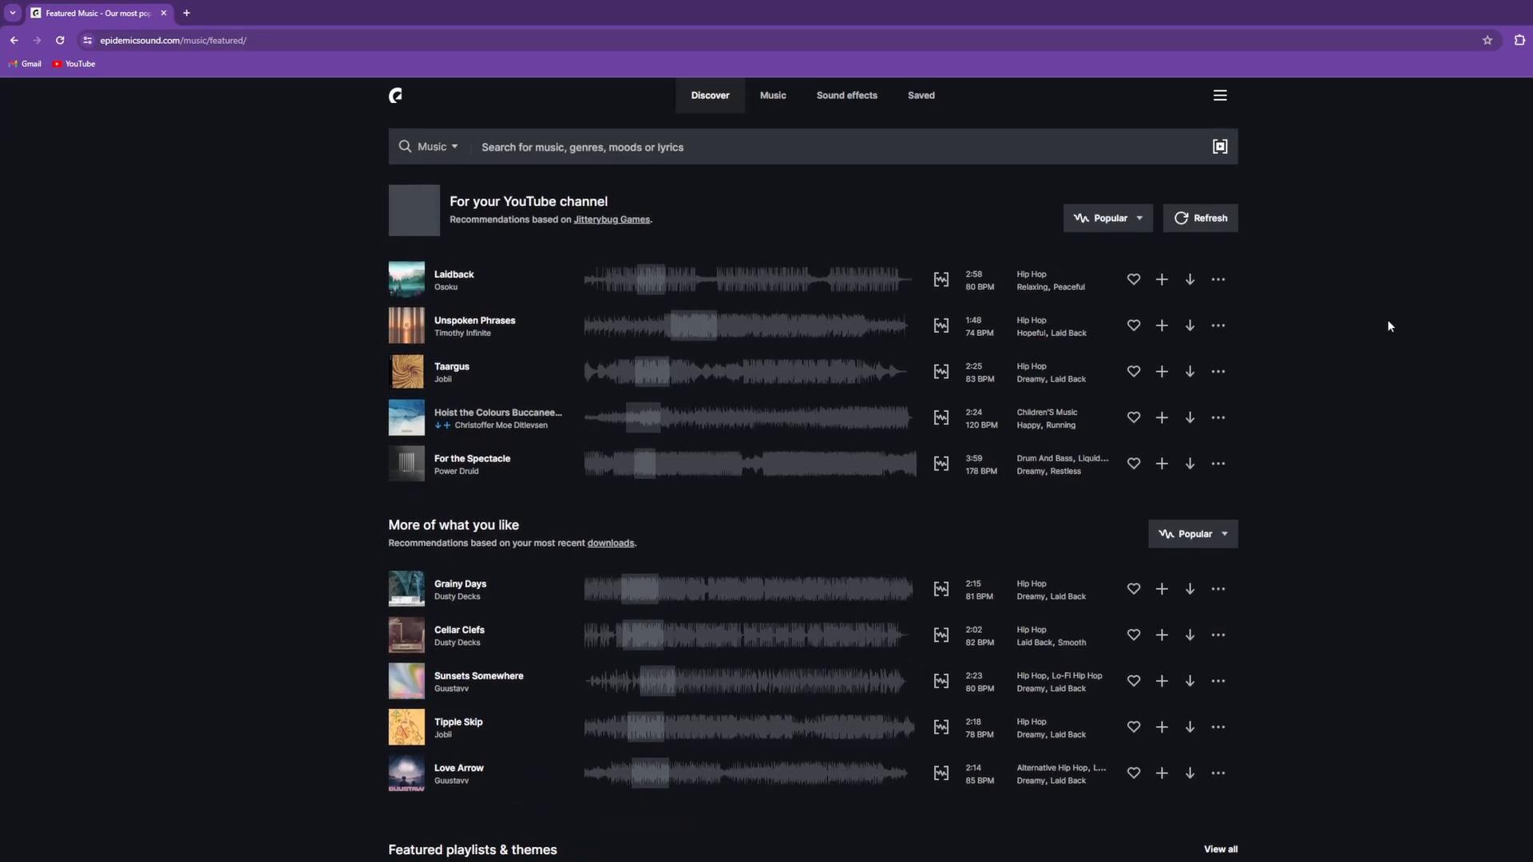
left_click(258, 13)
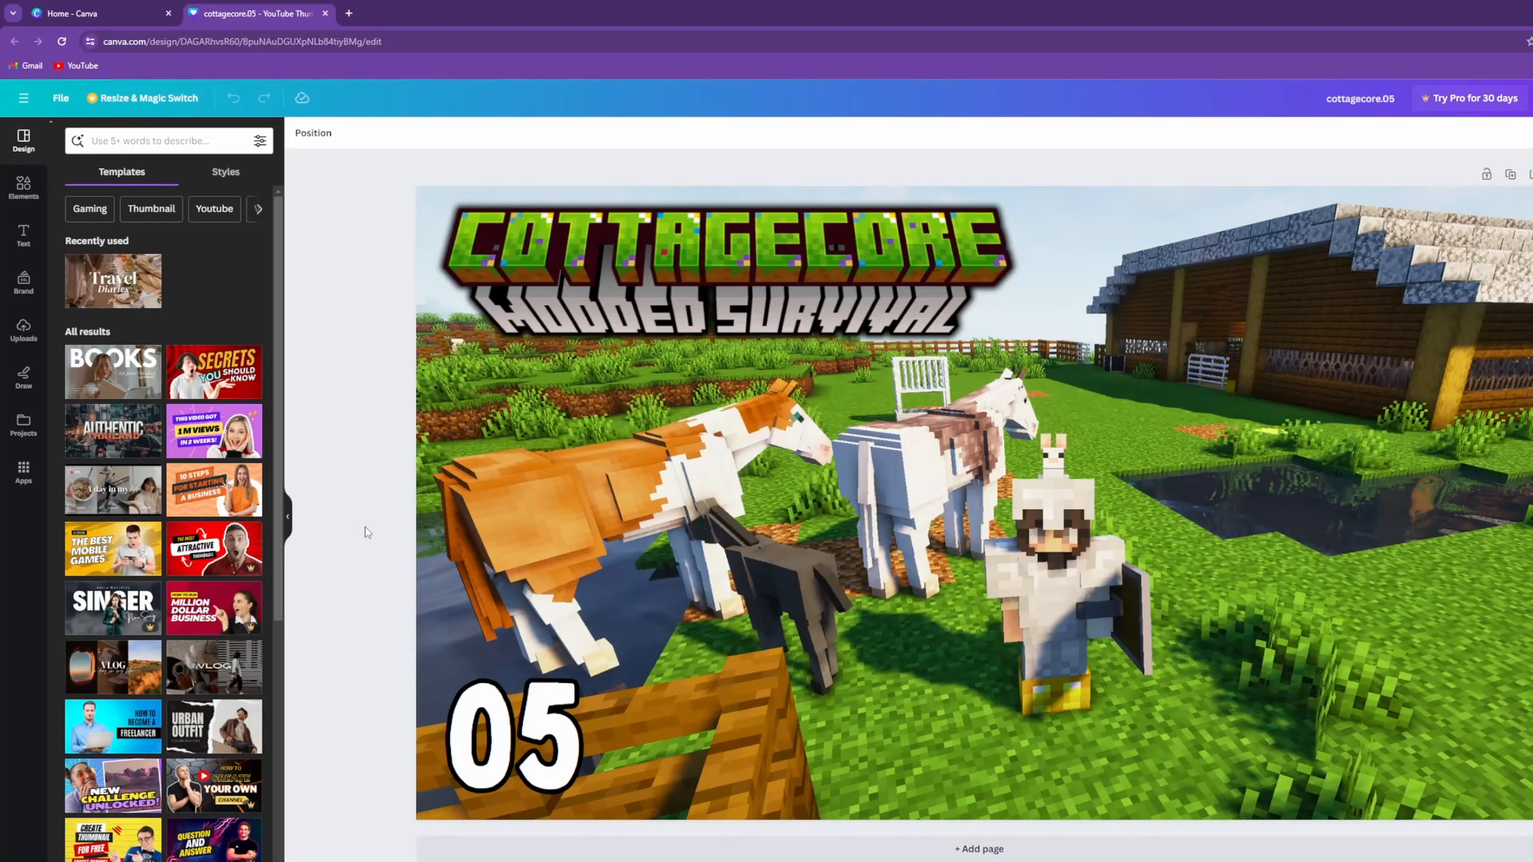
mouse_move(337, 526)
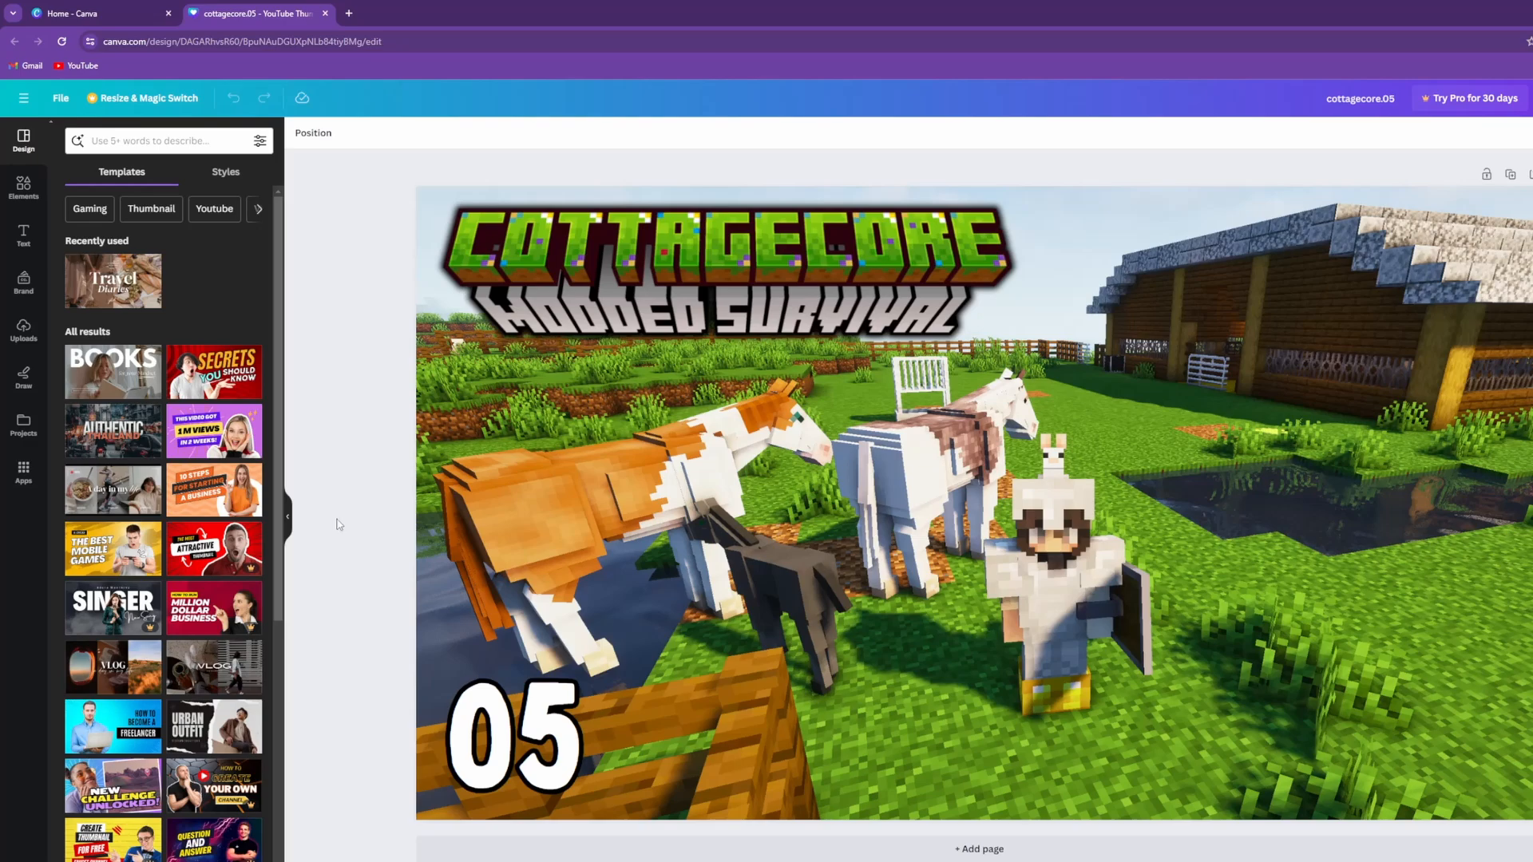
mouse_move(366, 325)
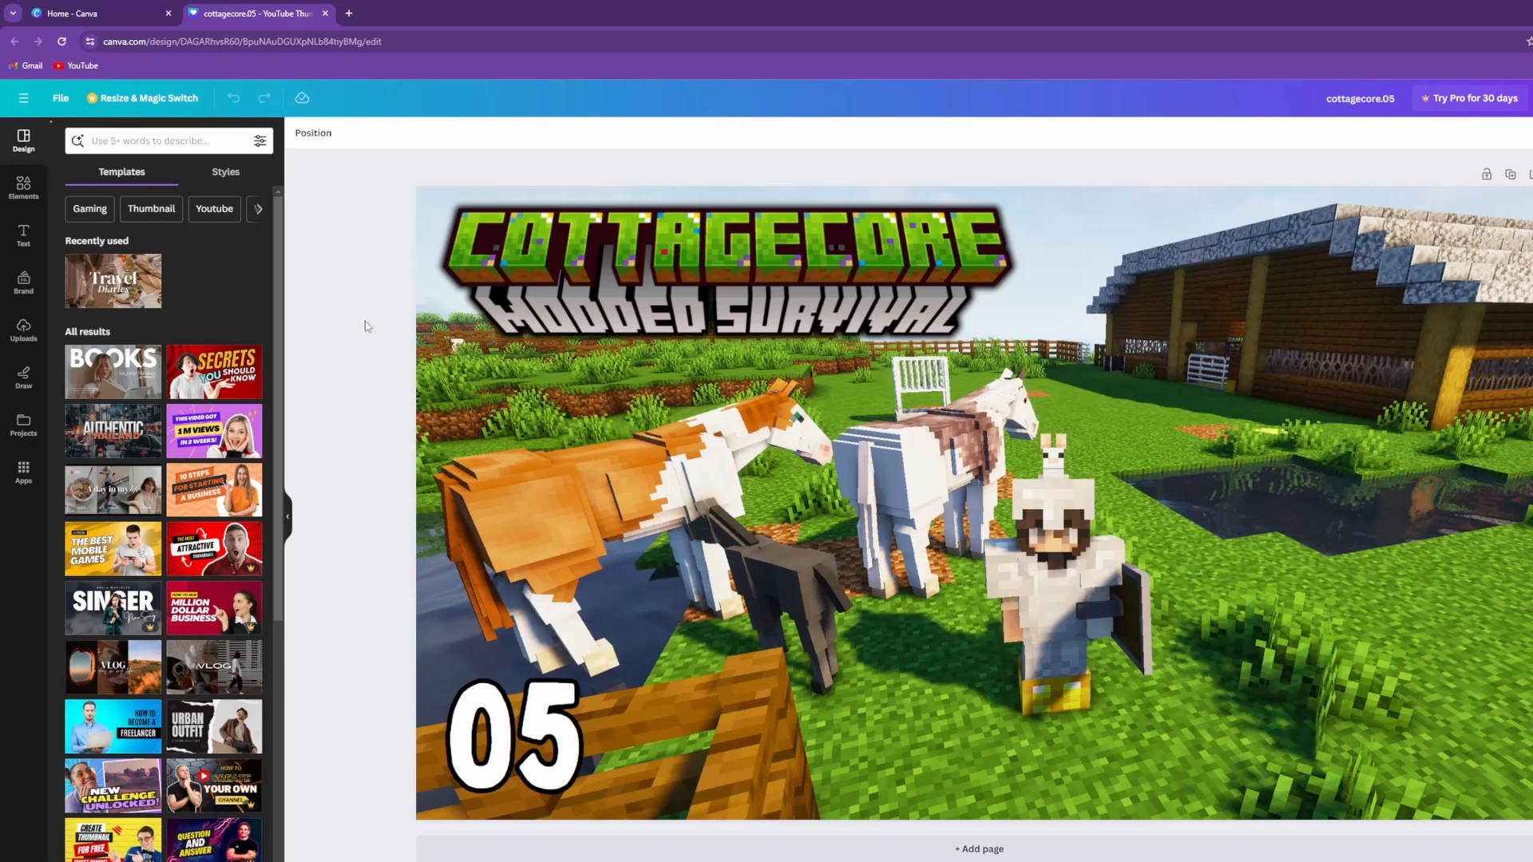
mouse_move(349, 230)
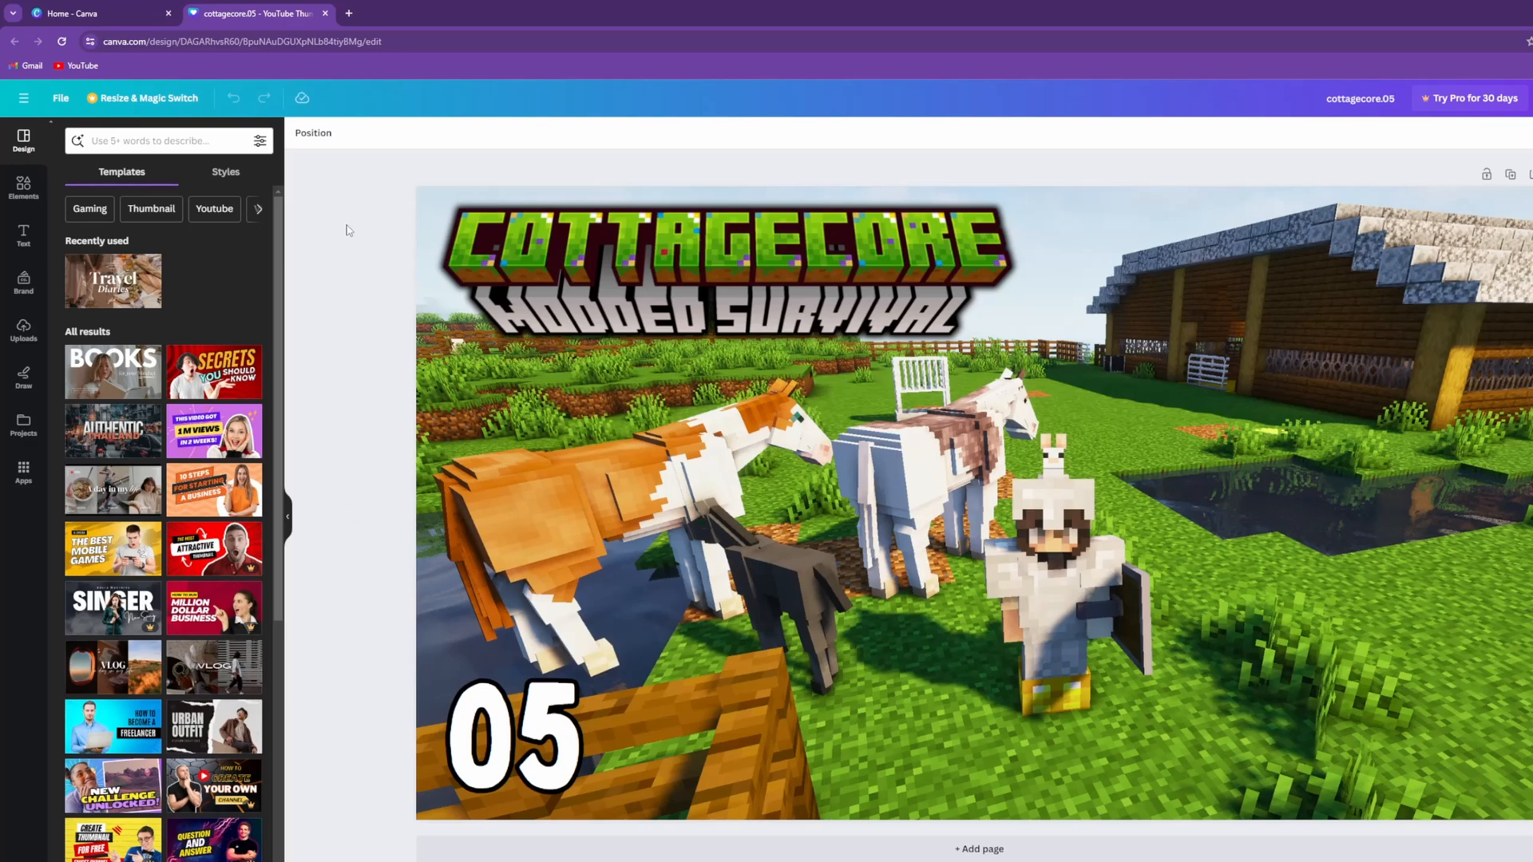
- Insert the uploaded character image onto the thumbnail and apply a black Outline shadow effect
left_click(1013, 548)
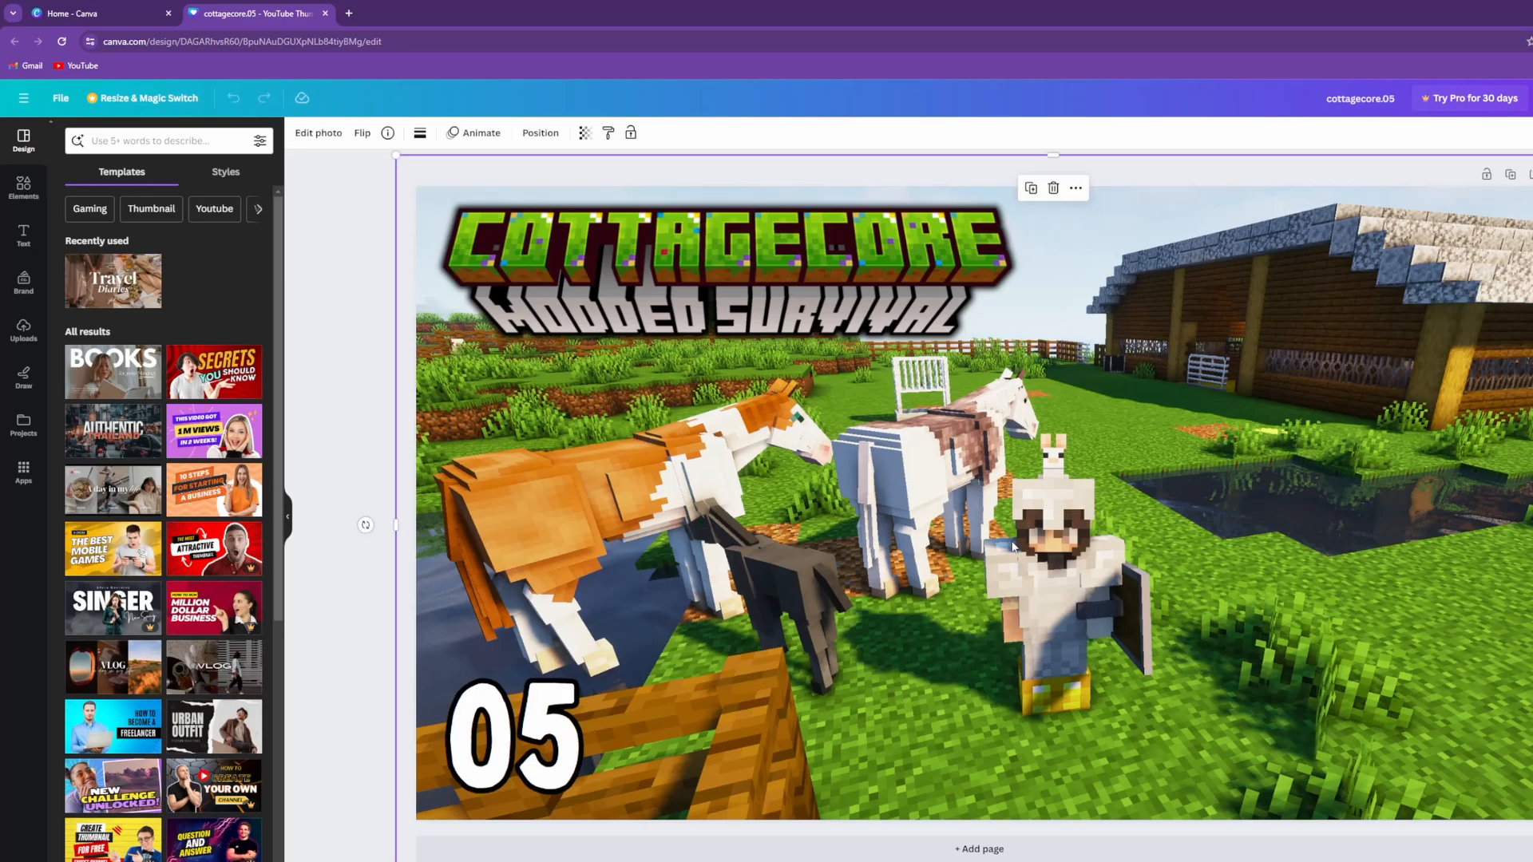
left_click(513, 738)
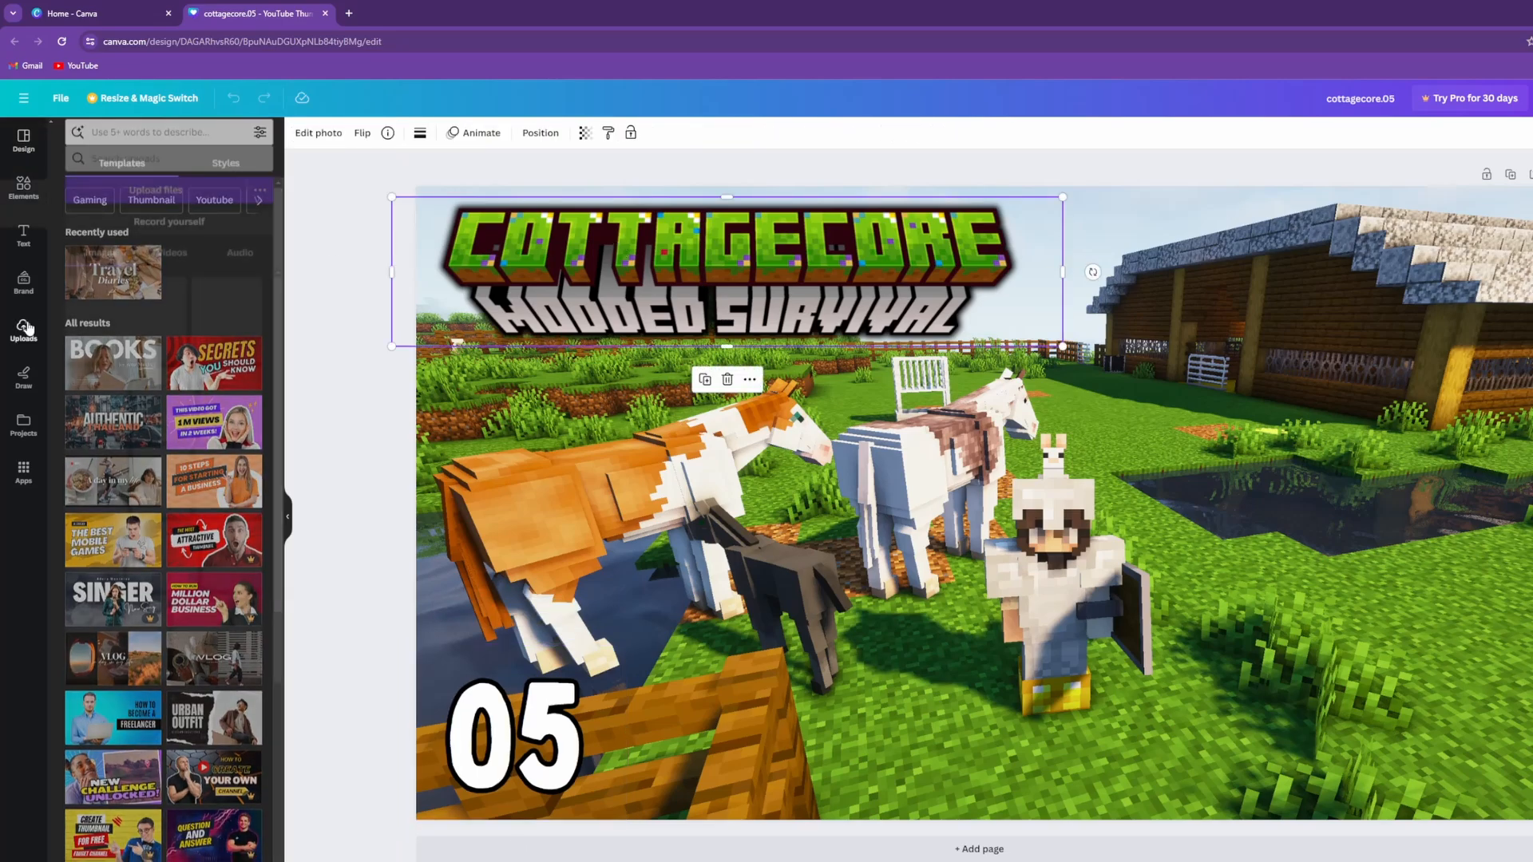
left_click(24, 327)
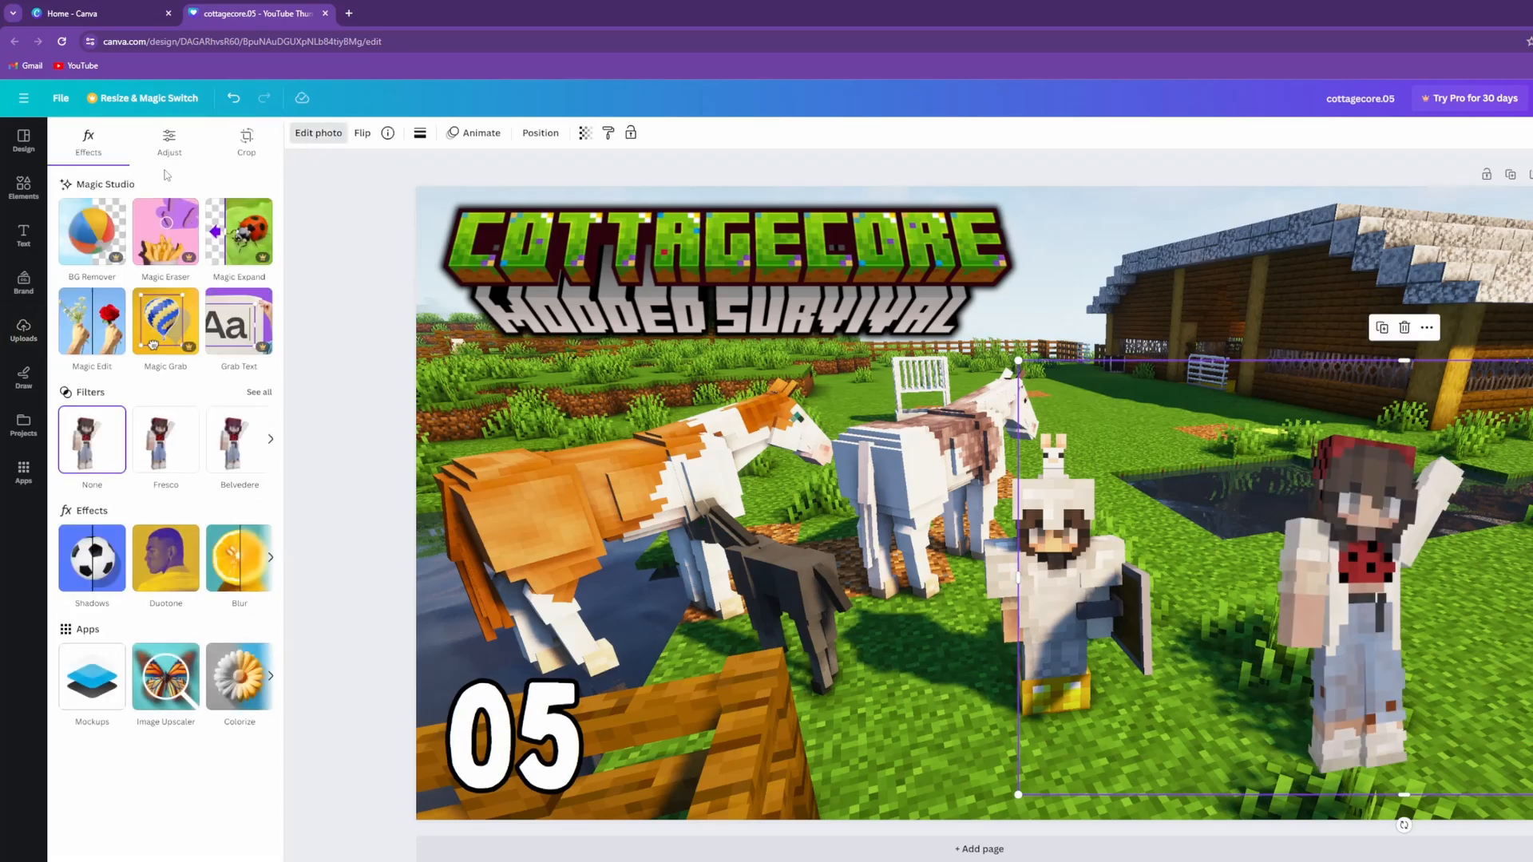
left_click(91, 556)
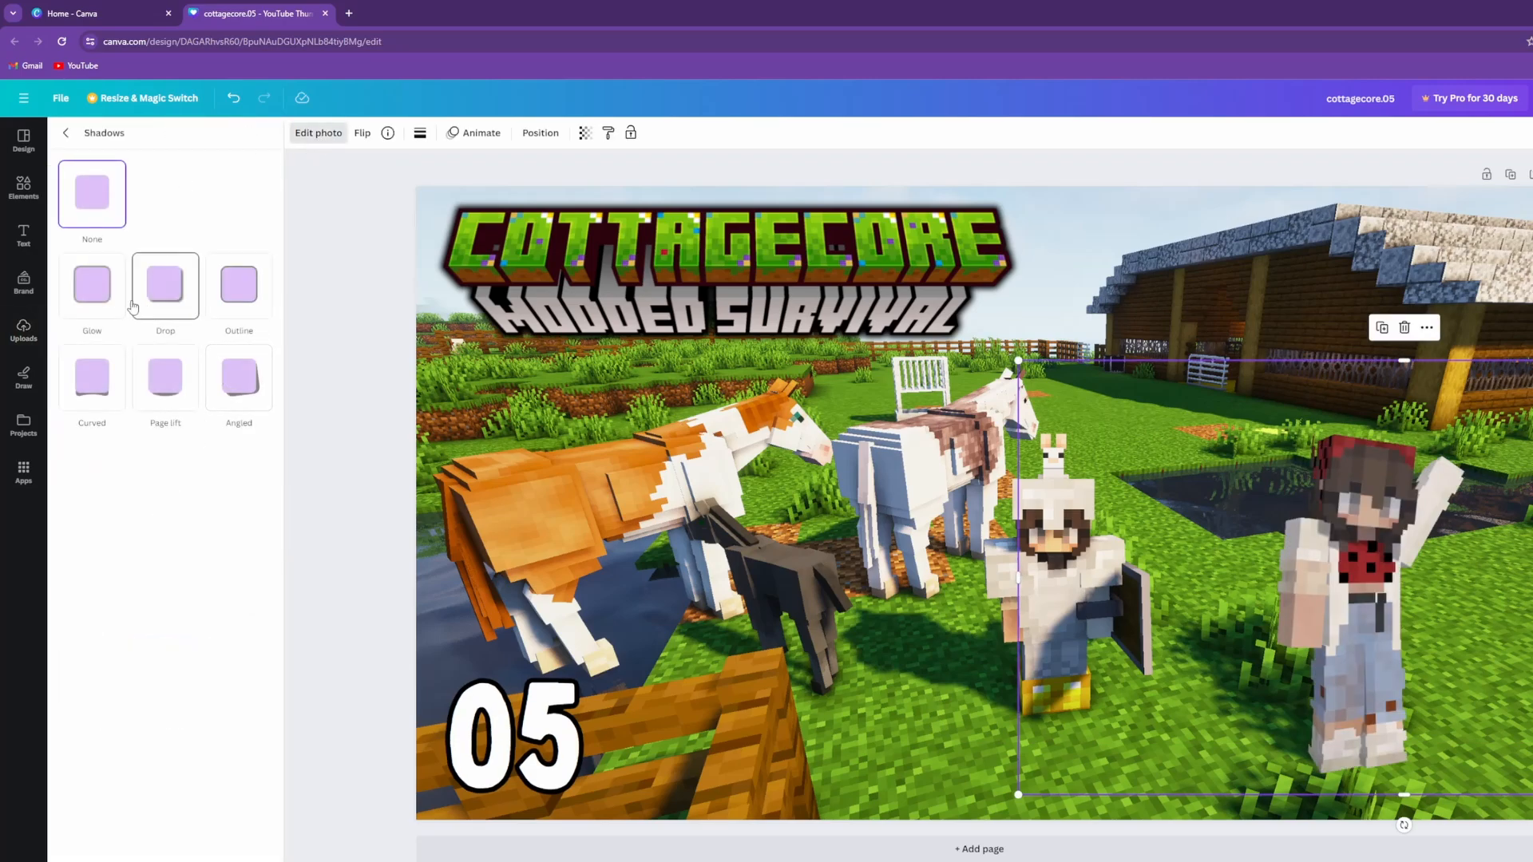
left_click(238, 284)
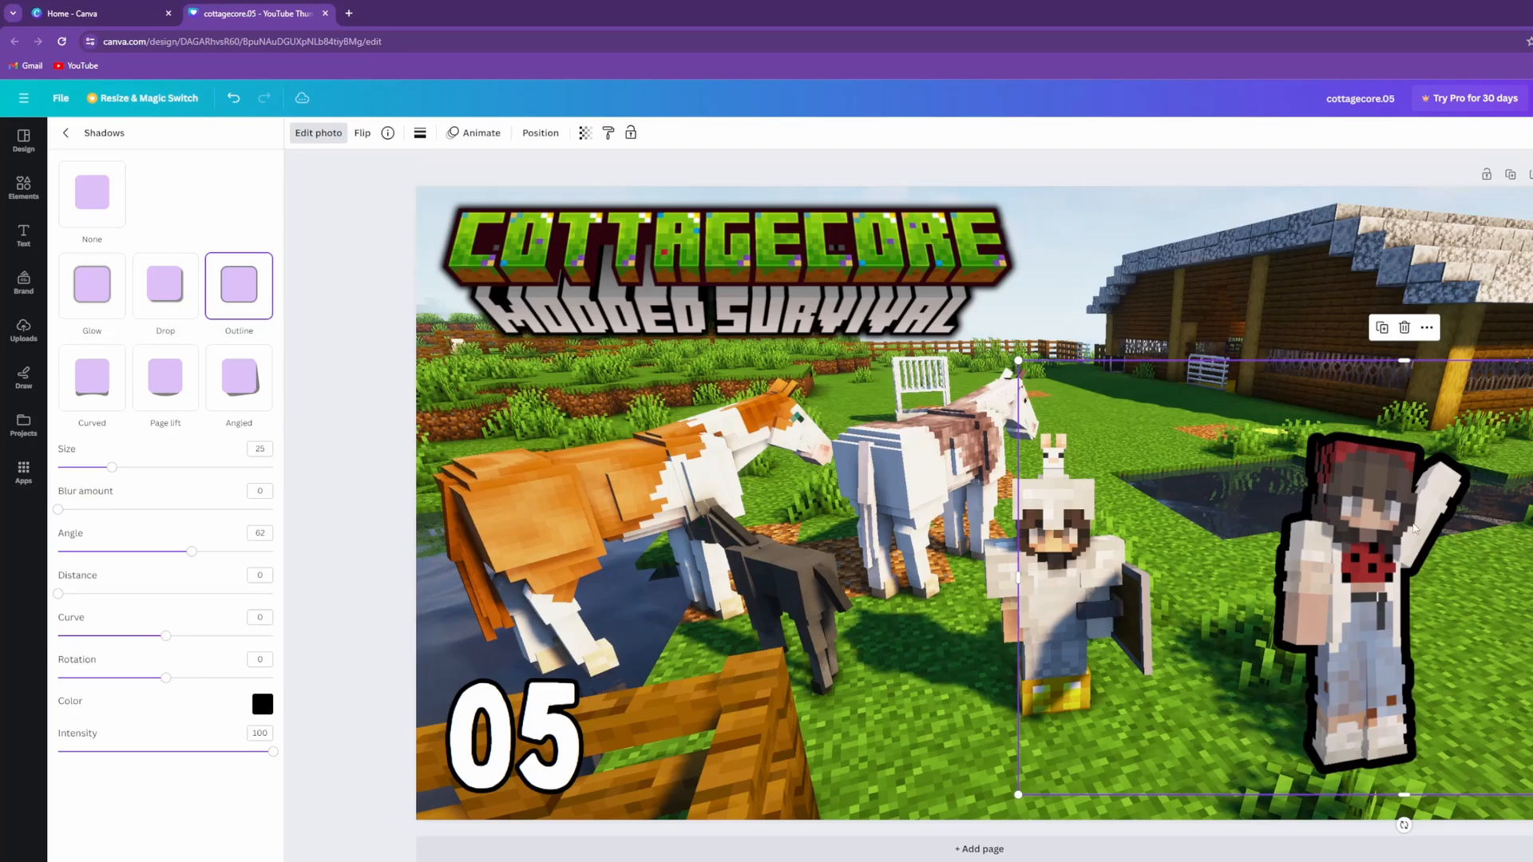
left_click(24, 190)
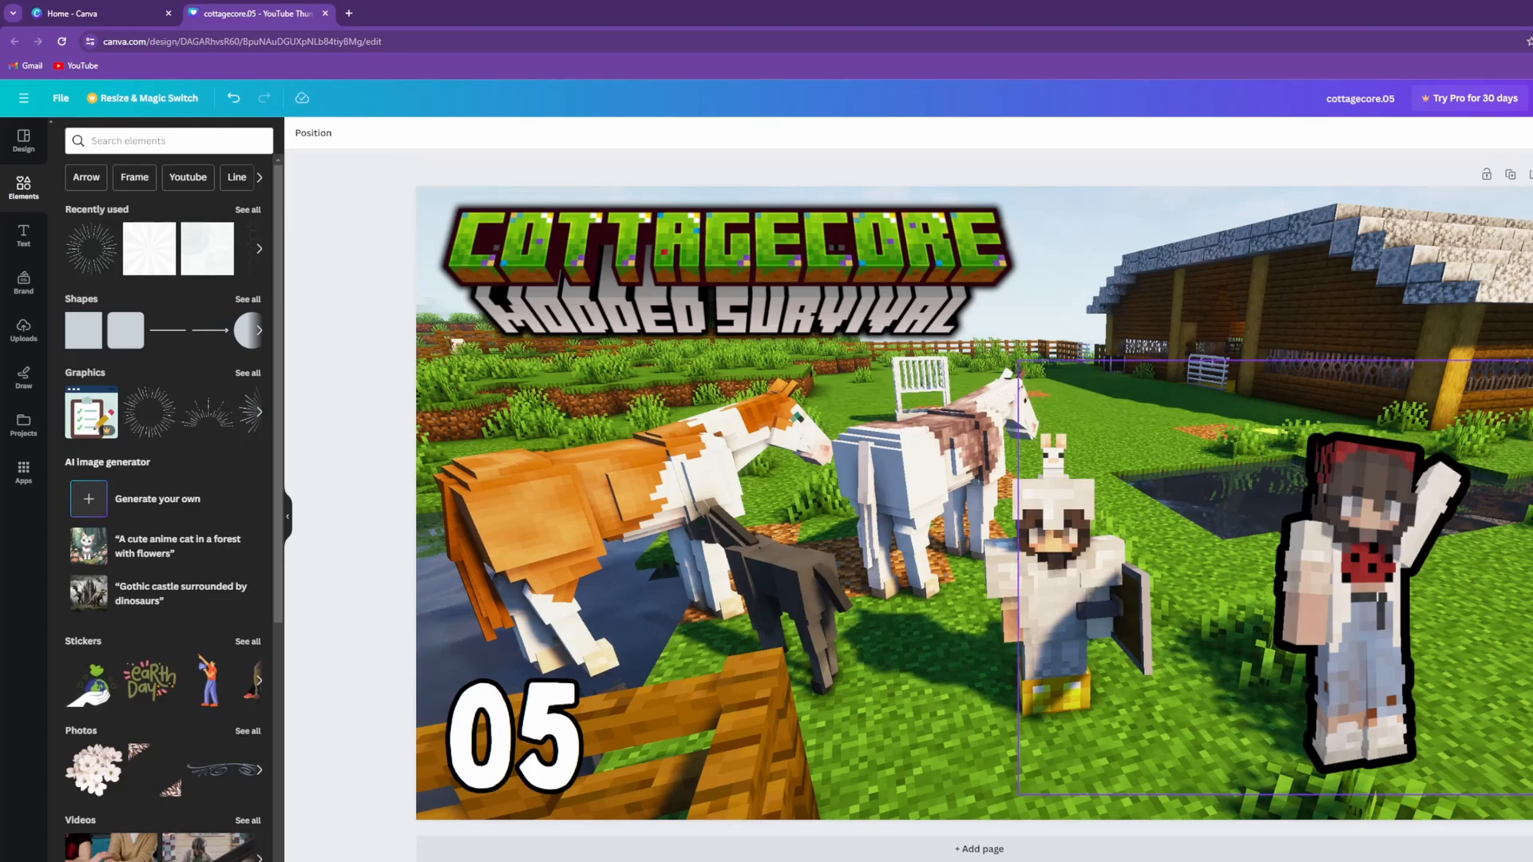
left_click(943, 429)
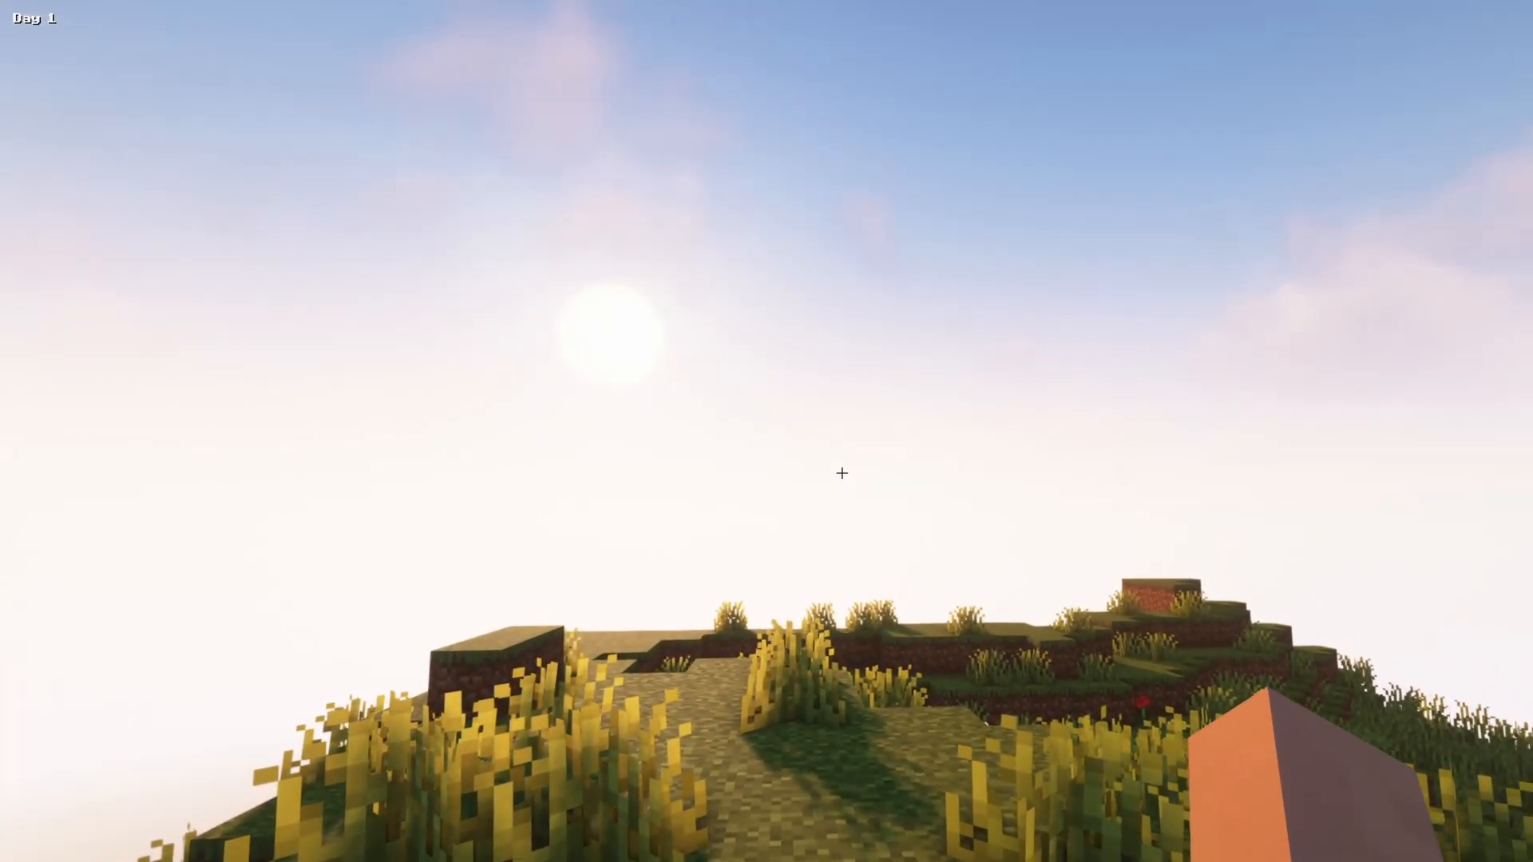
key("Escape")
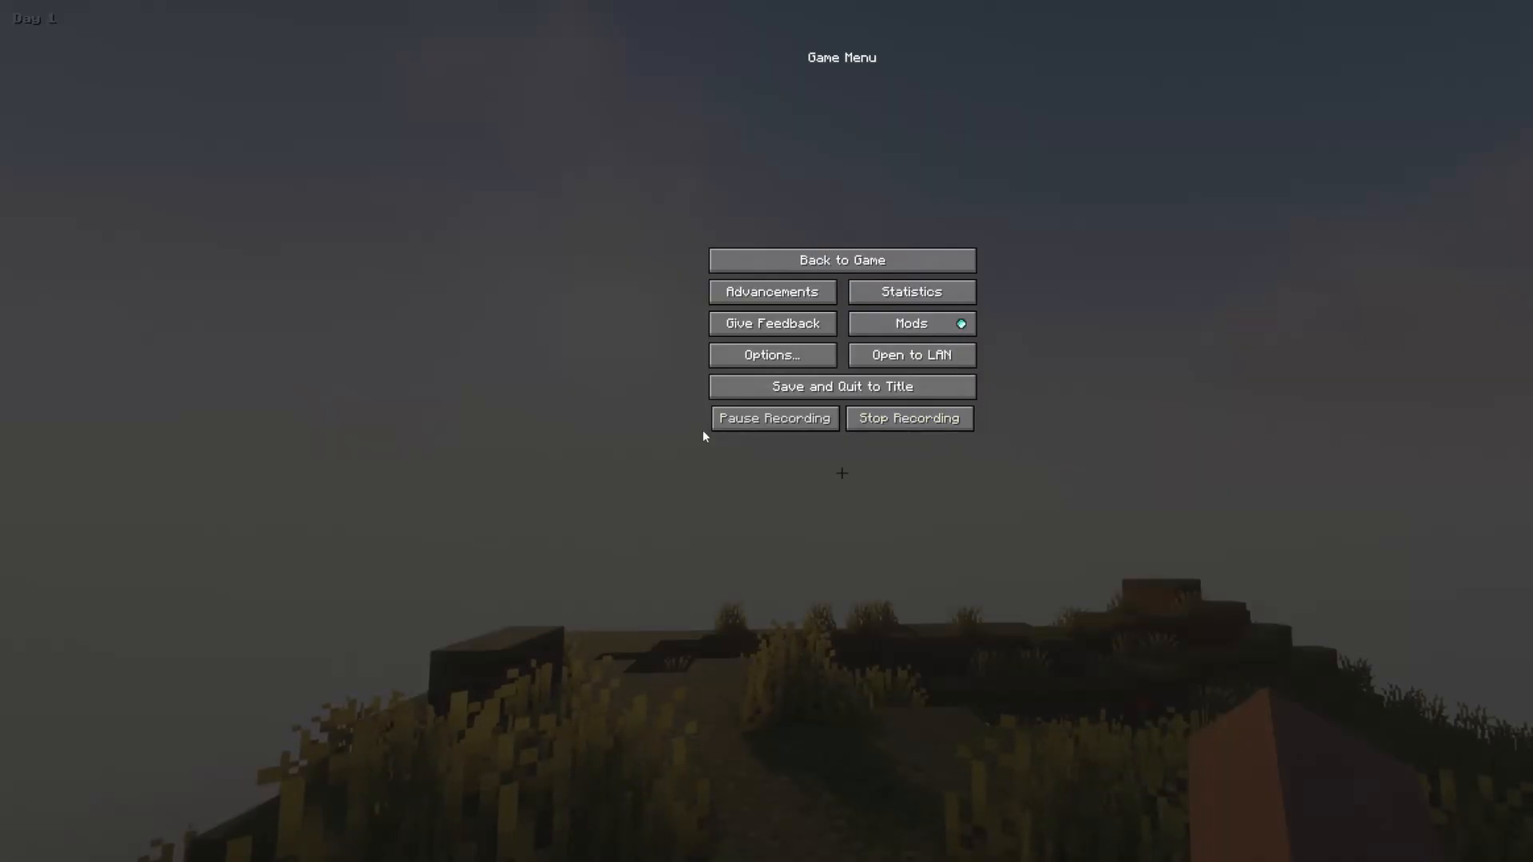
mouse_move(908, 419)
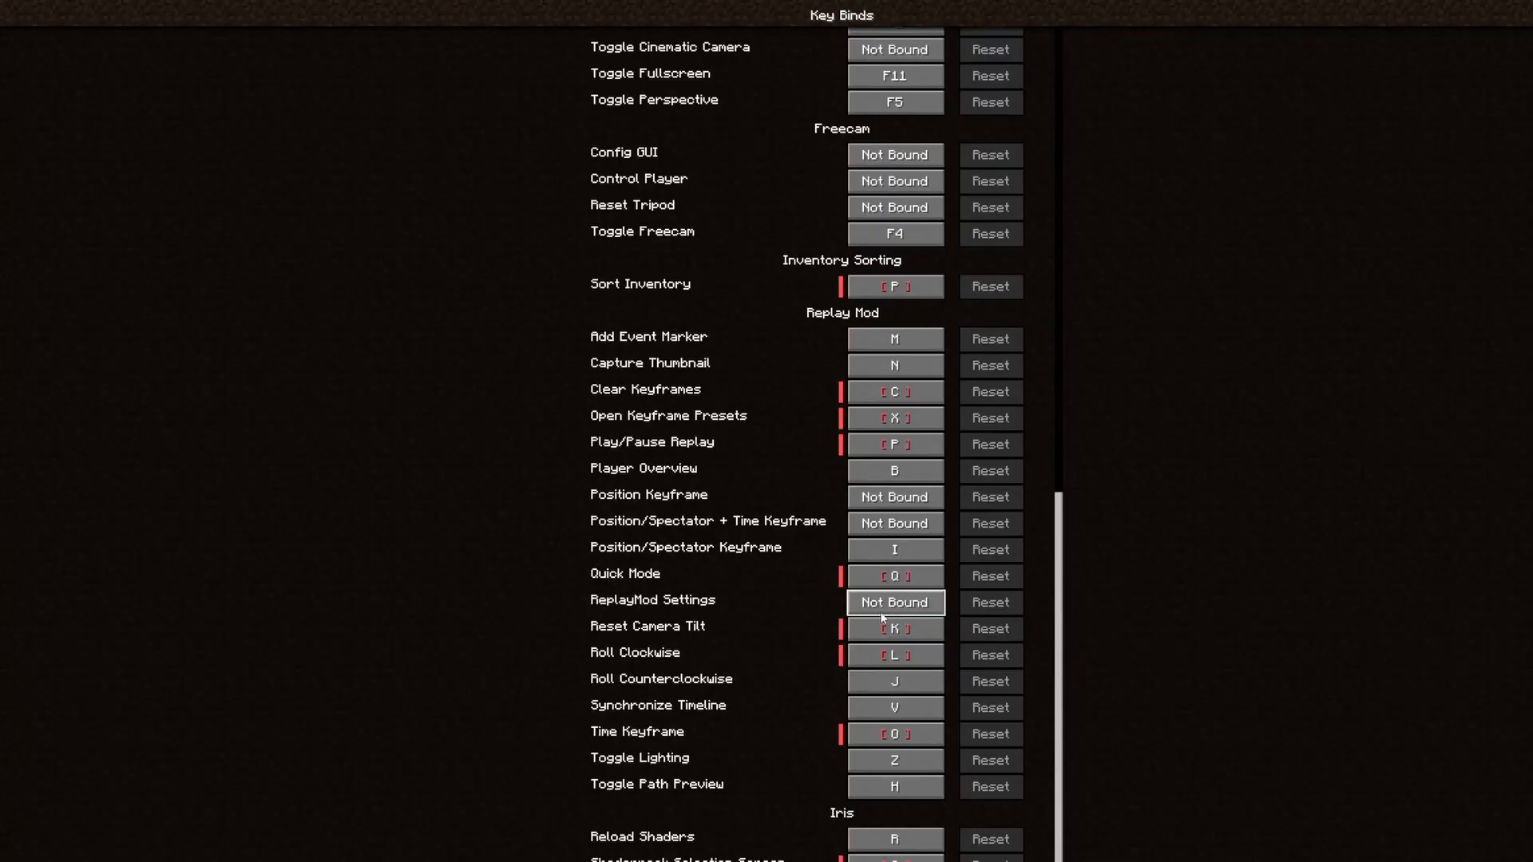
left_click(893, 602)
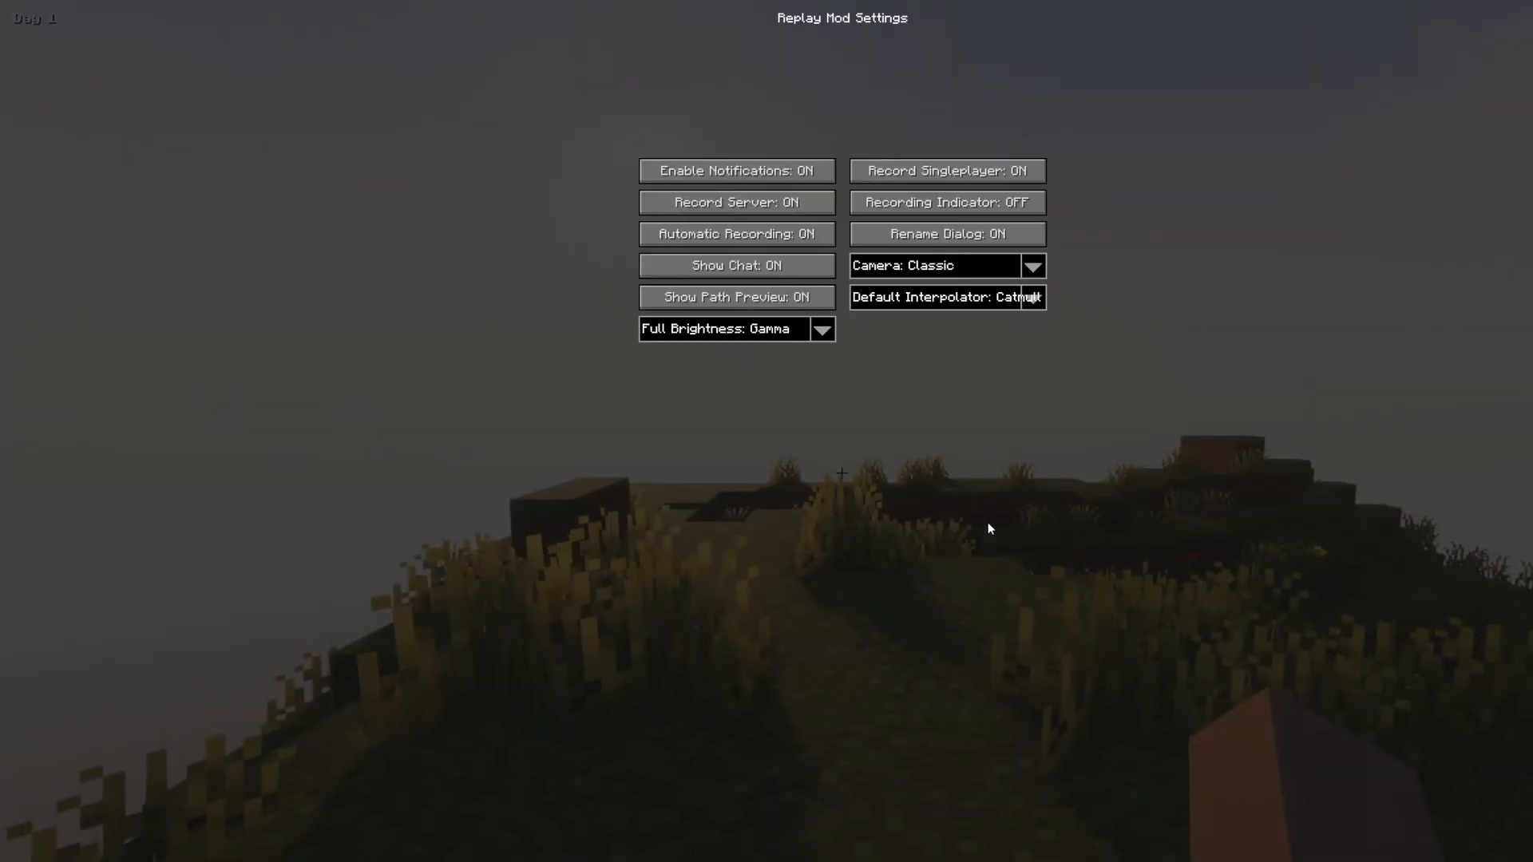
mouse_move(736, 233)
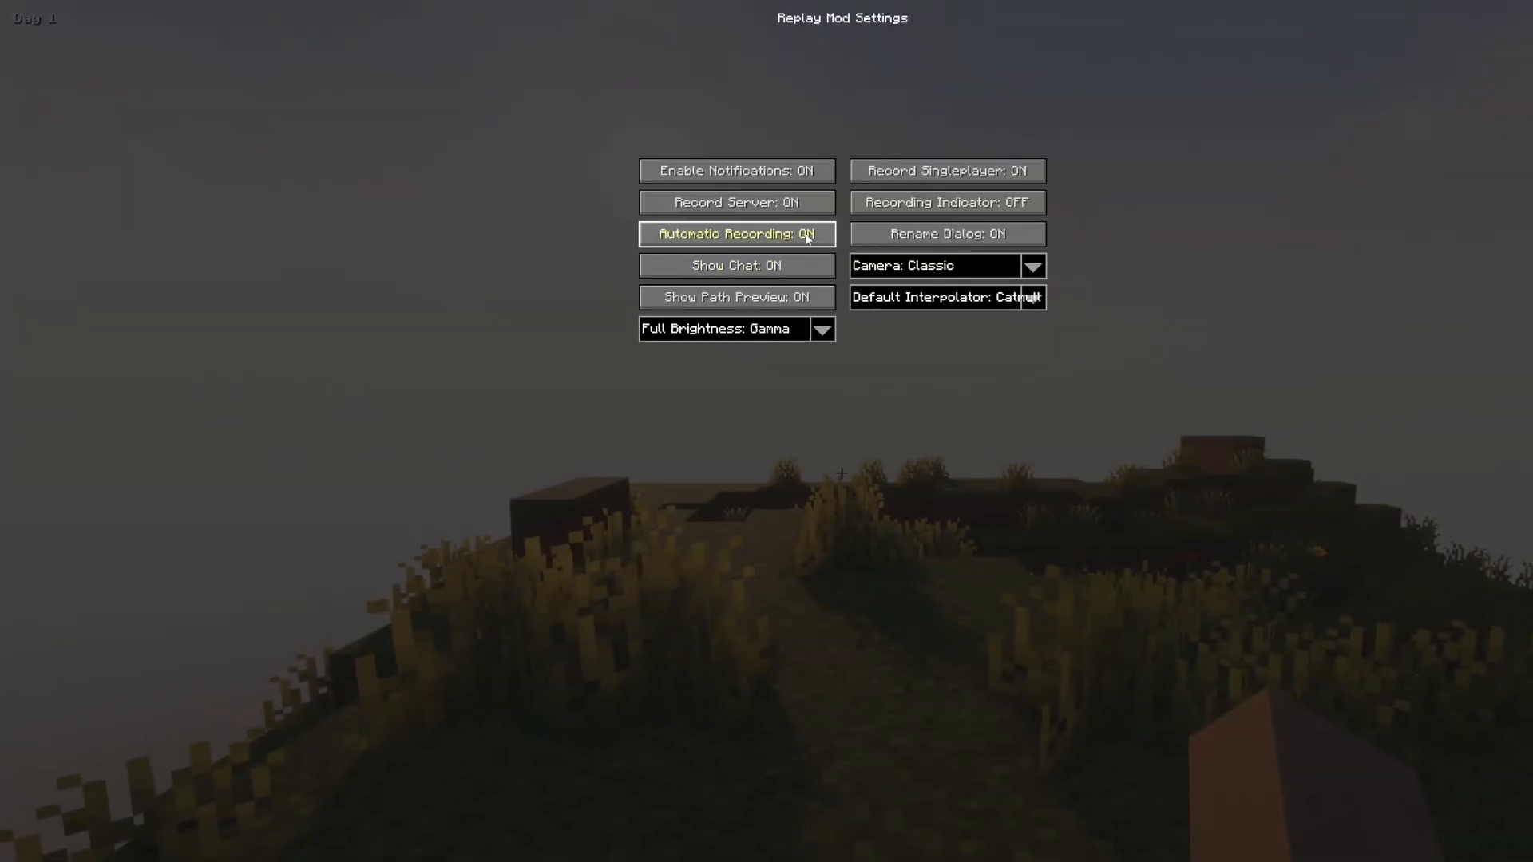
mouse_move(945, 203)
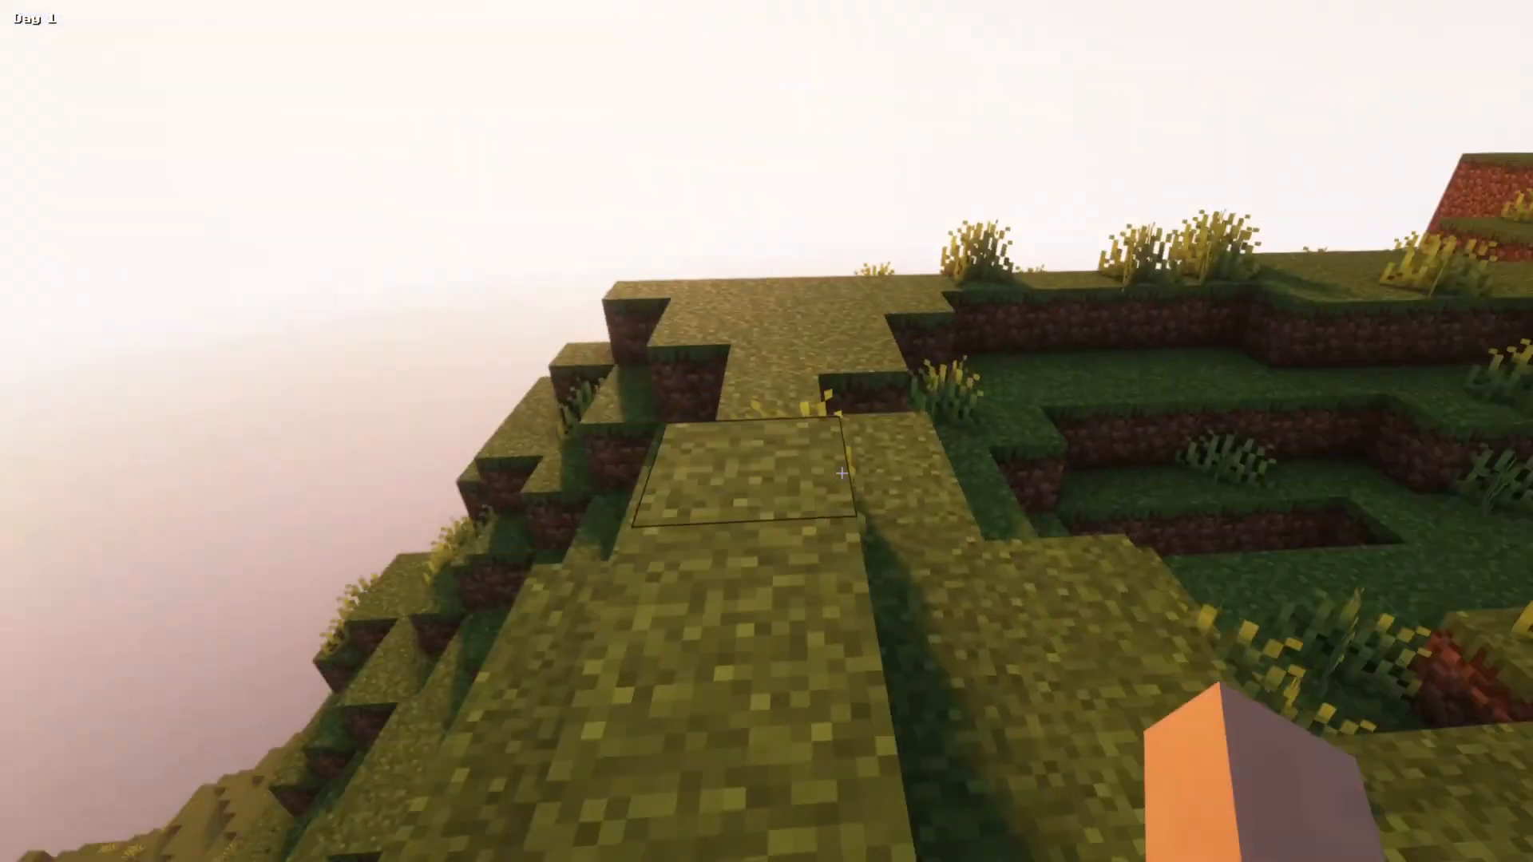
- Pick a Spruce Log from the creative Building Blocks and return to the world holding it
key("e")
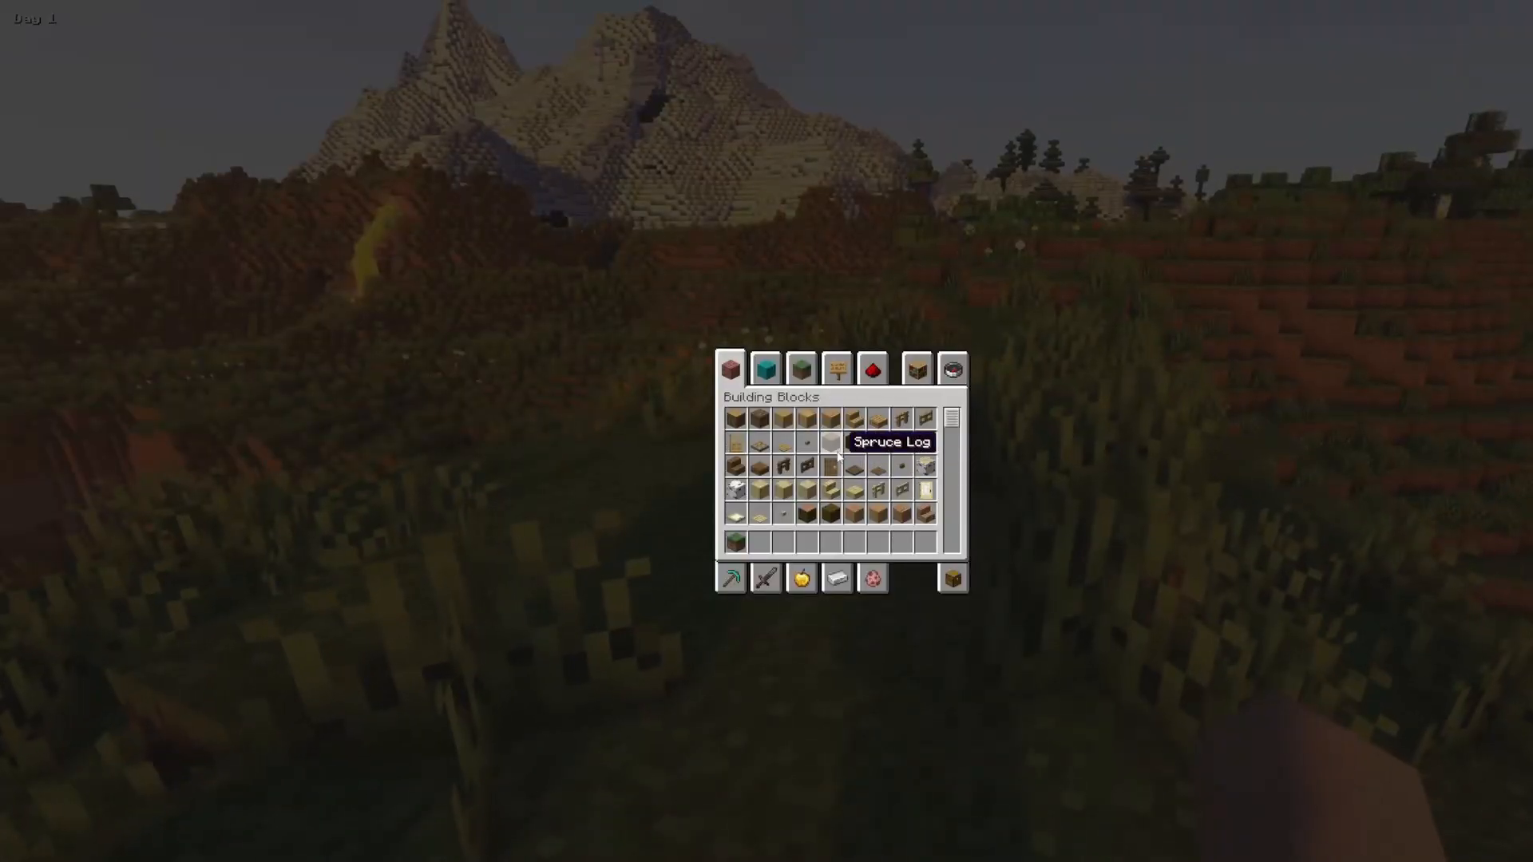
key("Escape")
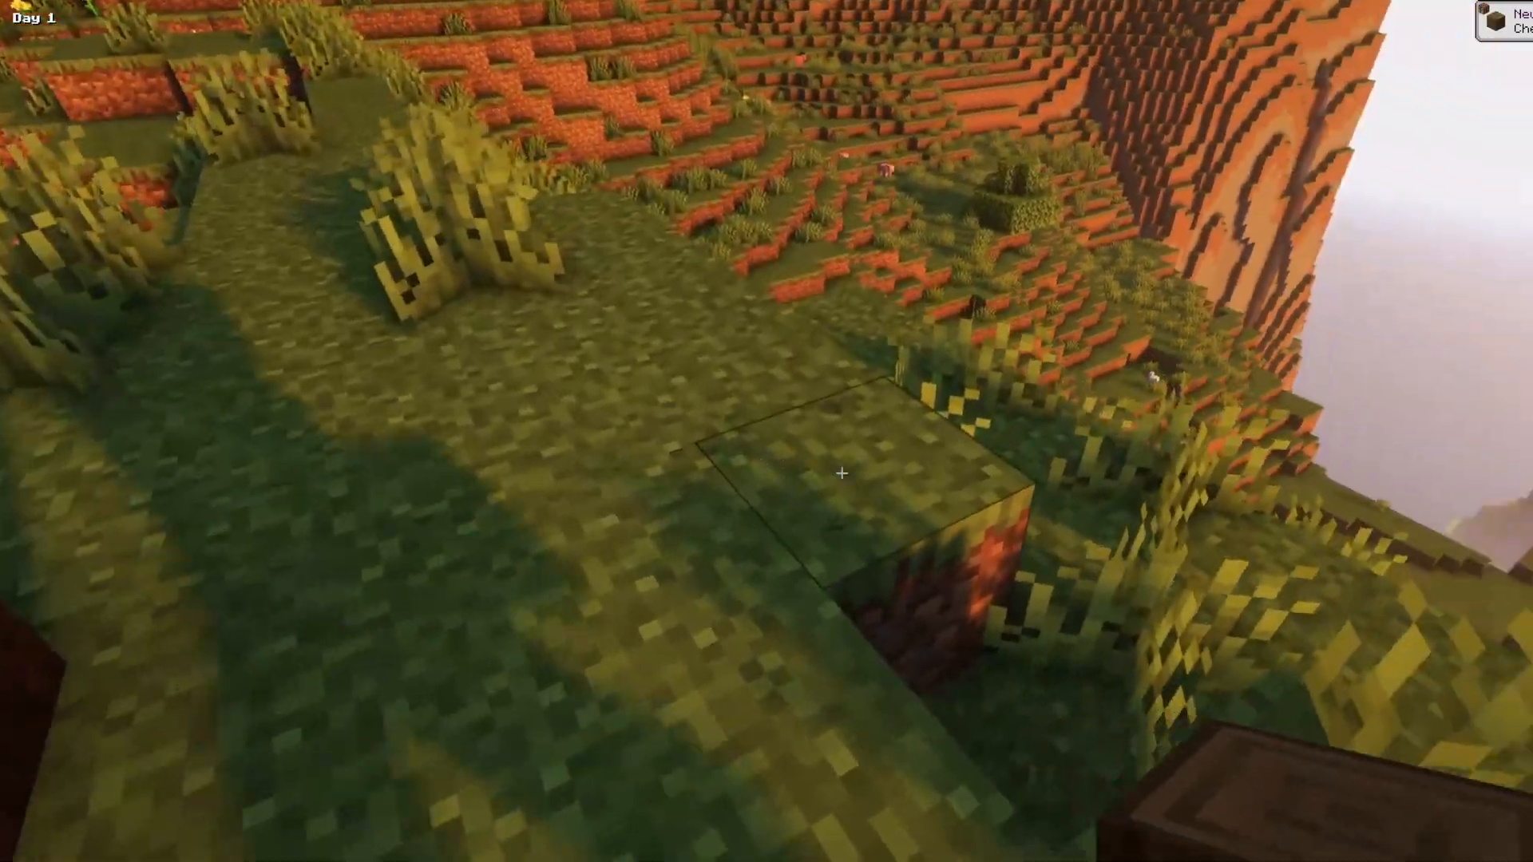
mouse_move(843, 472)
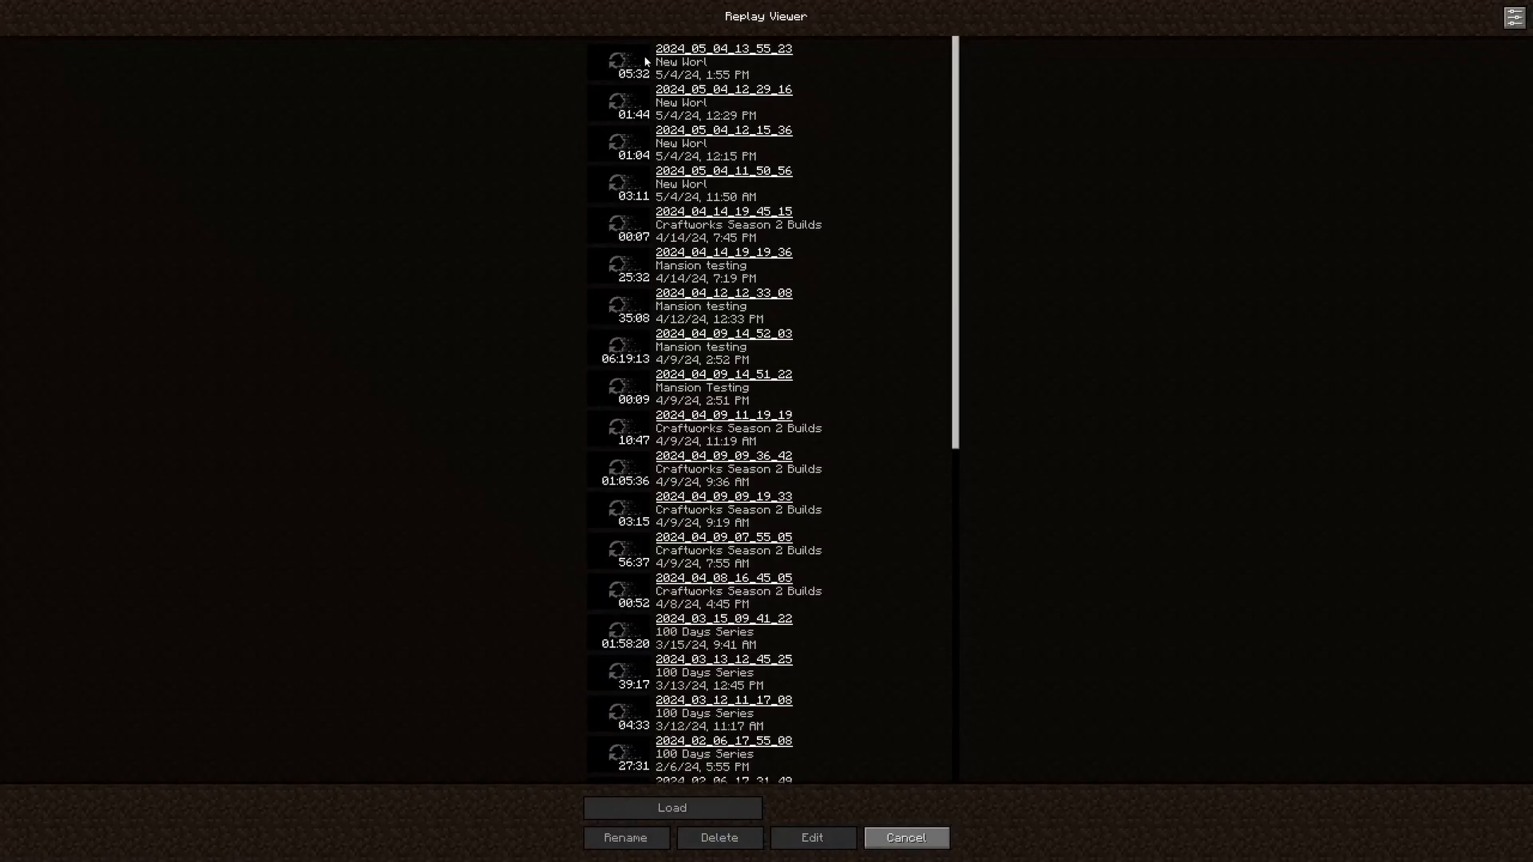
- Load the newest saved replay from 5/4/24 1:55 PM in Replay Viewer
left_click(672, 808)
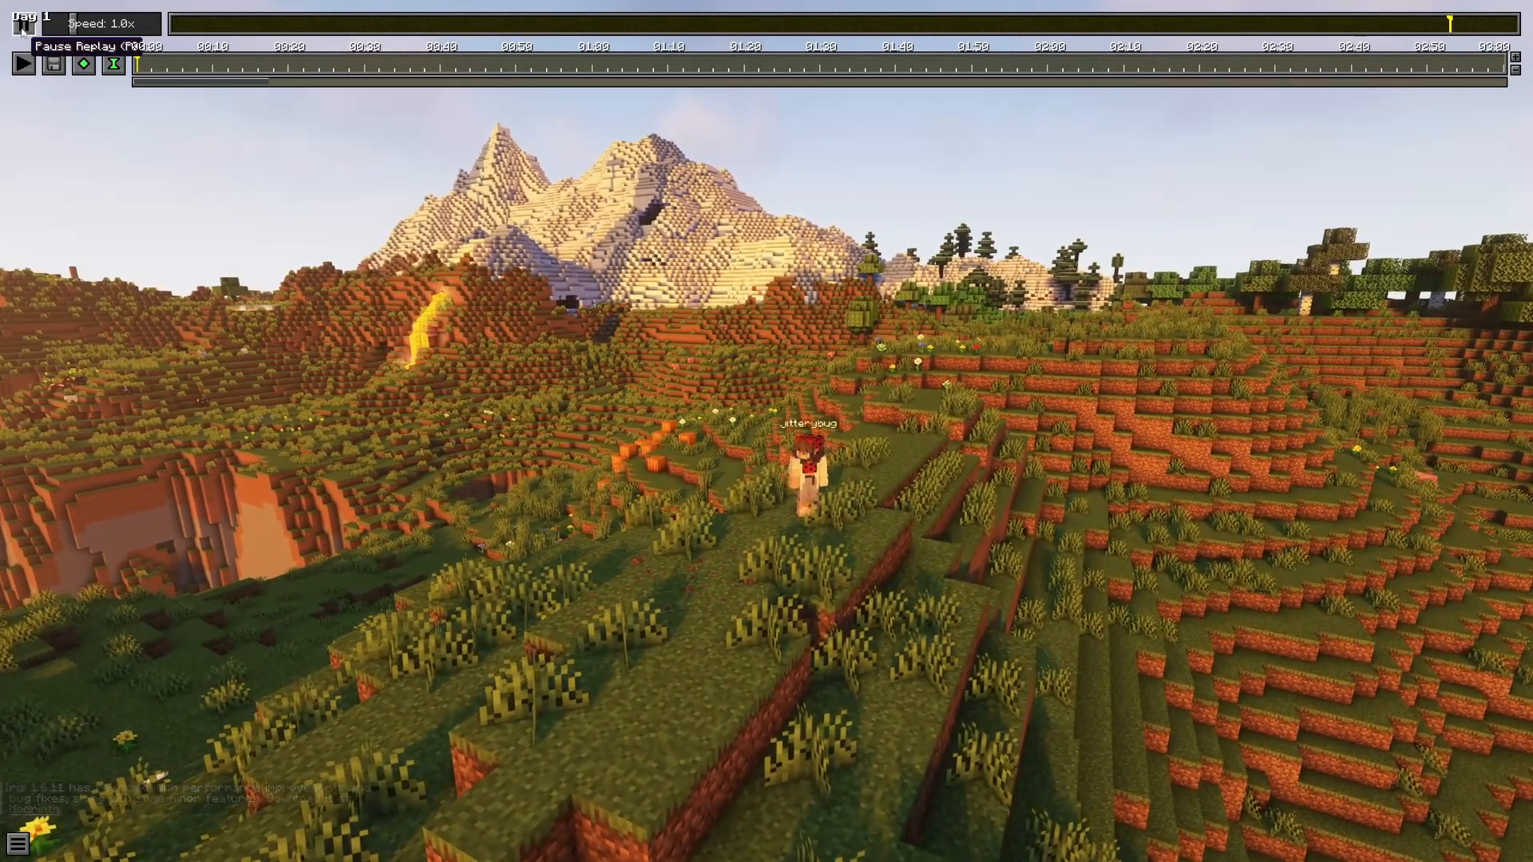
mouse_move(85, 62)
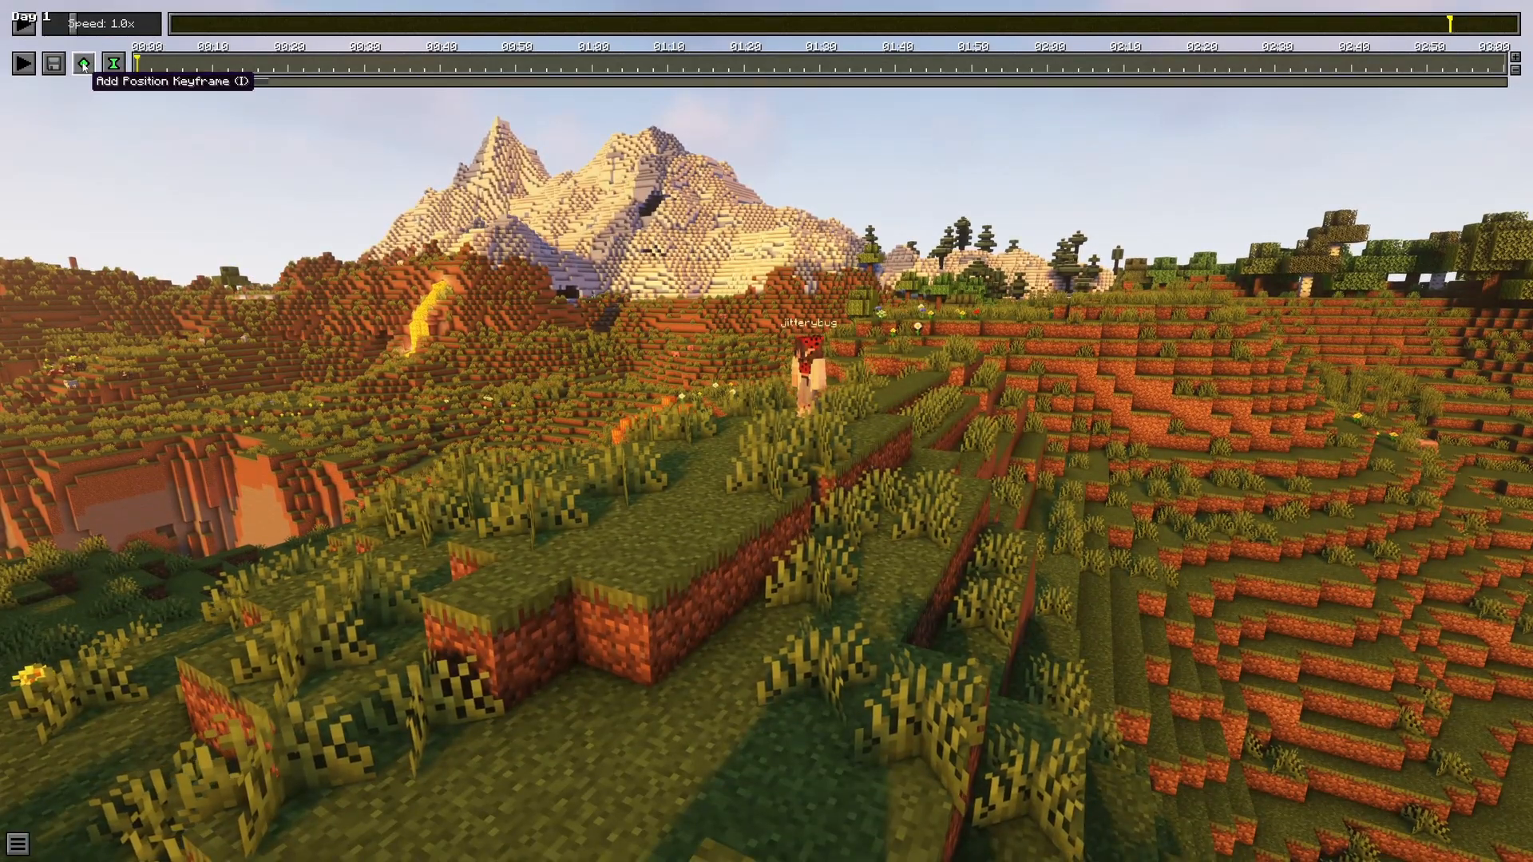
mouse_move(112, 64)
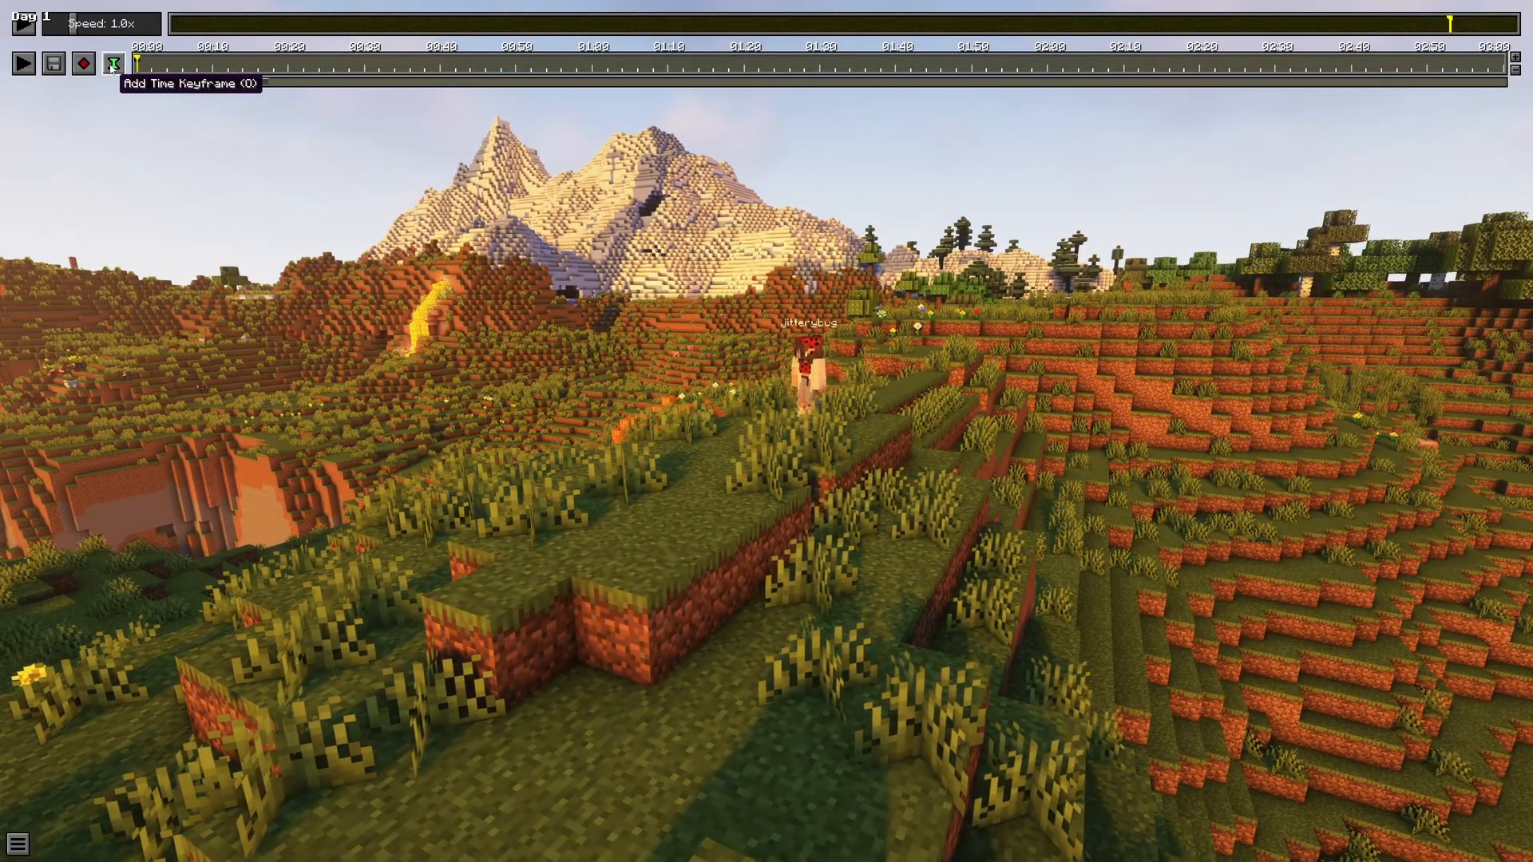
- Add a time keyframe to the replay, then play the camera path through and stop it
left_click(111, 64)
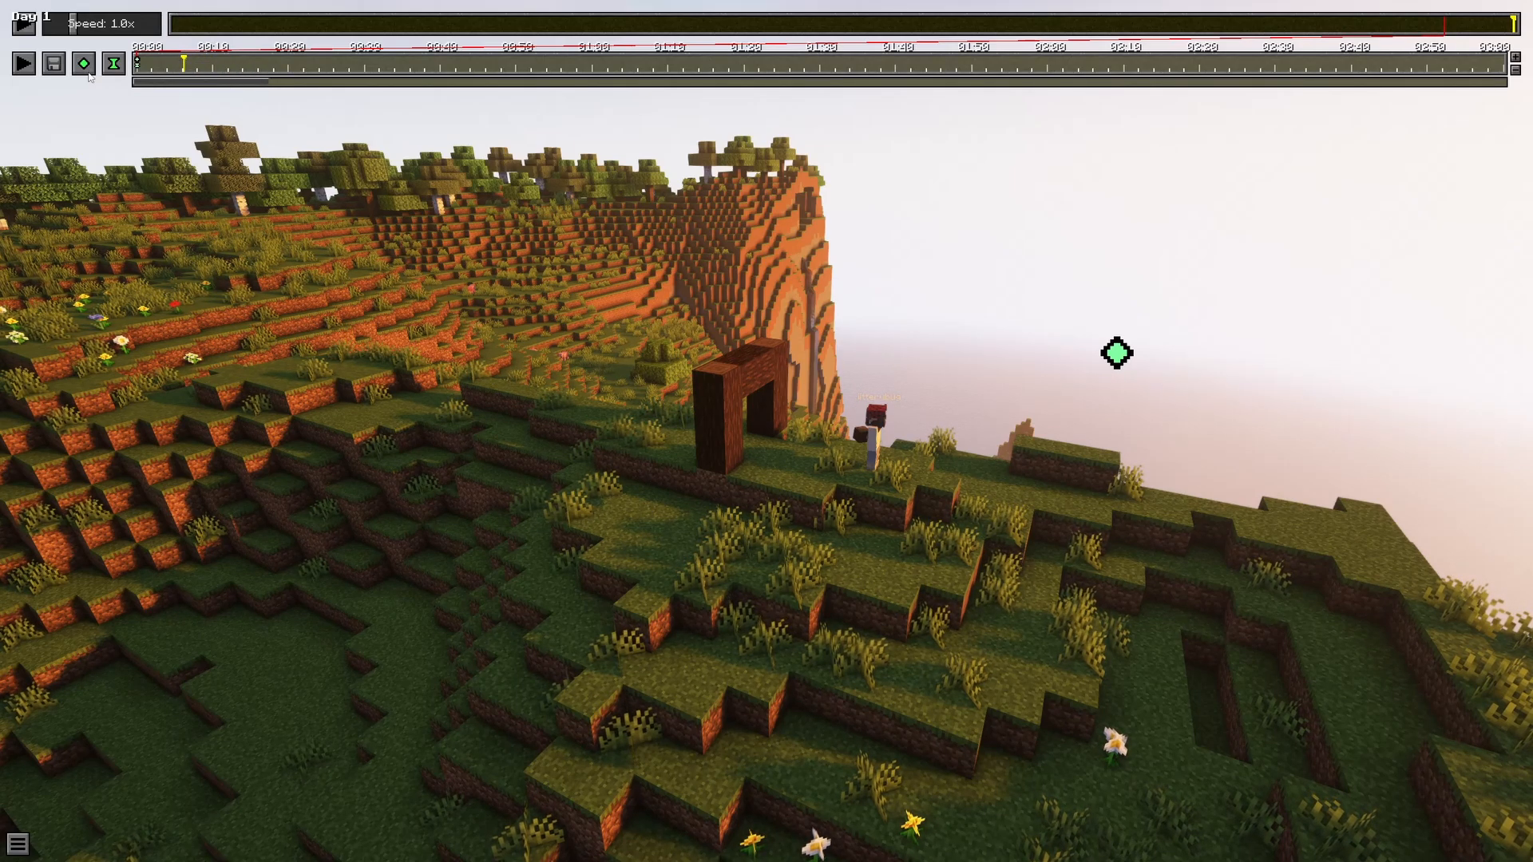
mouse_move(82, 64)
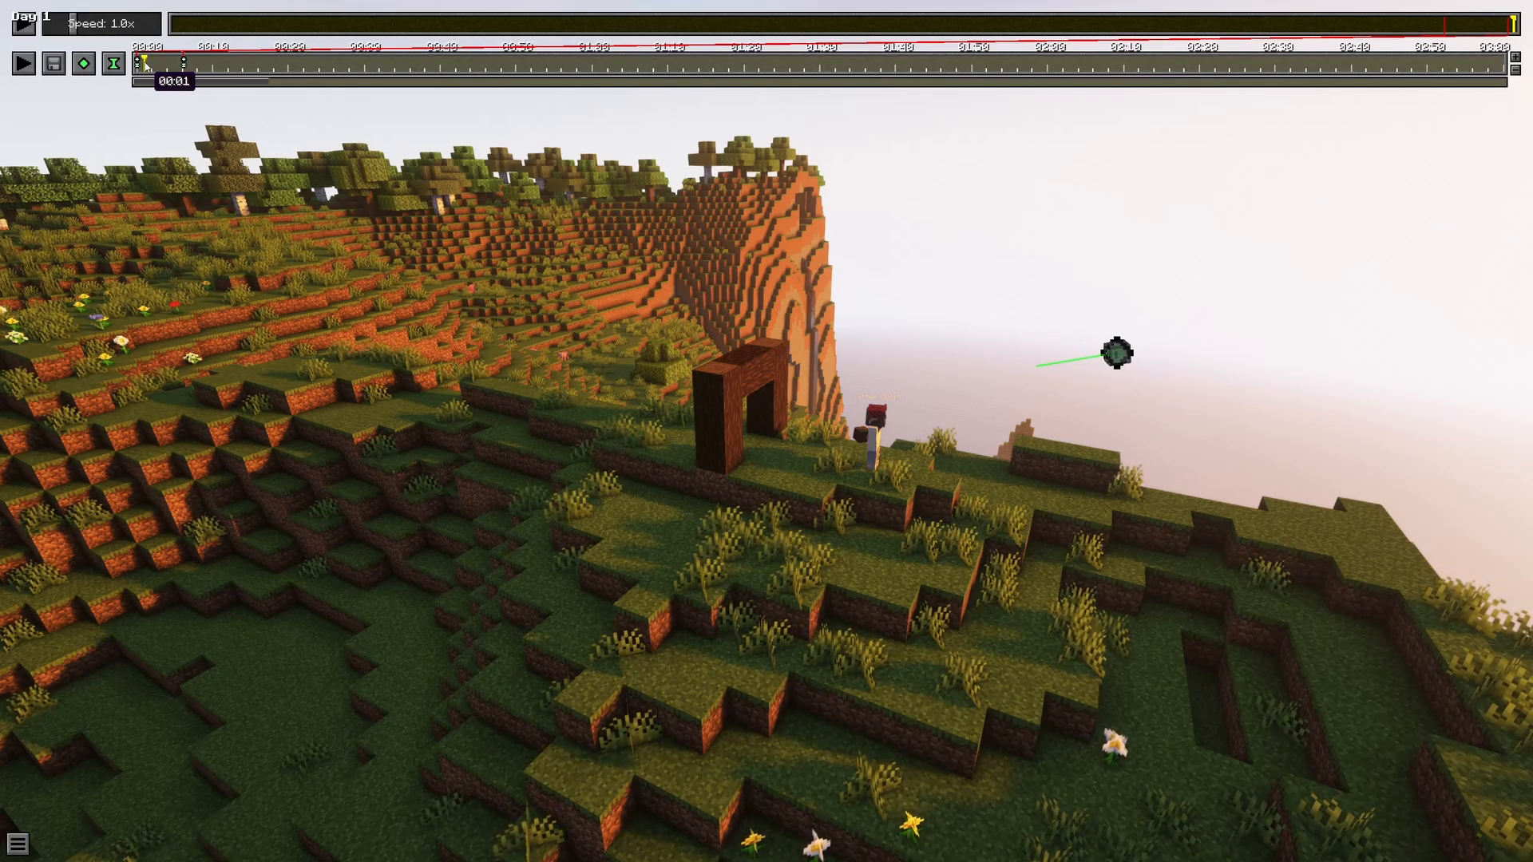
mouse_move(20, 63)
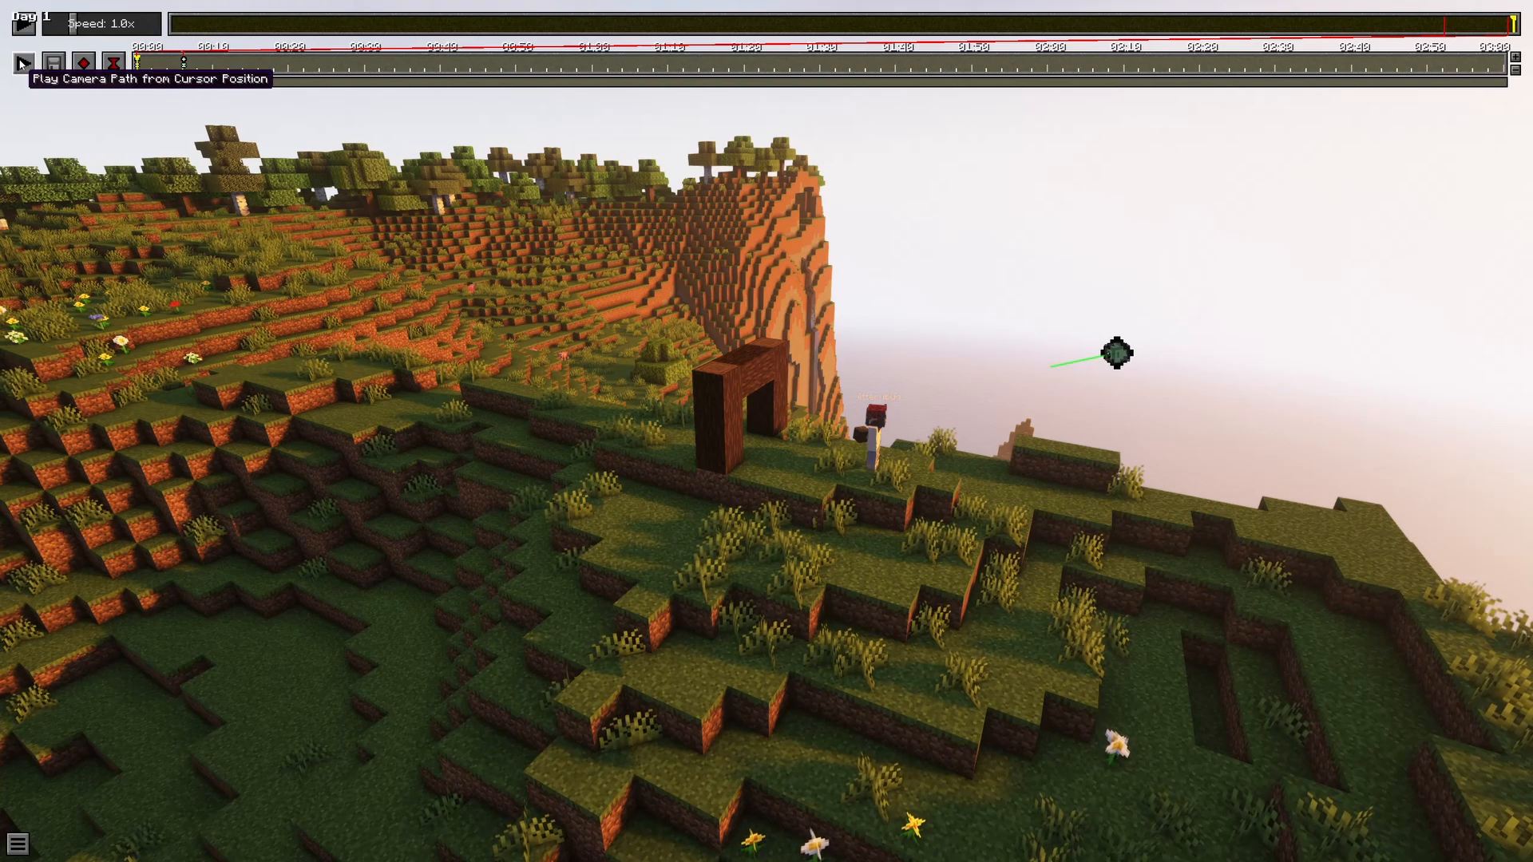
left_click(24, 62)
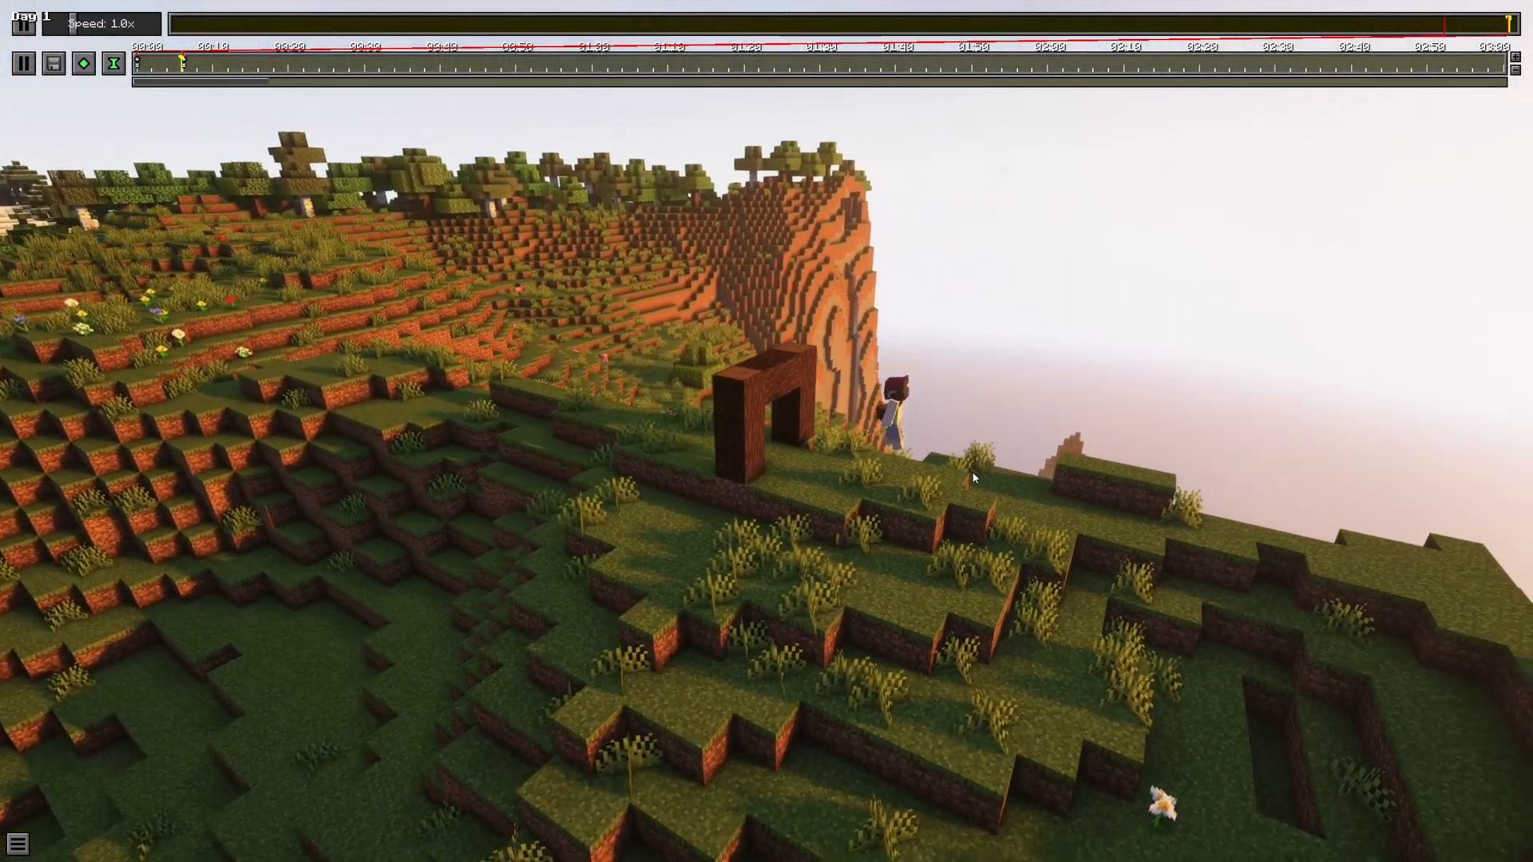
left_click(23, 62)
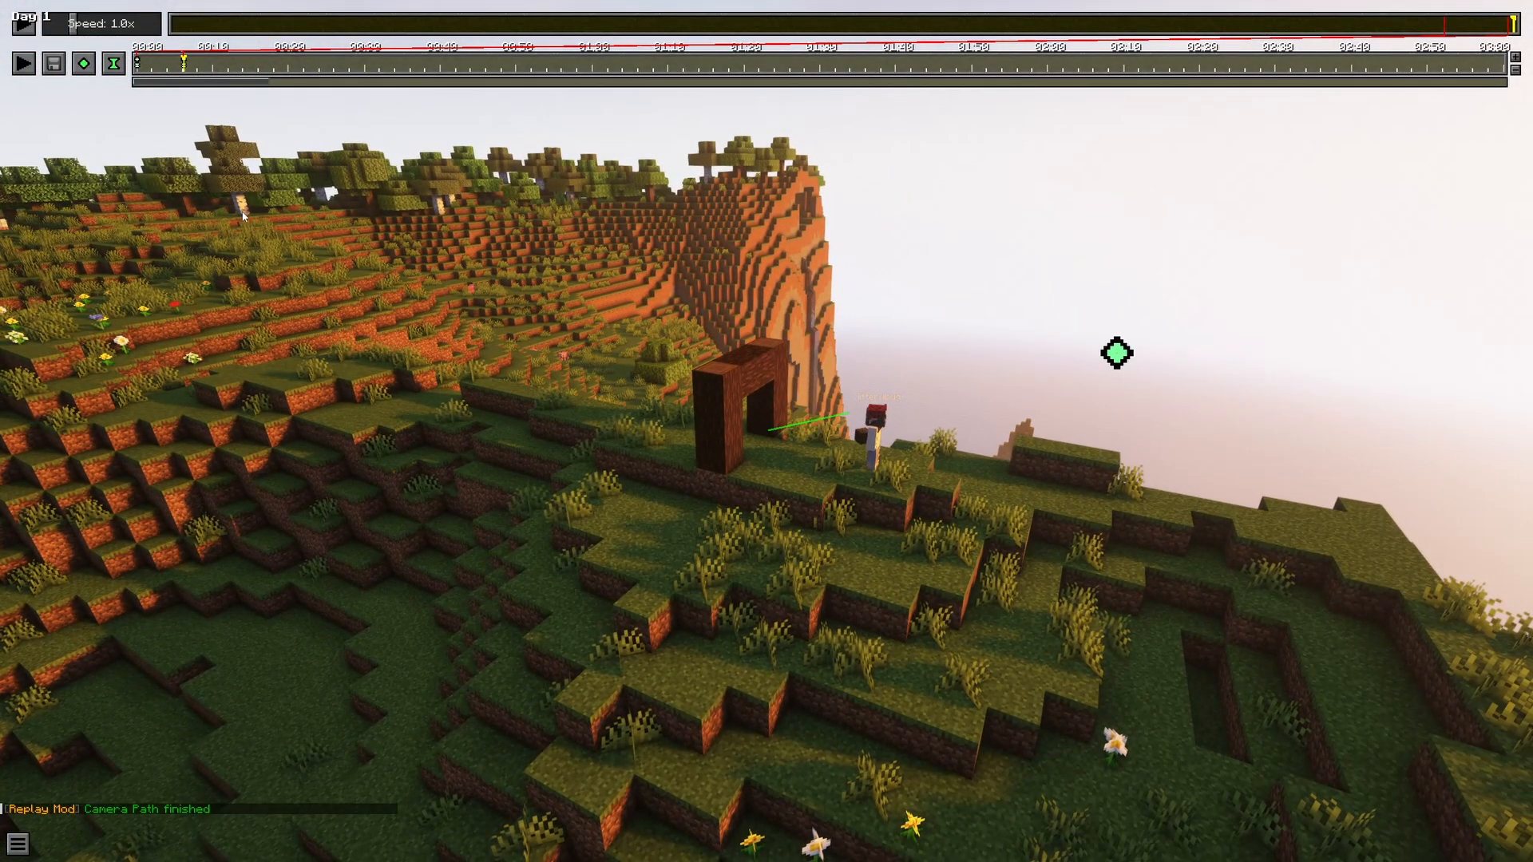
mouse_move(278, 262)
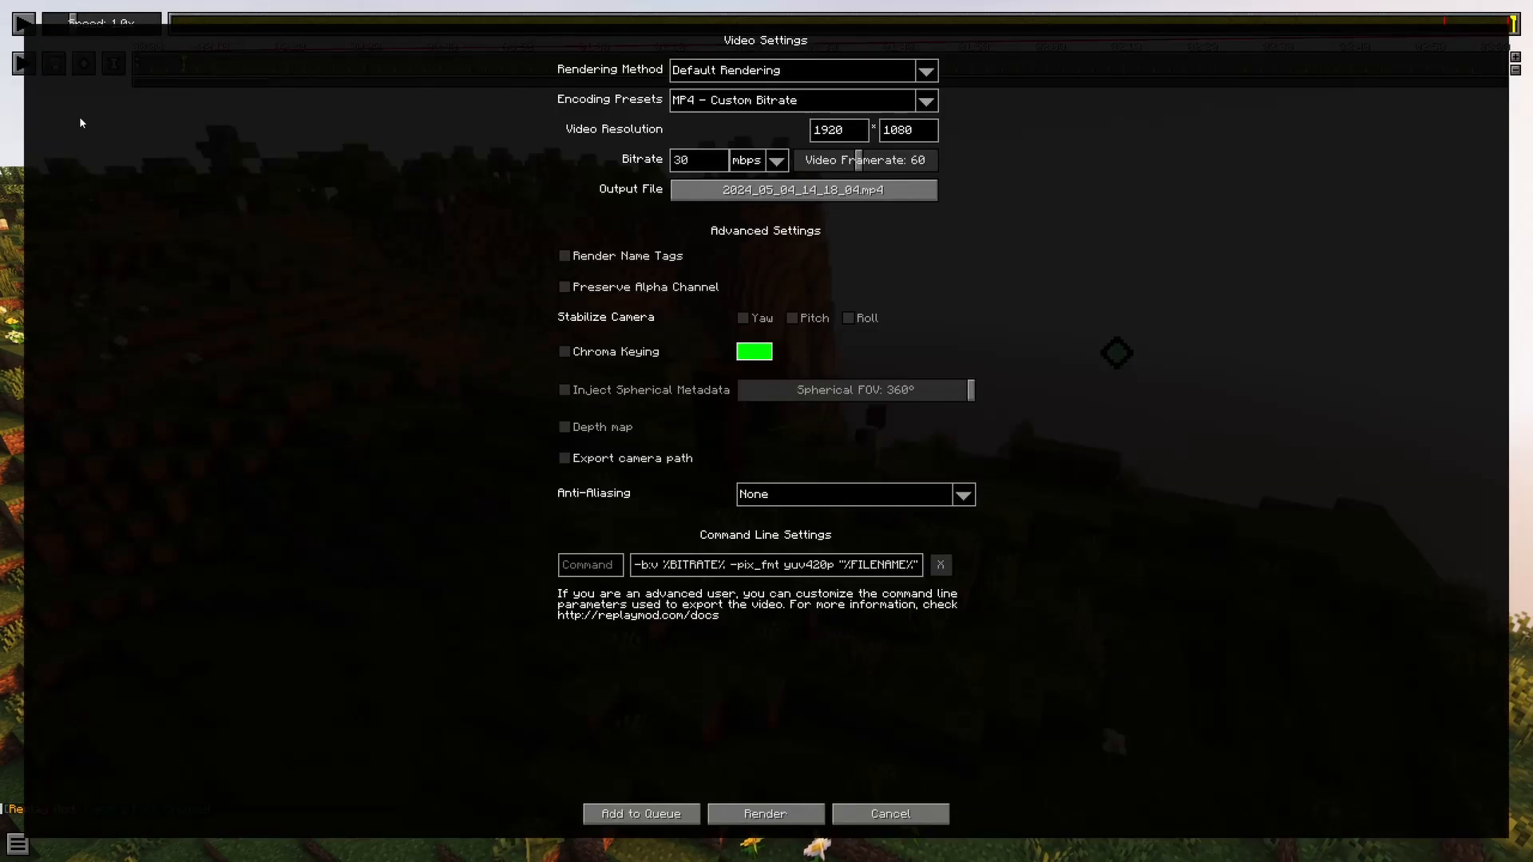
mouse_move(765, 813)
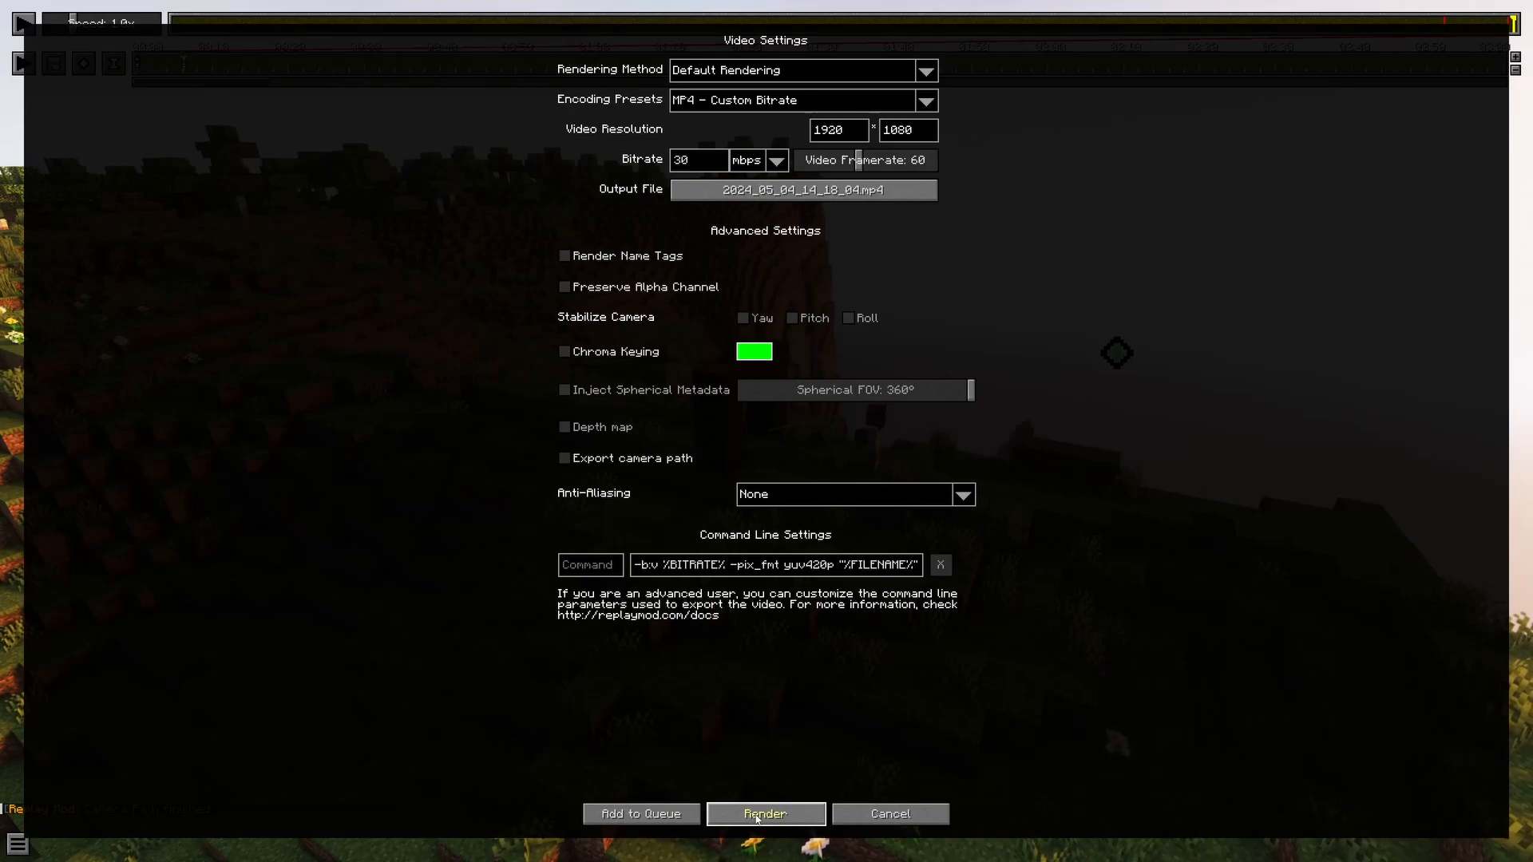
mouse_move(685, 315)
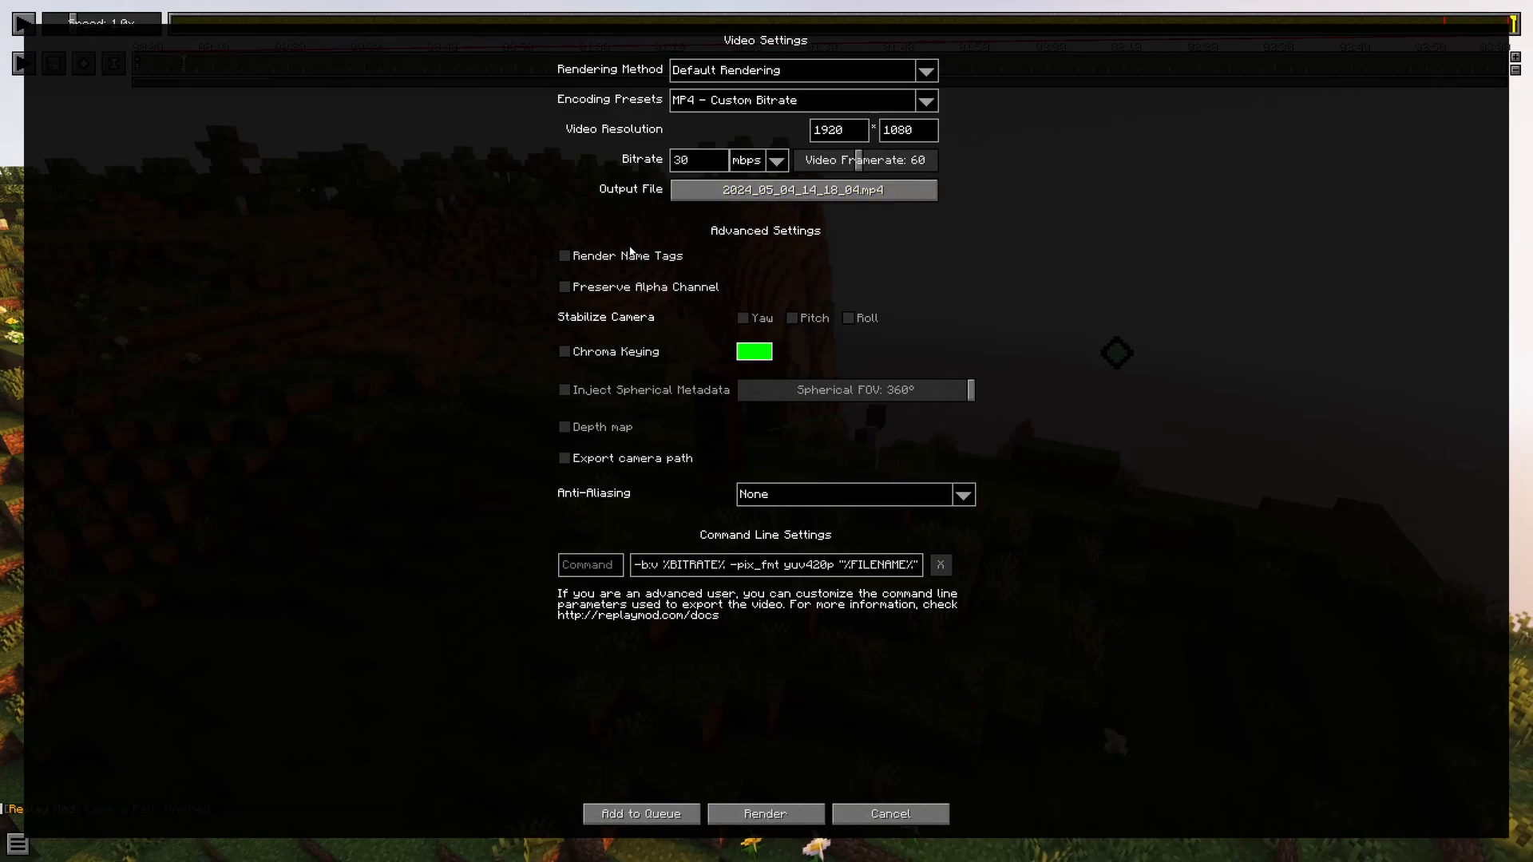
mouse_move(420, 478)
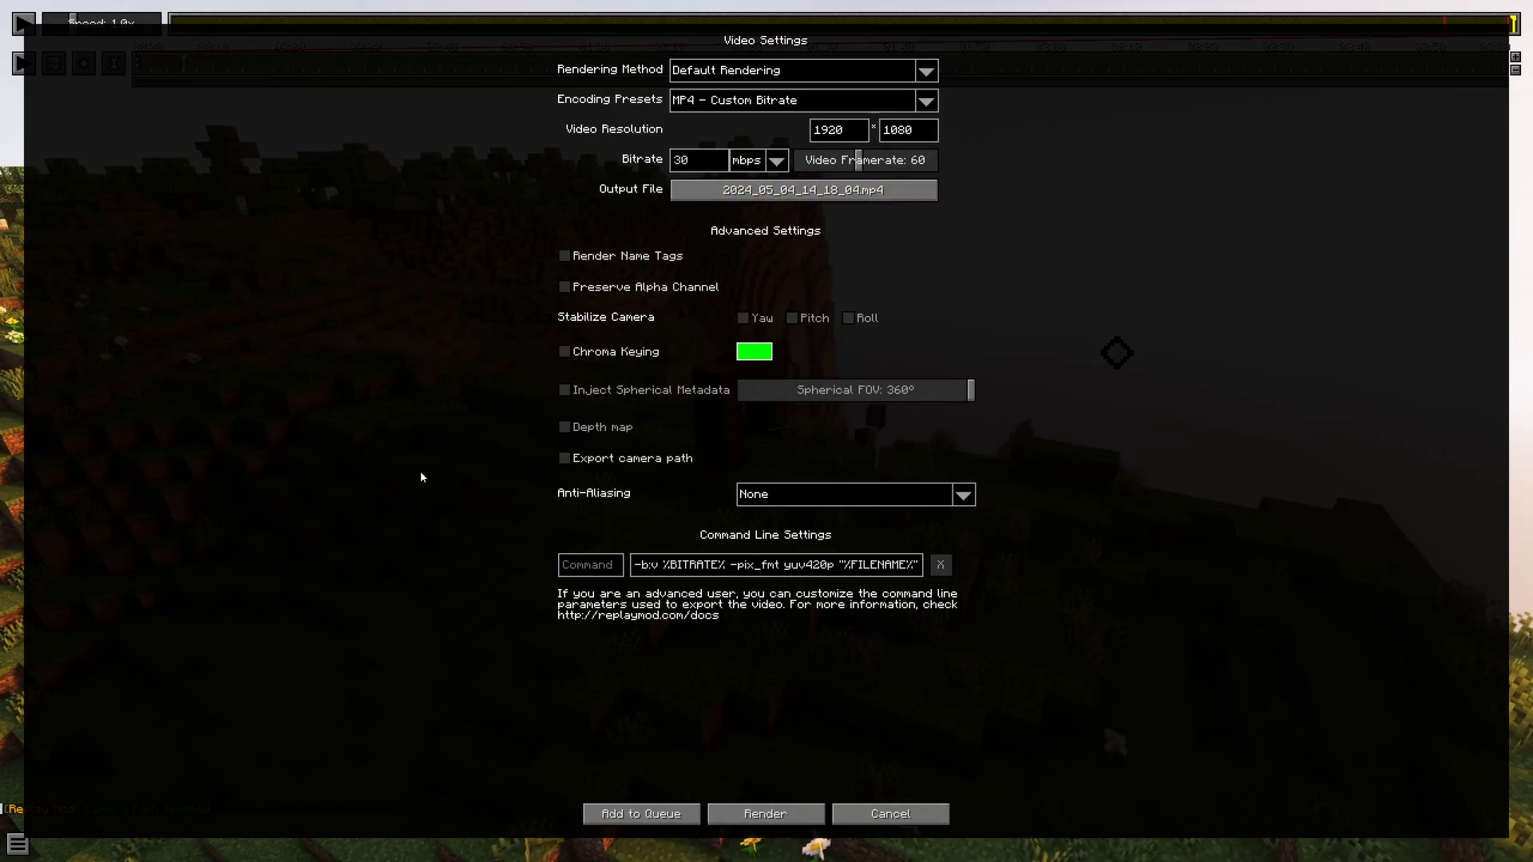
mouse_move(992, 728)
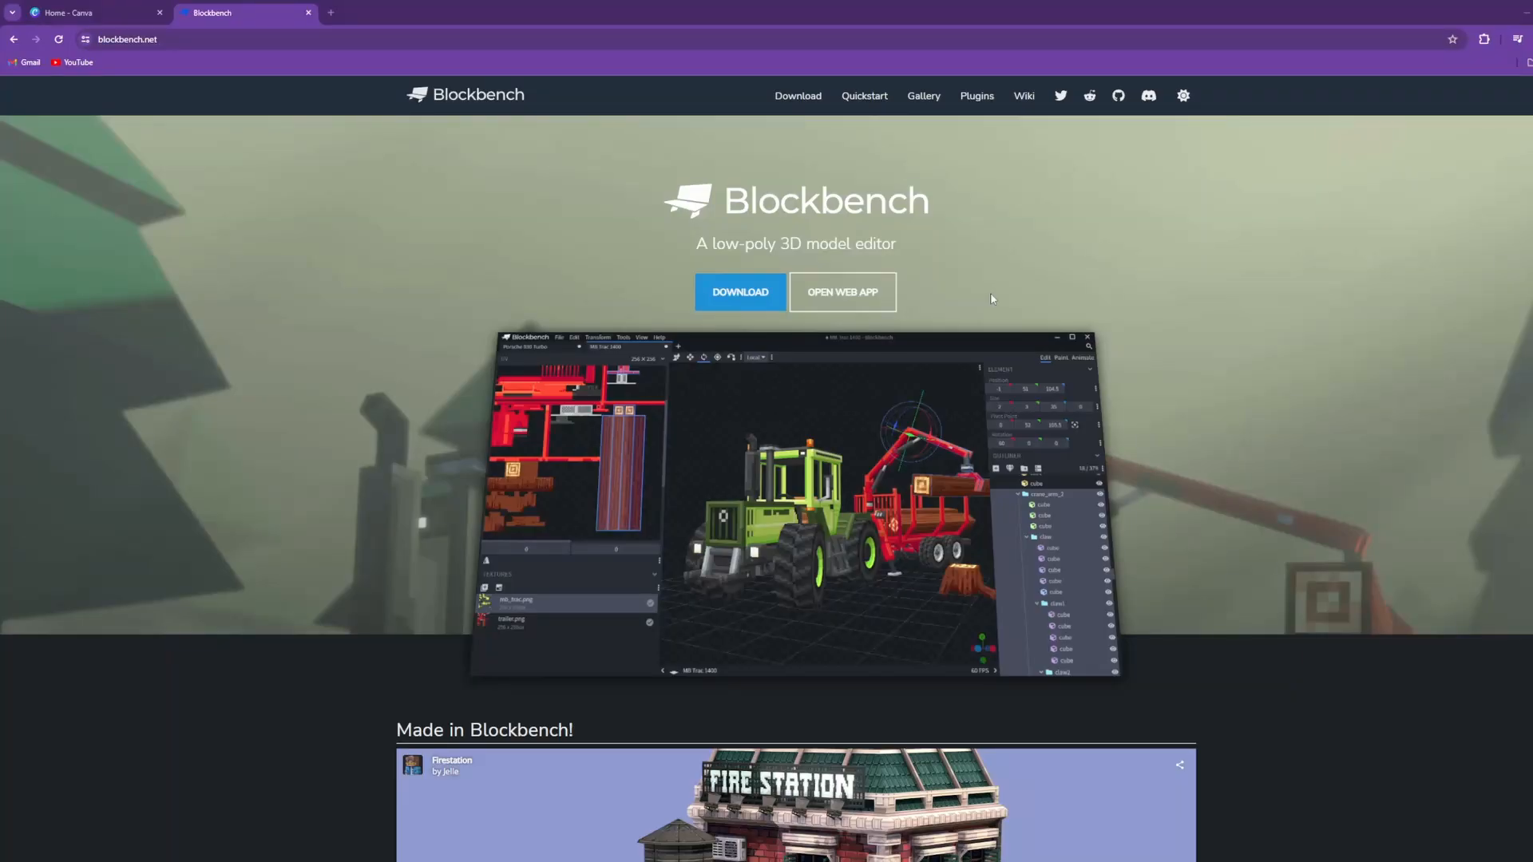
mouse_move(1003, 295)
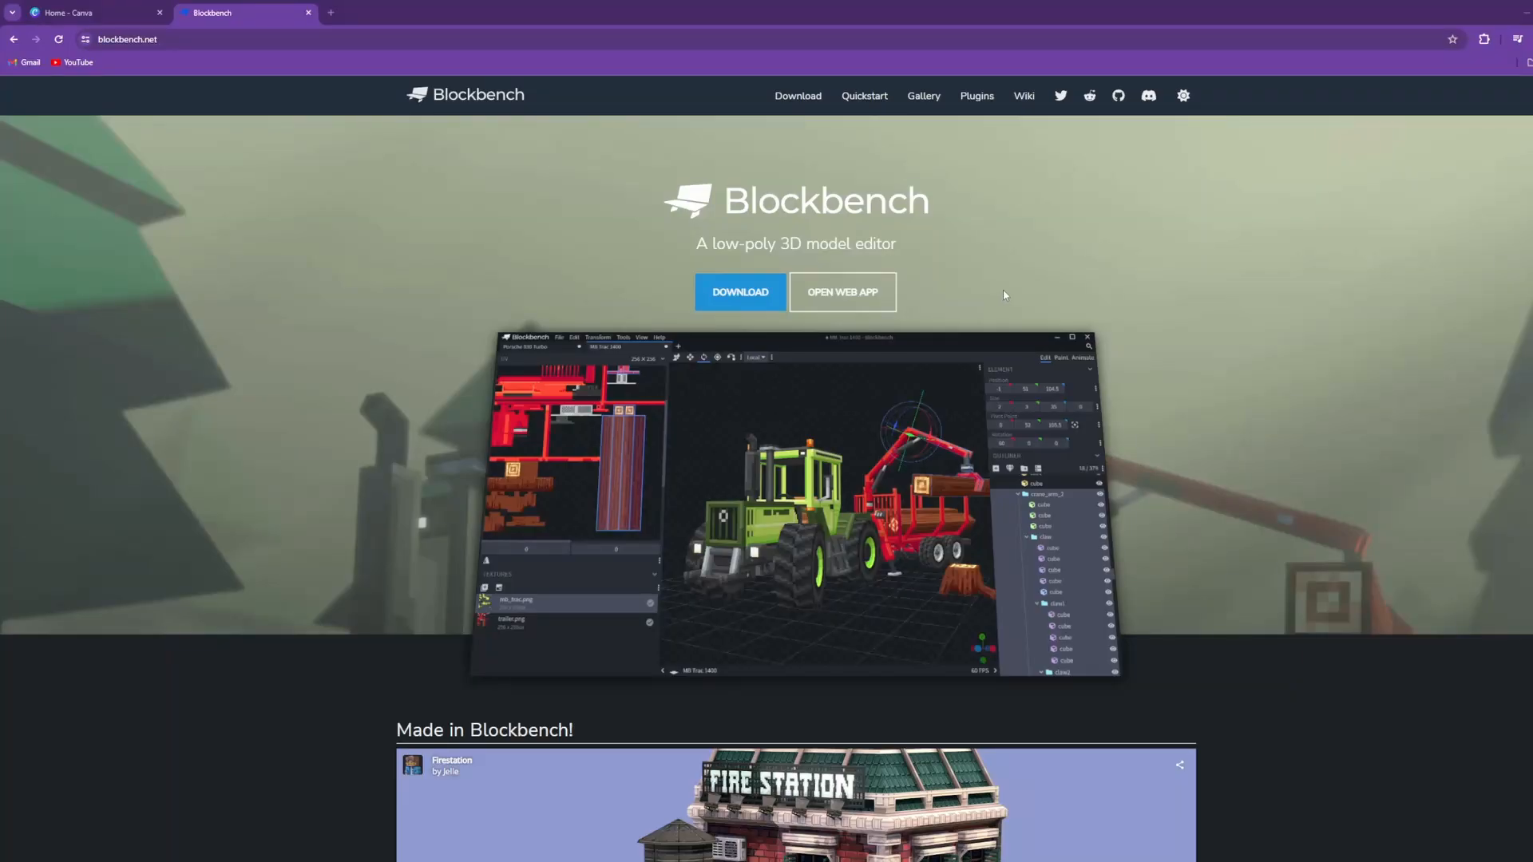
- Launch the Blockbench web app, confirm the Minecraft Title Generator plugin is installed, and create a new Minecraft Title project
left_click(160, 13)
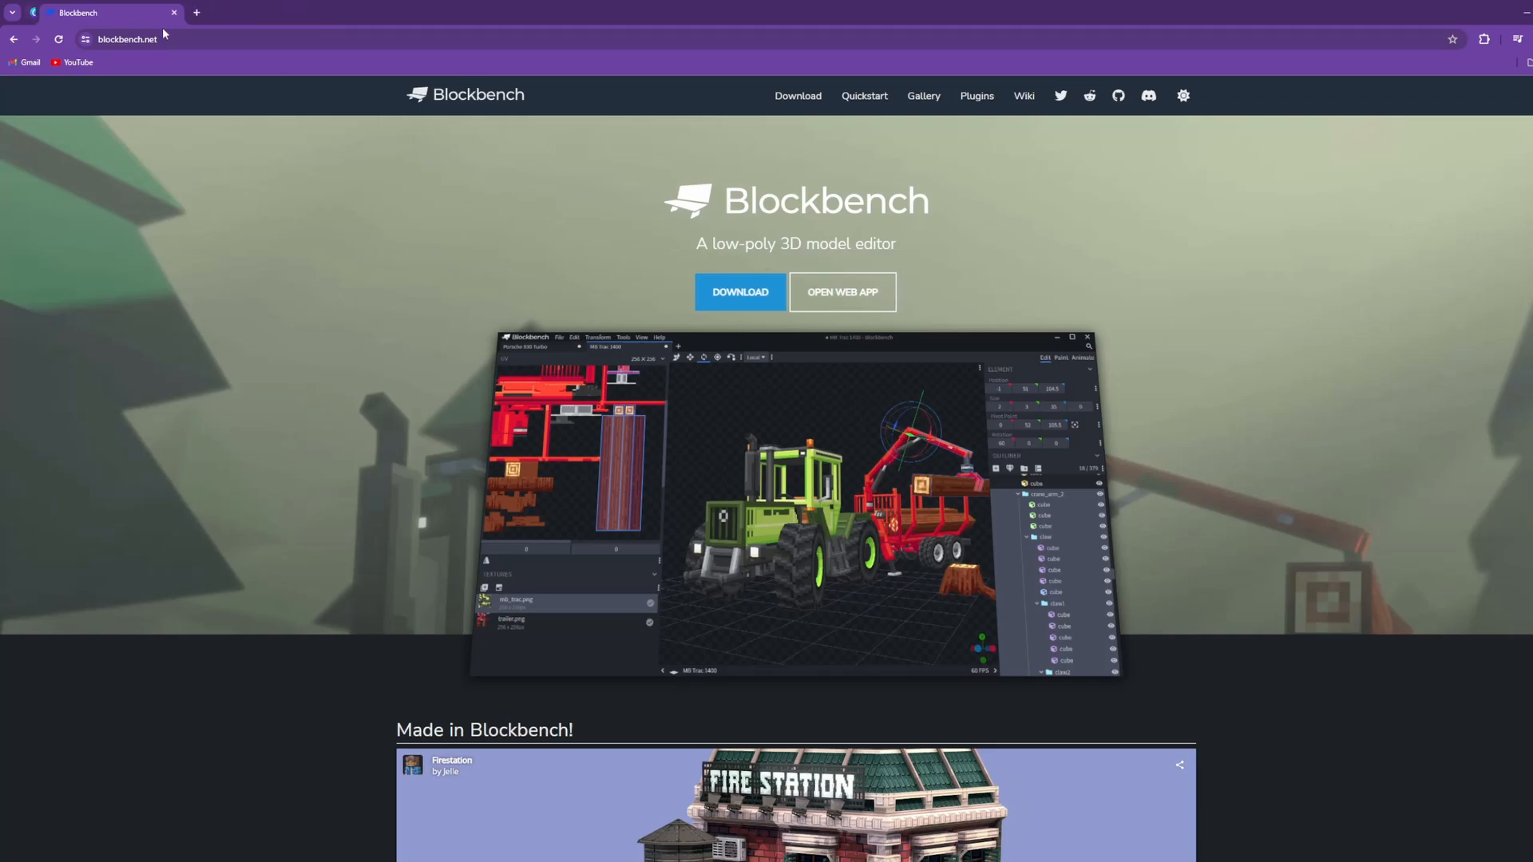
left_click(842, 291)
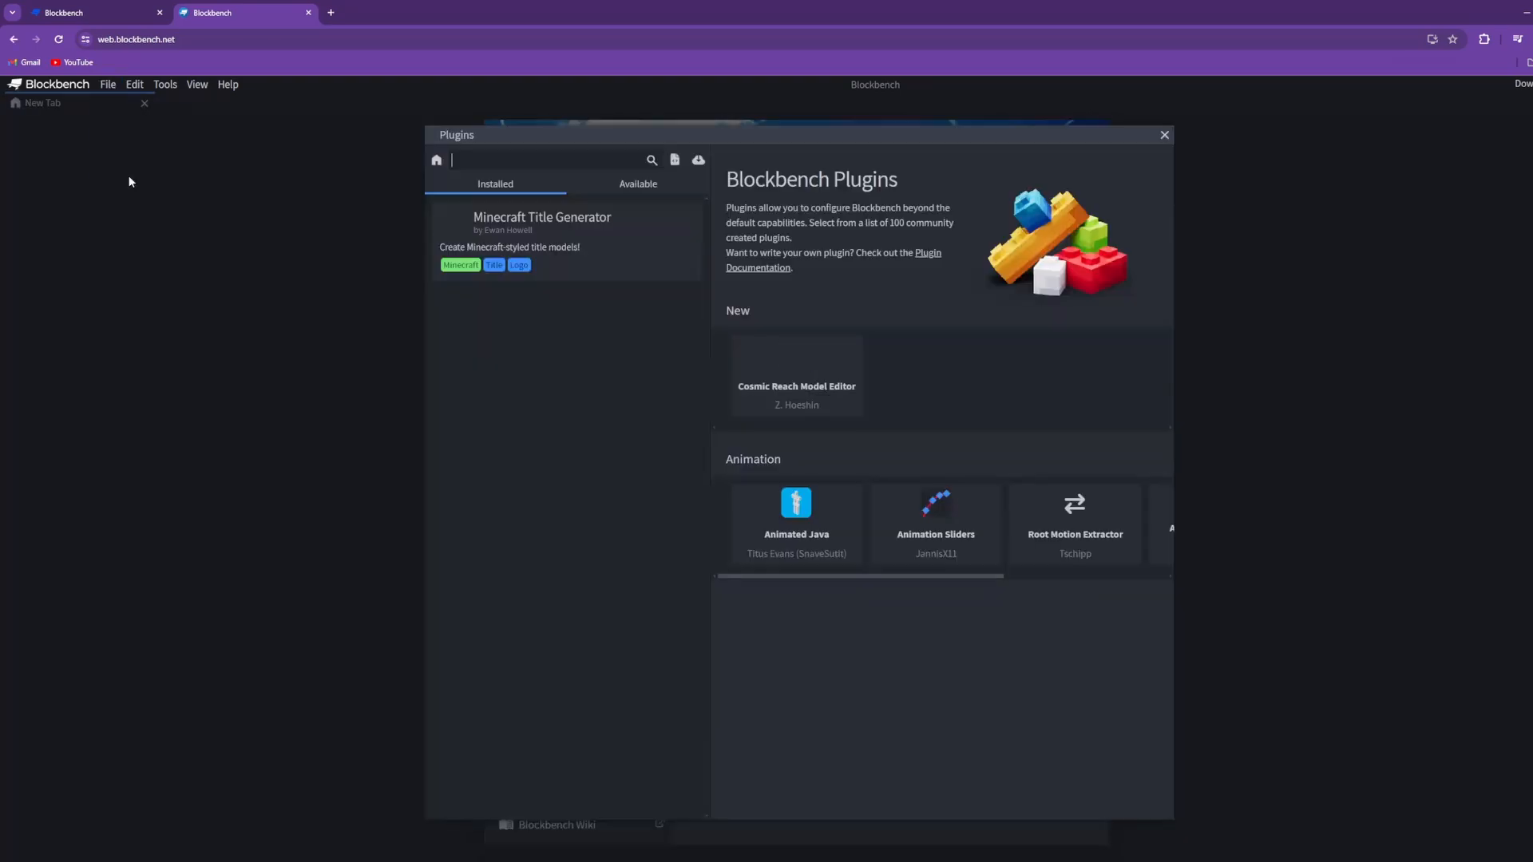
left_click(637, 183)
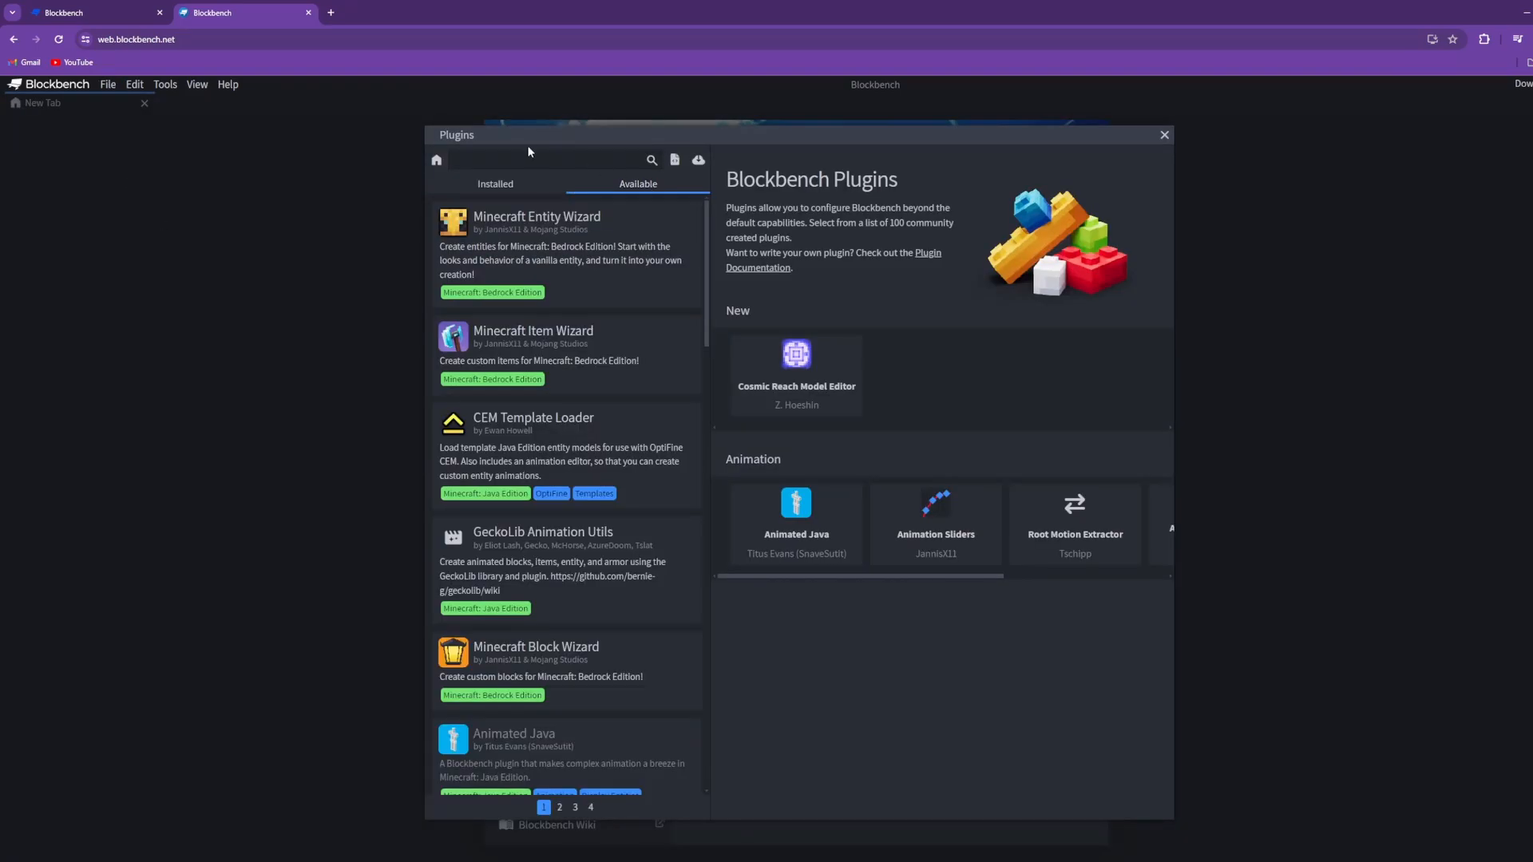
left_click(495, 184)
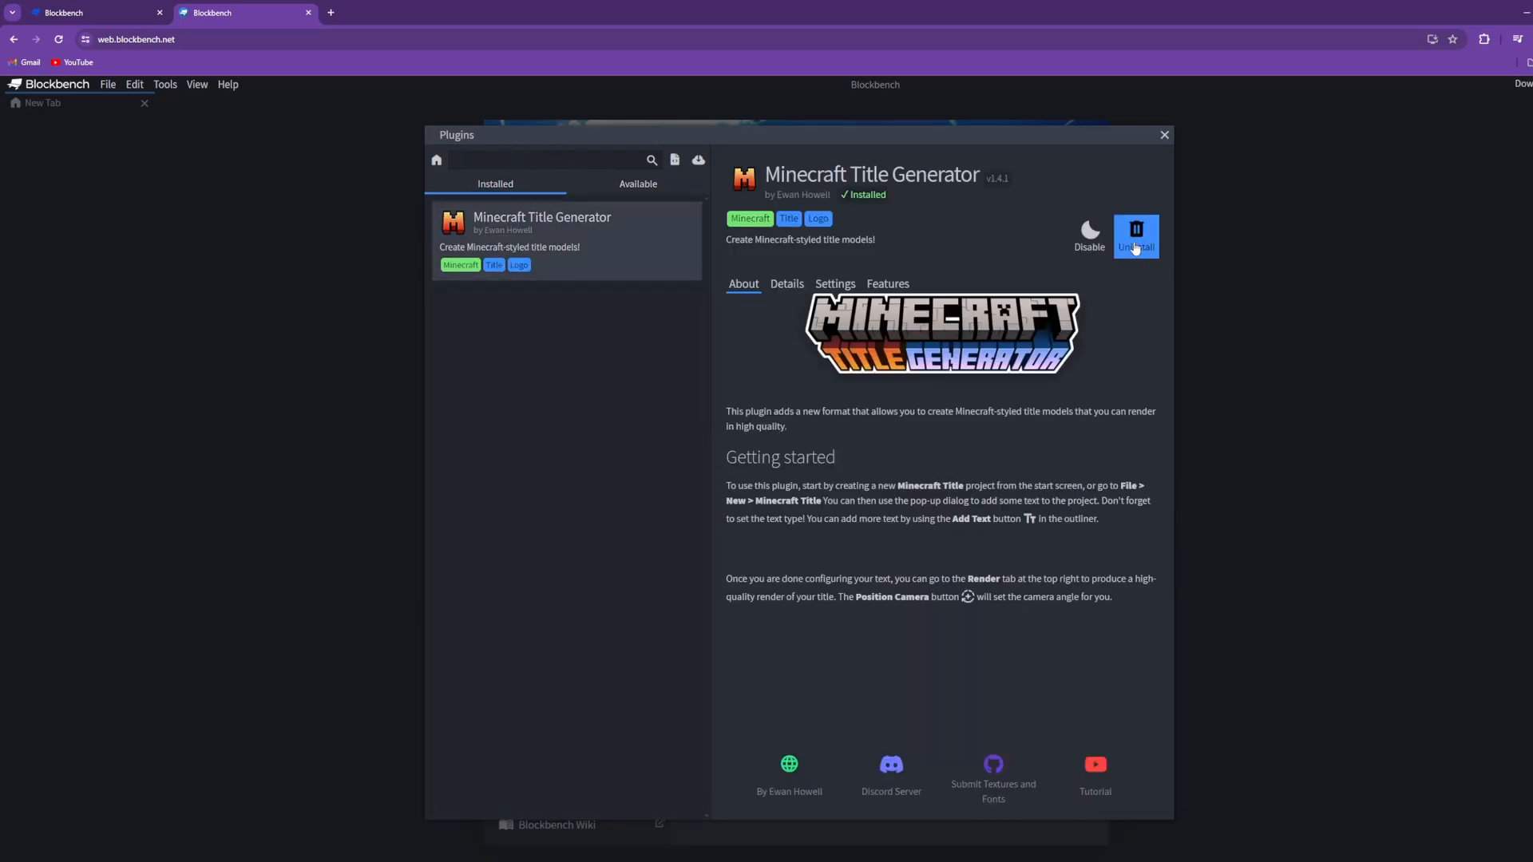
mouse_move(849, 387)
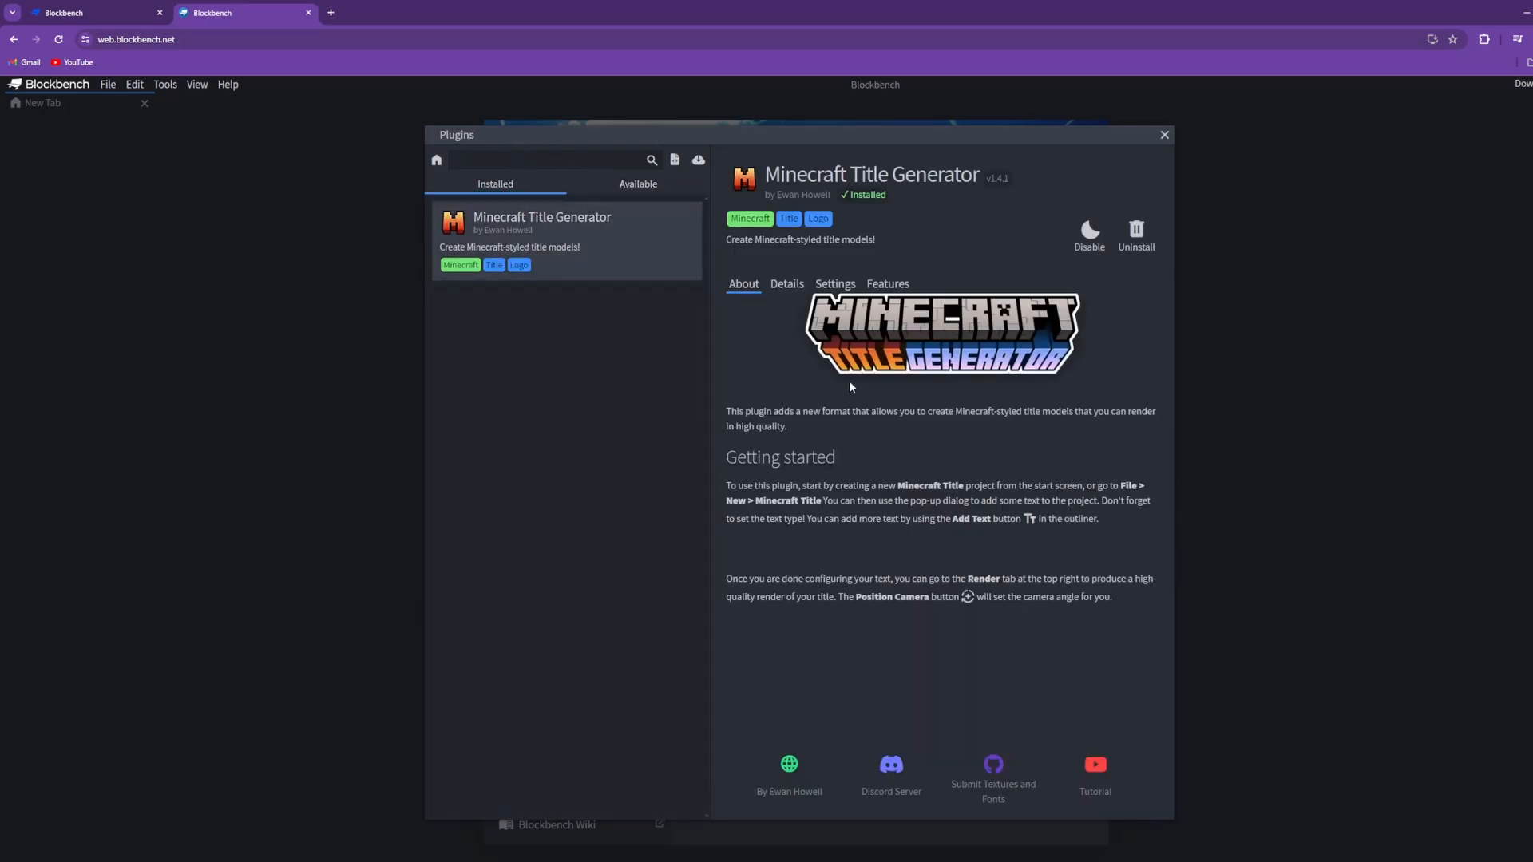
left_click(1164, 134)
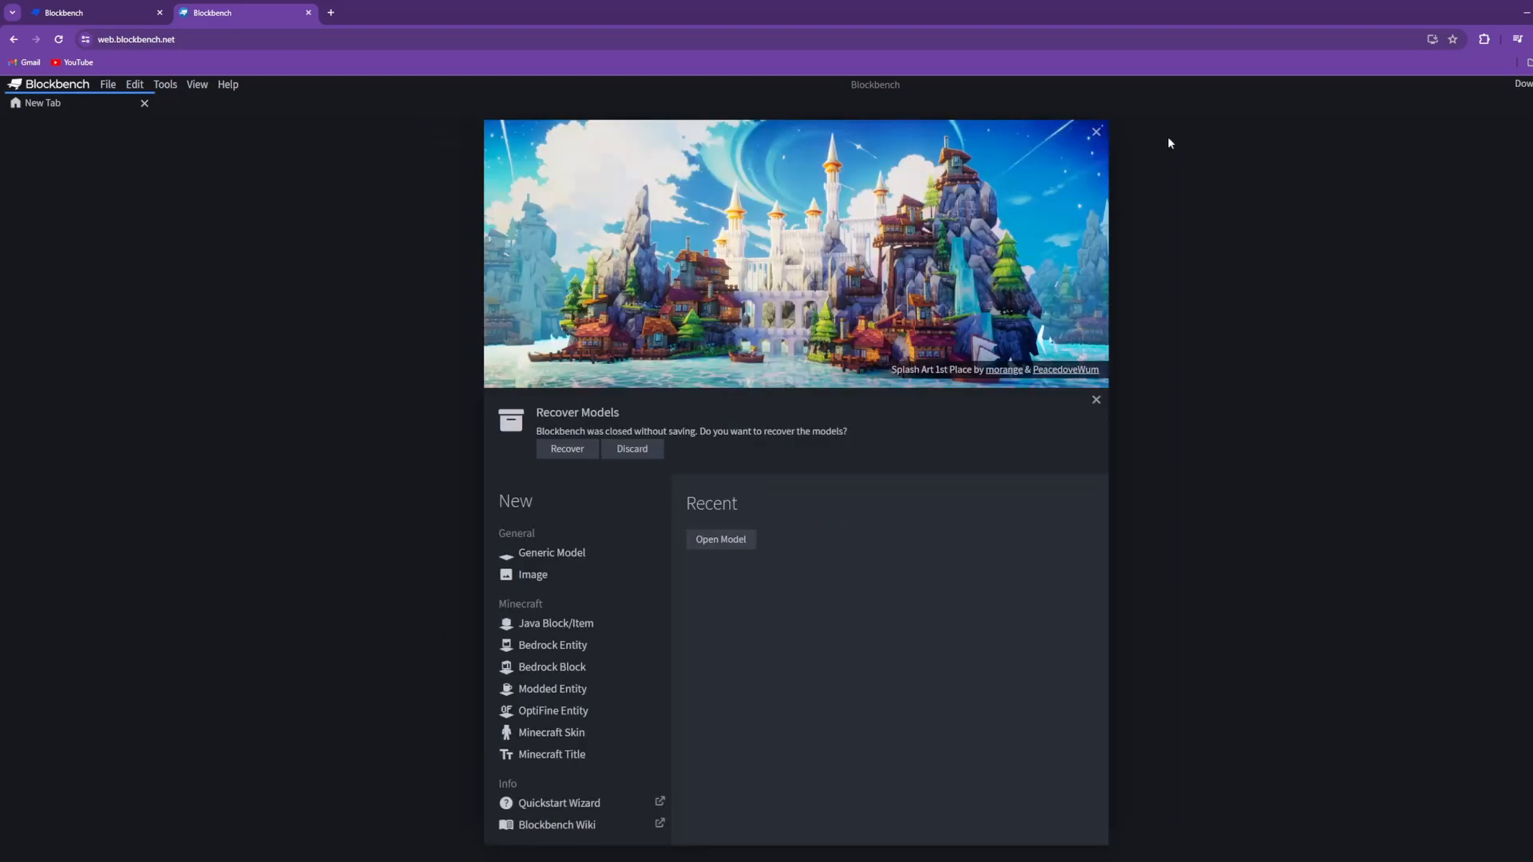
mouse_move(602, 776)
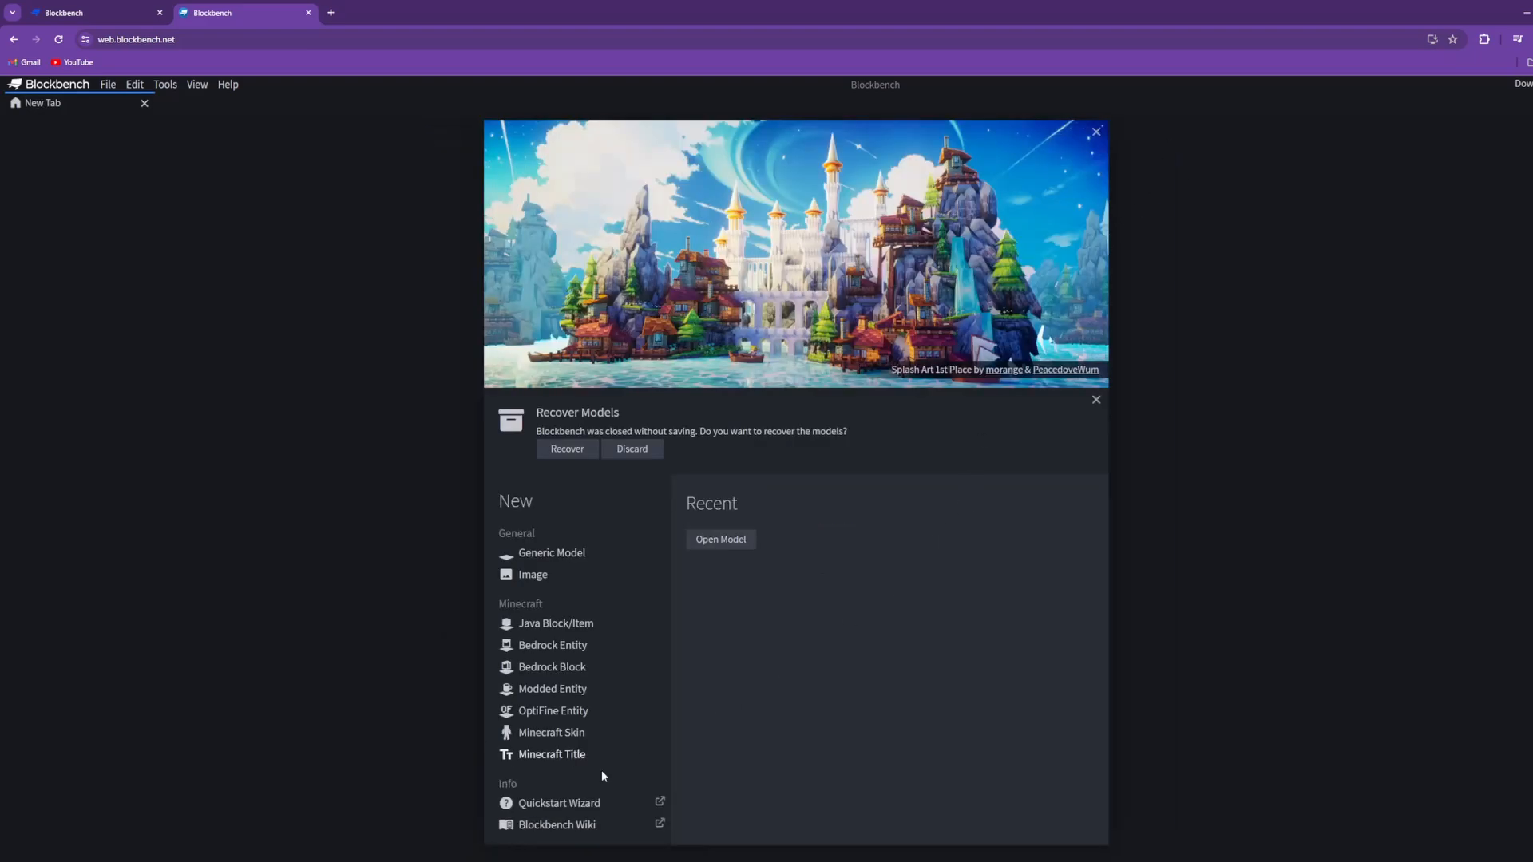
left_click(550, 753)
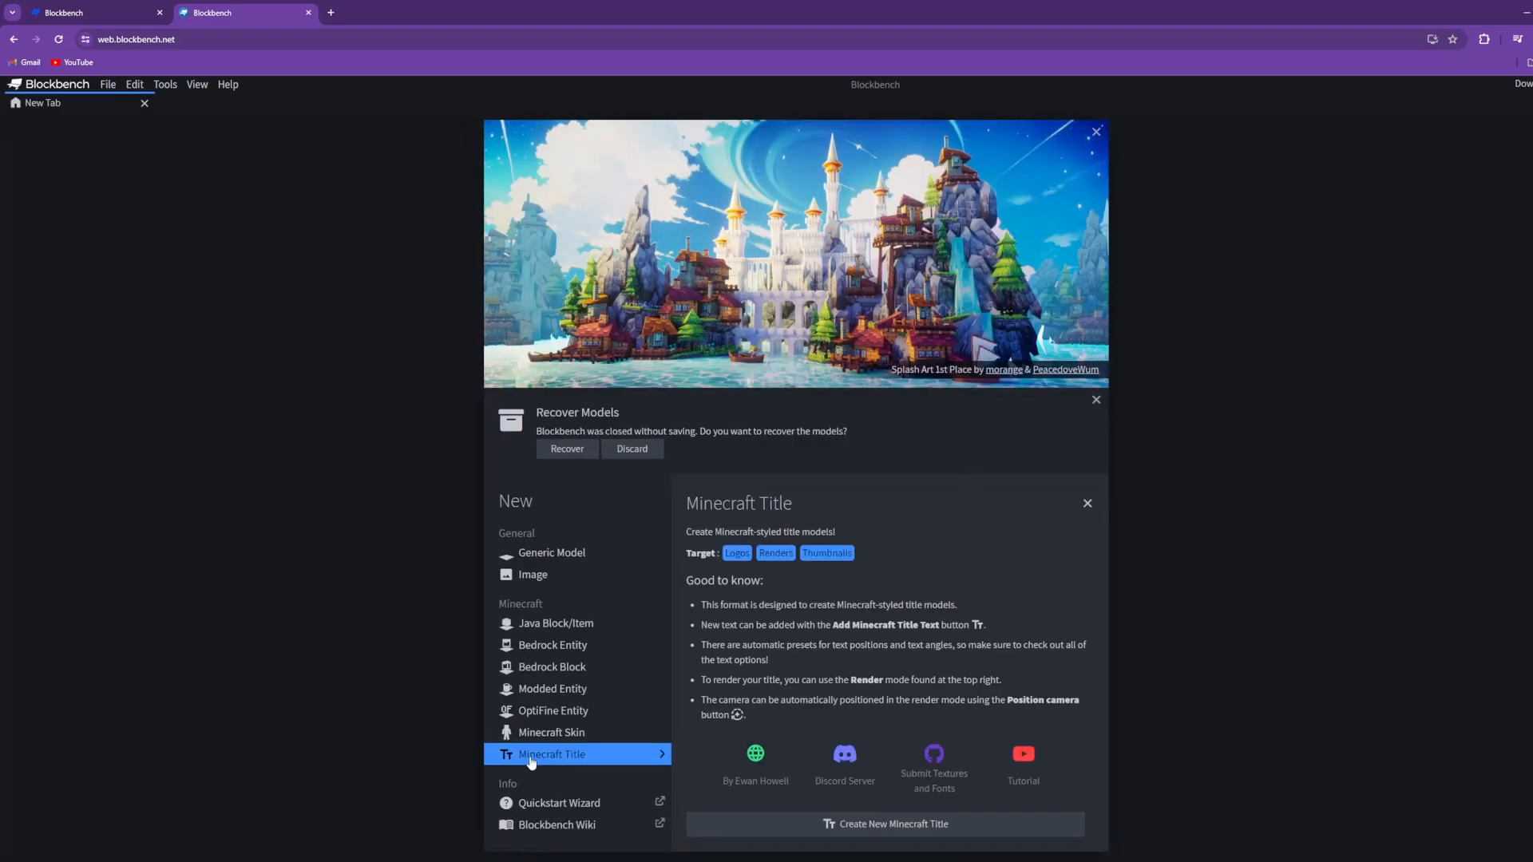
left_click(883, 824)
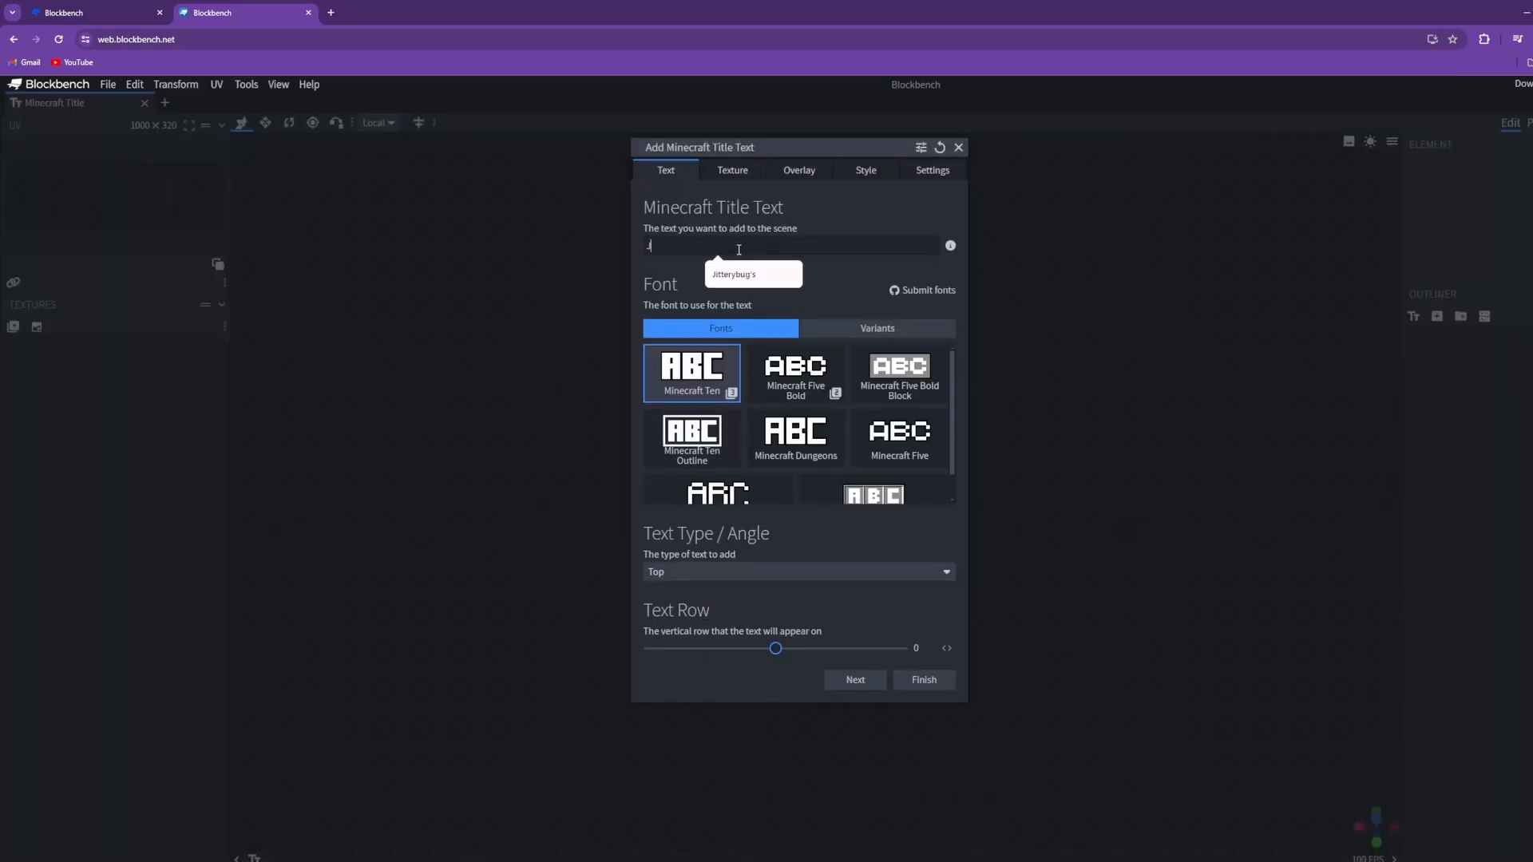
- Add the title text Jitterybug's with the Pixel texture and finish
type("Jitterybug's")
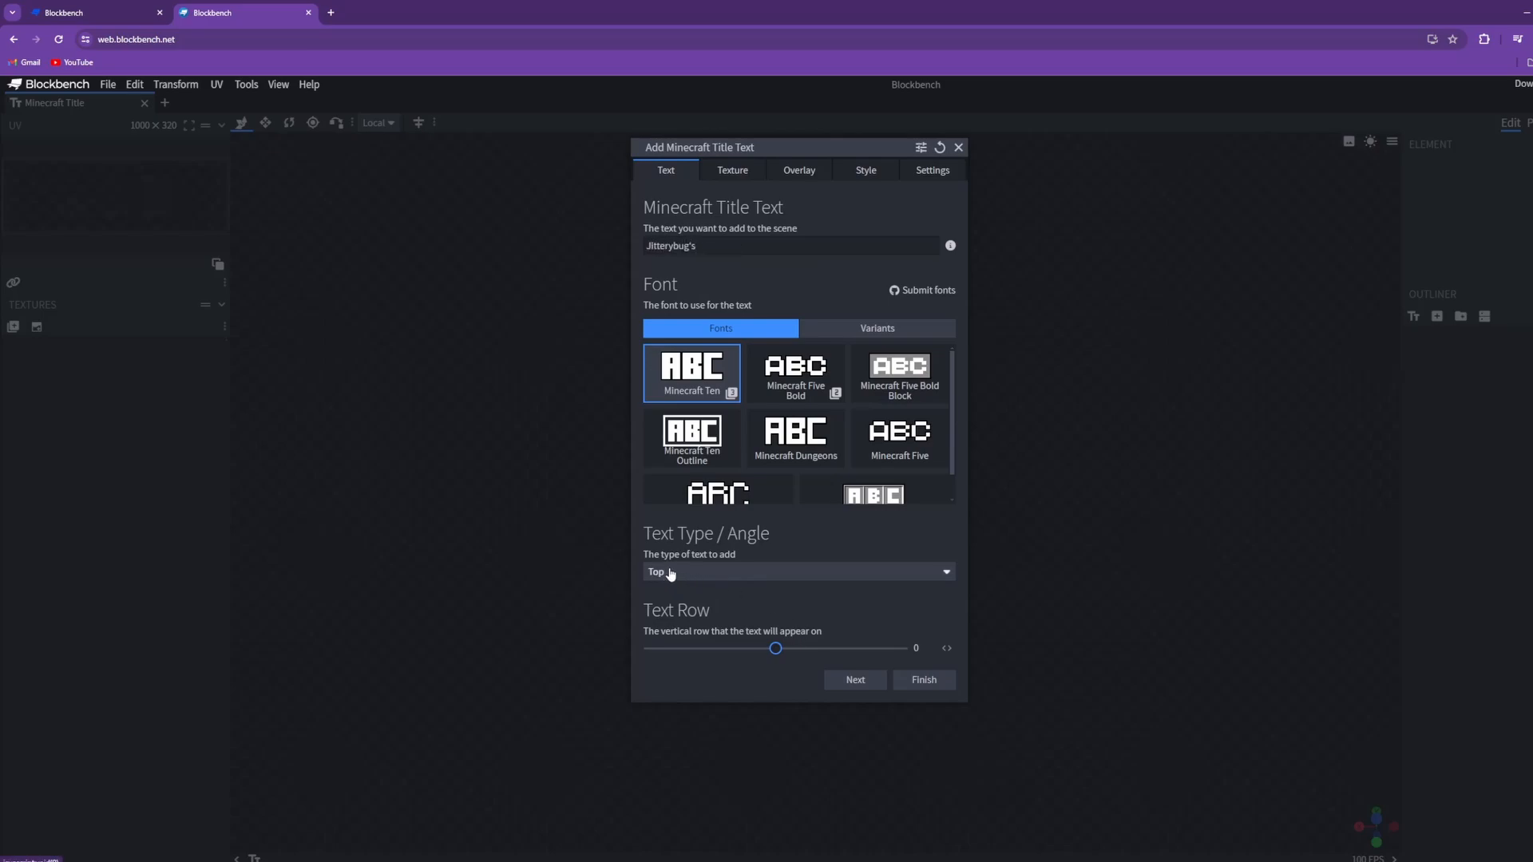
left_click(732, 169)
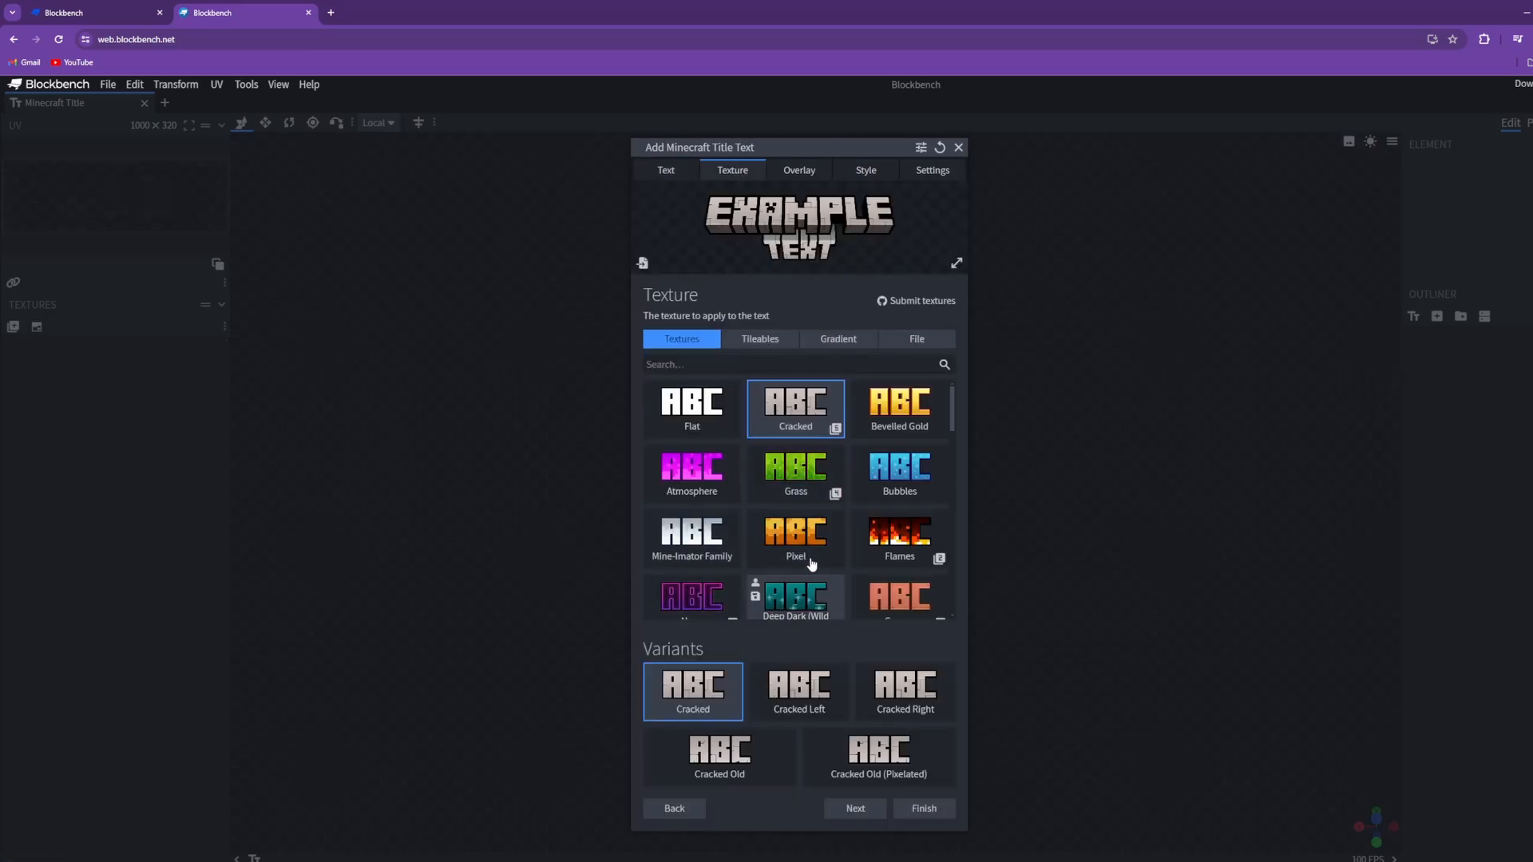
left_click(795, 538)
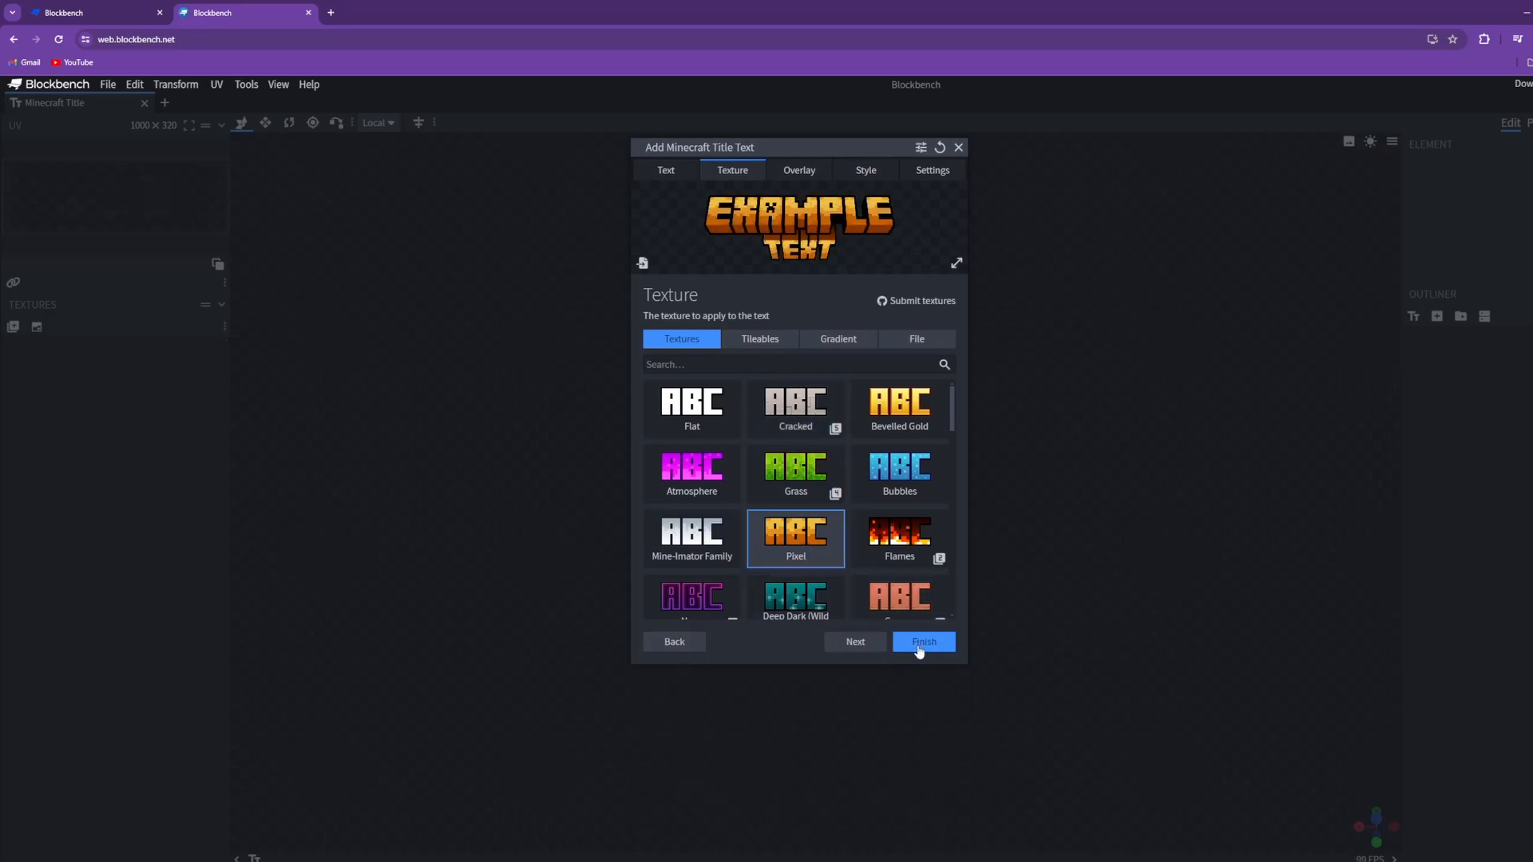
left_click(922, 642)
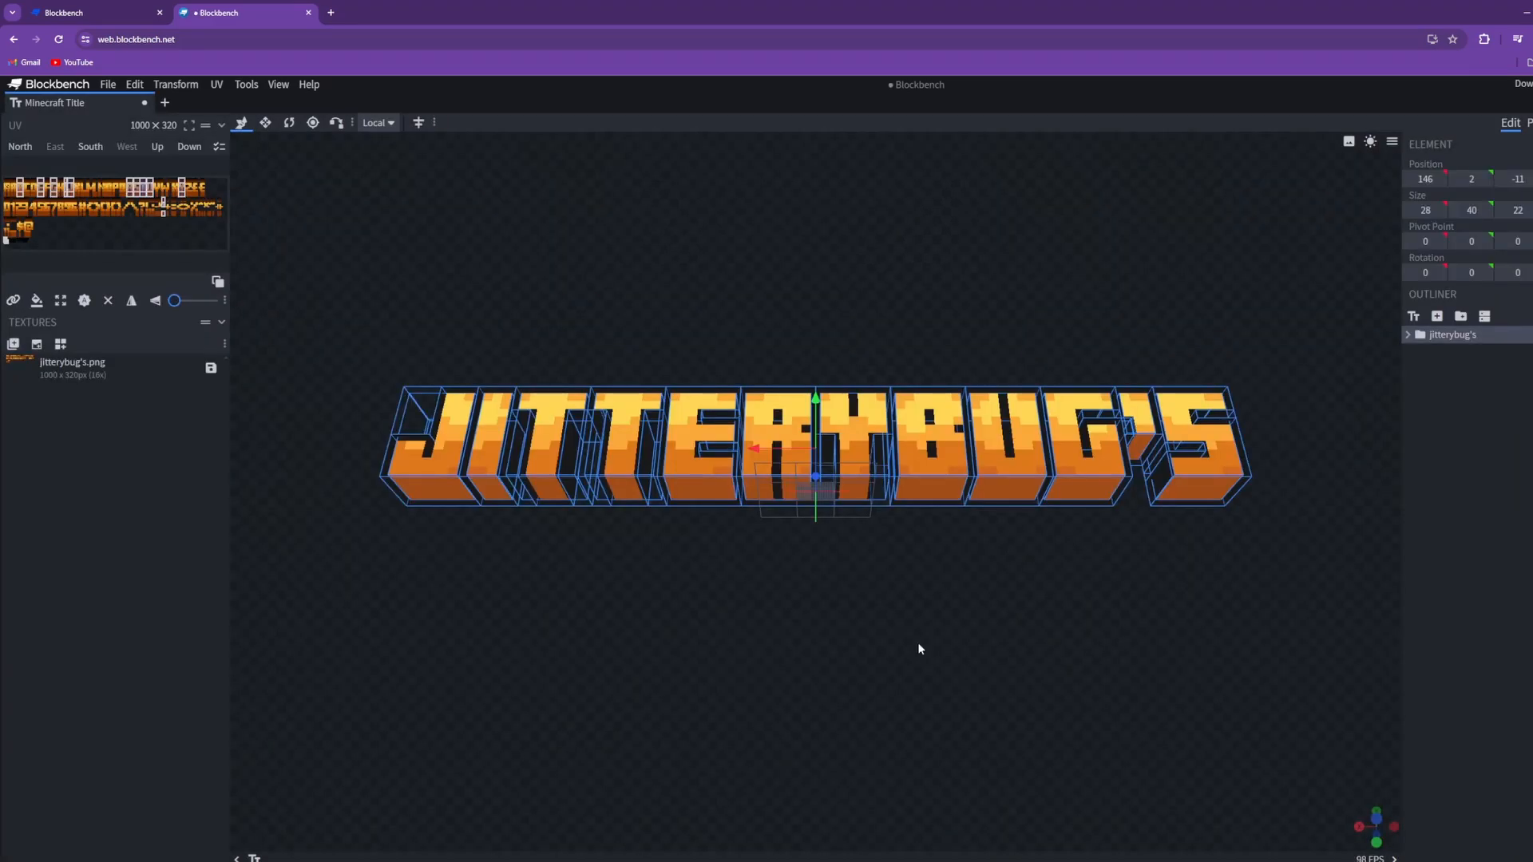
mouse_move(1430, 382)
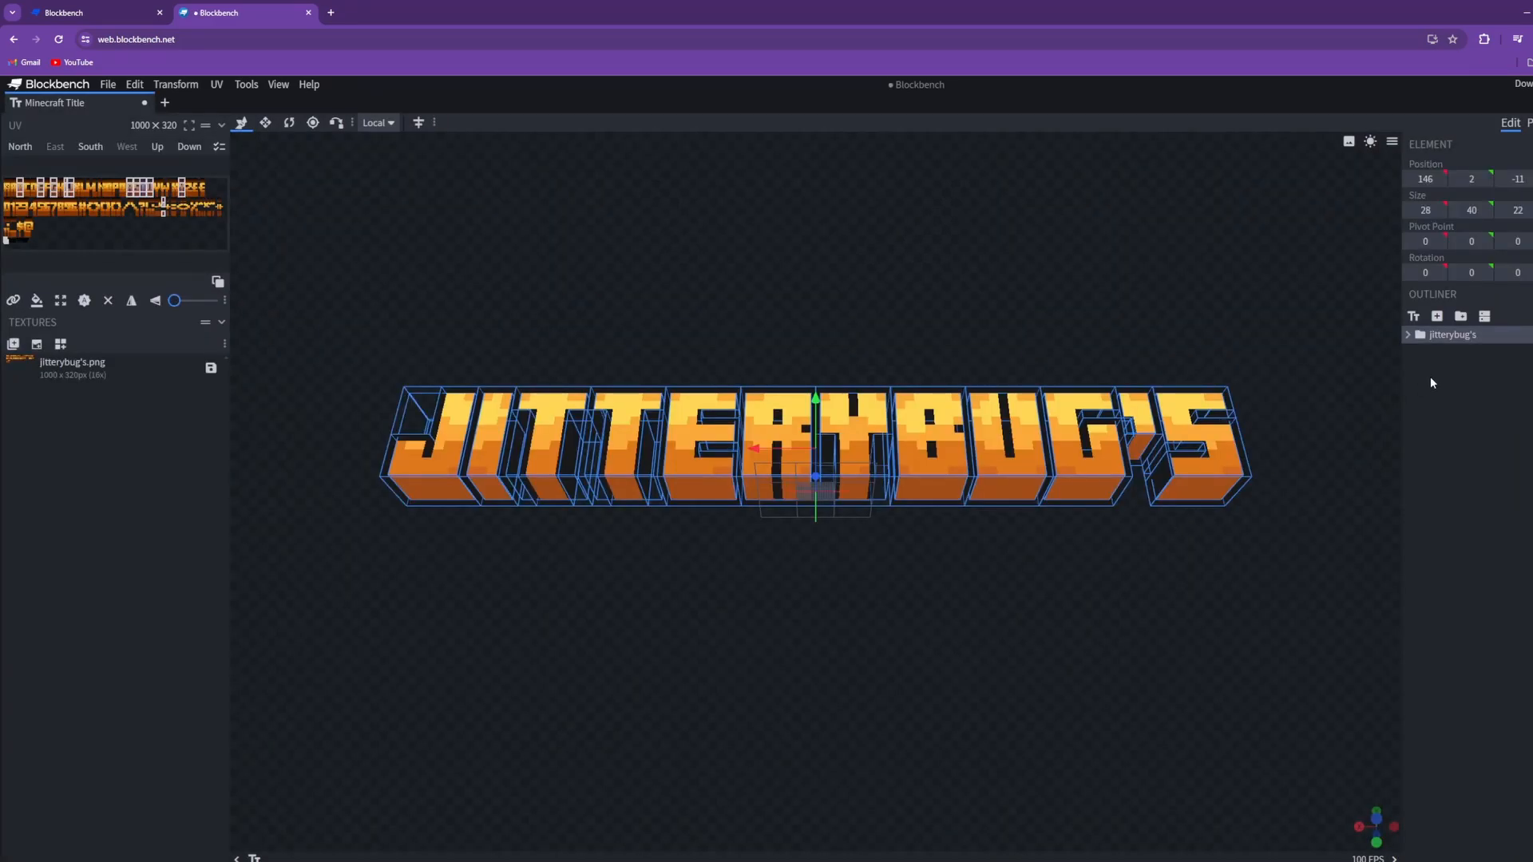
mouse_move(1413, 315)
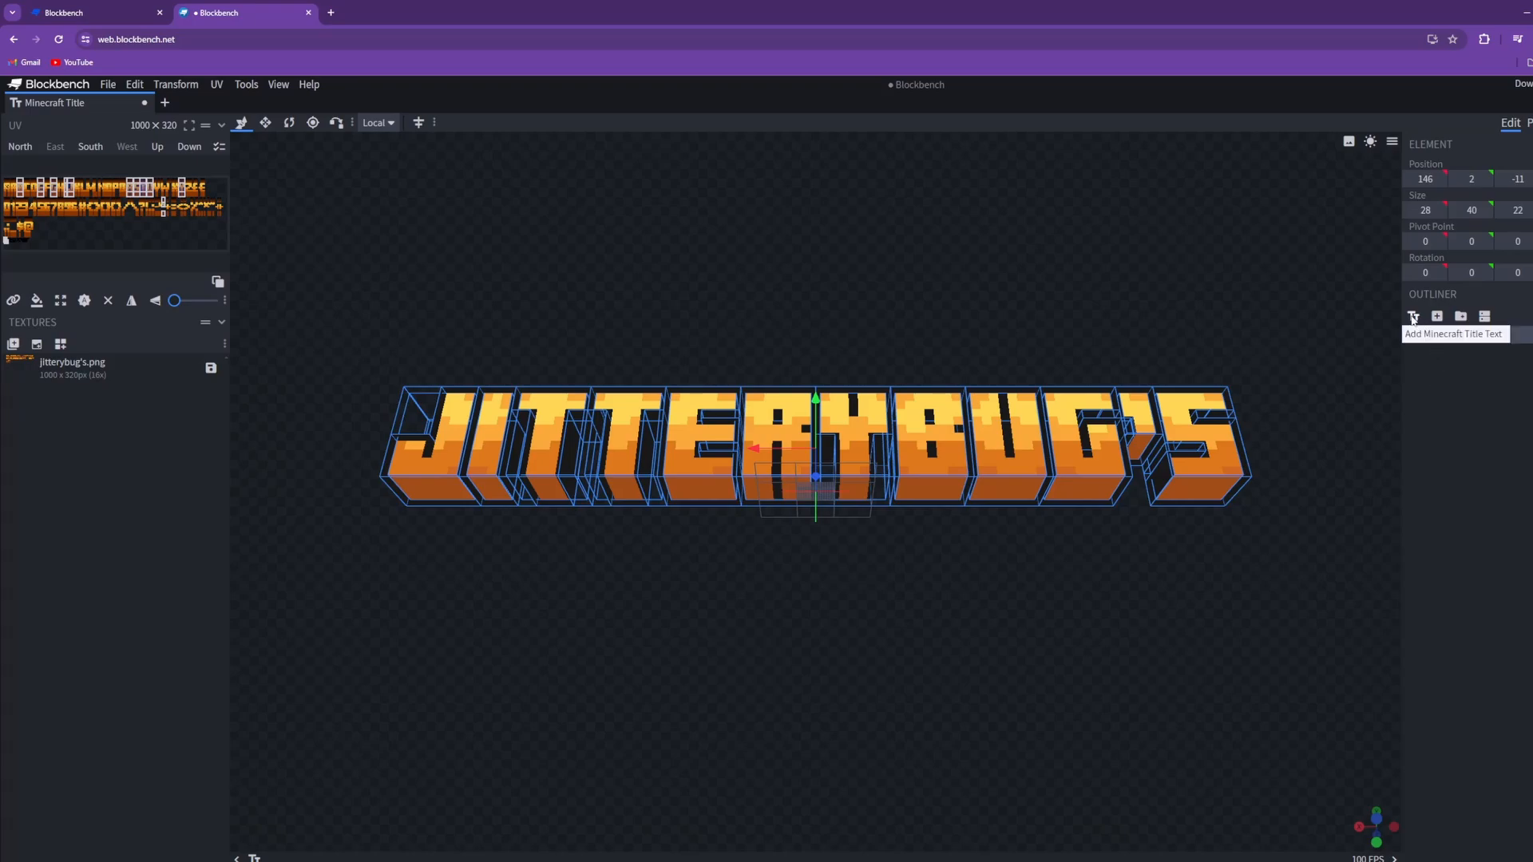
- Add a second title line World as a Bottom text type with the Cracked texture
left_click(1413, 316)
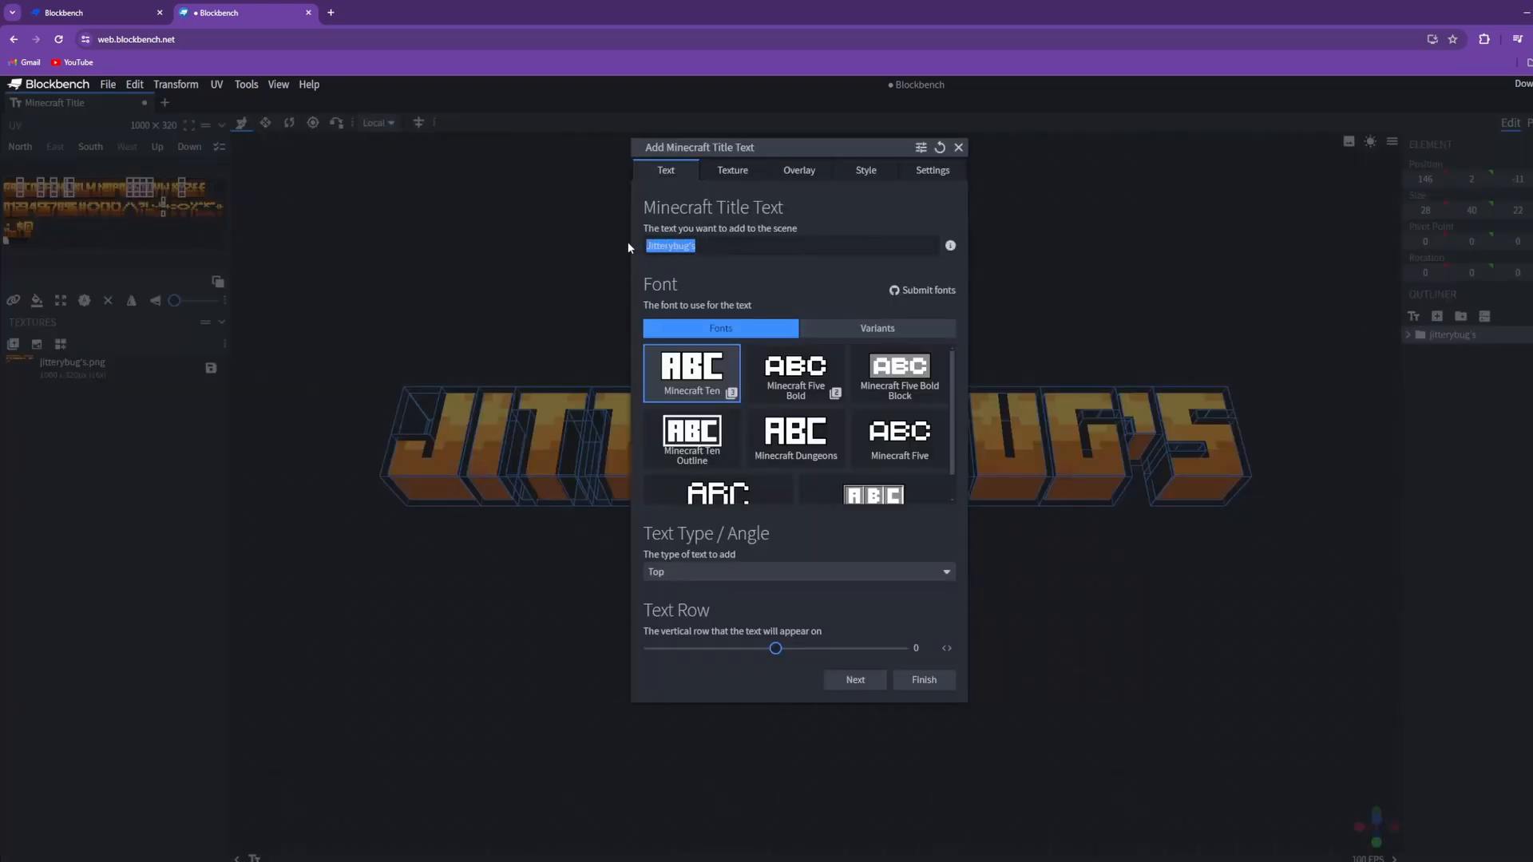
type("Word")
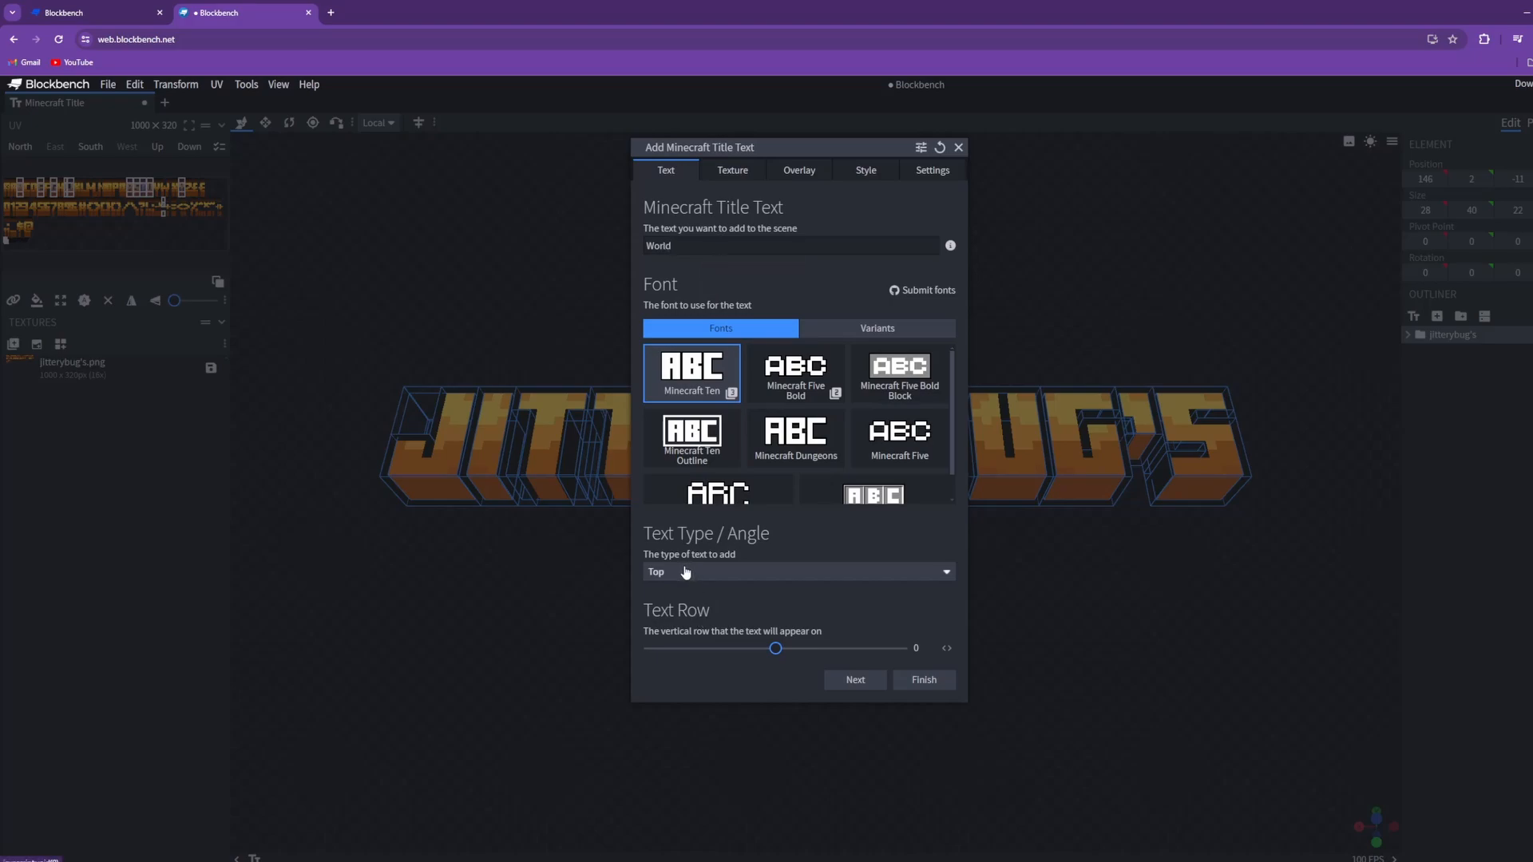
left_click(796, 572)
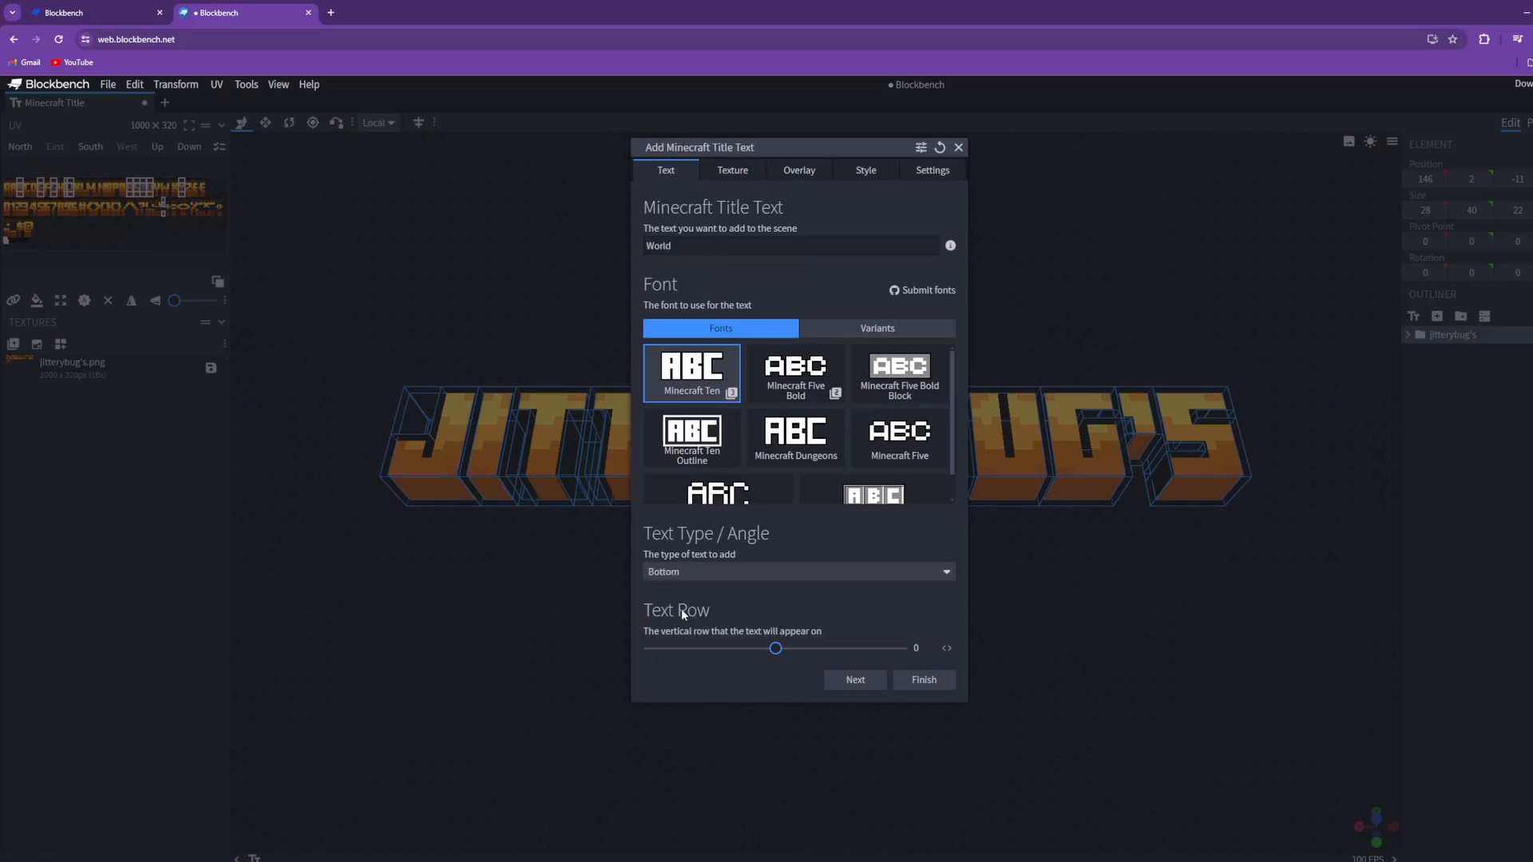
left_click(731, 171)
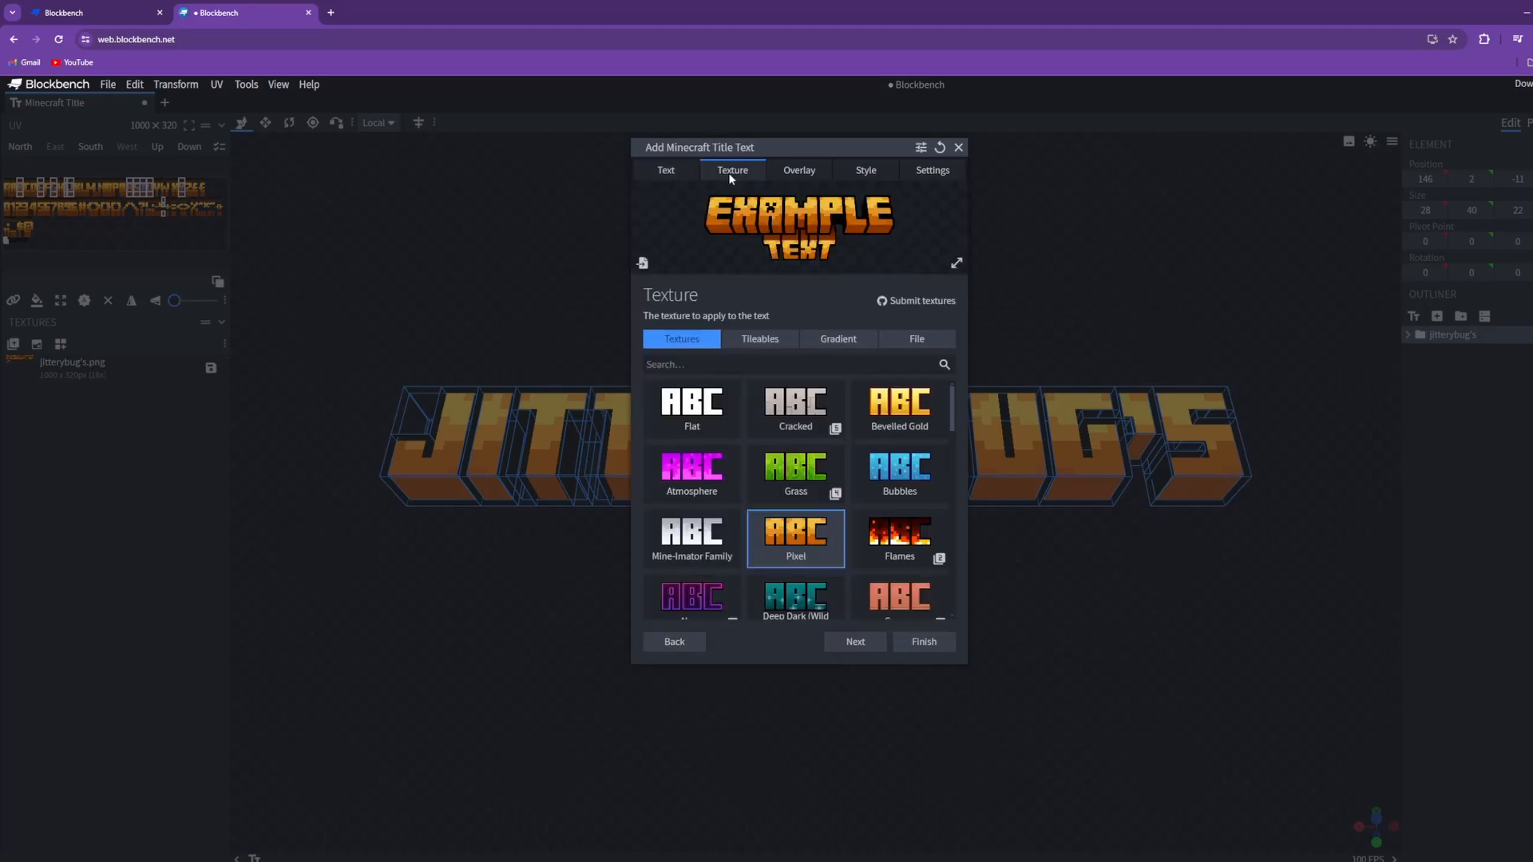
left_click(795, 409)
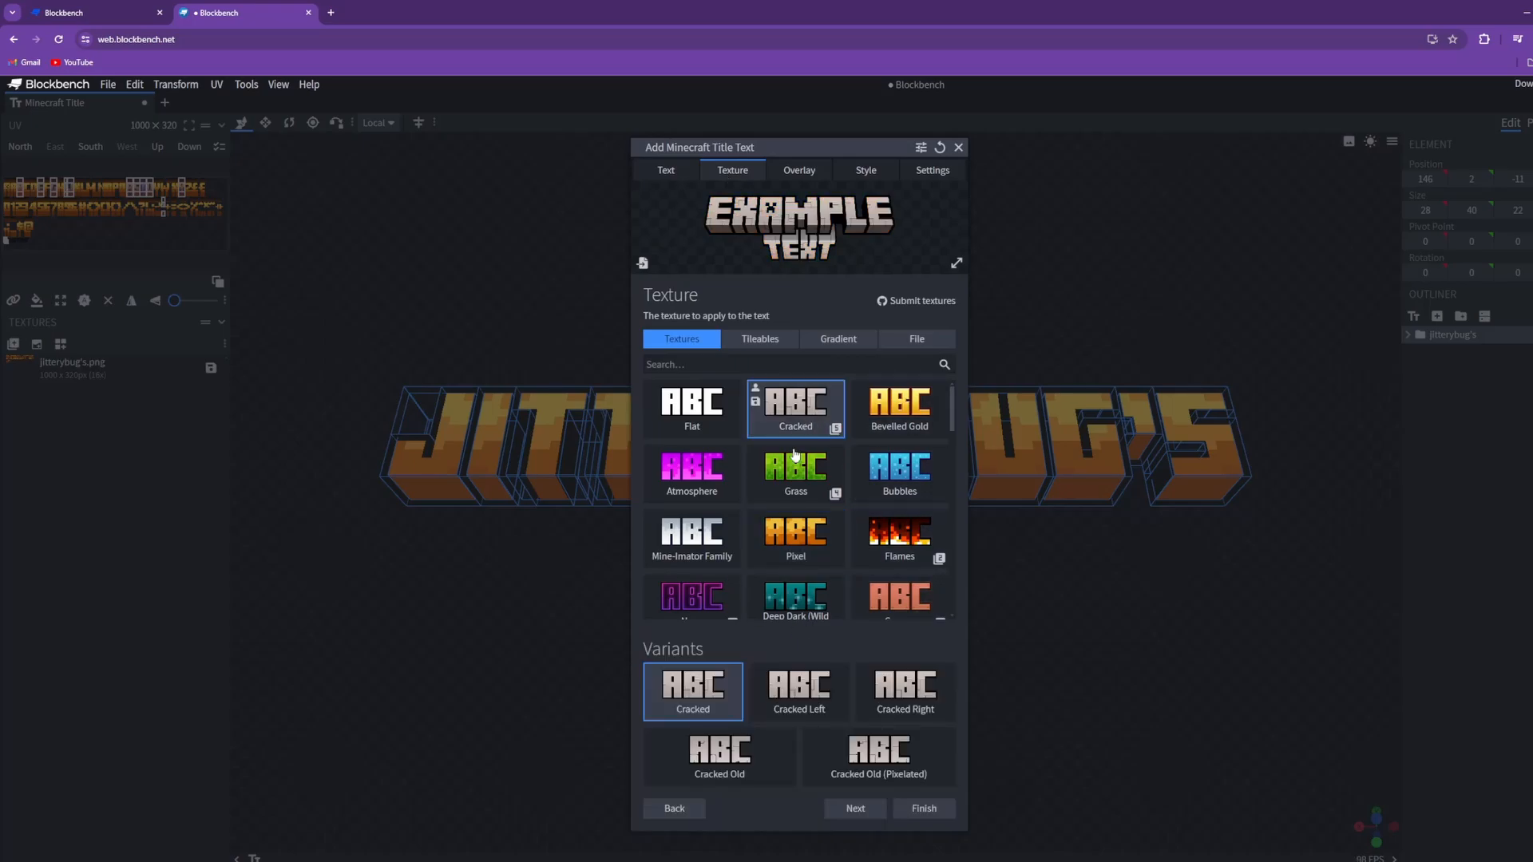
mouse_move(746, 573)
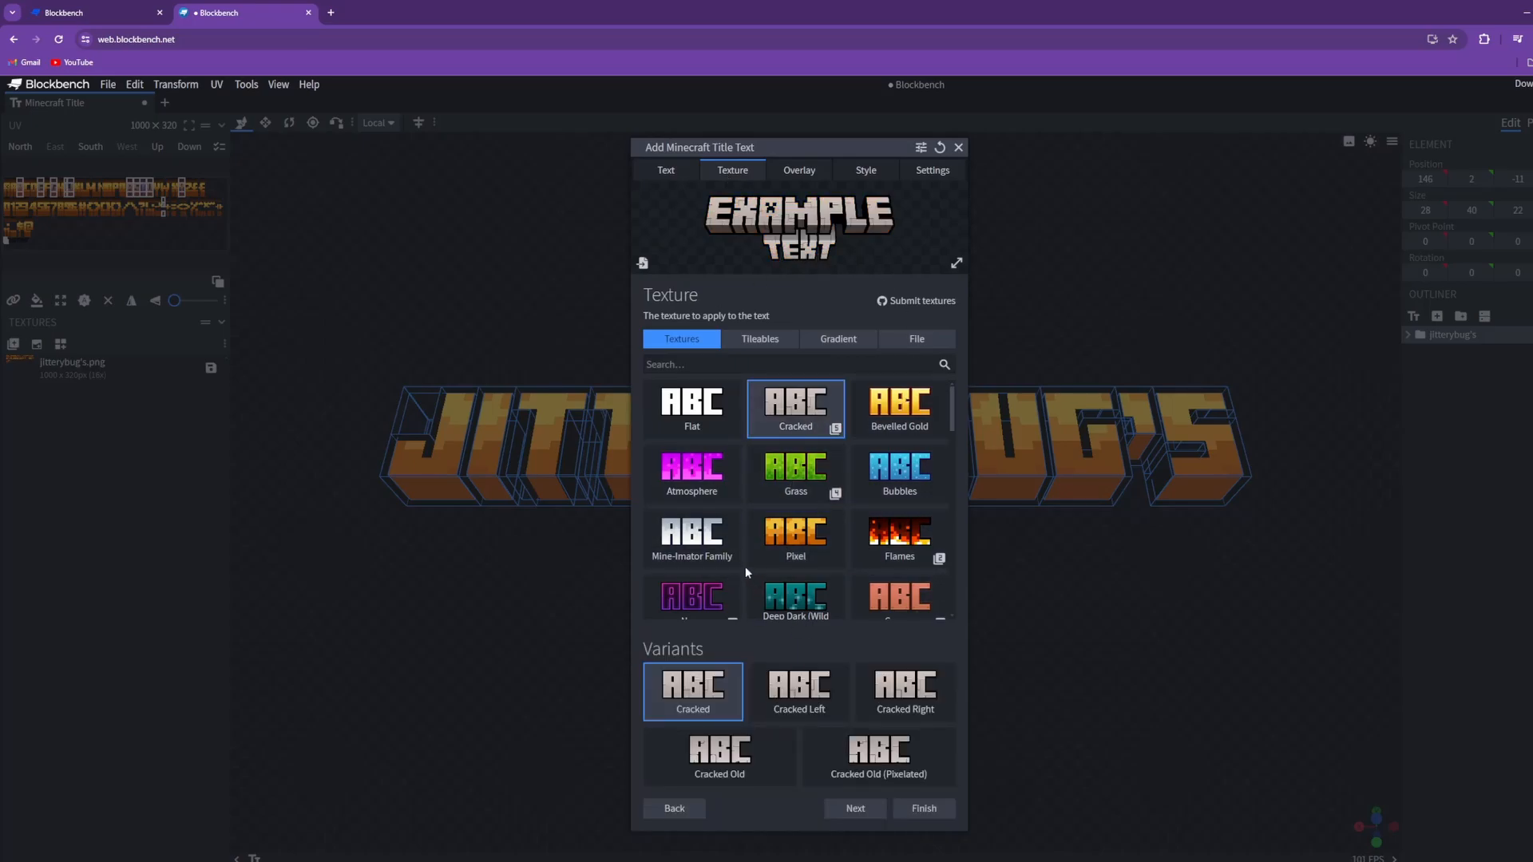
left_click(921, 808)
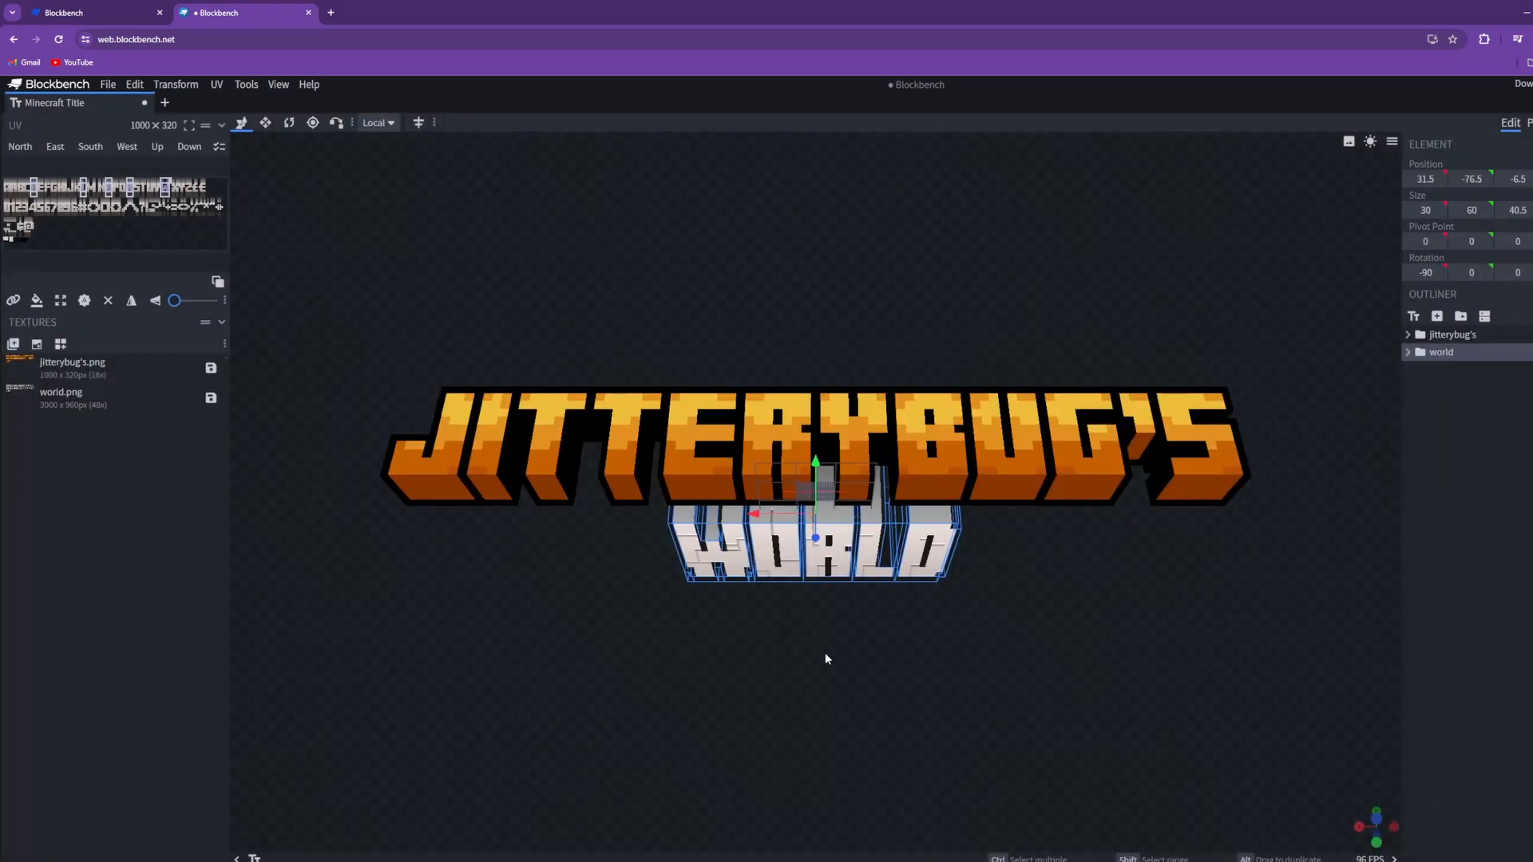
- Render a preview image of the Jitterybug's World title, close it, and move on to the Canva thumbnail
left_click(1513, 140)
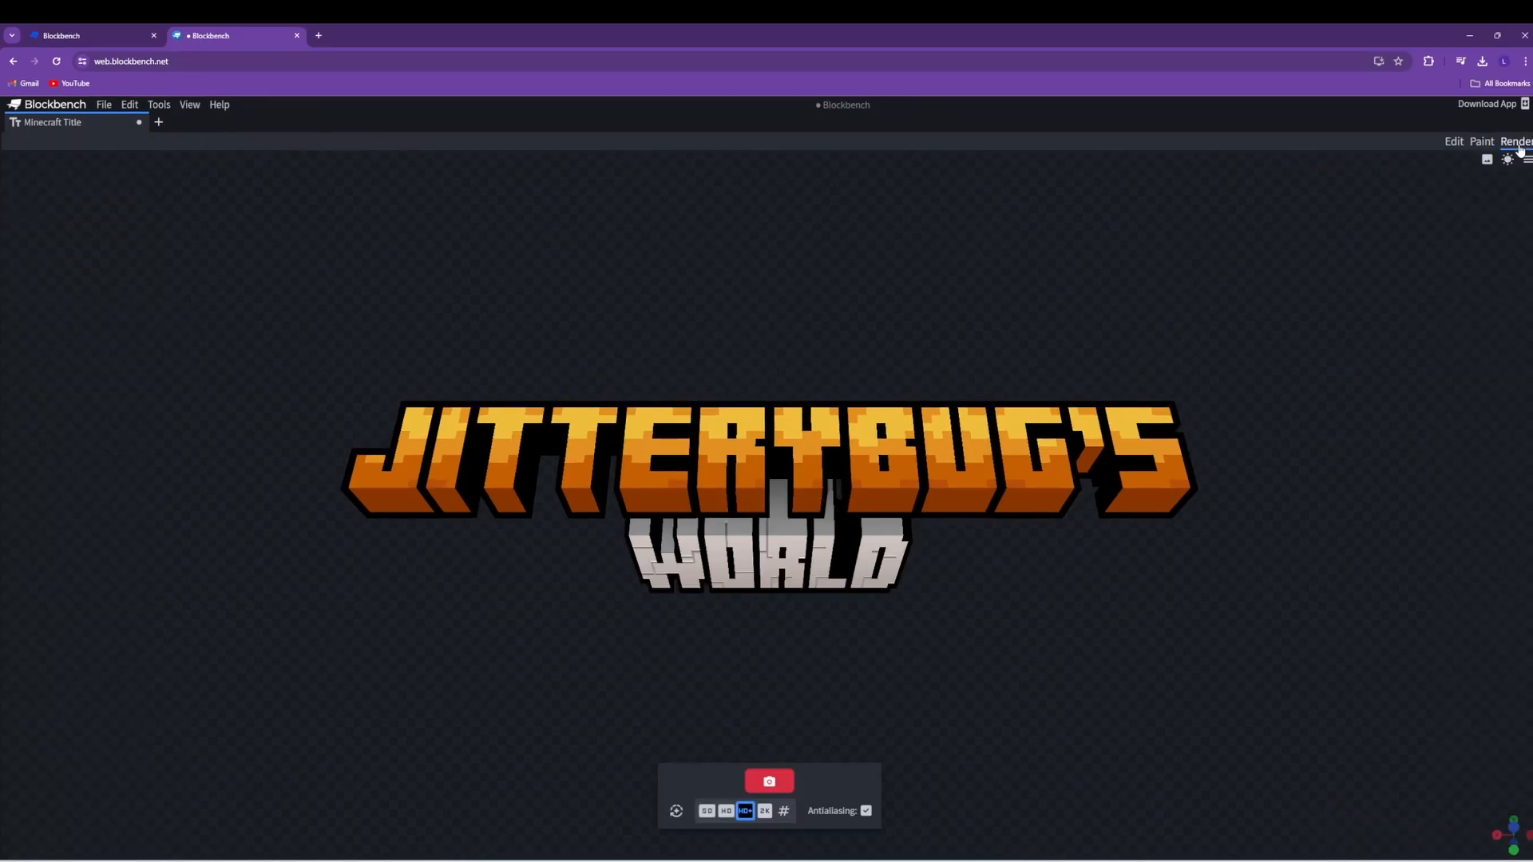
left_click(770, 781)
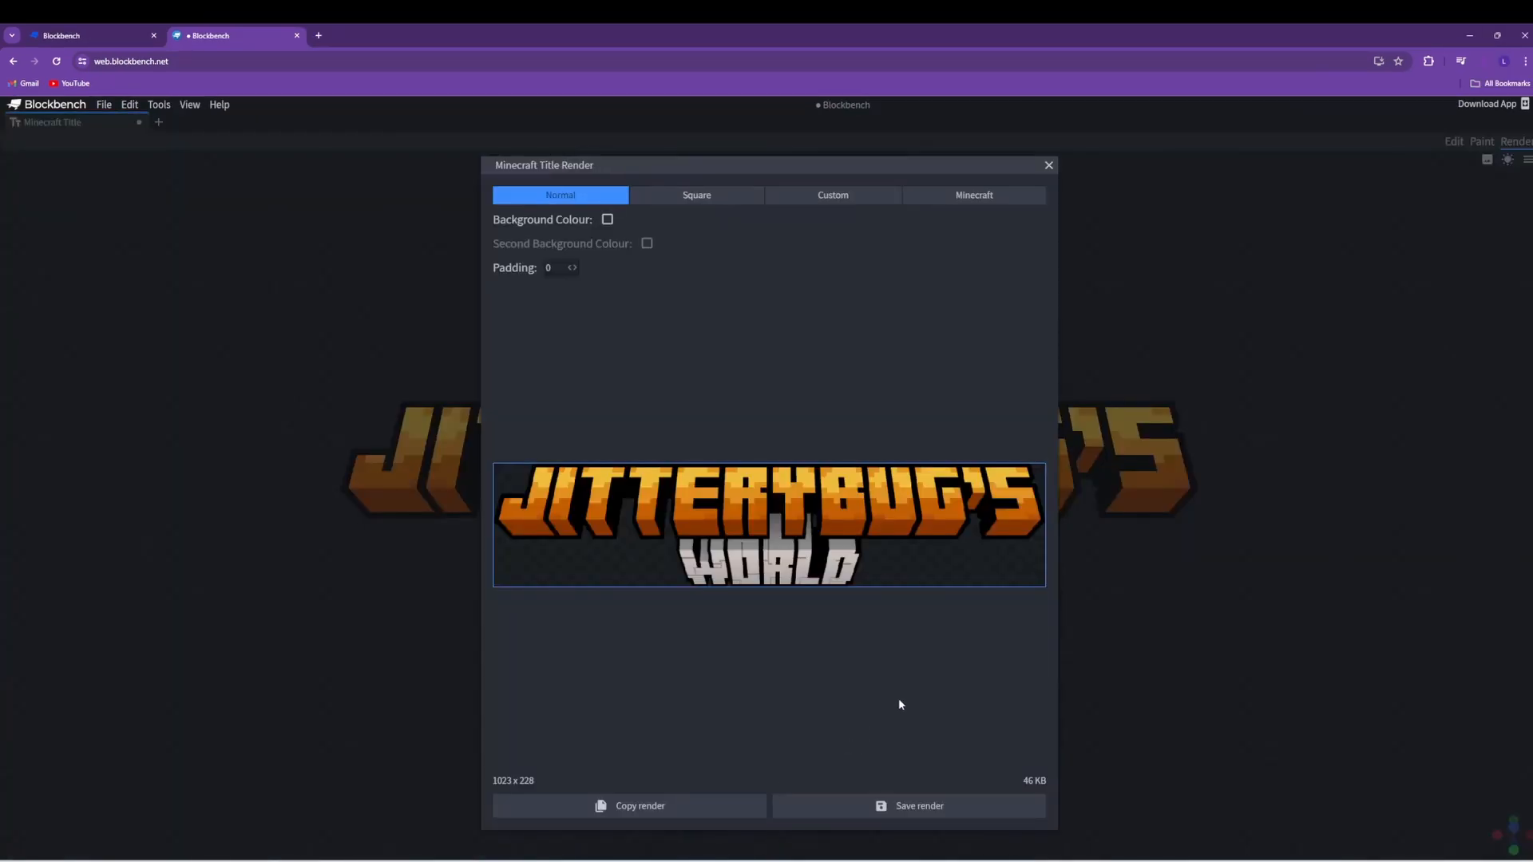
mouse_move(1481, 69)
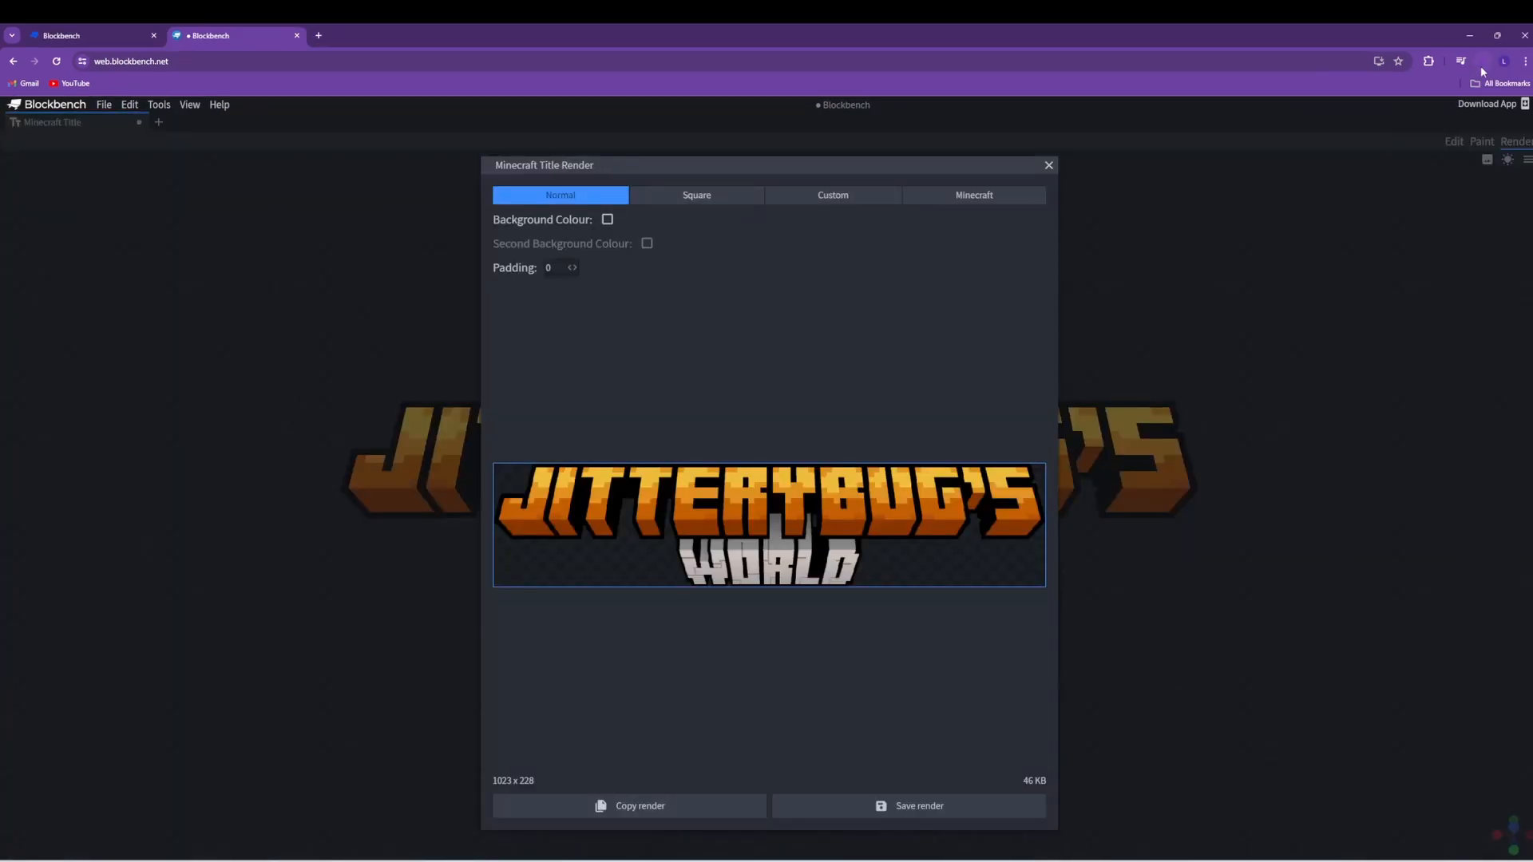
left_click(1047, 165)
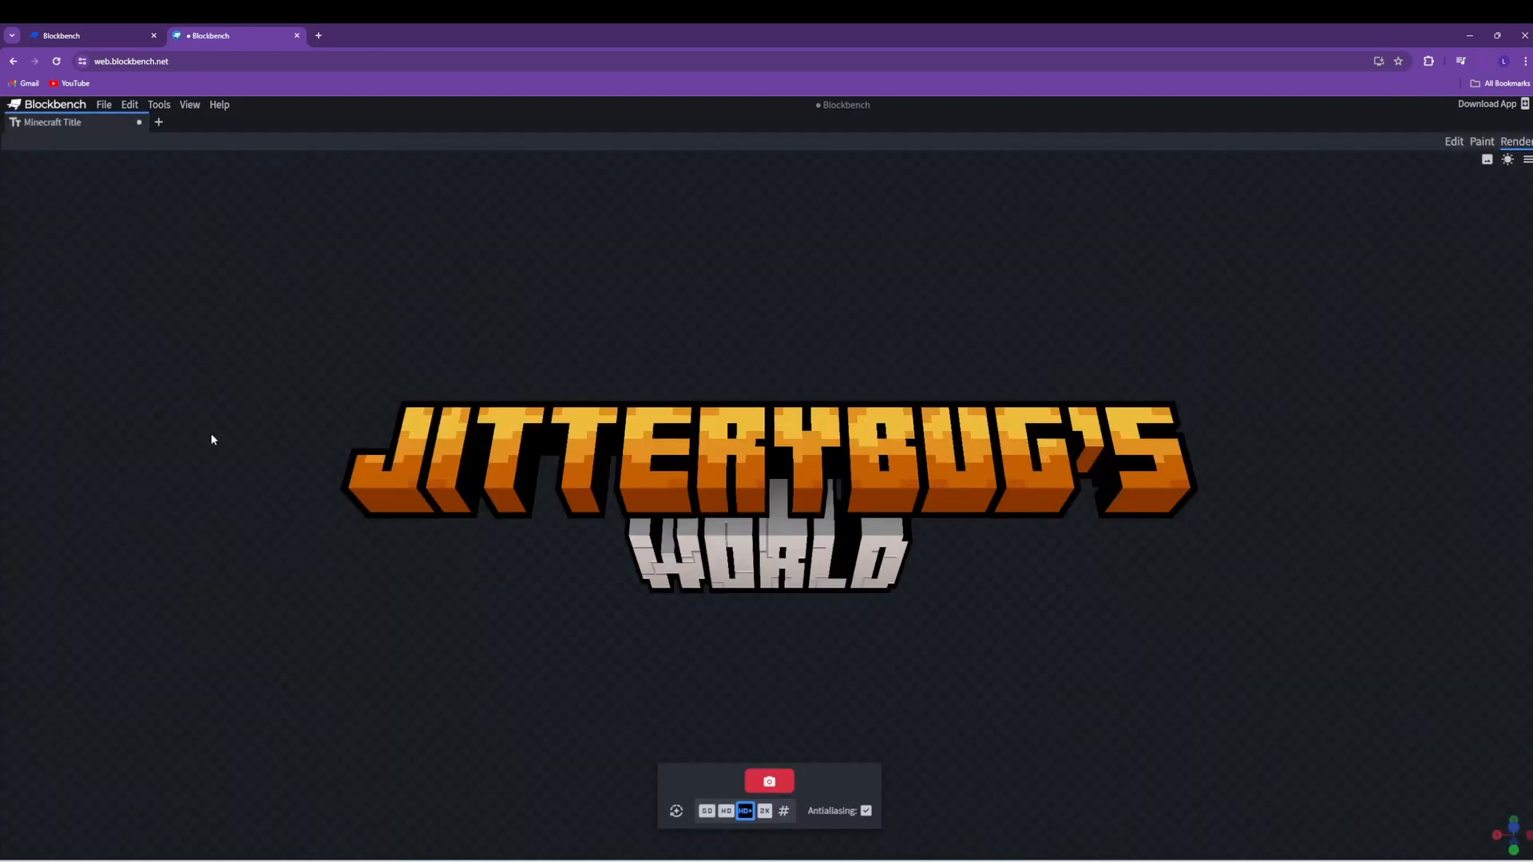
left_click(521, 35)
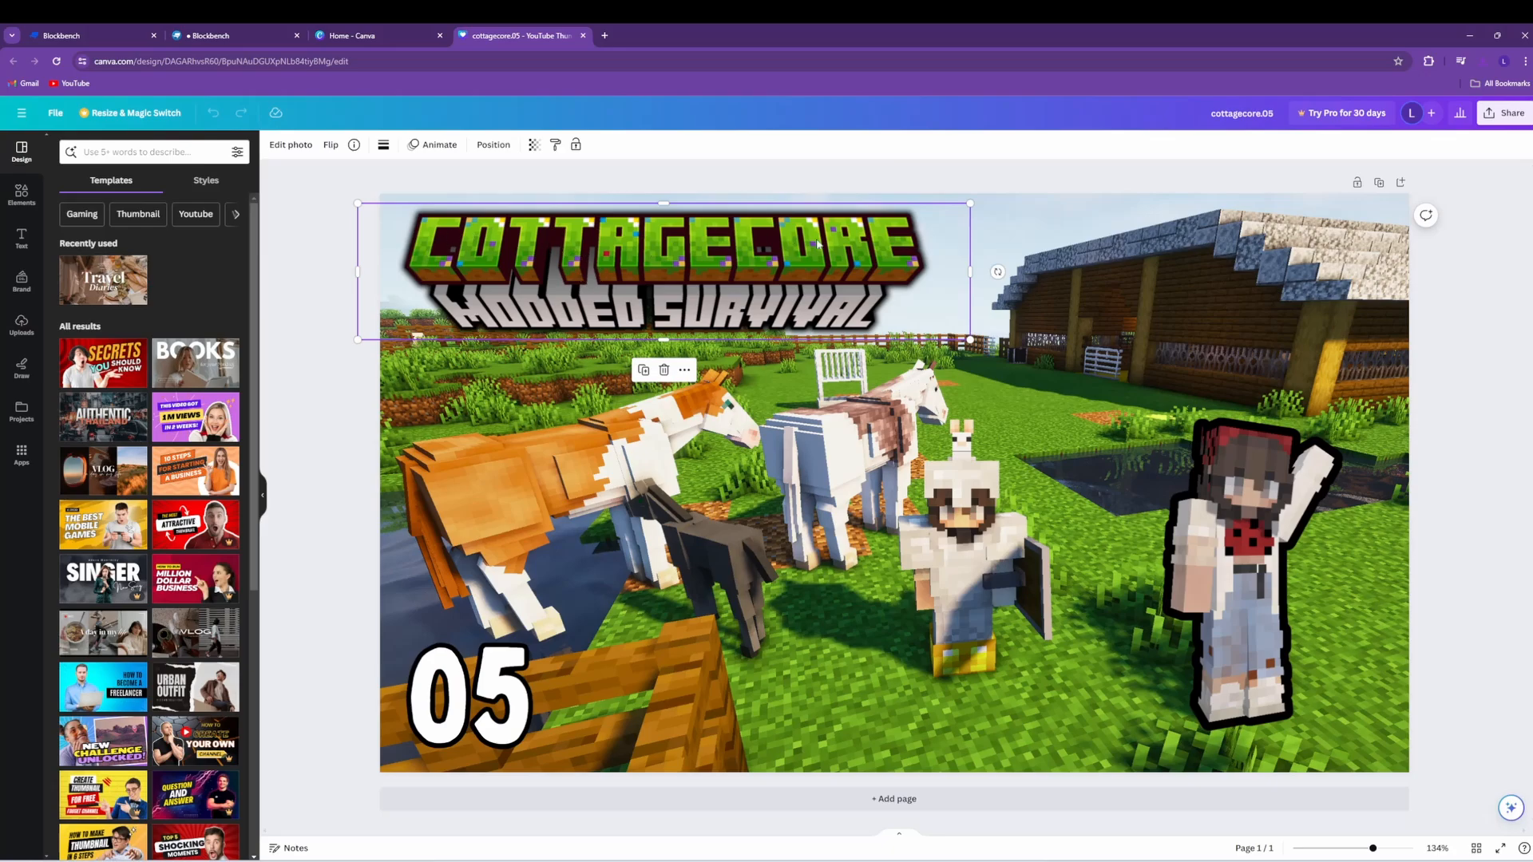
mouse_move(769, 327)
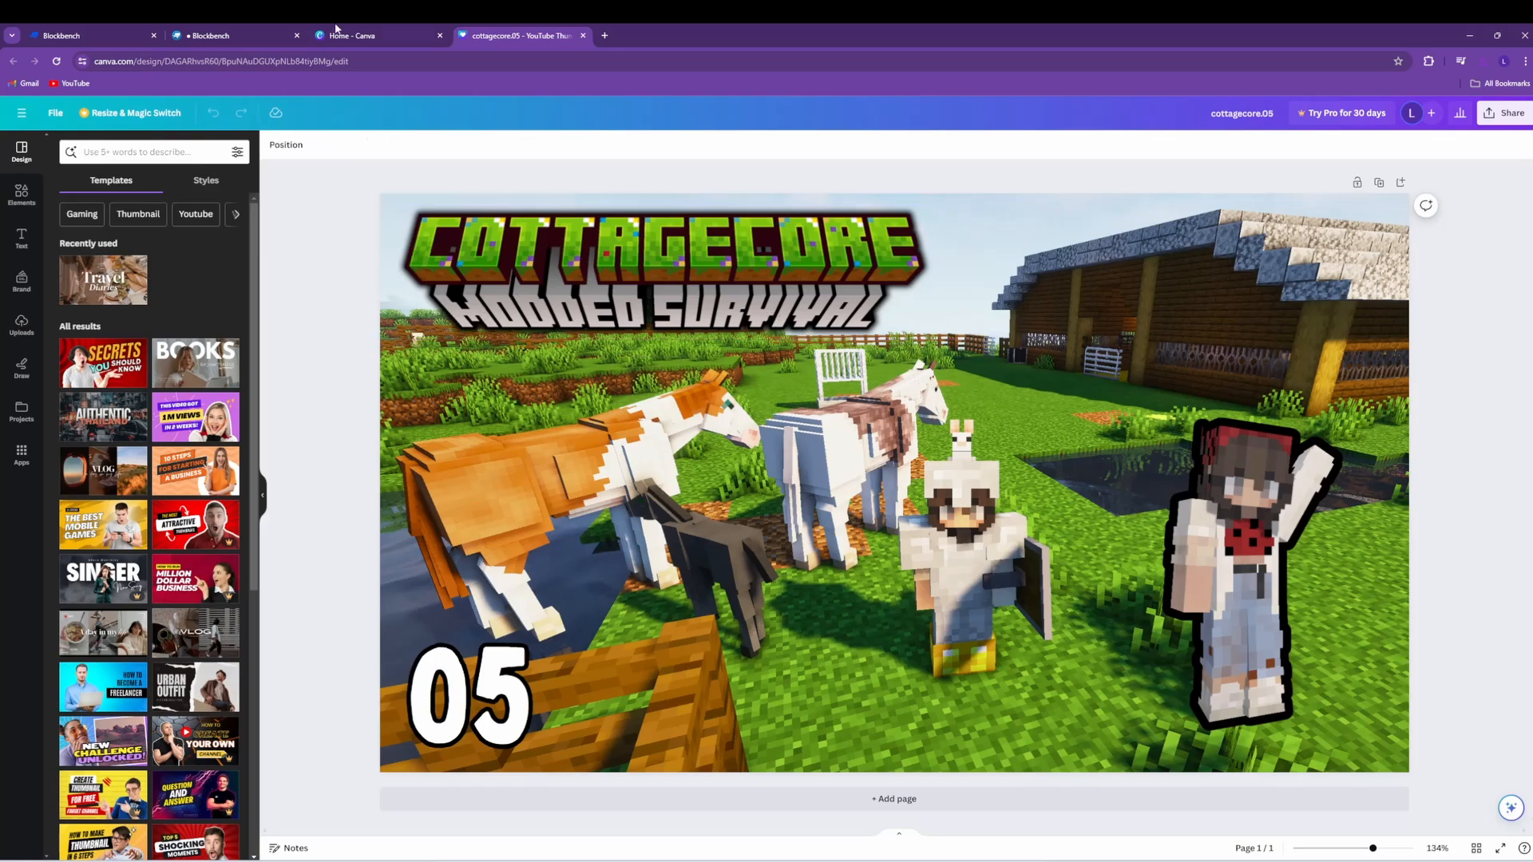
left_click(206, 36)
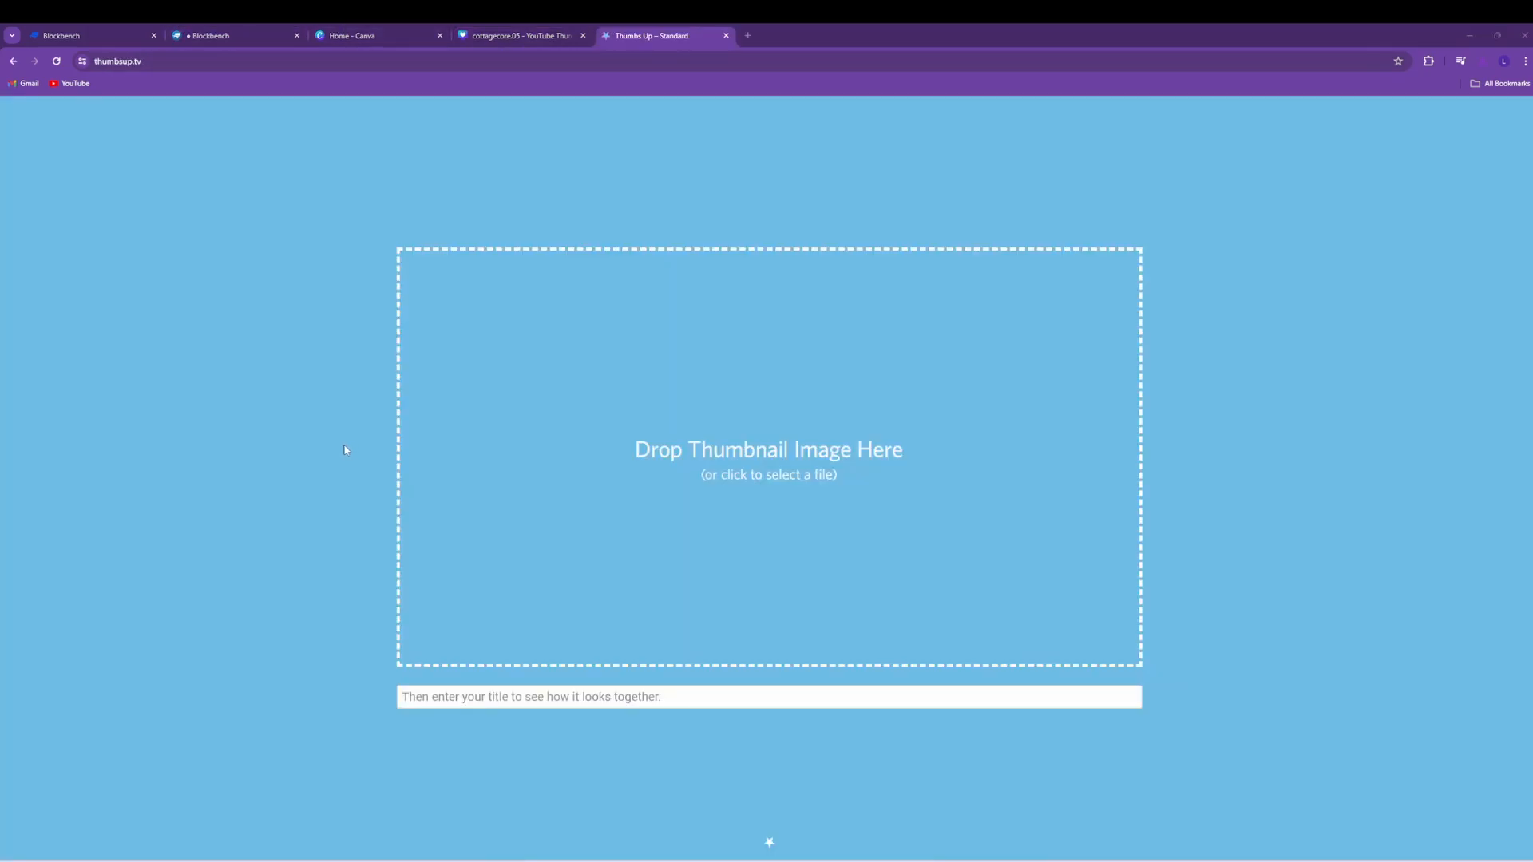
mouse_move(325, 439)
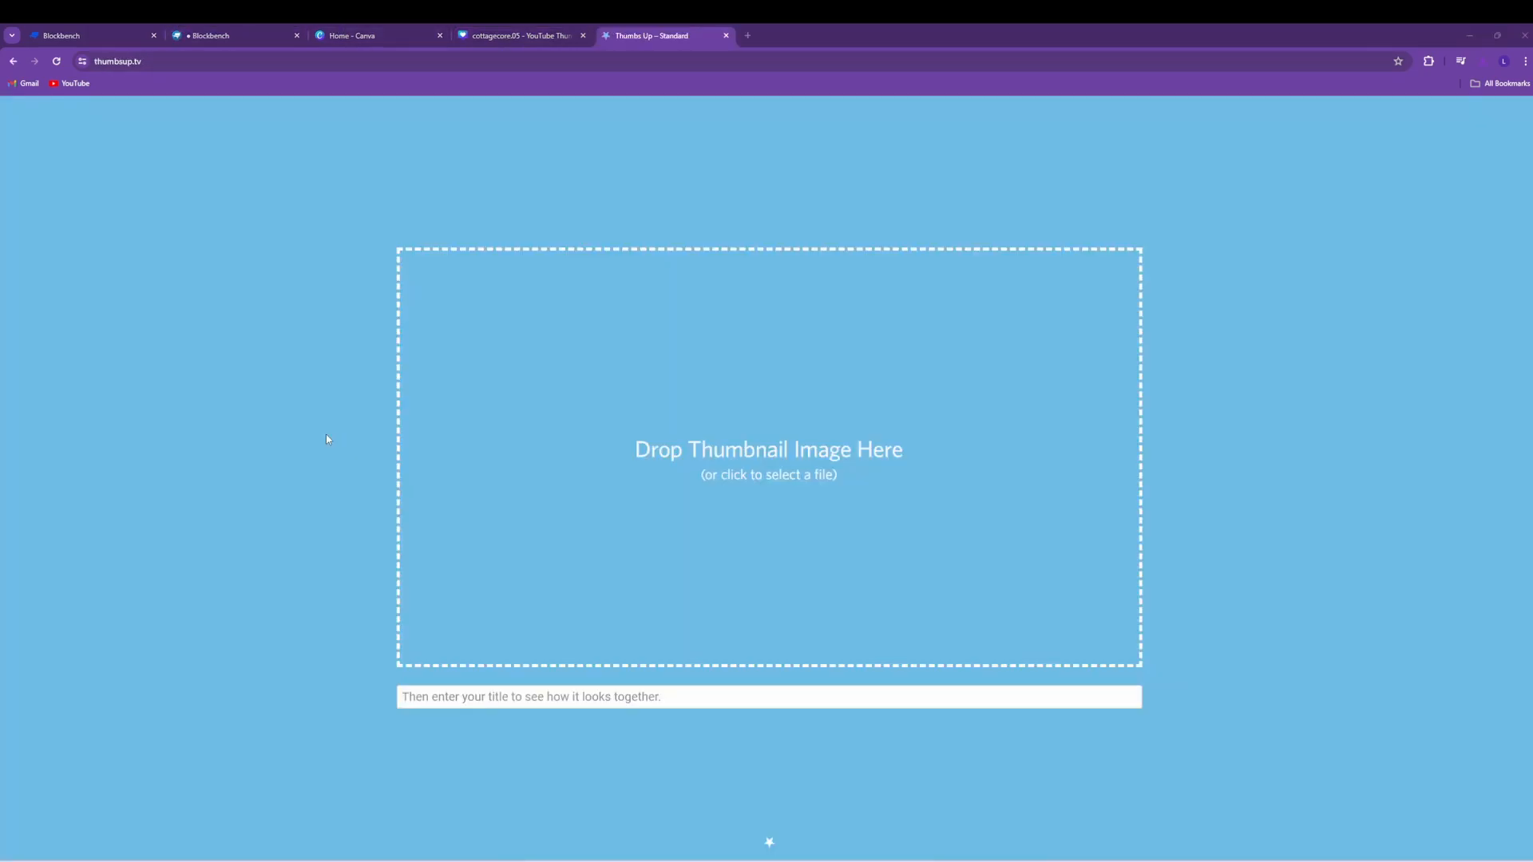
- Scroll through ThumbsUp.tv's home, sidebar, channel, history and watch-later previews of the thumbnail
scroll("down", 3)
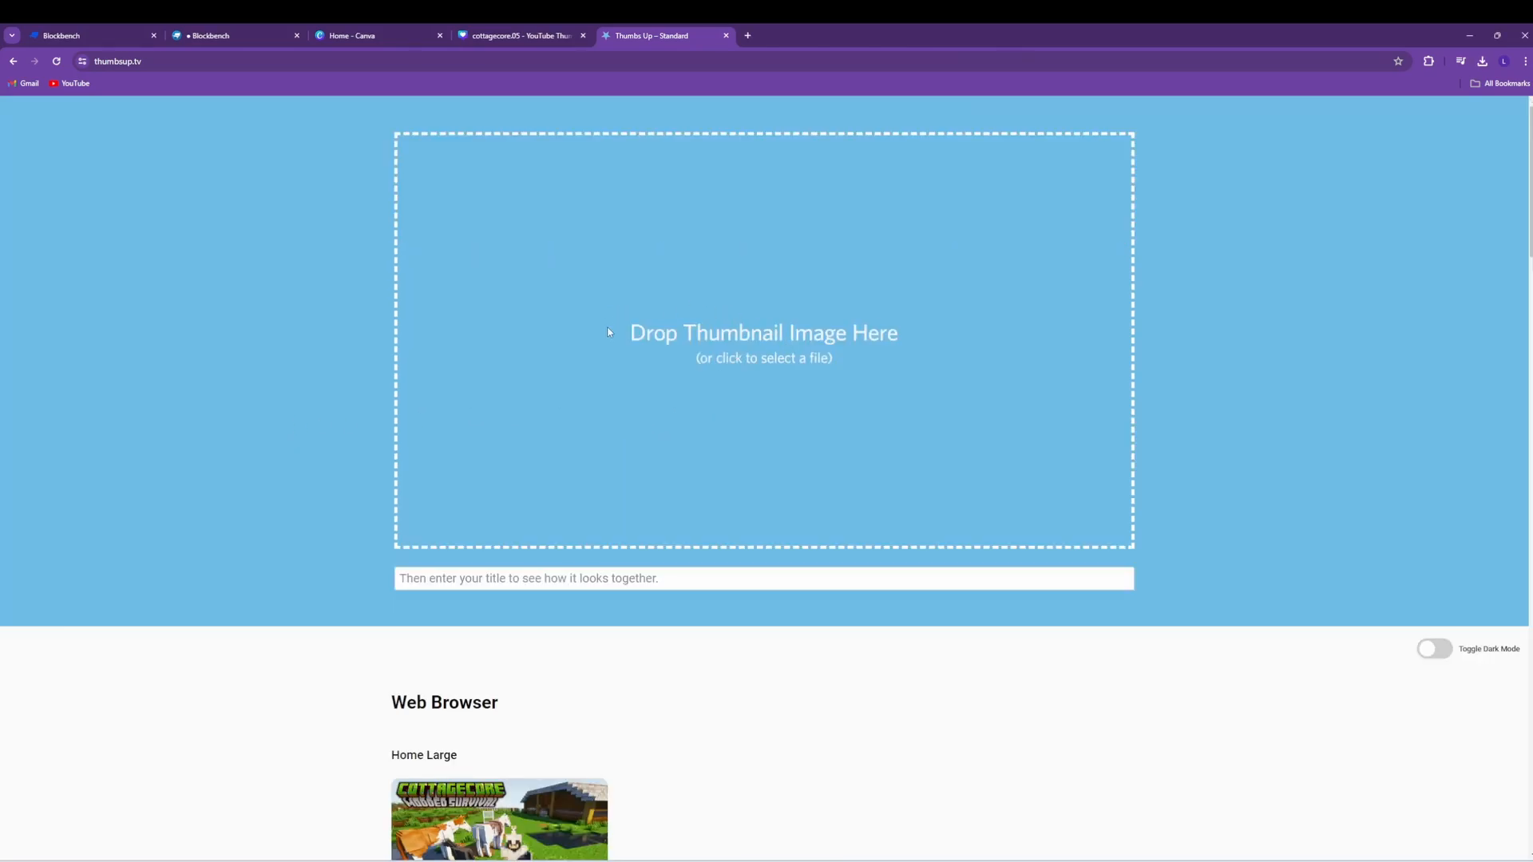
scroll("down", 3)
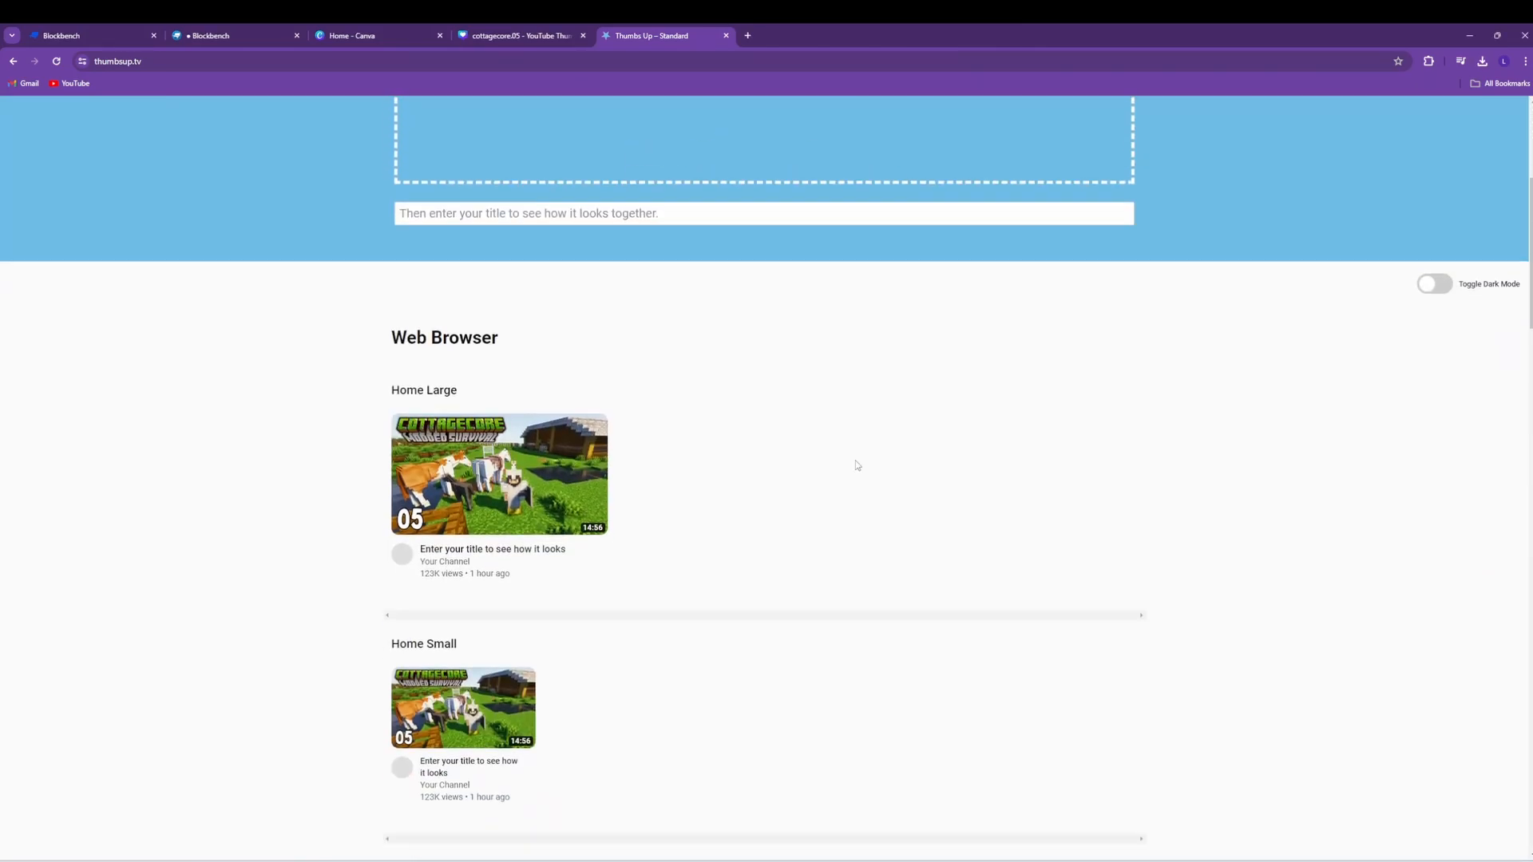
scroll("down", 3)
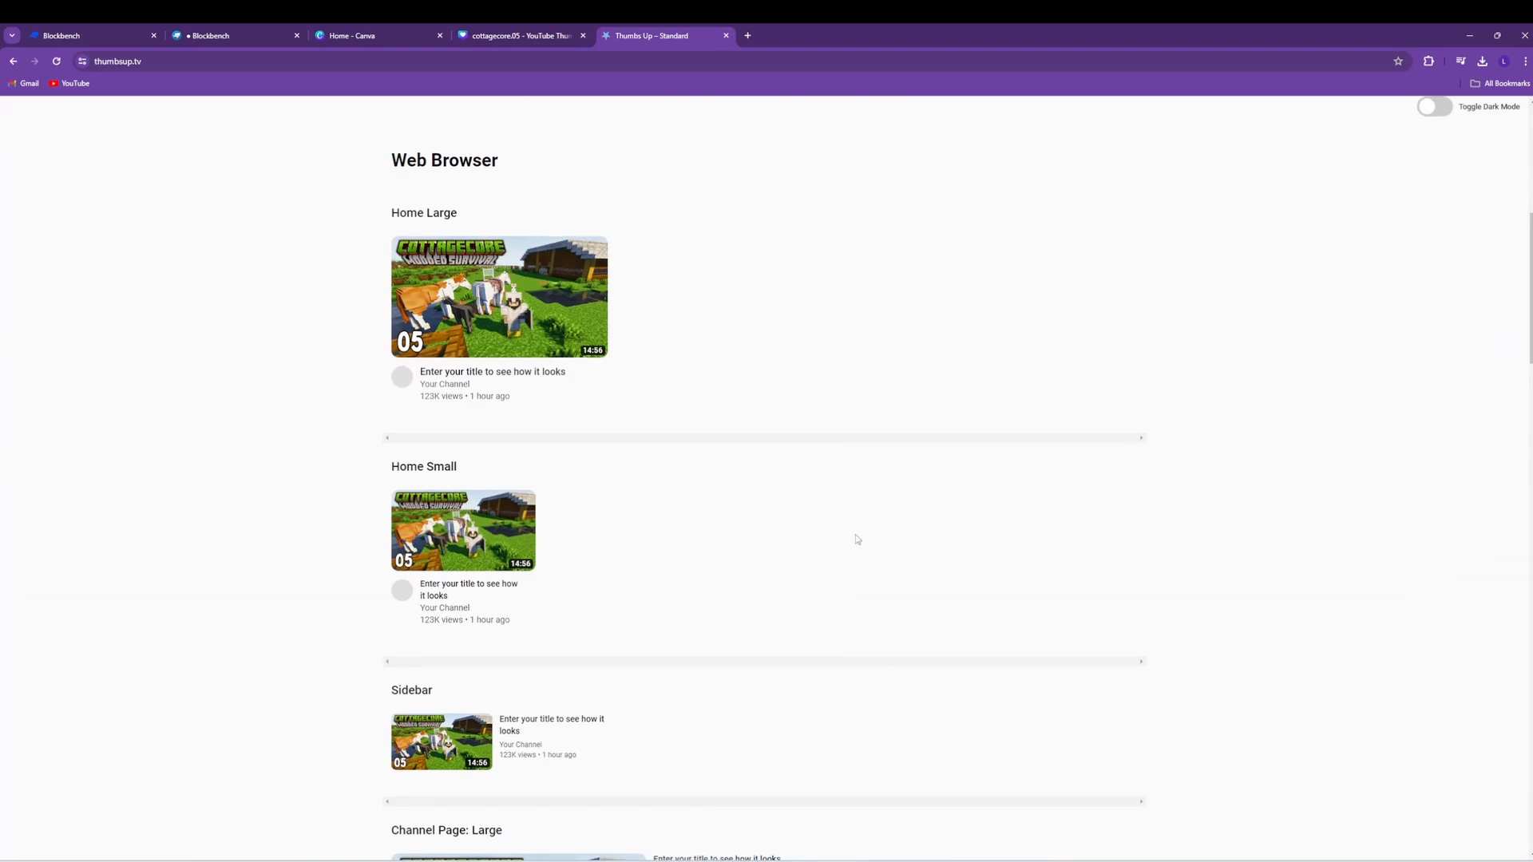
scroll("down", 3)
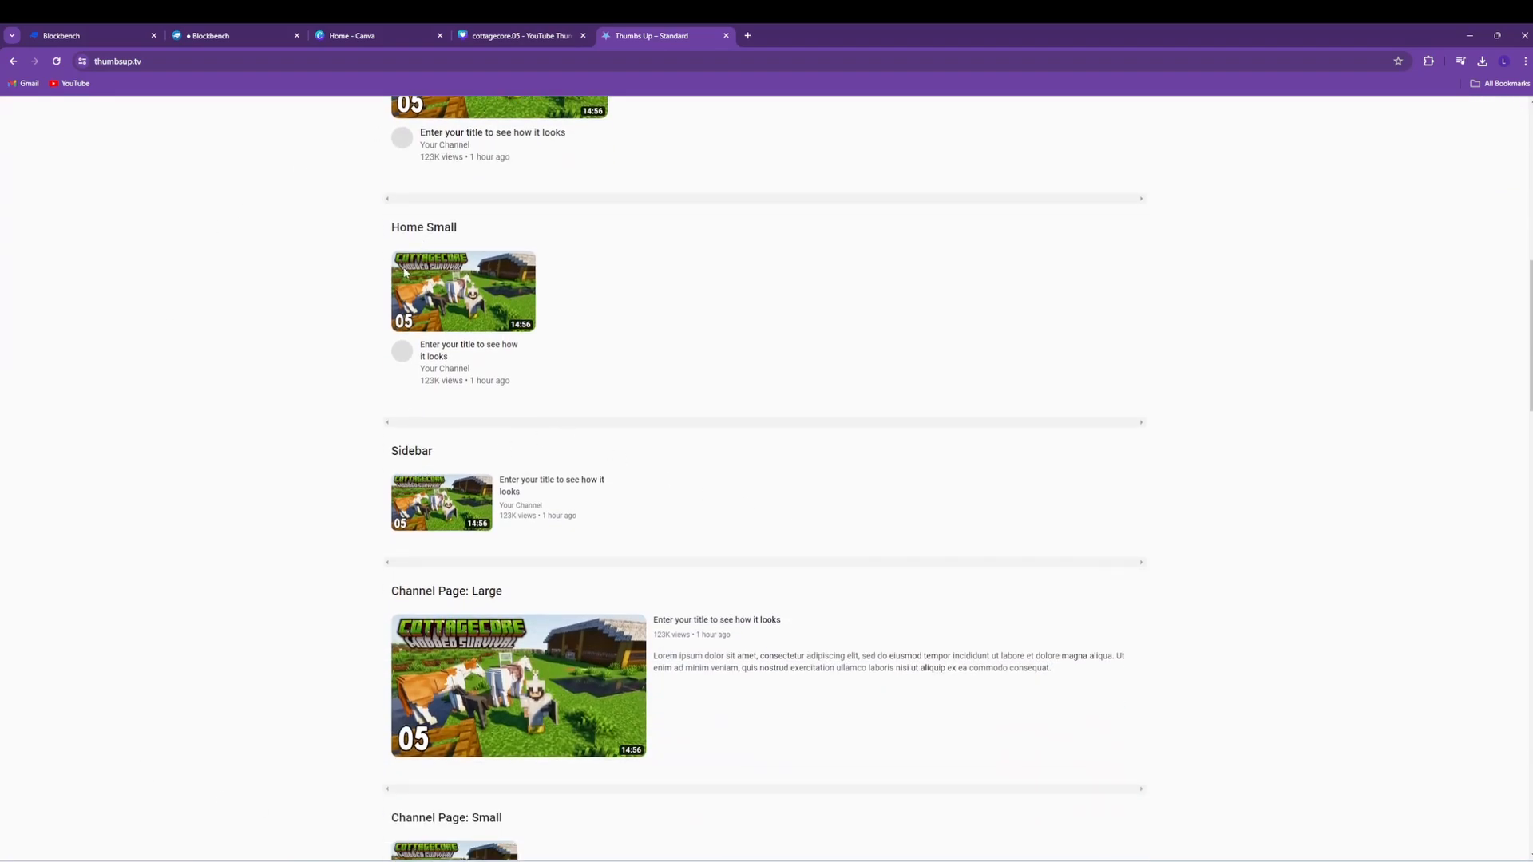
mouse_move(785, 647)
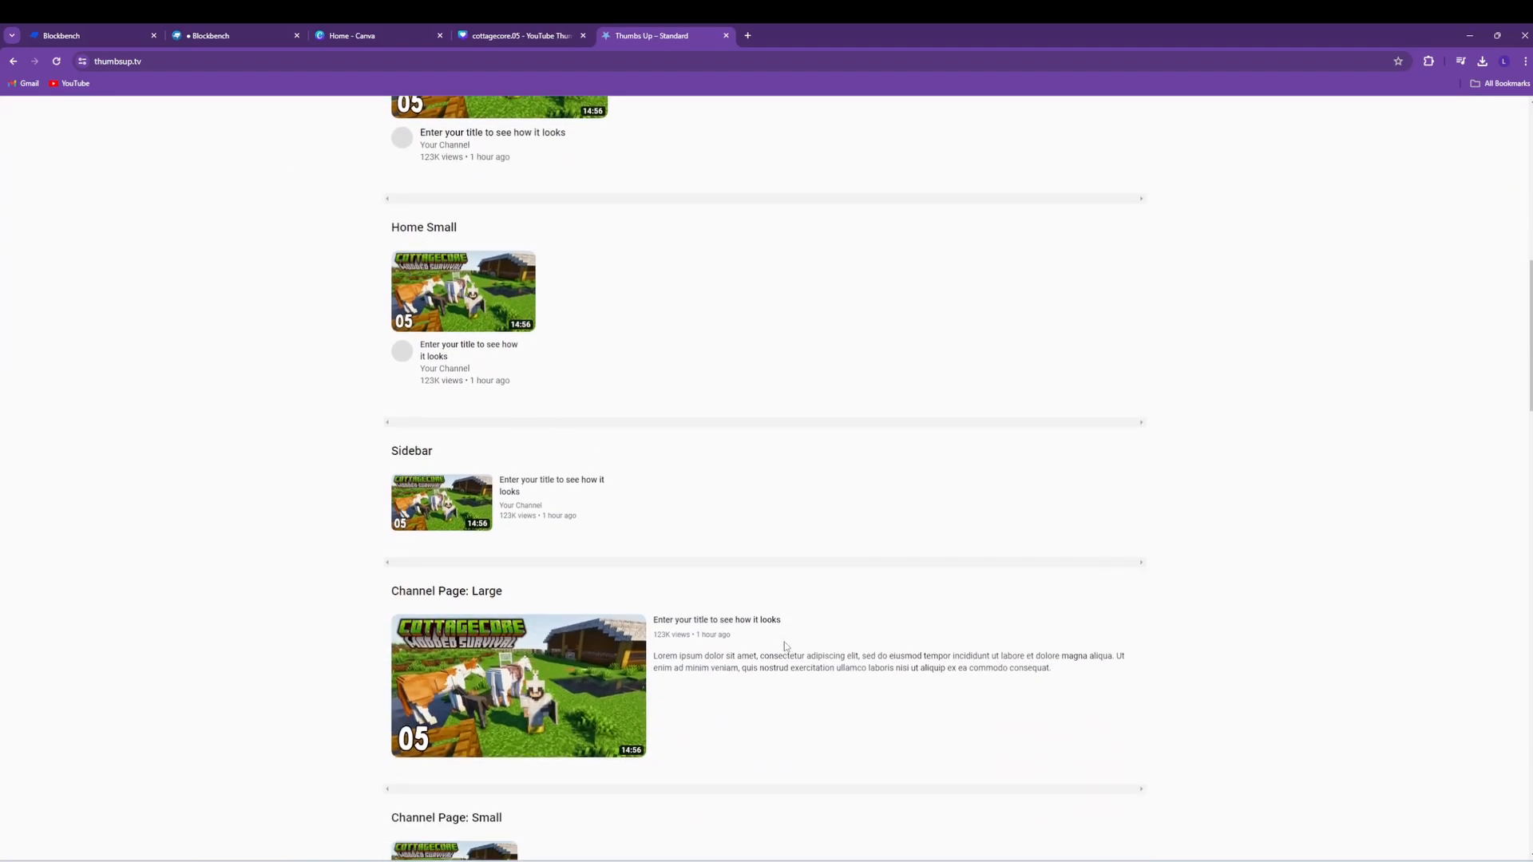
scroll("down", 3)
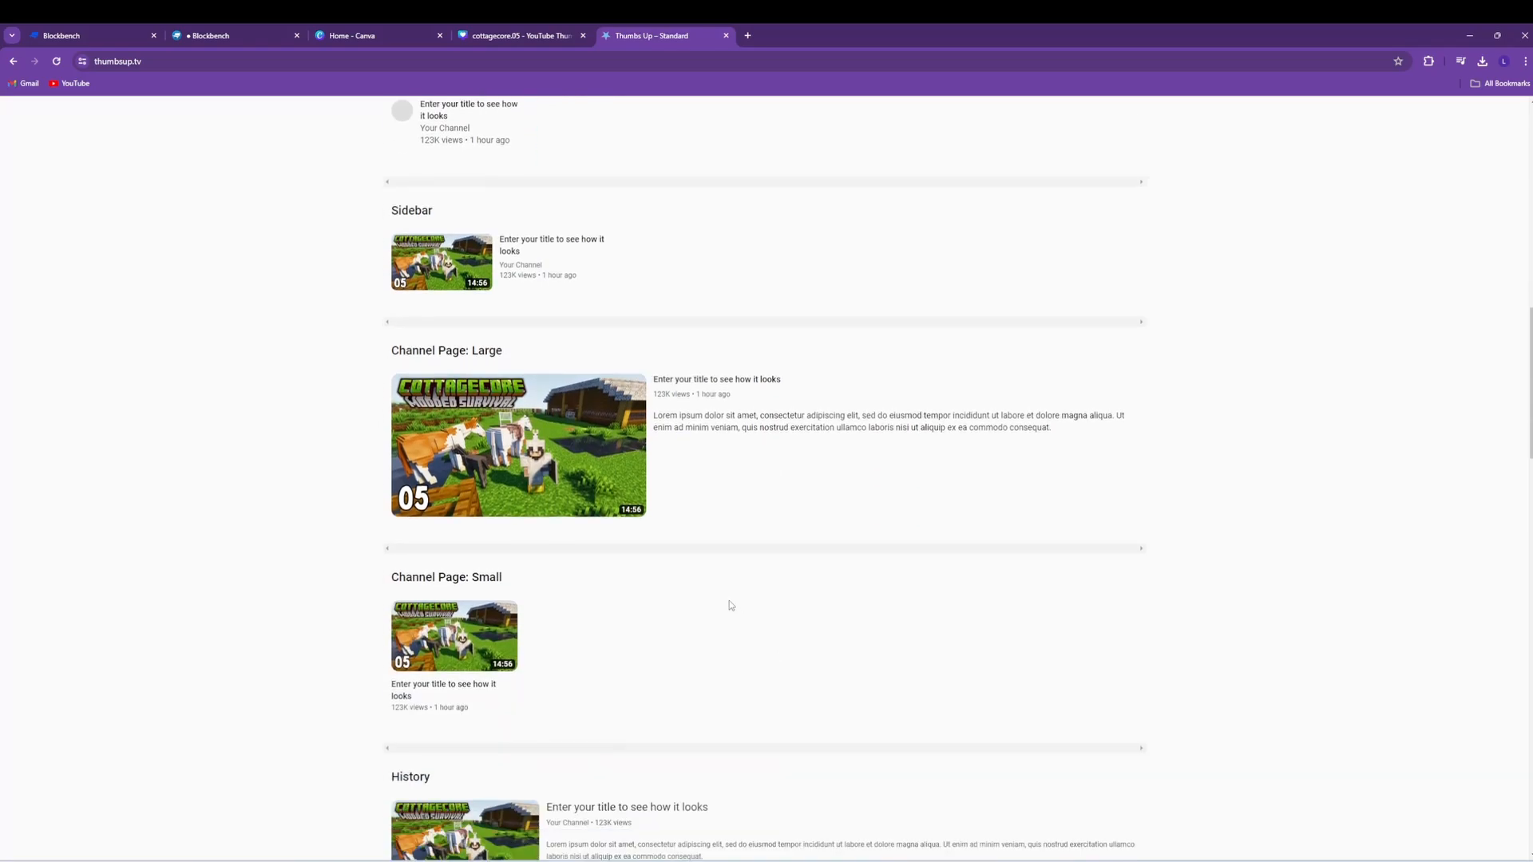
mouse_move(616, 510)
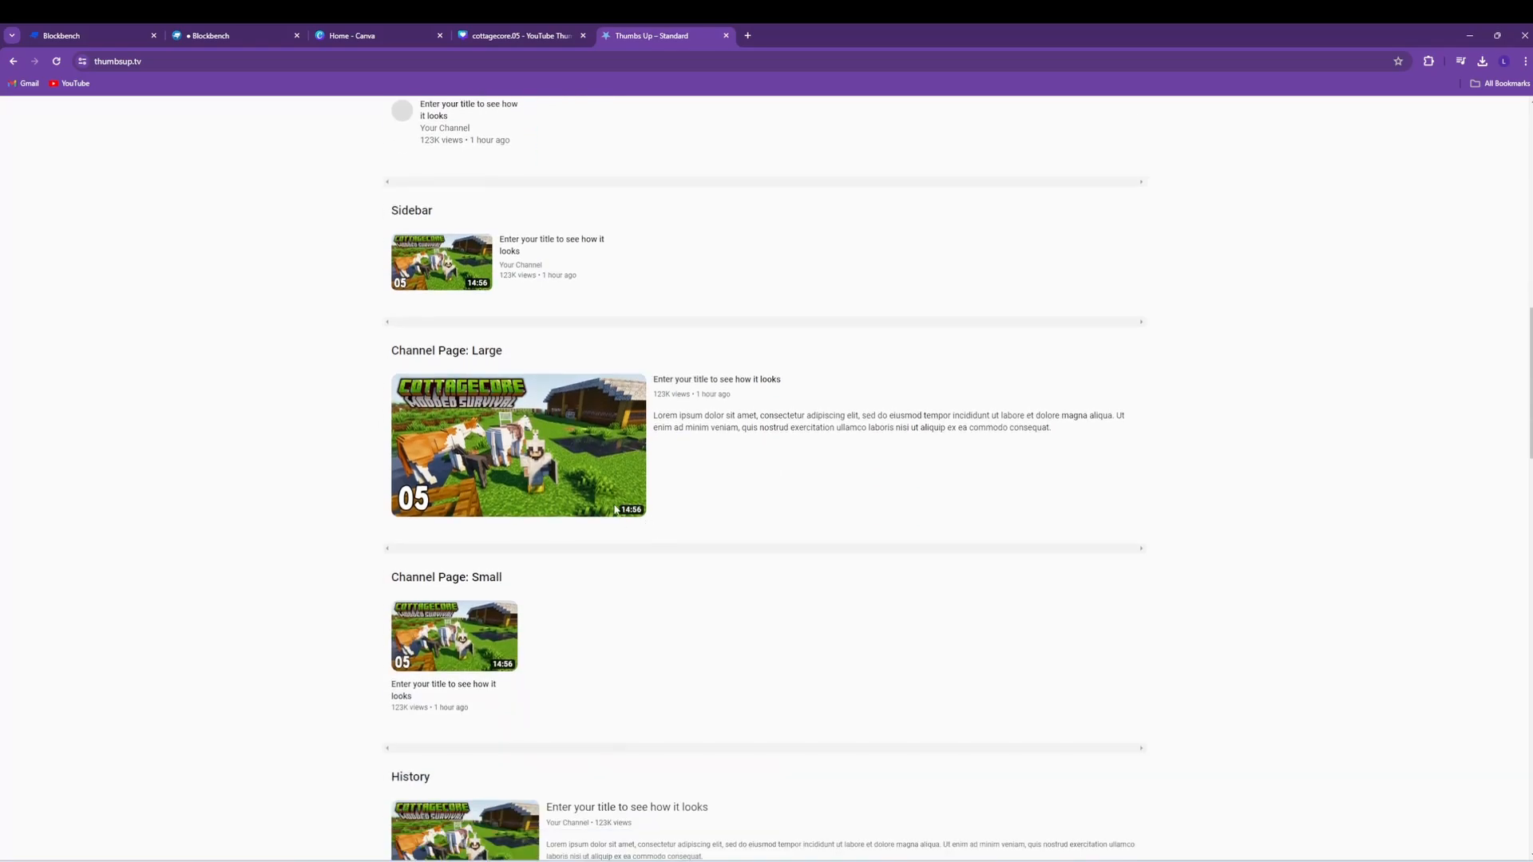
mouse_move(418, 499)
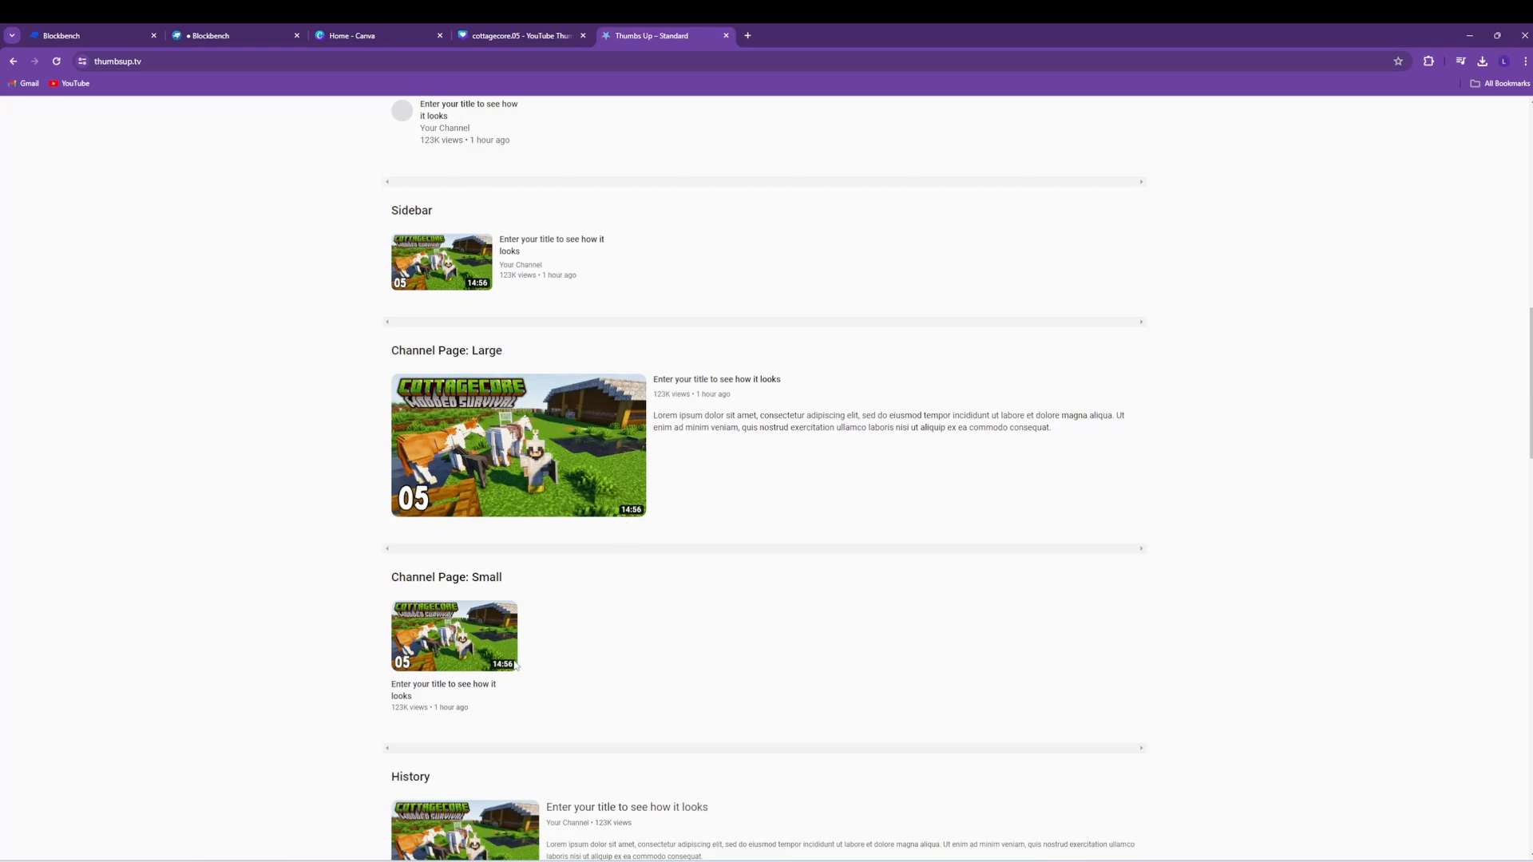
mouse_move(570, 655)
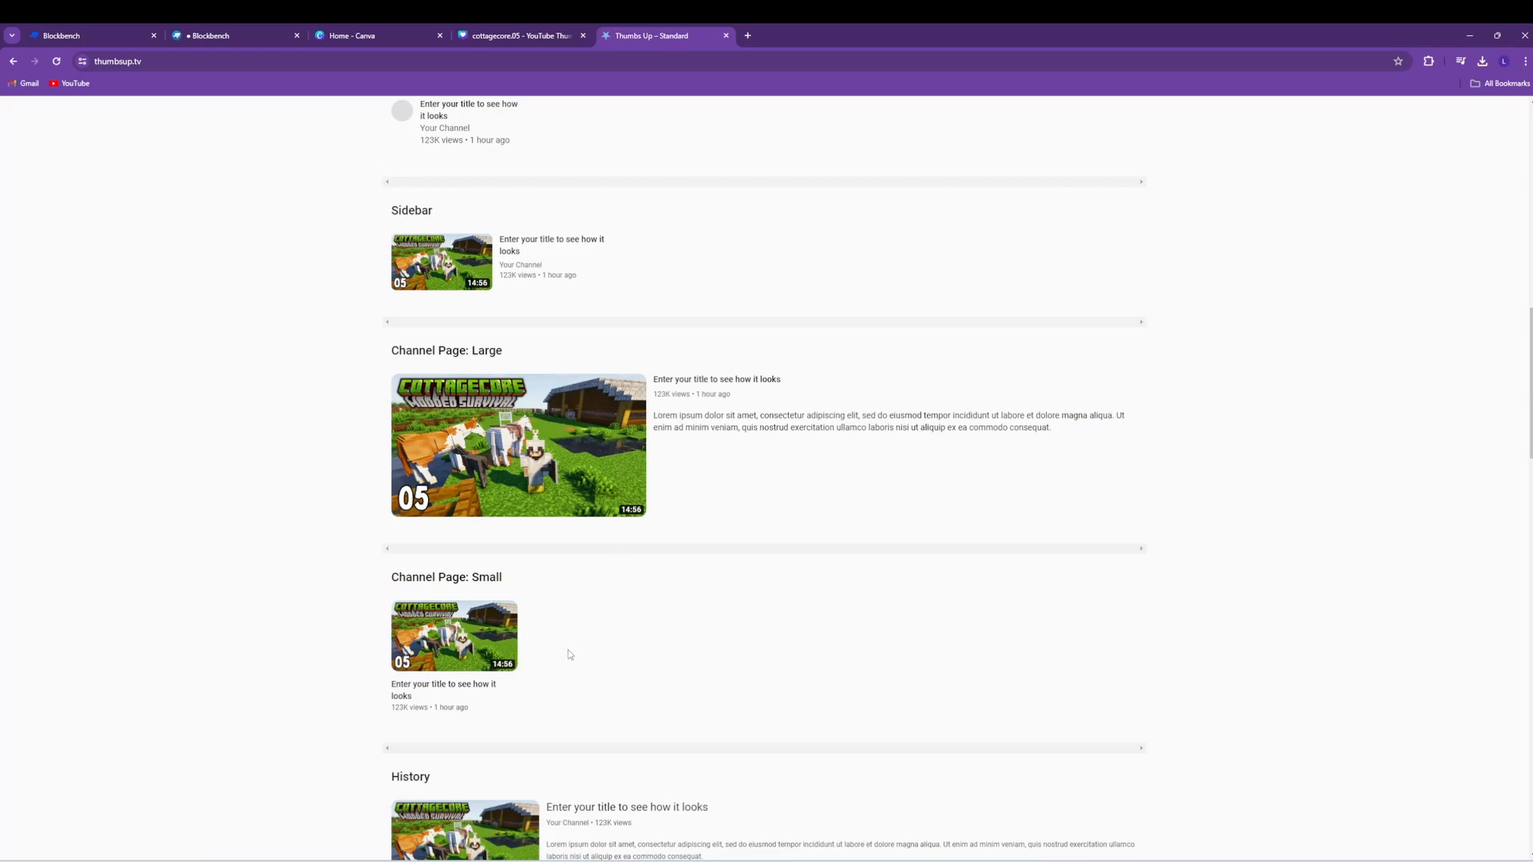
scroll("up", 3)
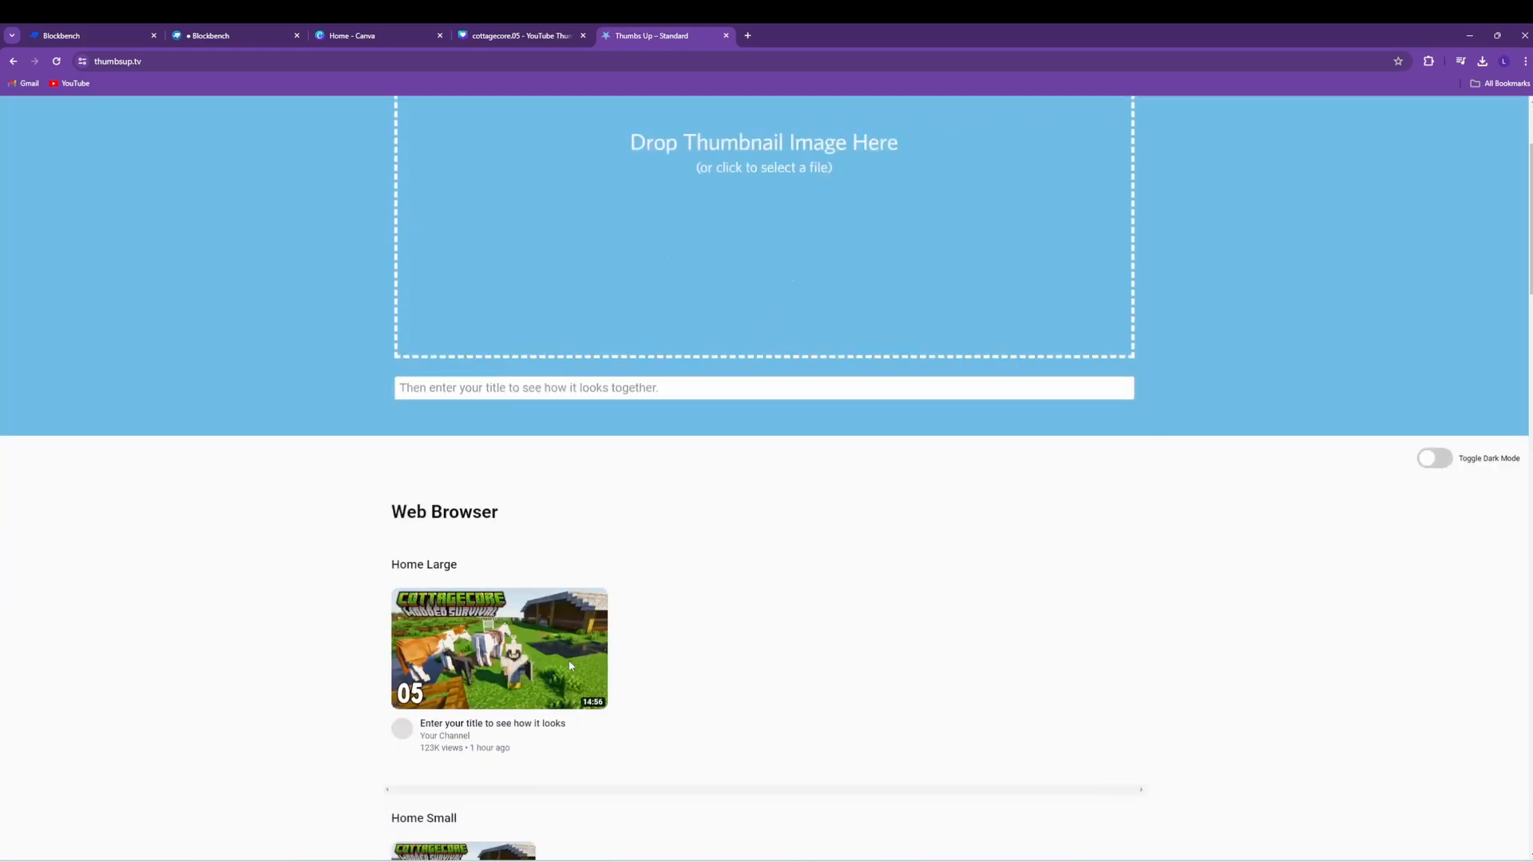
scroll("down", 3)
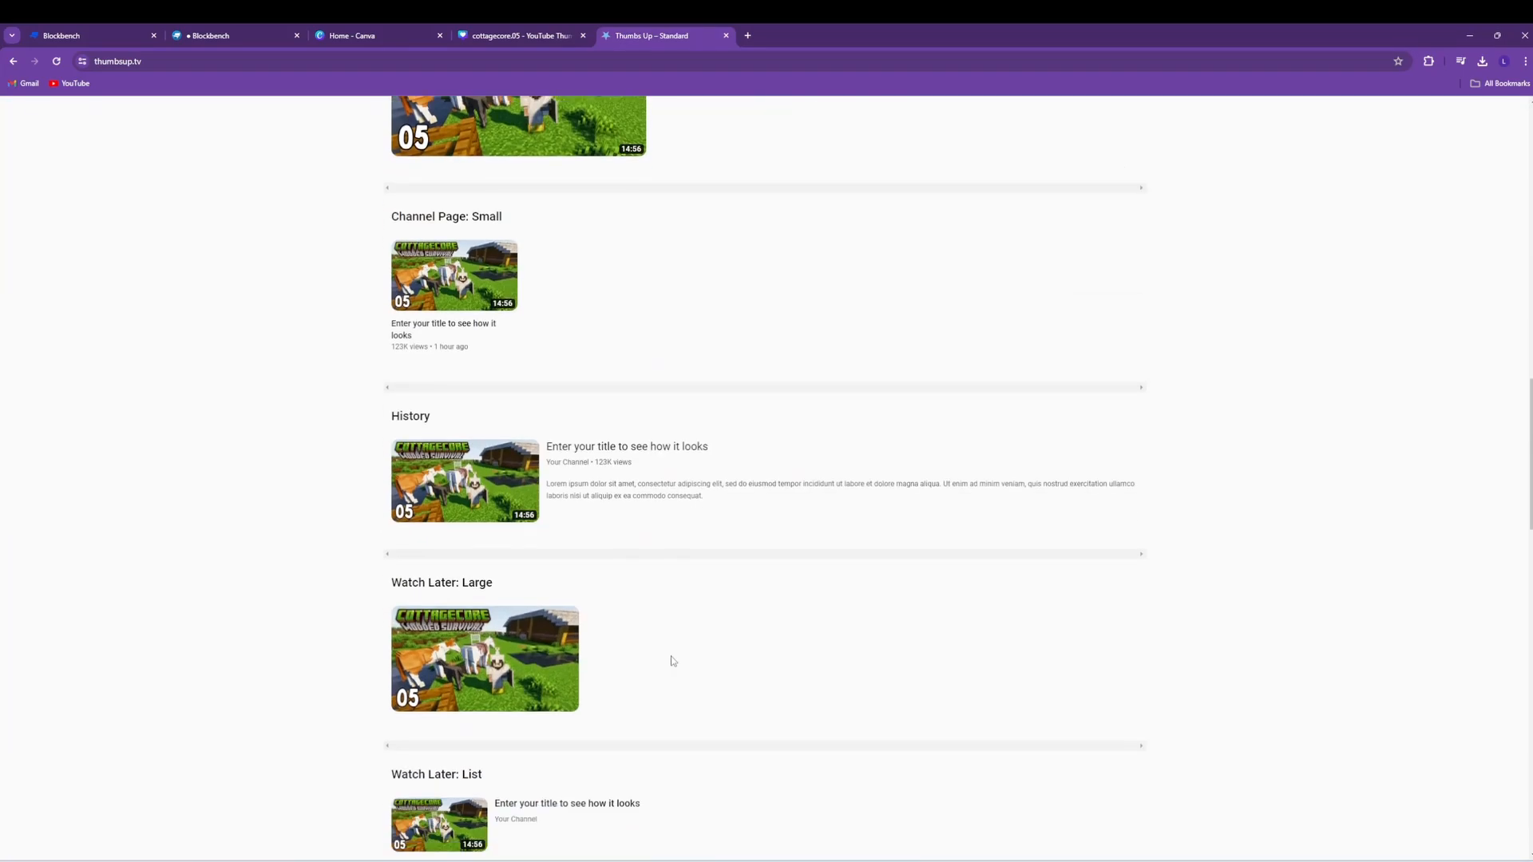
scroll("down", 3)
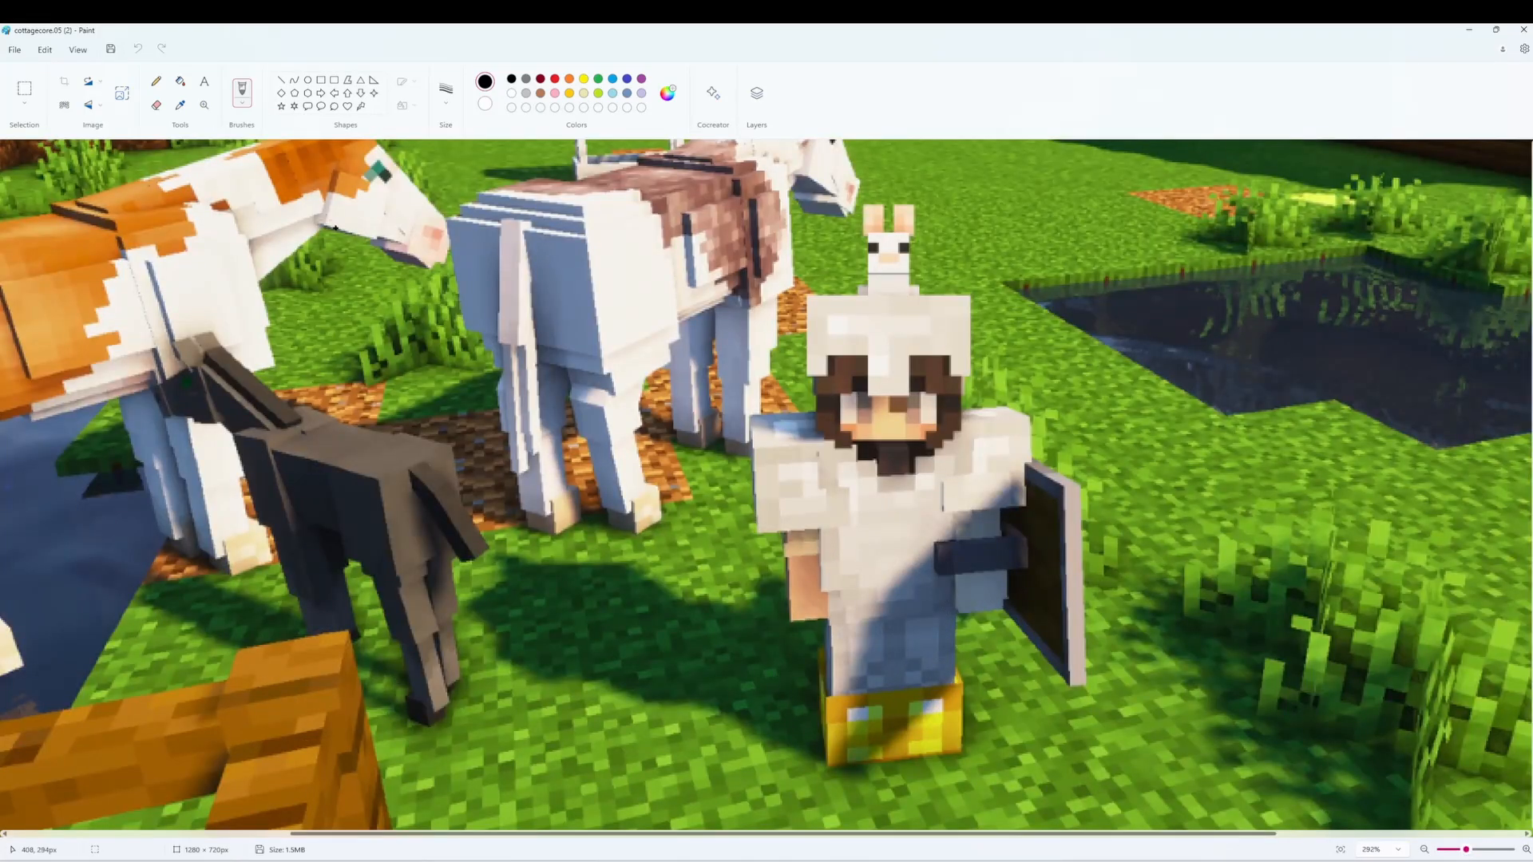
mouse_move(764, 455)
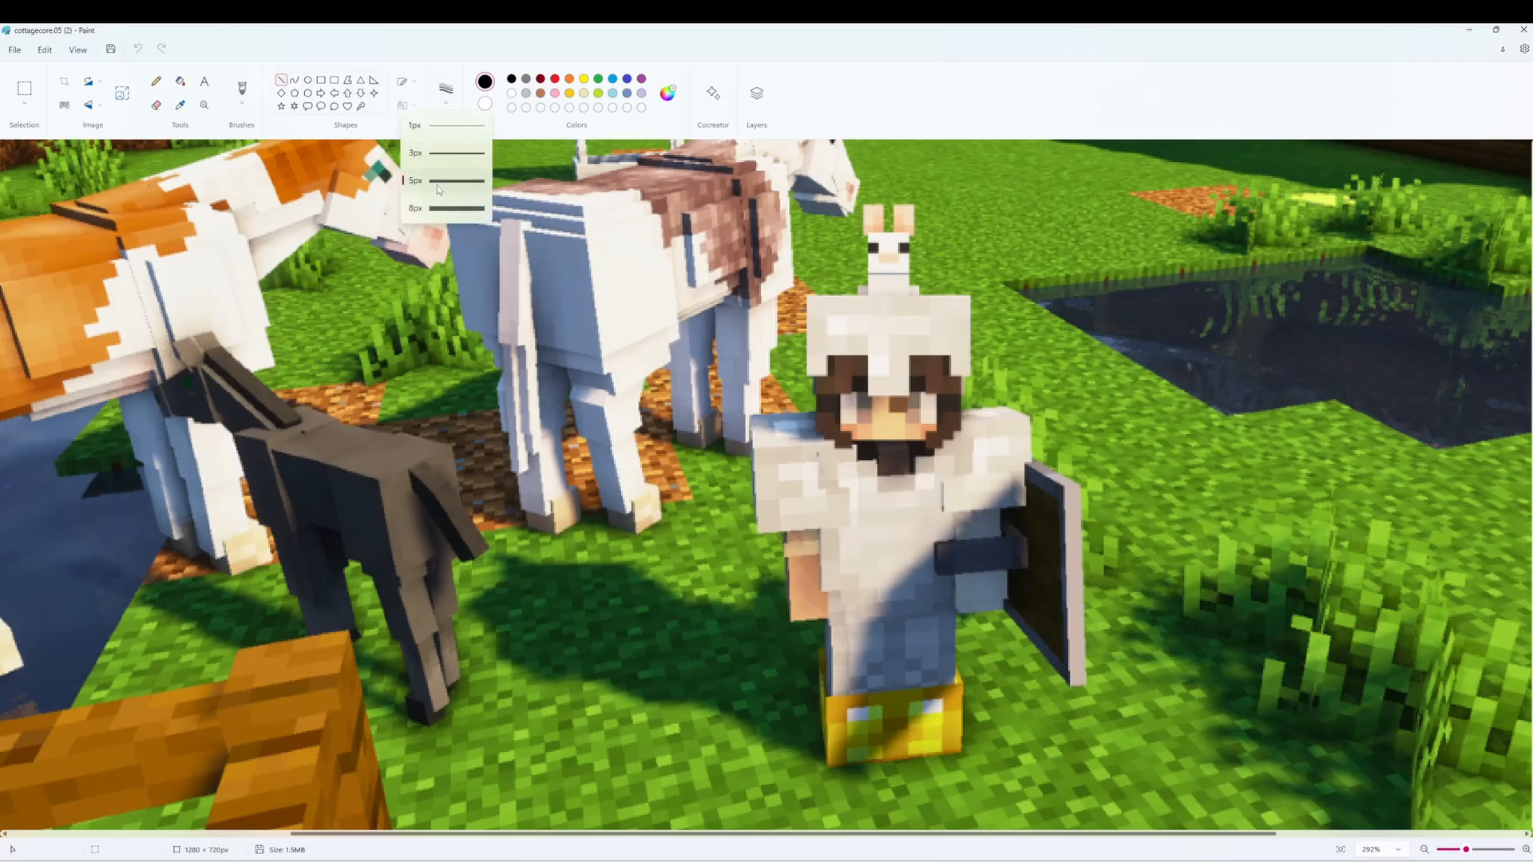
- Choose a 5px brush size for tracing the white outline around the character
left_click(446, 105)
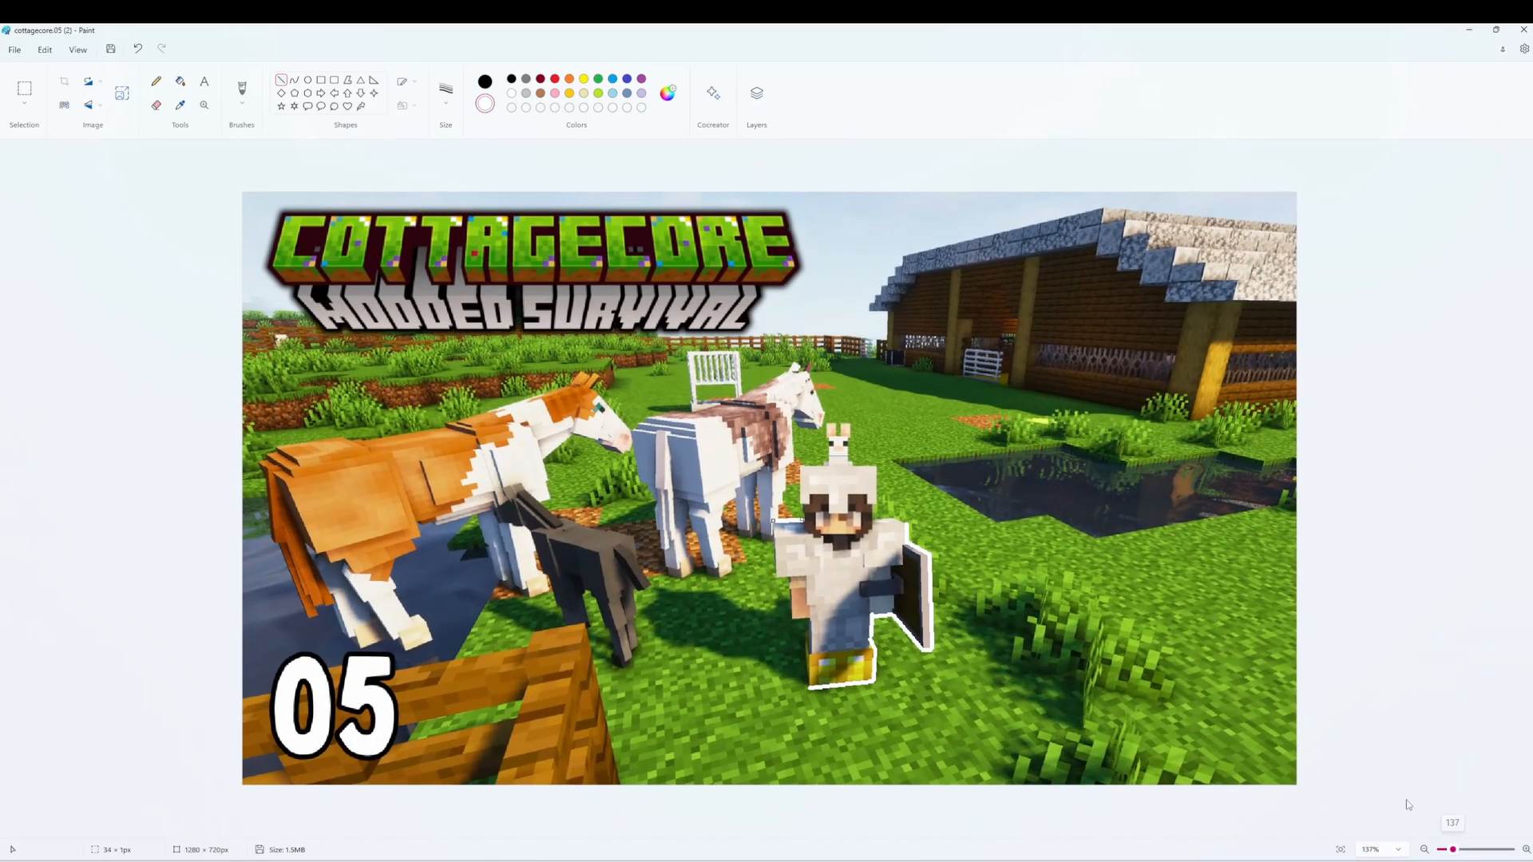
mouse_move(634, 514)
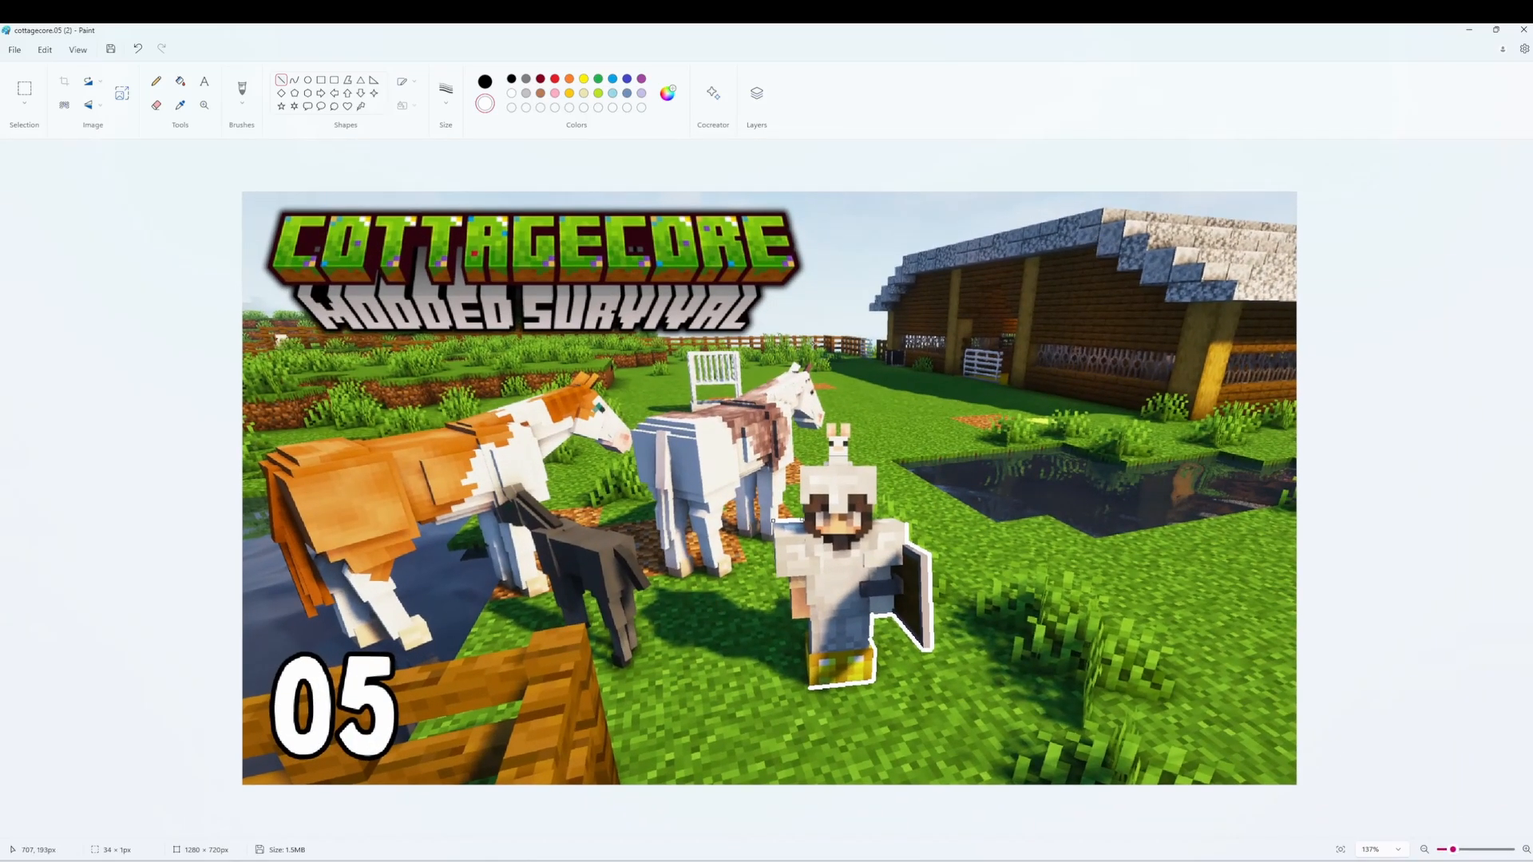
mouse_move(913, 475)
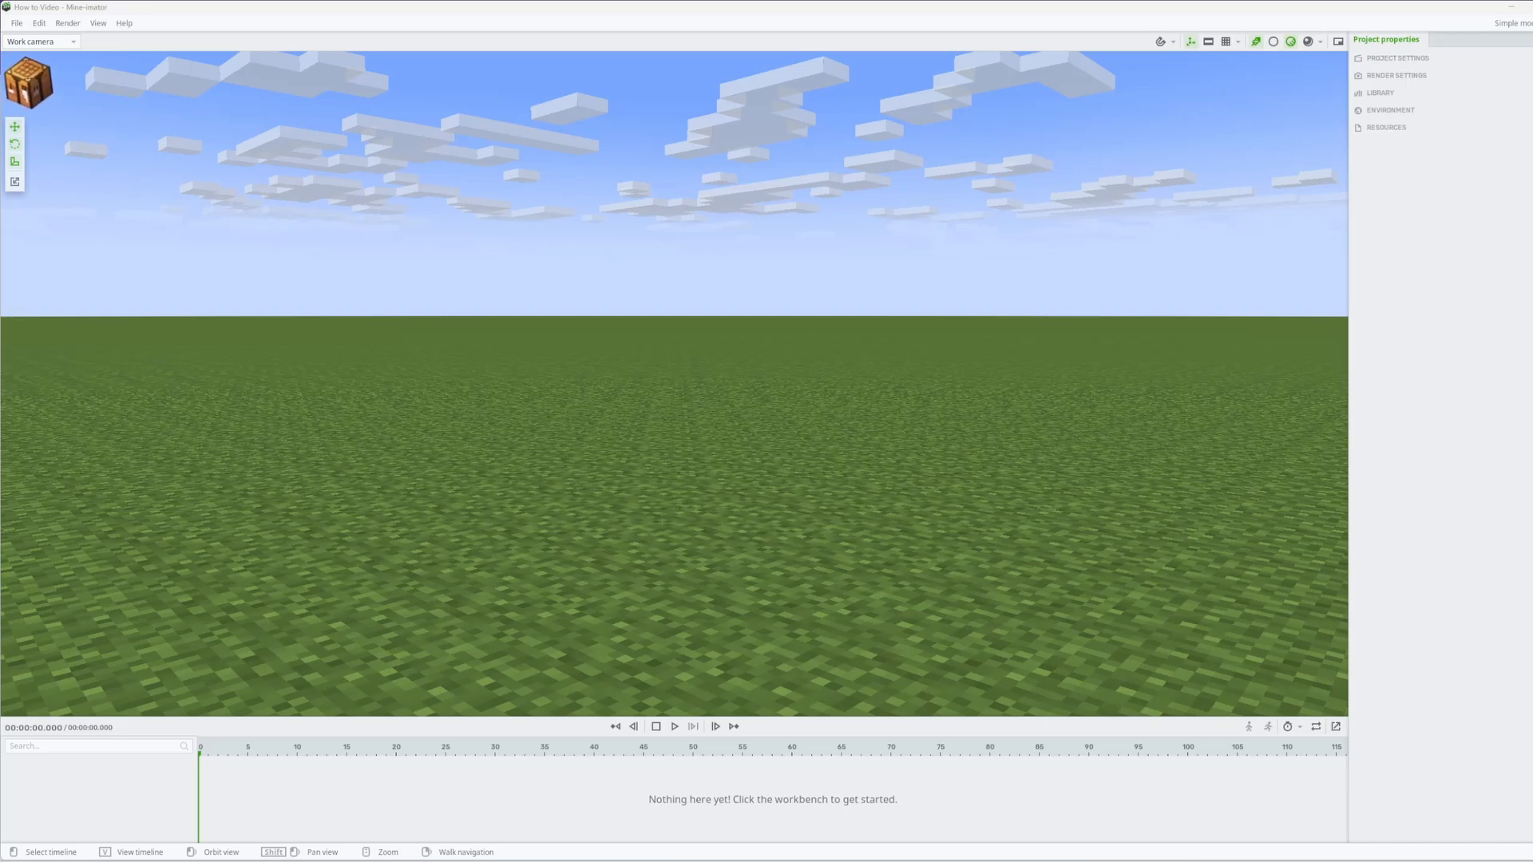
mouse_move(584, 342)
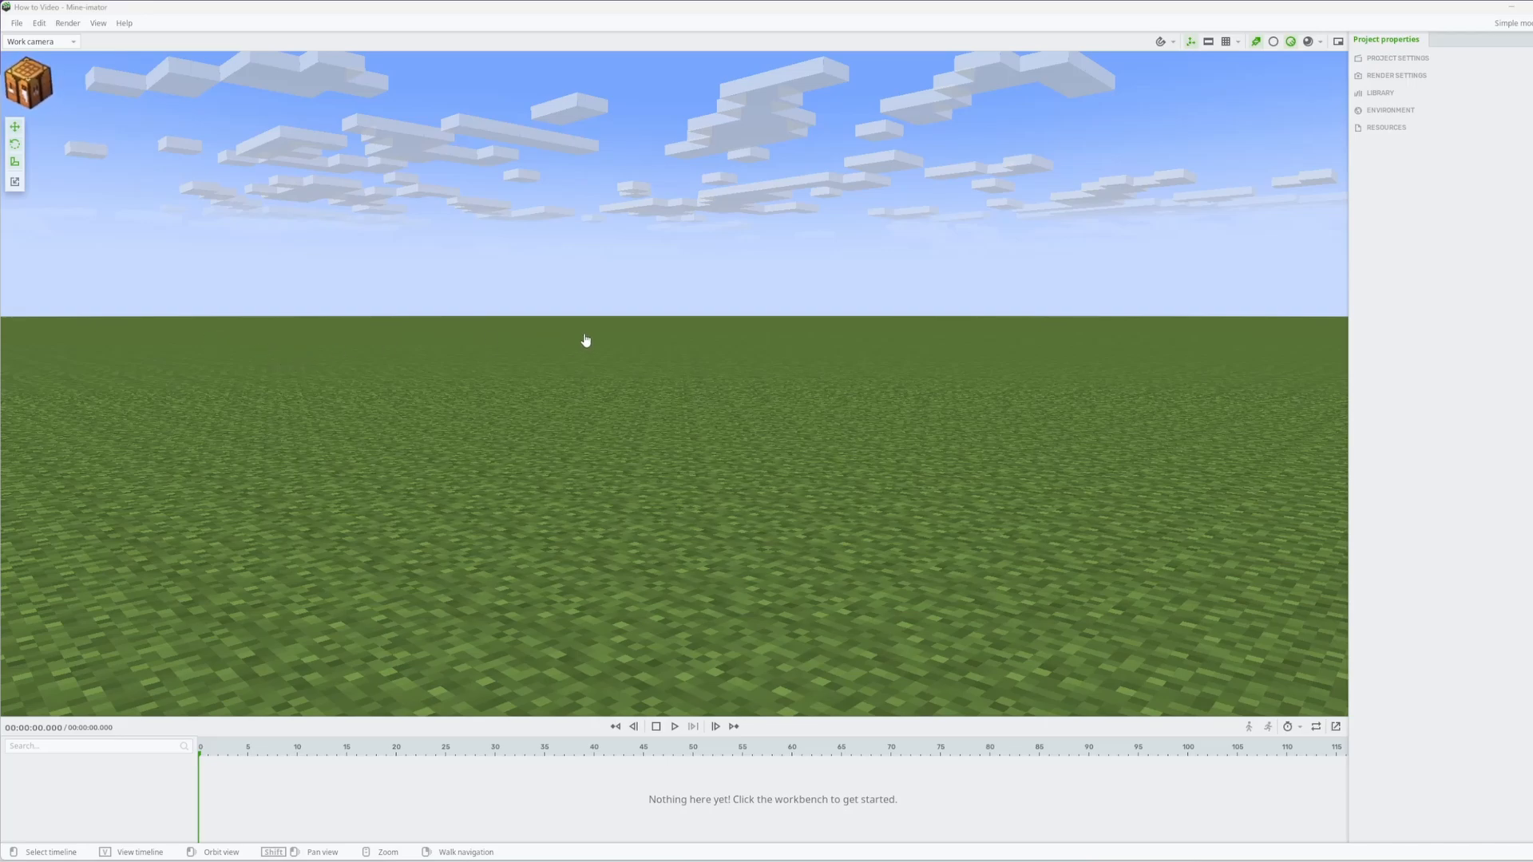
mouse_move(469, 276)
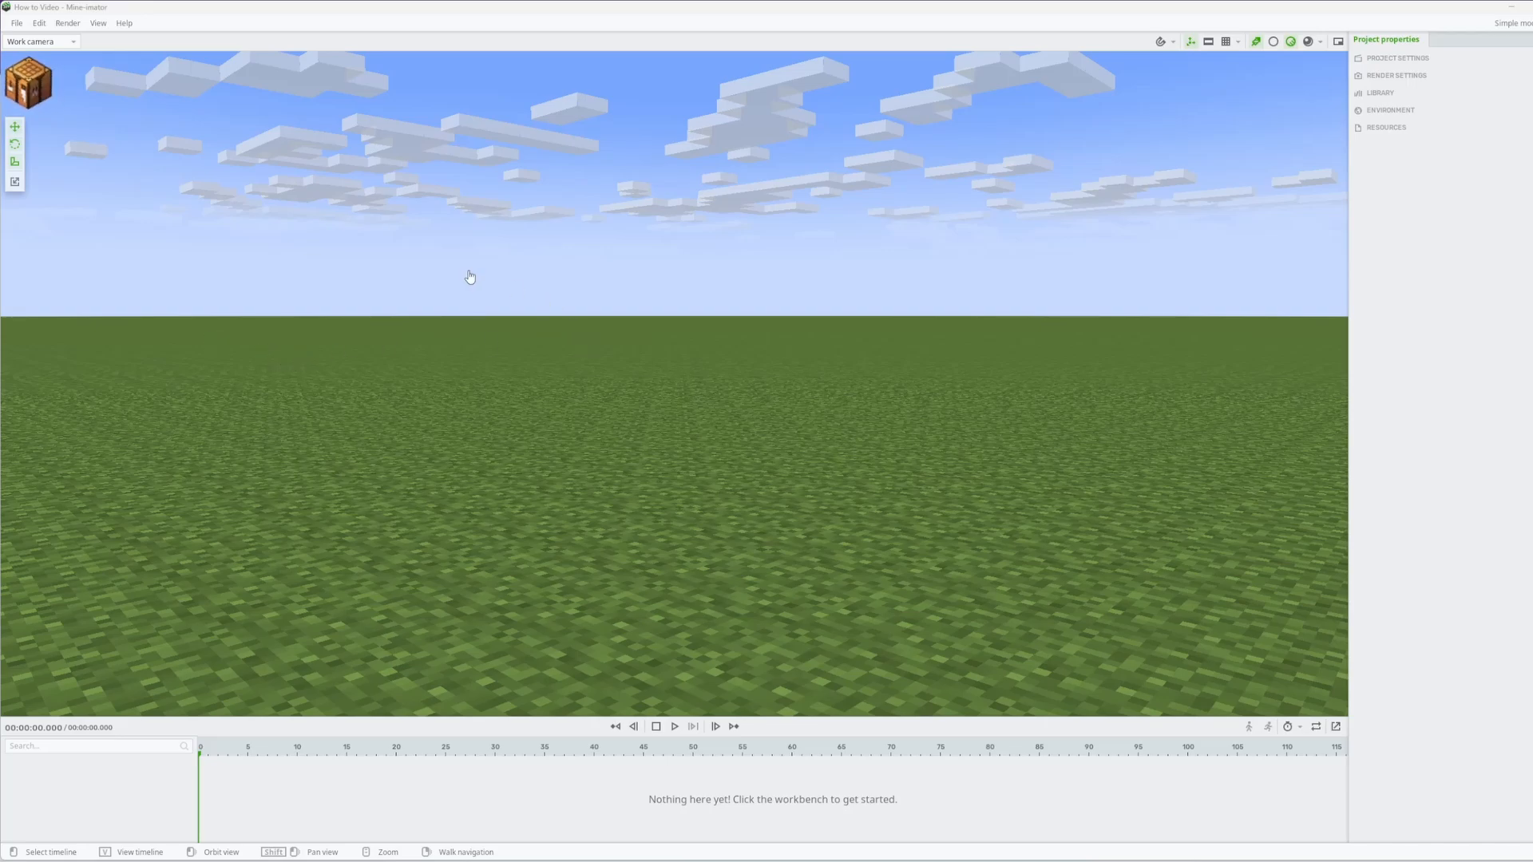
mouse_move(472, 251)
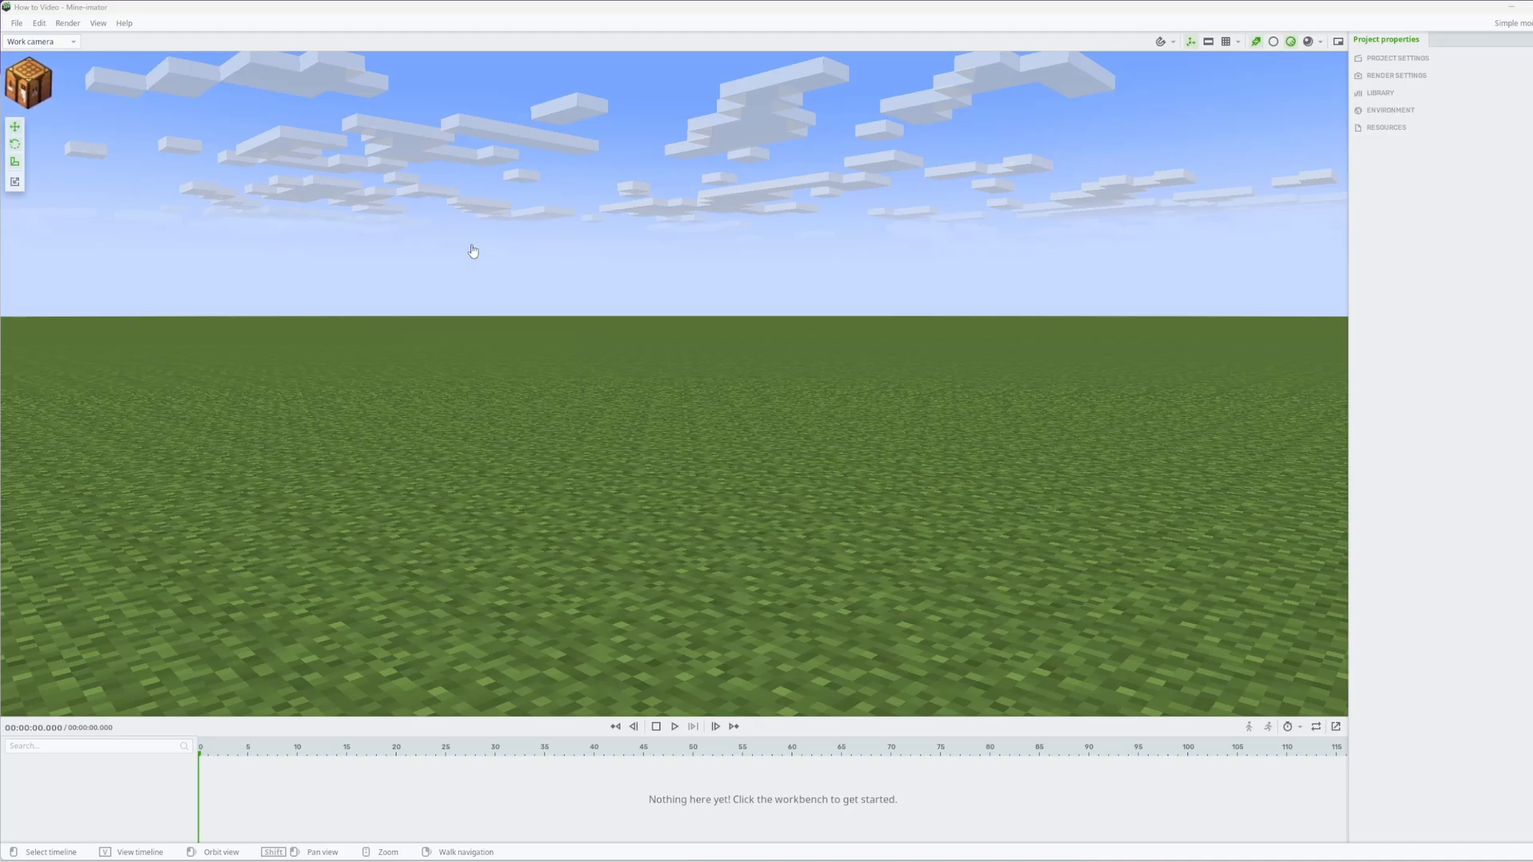
mouse_move(678, 530)
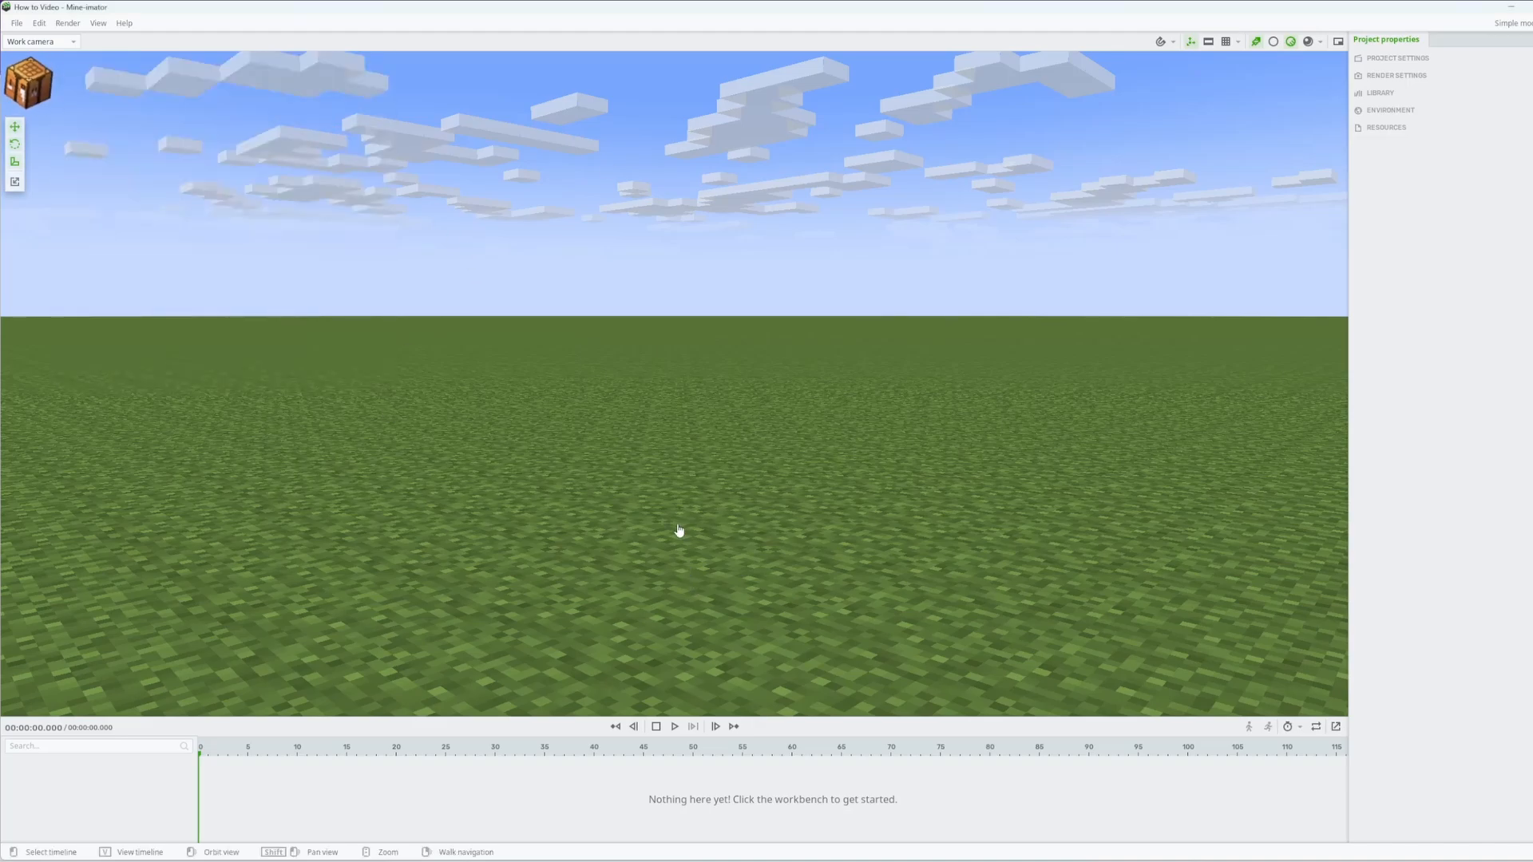
mouse_move(647, 346)
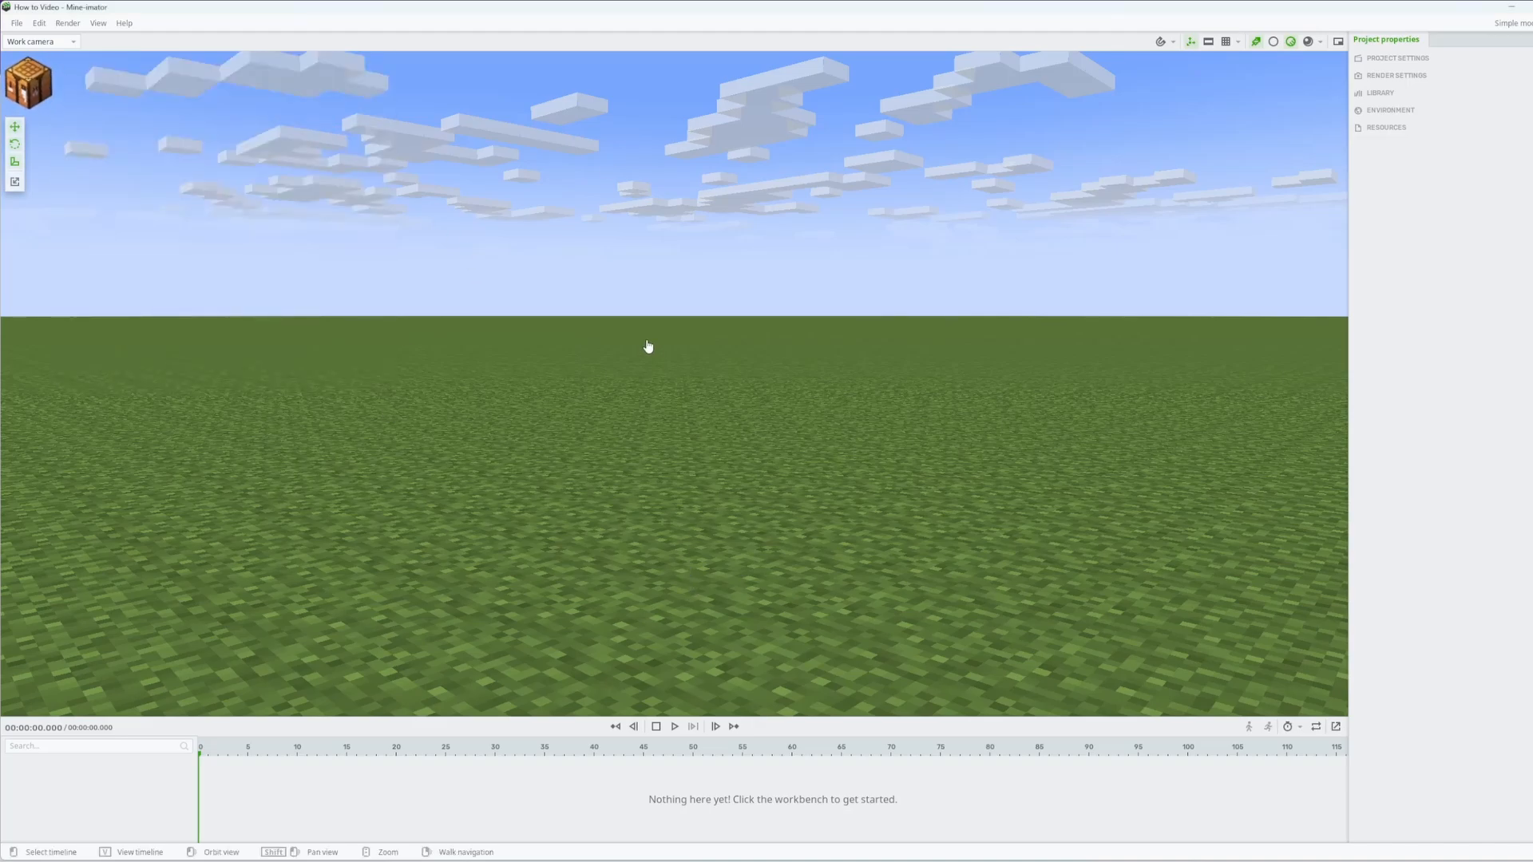
mouse_move(29, 82)
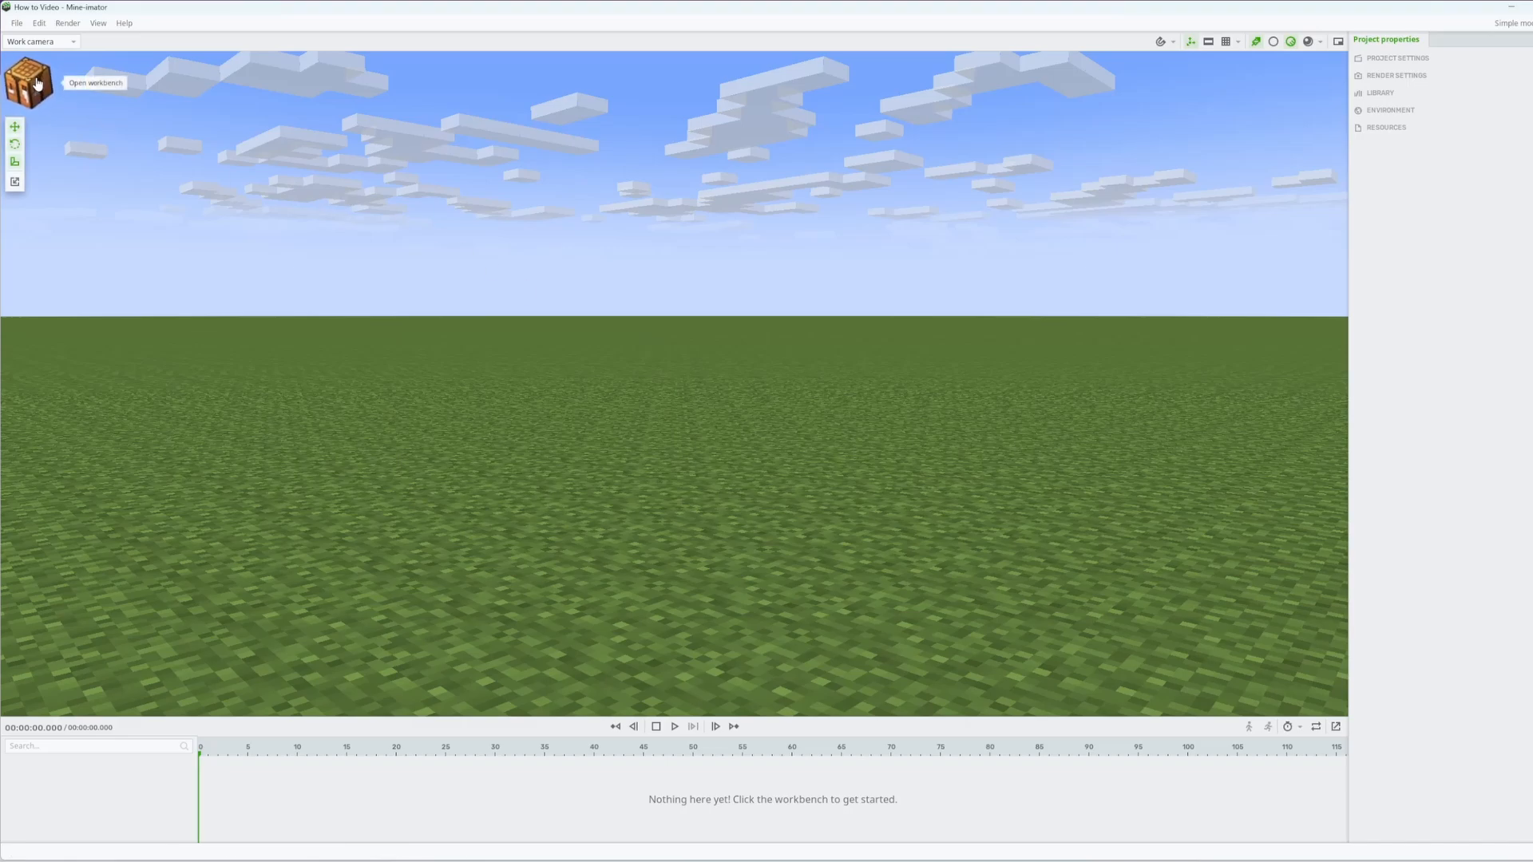
- Browse the character panel, preview the Llama model, then choose the Human character
left_click(27, 81)
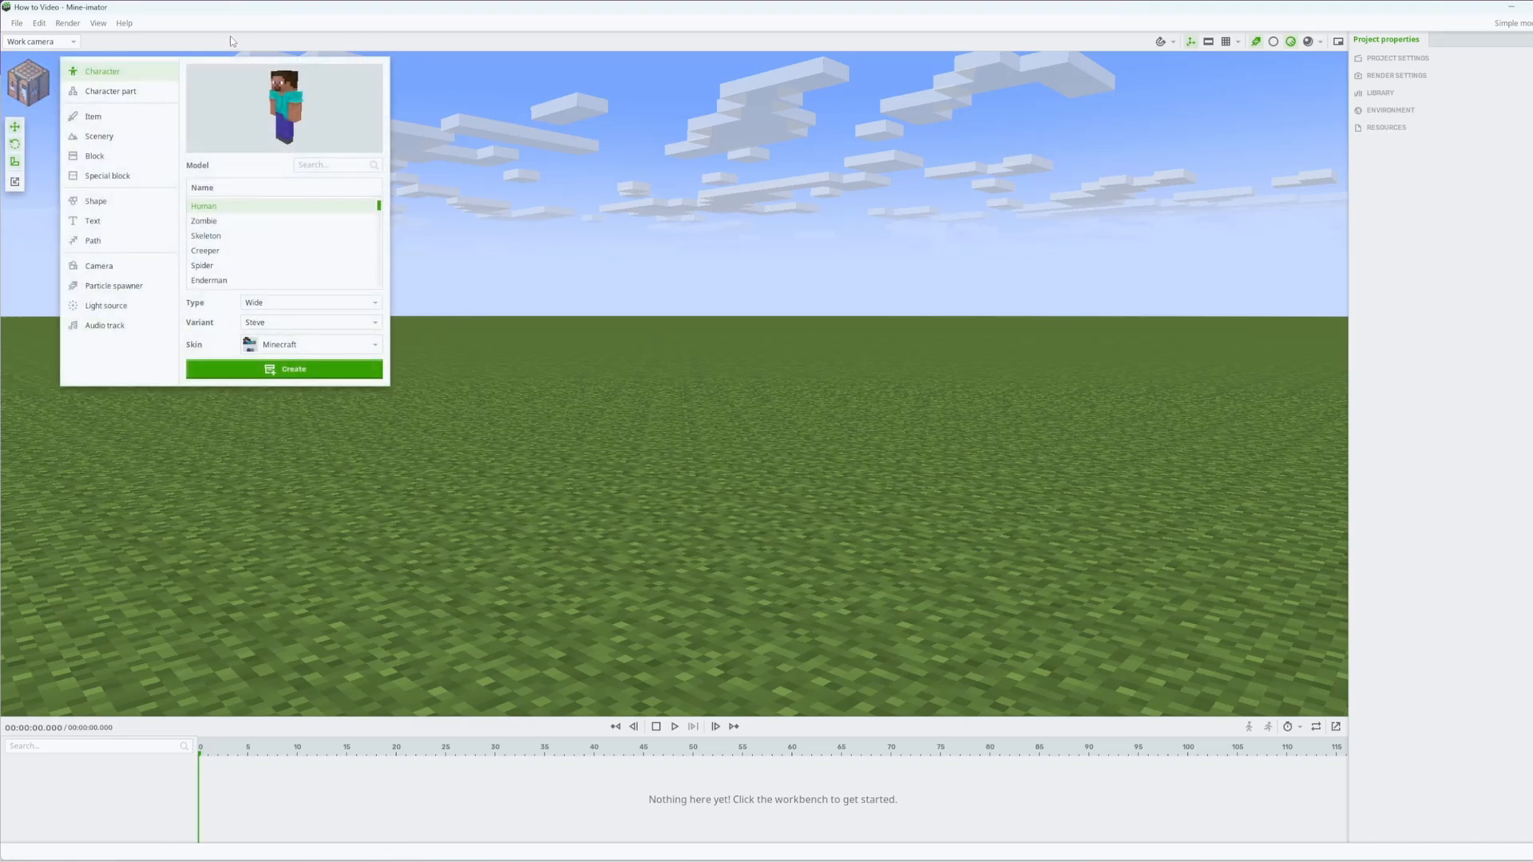
scroll("down", 3)
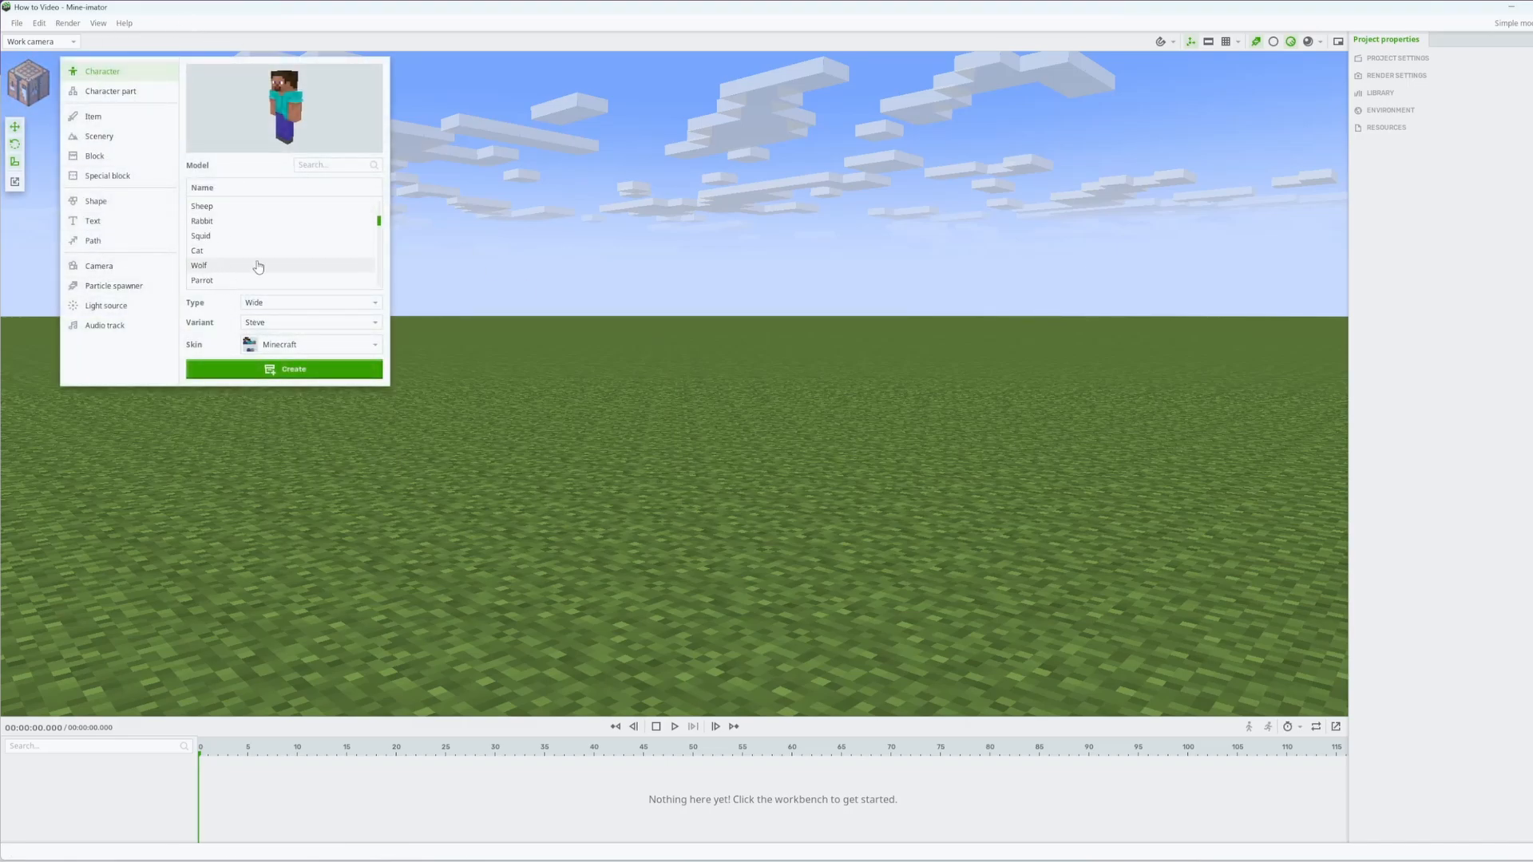
left_click(201, 250)
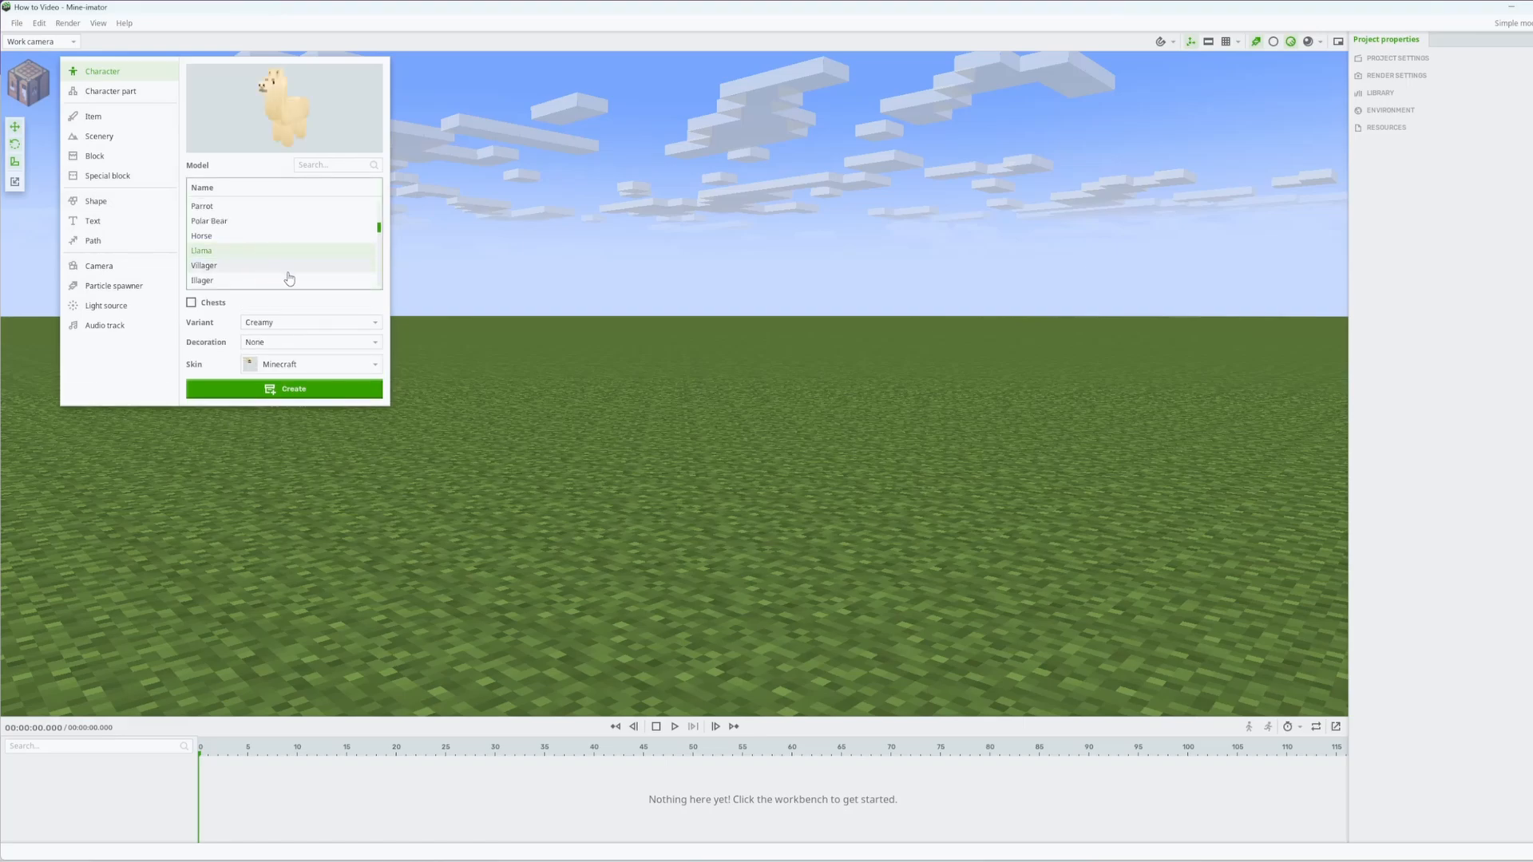
left_click(206, 265)
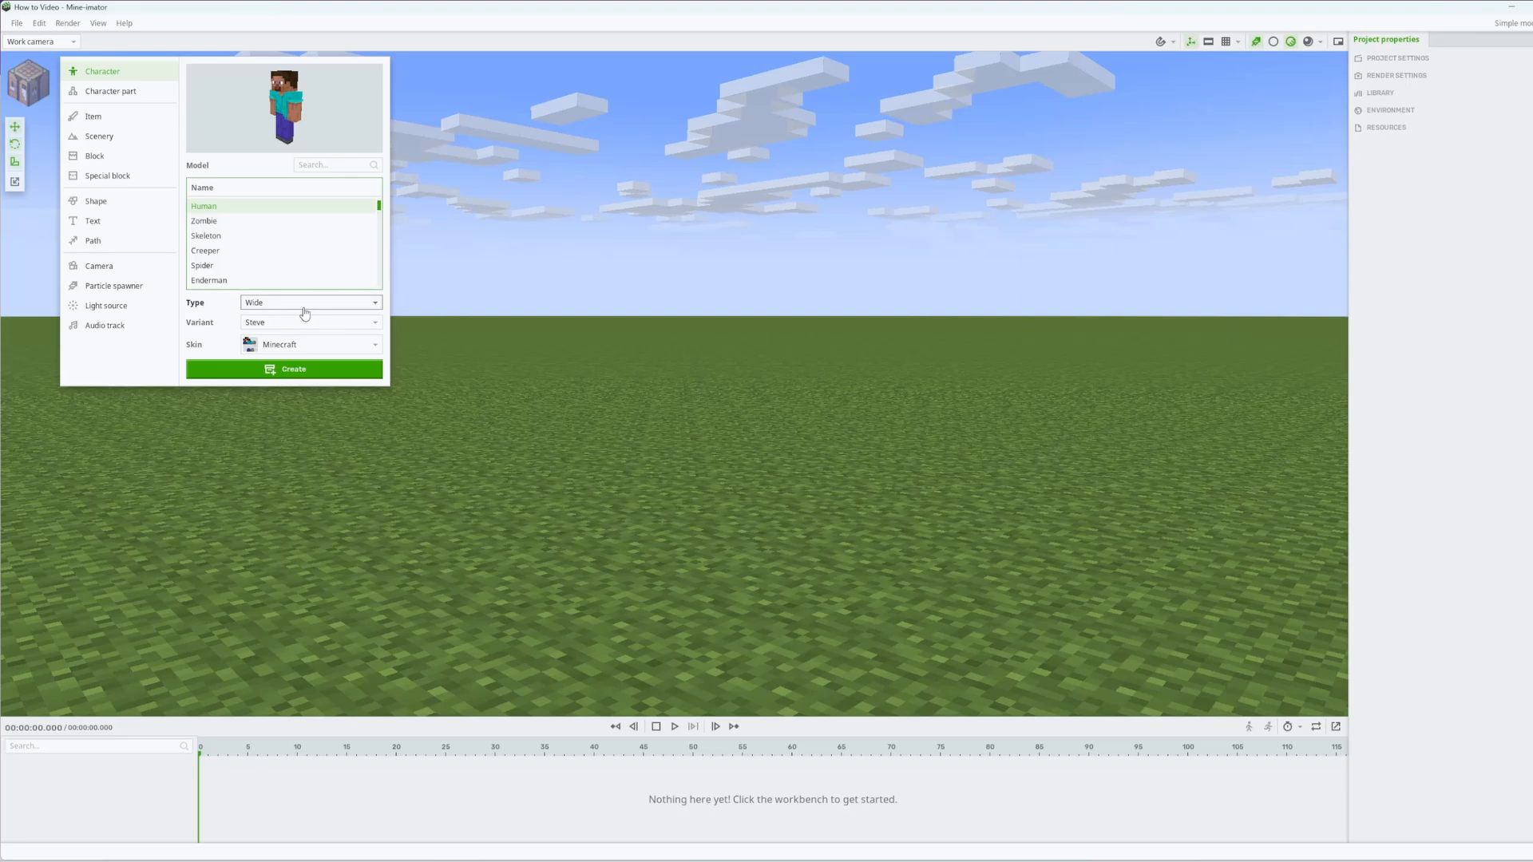
mouse_move(265, 313)
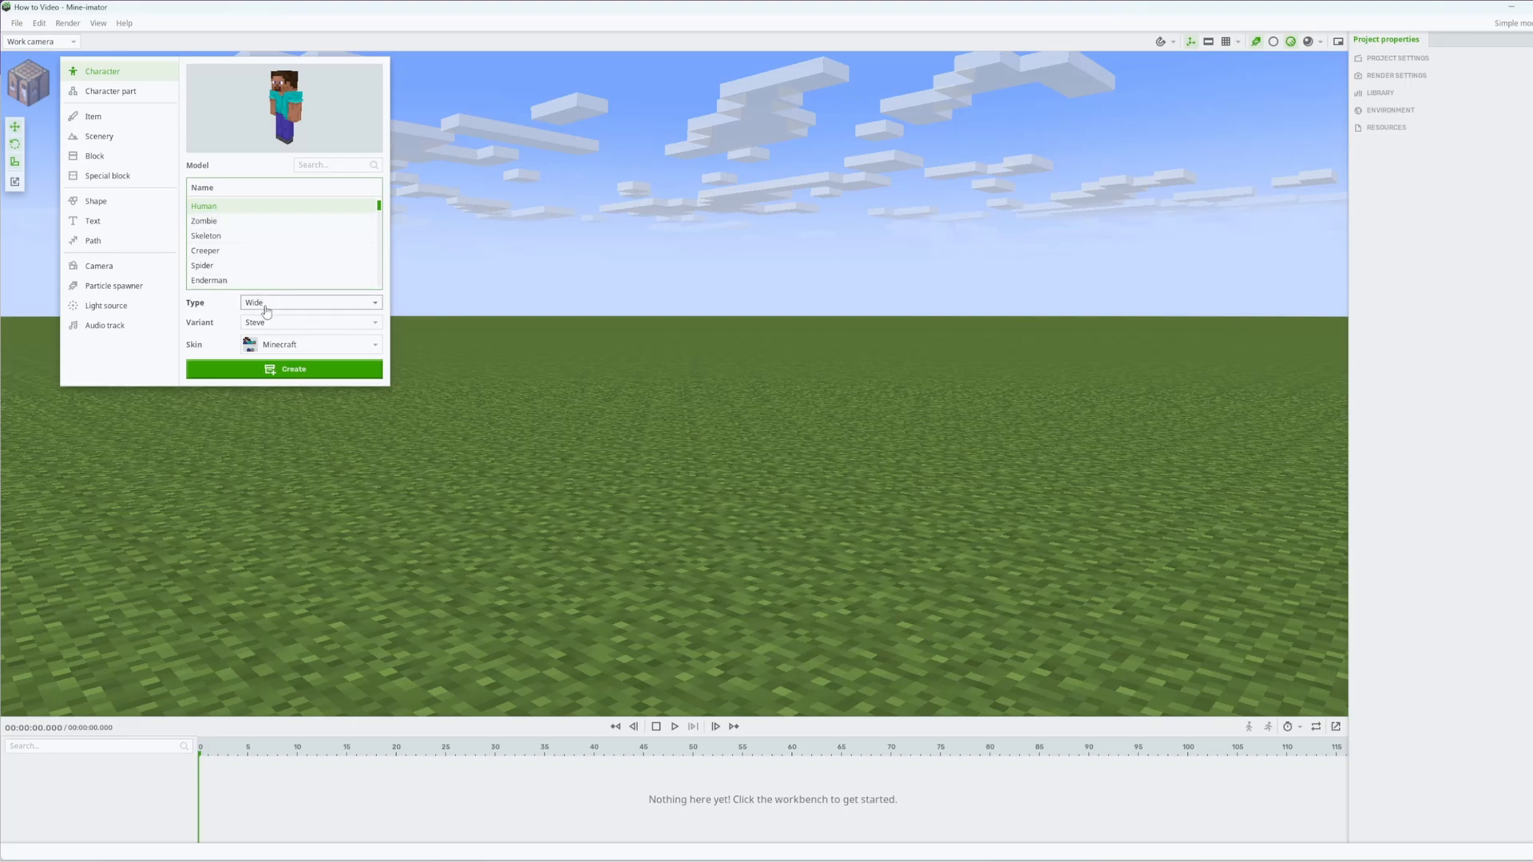
- Set the Human to Slim type, download Jitterybug's skin by username, and create the character in the scene
left_click(310, 302)
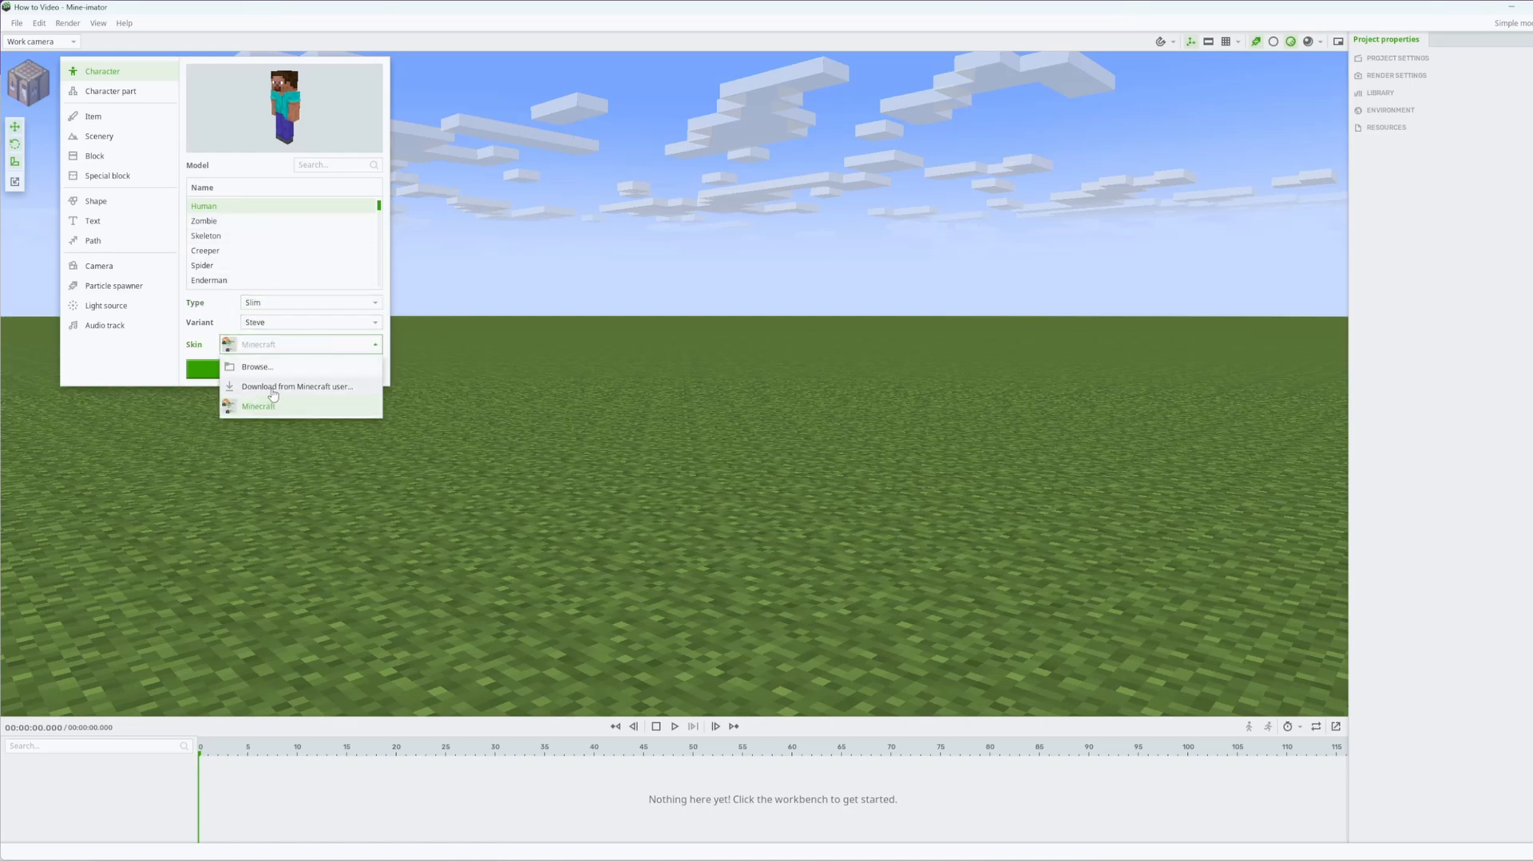
left_click(297, 386)
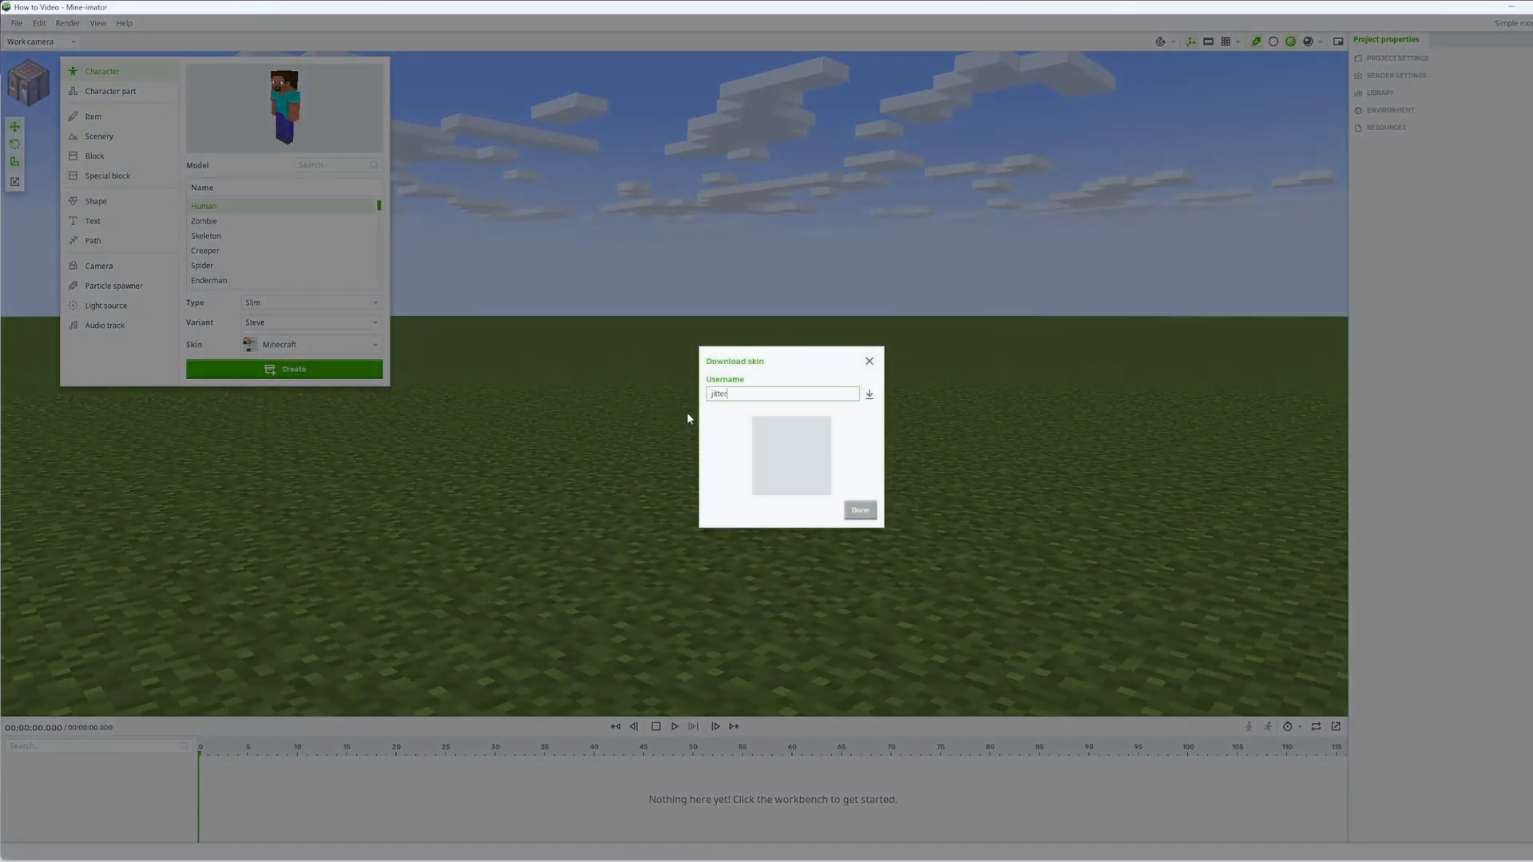
type("ybug")
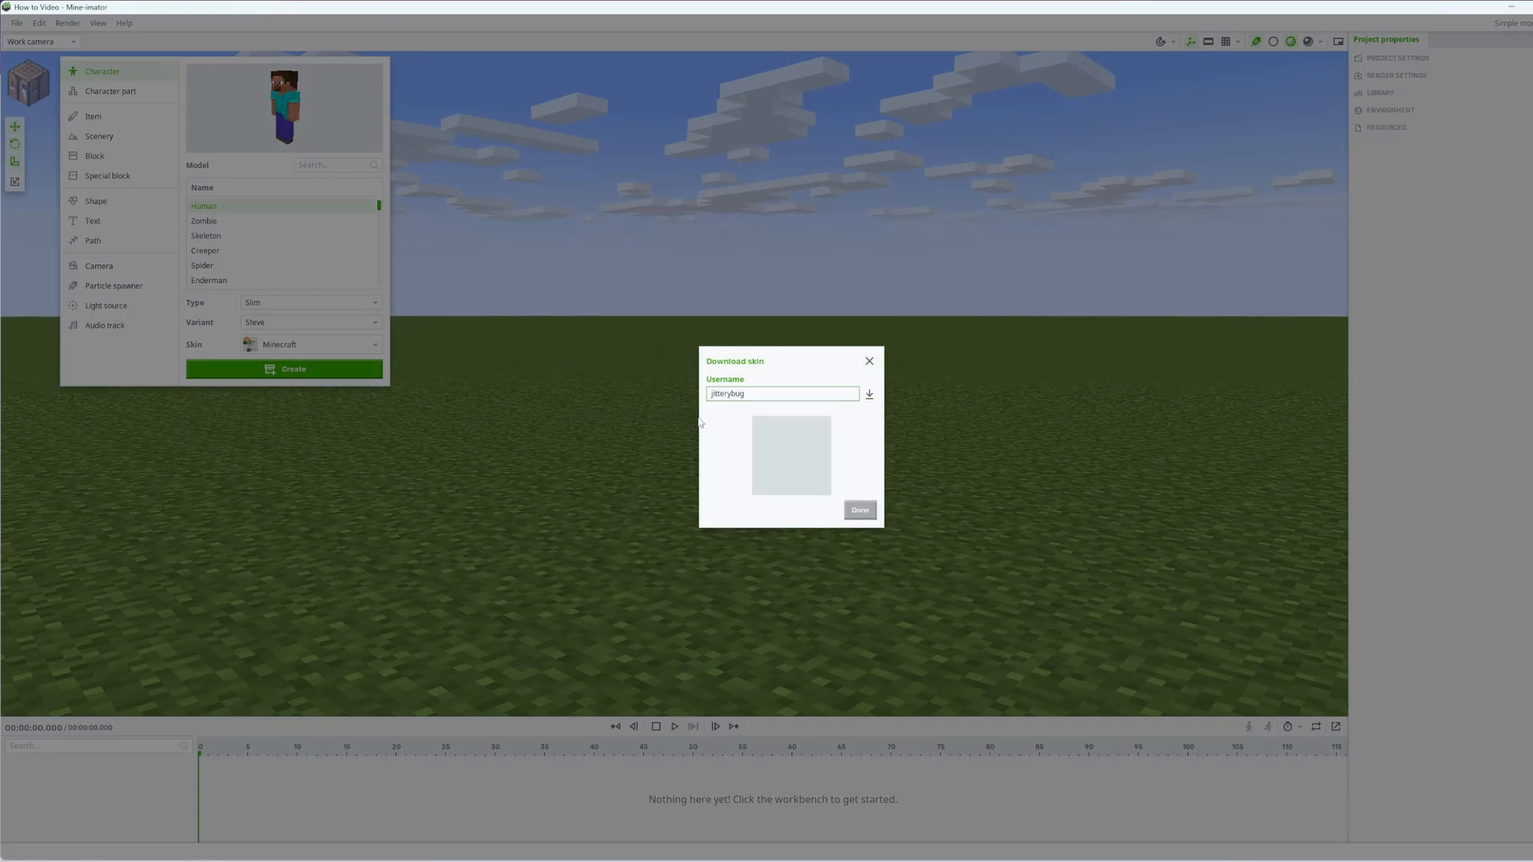
mouse_move(869, 393)
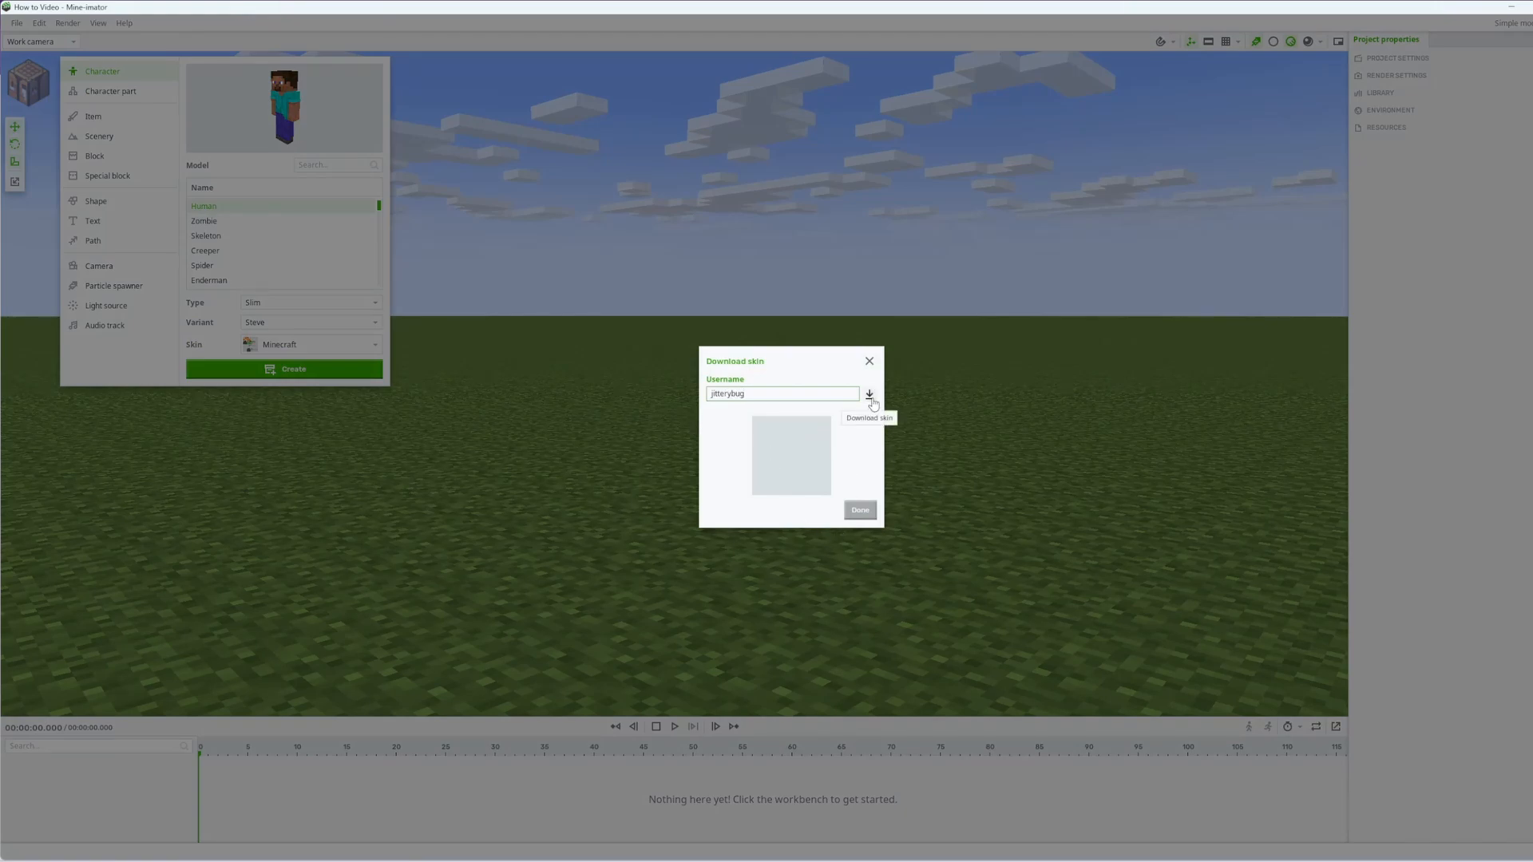
left_click(869, 395)
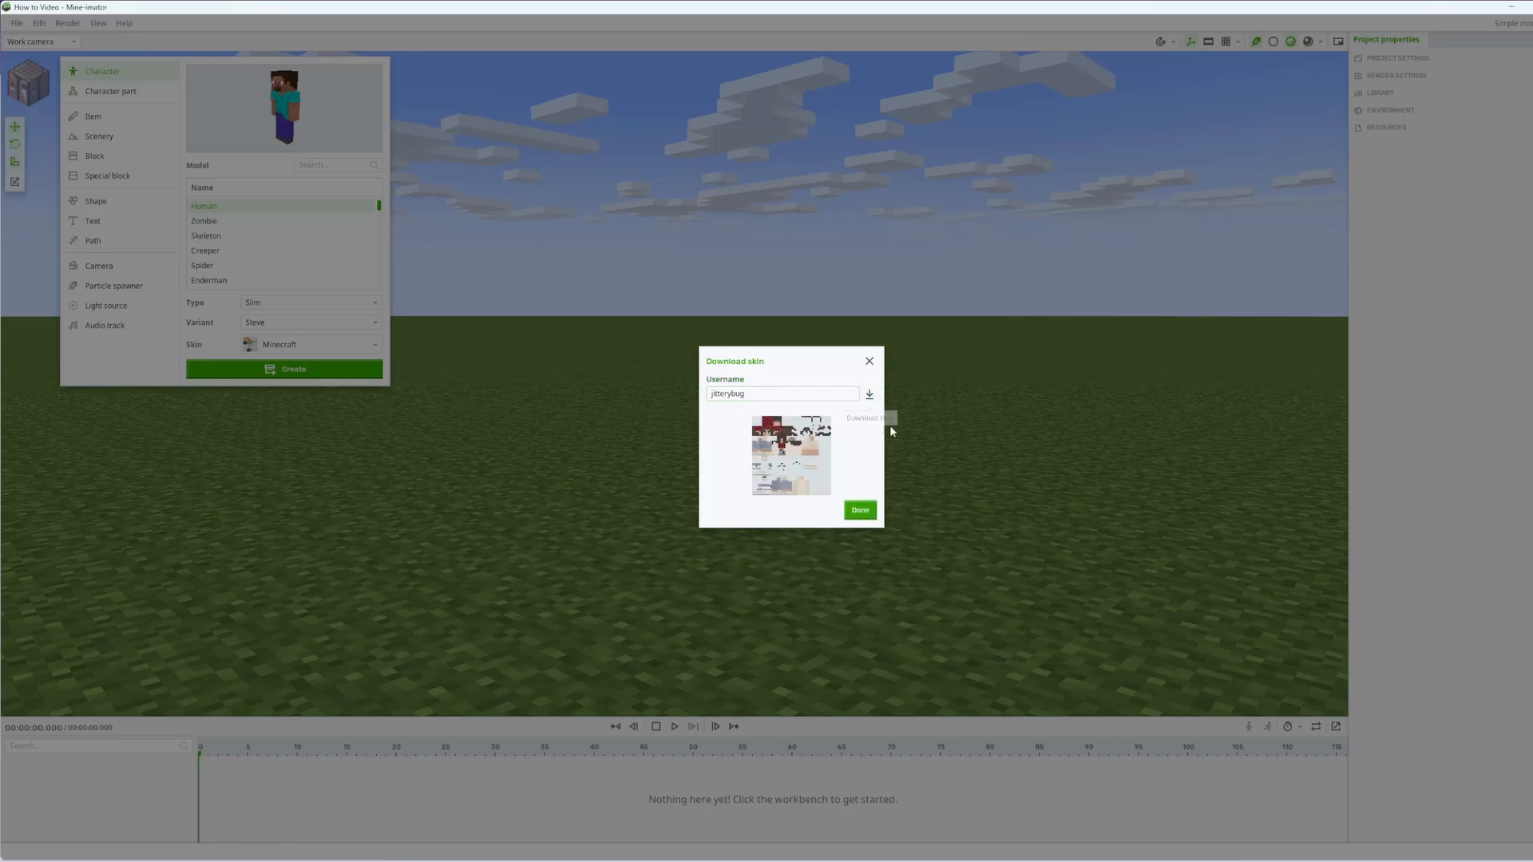
left_click(858, 509)
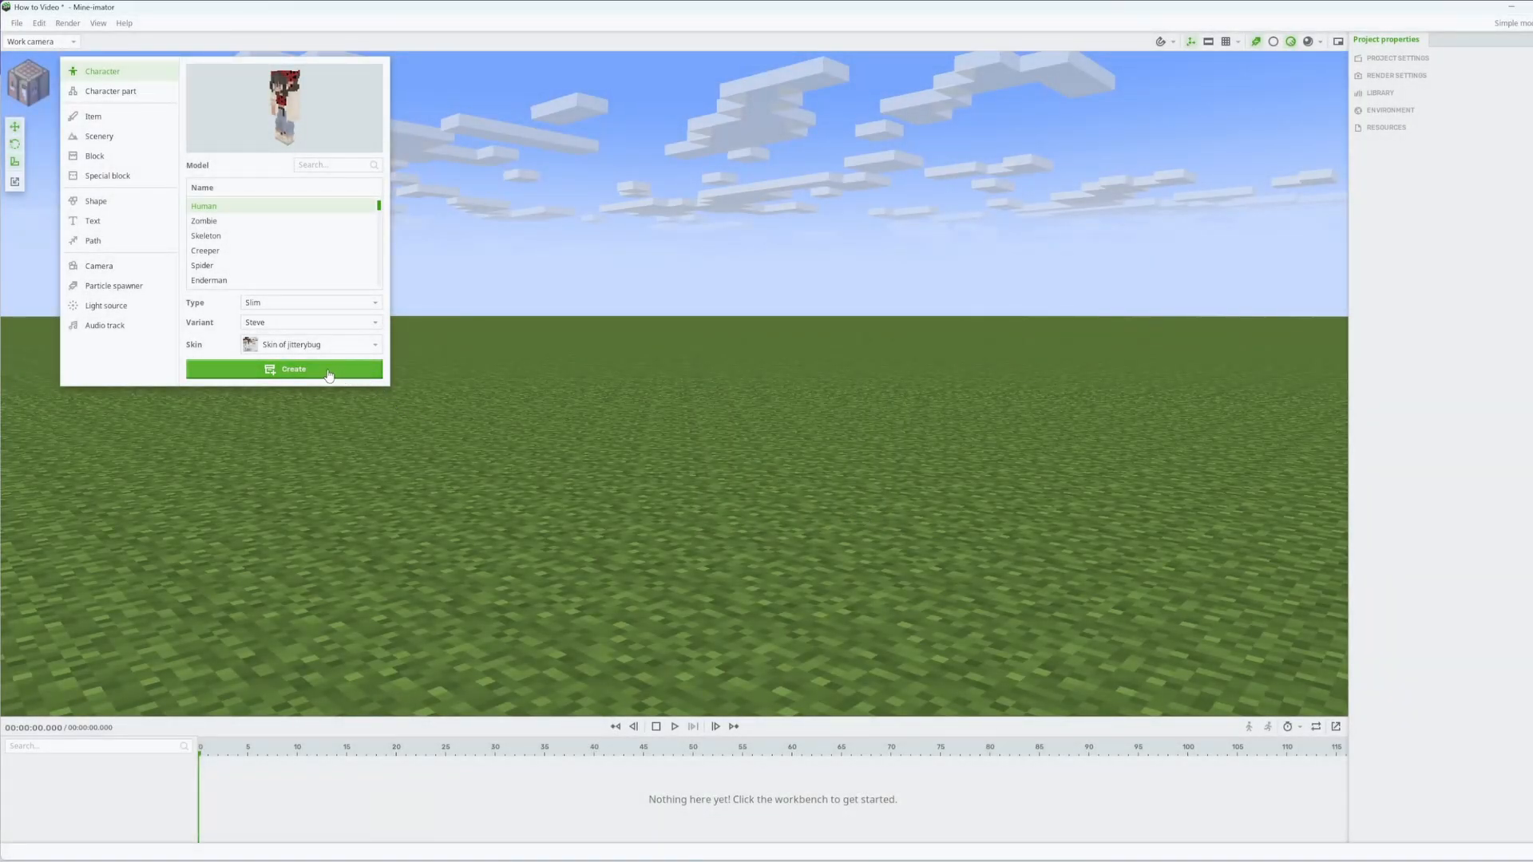
left_click(294, 369)
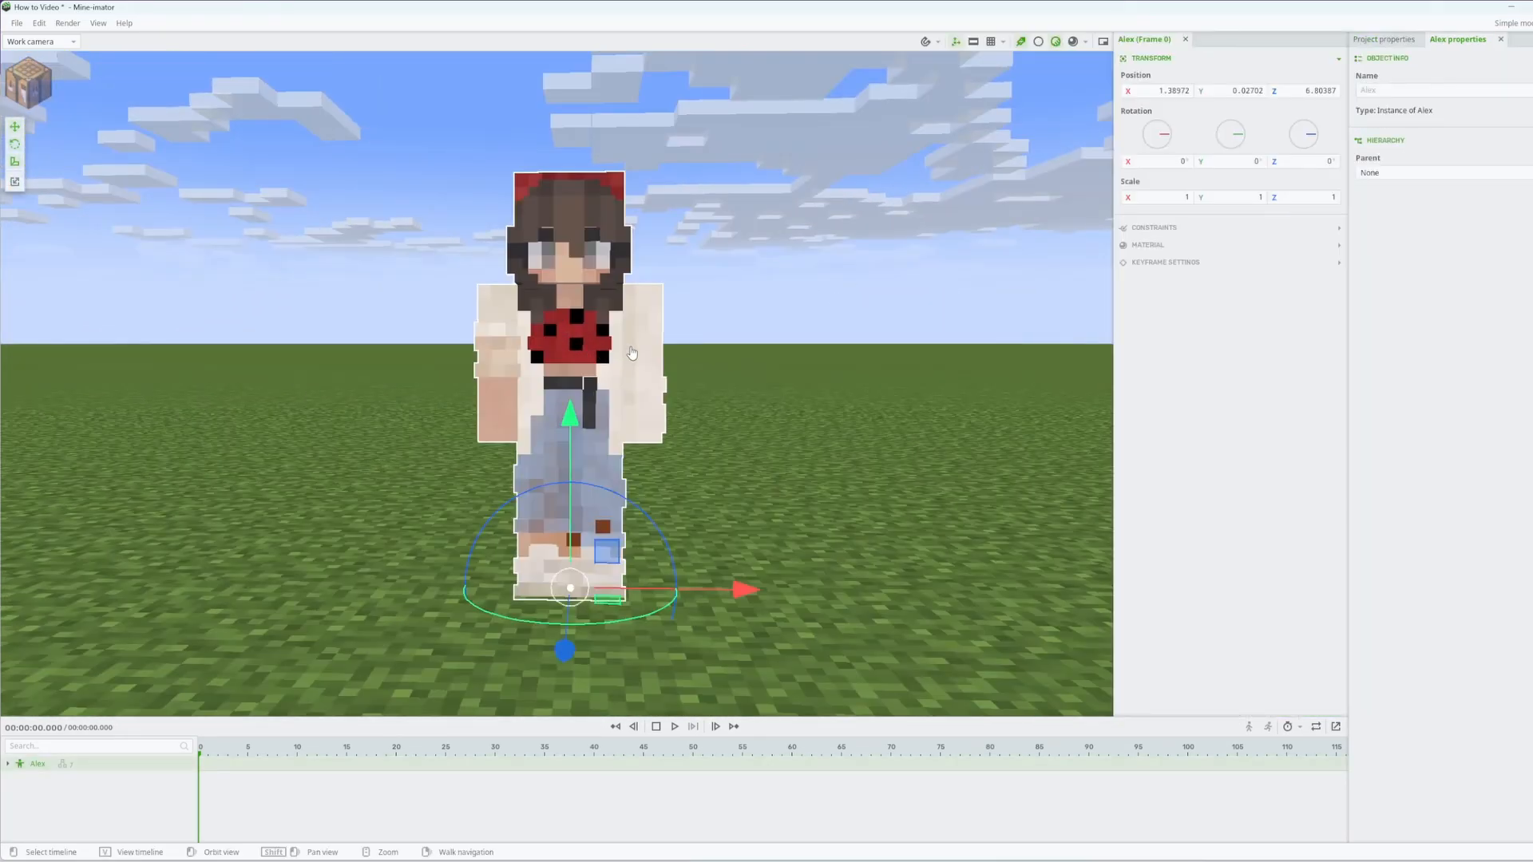
- Raise and bend the left arm into a wave, bend the left leg at the knee, then deselect
left_click(635, 332)
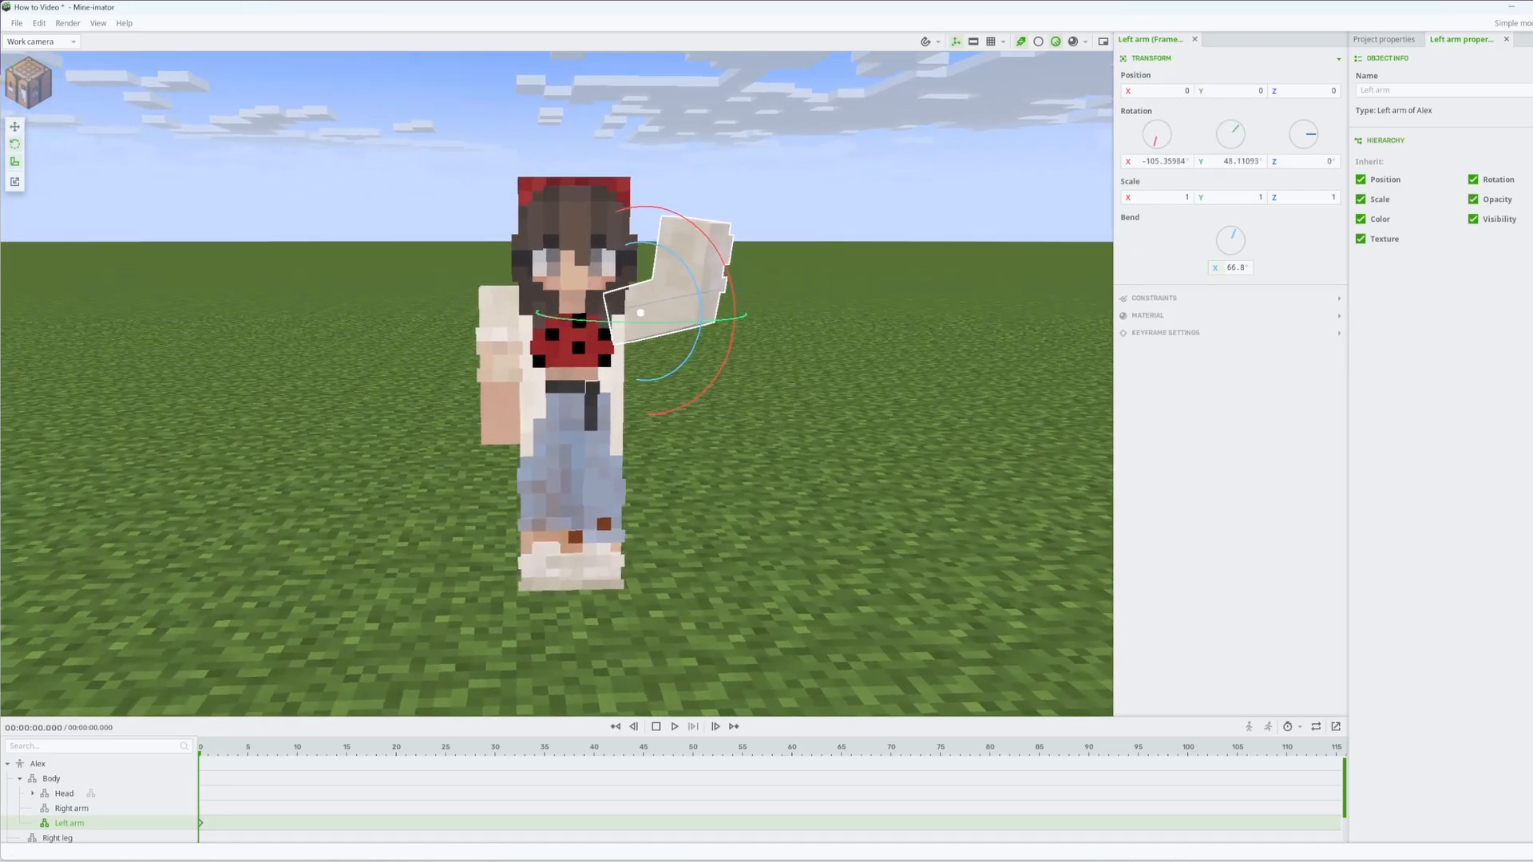
left_click(37, 763)
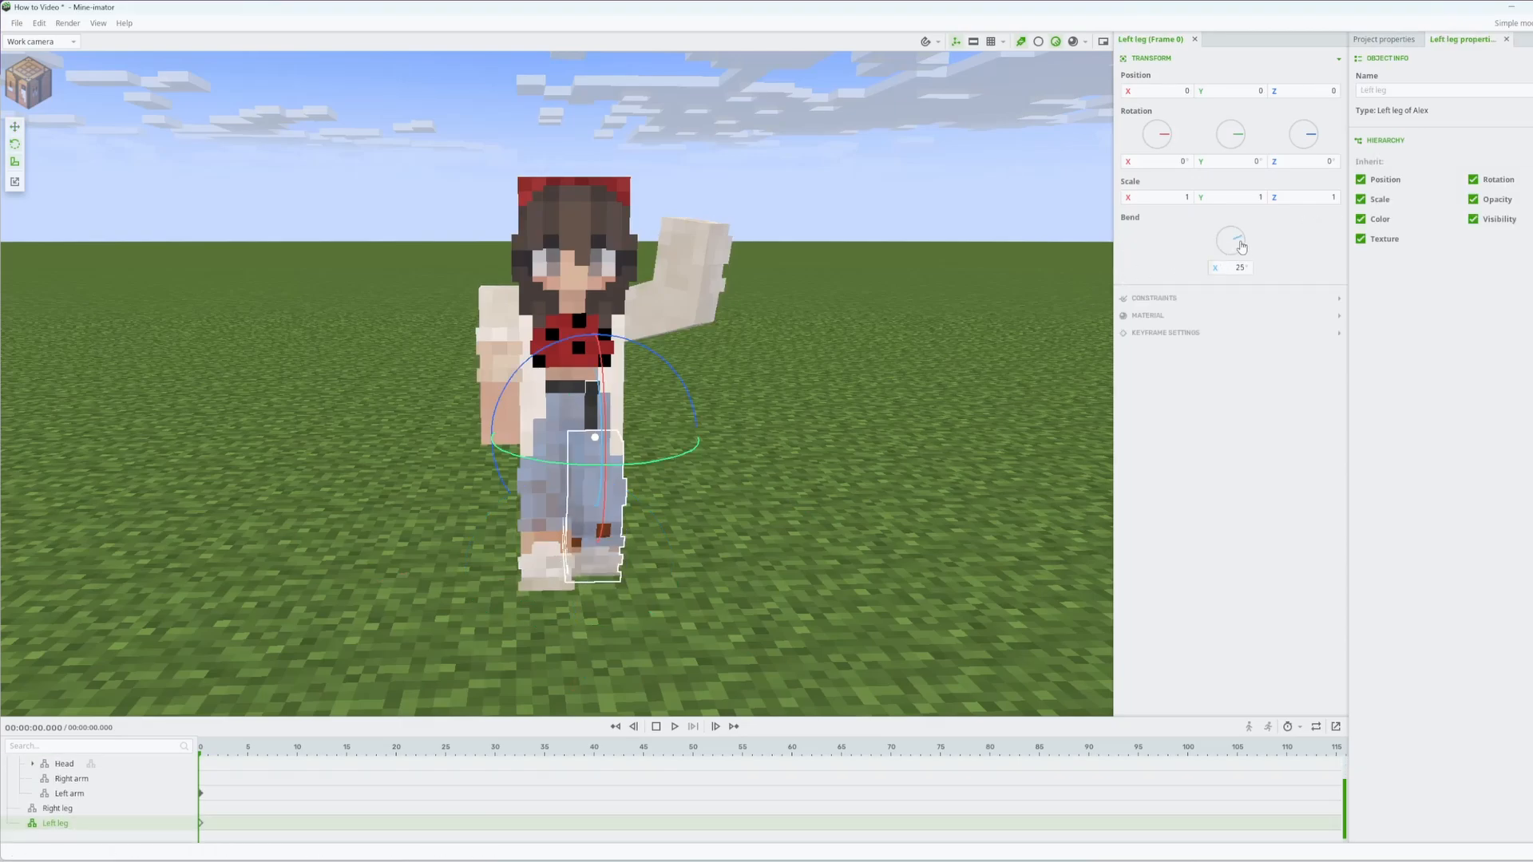
left_click(57, 808)
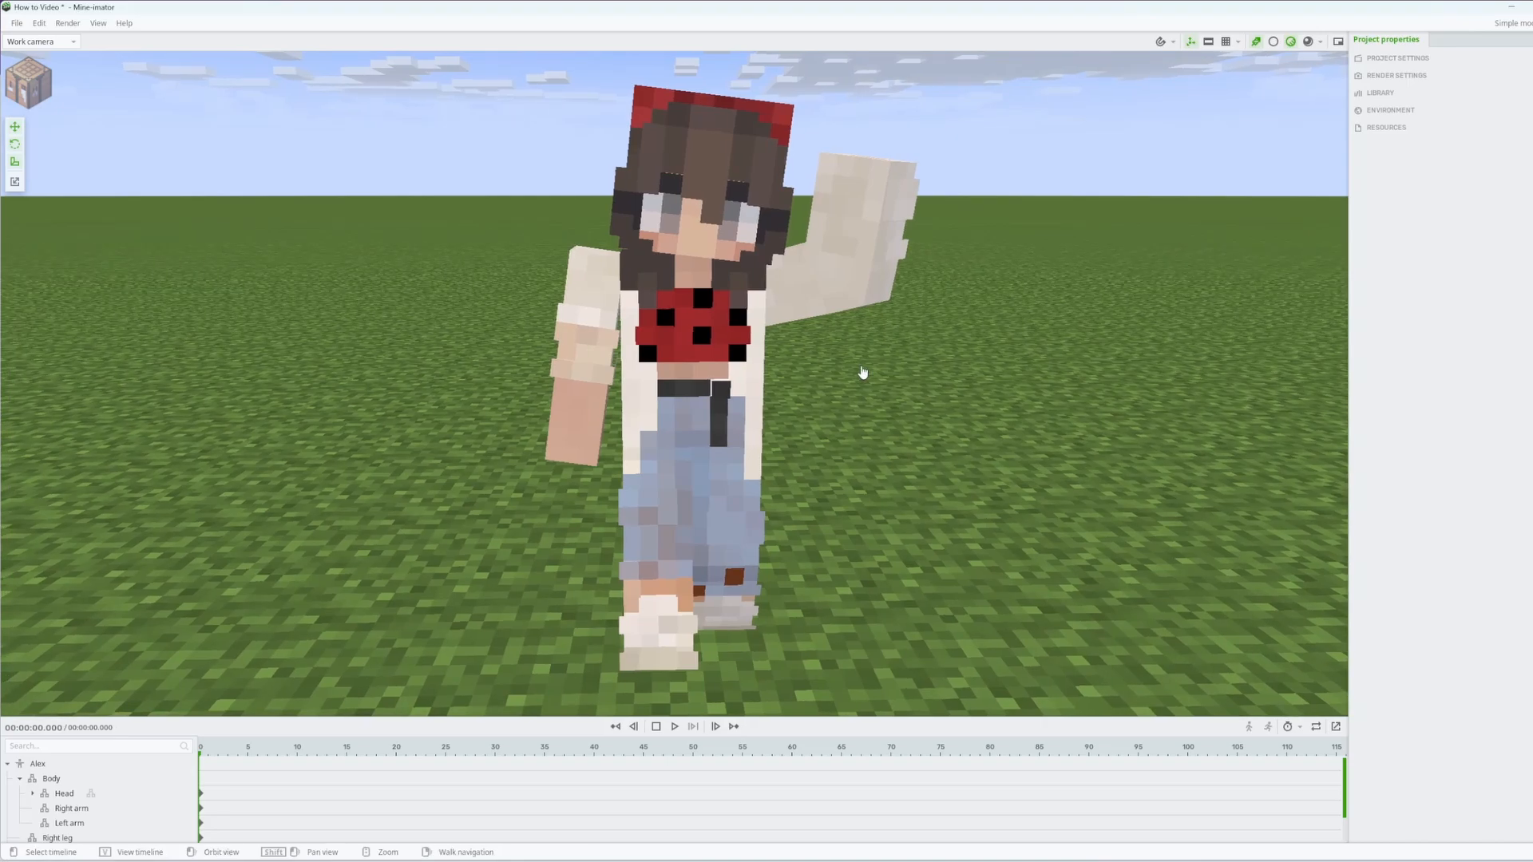
left_click(465, 851)
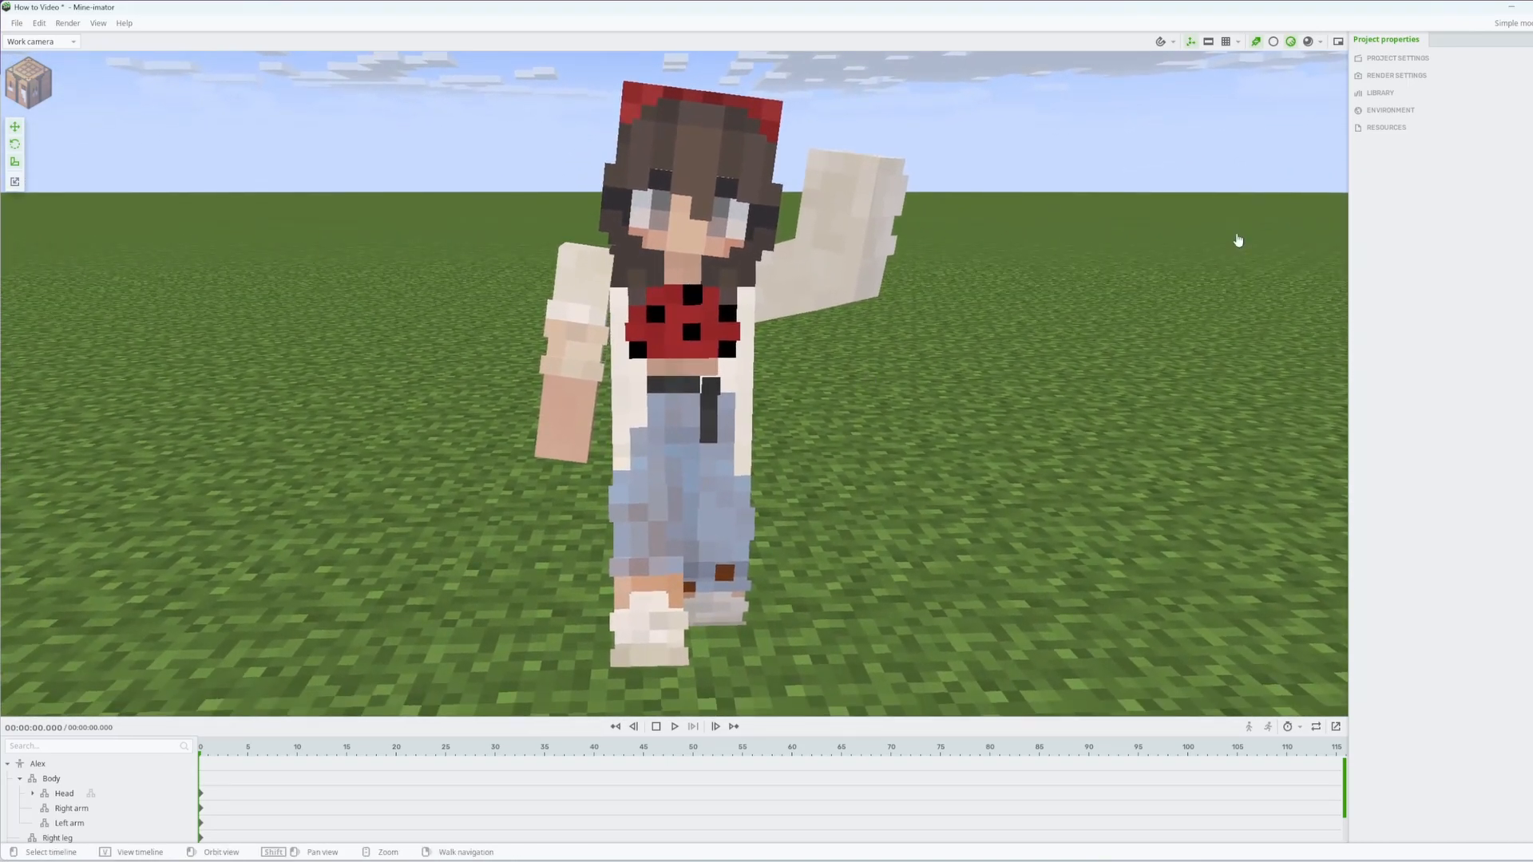
- Hide the clouds and ground, then render a still image with the background removed and save it as a PNG
left_click(1389, 110)
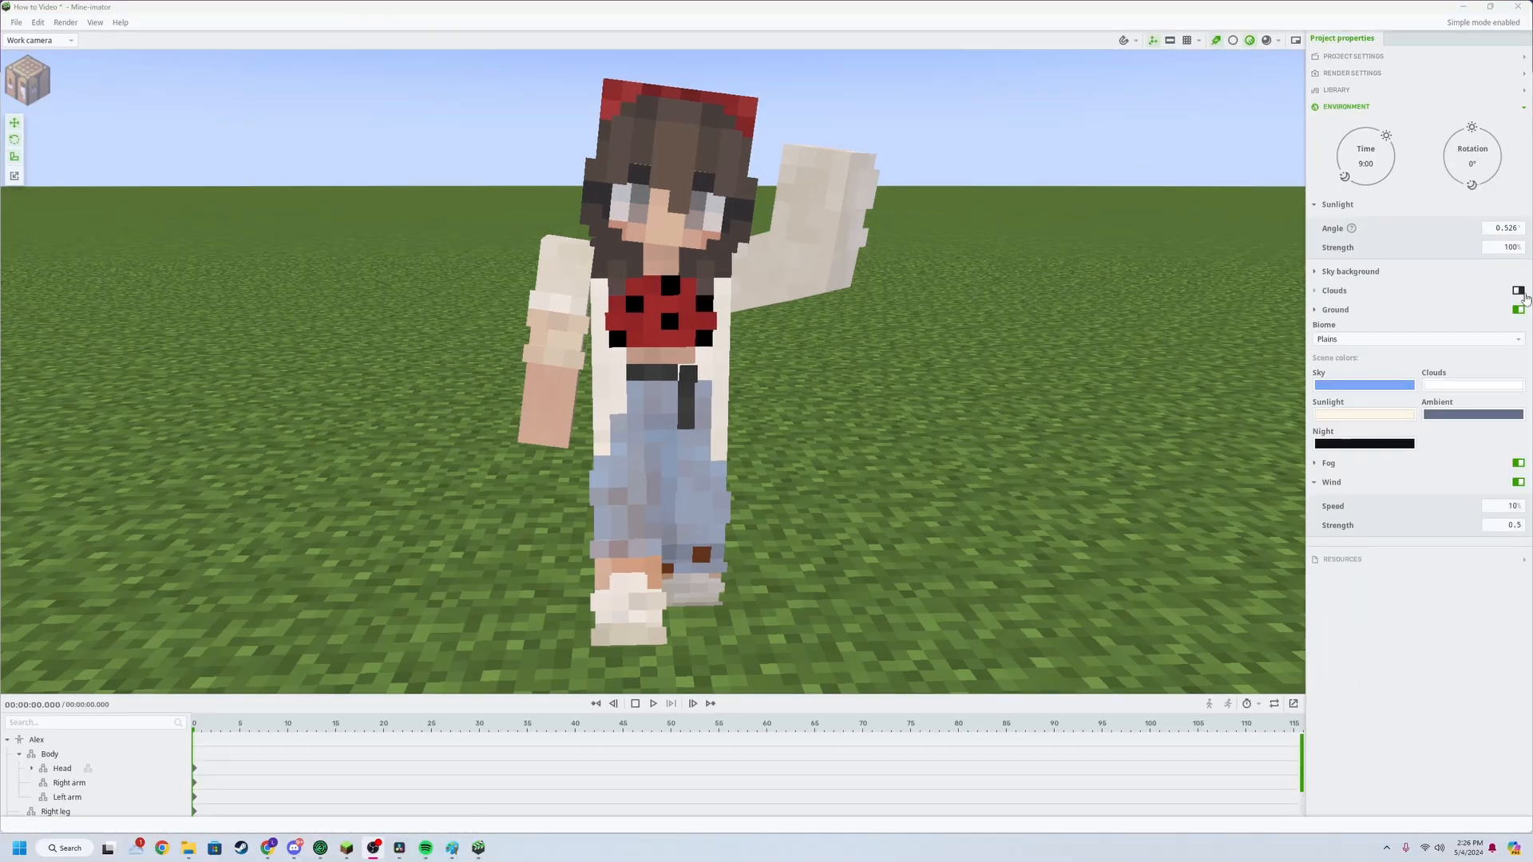
left_click(1518, 310)
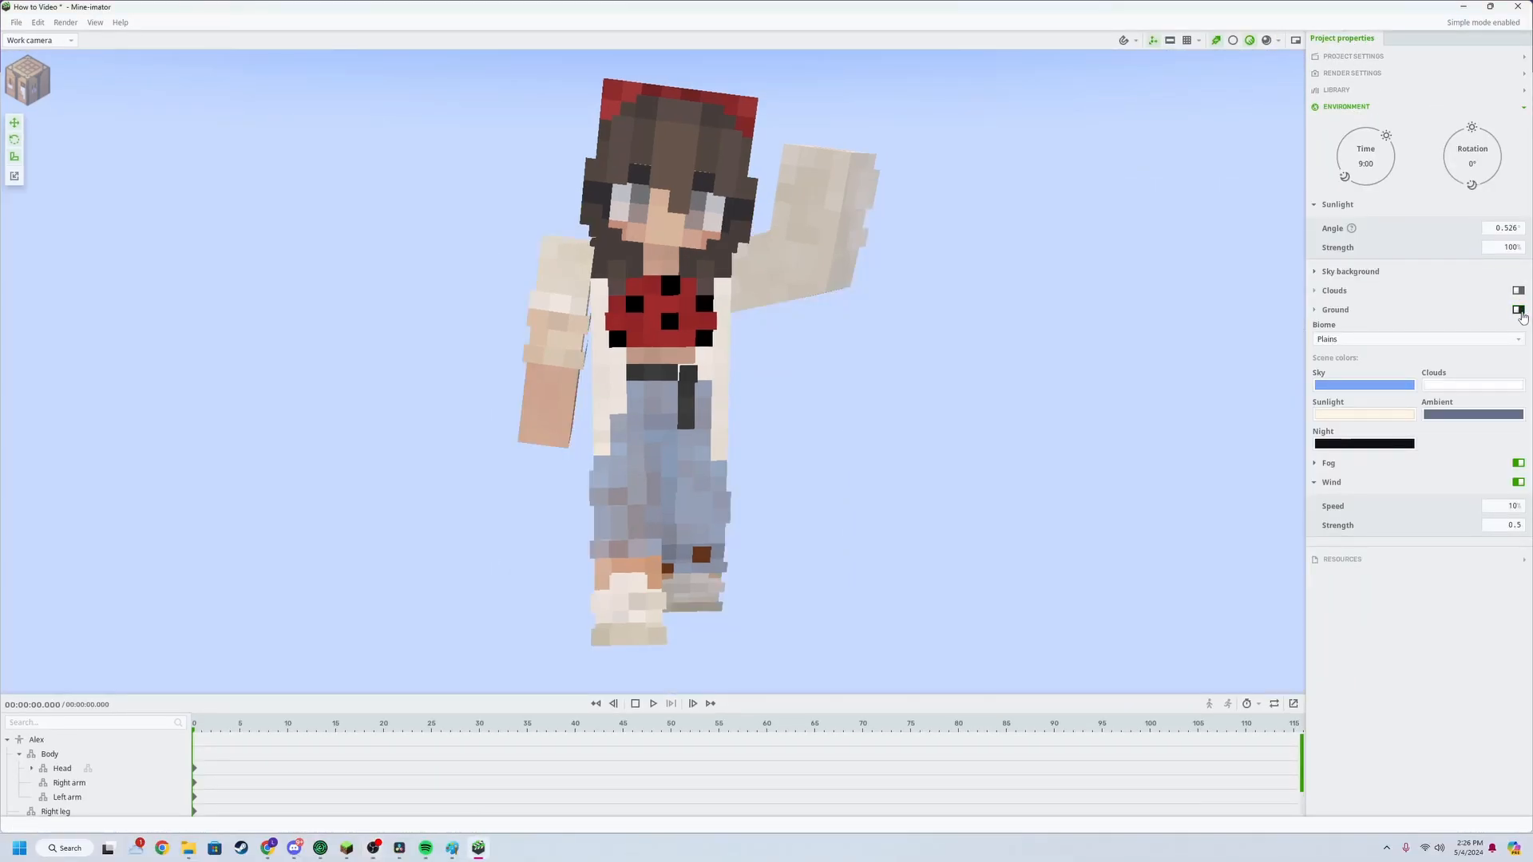
left_click(66, 22)
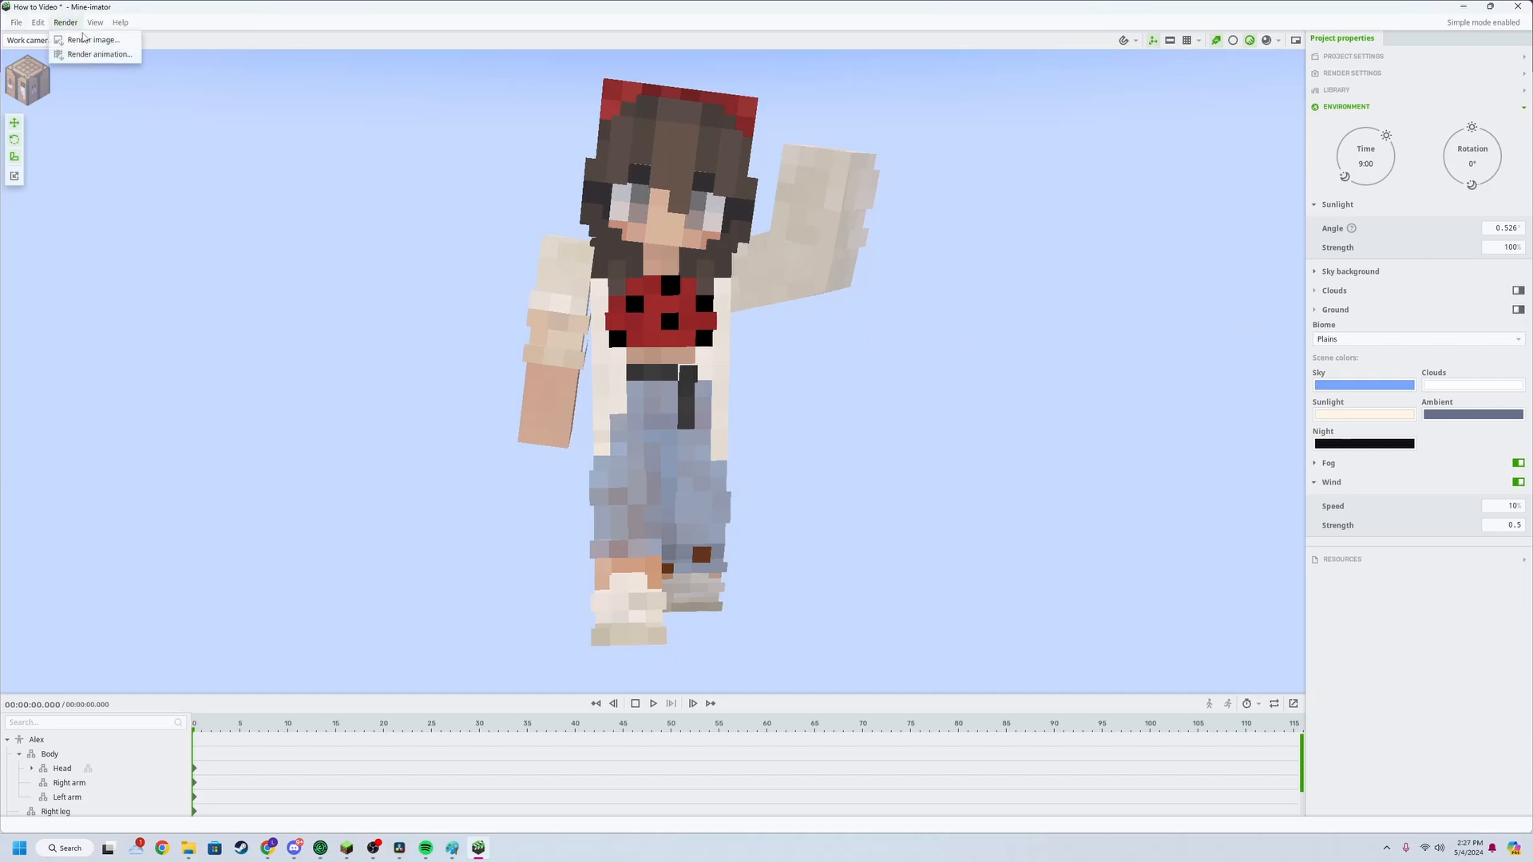
left_click(93, 38)
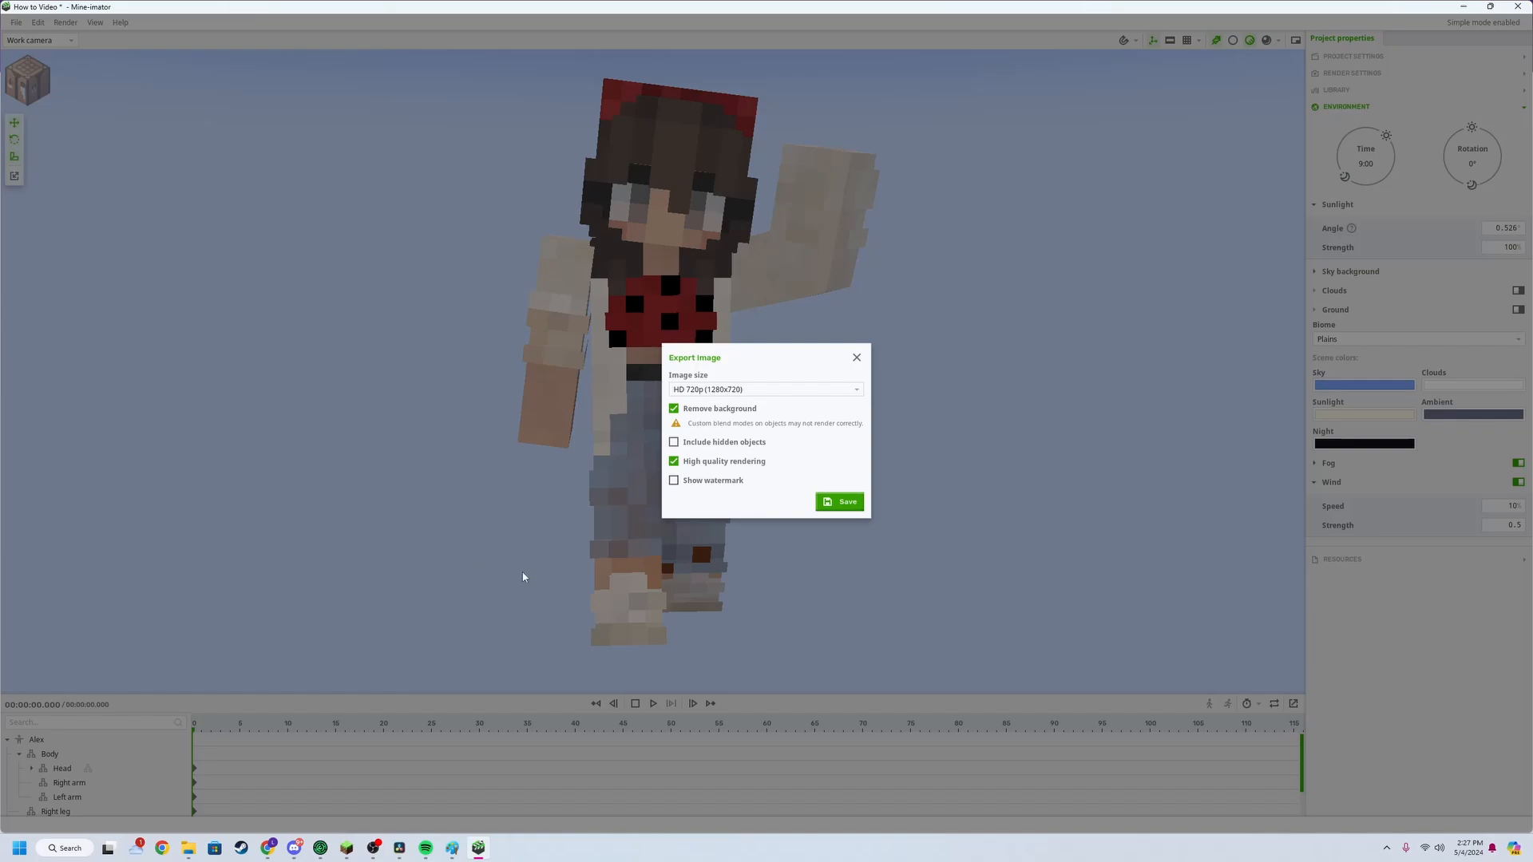
mouse_move(685, 525)
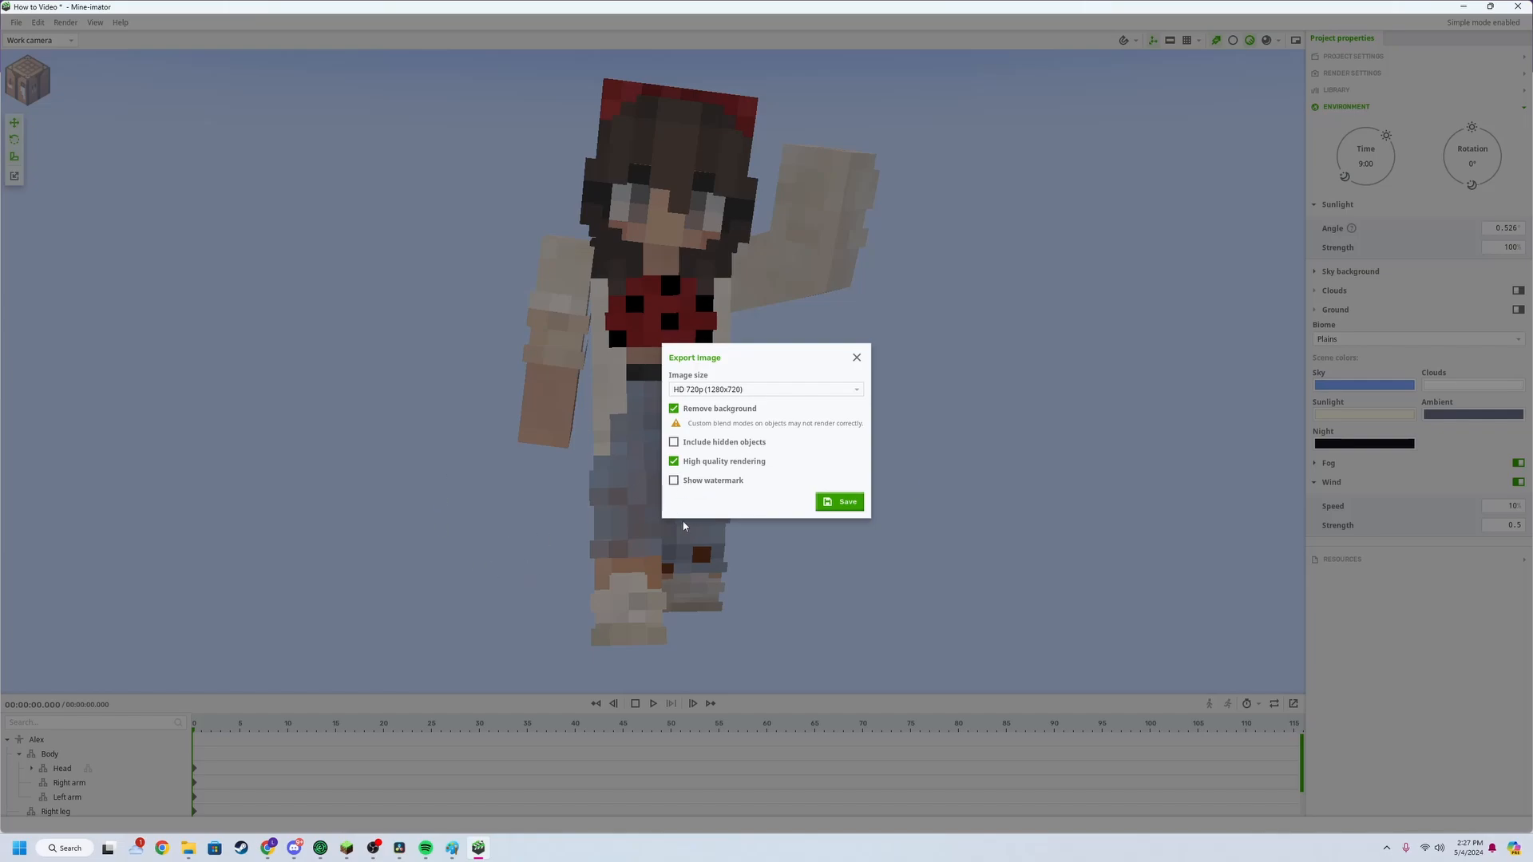
mouse_move(838, 502)
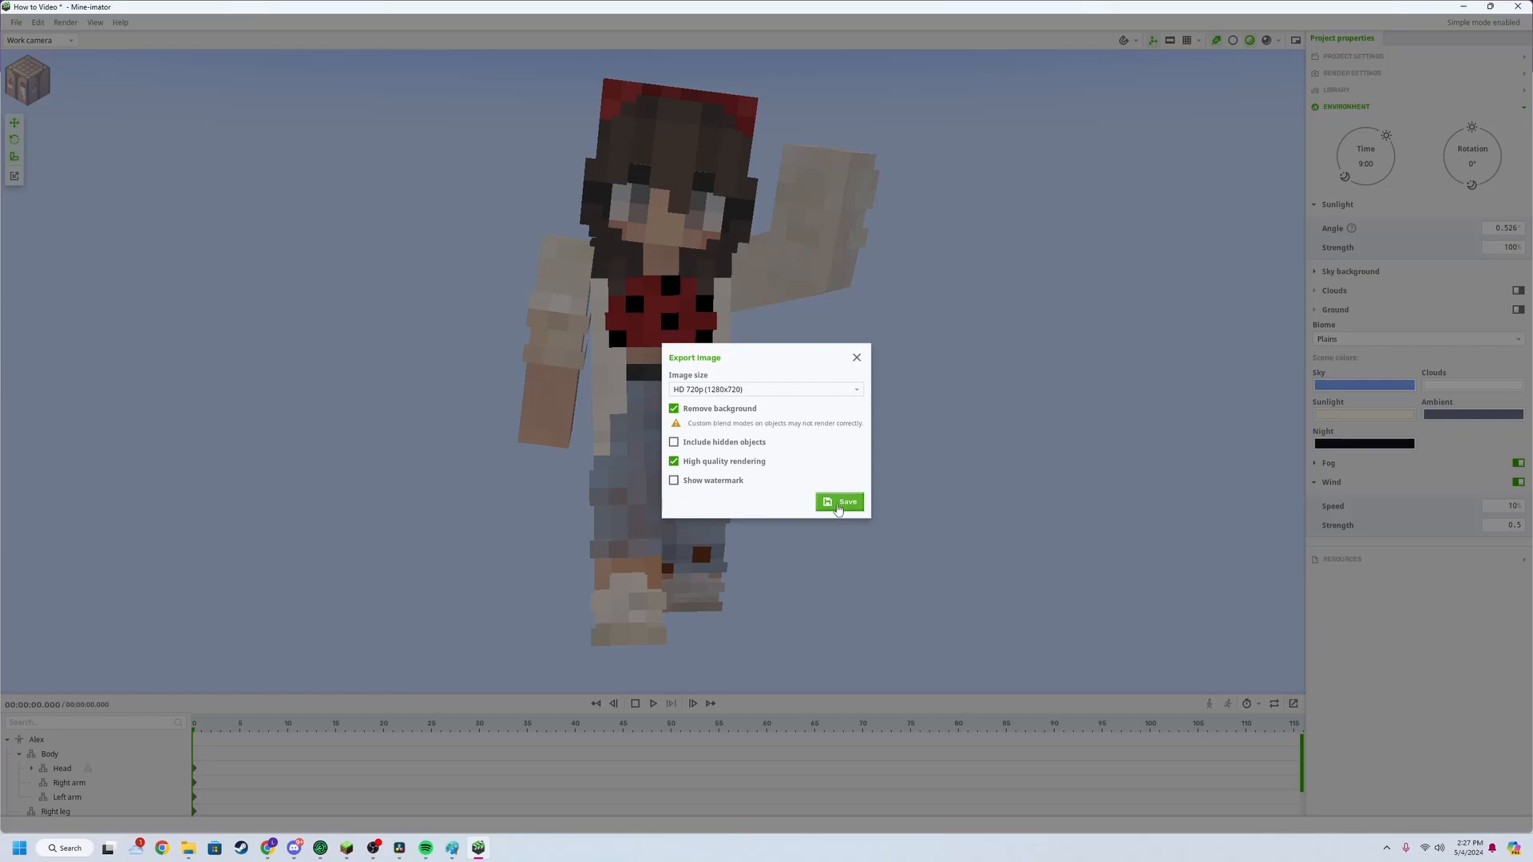
left_click(839, 501)
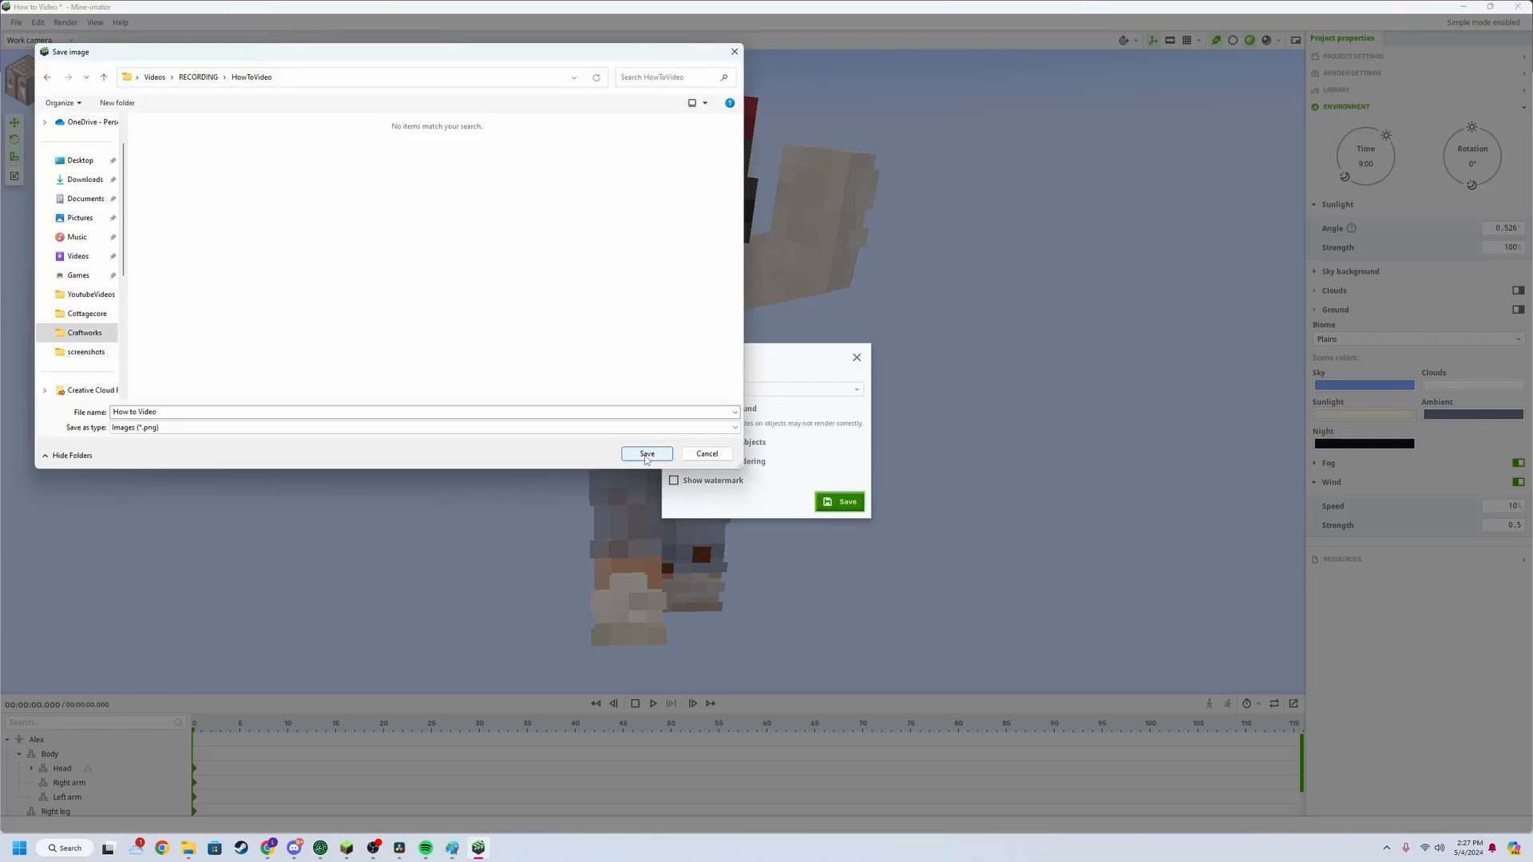
left_click(645, 453)
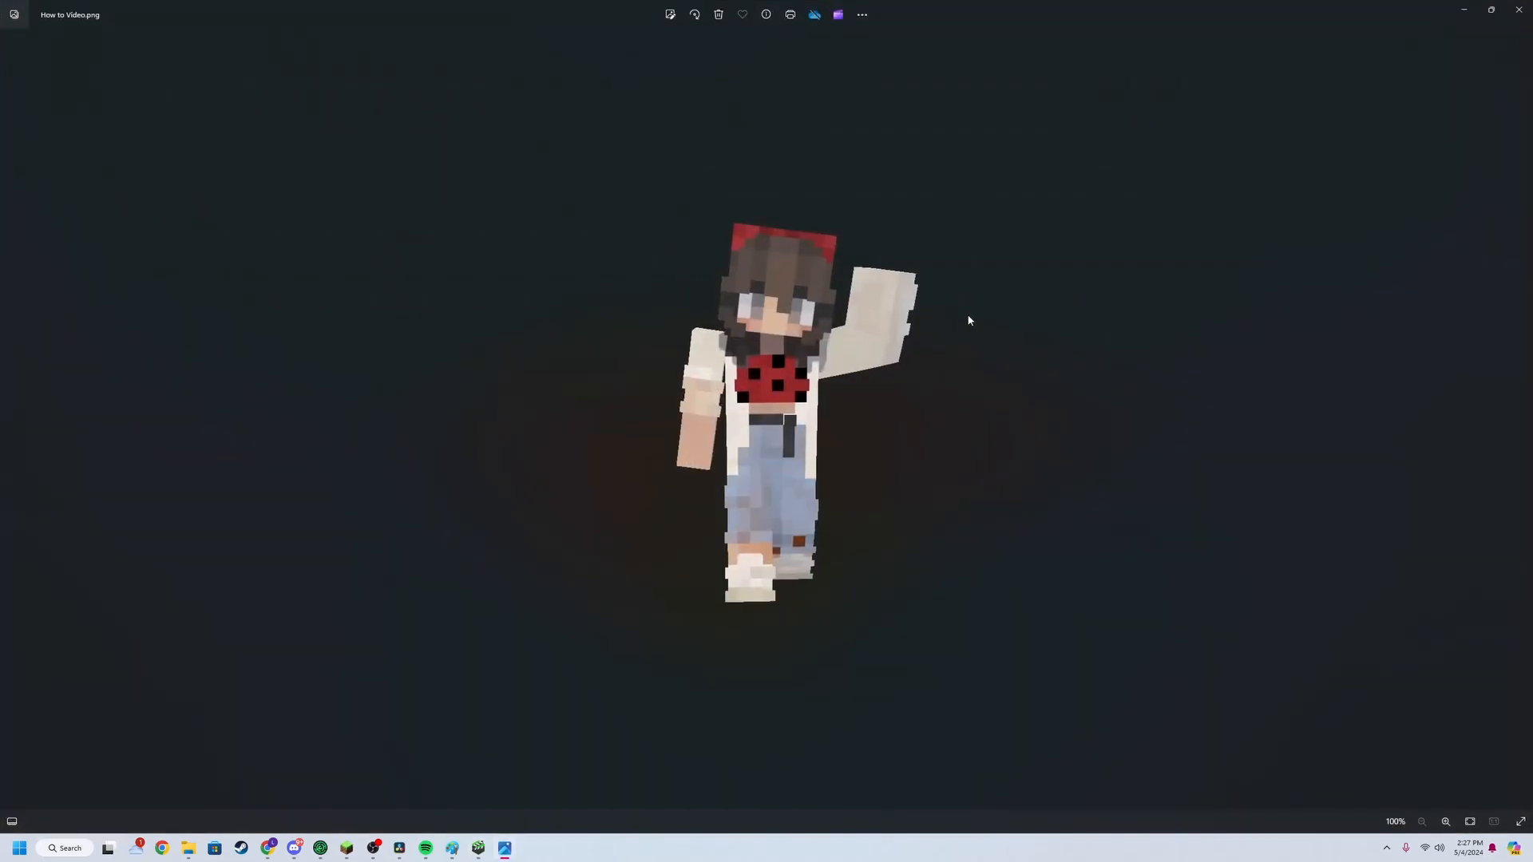
scroll("up", 3)
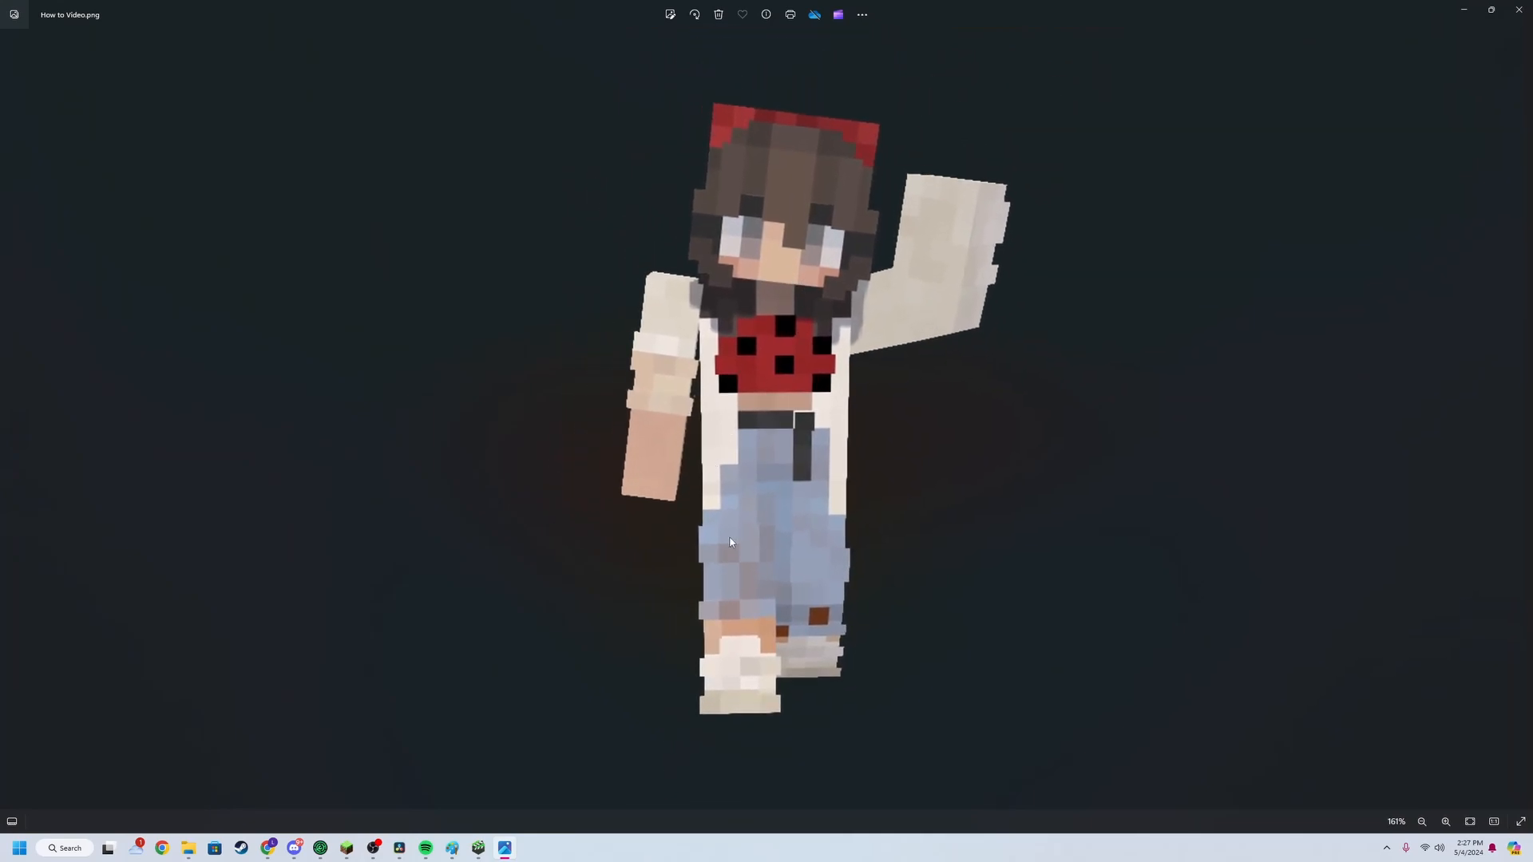
mouse_move(773, 624)
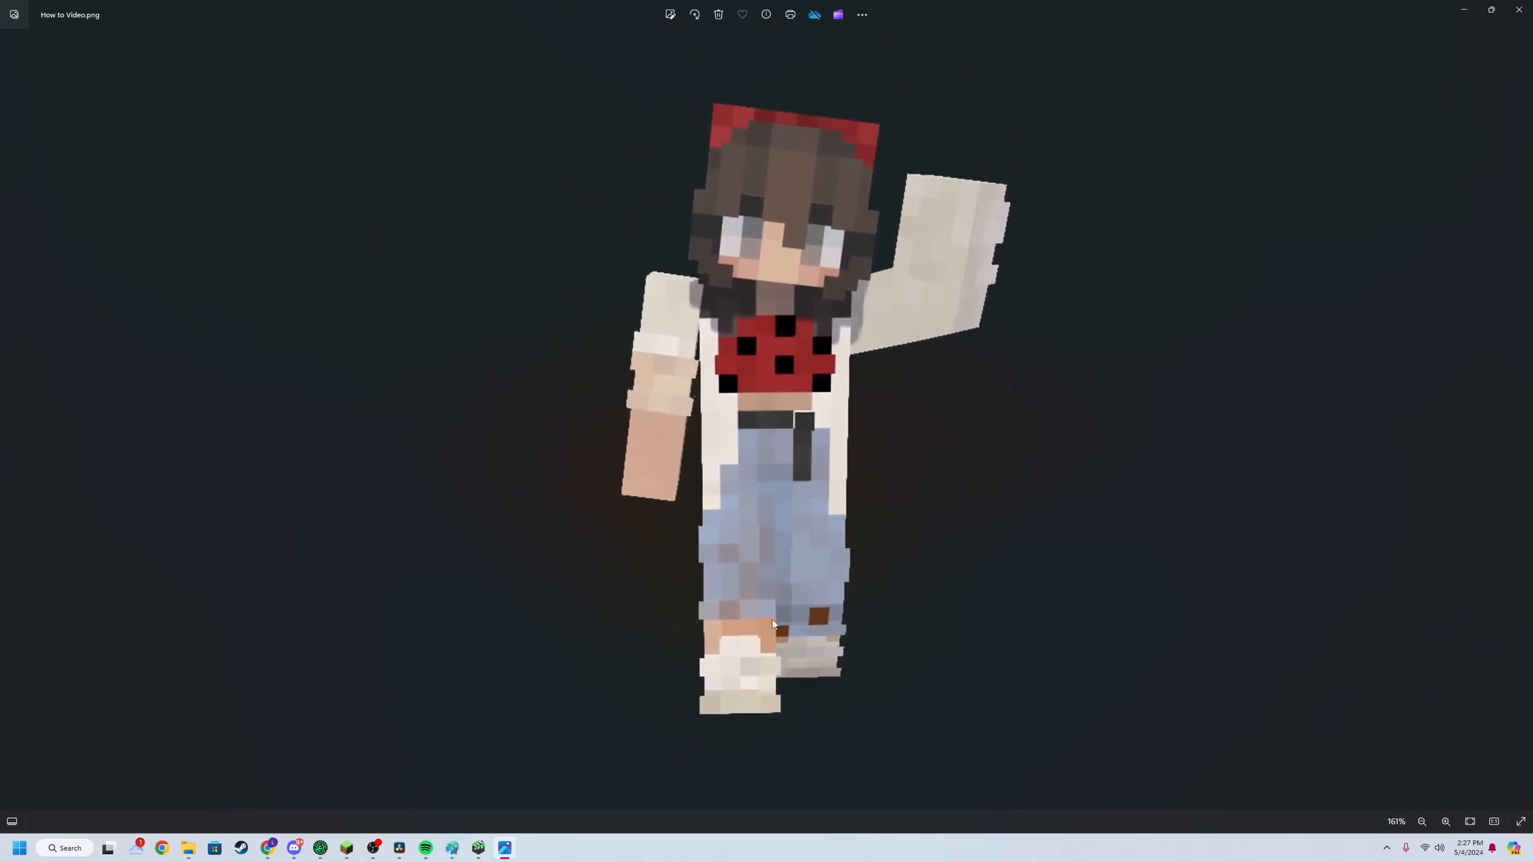
mouse_move(804, 474)
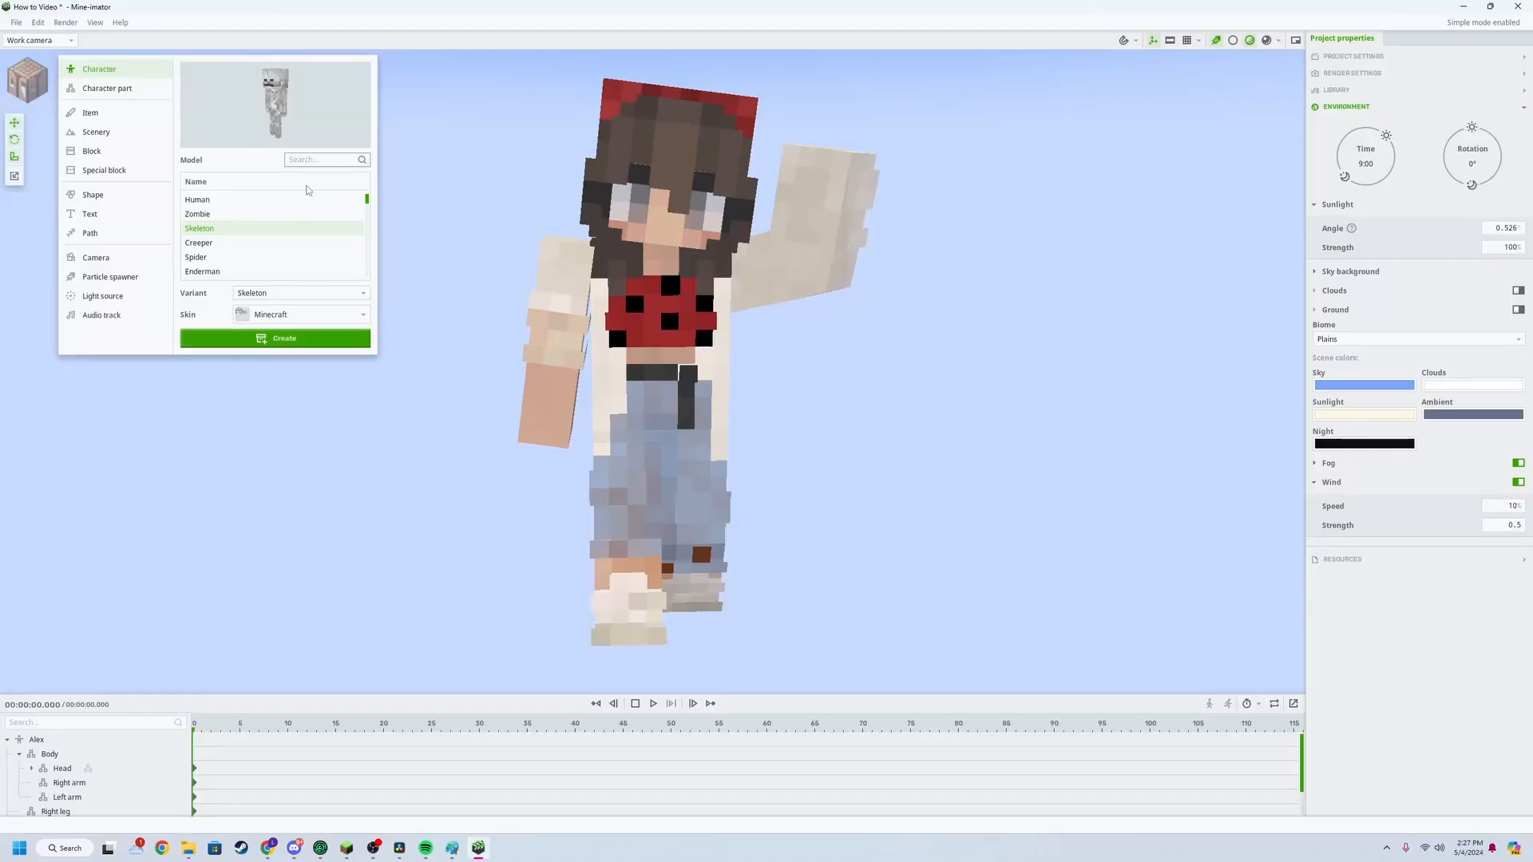
- Create a Skeleton model beside the waving character and inspect its body and right arm
left_click(275, 336)
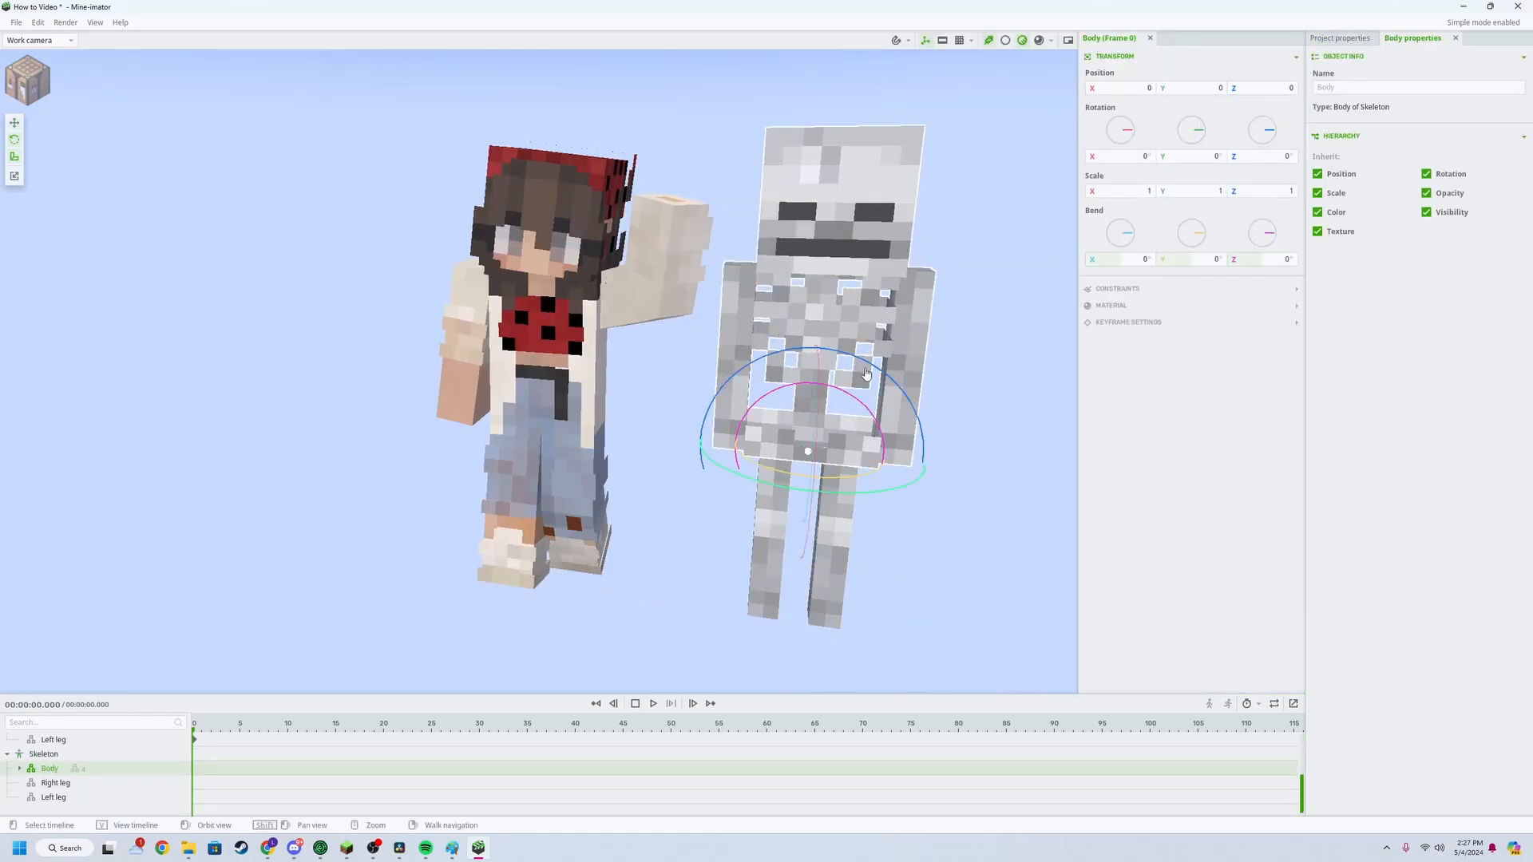
left_click(1340, 37)
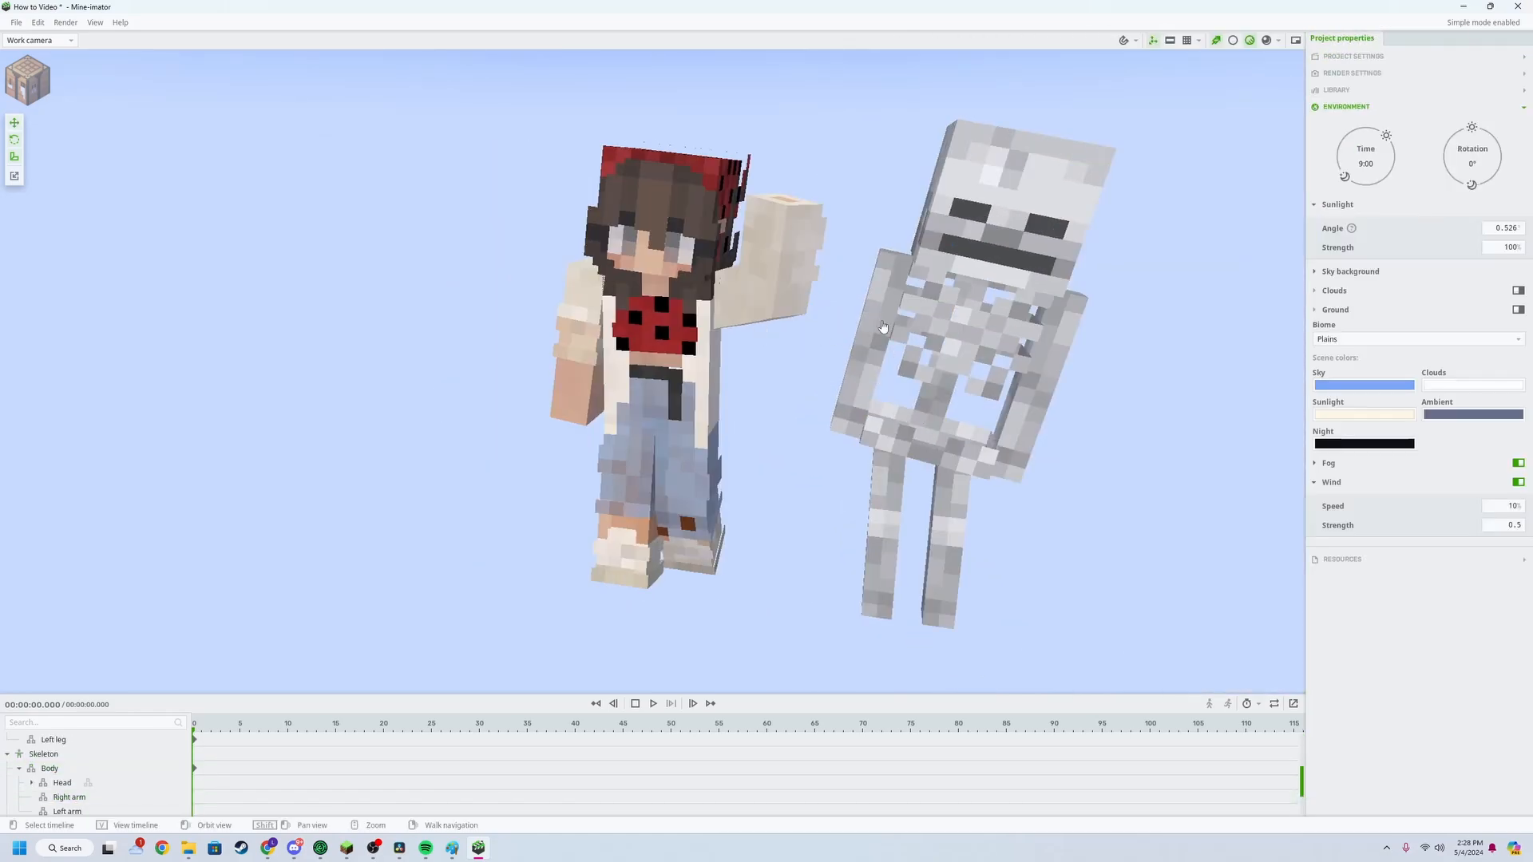
left_click(69, 796)
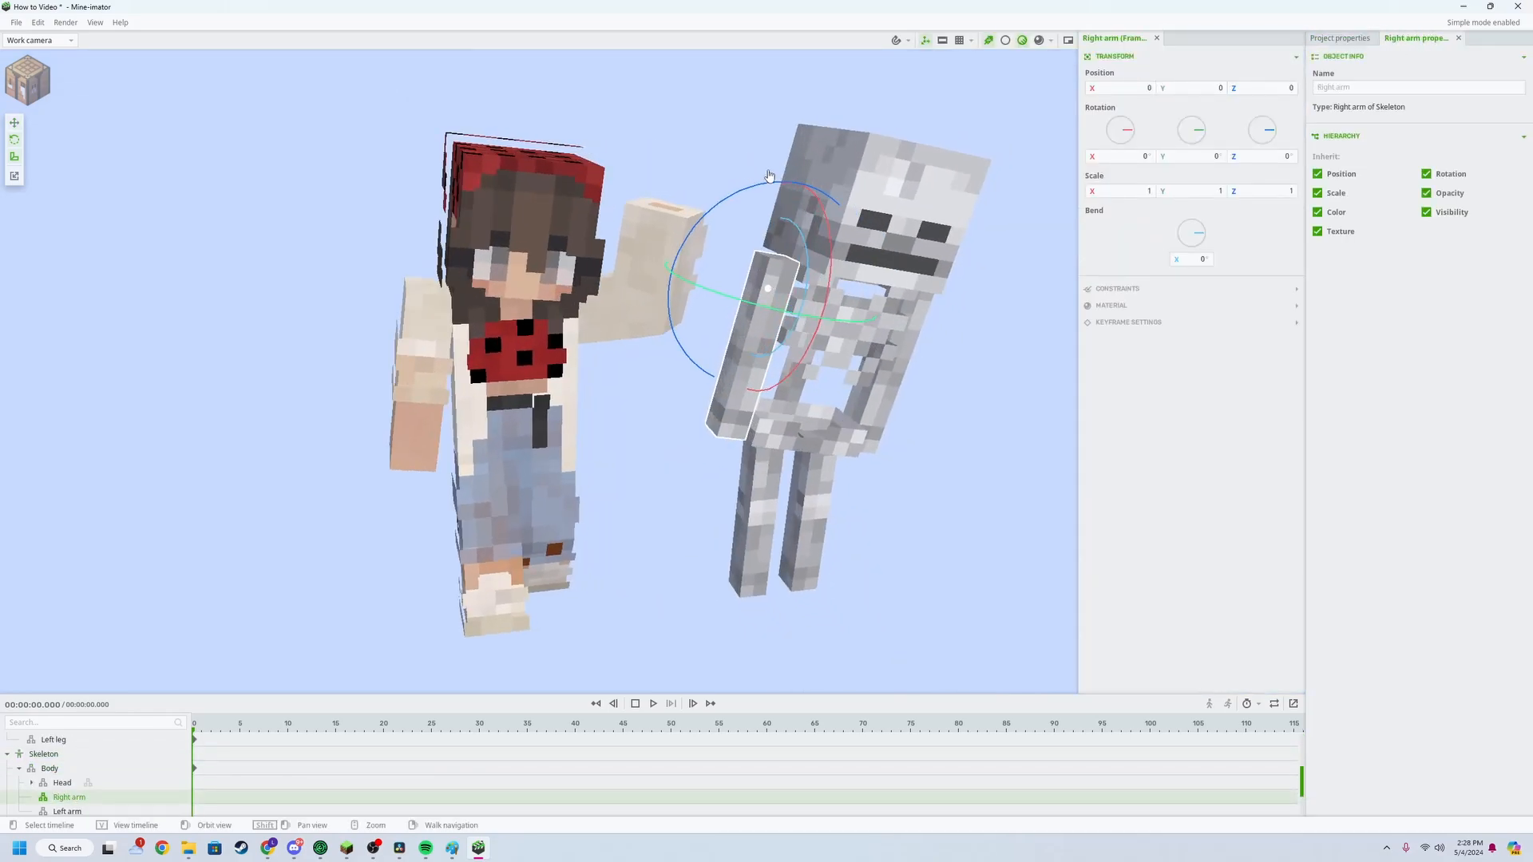
left_click(1339, 37)
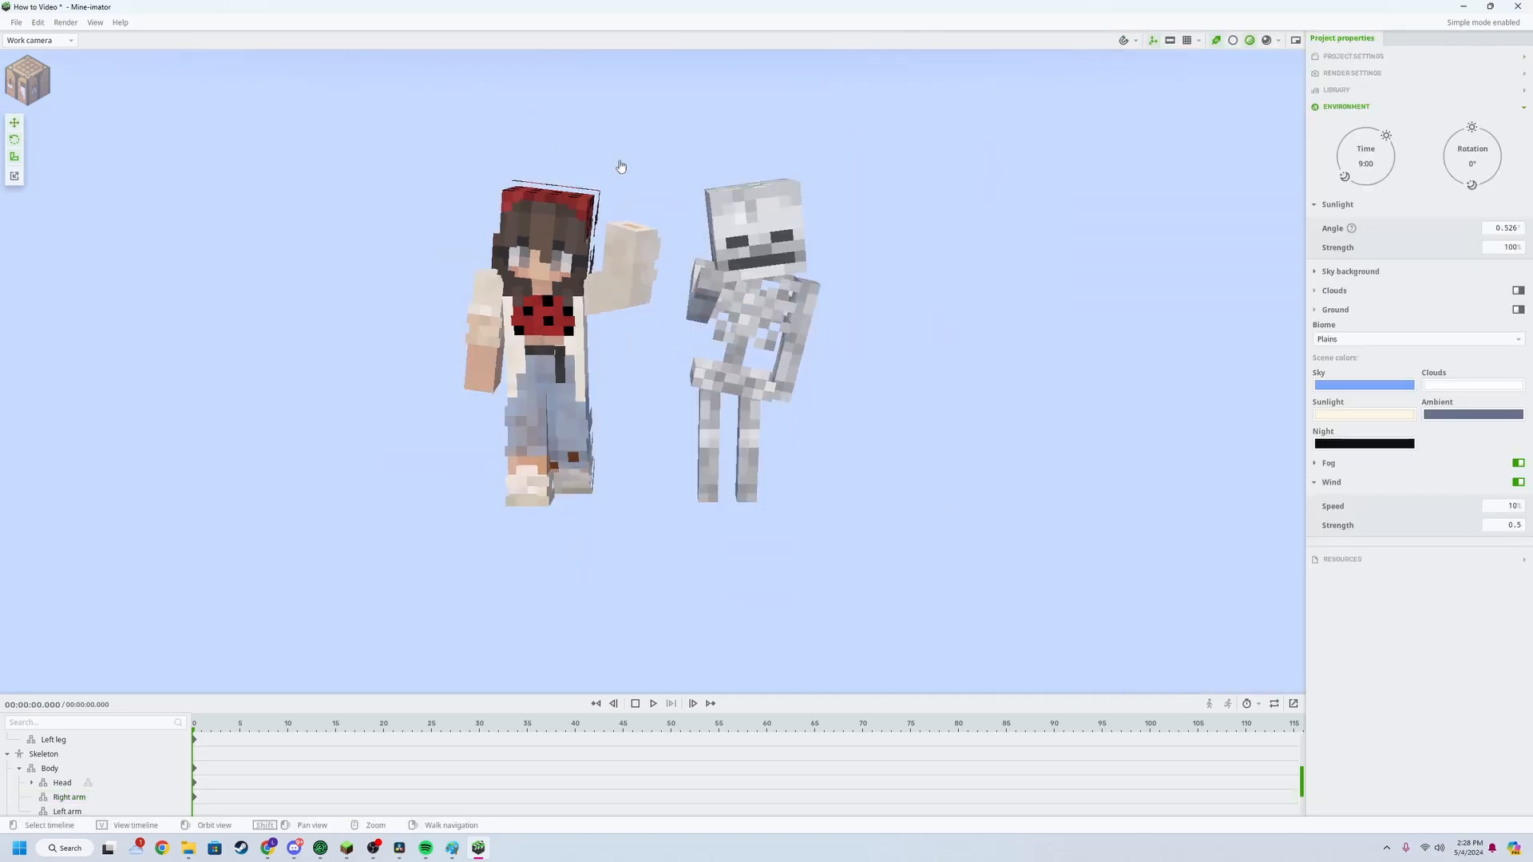
mouse_move(633, 161)
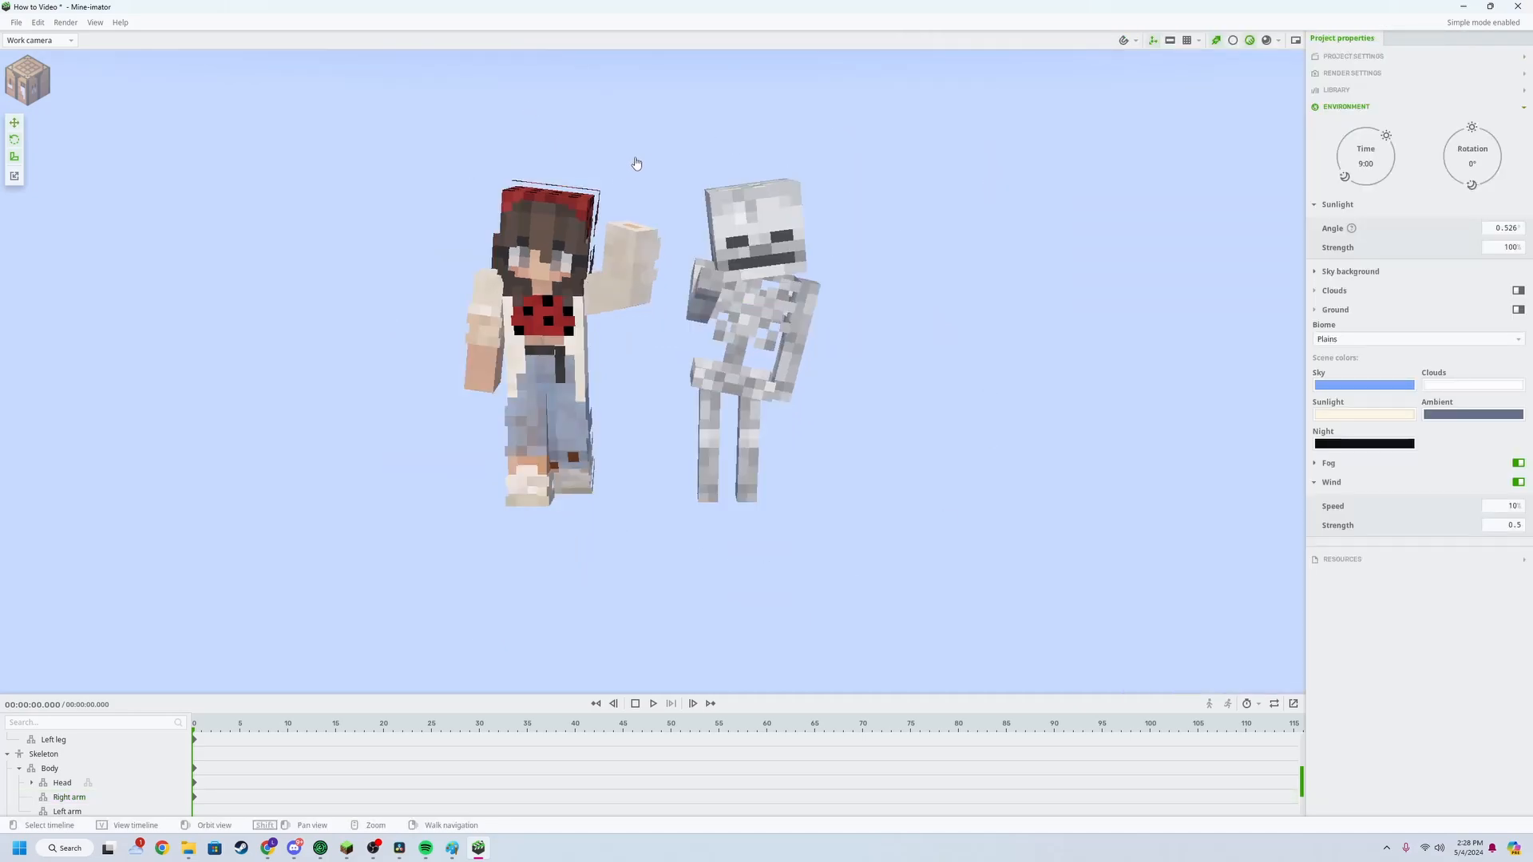